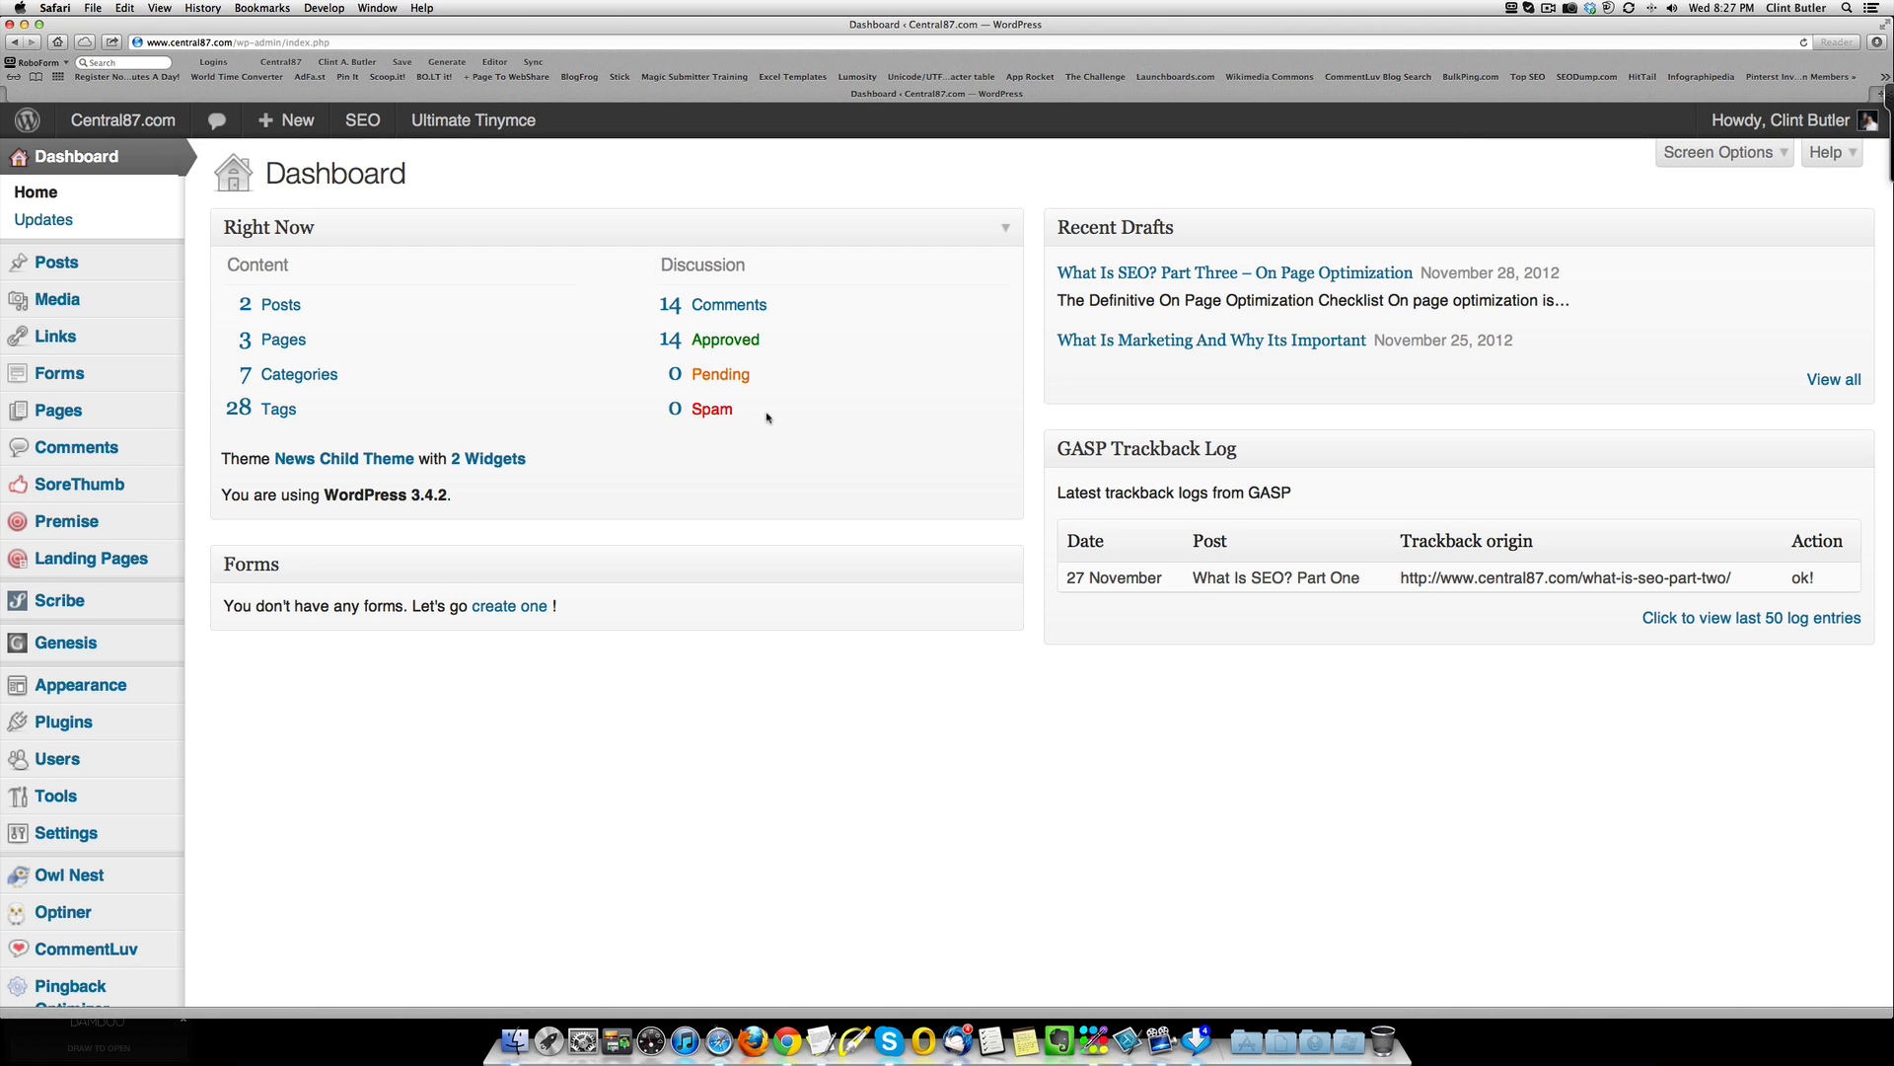
mouse_move(781, 418)
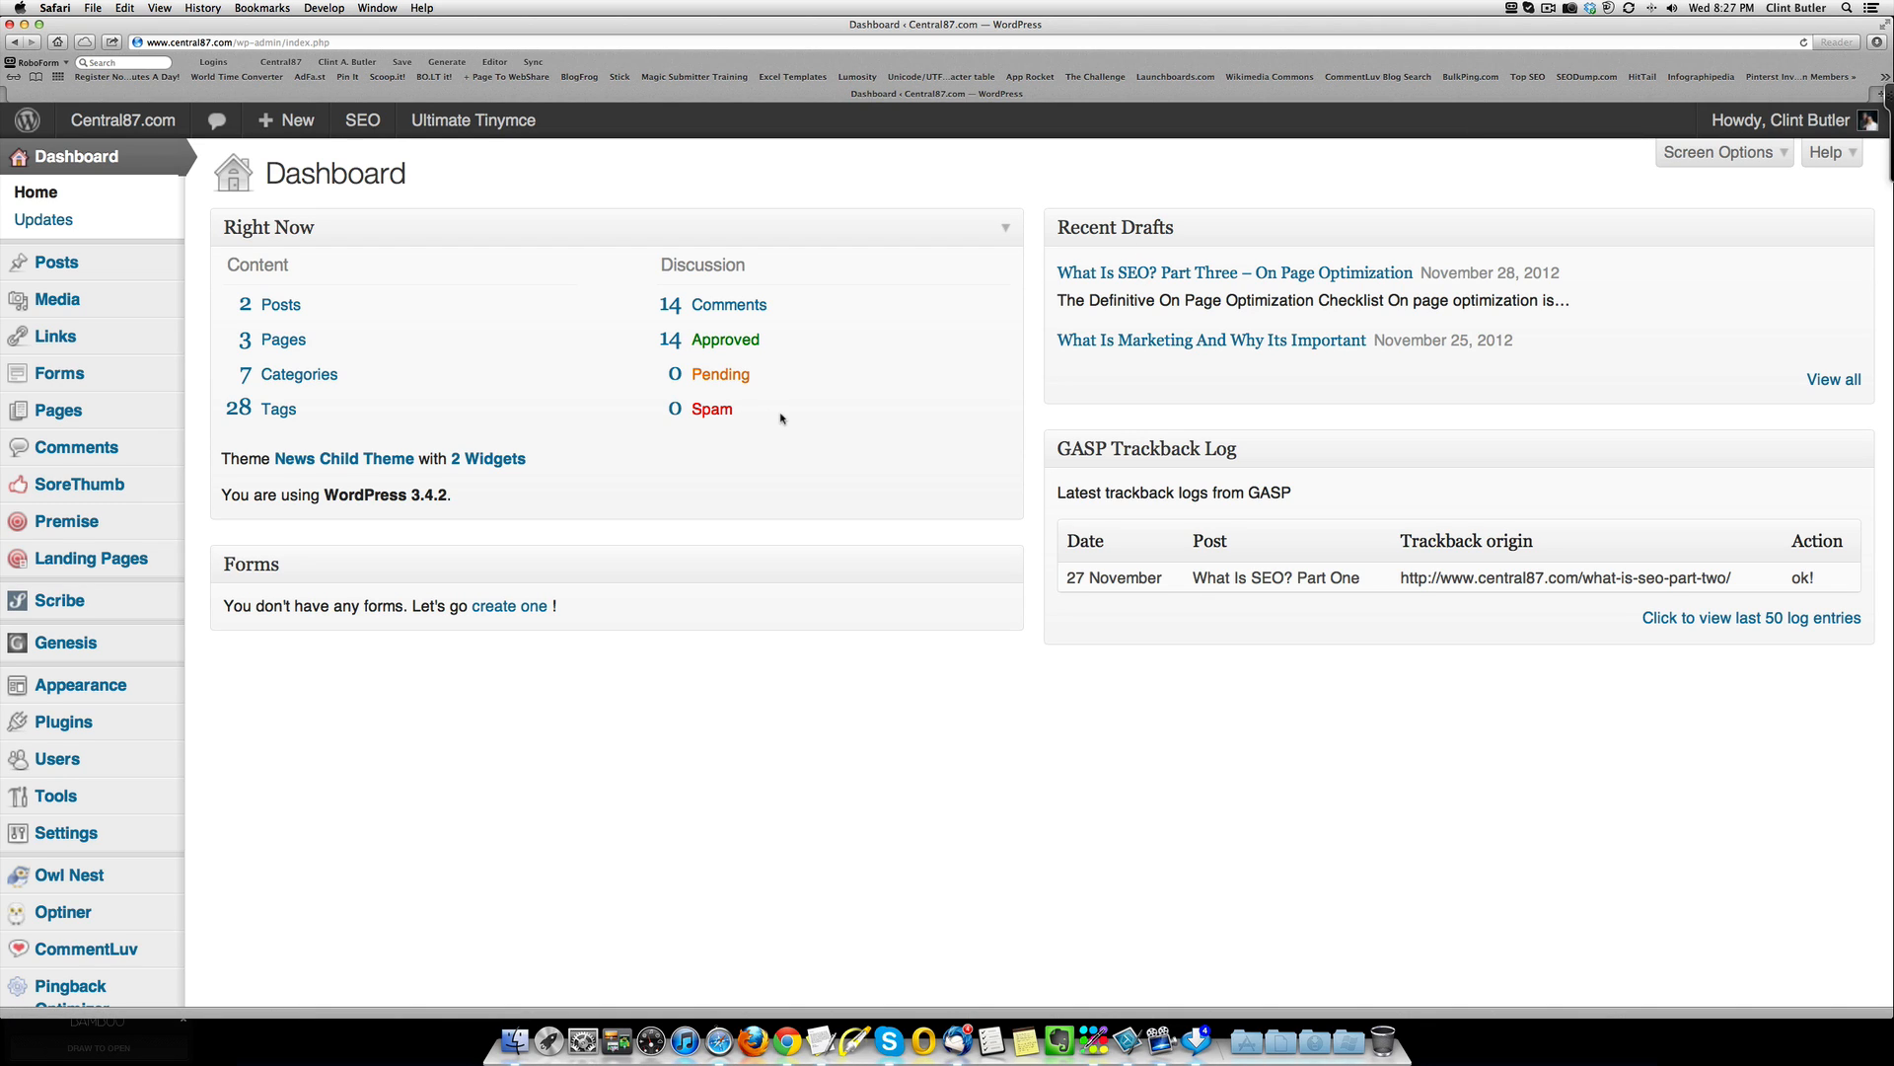
mouse_move(381, 663)
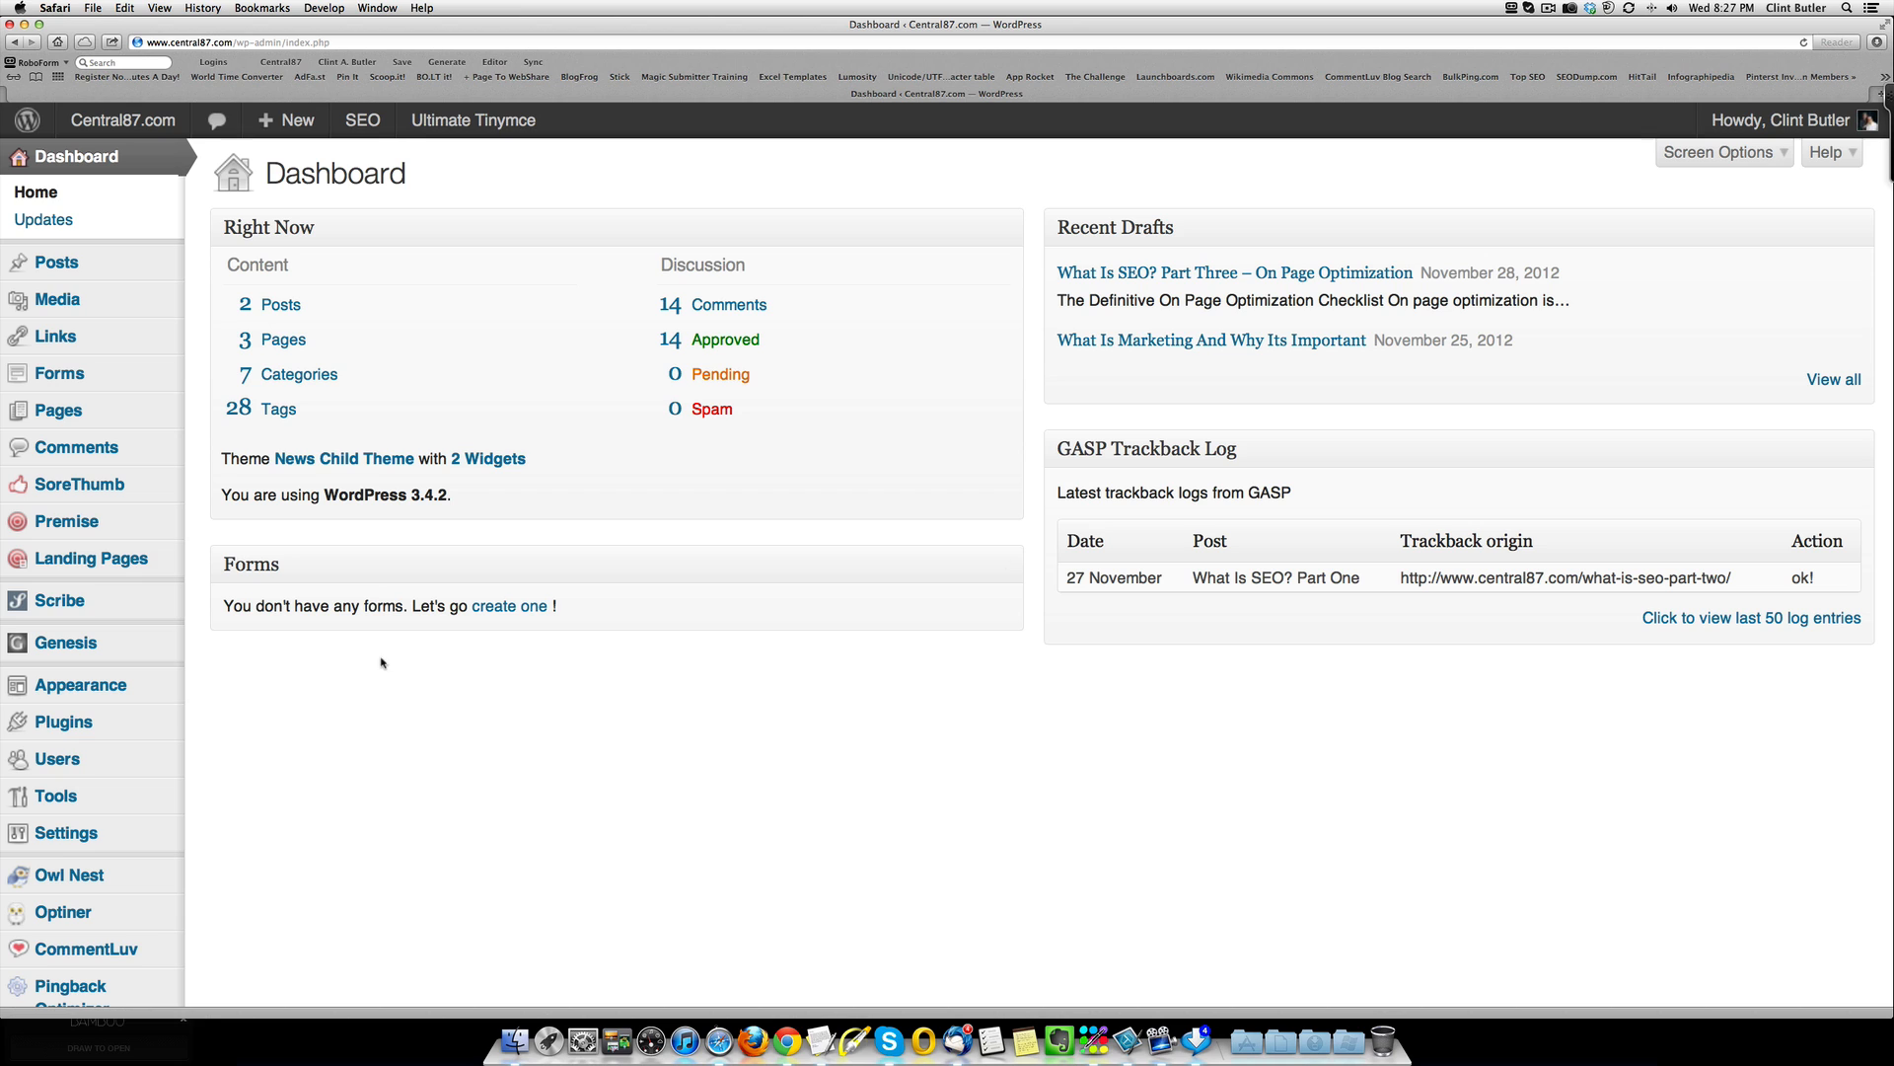
Step: Search Plugins > Add New for 'Wordpress SEO' and confirm the Yoast entry is installed
left_click(57, 722)
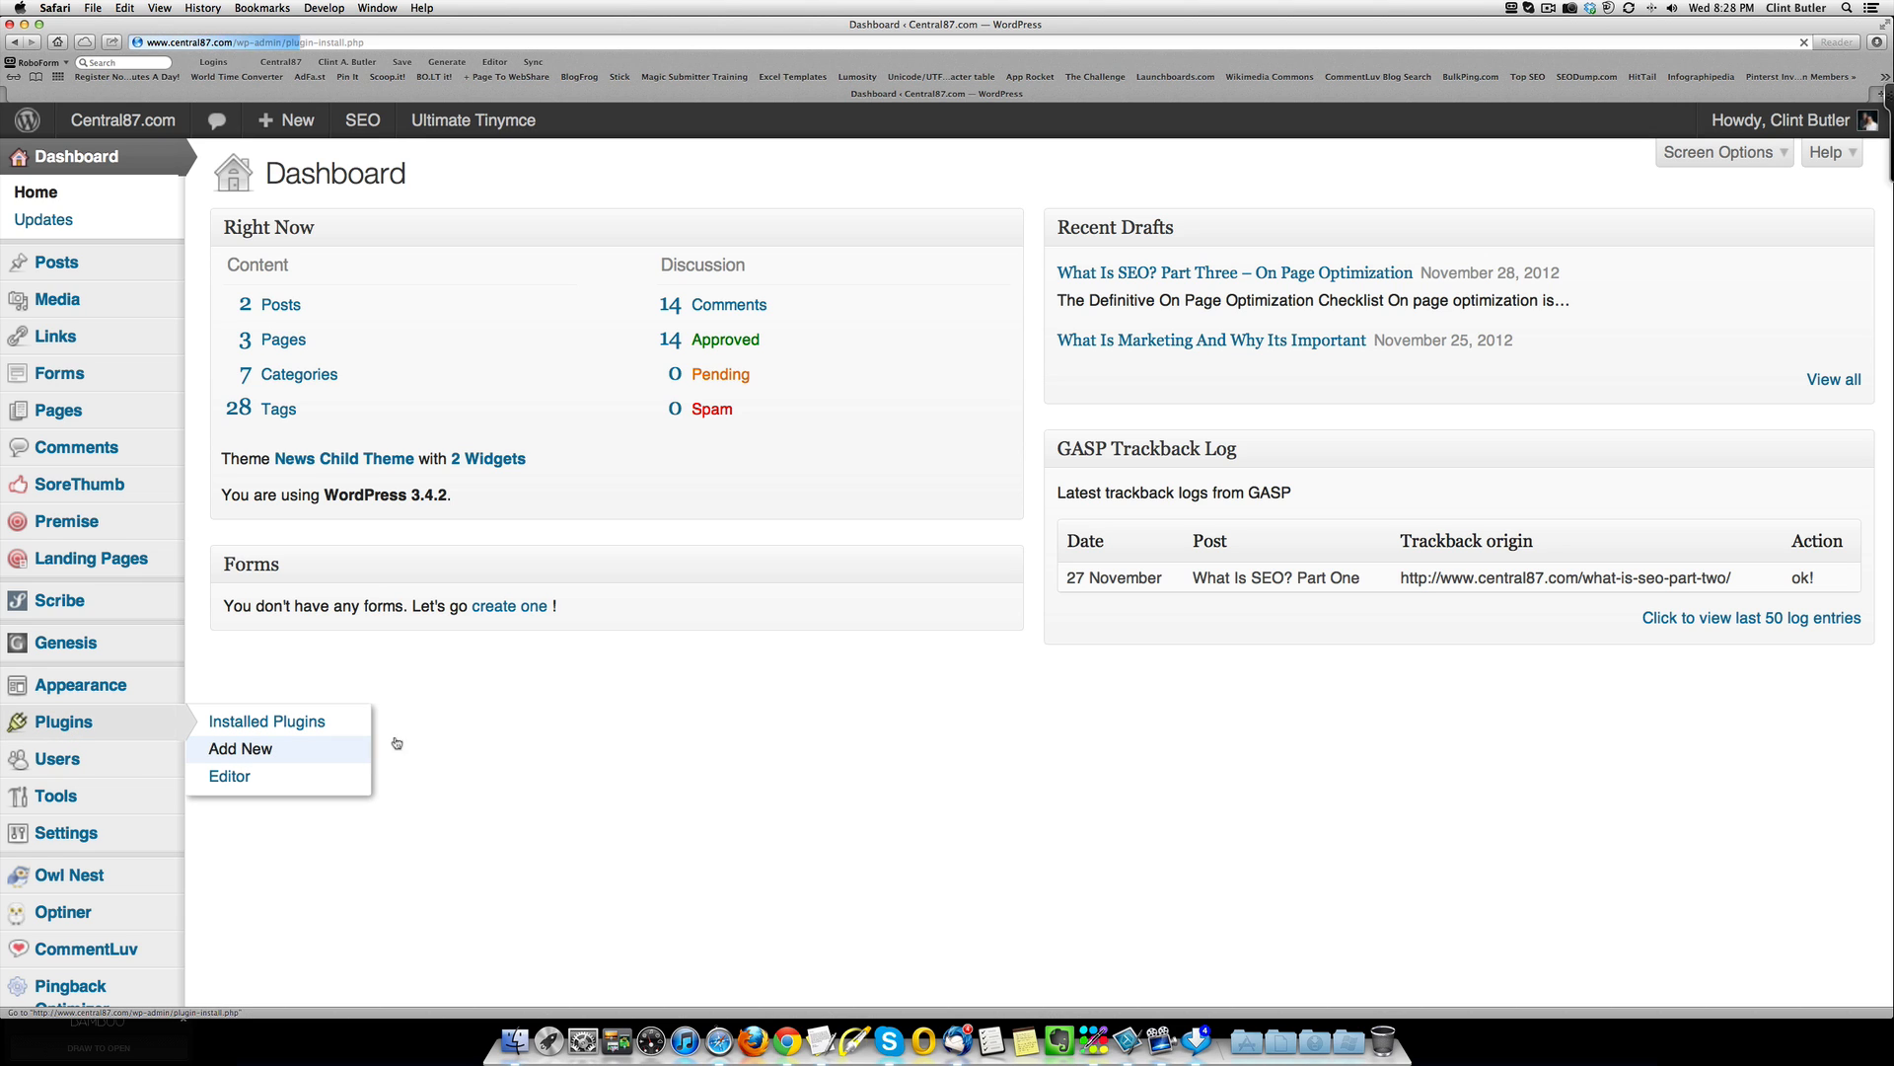
left_click(241, 748)
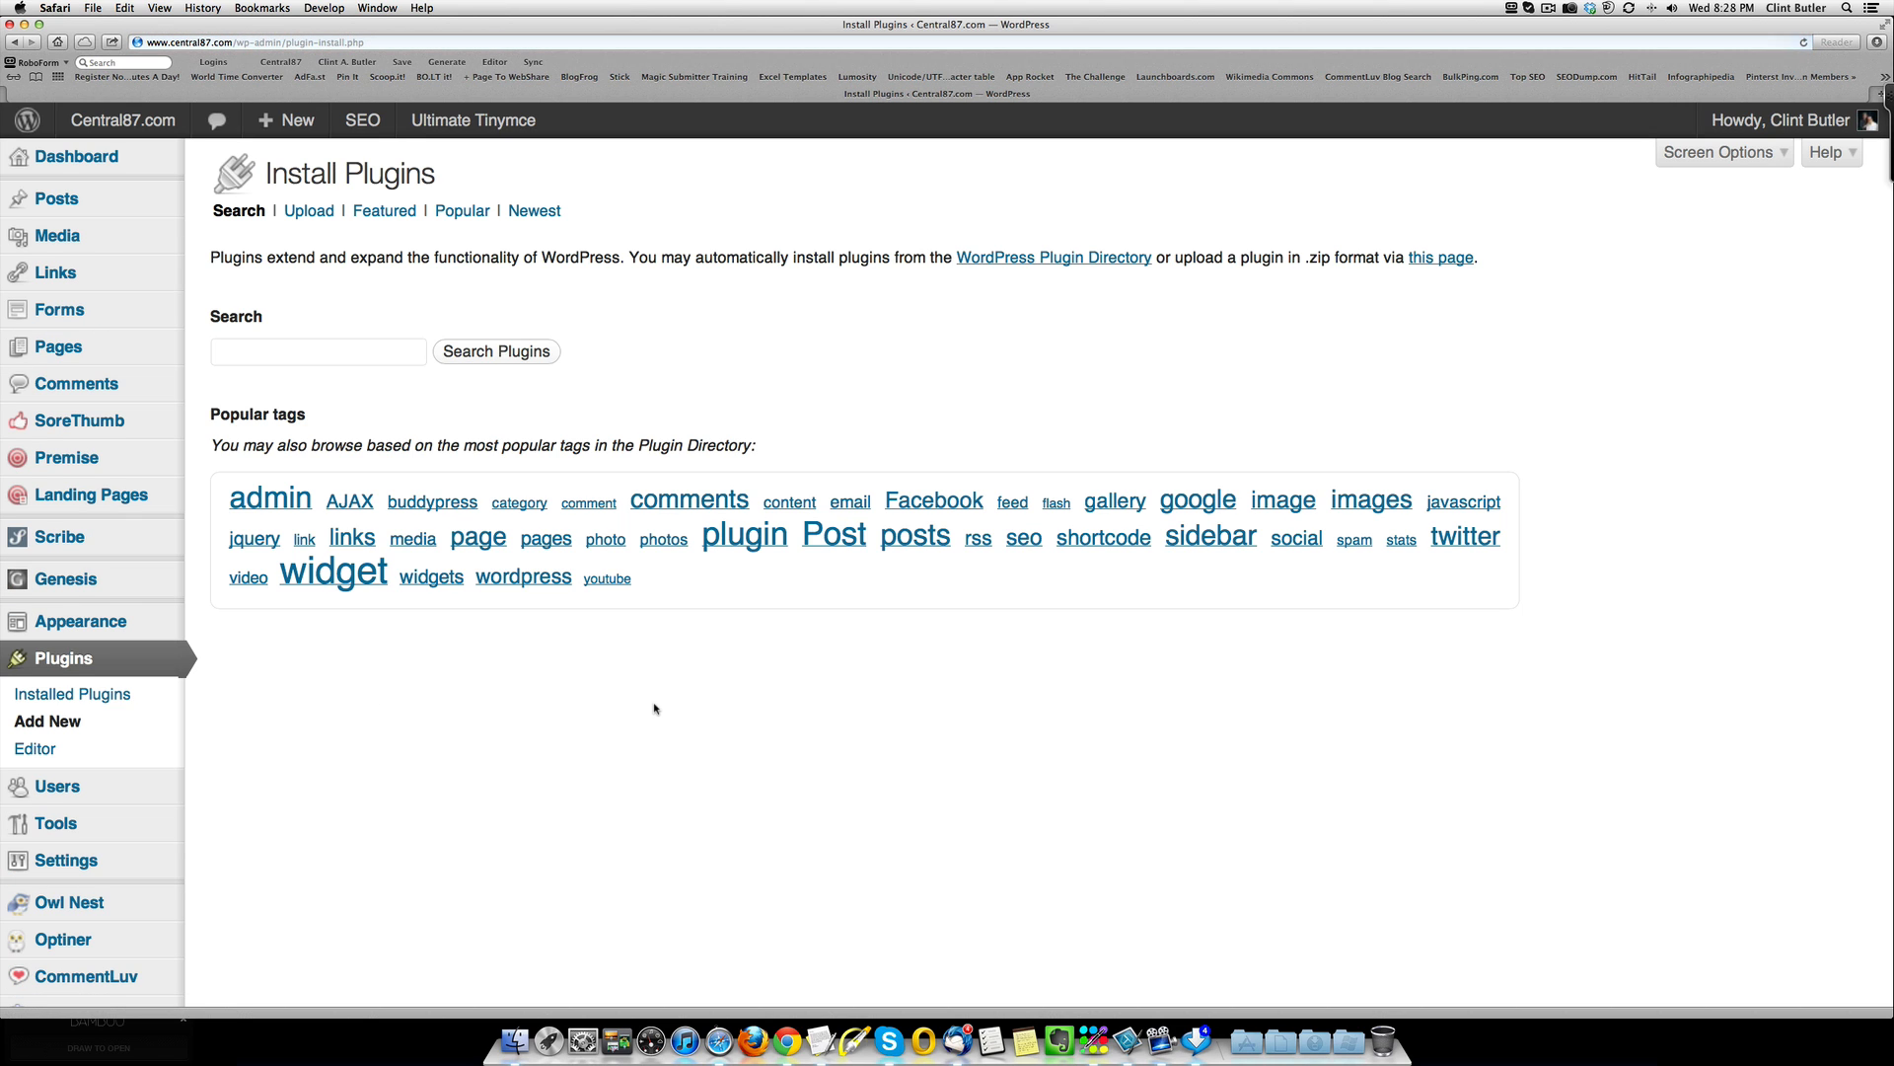
type("Wor")
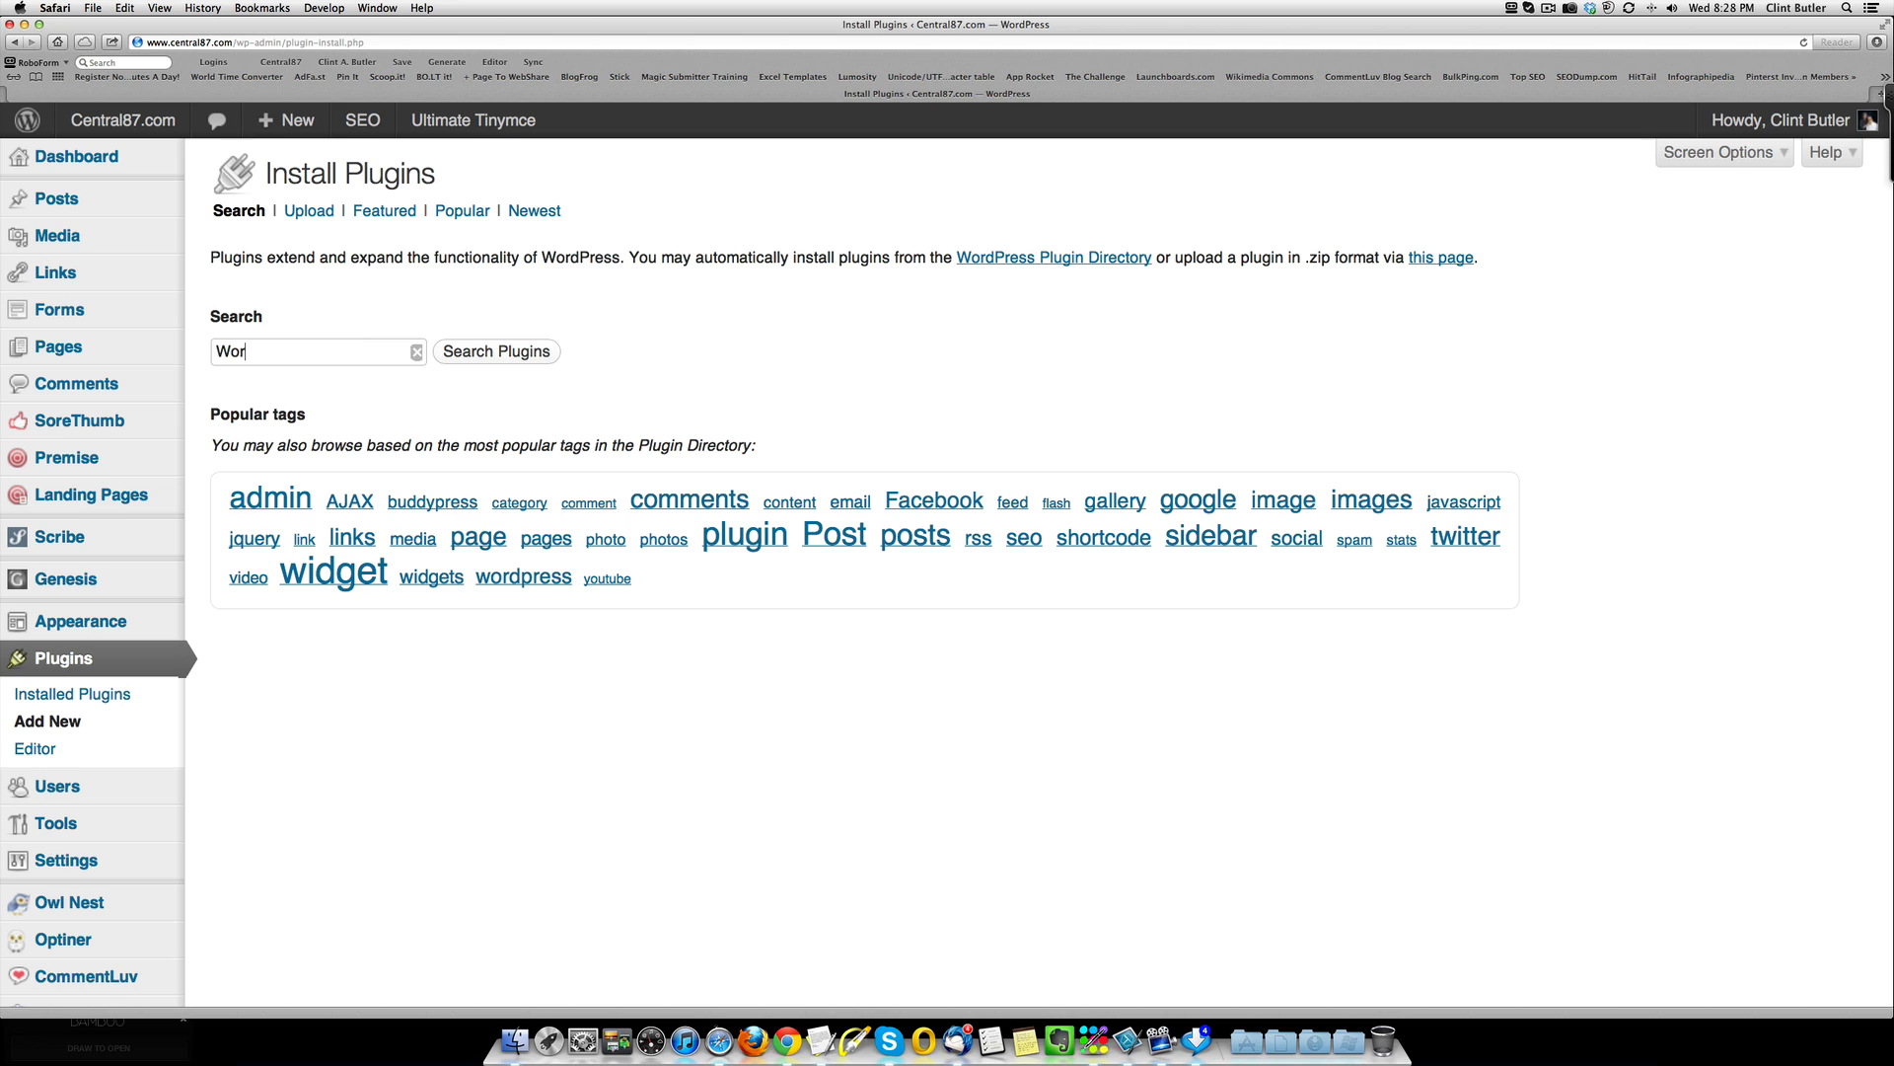
type("dpress SE")
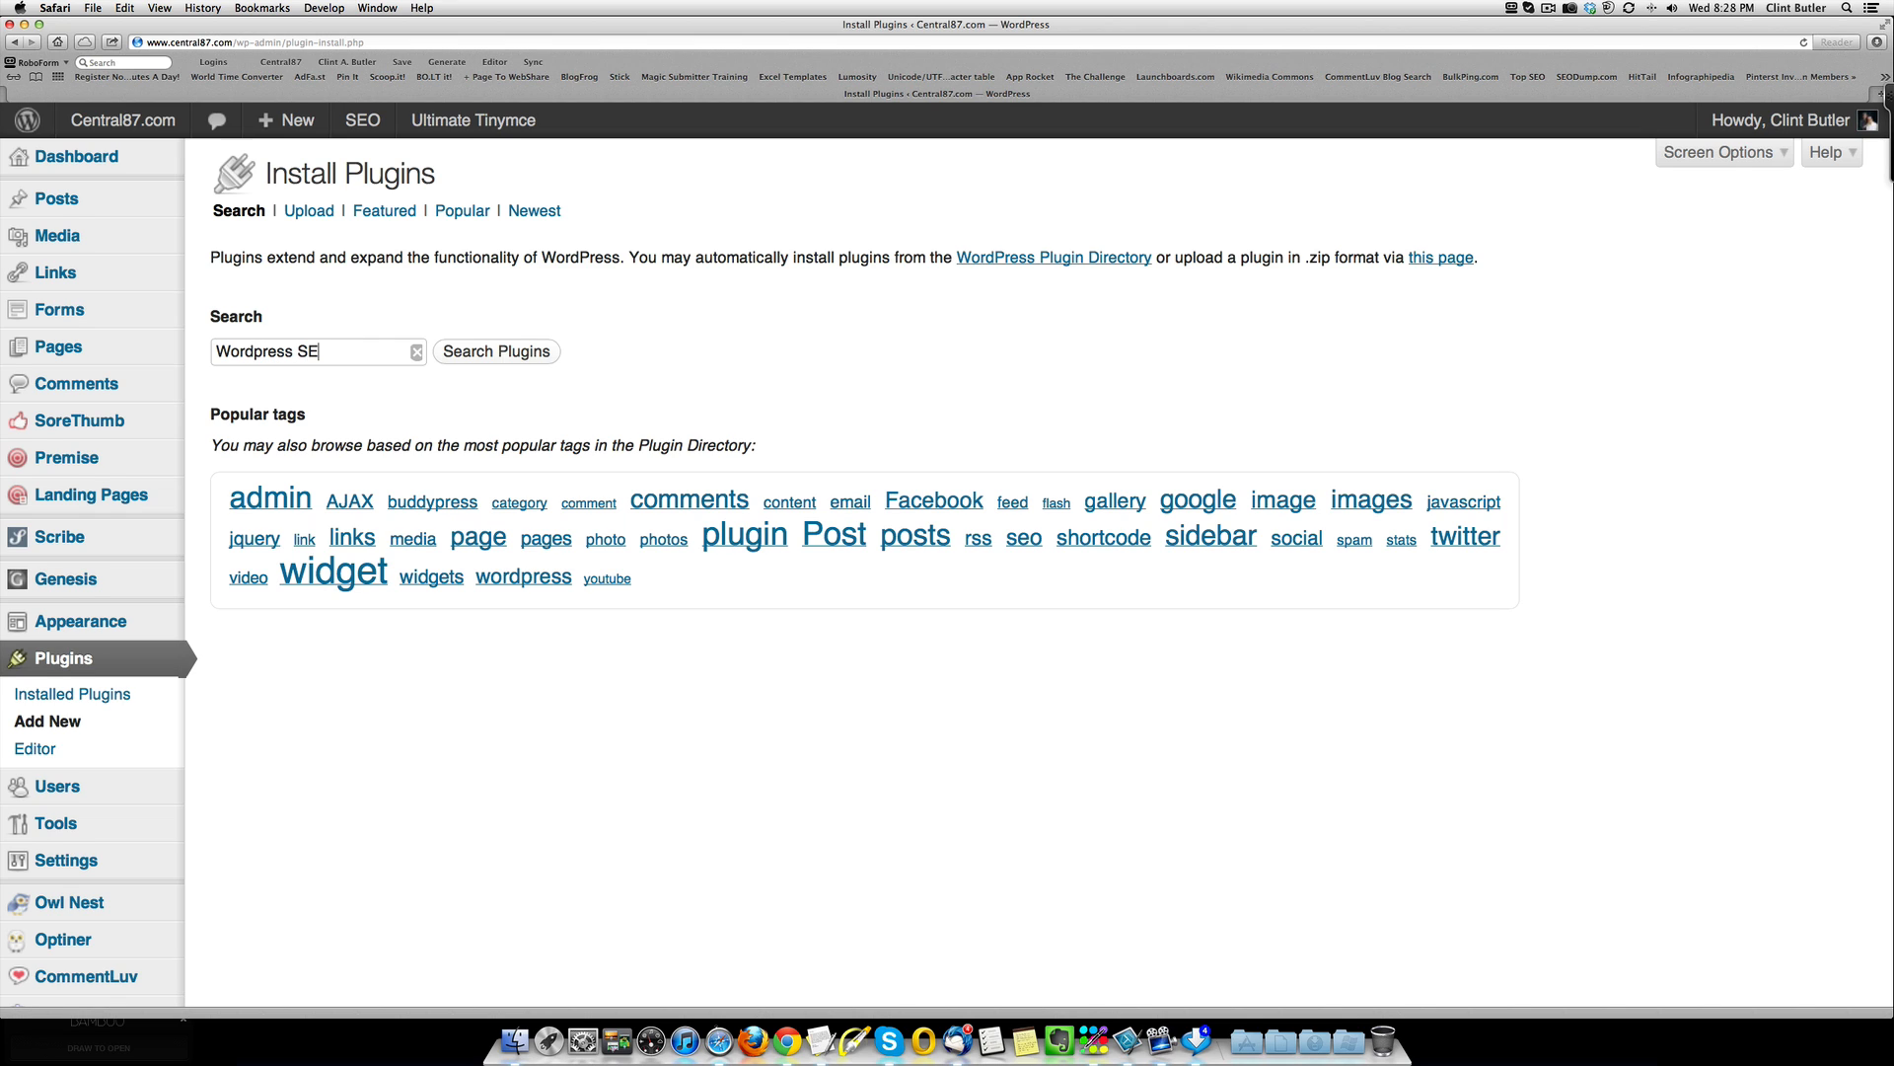
type("o")
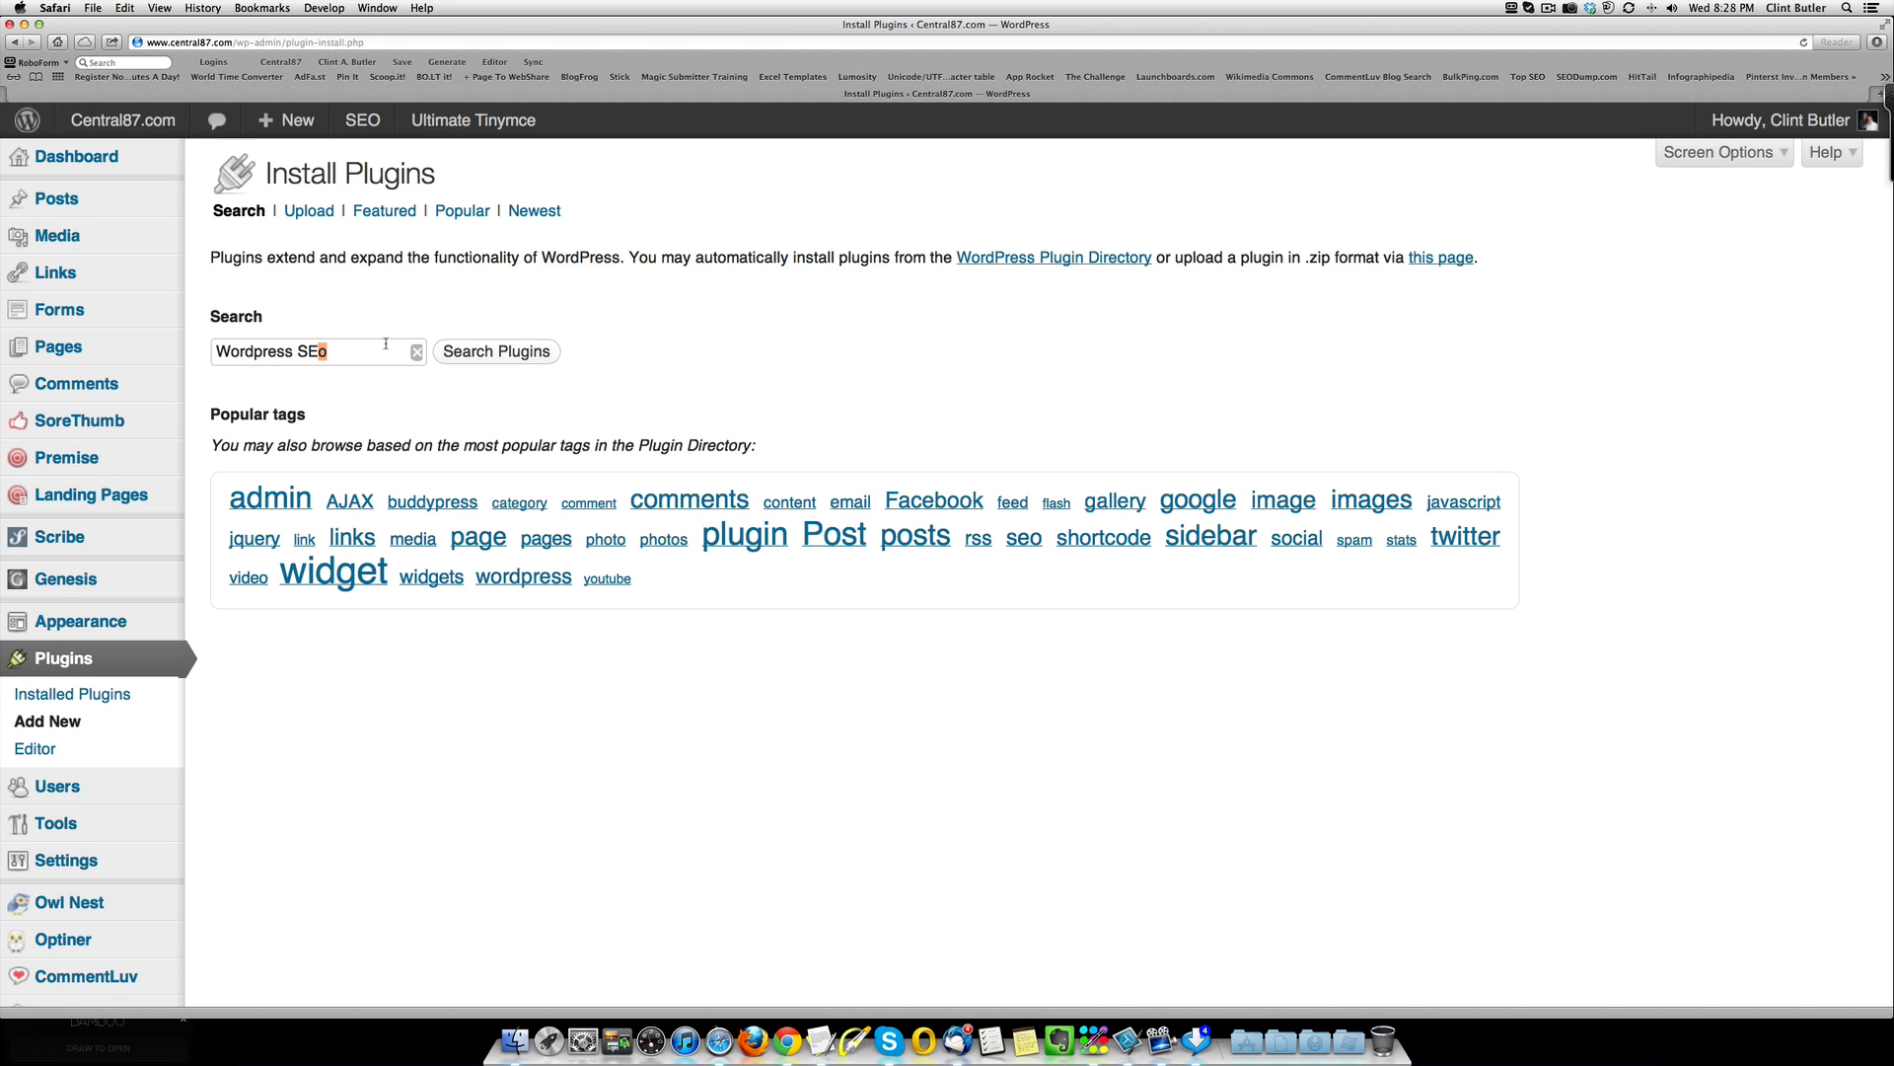
left_click(495, 351)
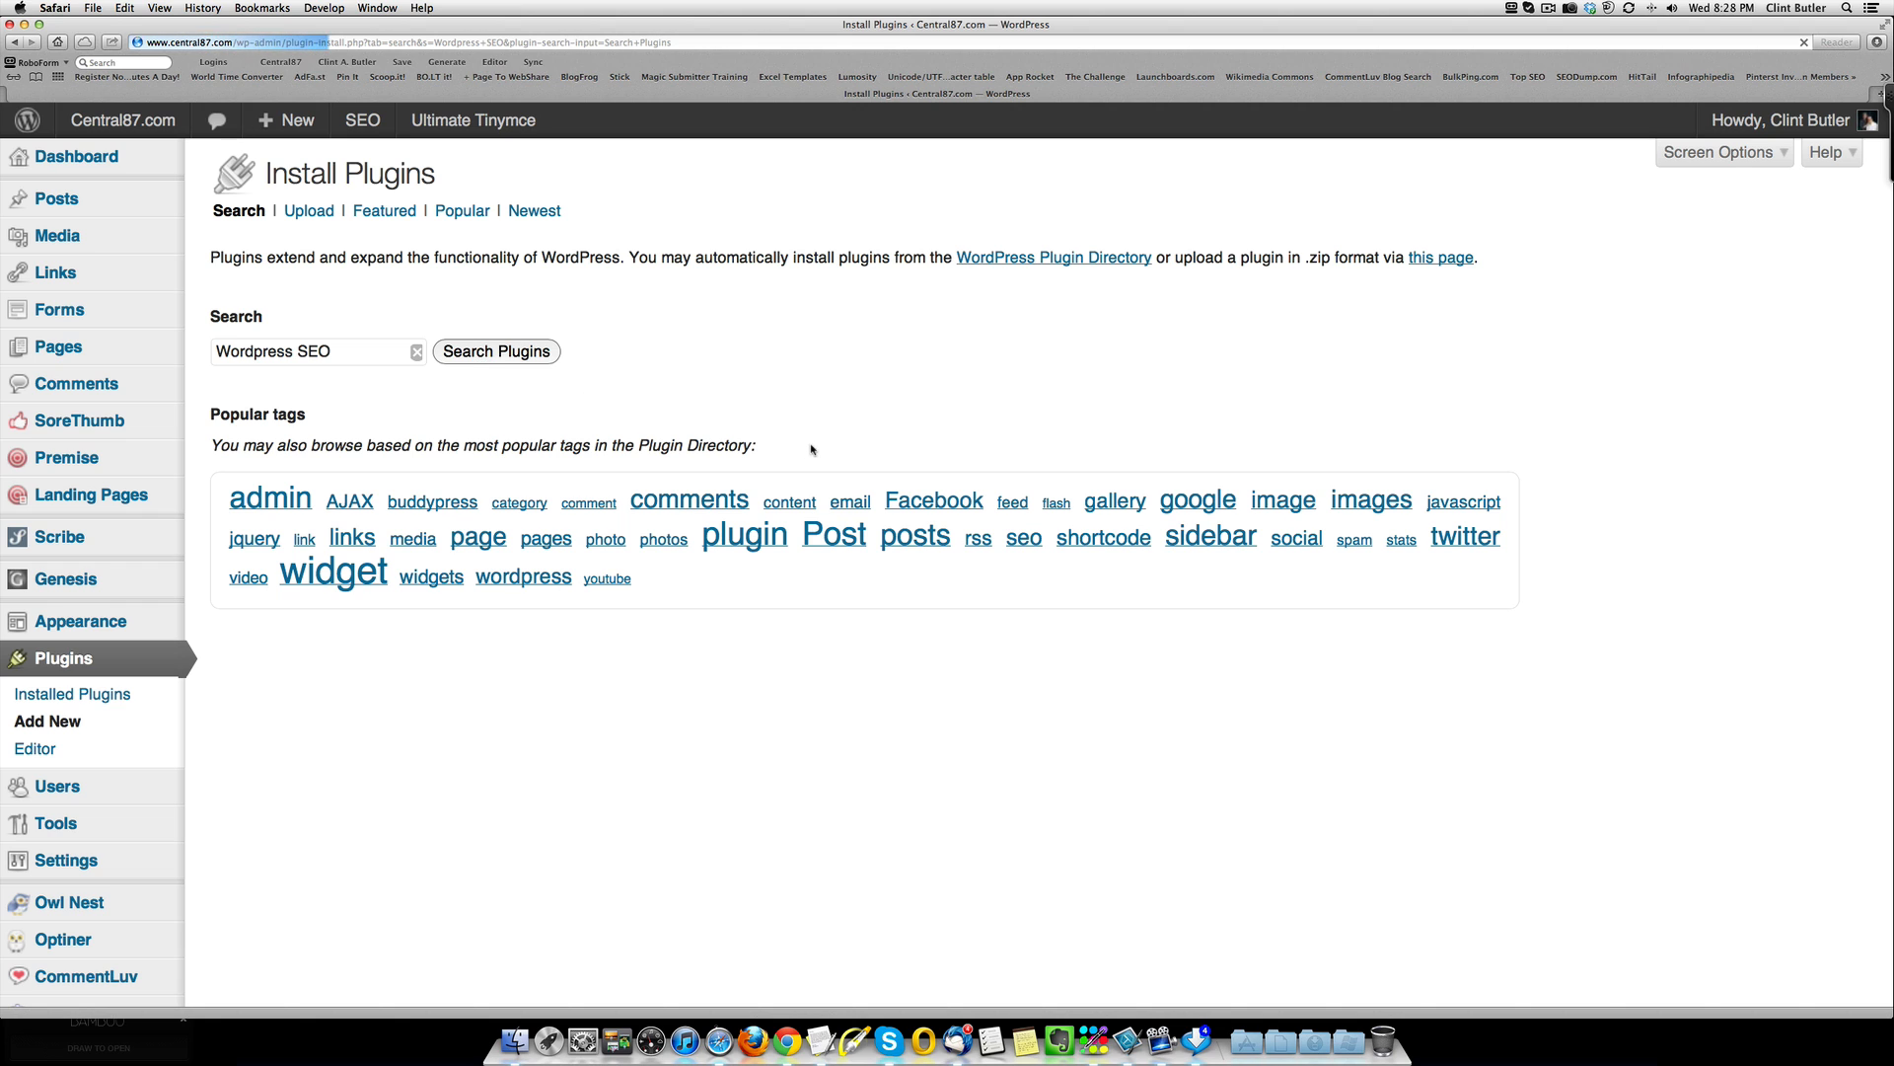
left_click(495, 351)
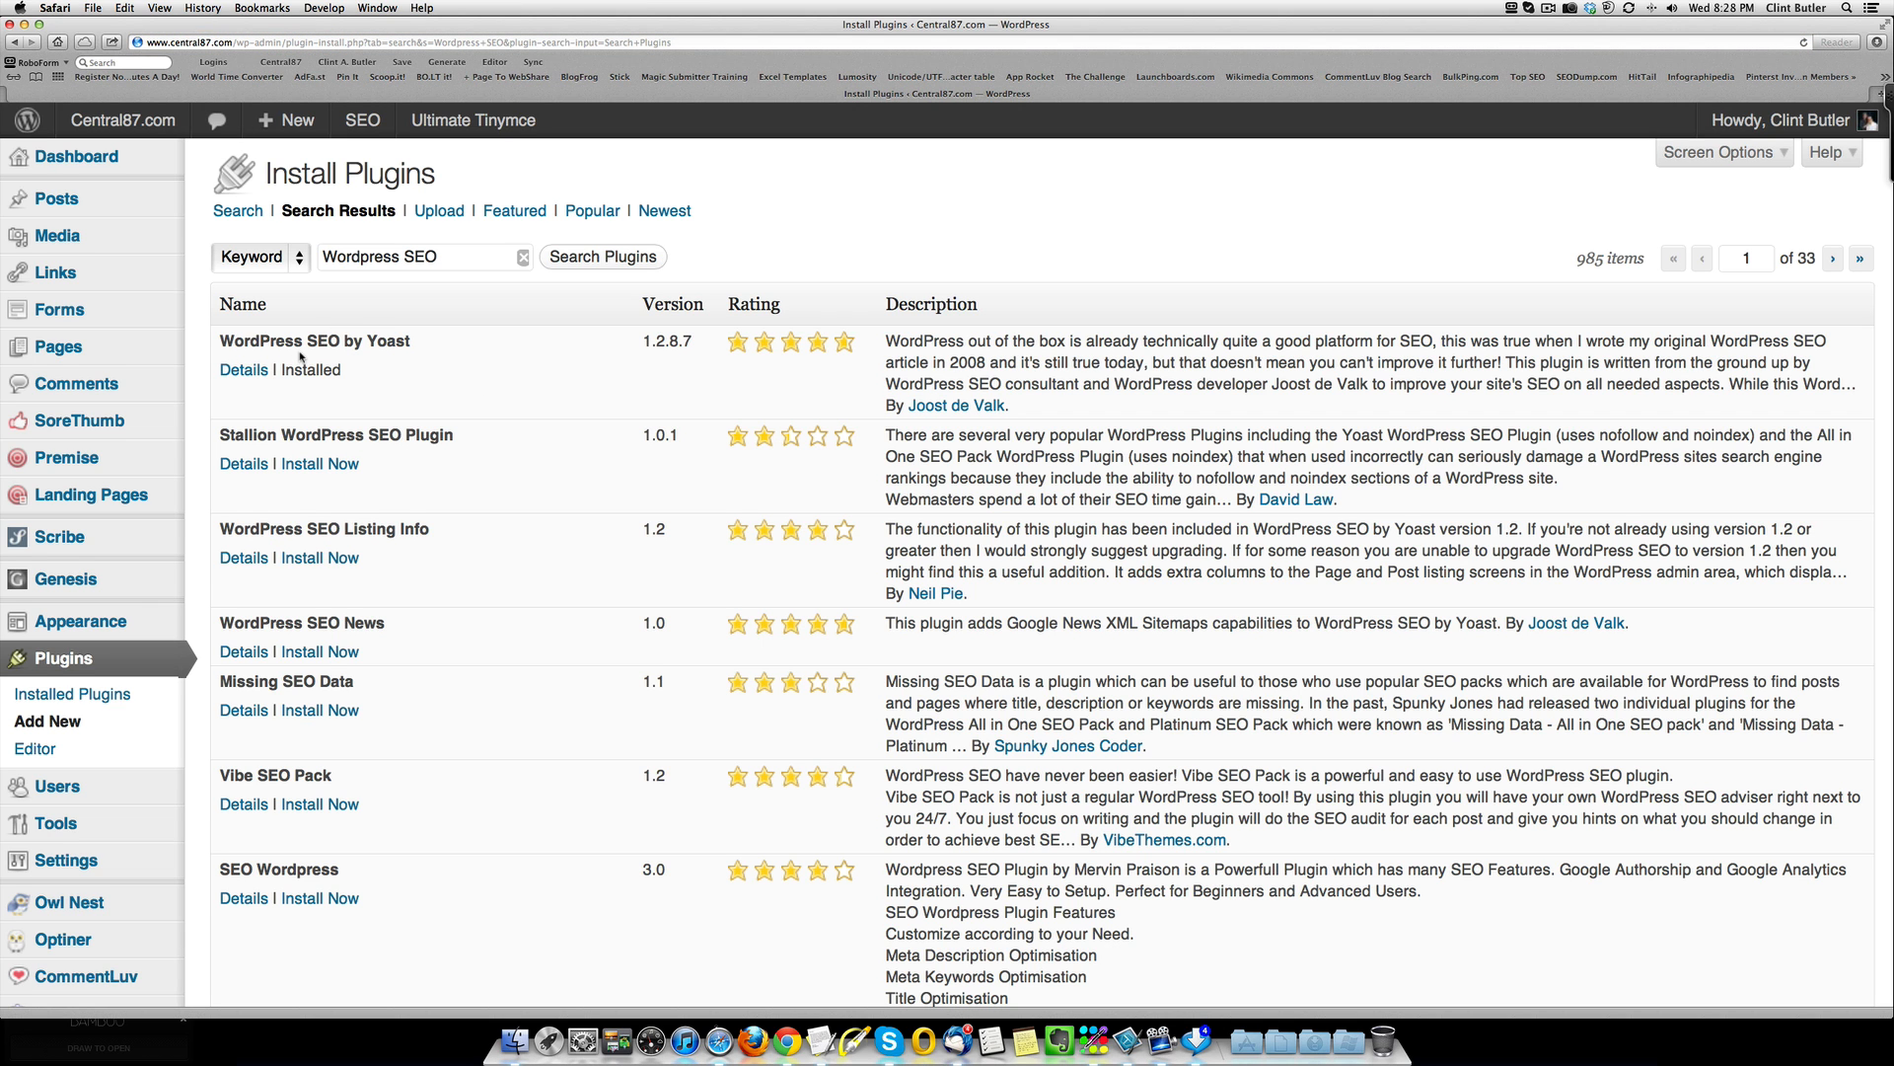
mouse_move(442, 351)
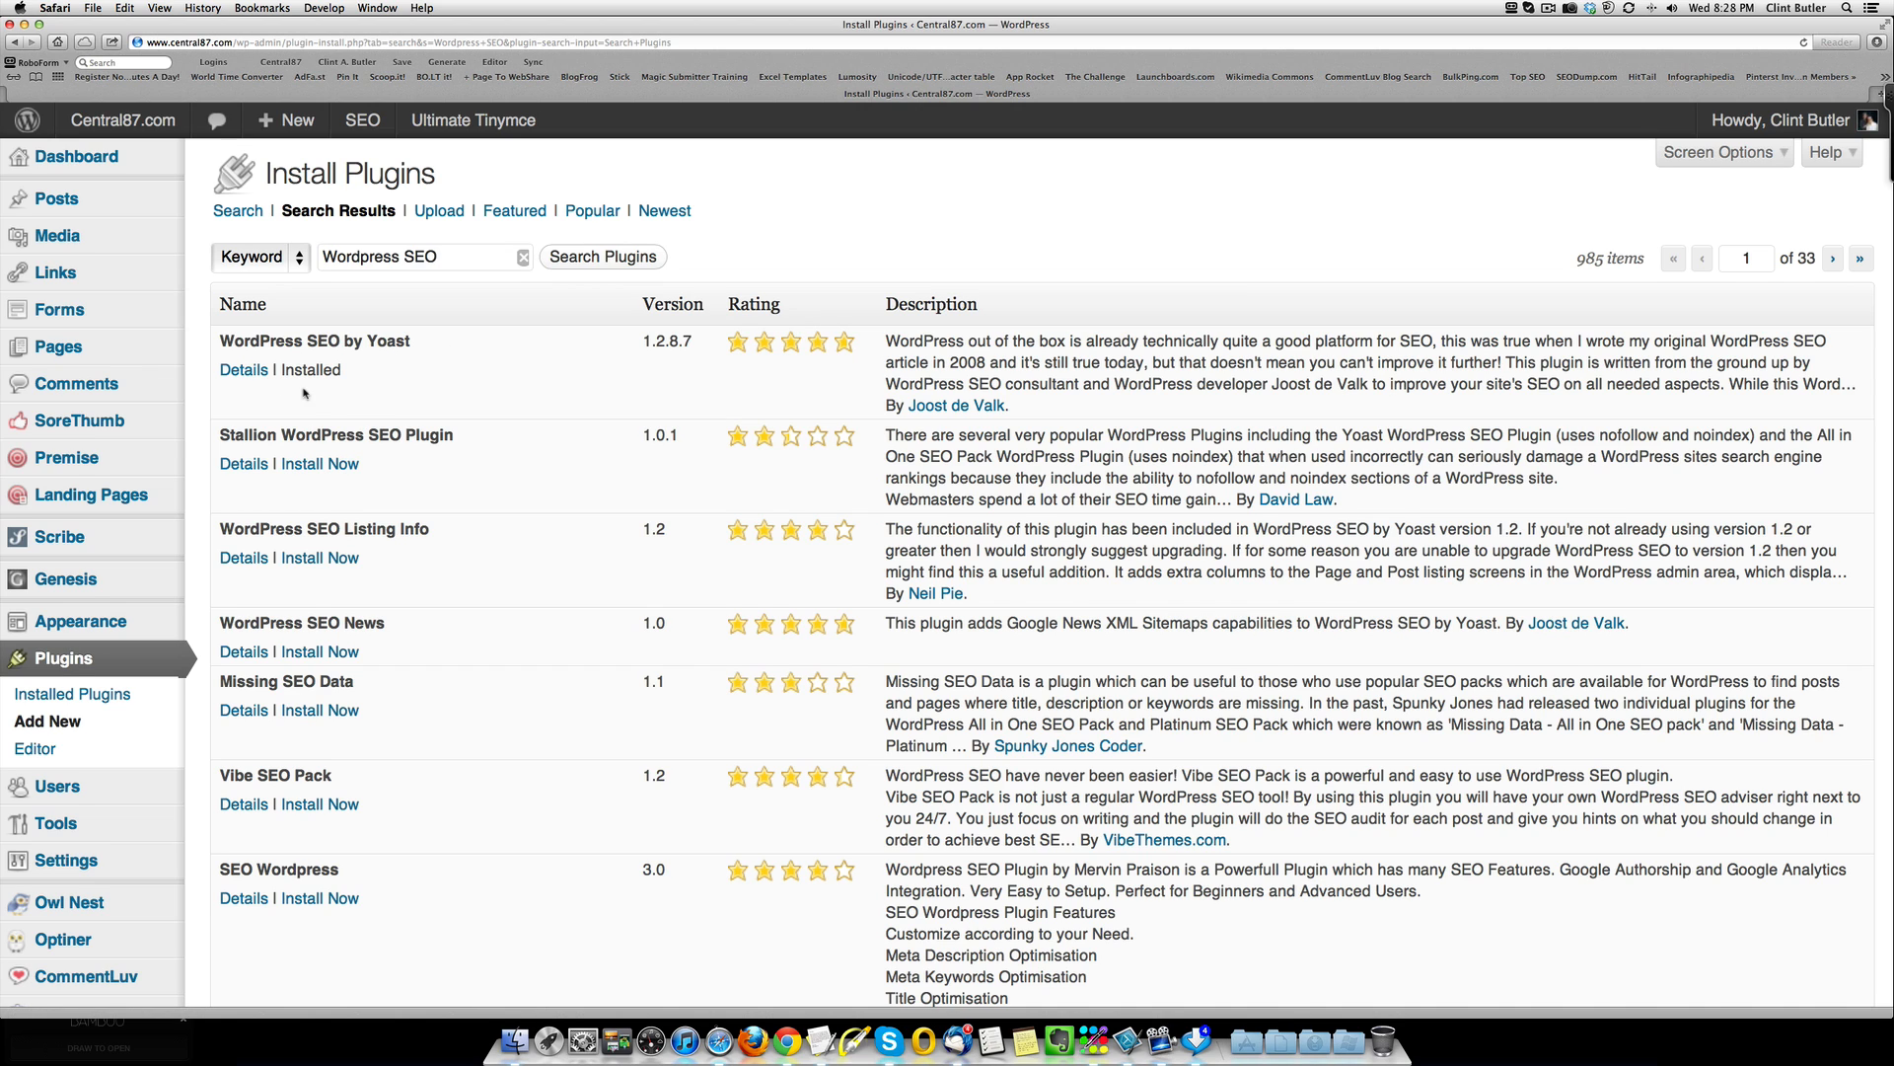
mouse_move(452, 416)
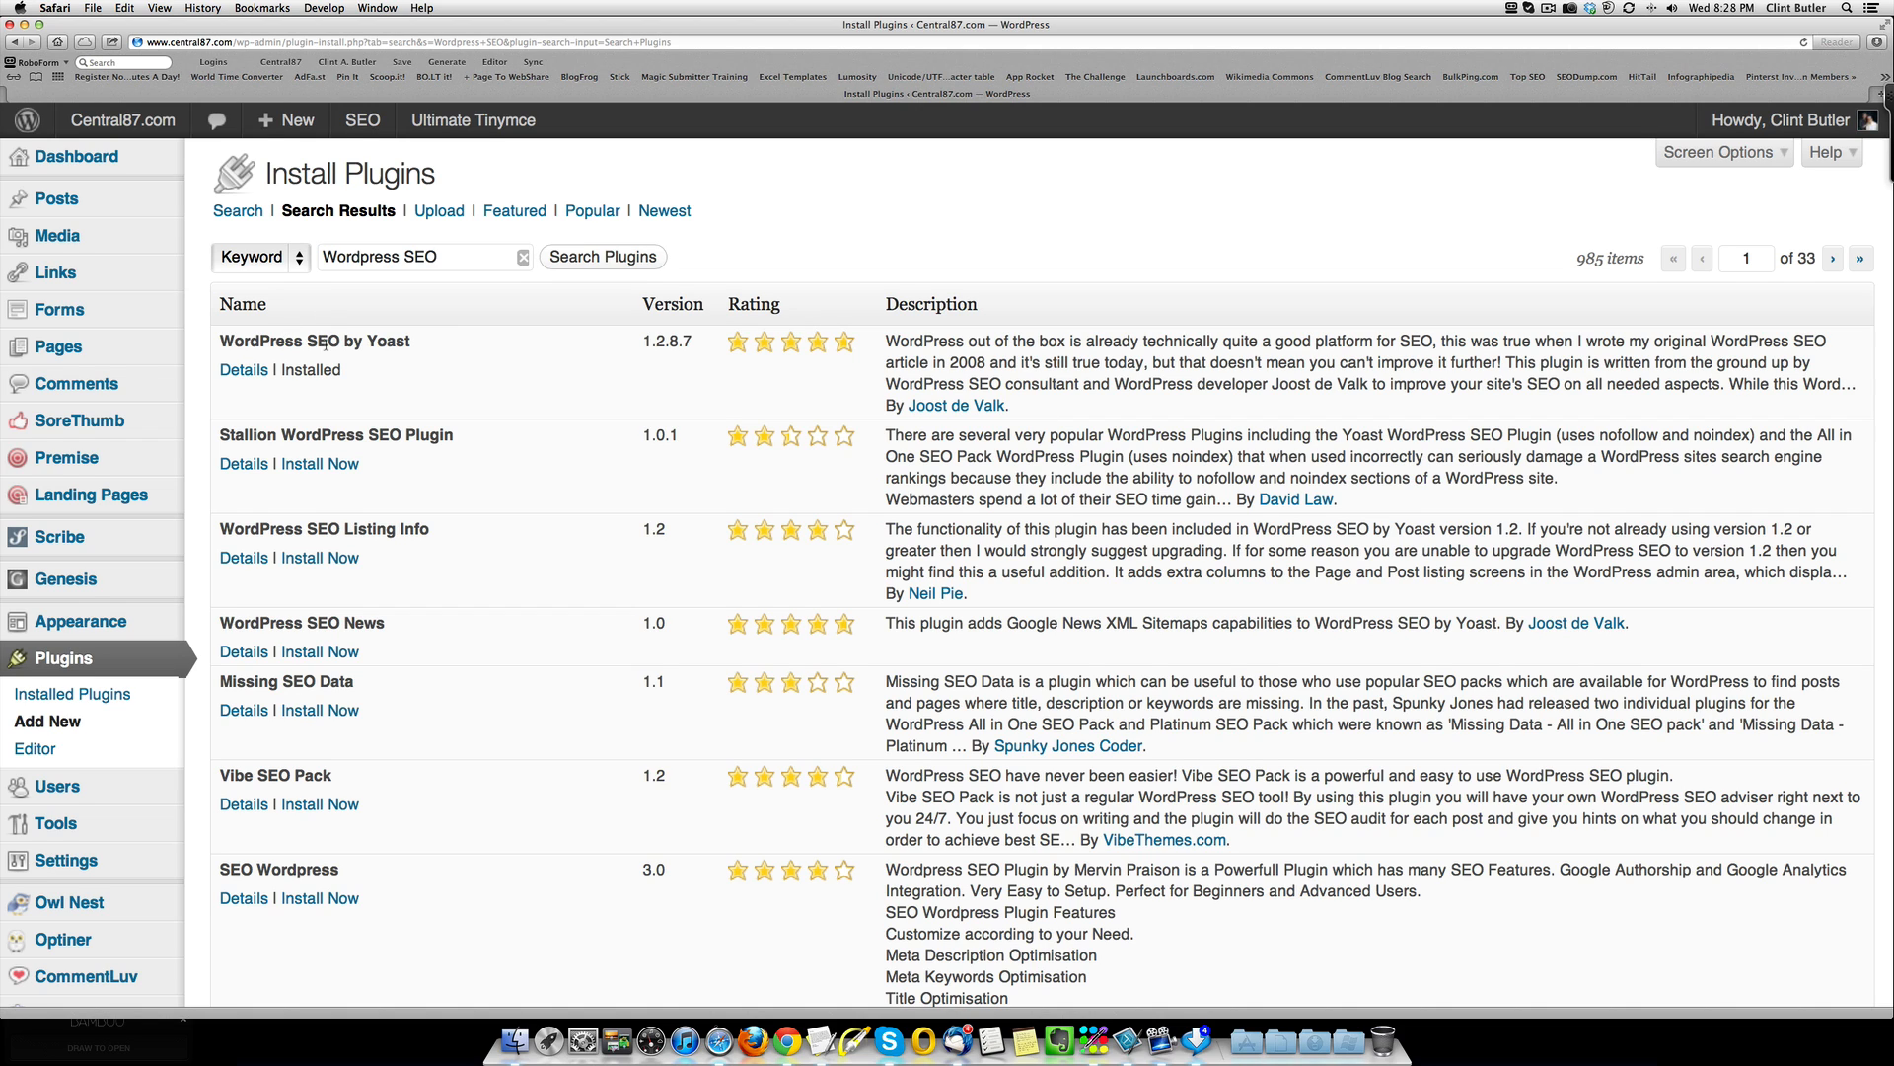
mouse_move(387, 409)
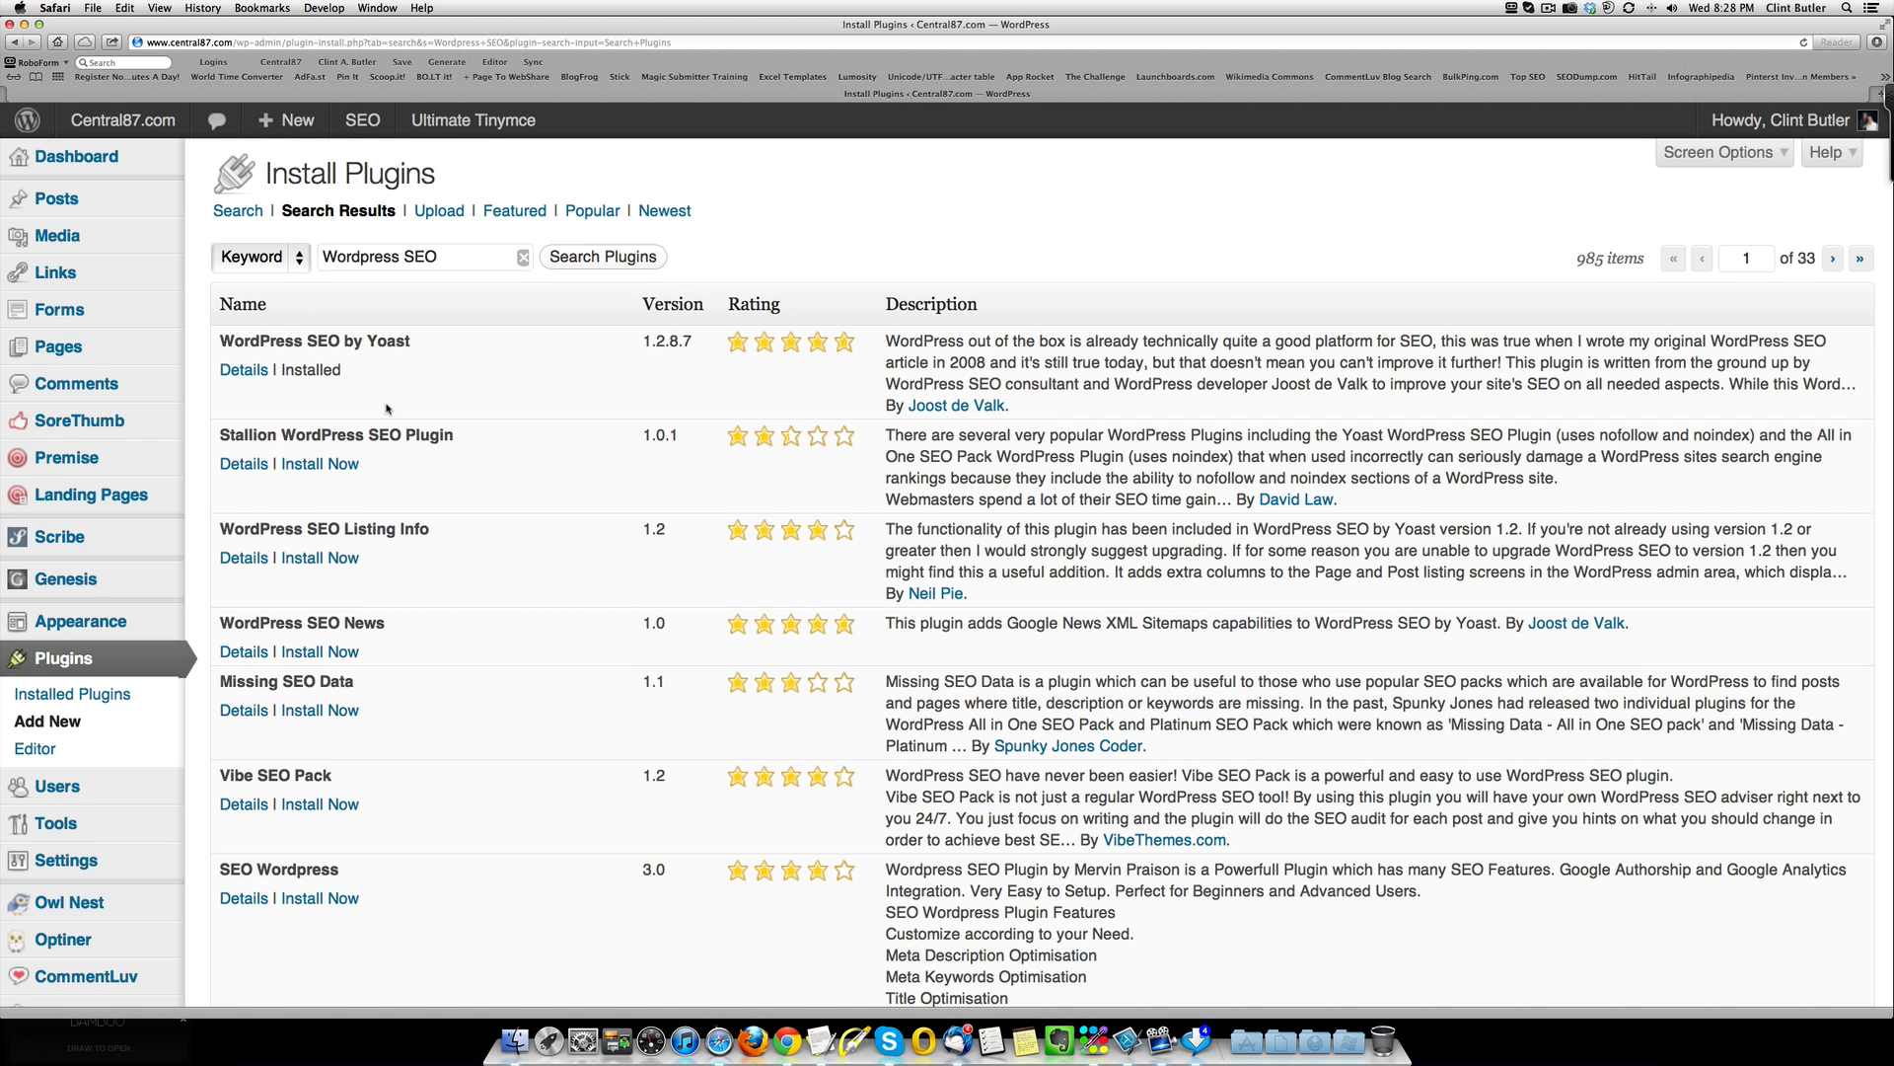
mouse_move(195, 474)
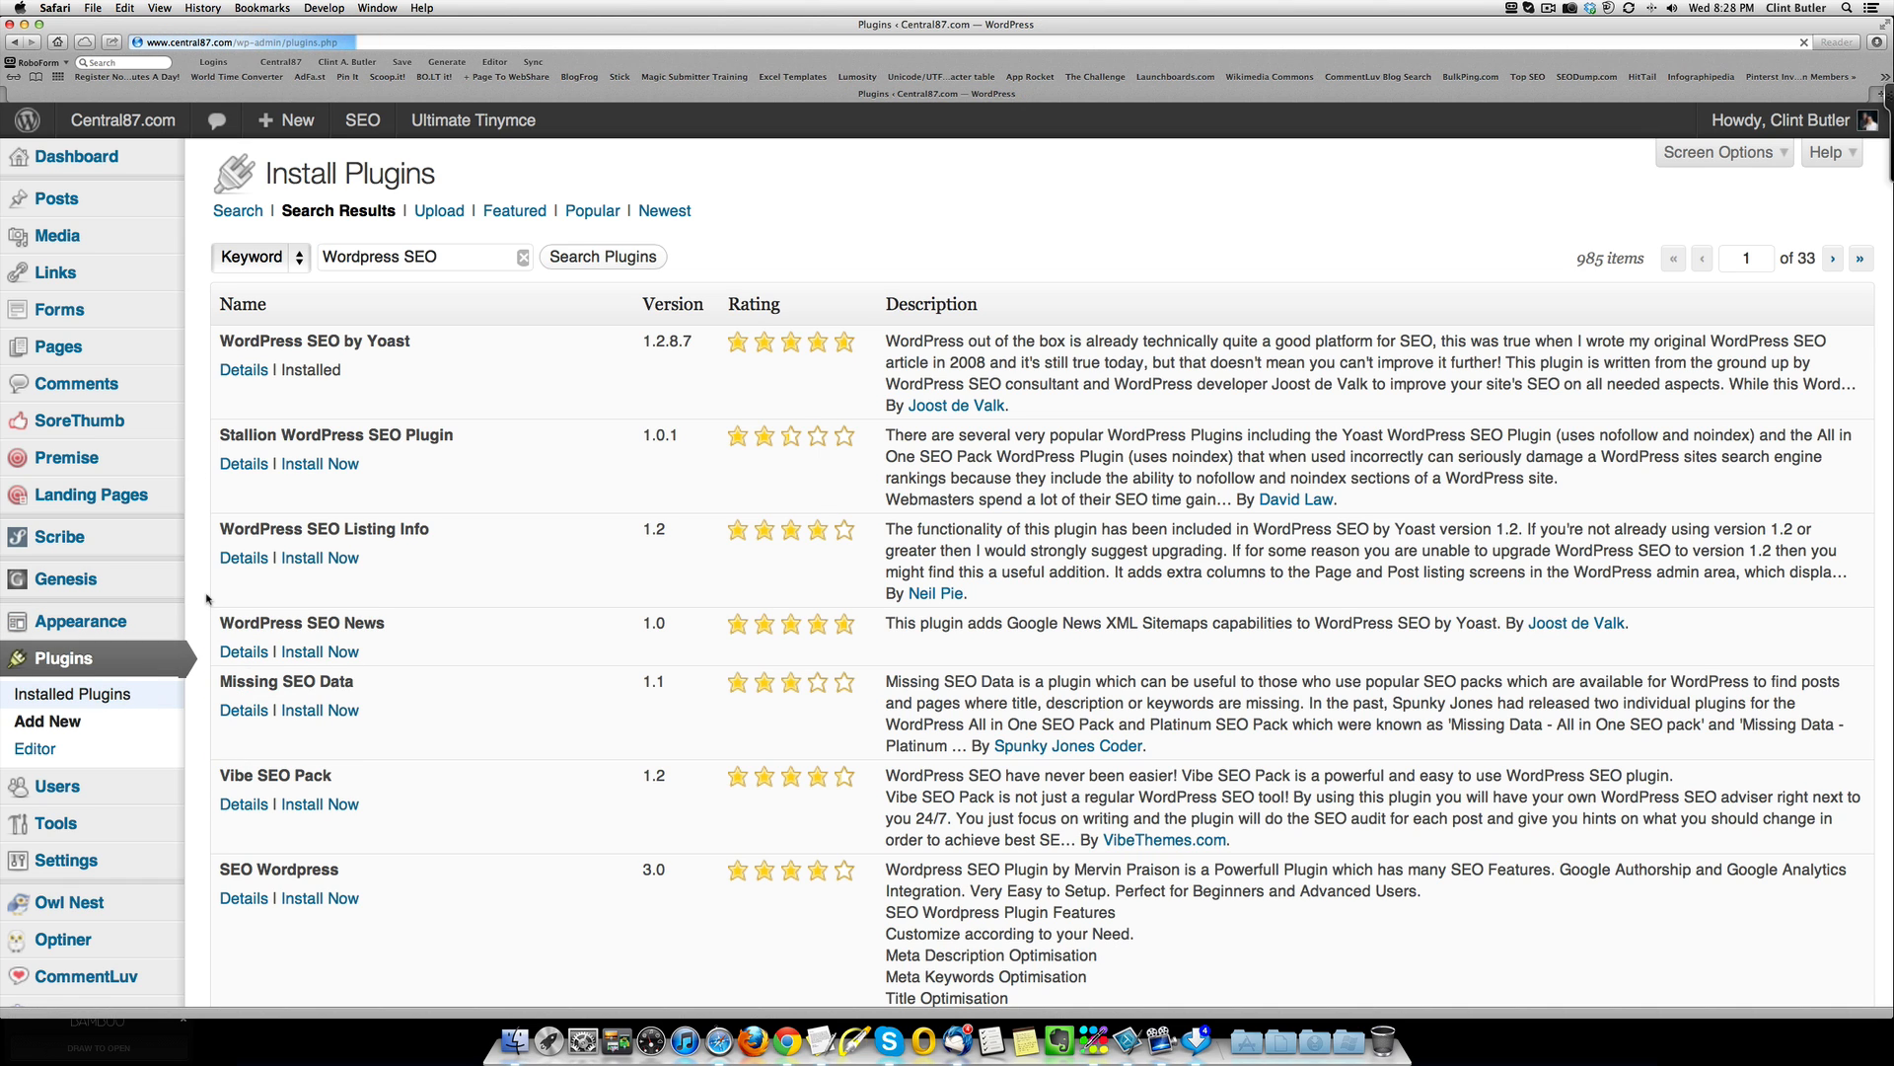
Step: List the installed plugins and head to the Yoast SEO Dashboard
left_click(73, 692)
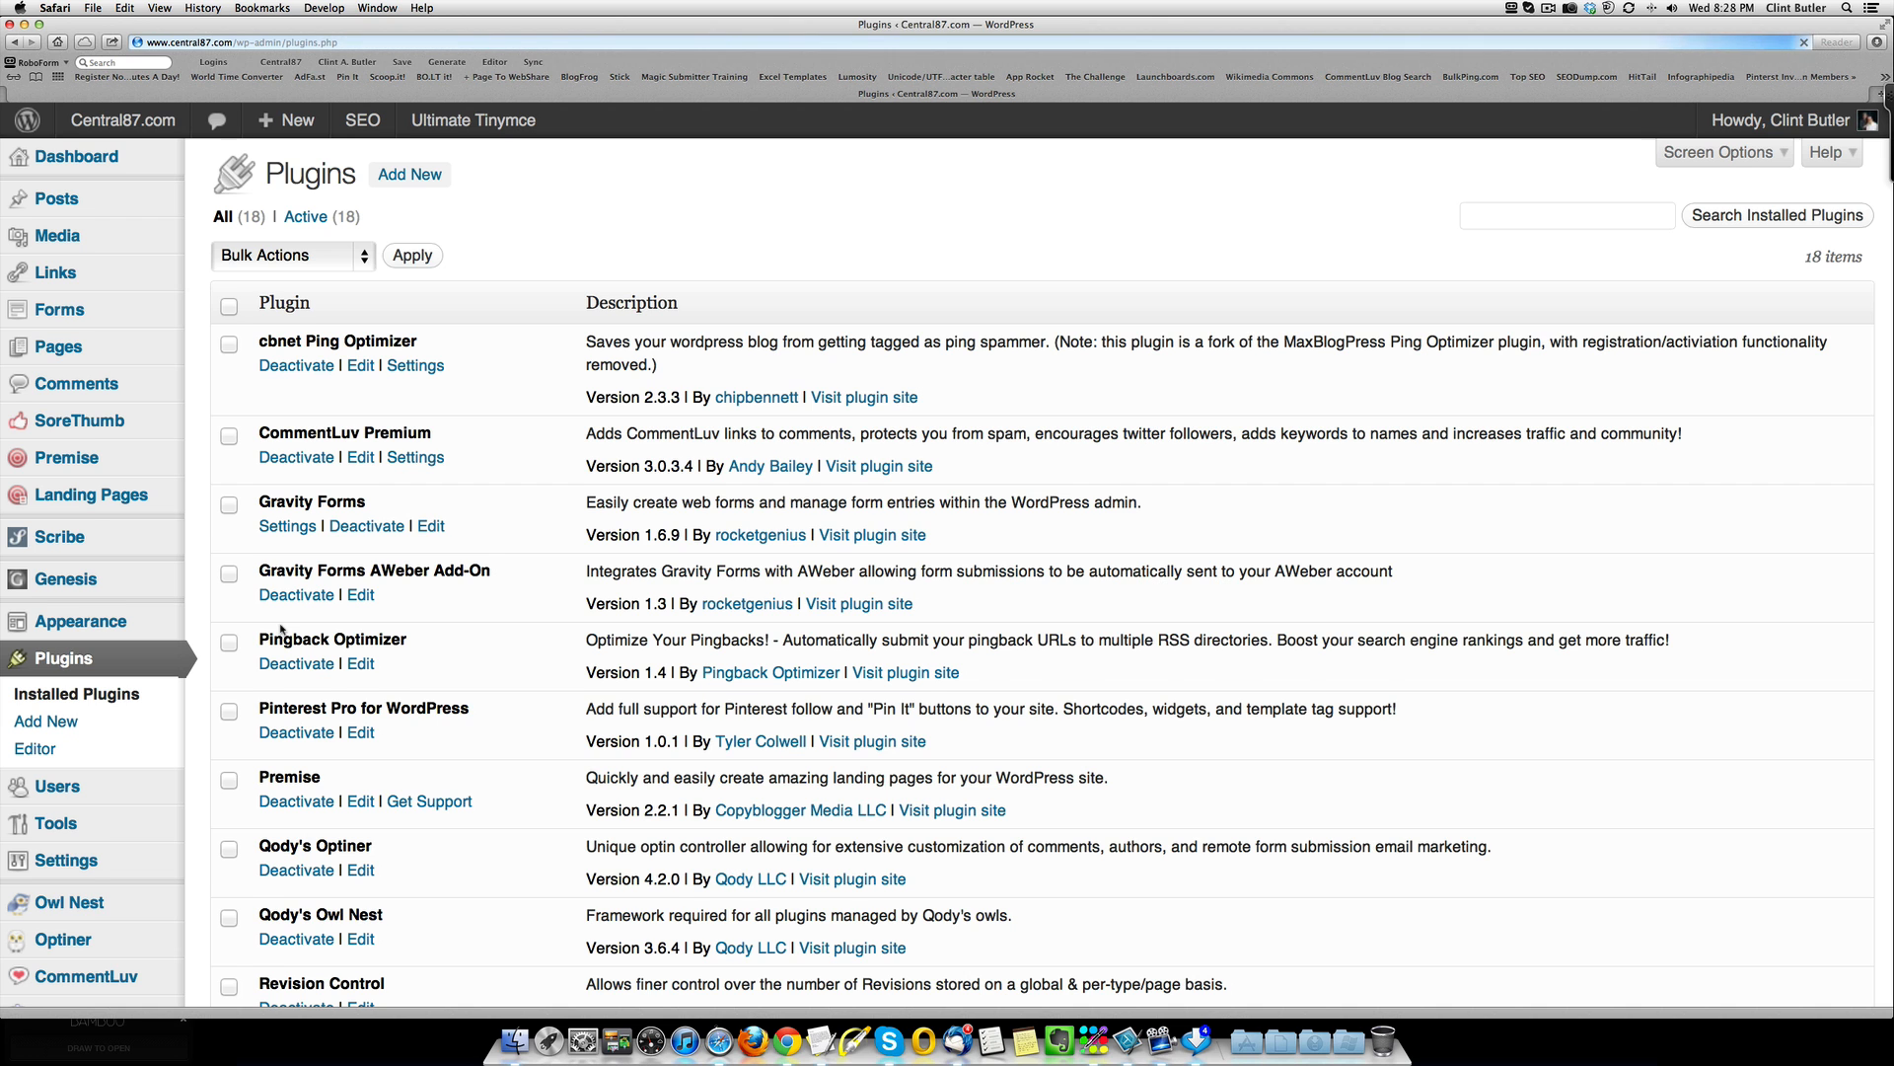
scroll("down", 3)
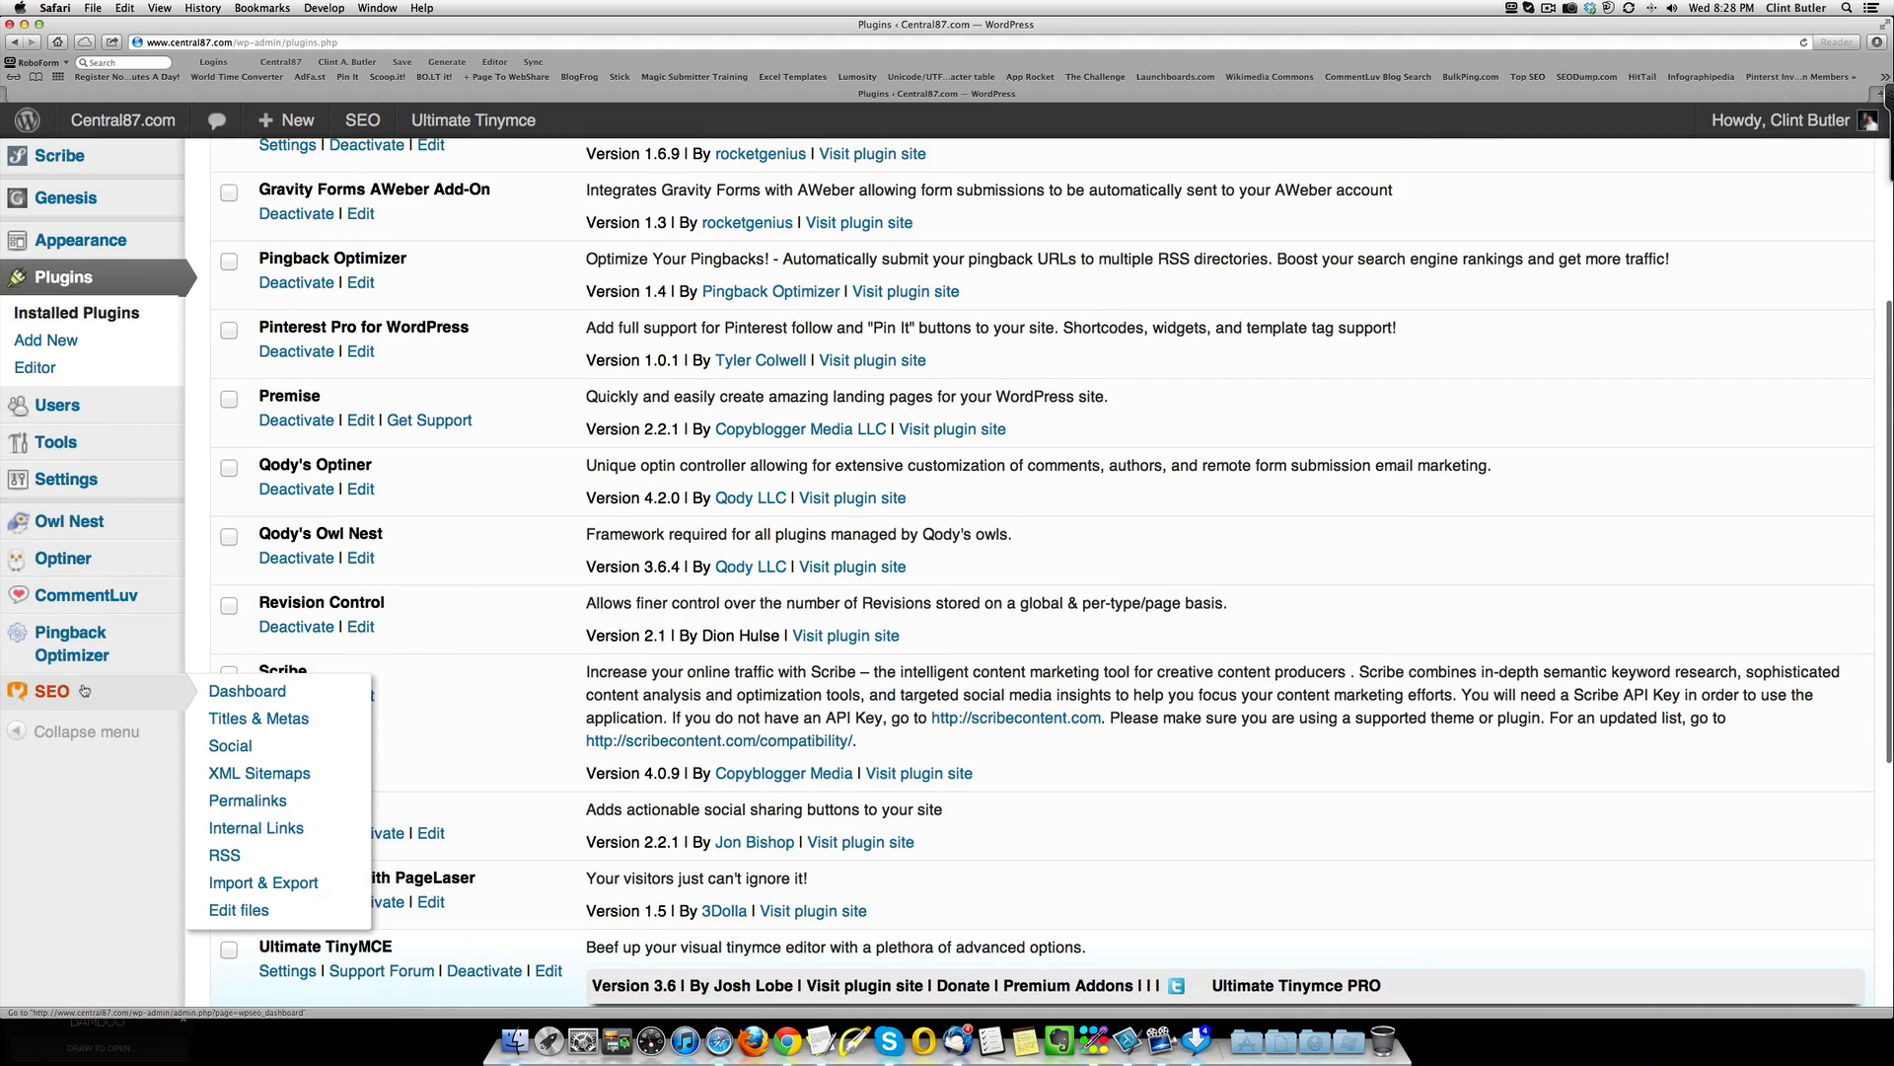
left_click(249, 691)
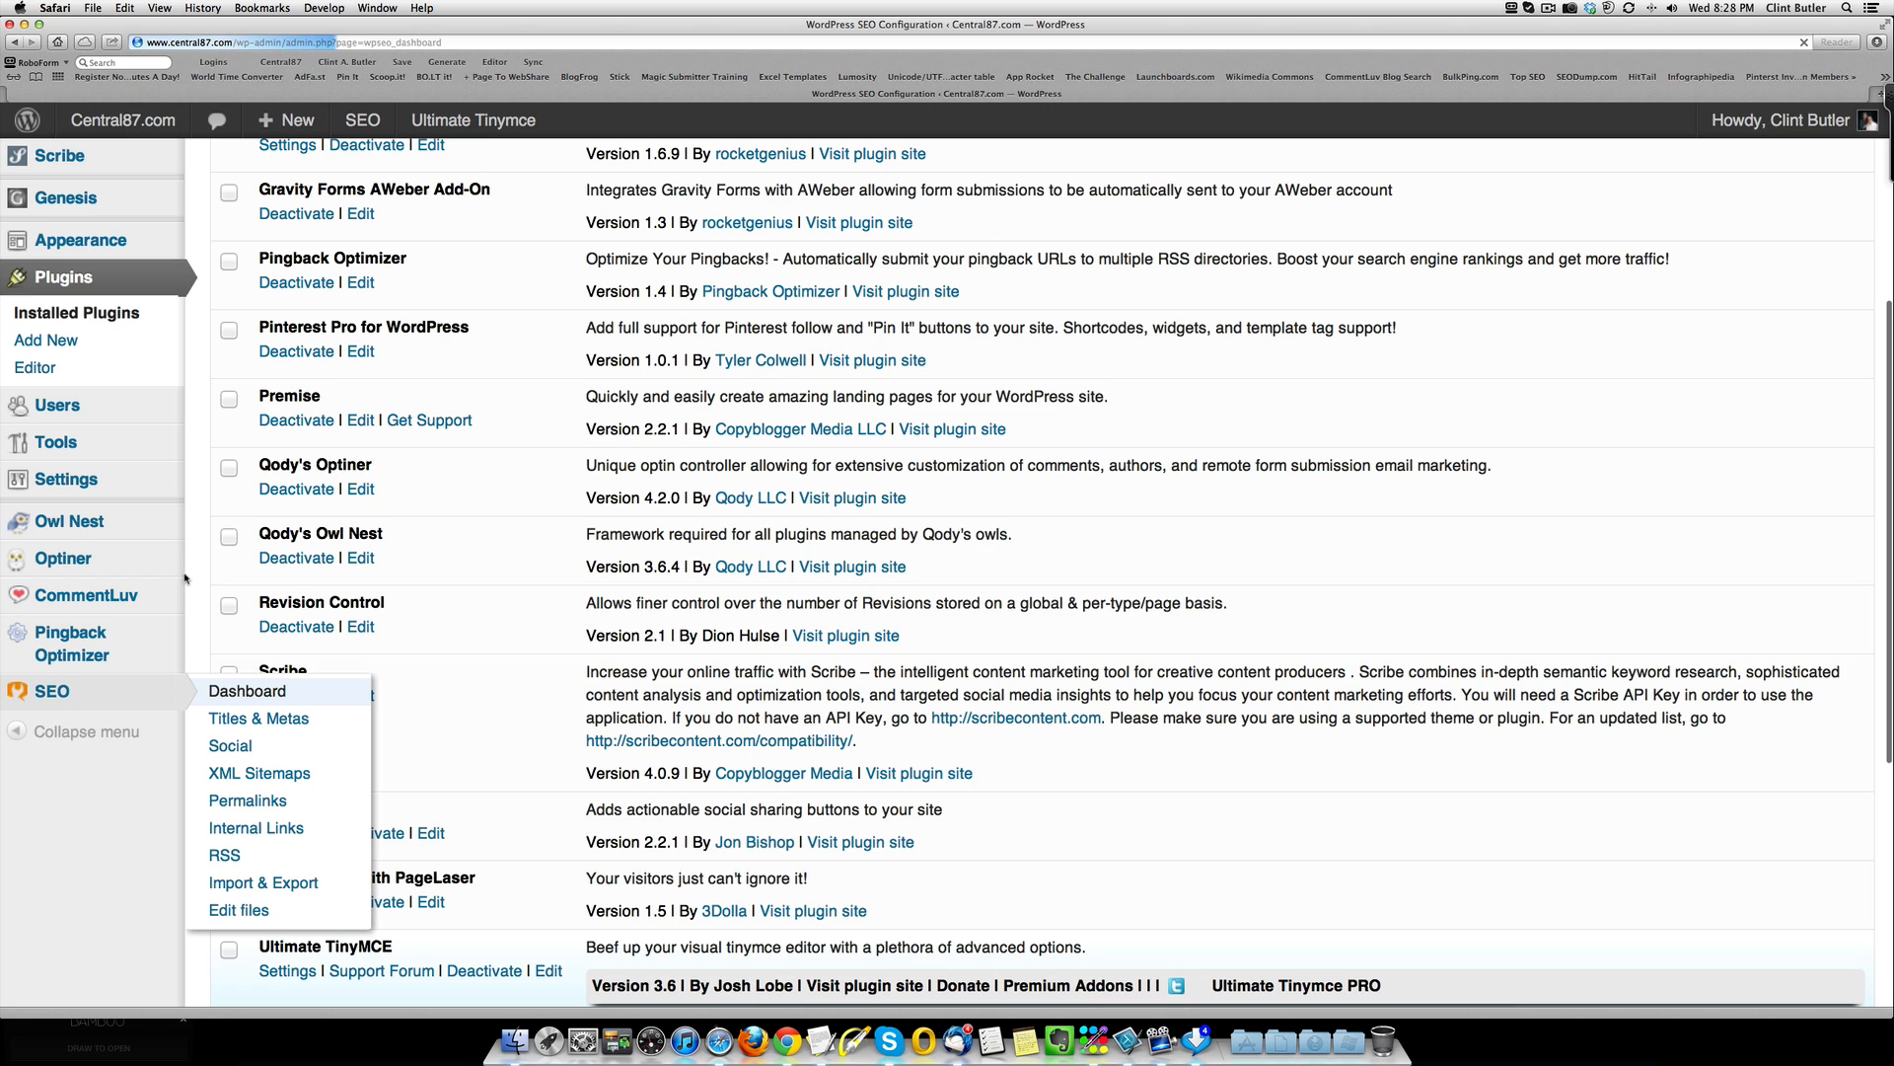
Step: Review Yoast General Settings with the Google, Bing and Alexa verification codes filled in
left_click(249, 691)
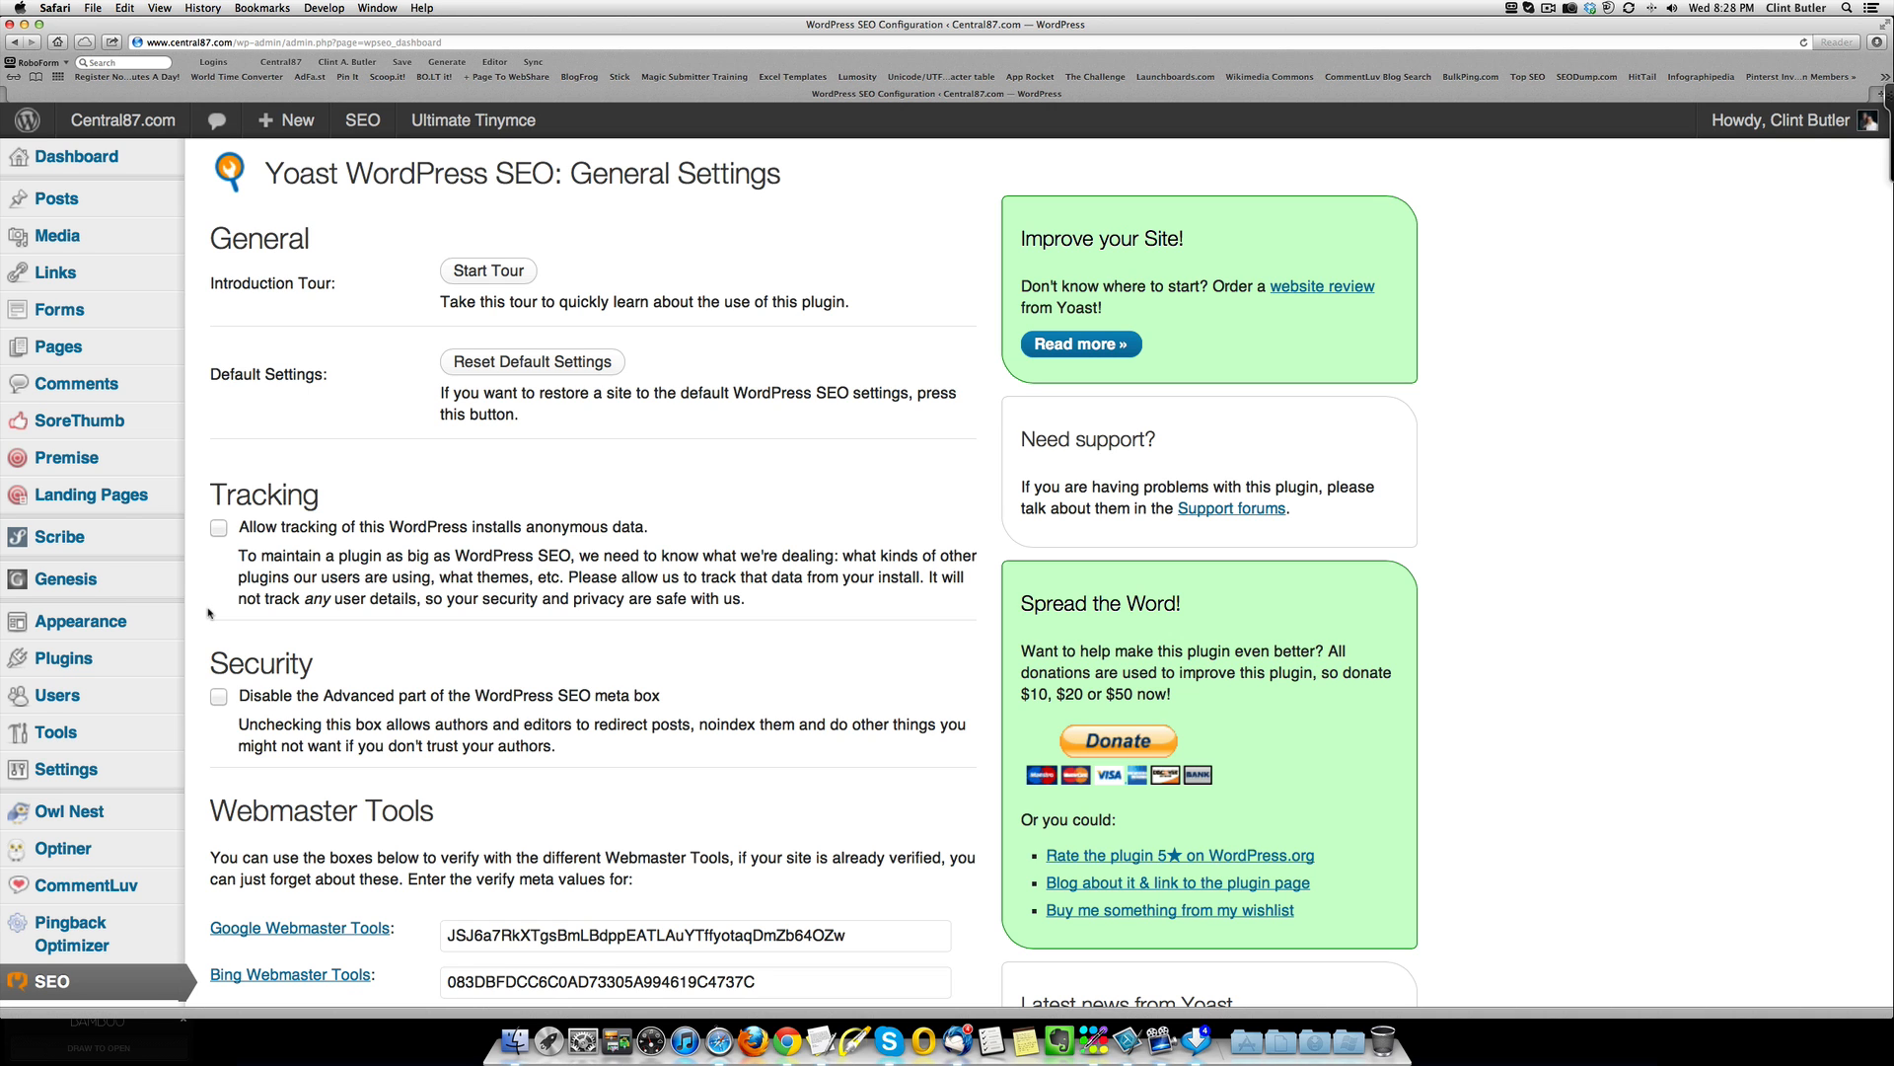
scroll("down", 3)
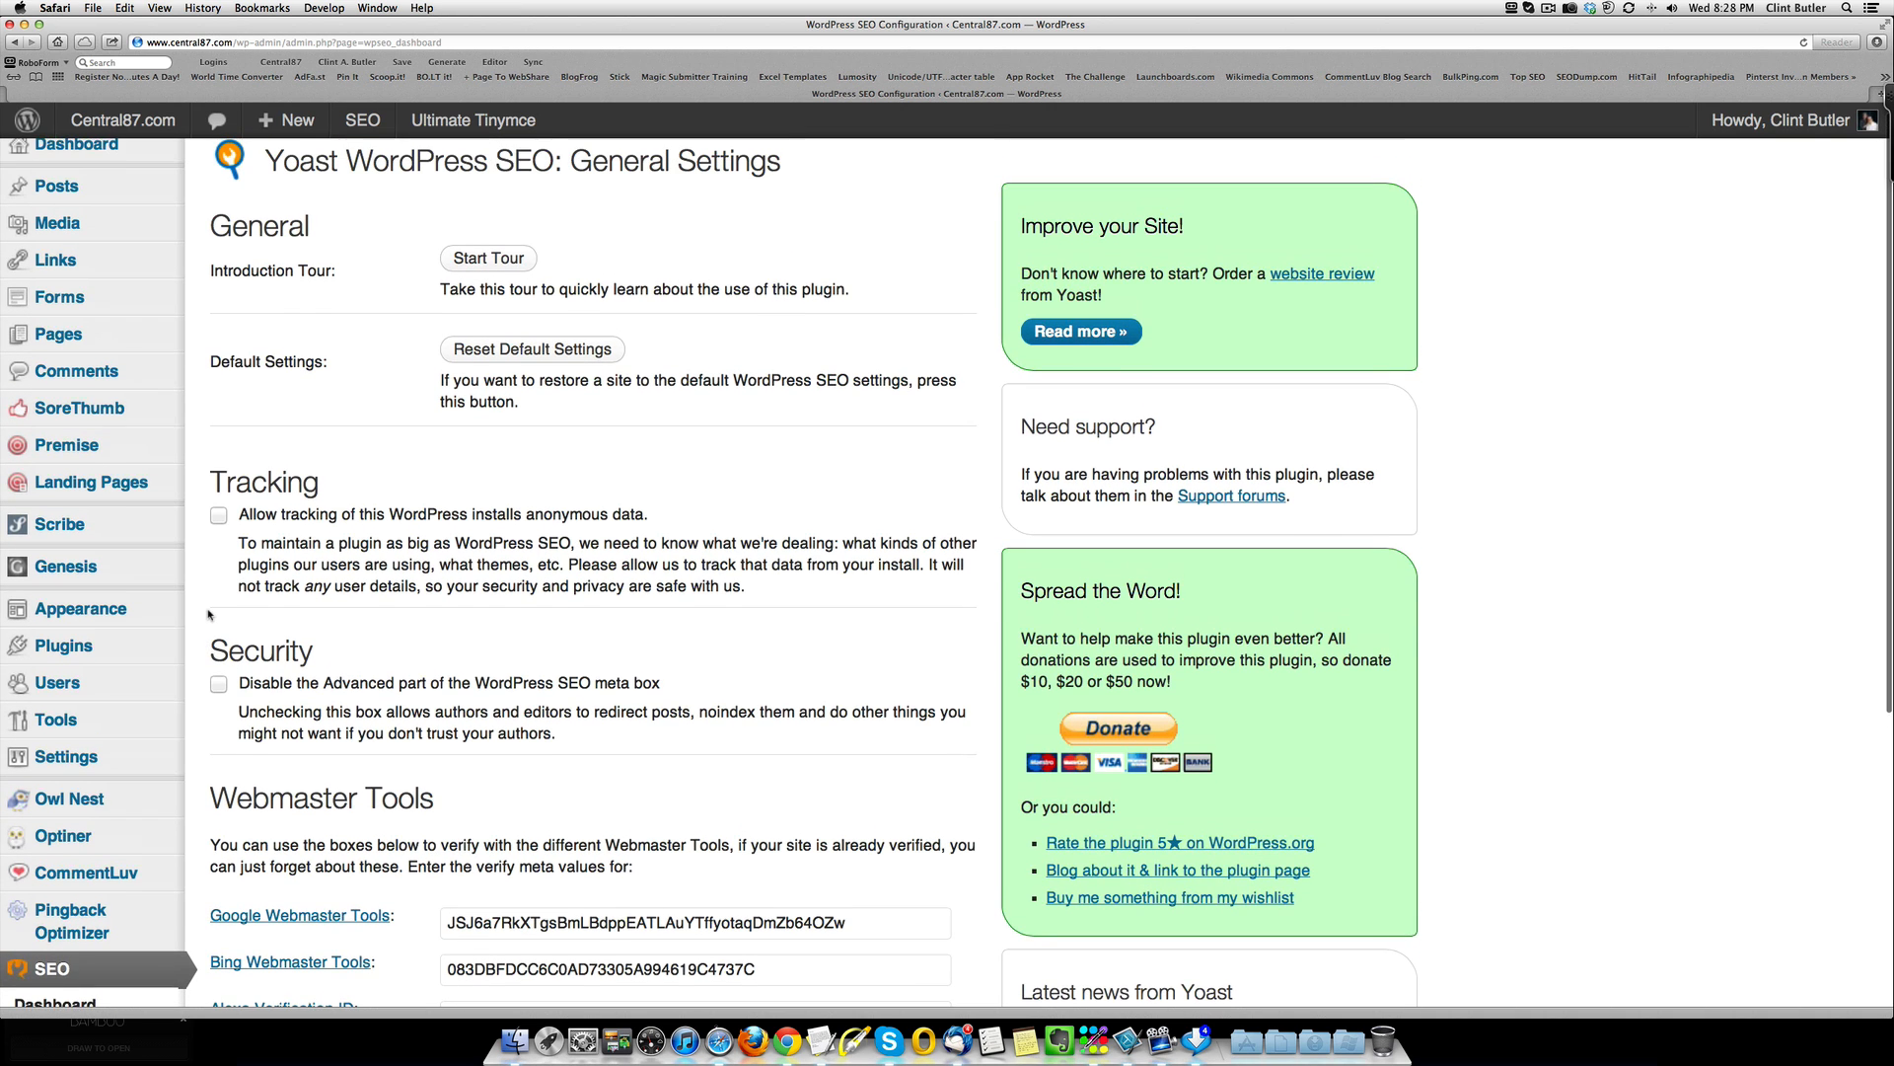
scroll("down", 3)
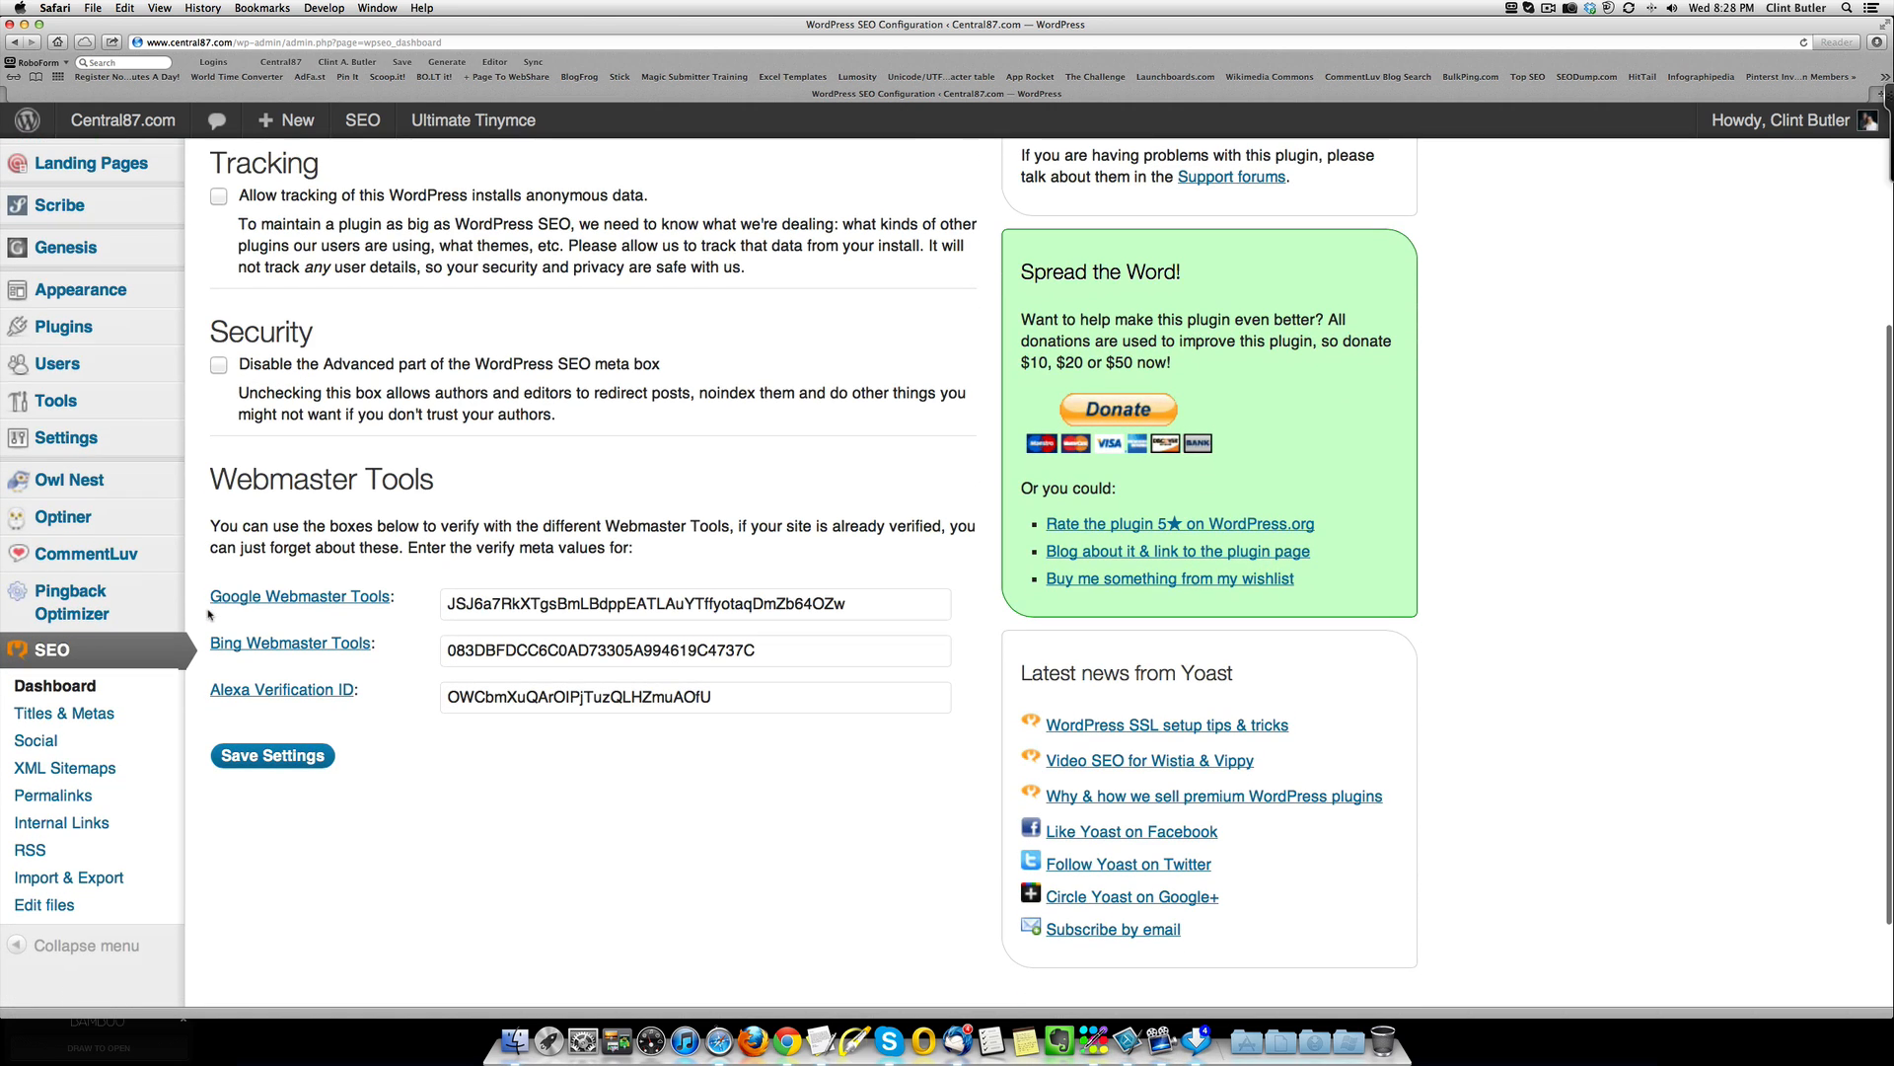
mouse_move(290, 643)
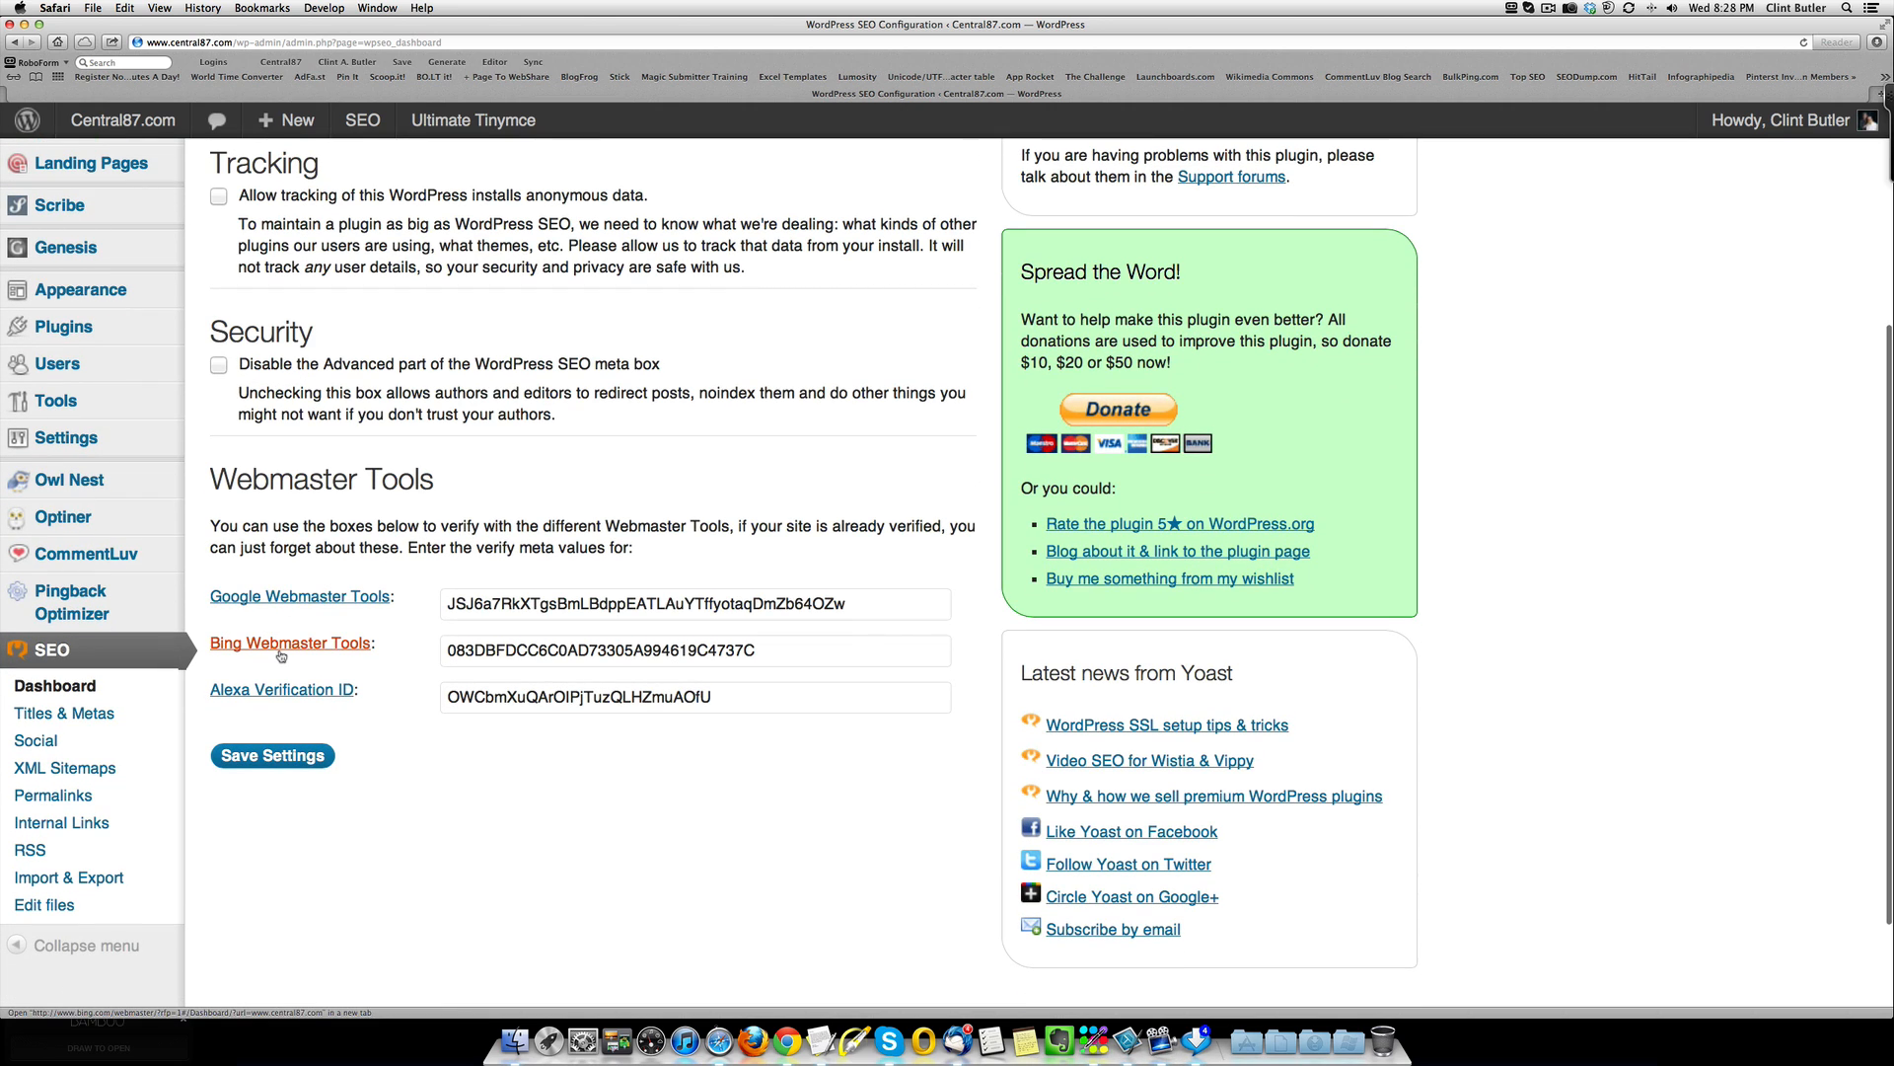
mouse_move(398, 712)
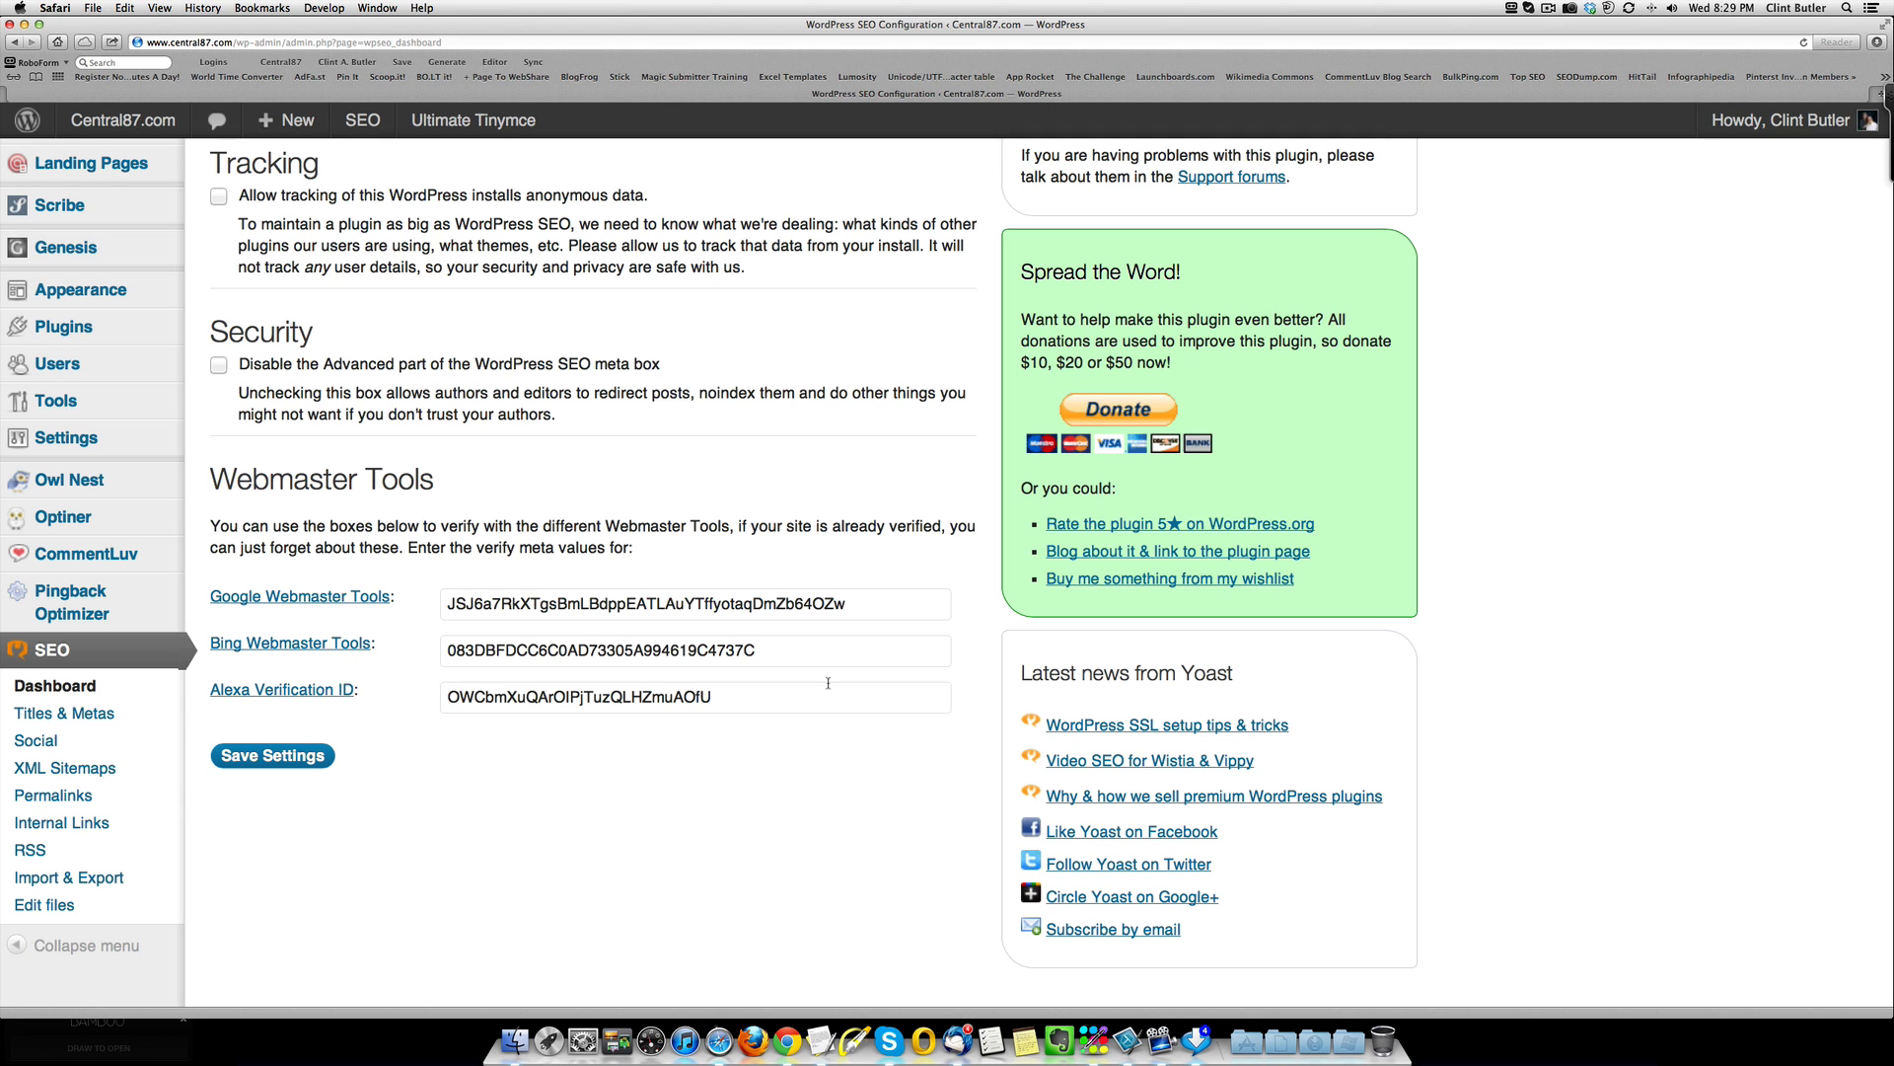
scroll("up", 3)
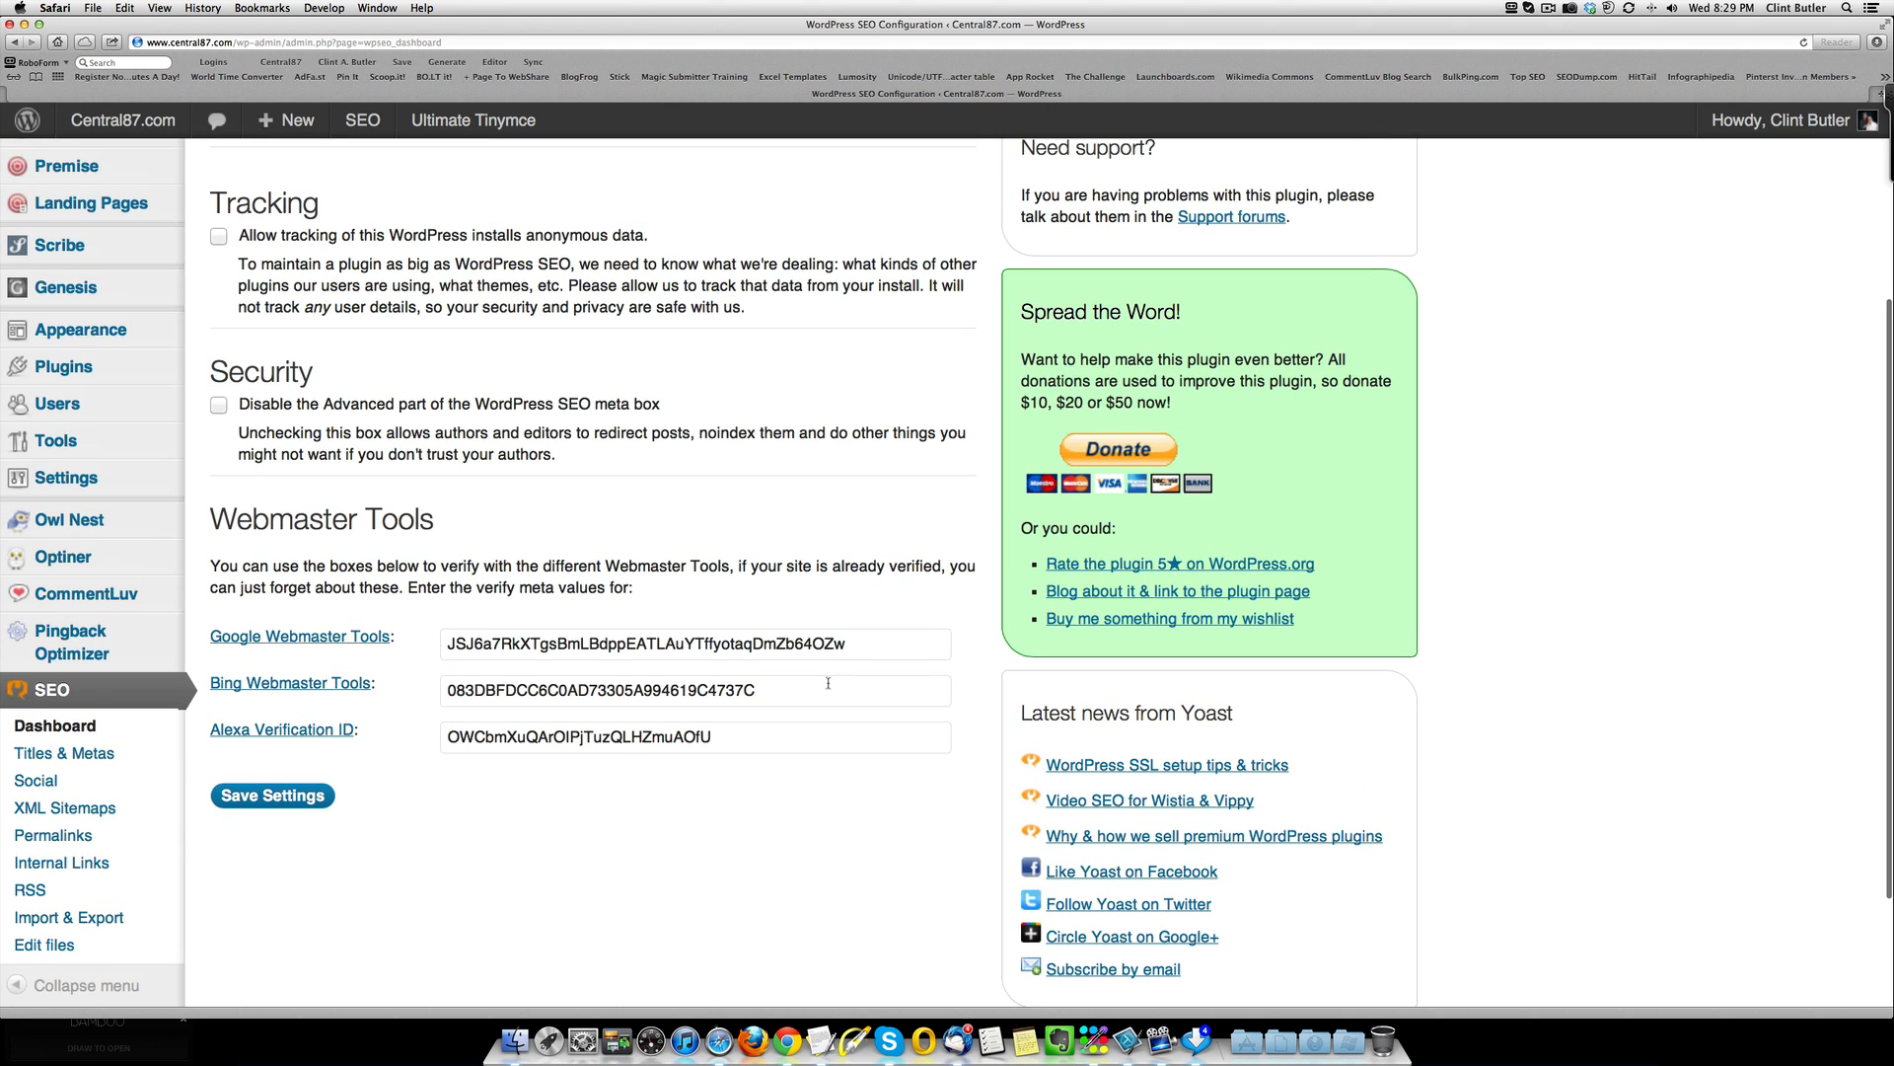
mouse_move(298, 638)
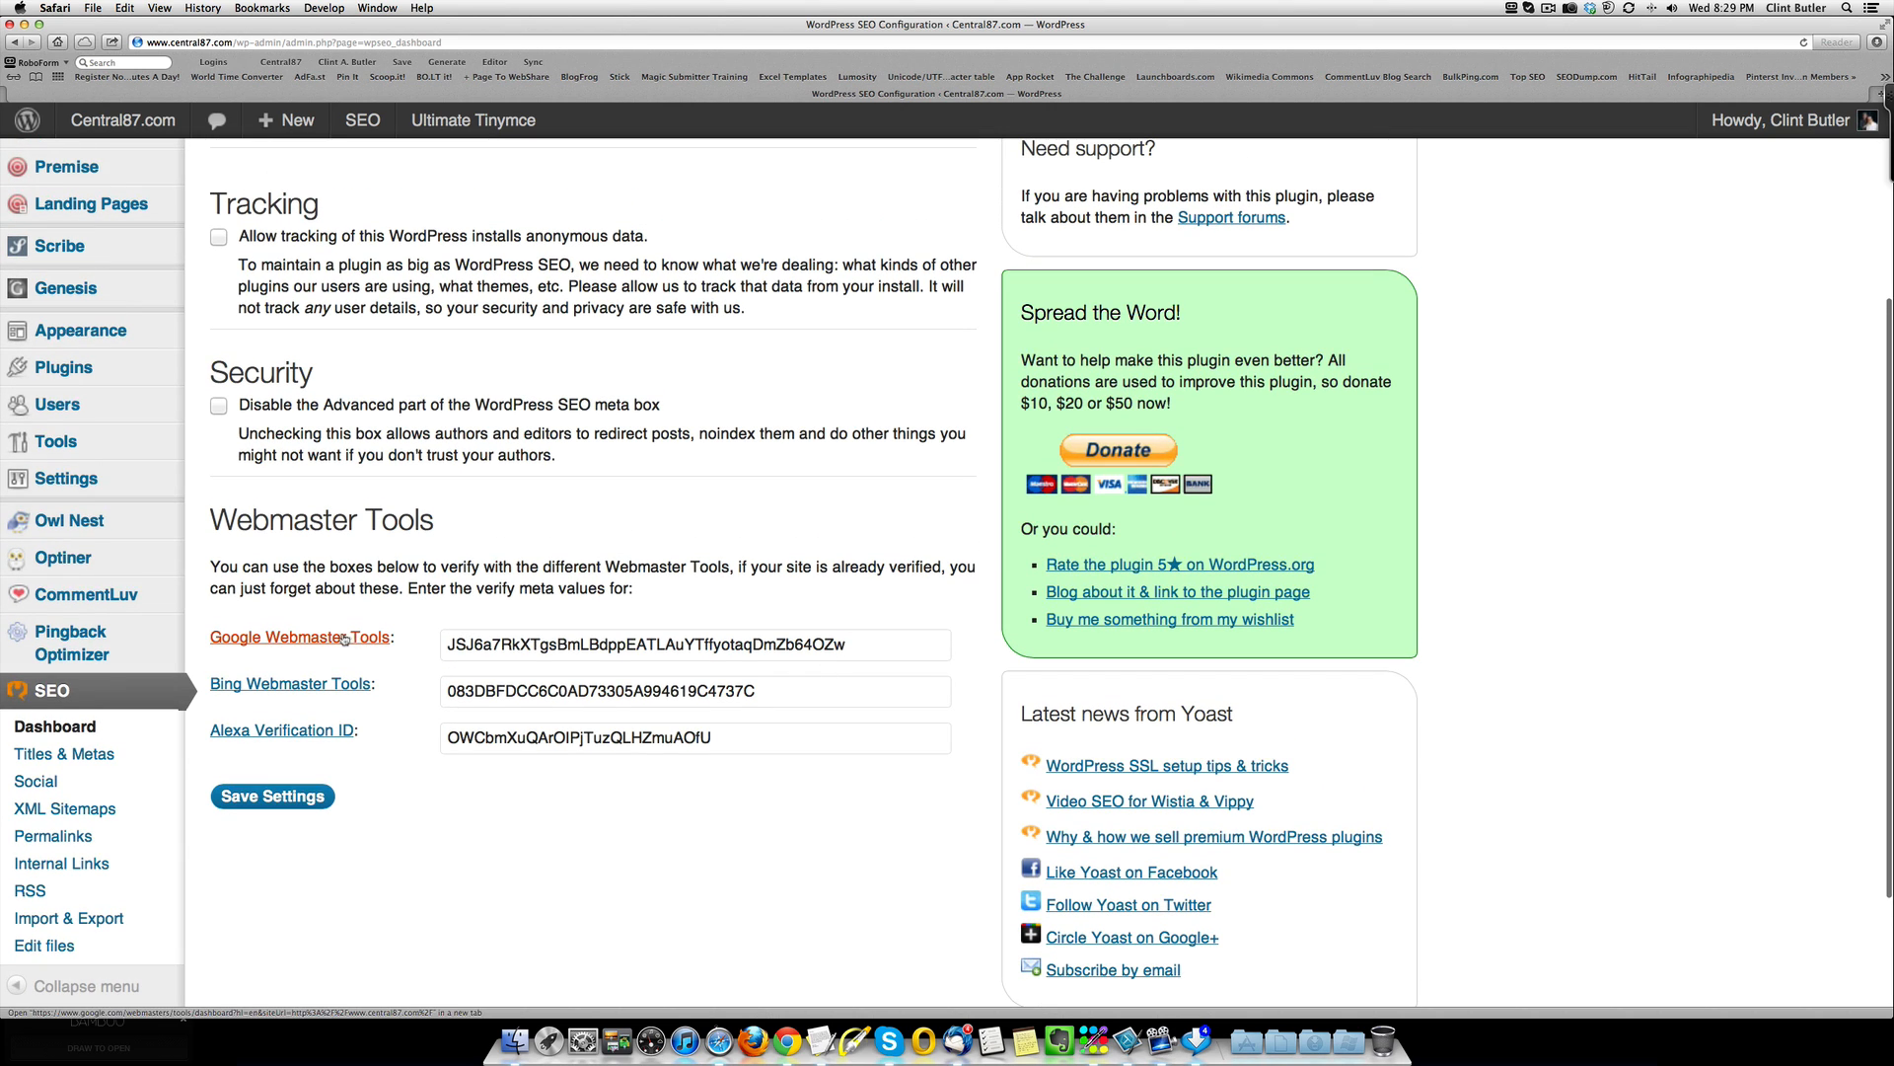
right_click(298, 637)
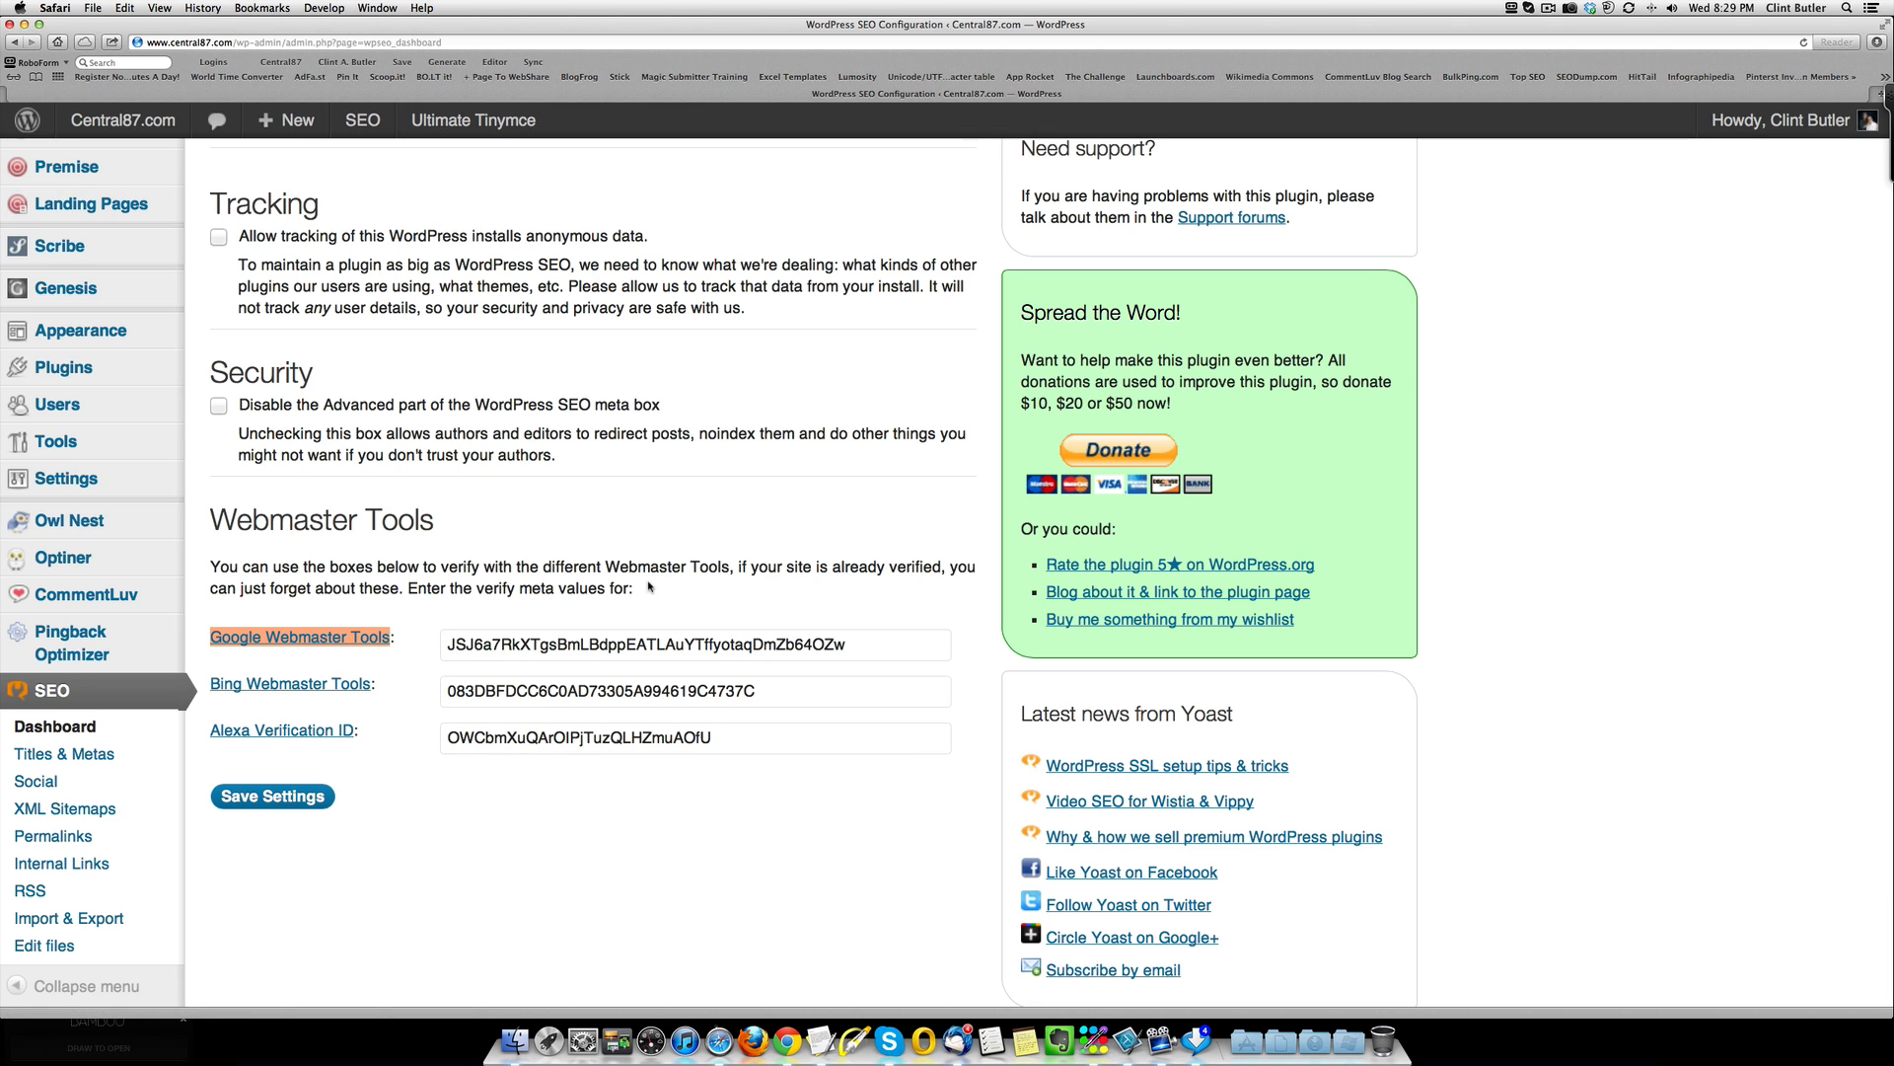
mouse_move(846, 600)
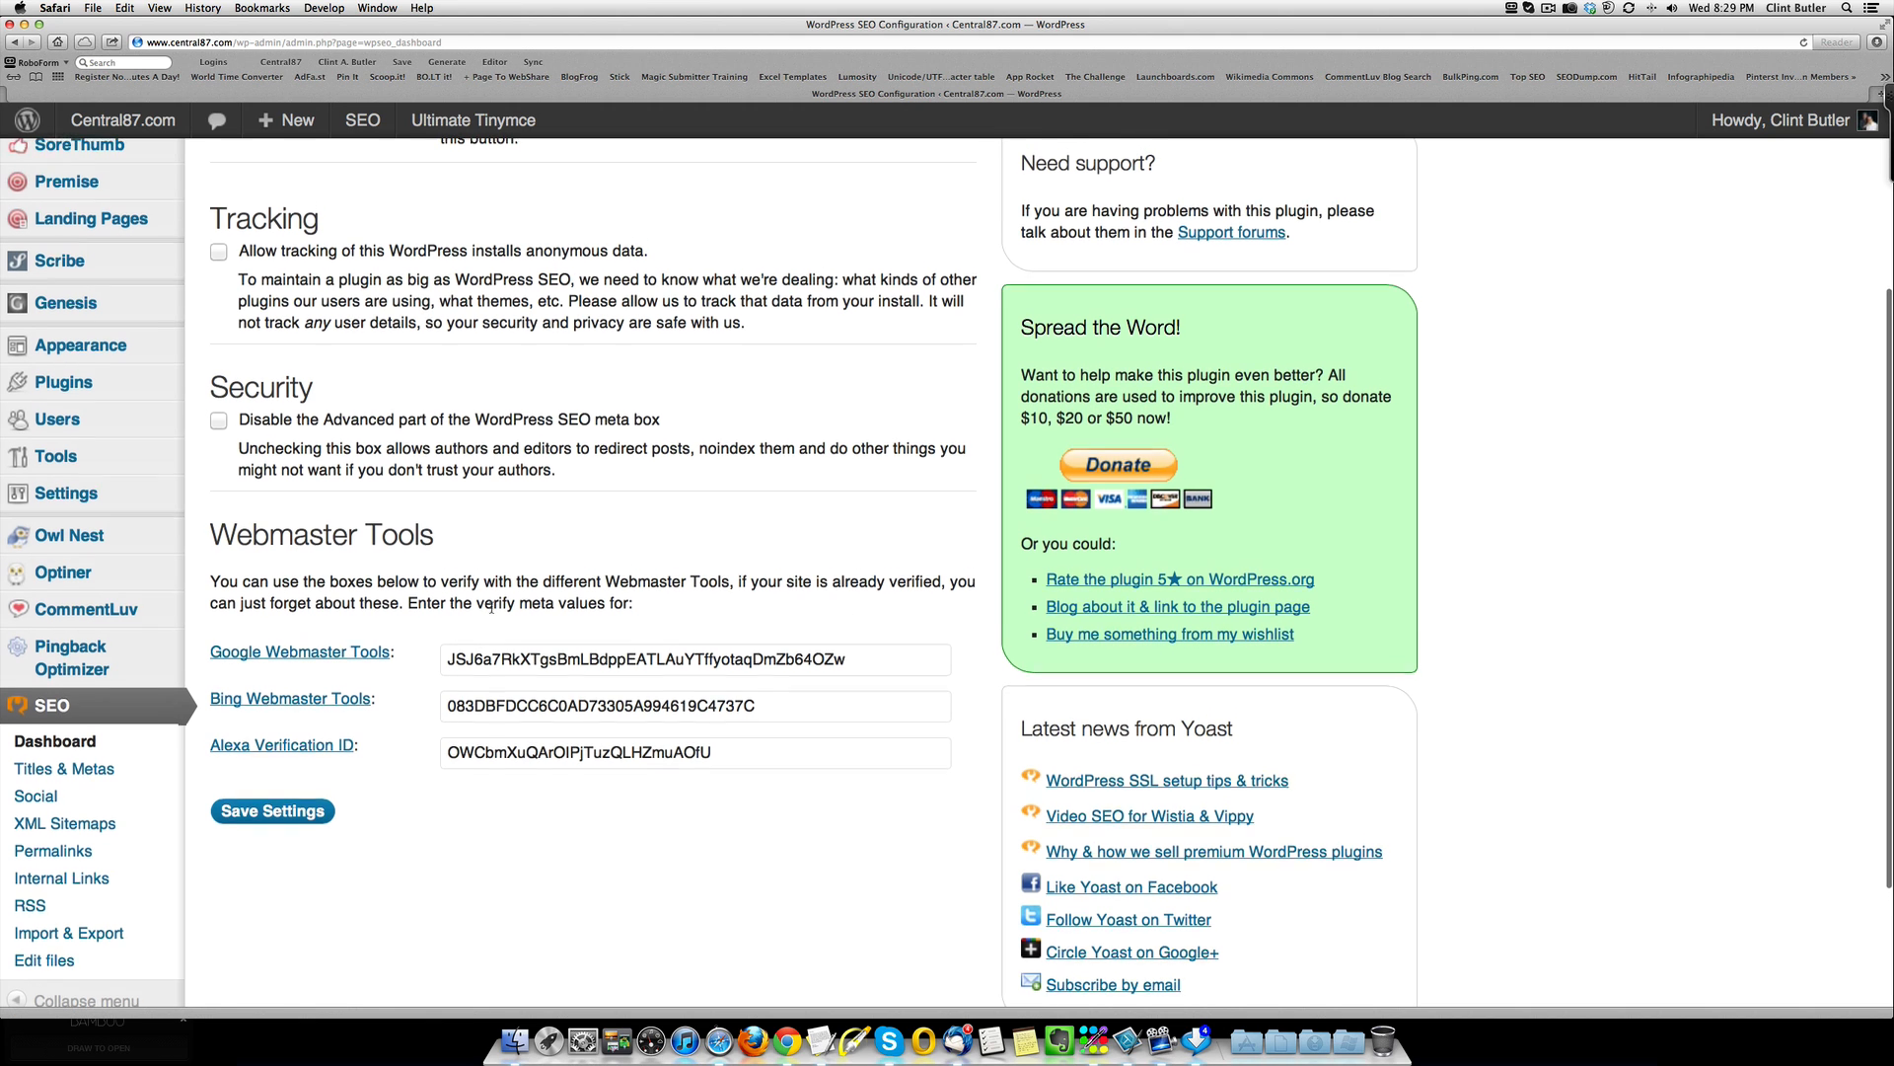
scroll("up", 3)
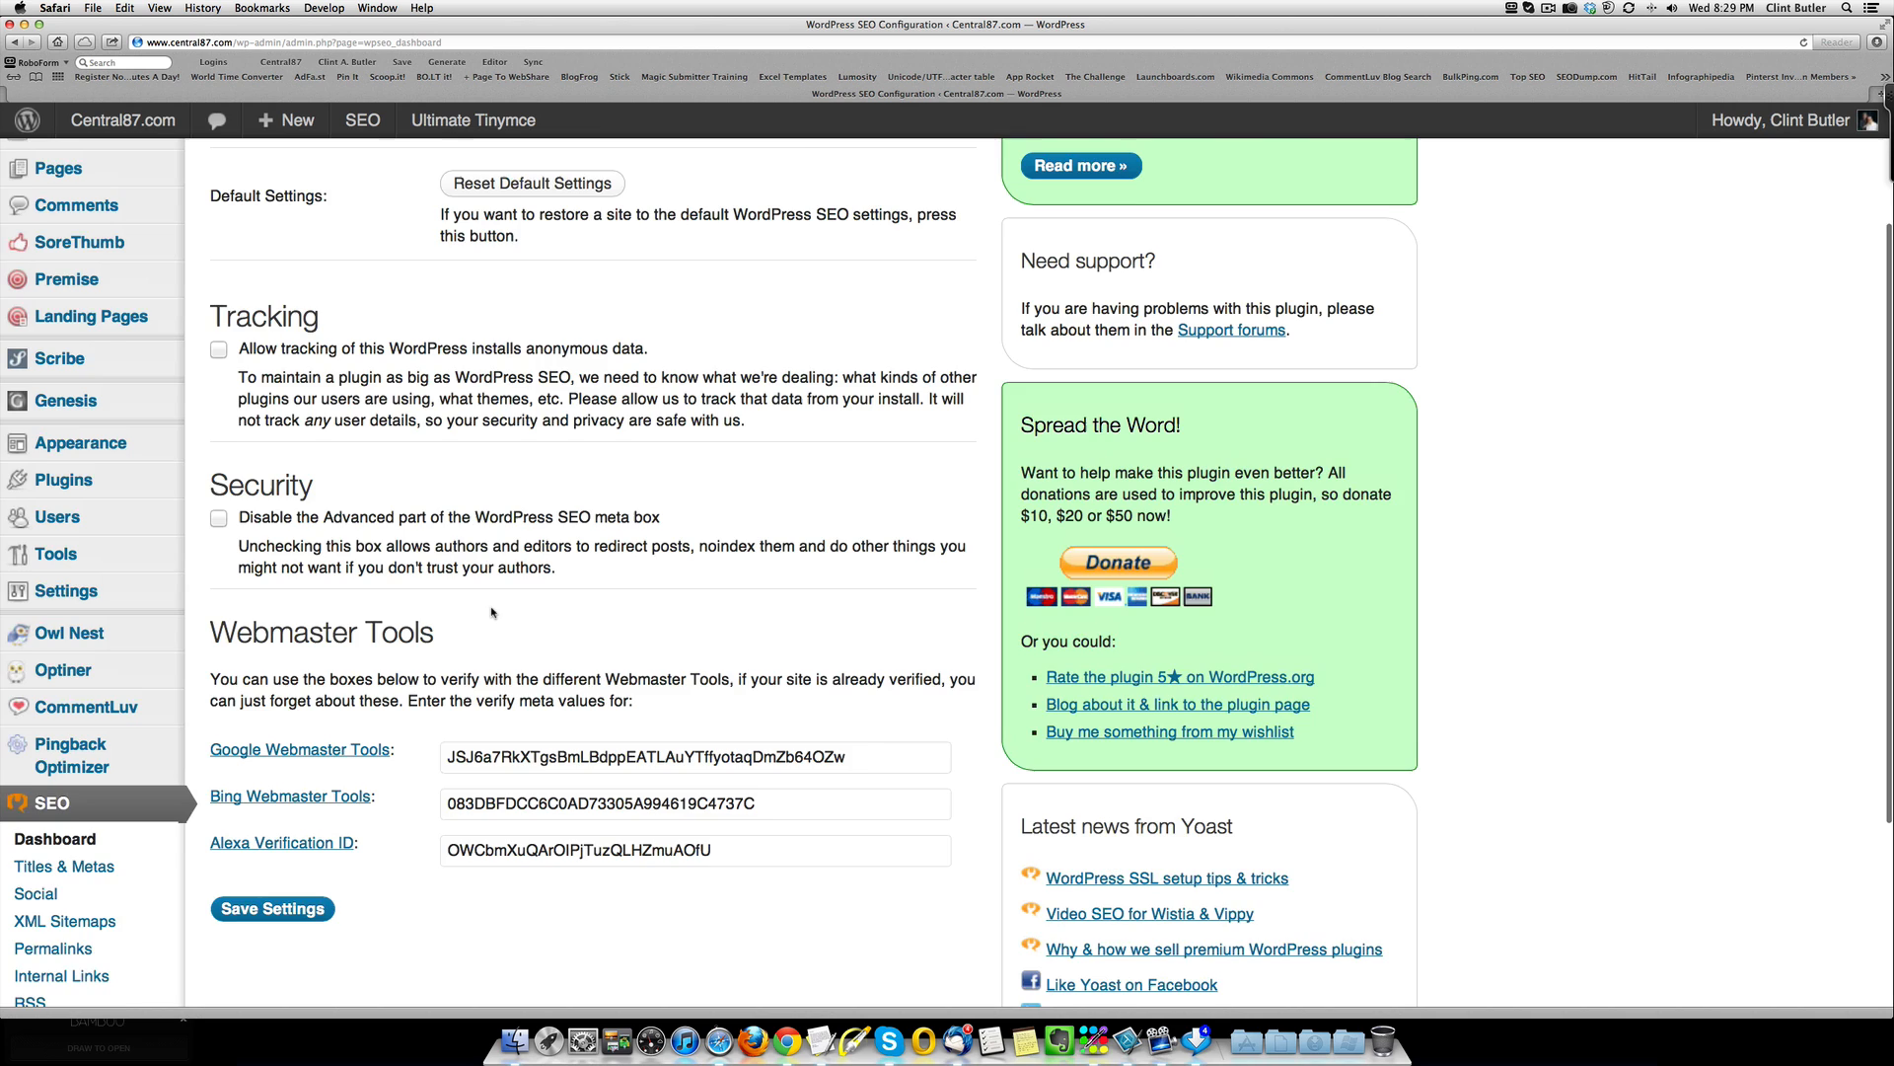
scroll("down", 3)
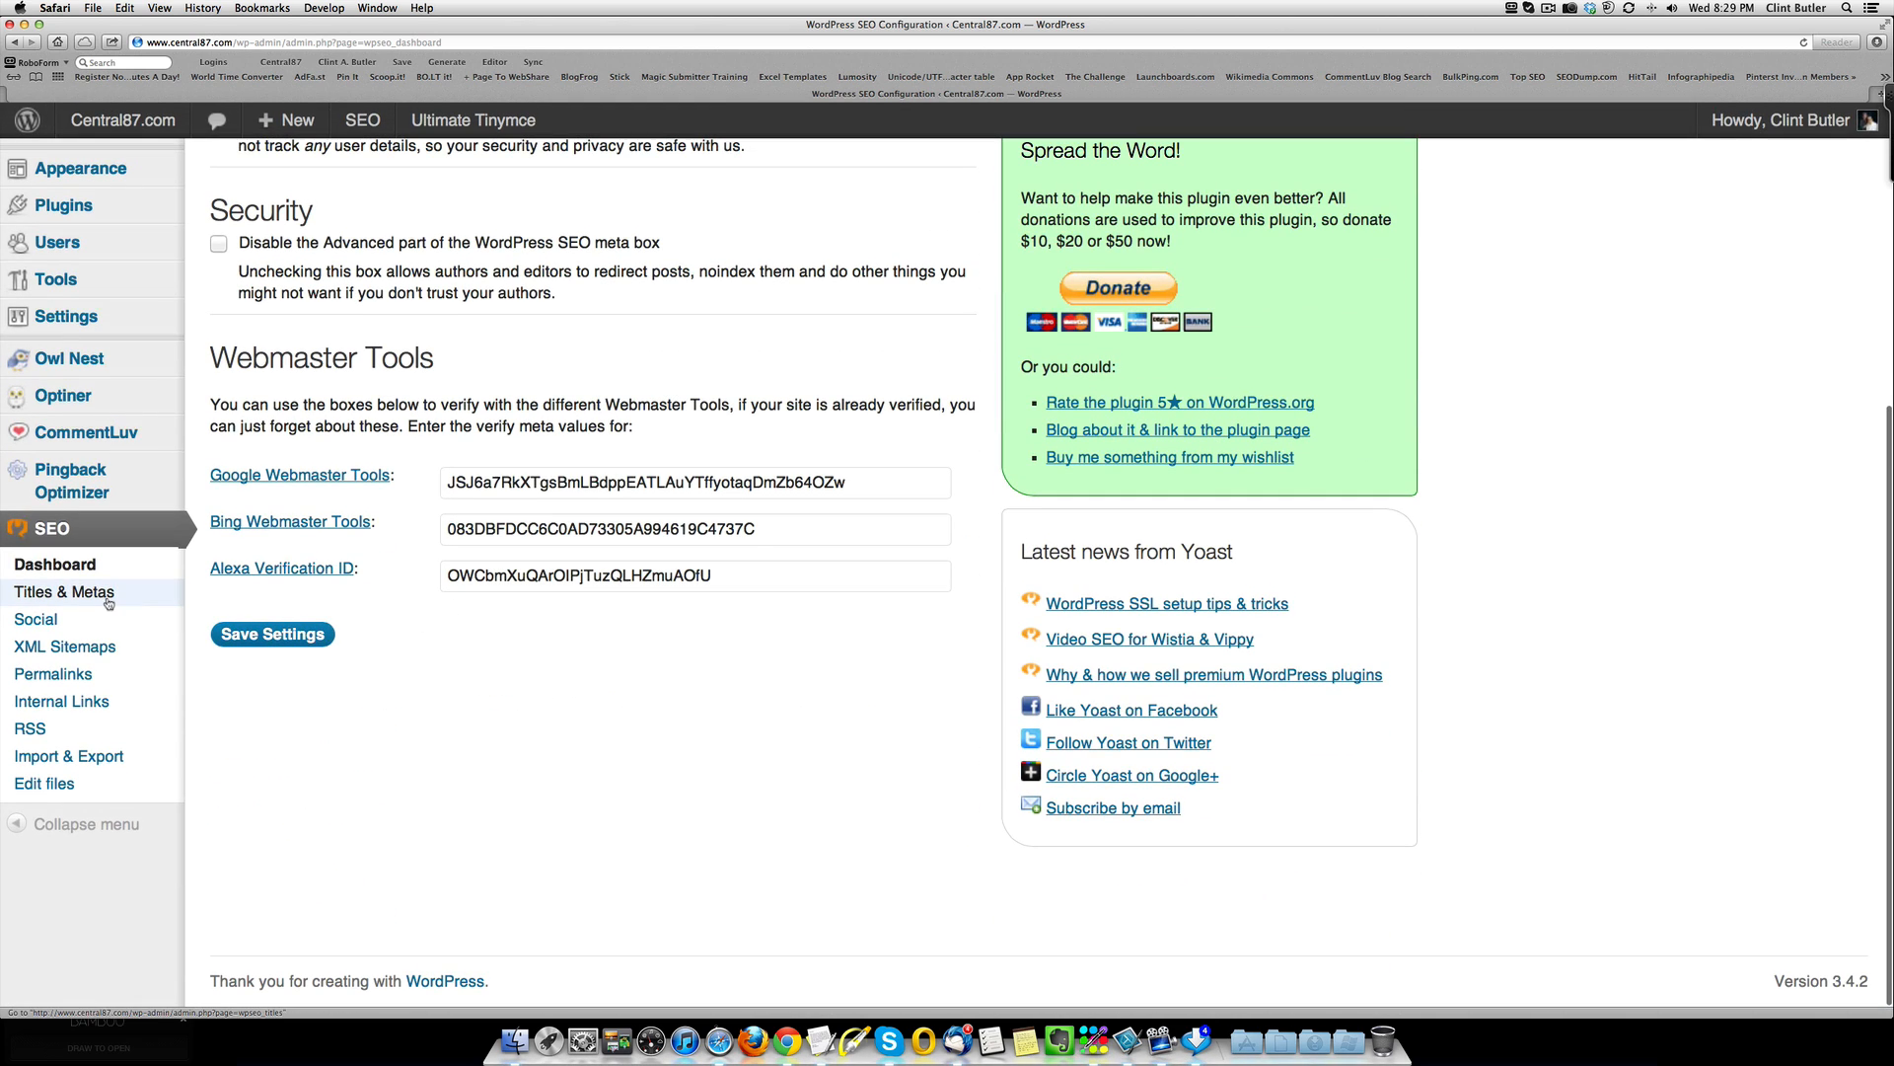
left_click(63, 590)
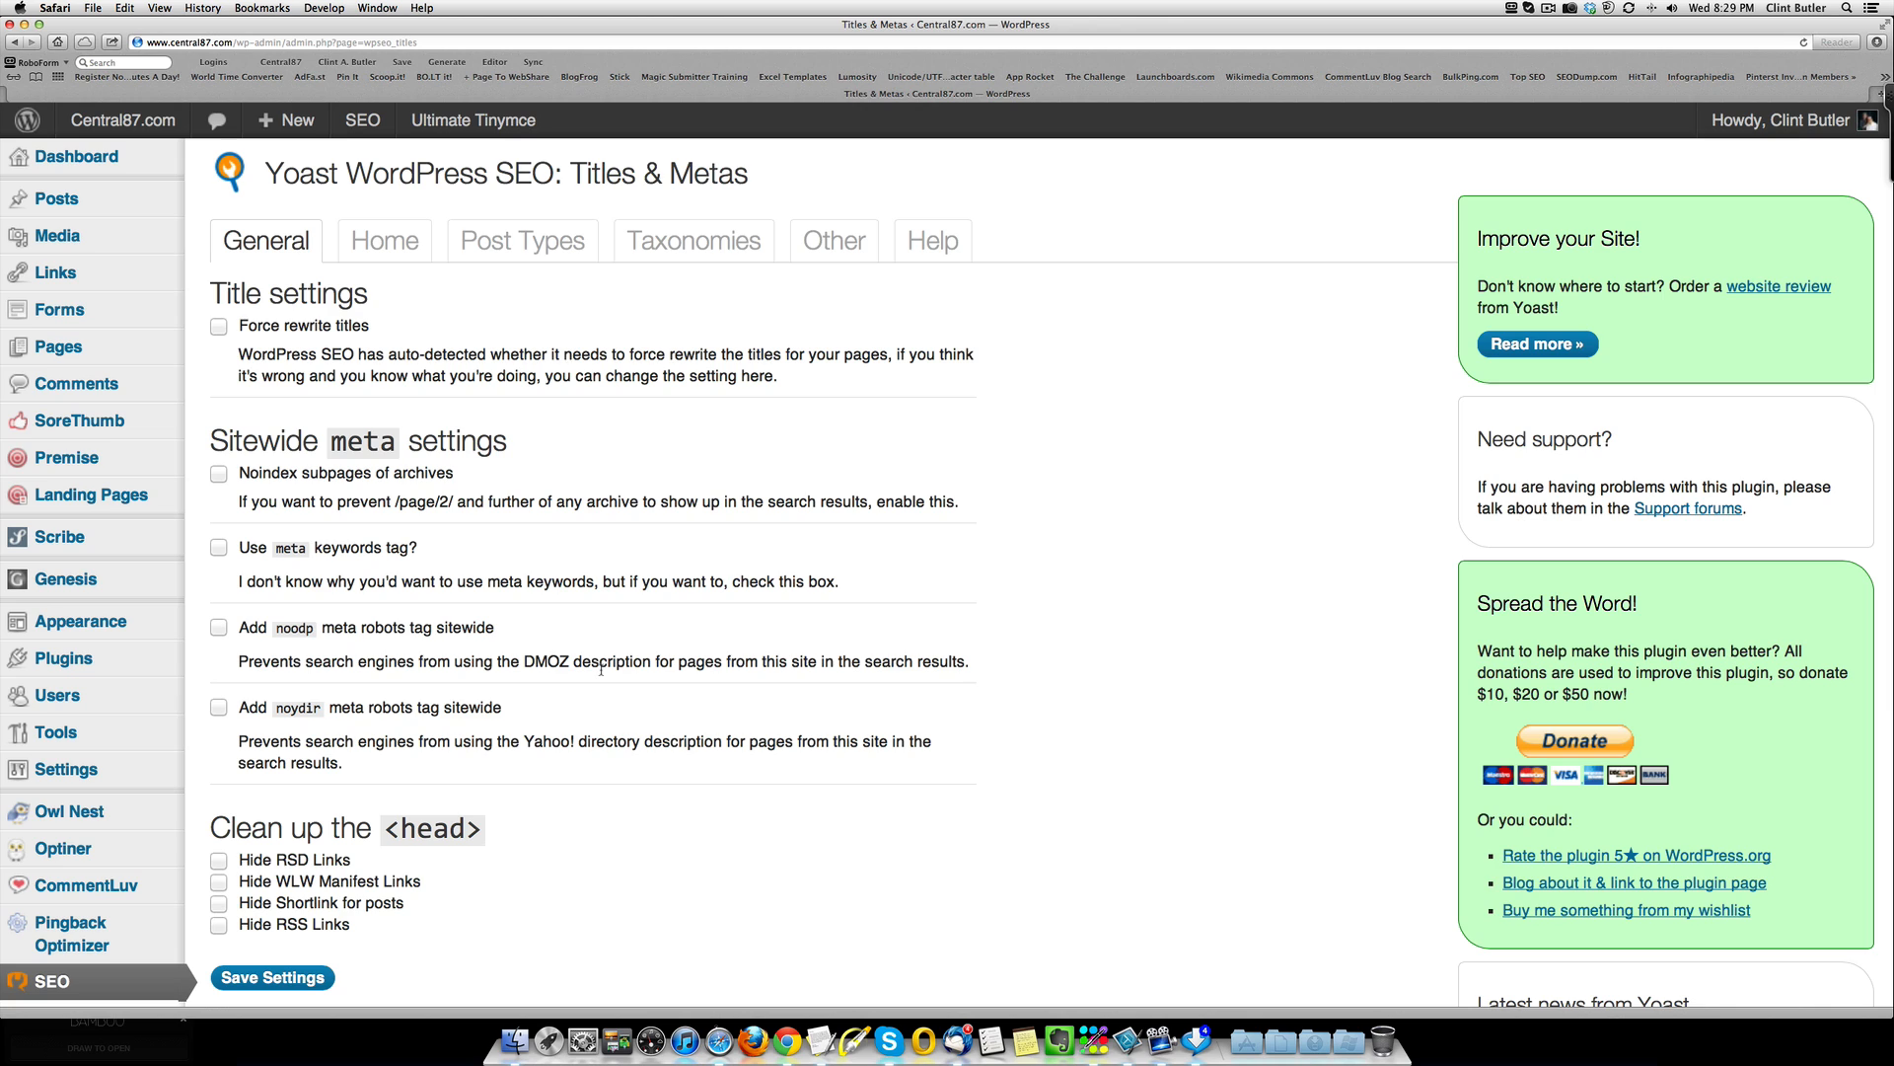
scroll("down", 3)
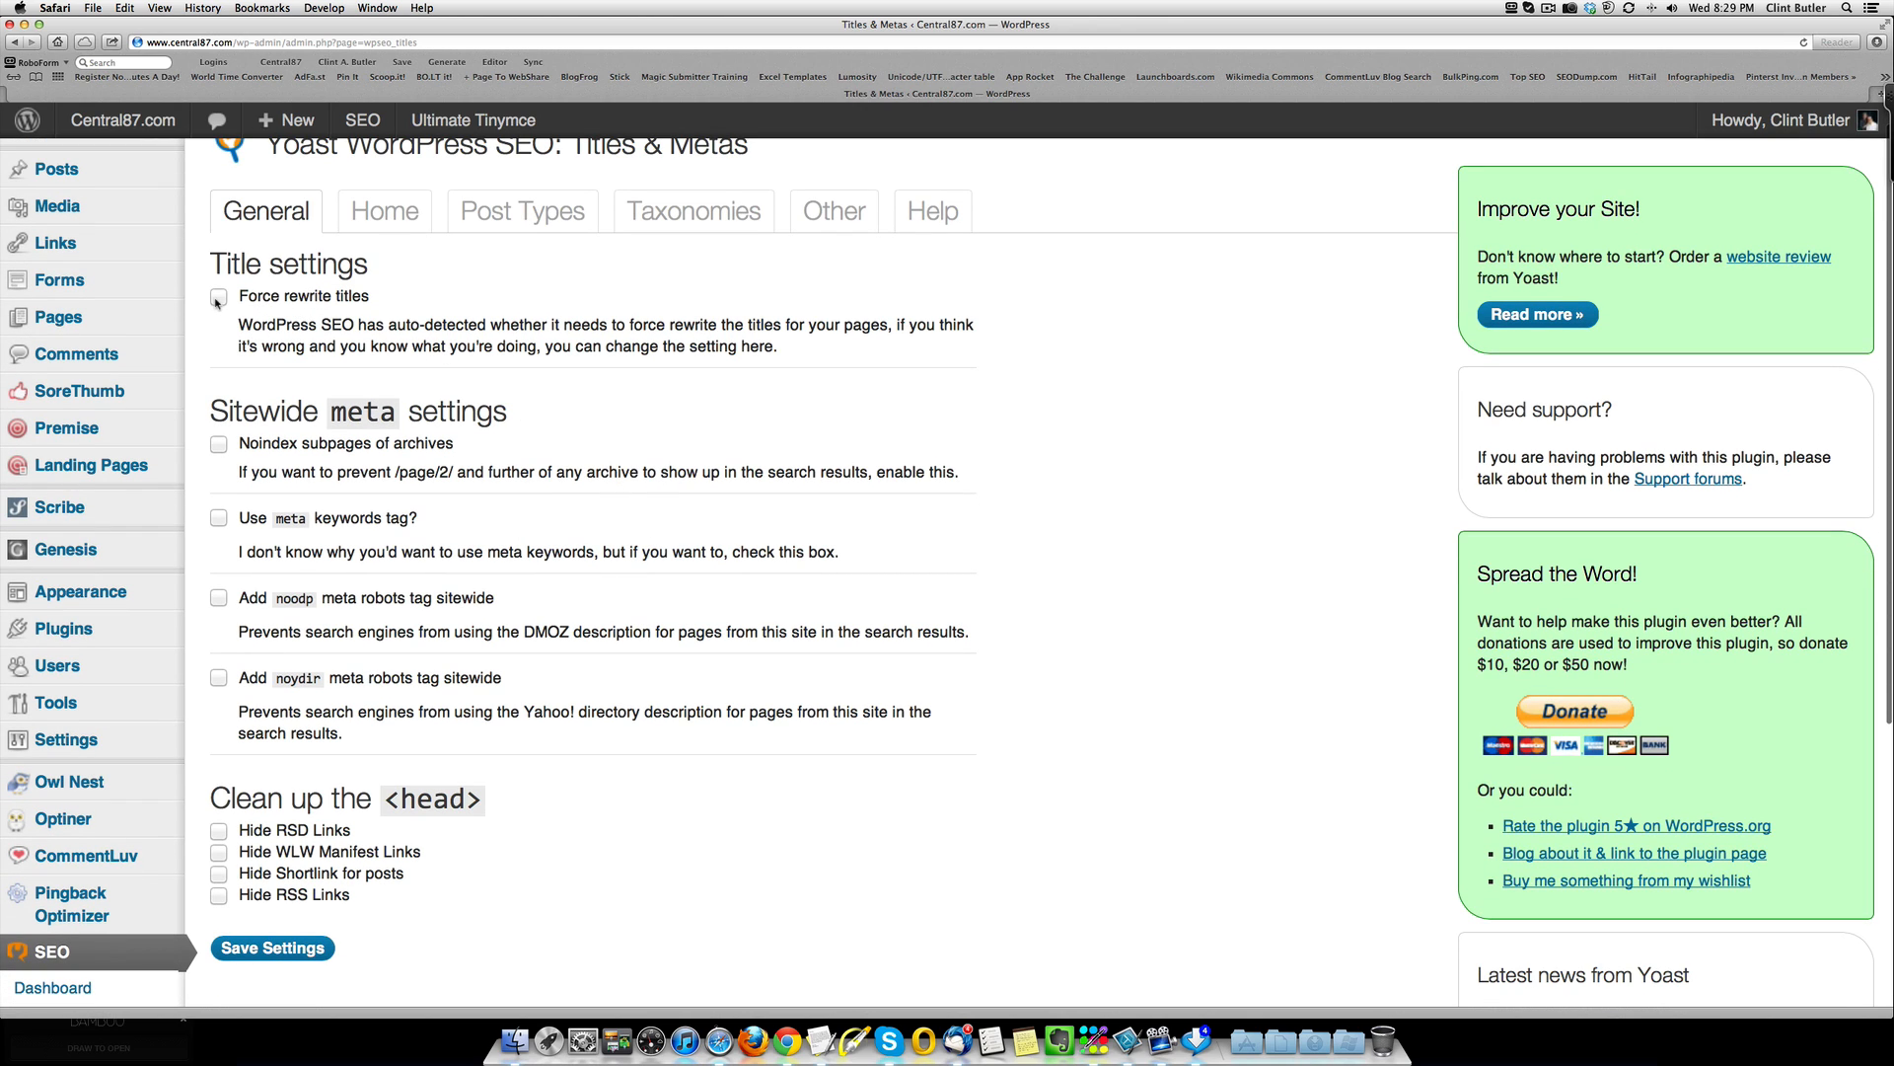
left_click(219, 298)
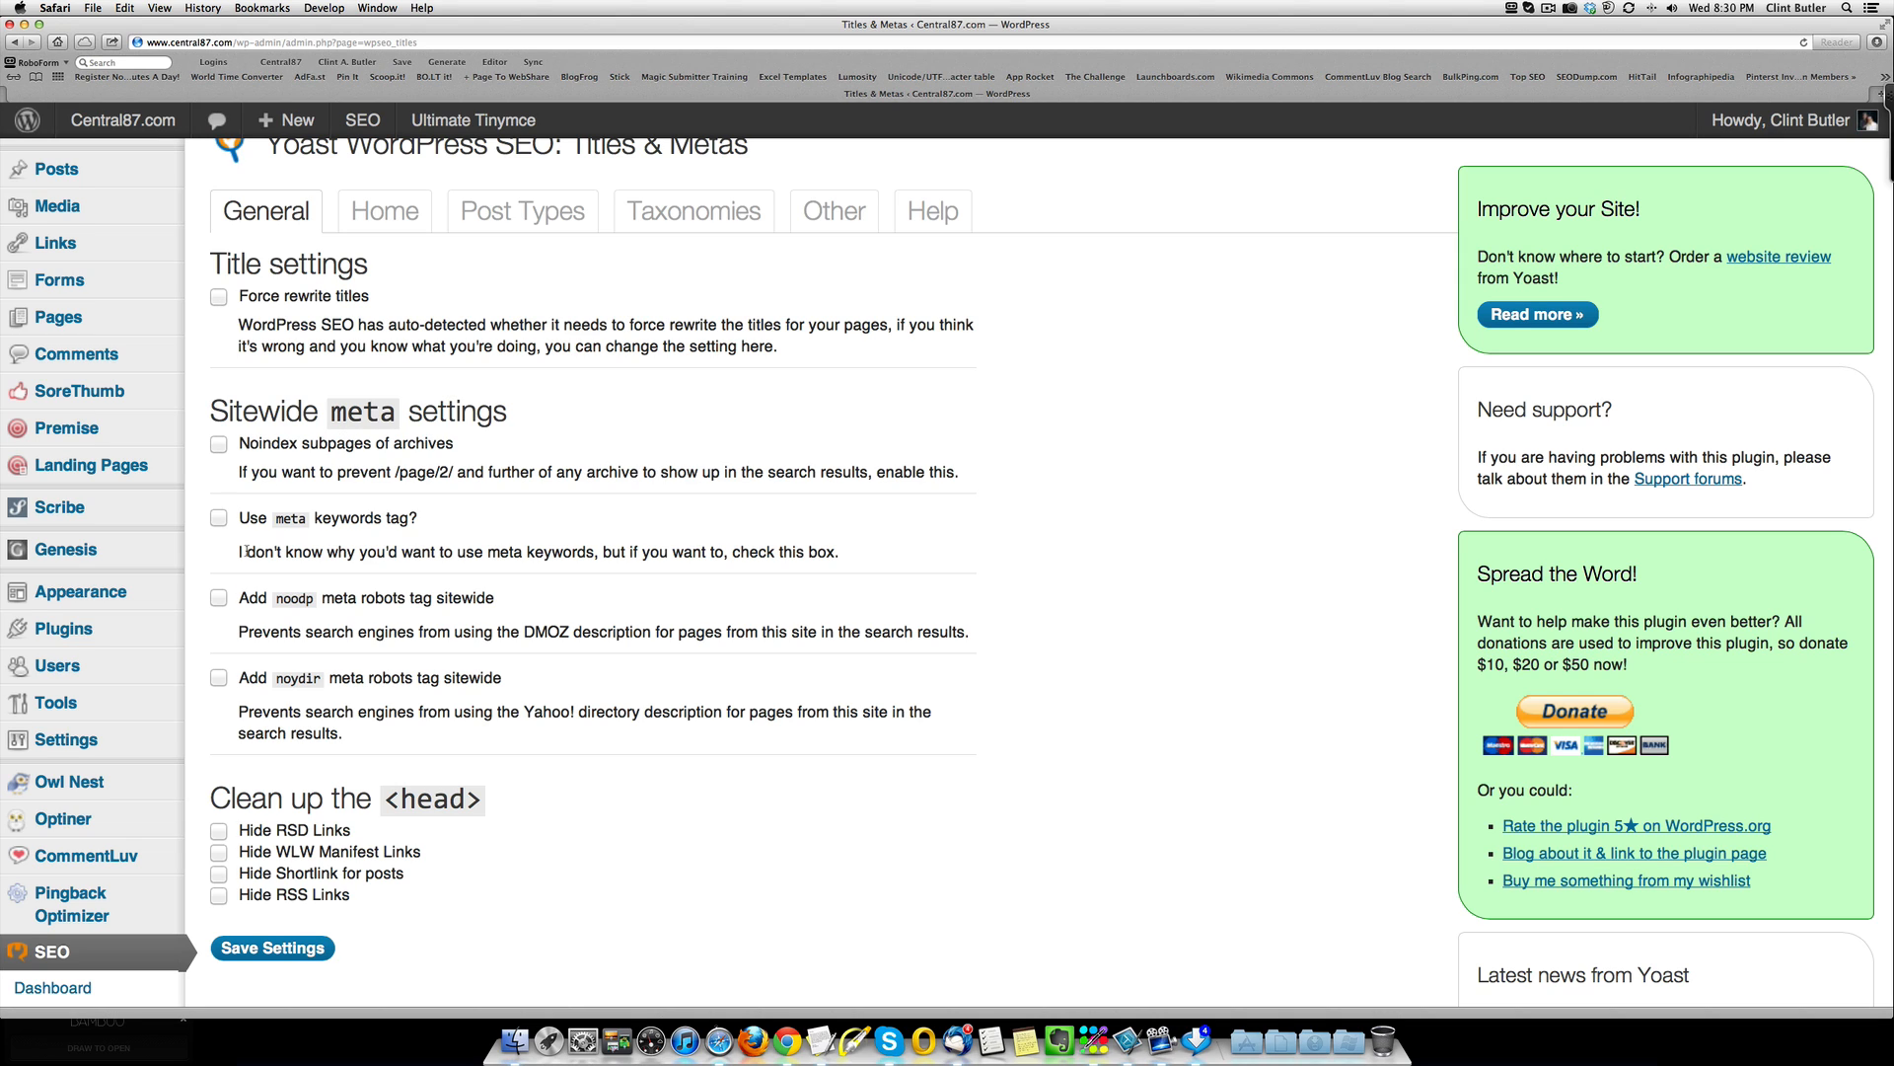
mouse_move(401, 529)
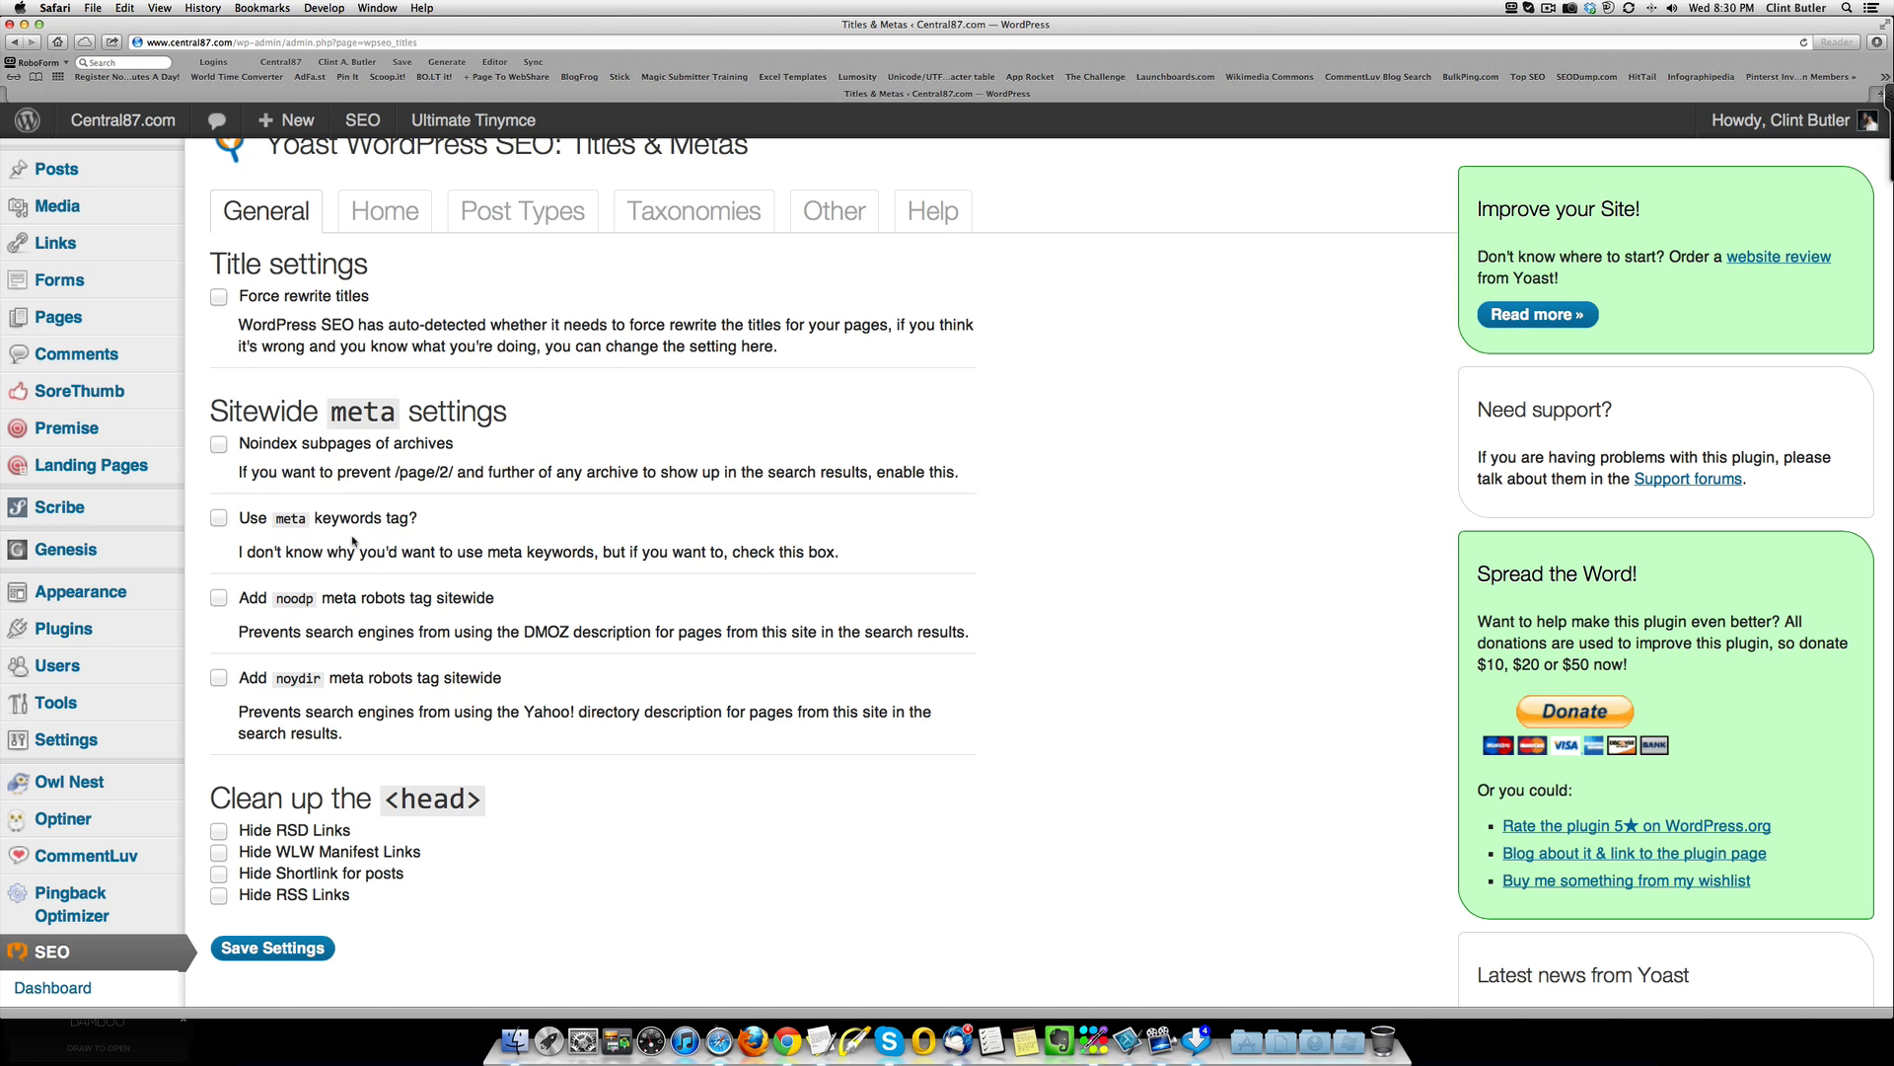
mouse_move(484, 495)
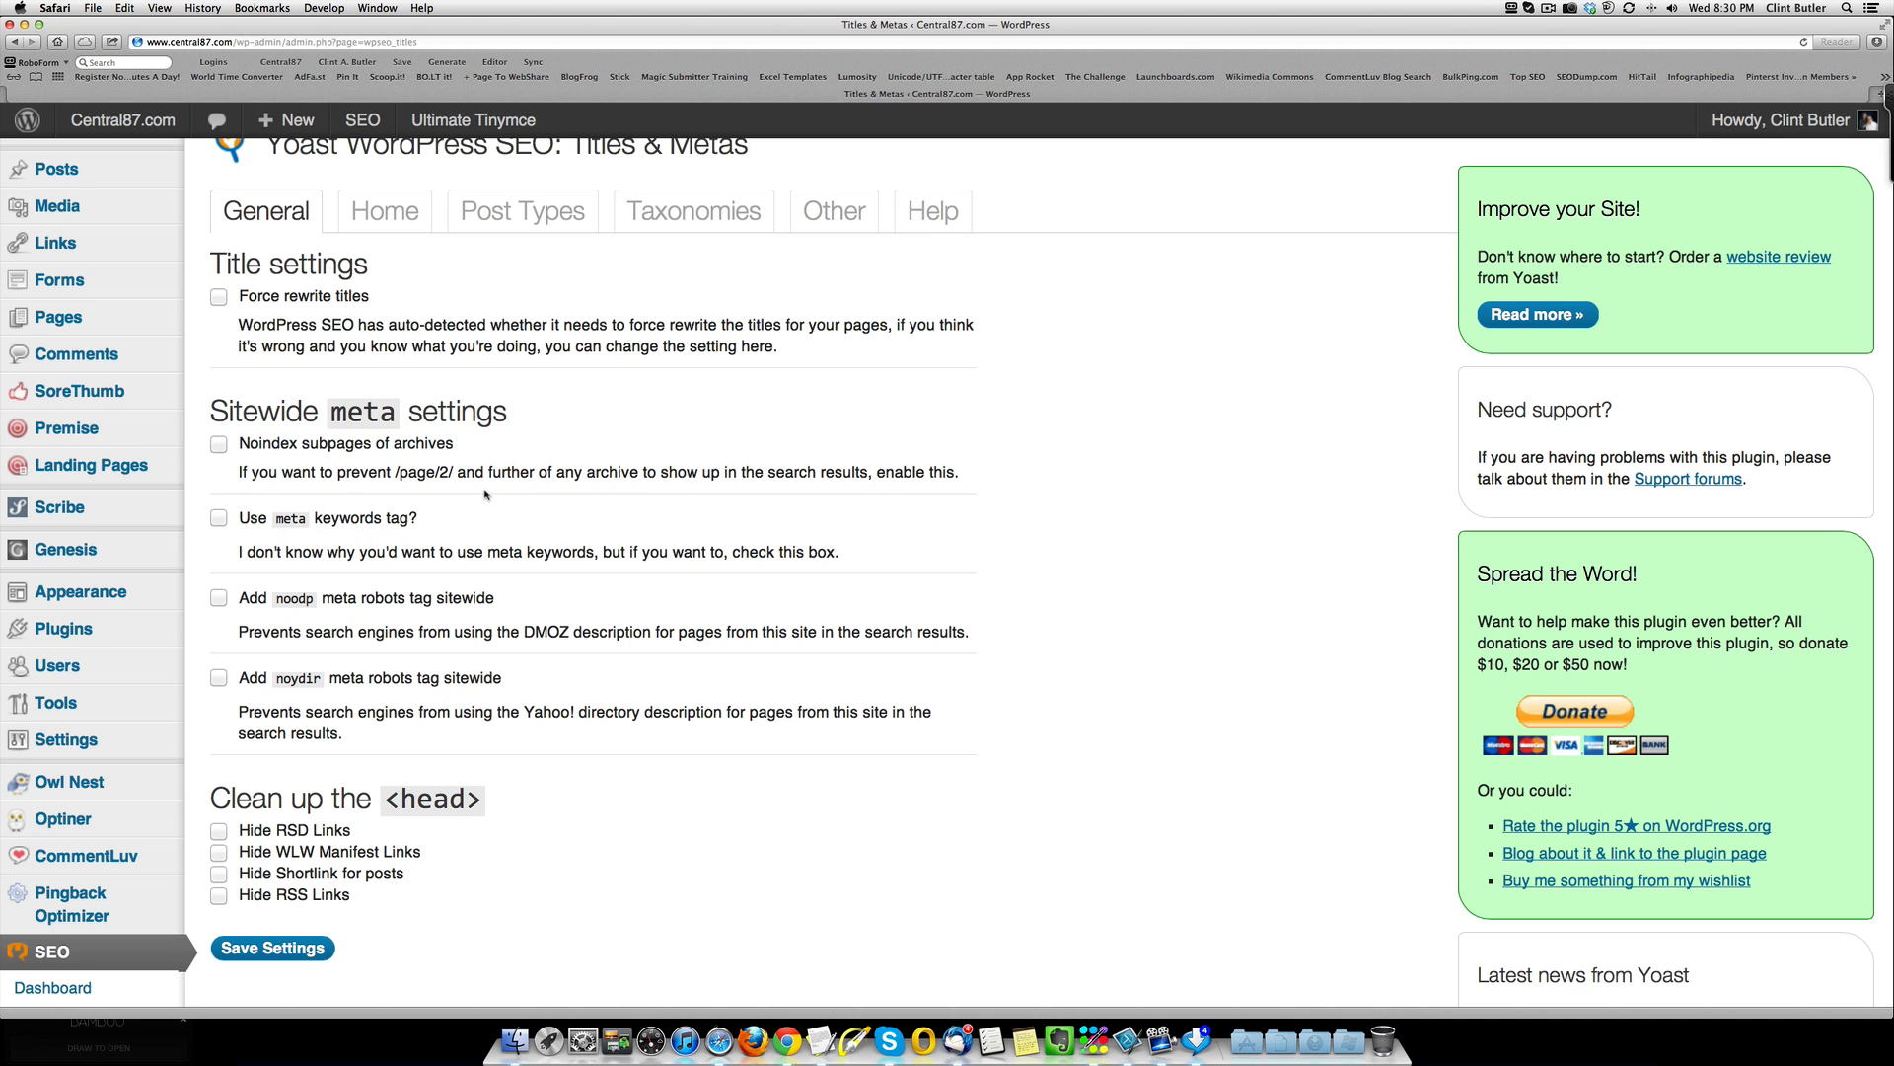
Step: View the Home tab's homepage and author metadata with the Google Publisher URL
left_click(385, 211)
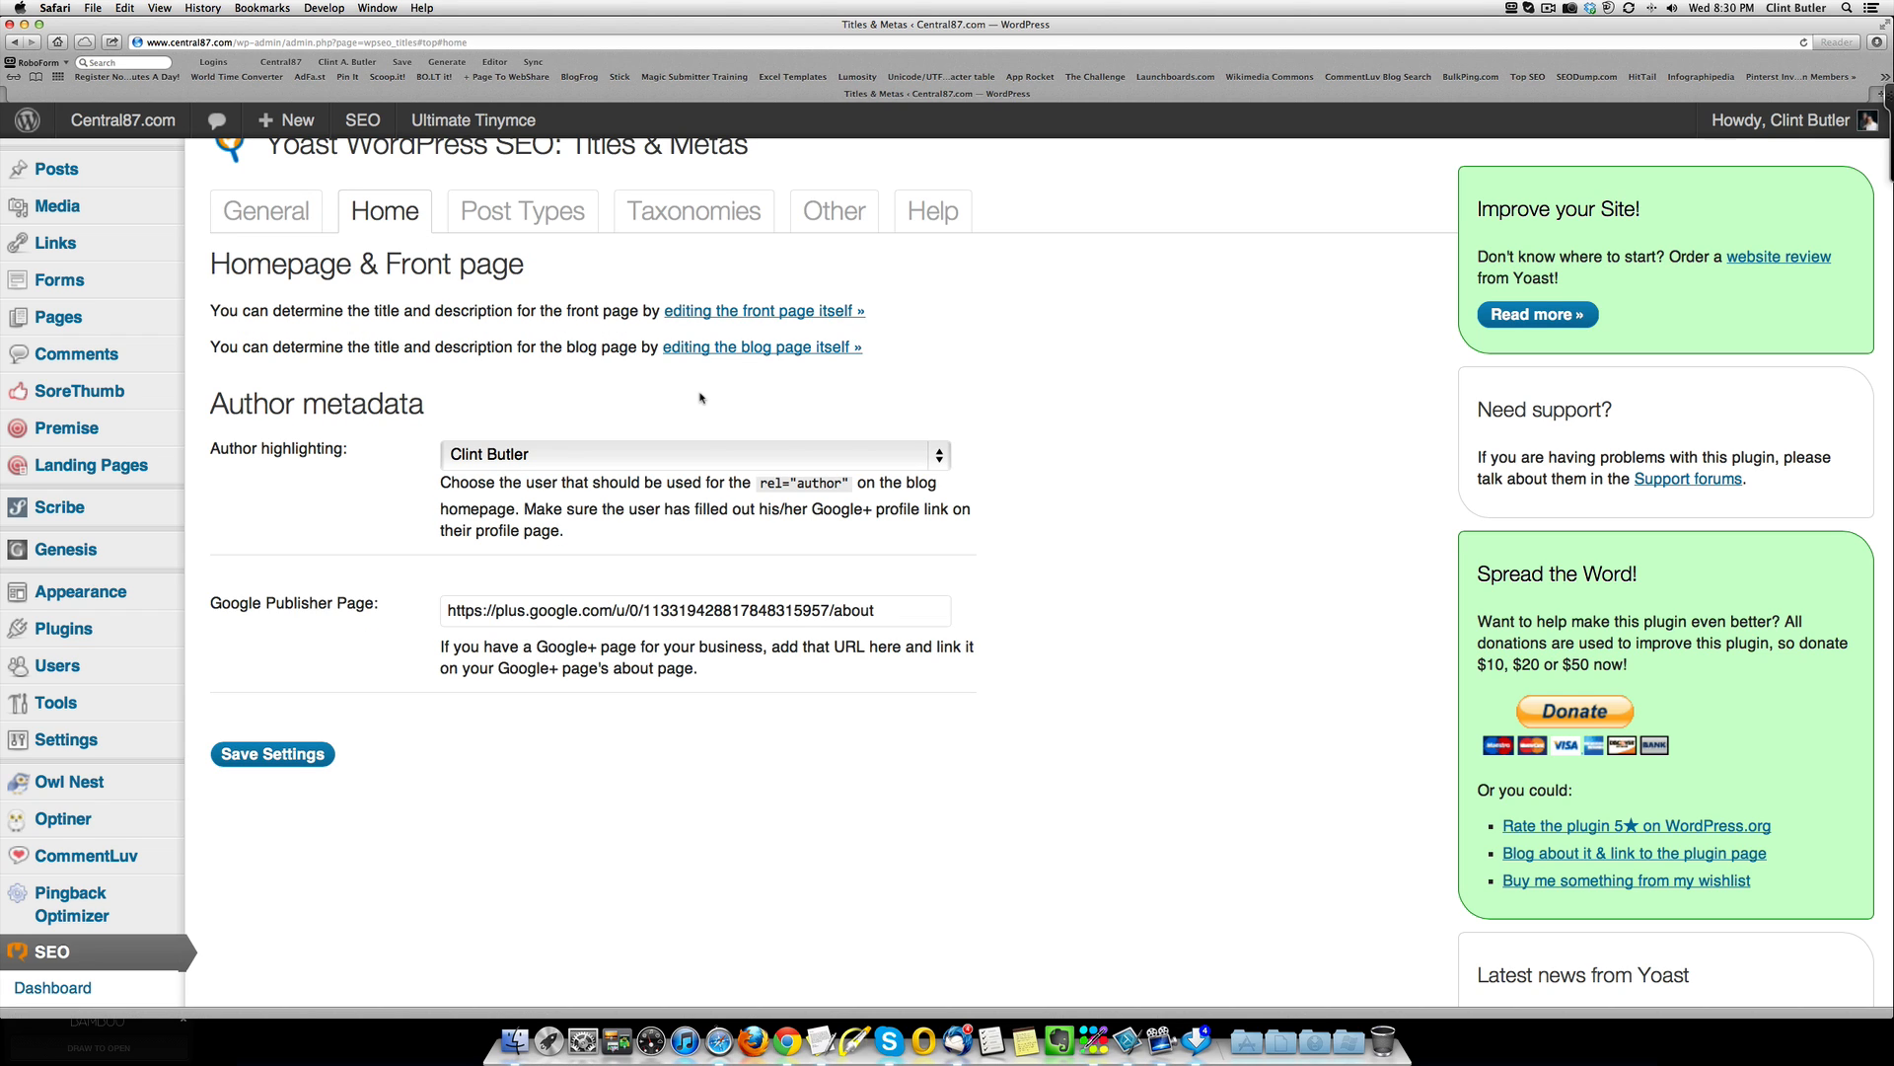
mouse_move(529, 296)
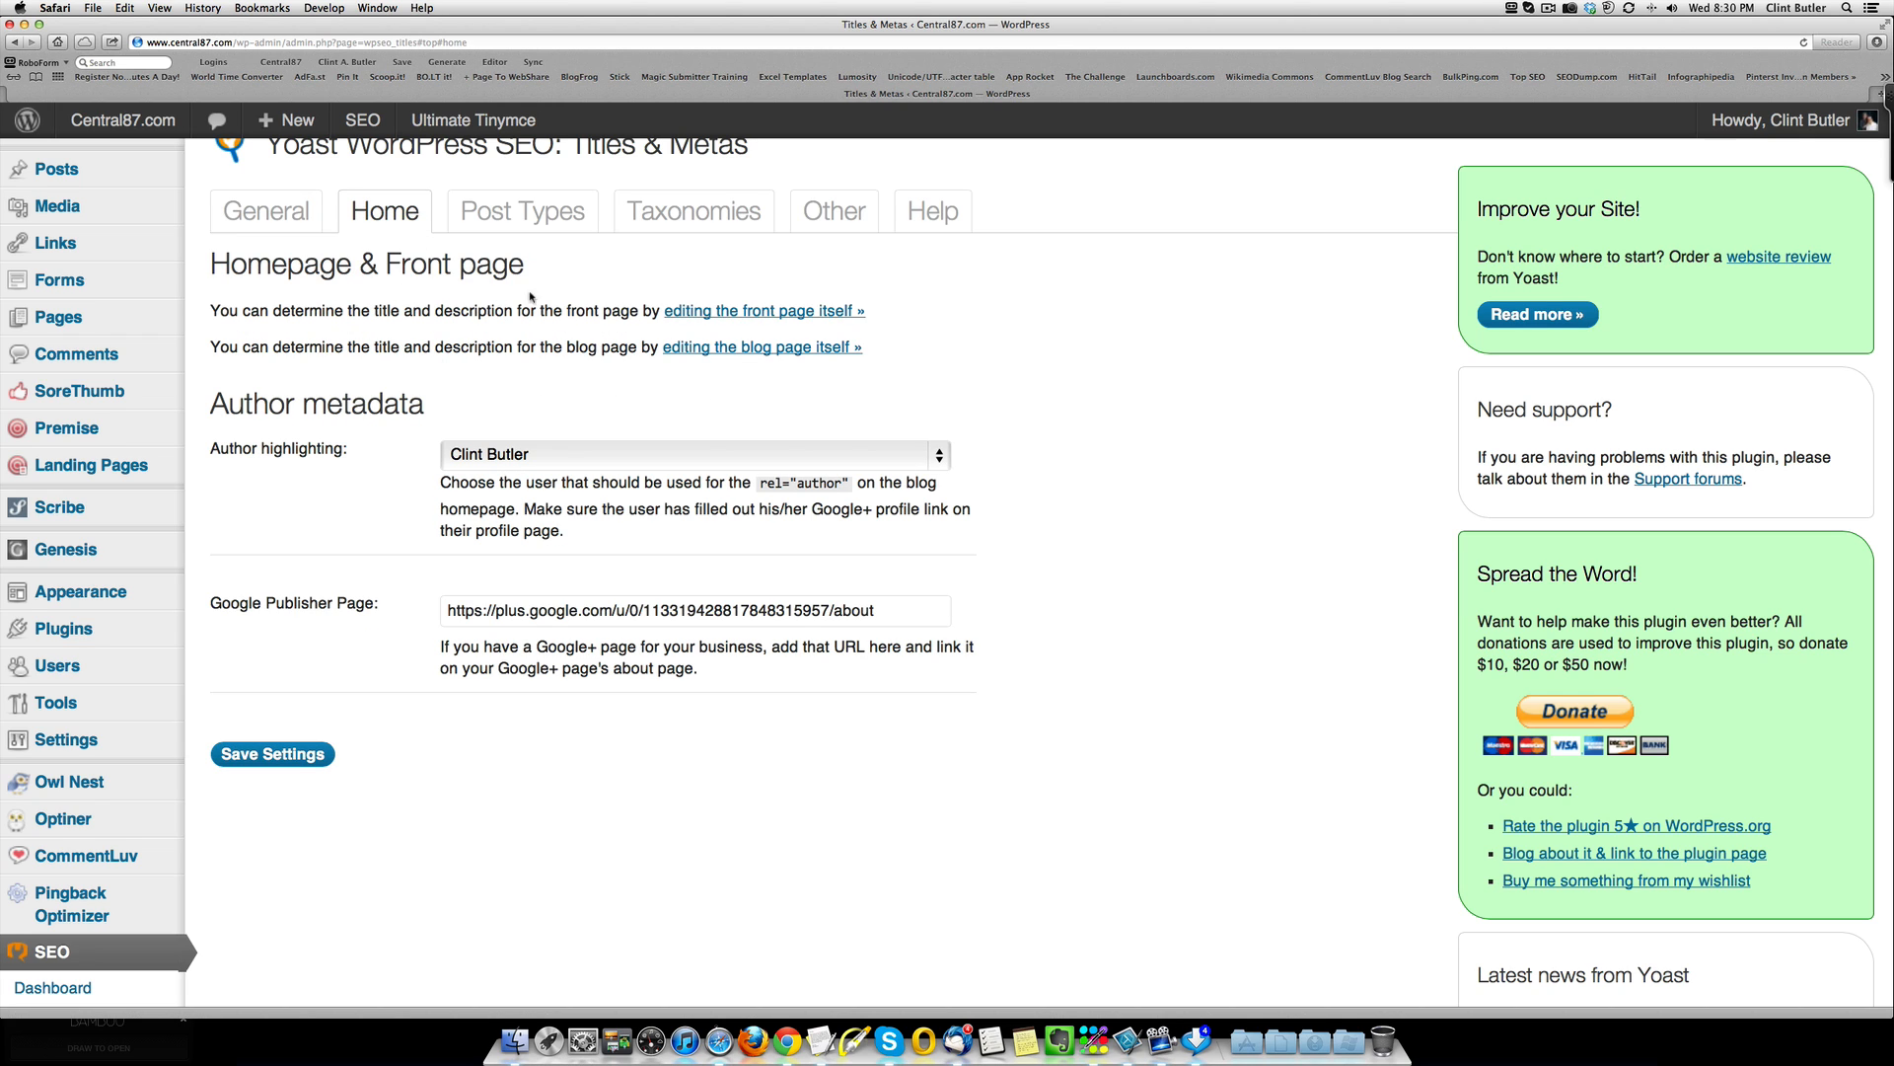
mouse_move(516, 369)
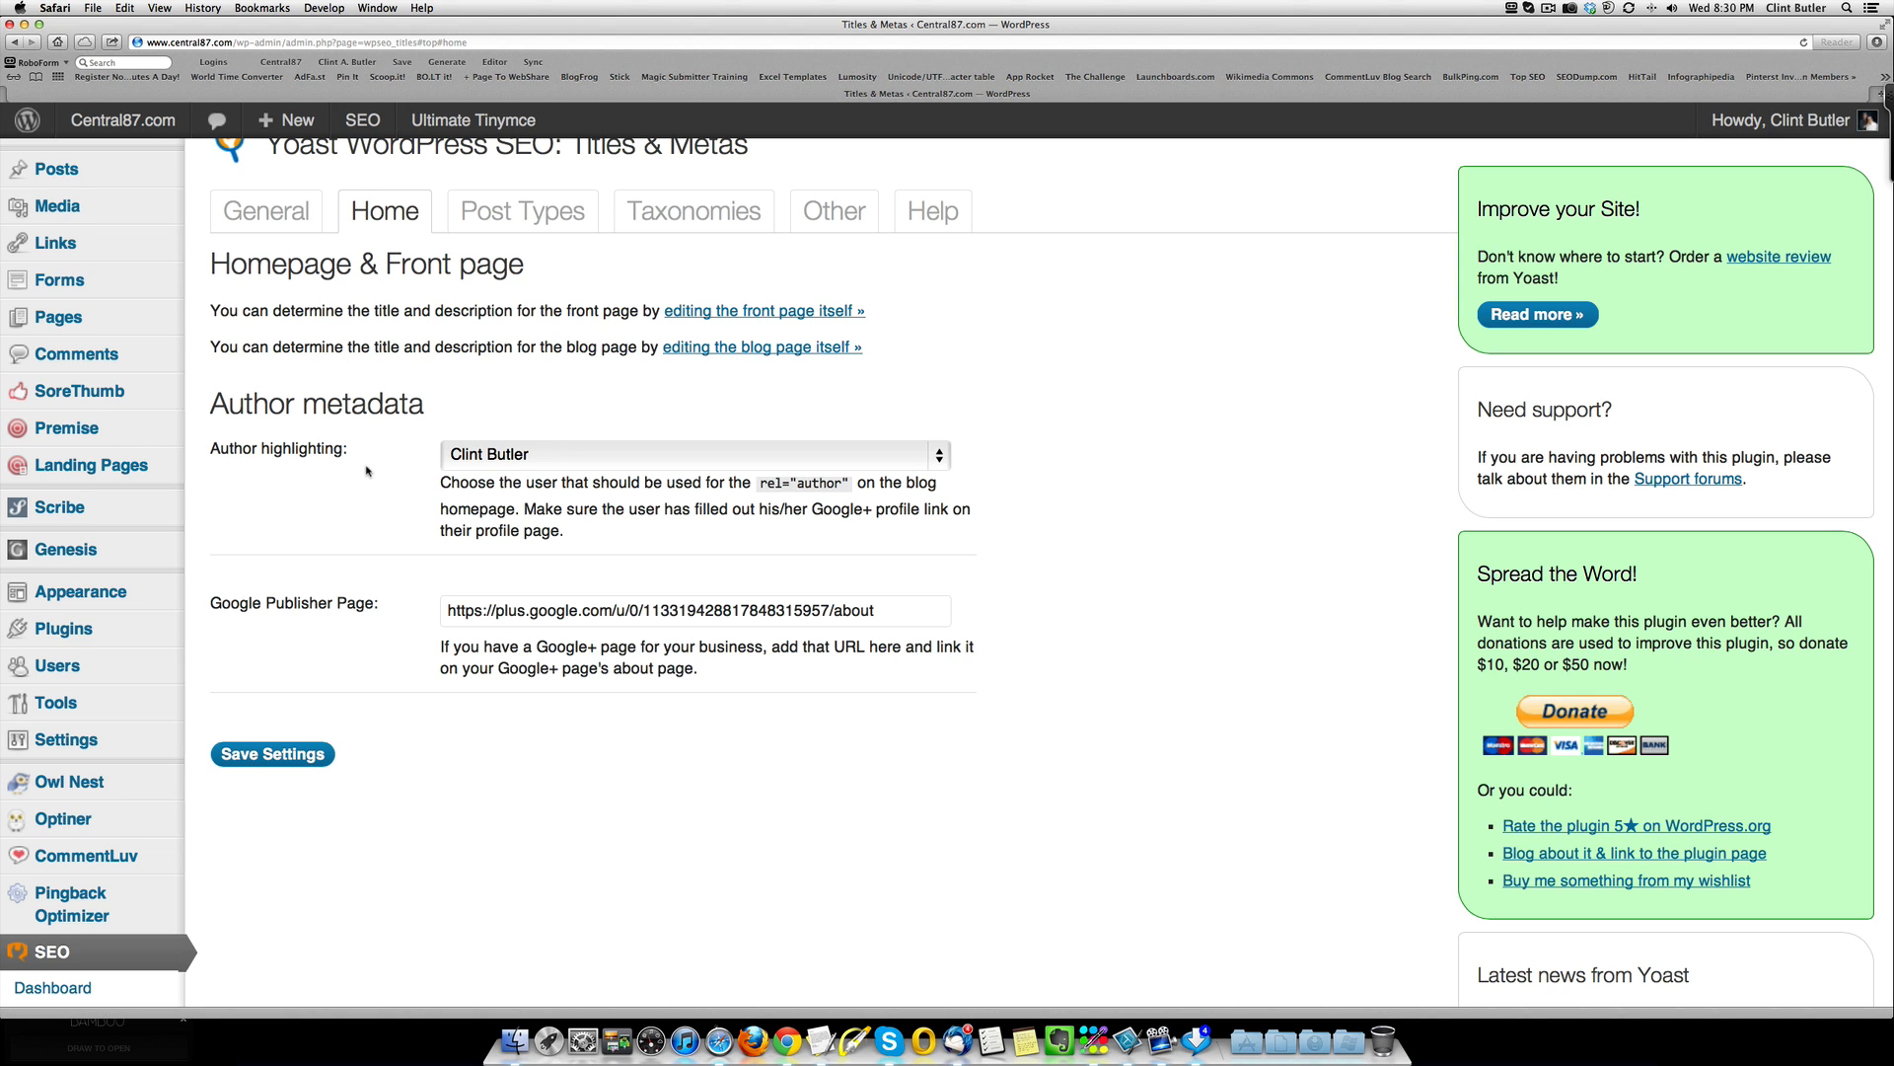
mouse_move(535, 460)
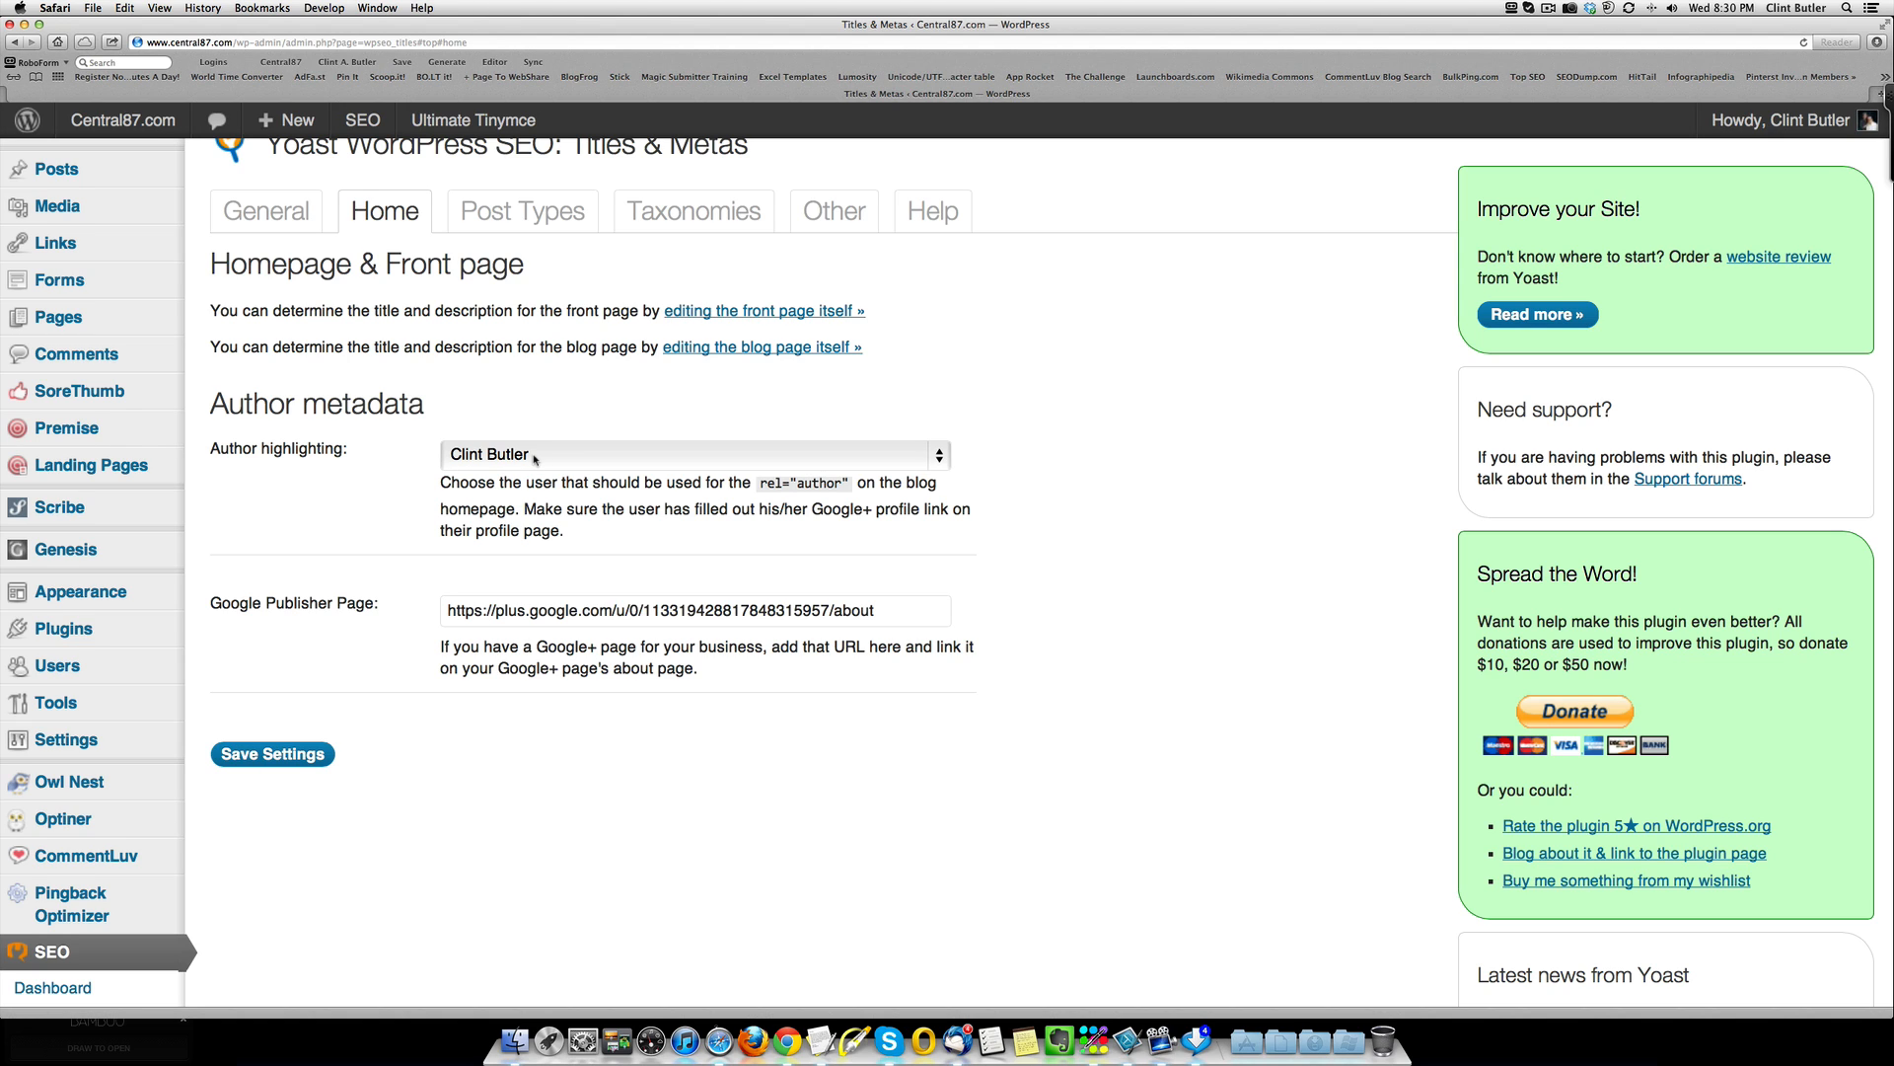
mouse_move(464, 492)
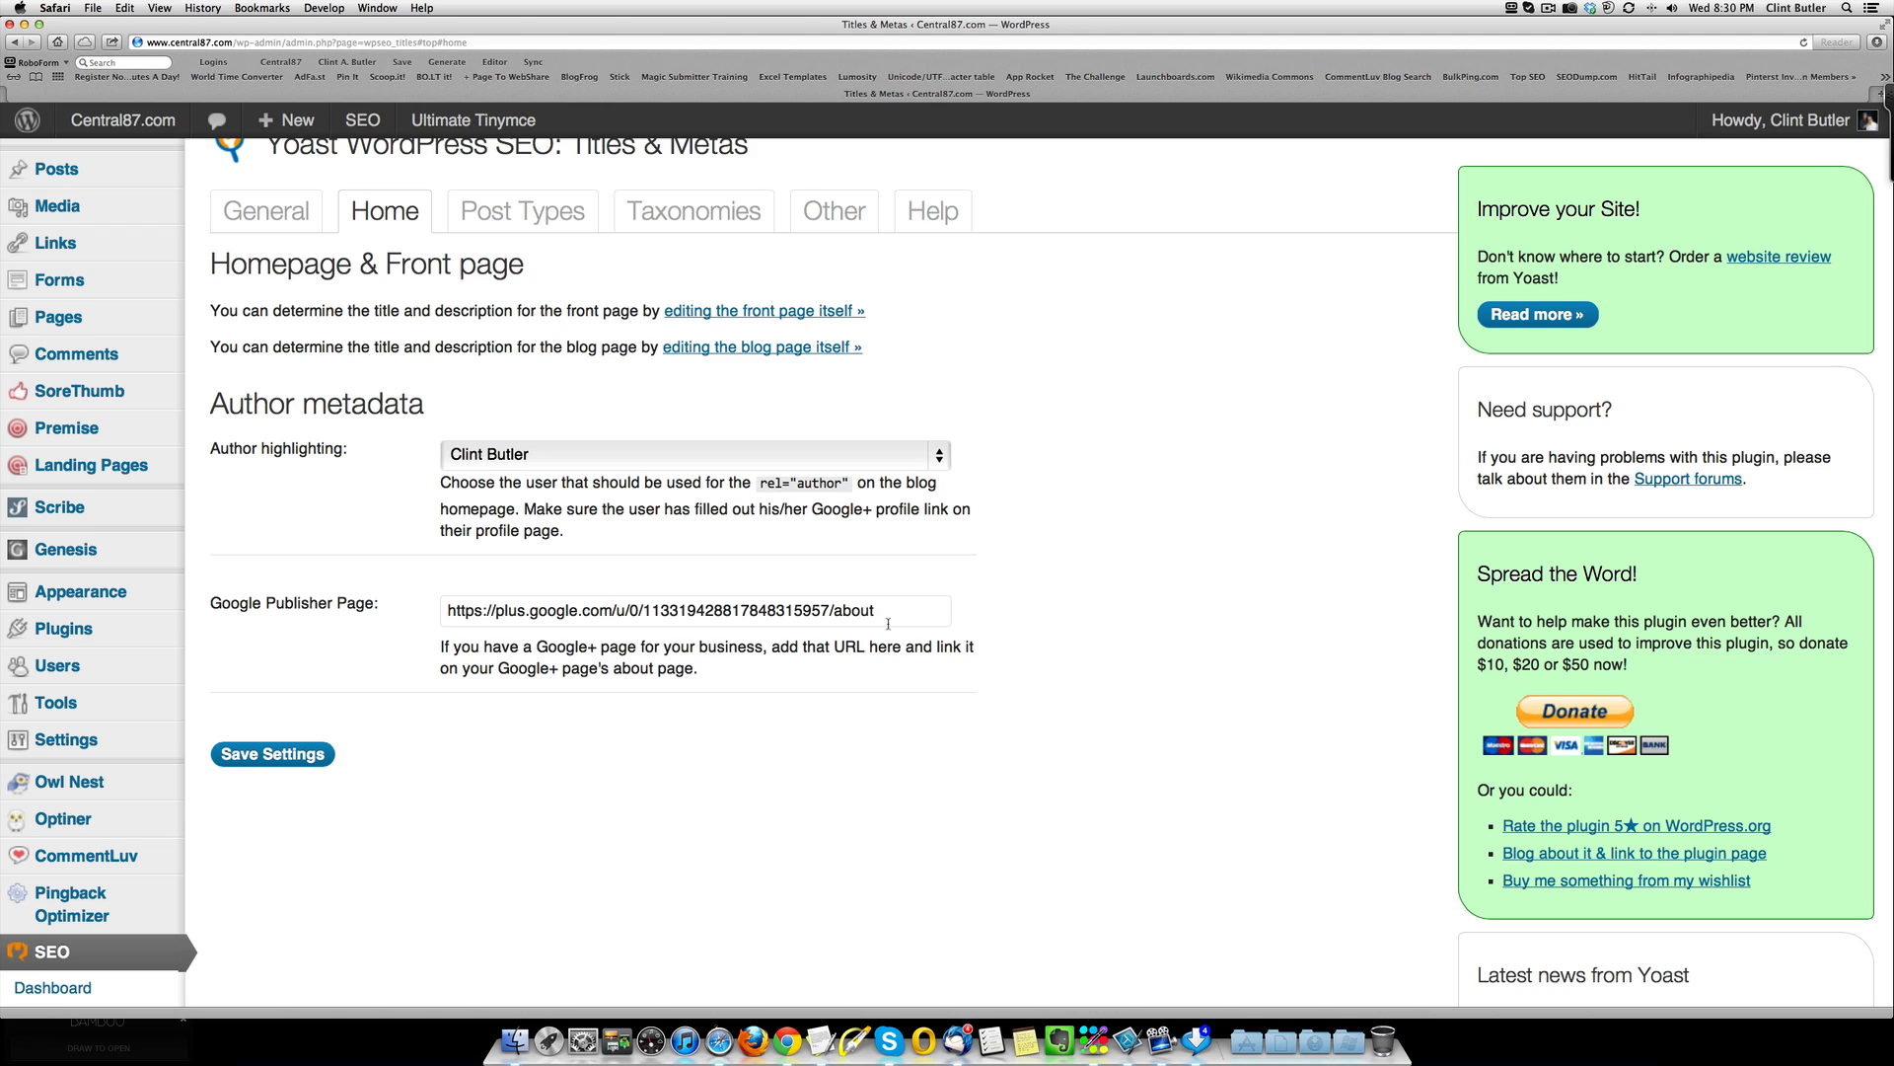
mouse_move(430, 750)
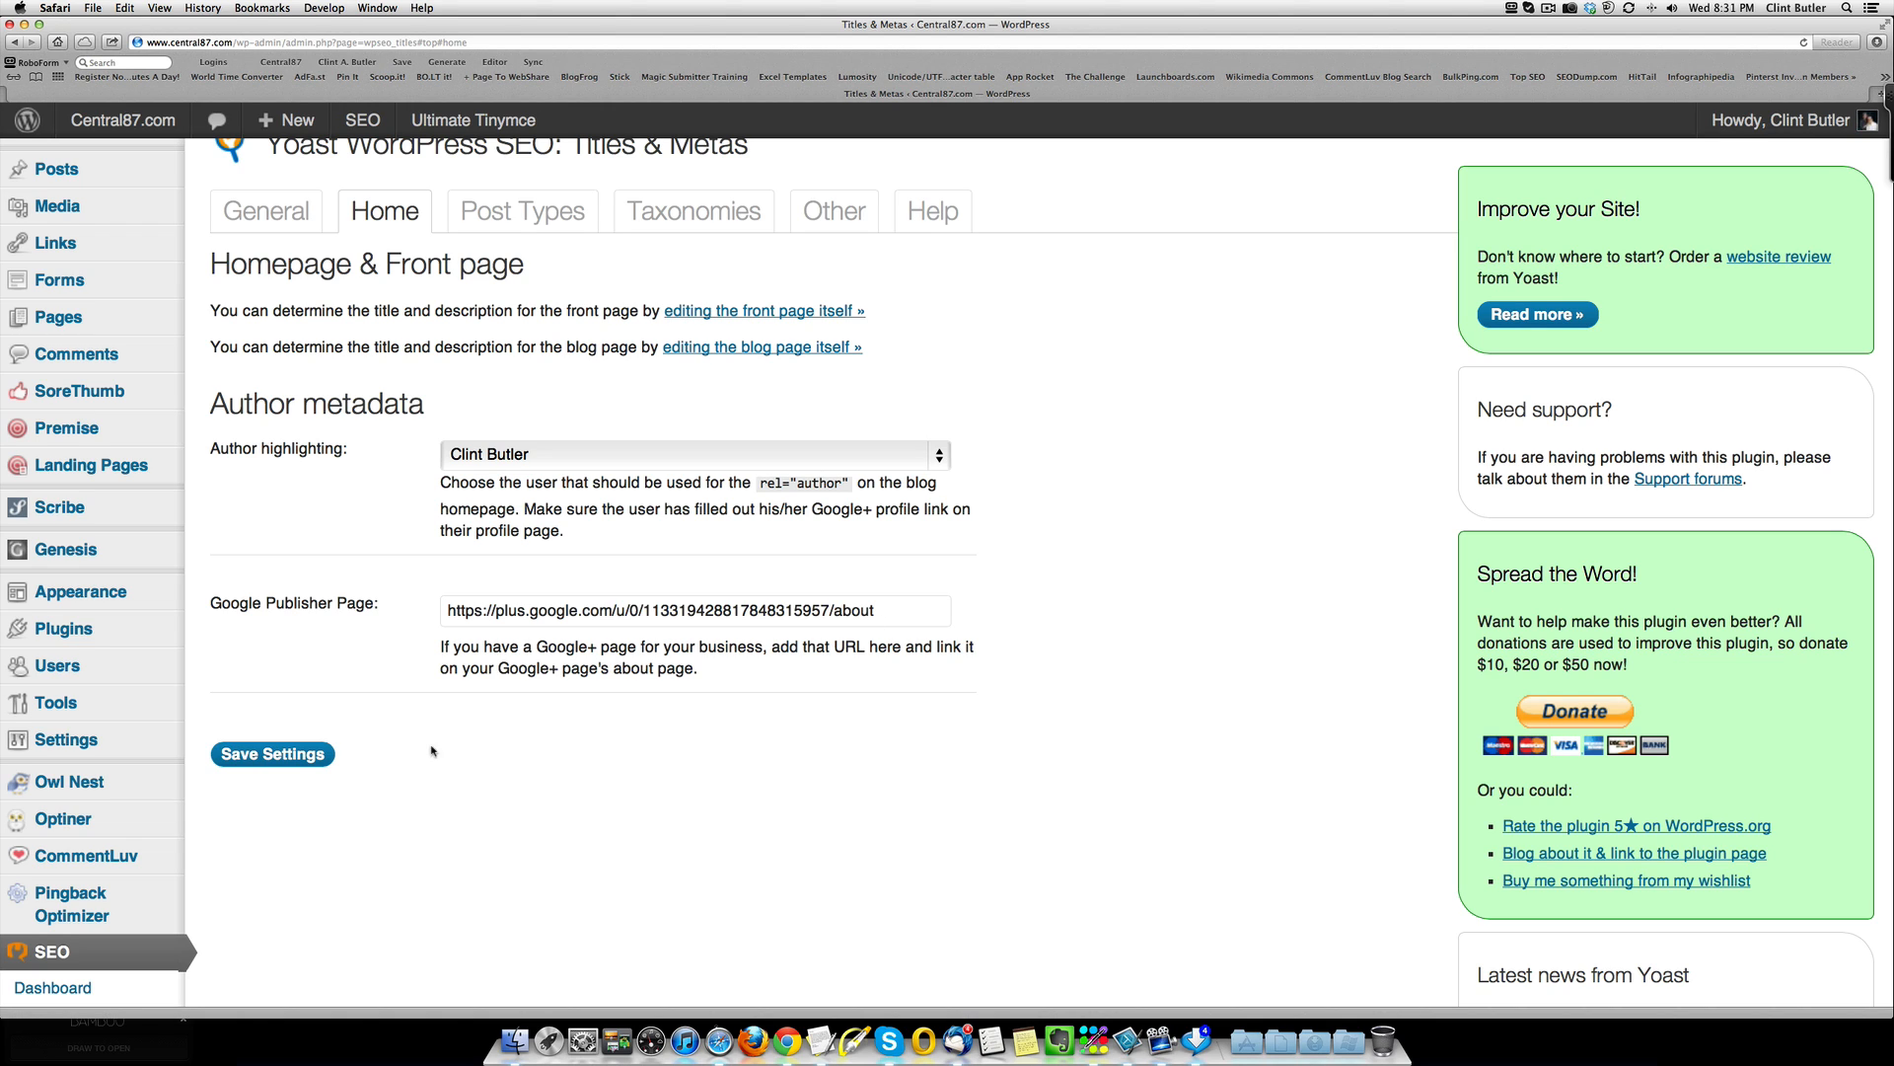
mouse_move(351, 628)
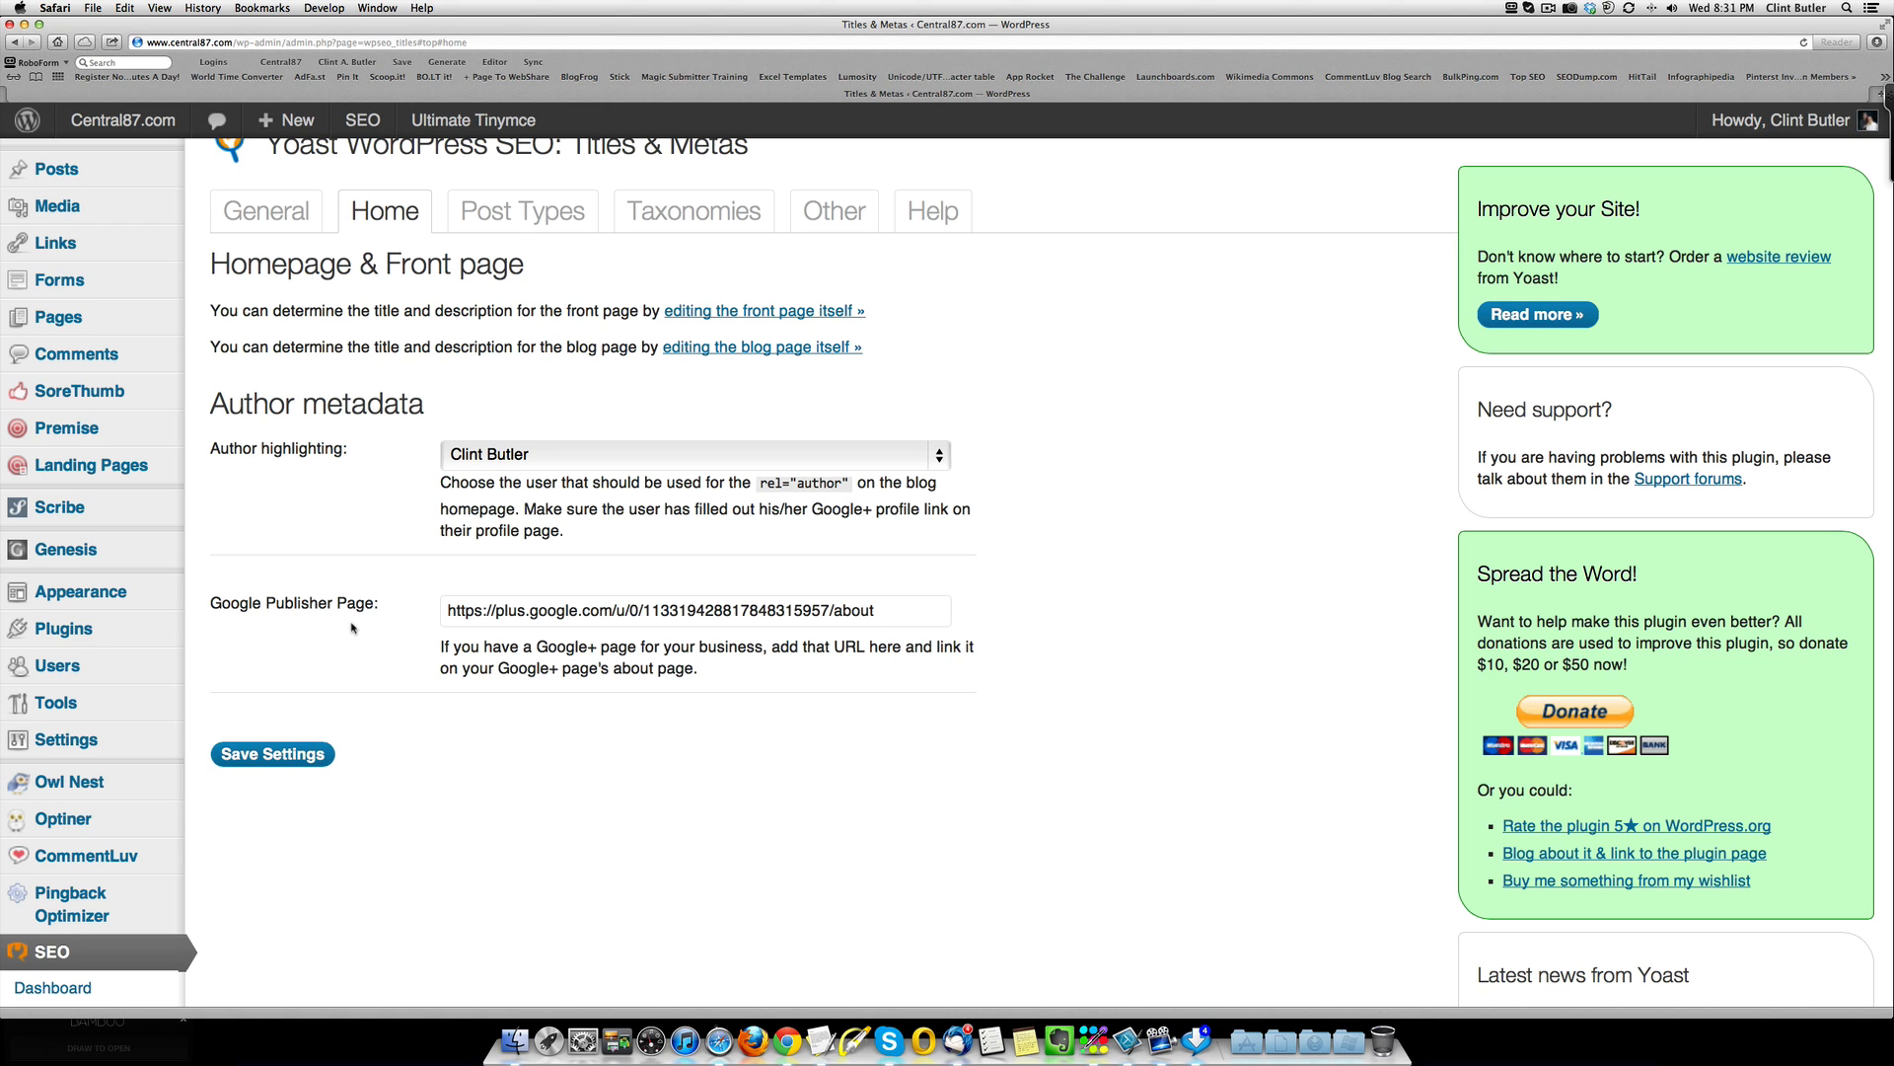
mouse_move(369, 294)
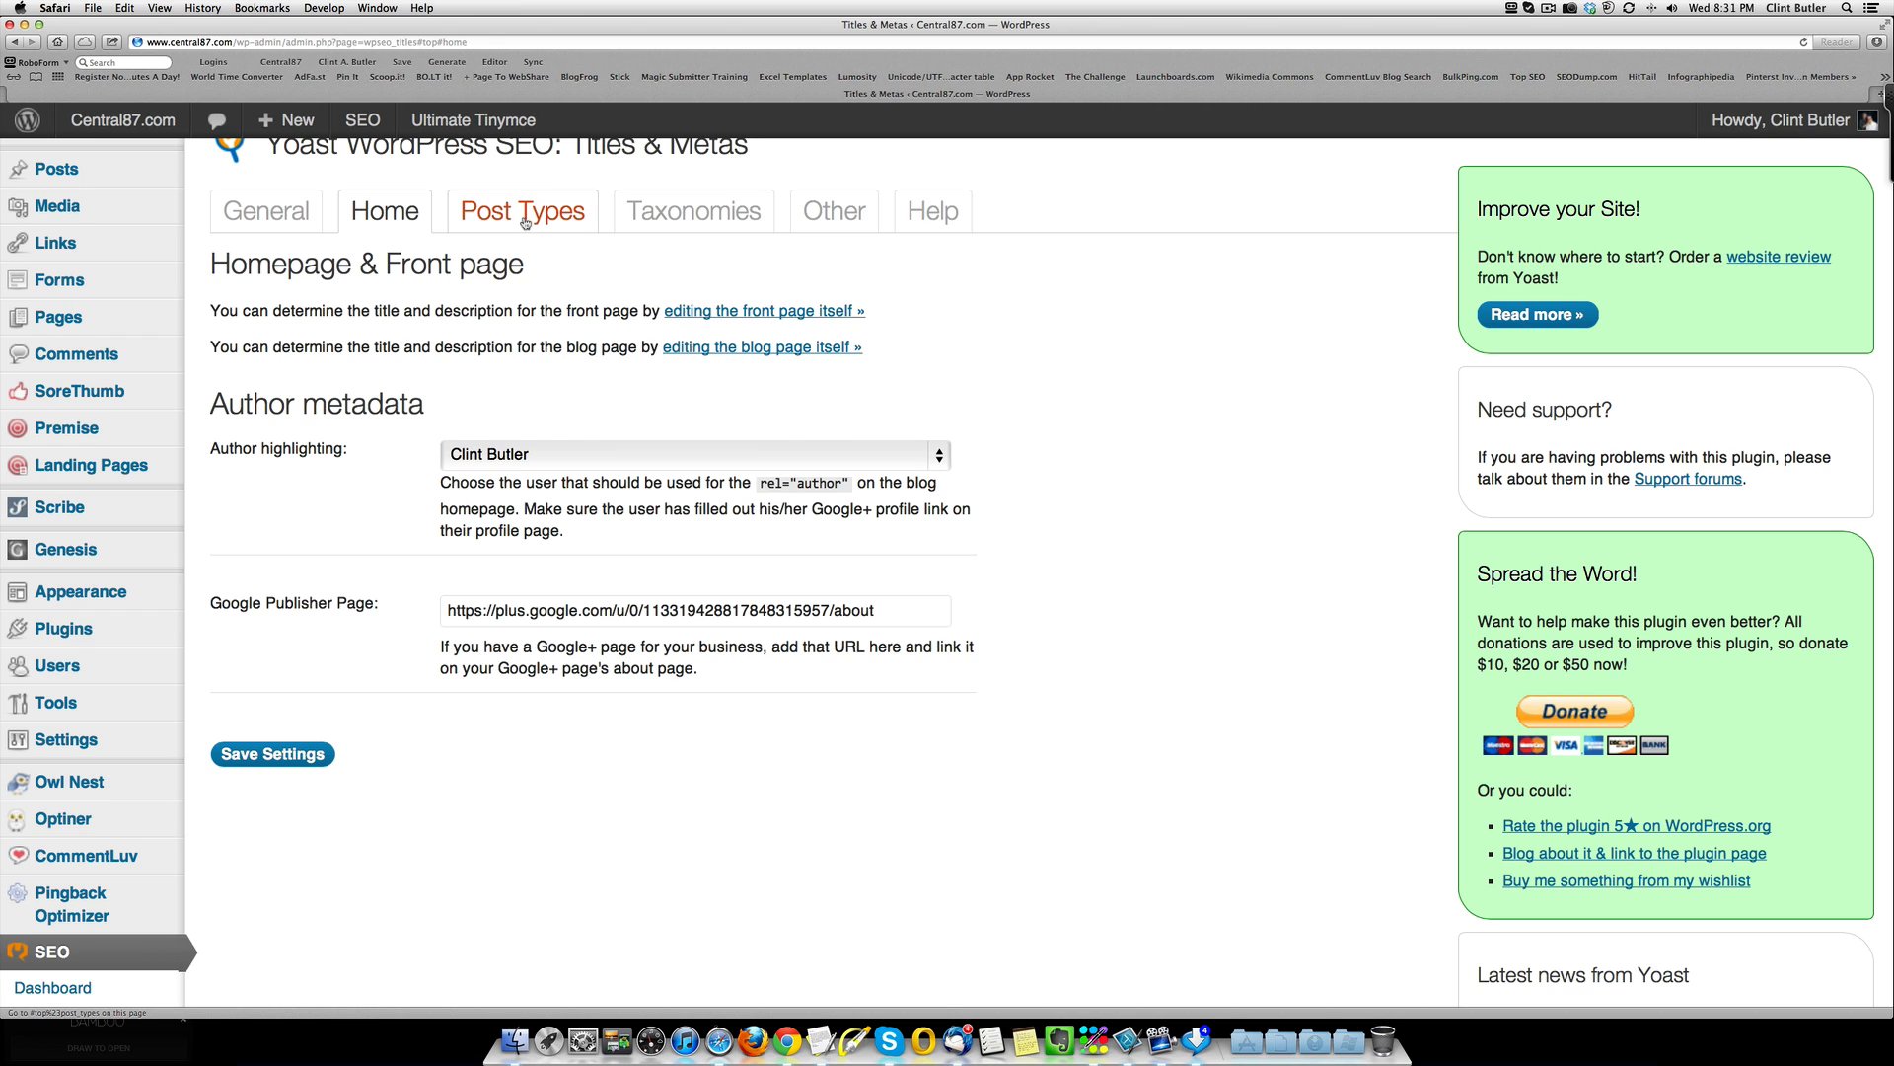
Step: Review the Post Types title and meta description templates for posts, pages and media
left_click(521, 212)
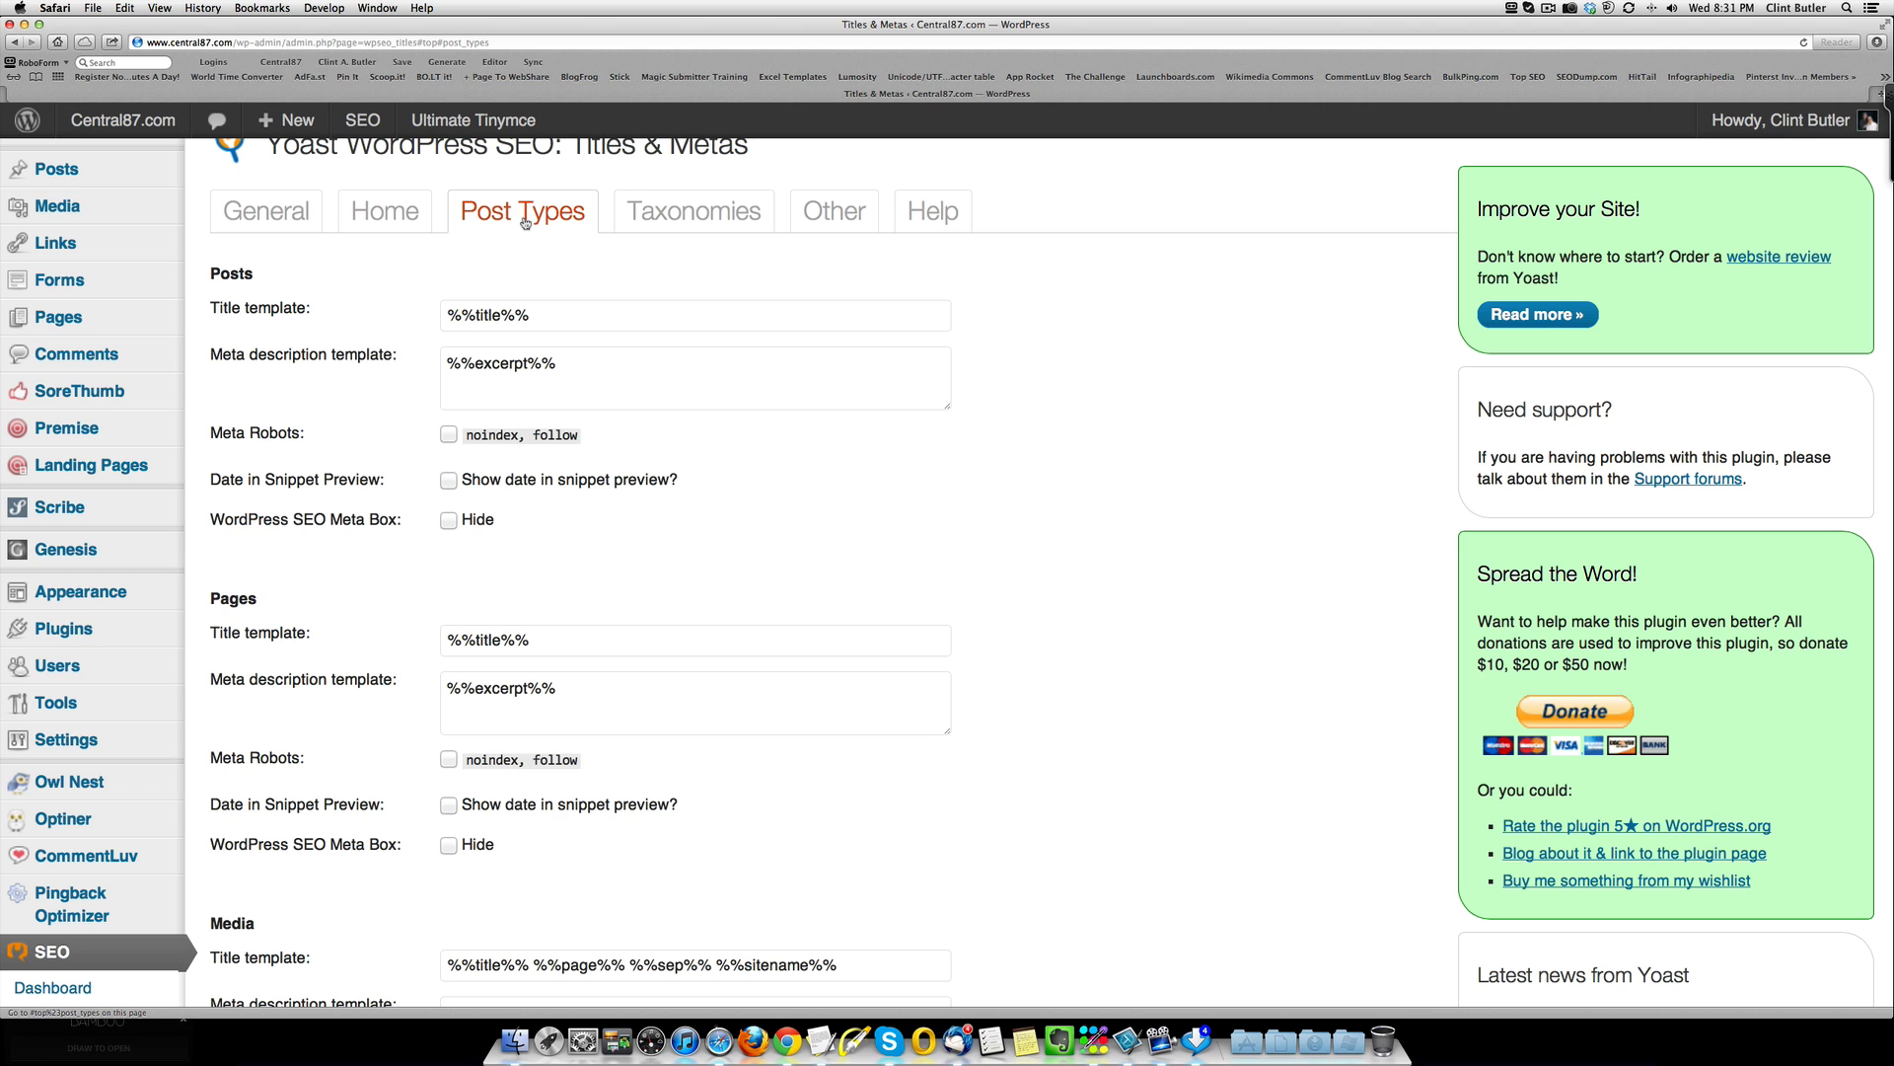
mouse_move(557, 326)
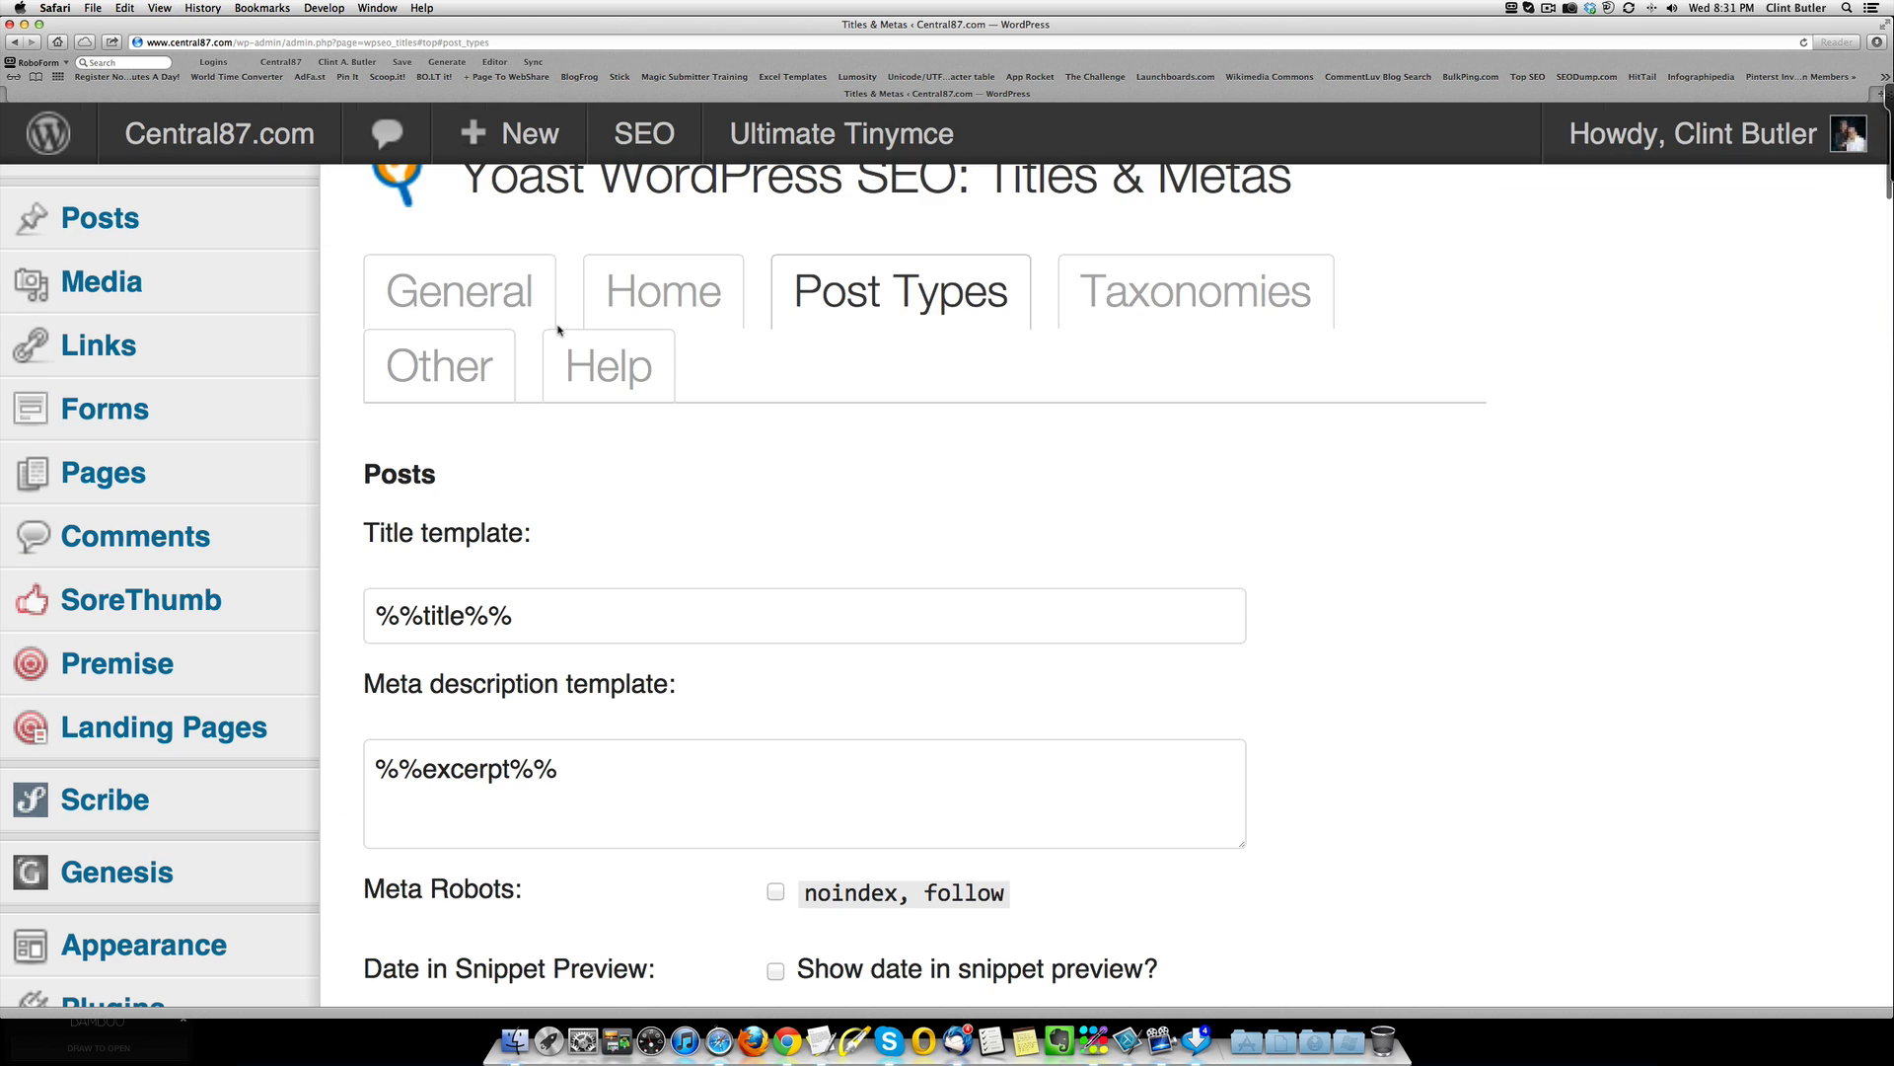
mouse_move(1142, 559)
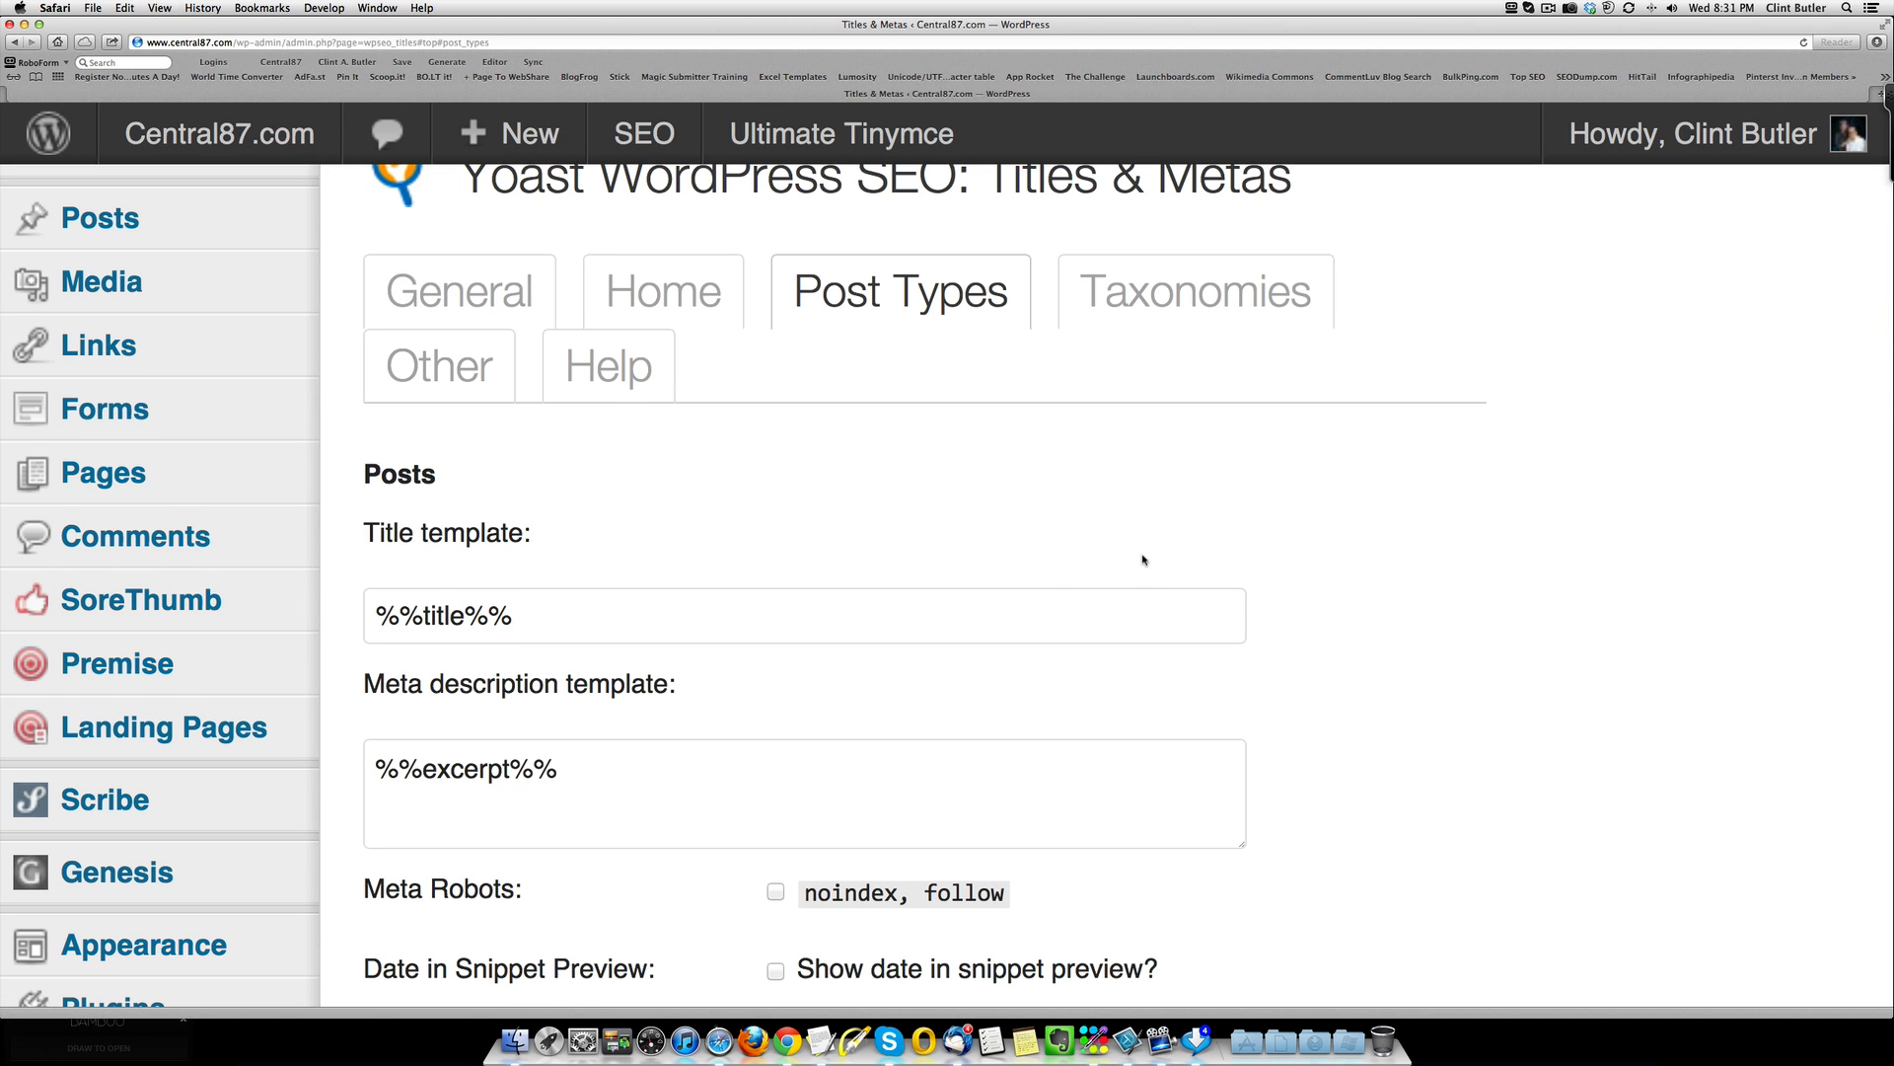
scroll("down", 3)
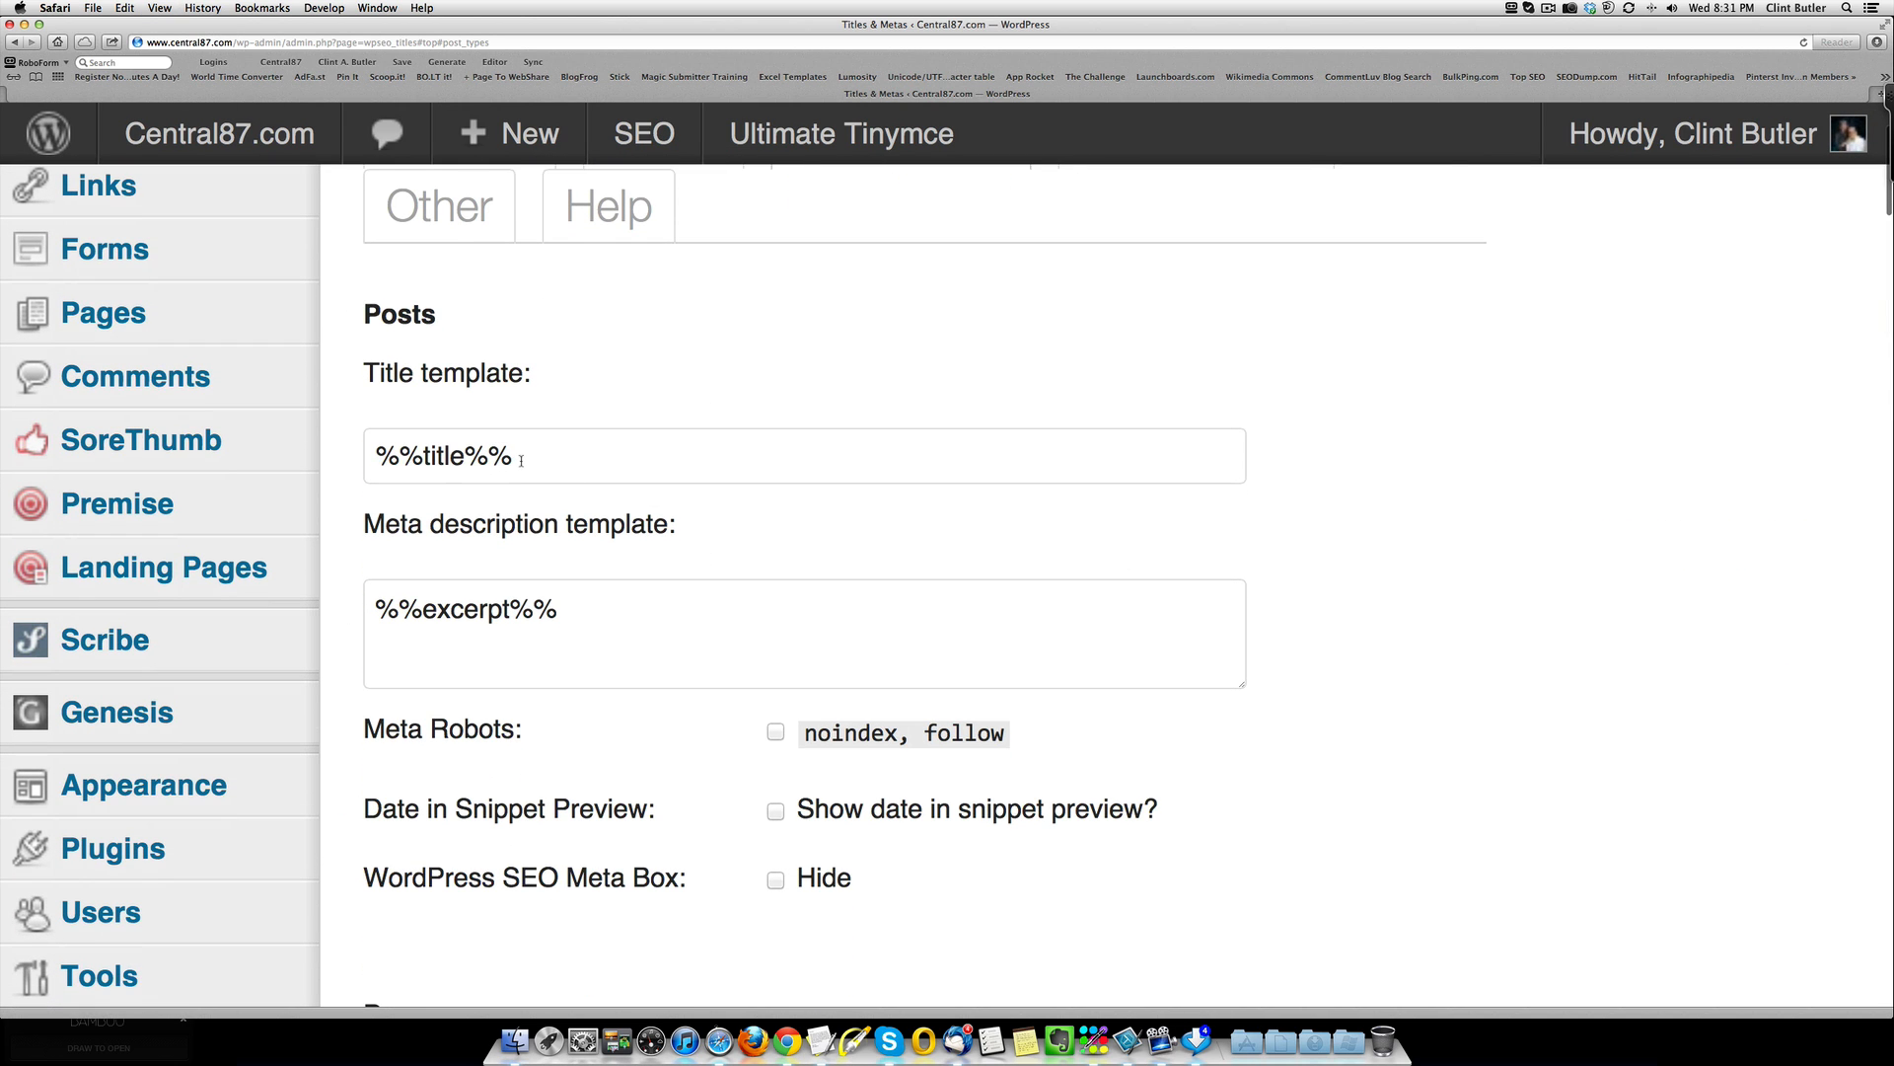
mouse_move(943, 503)
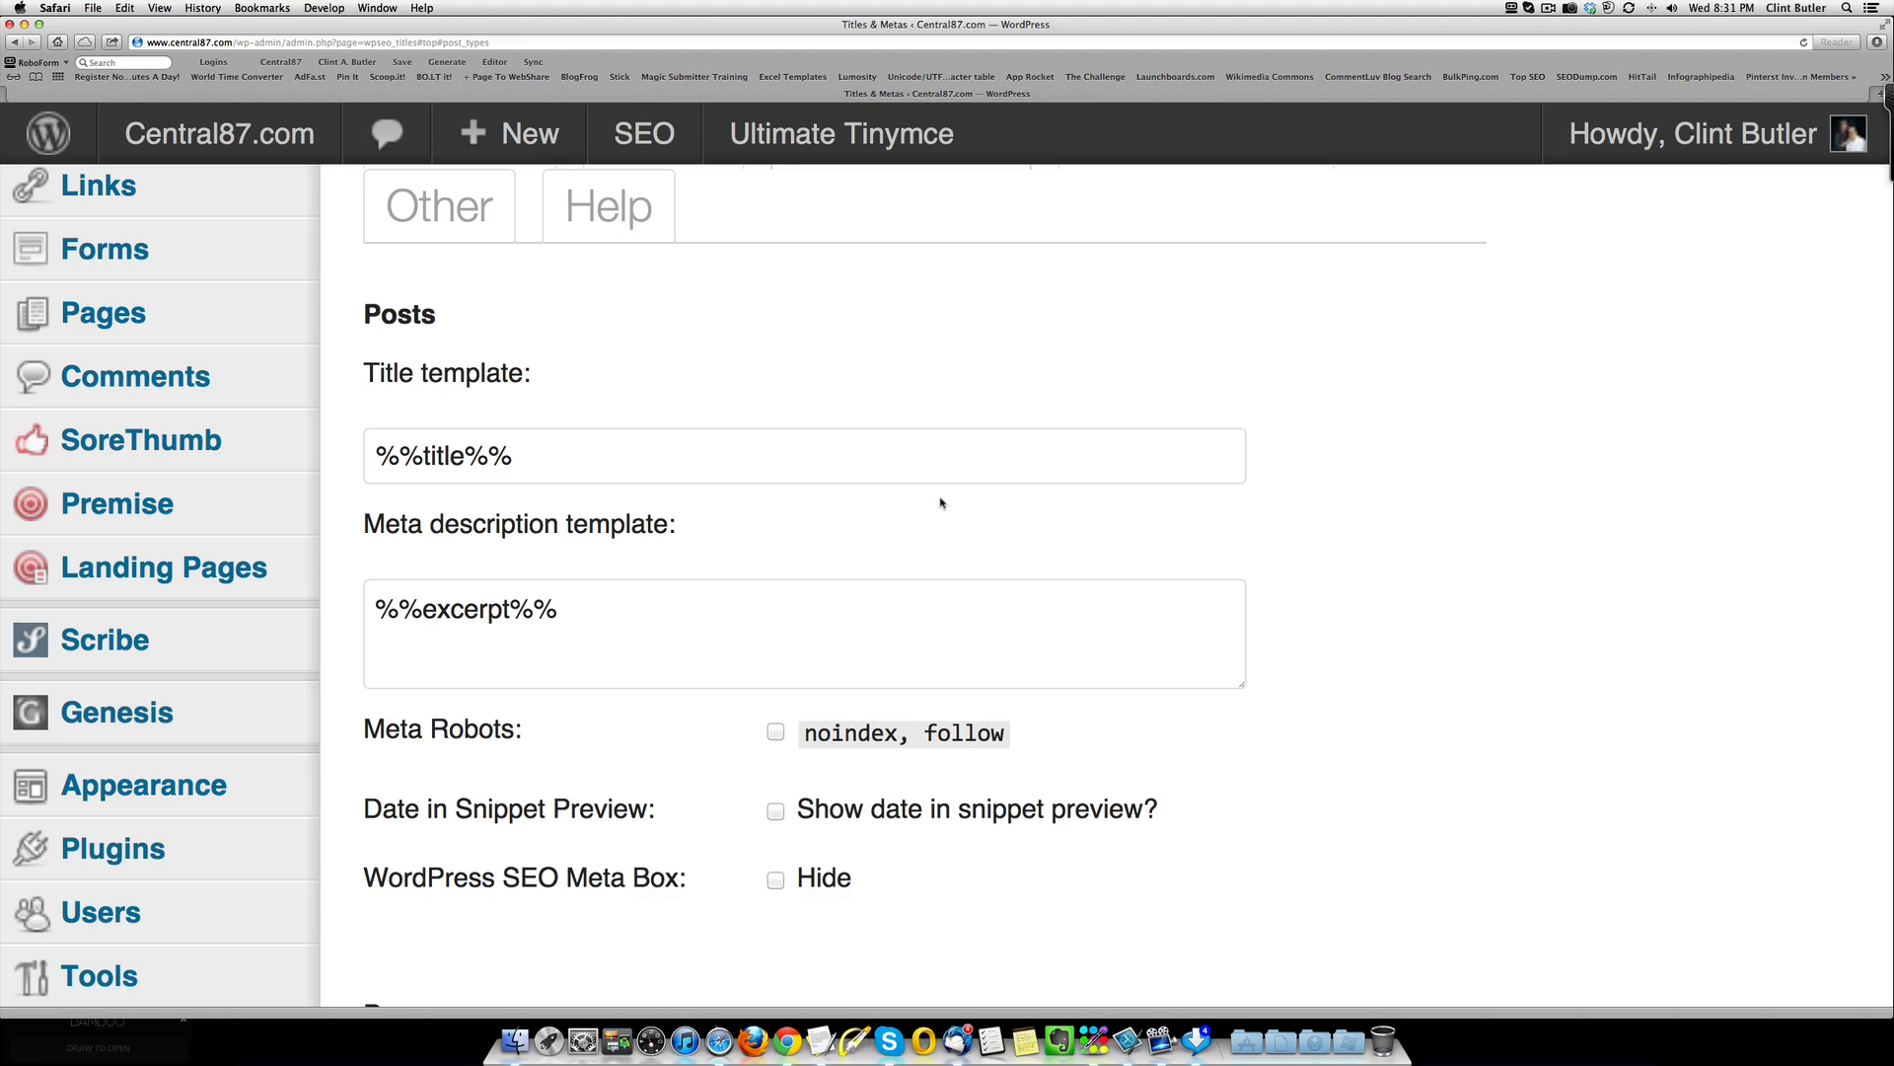
scroll("down", 3)
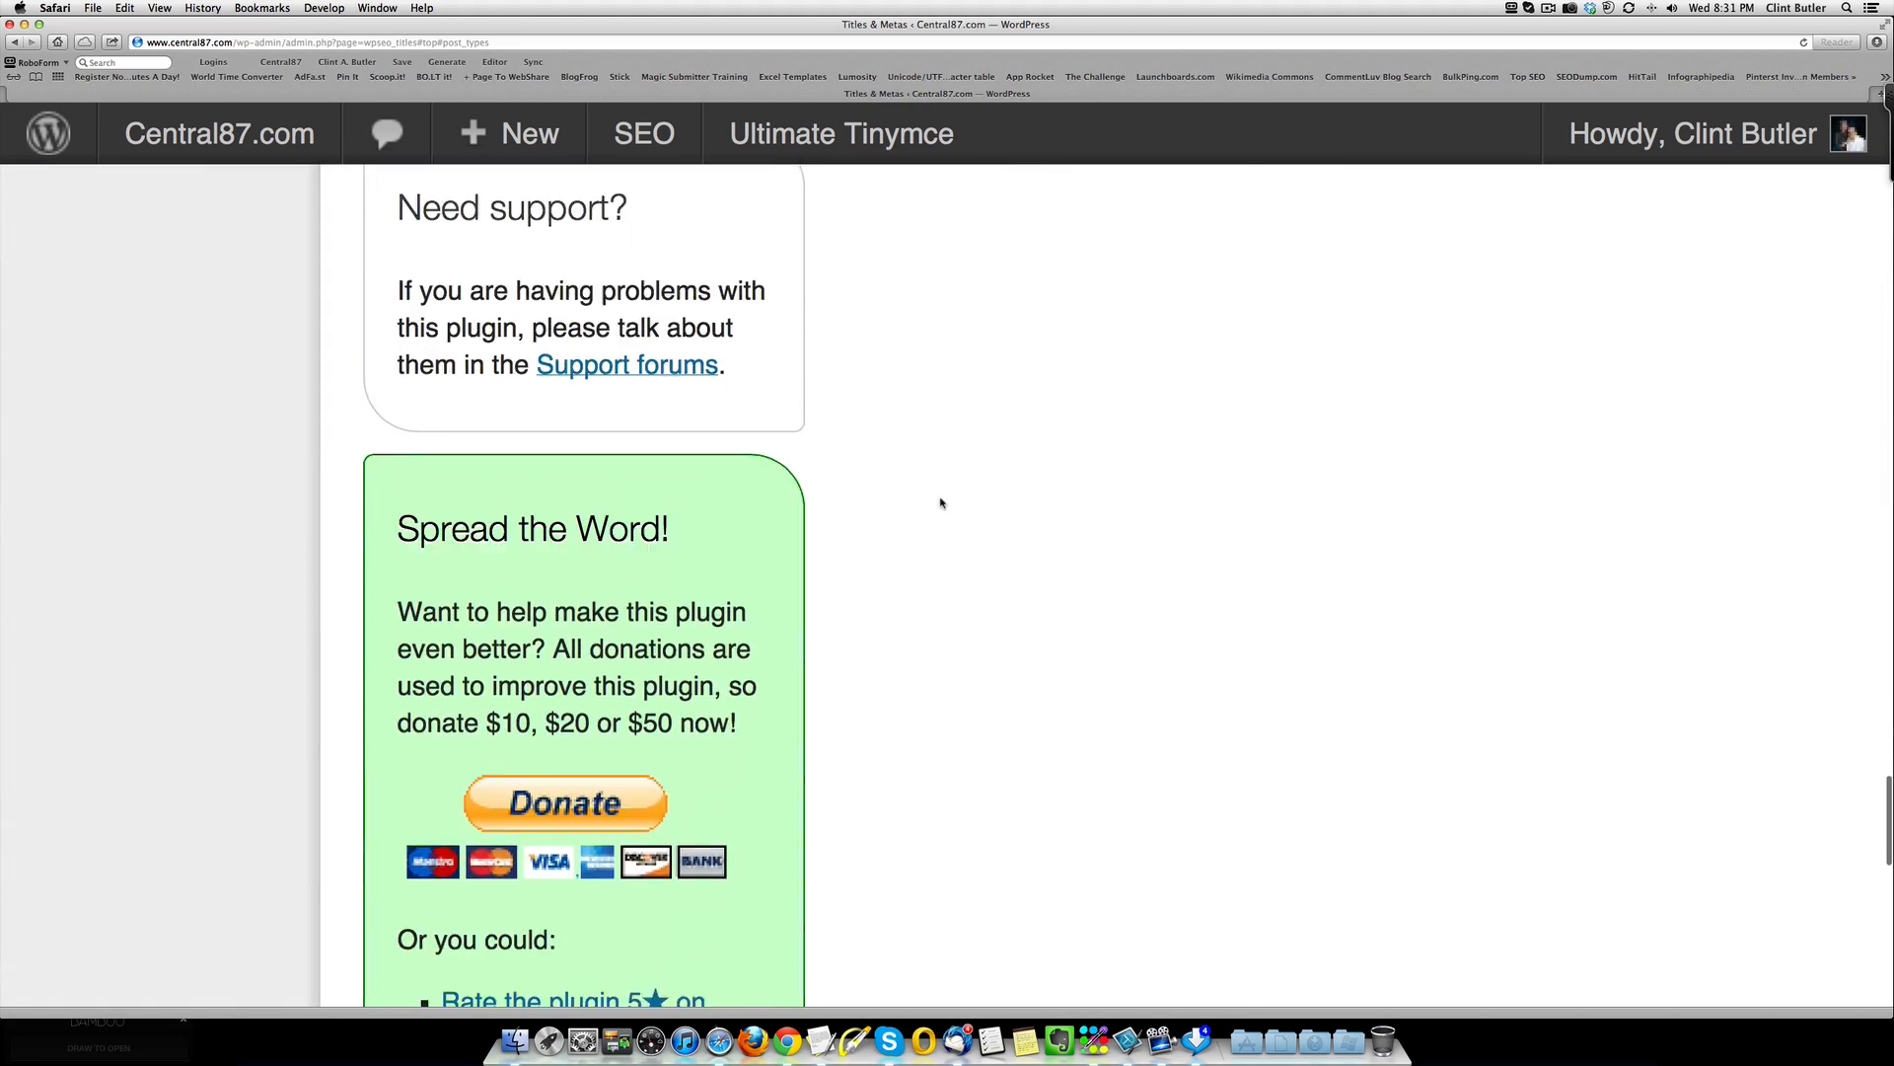
scroll("up", 3)
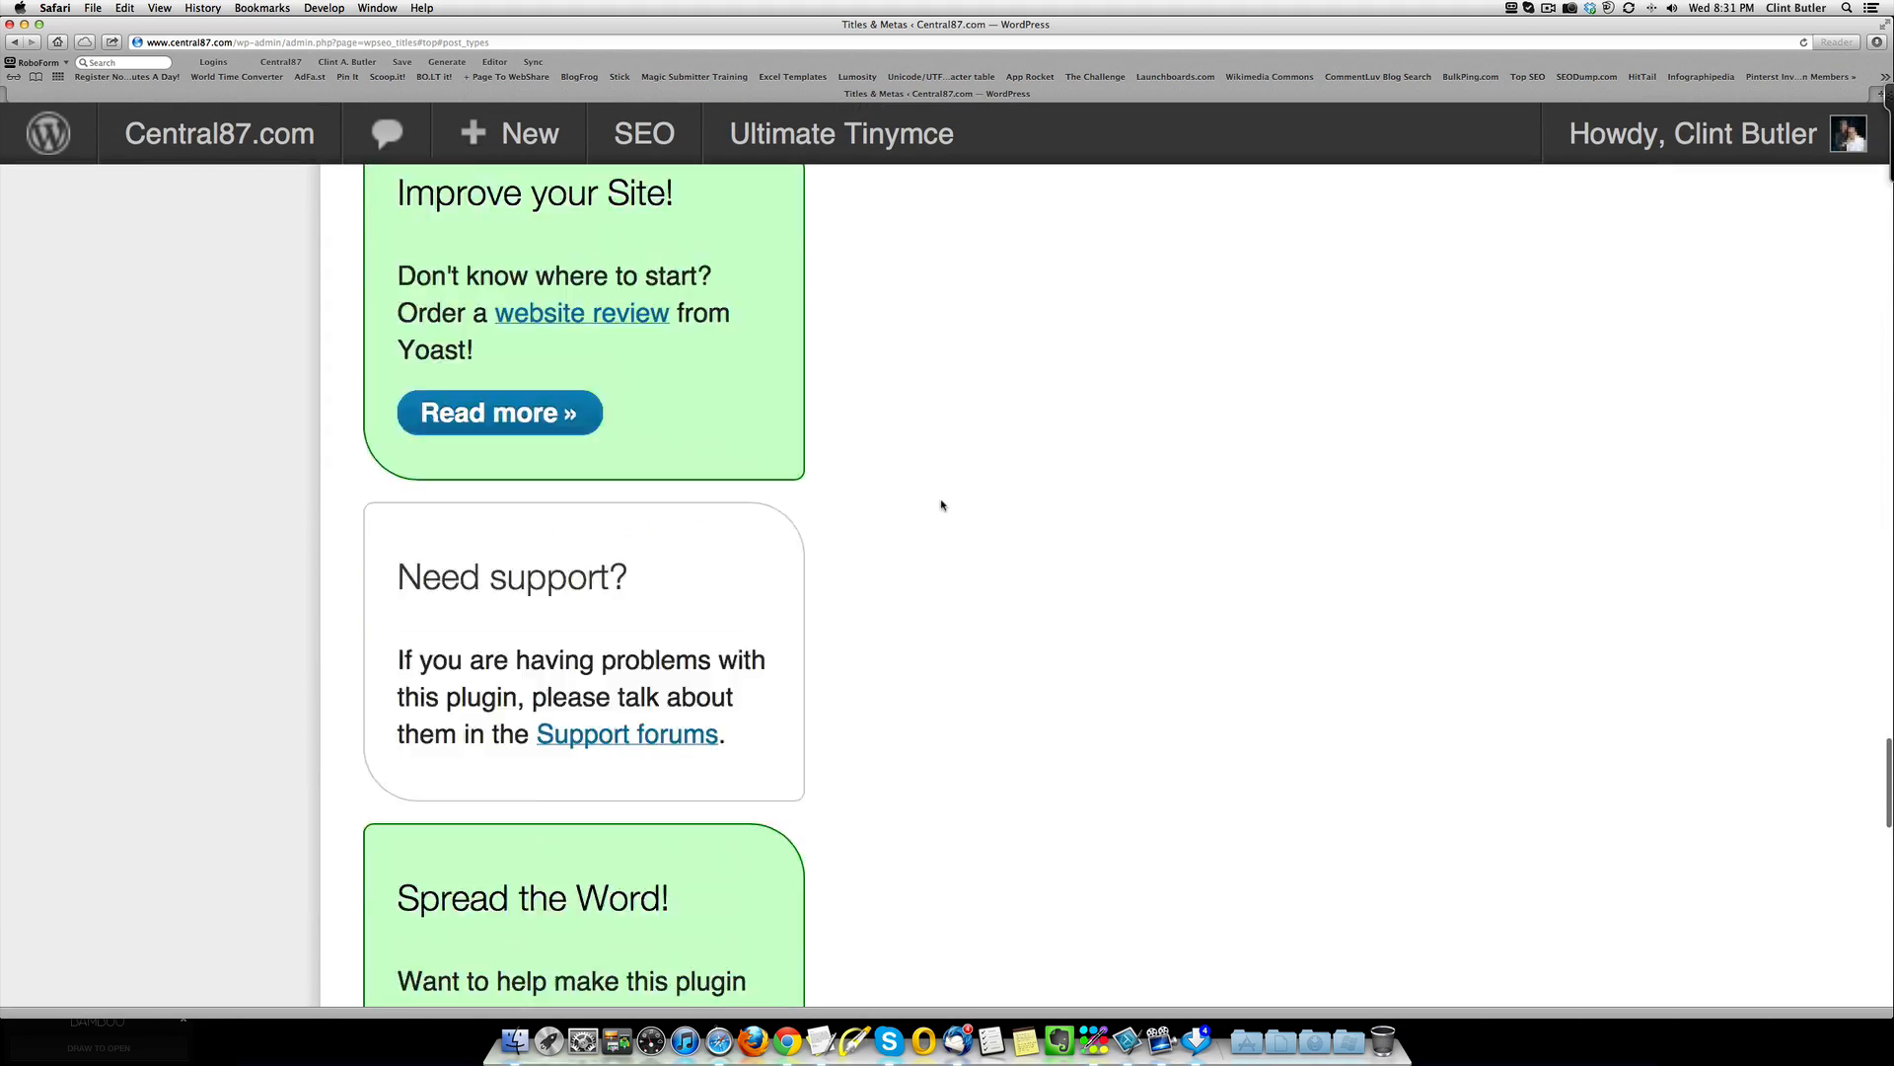
scroll("up", 3)
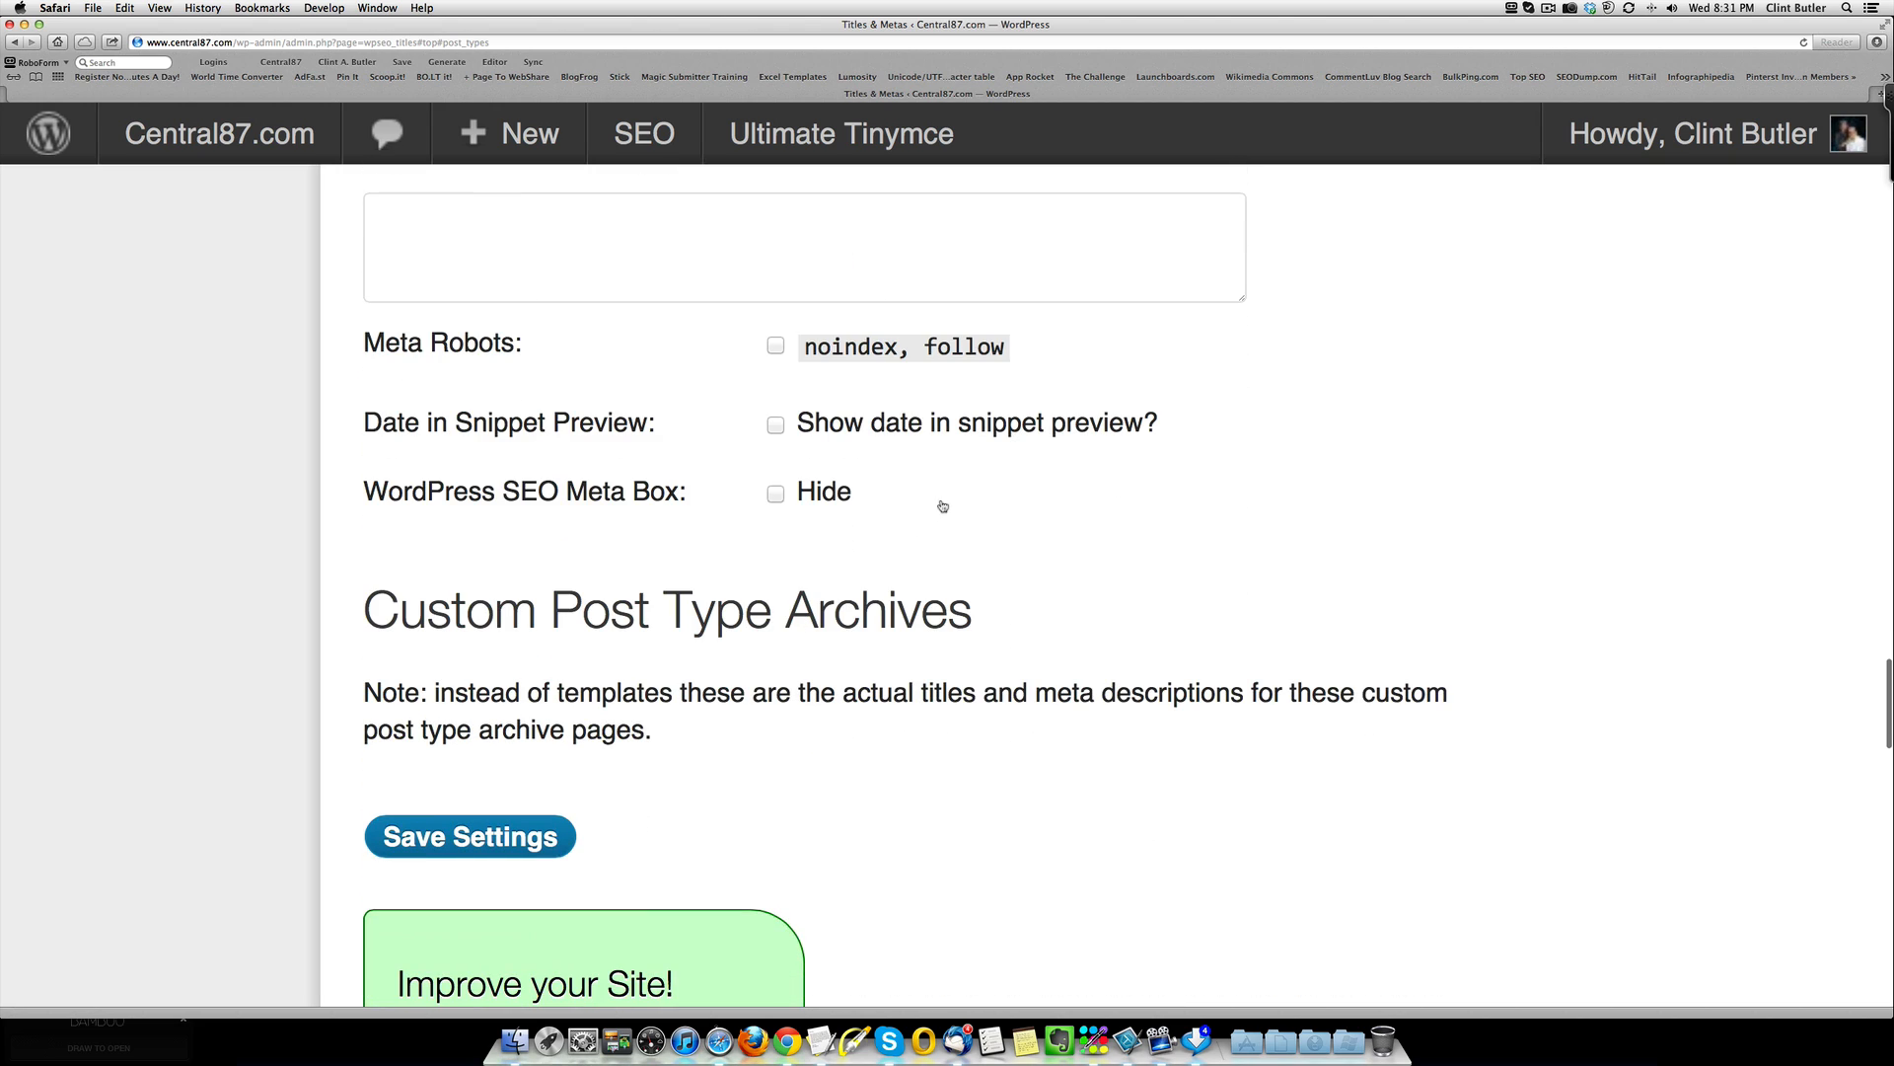
scroll("up", 3)
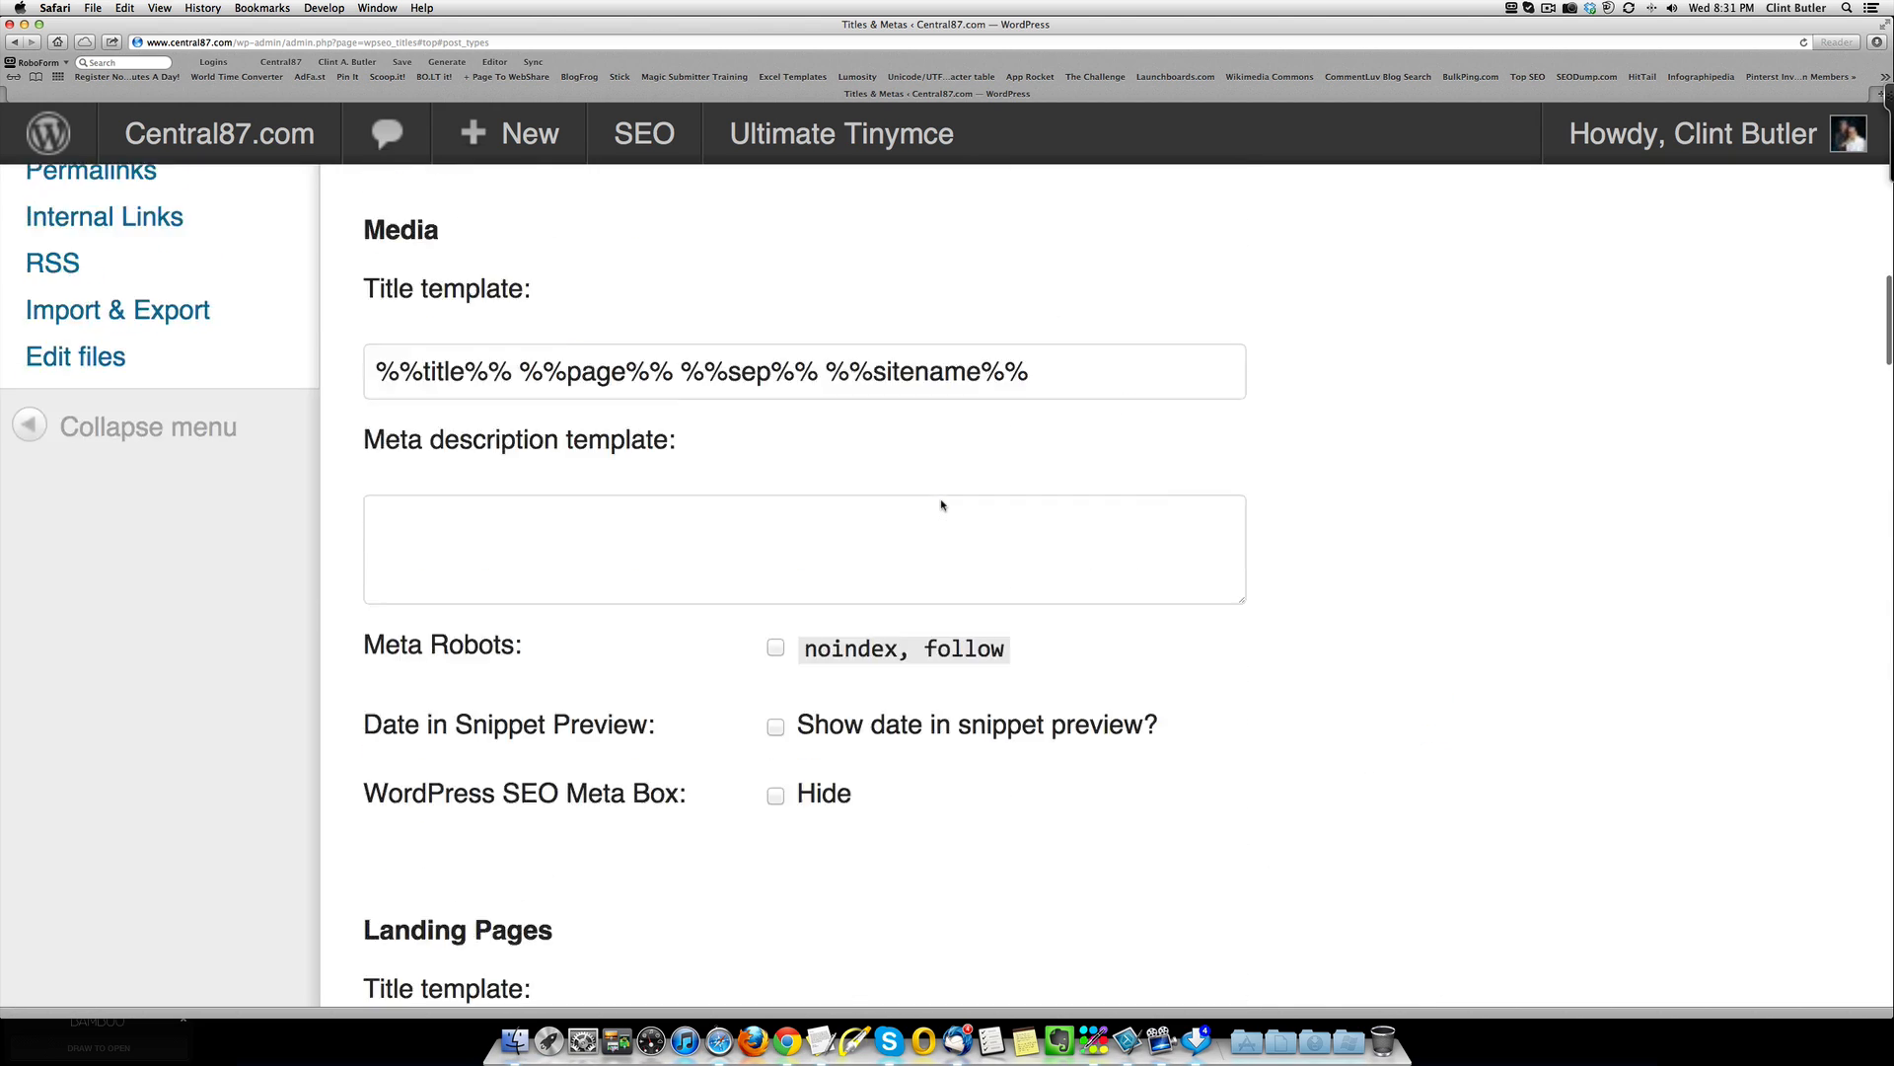
scroll("up", 3)
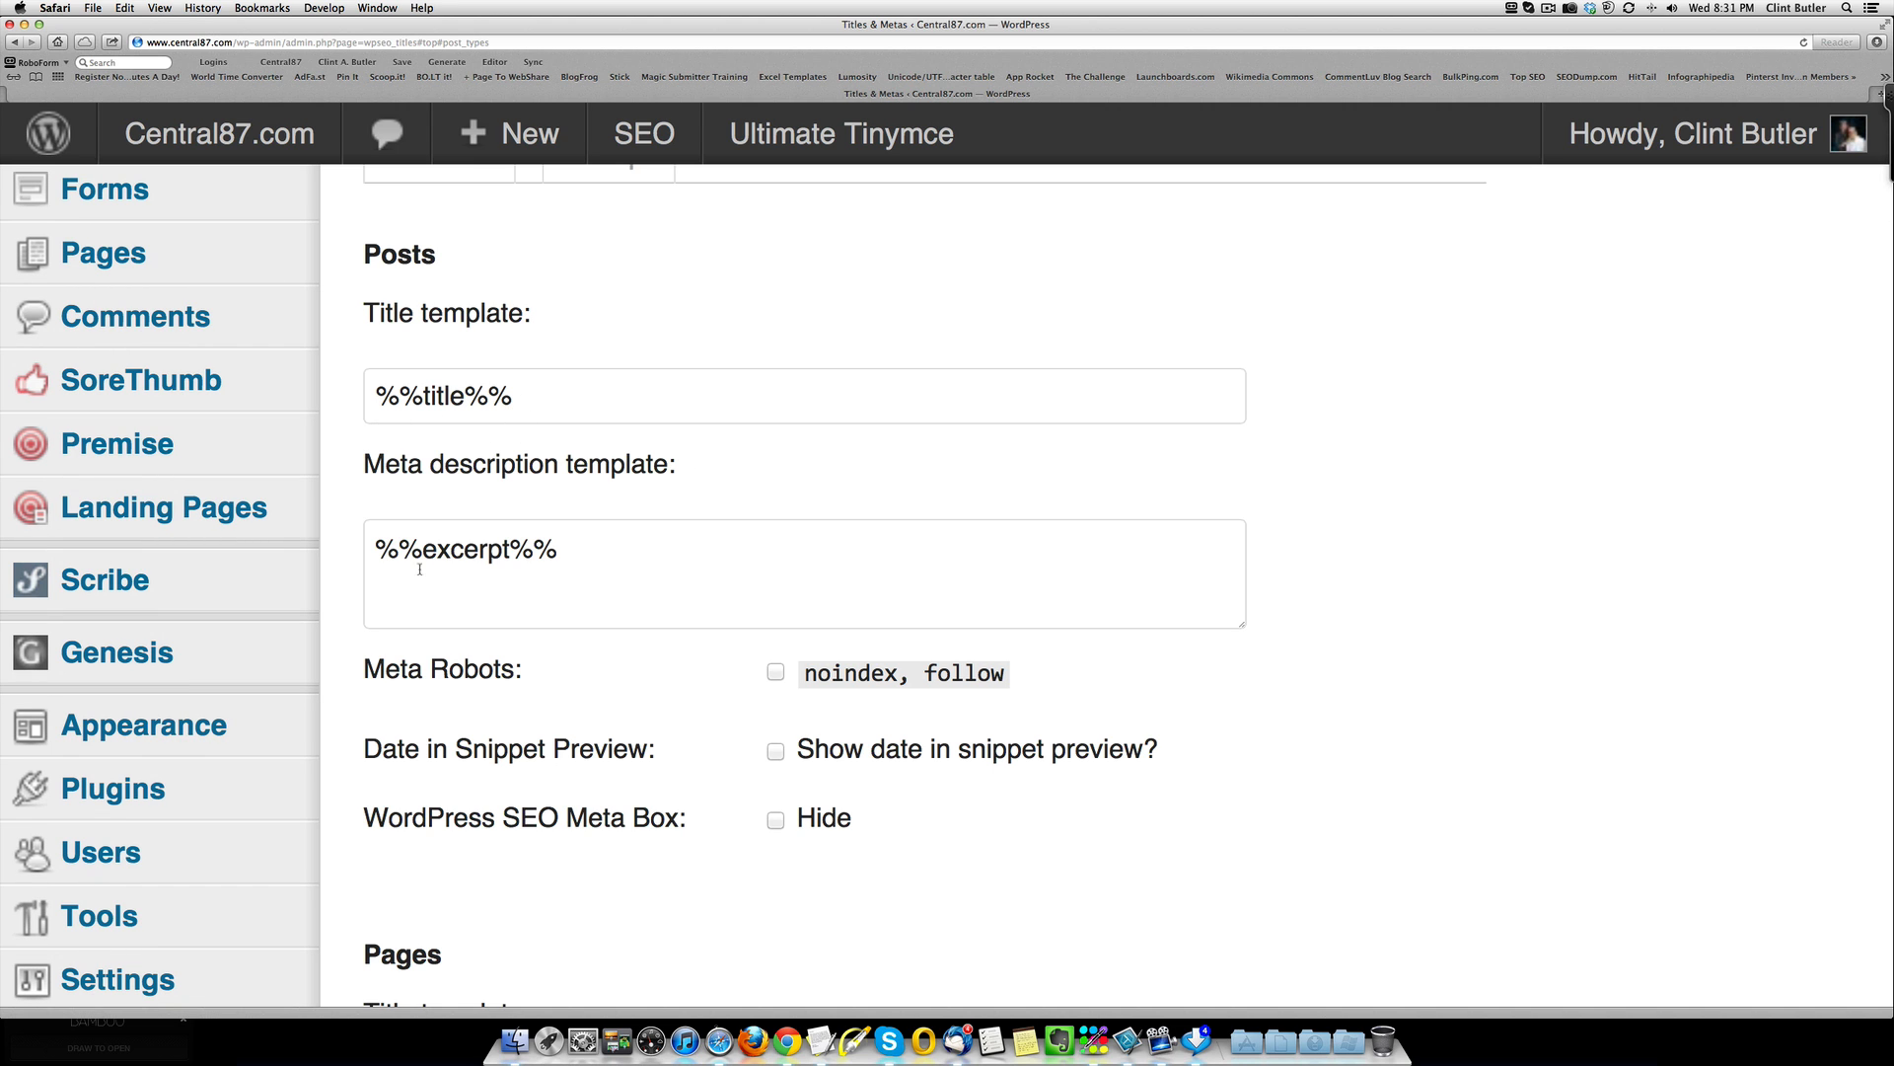
scroll("down", 3)
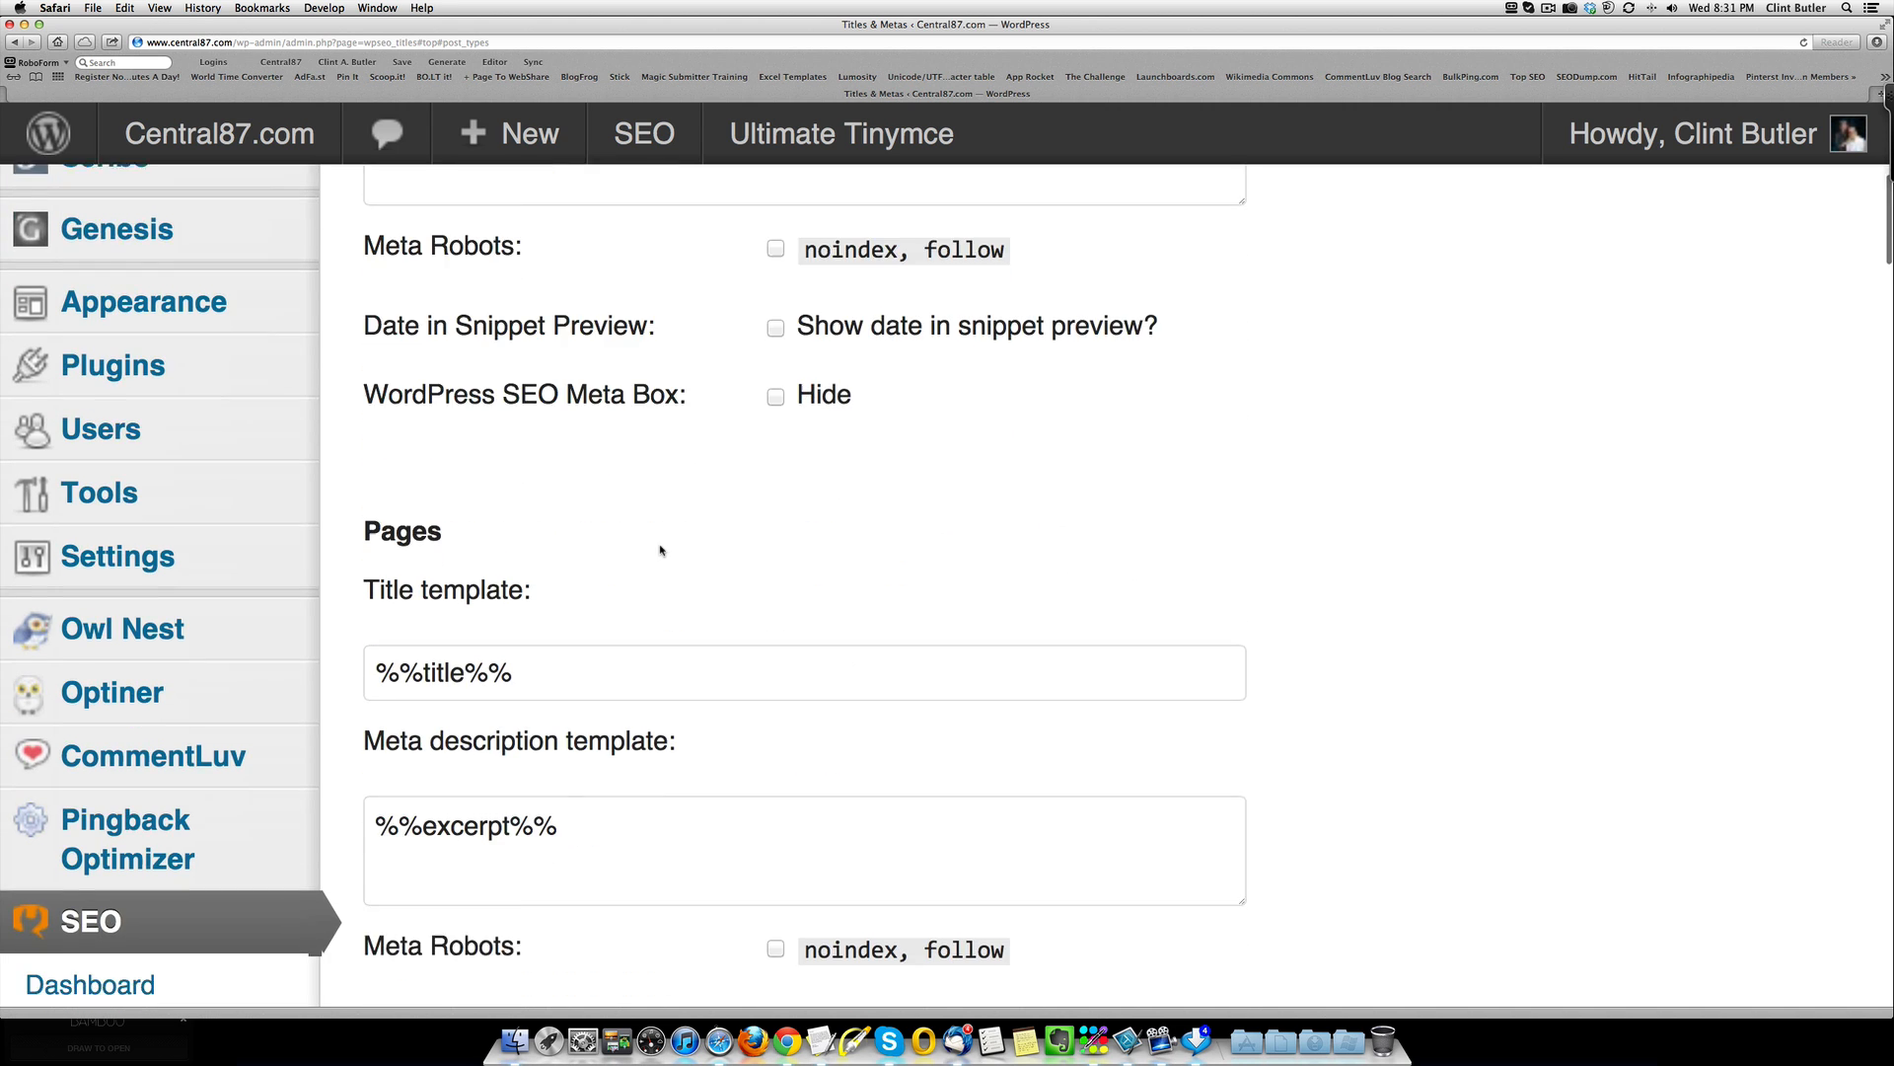
scroll("down", 3)
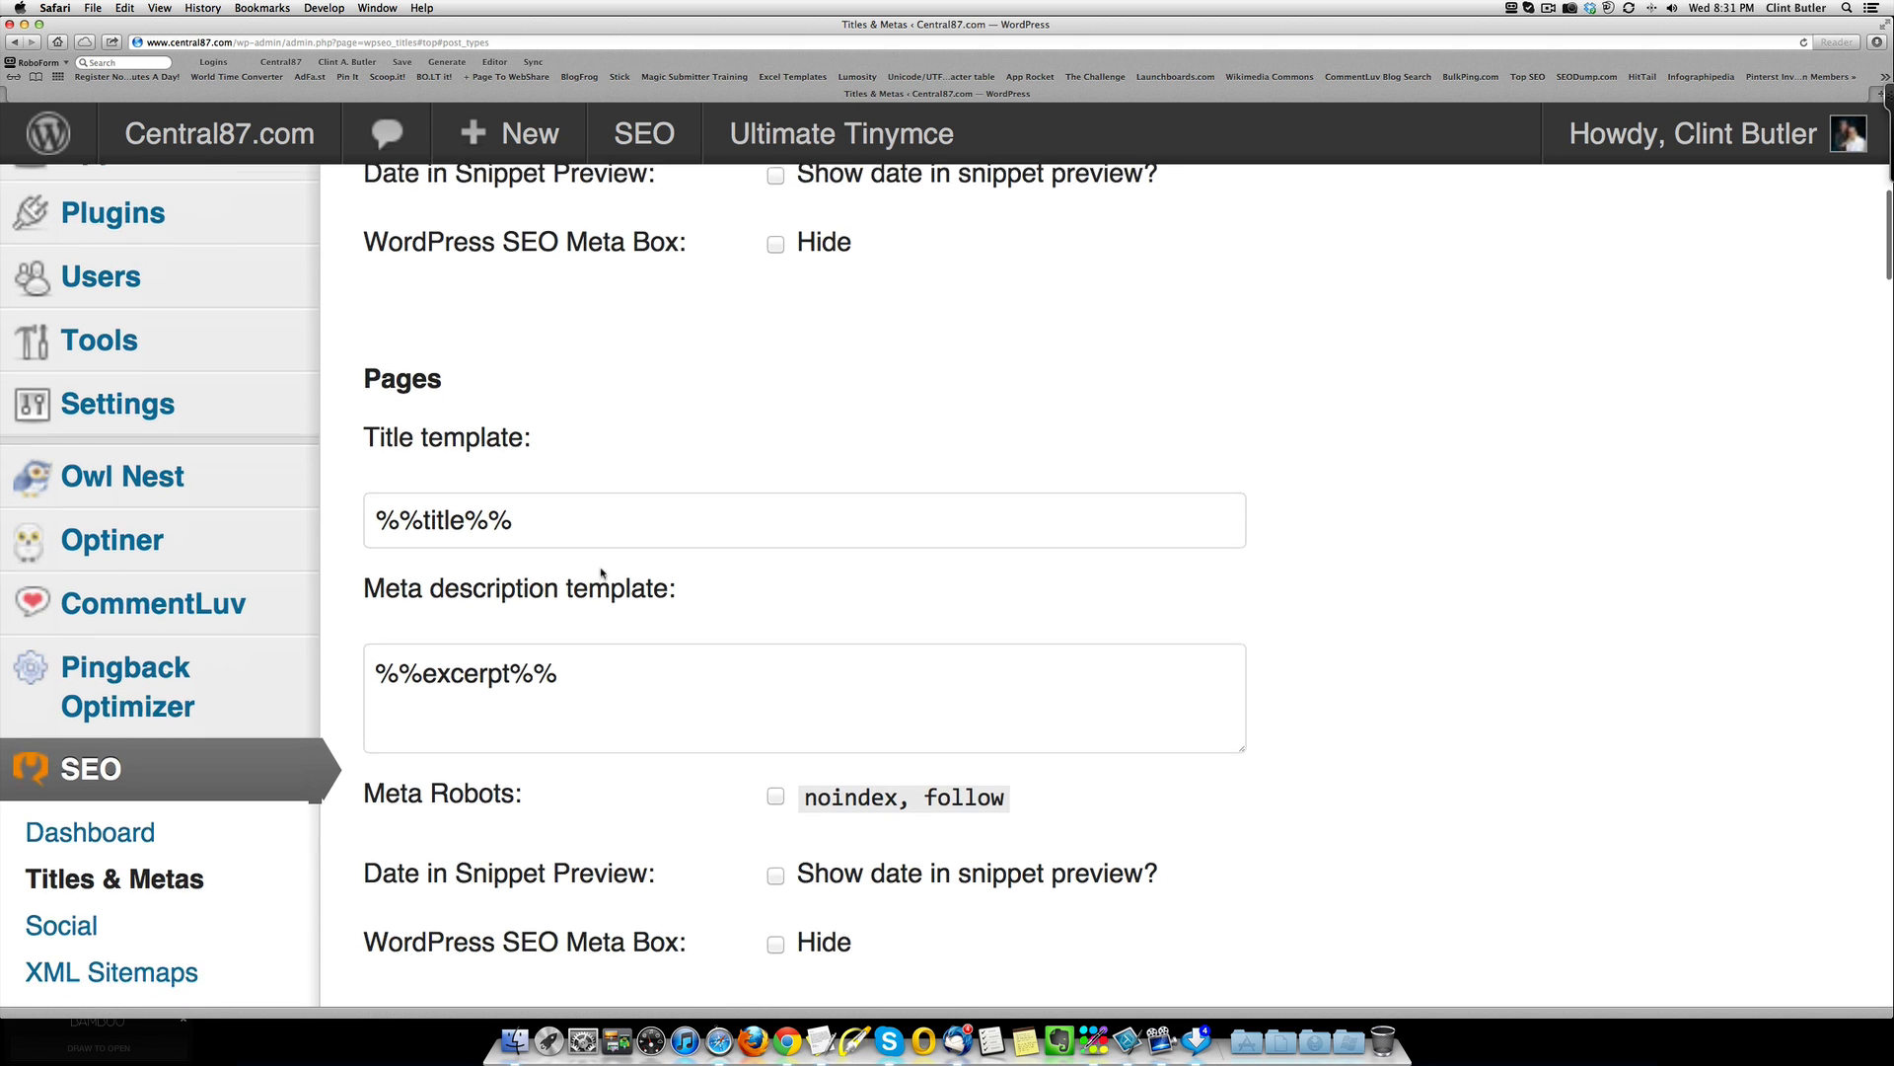
scroll("down", 3)
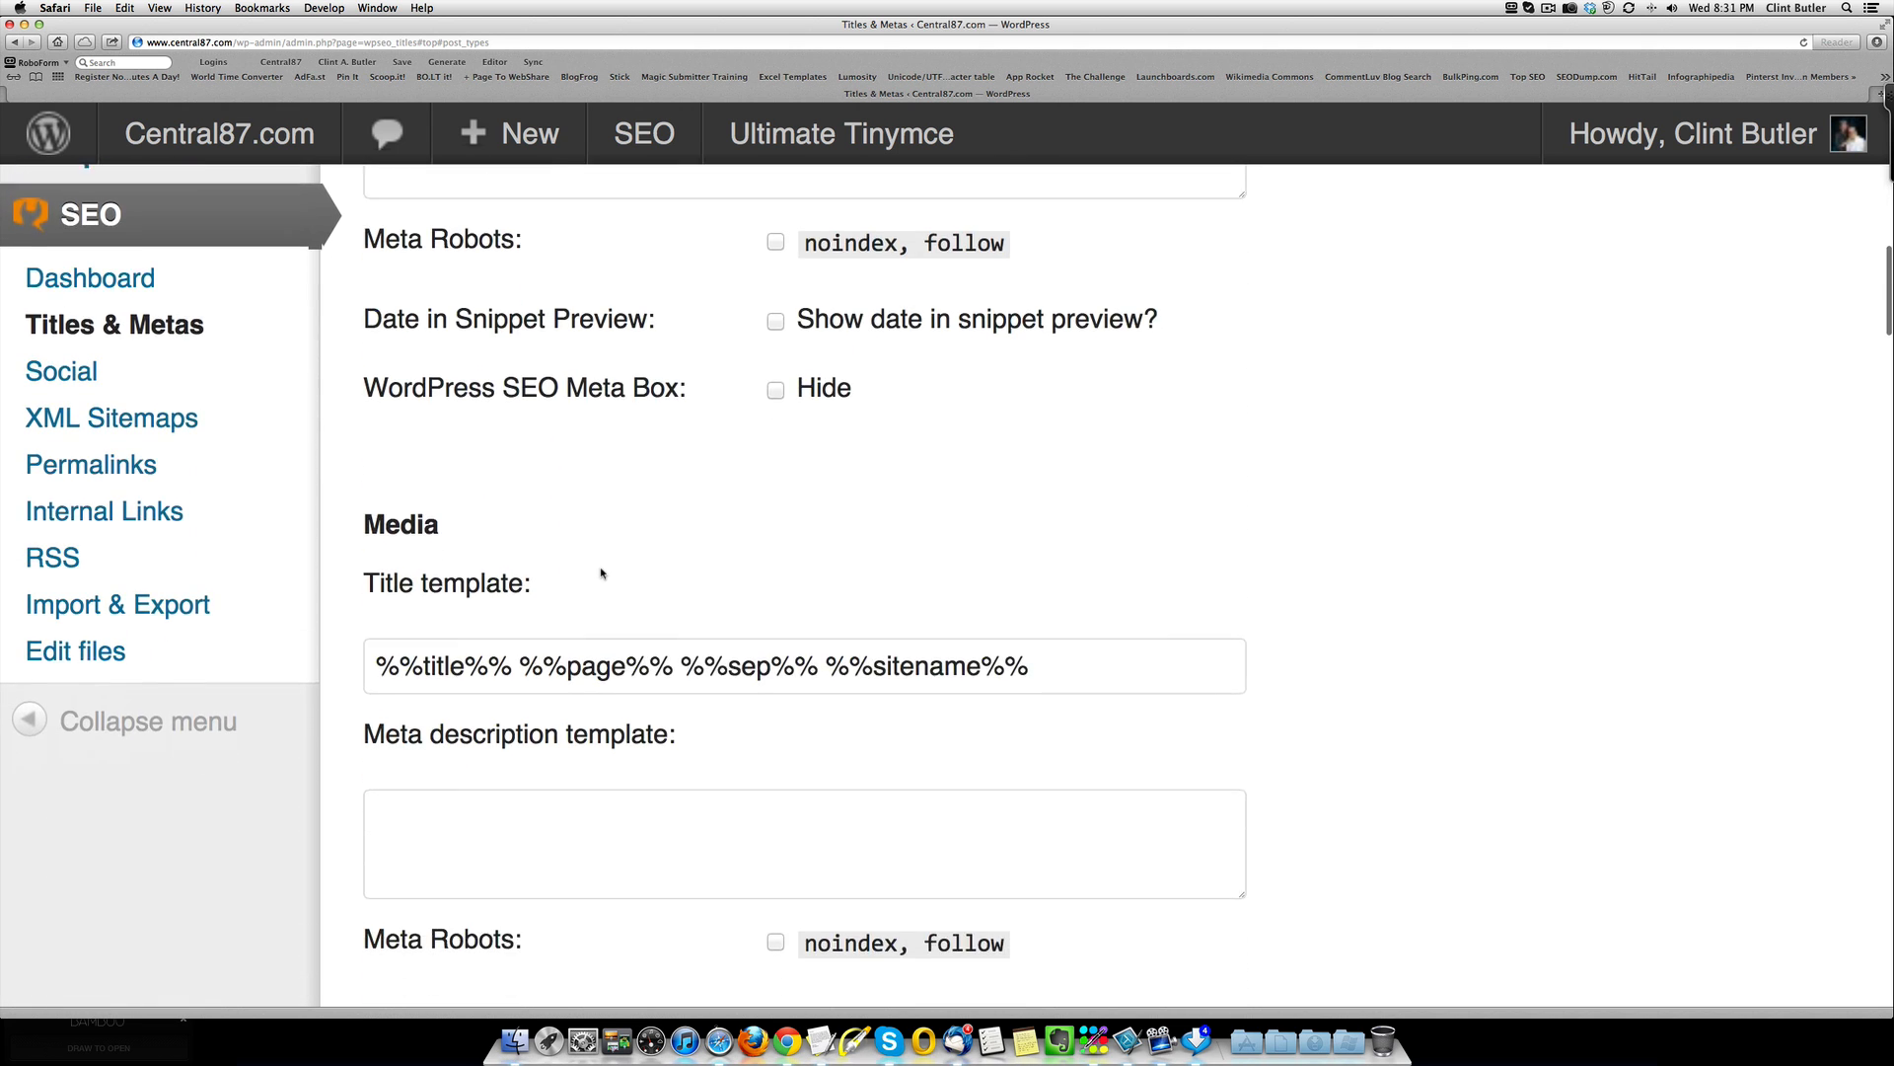
scroll("down", 3)
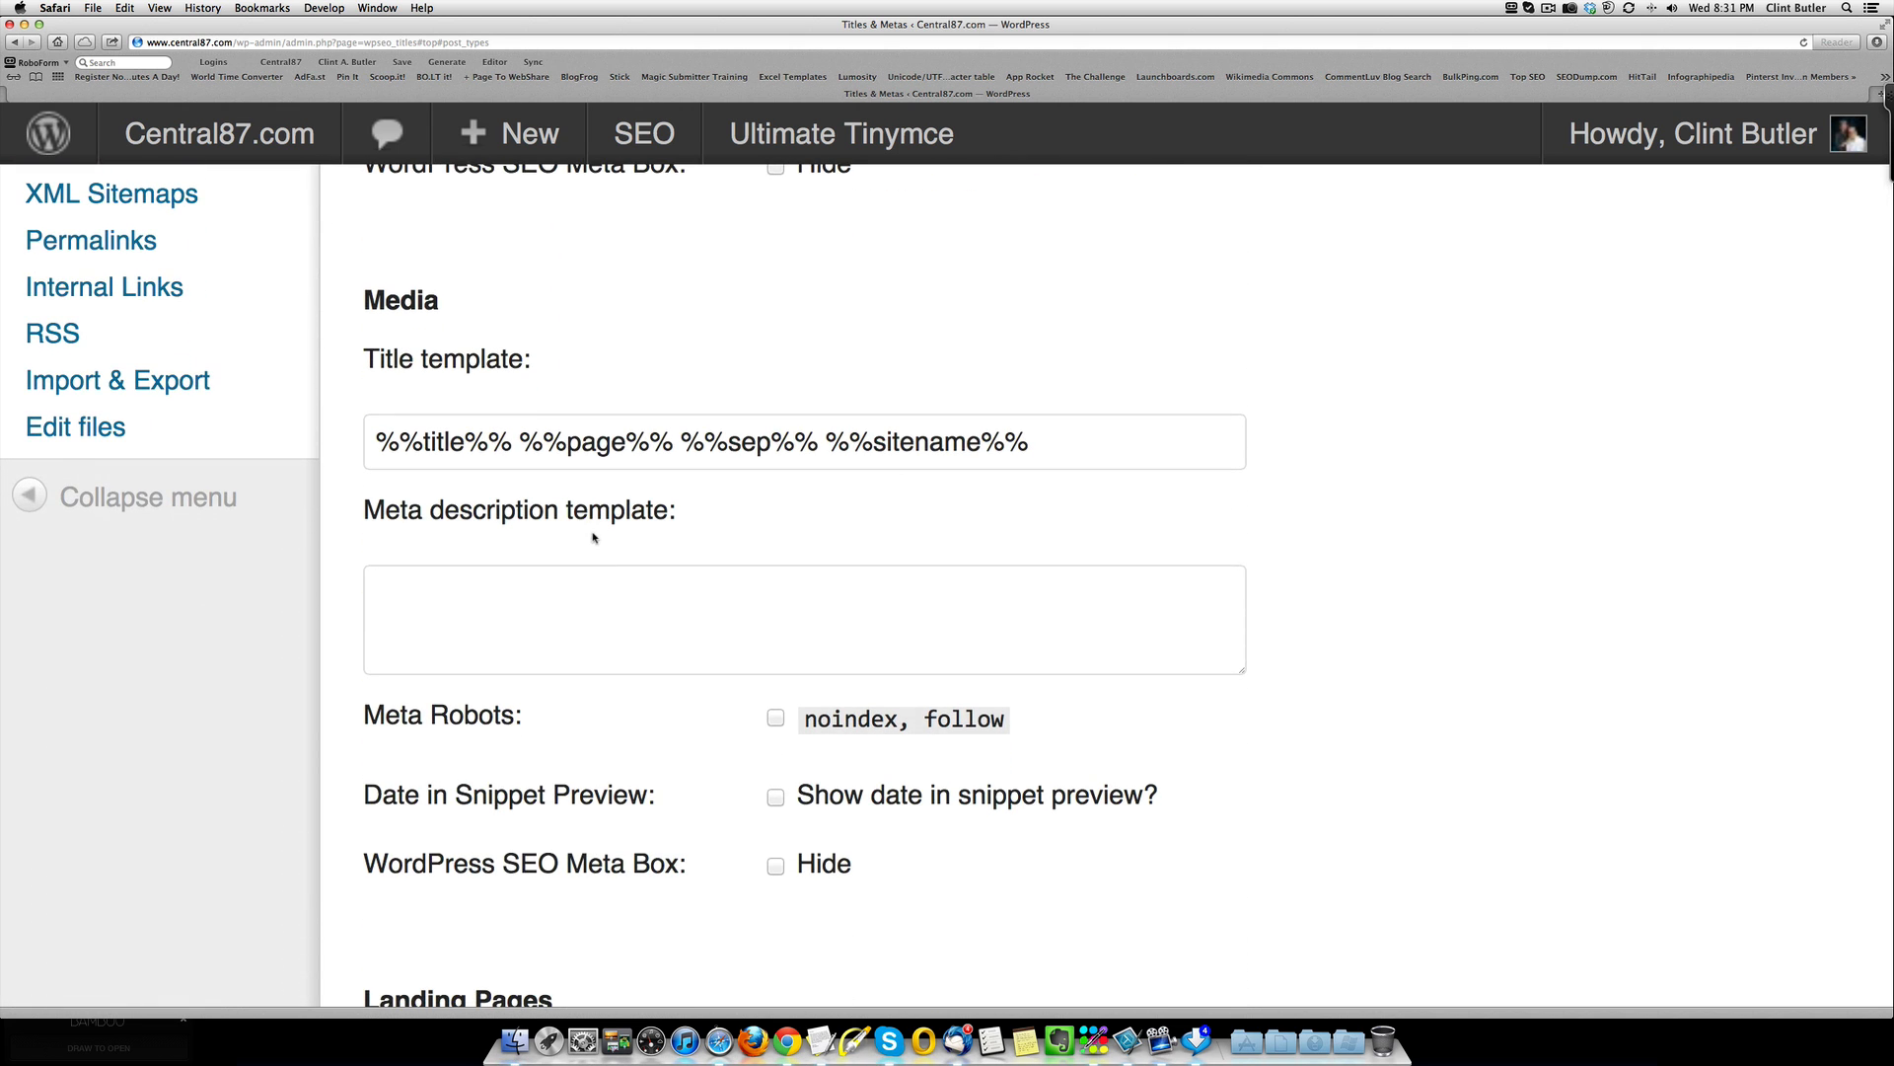
mouse_move(841, 484)
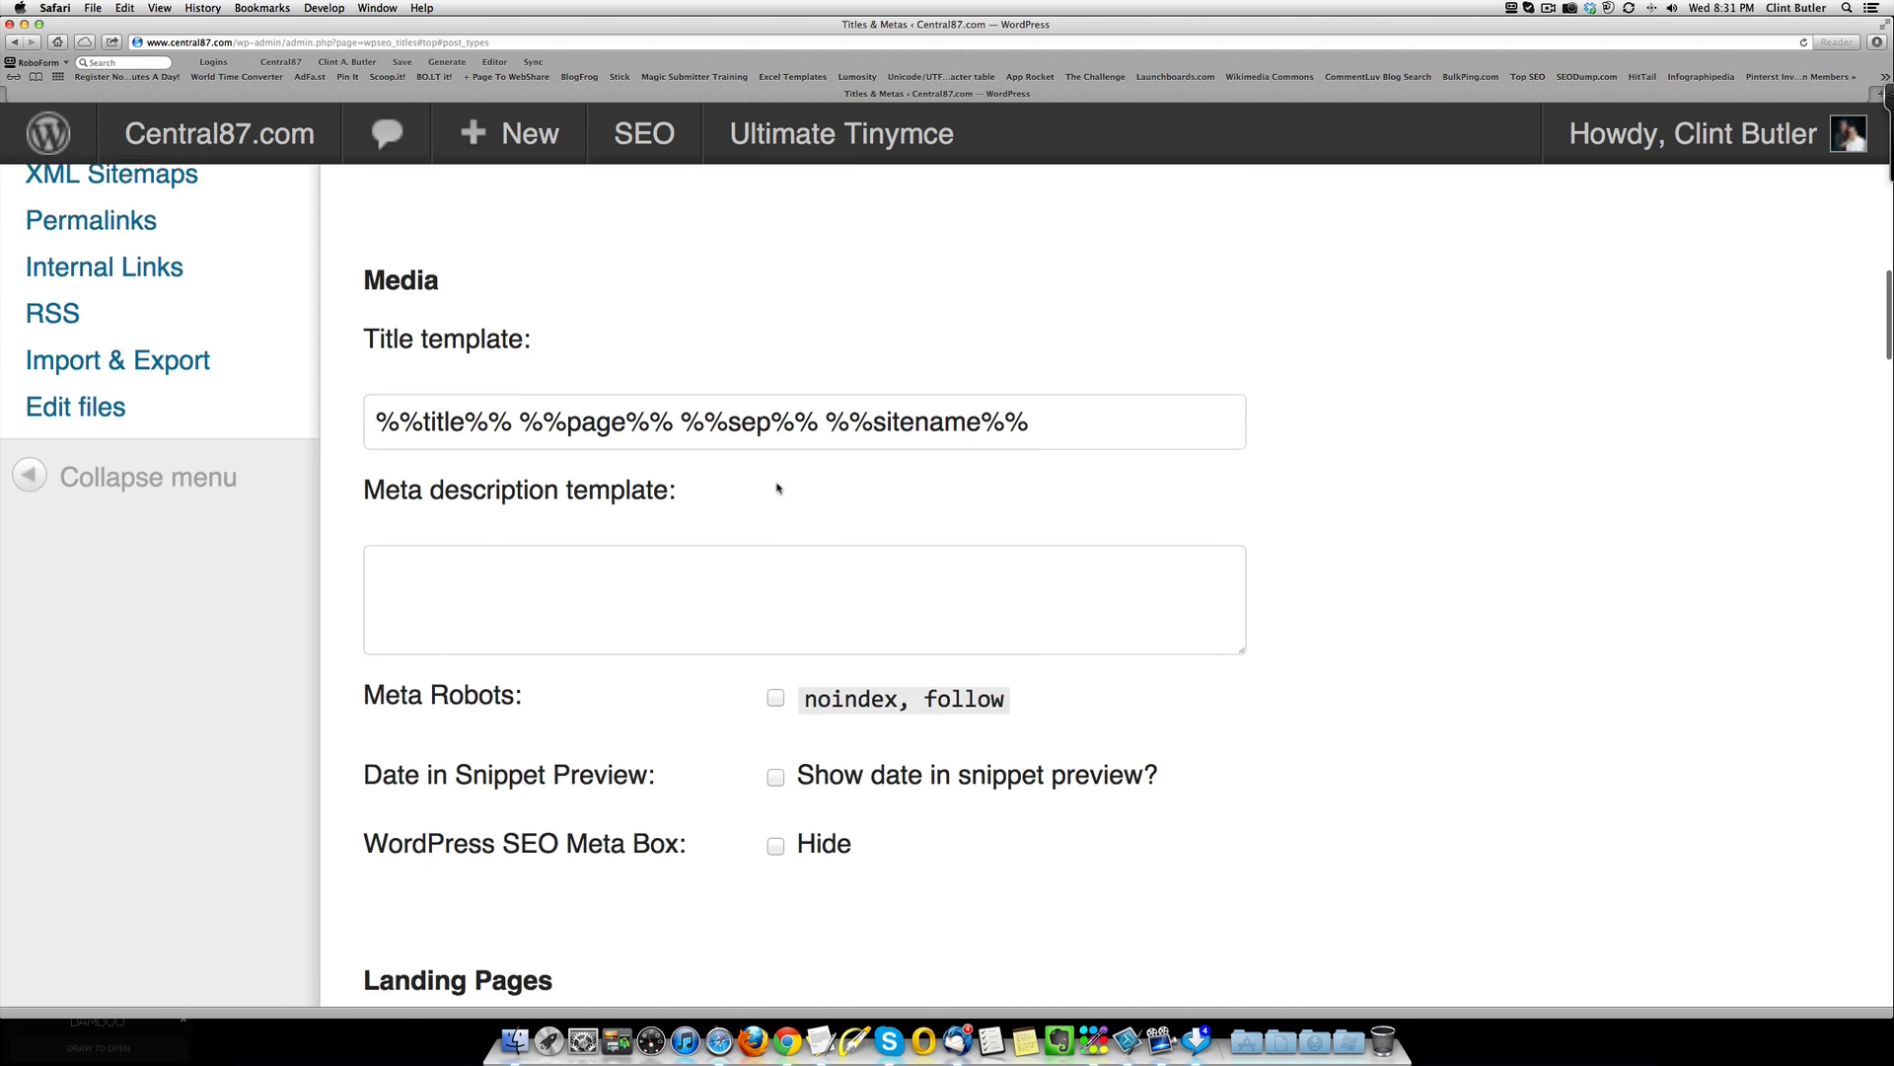
scroll("down", 3)
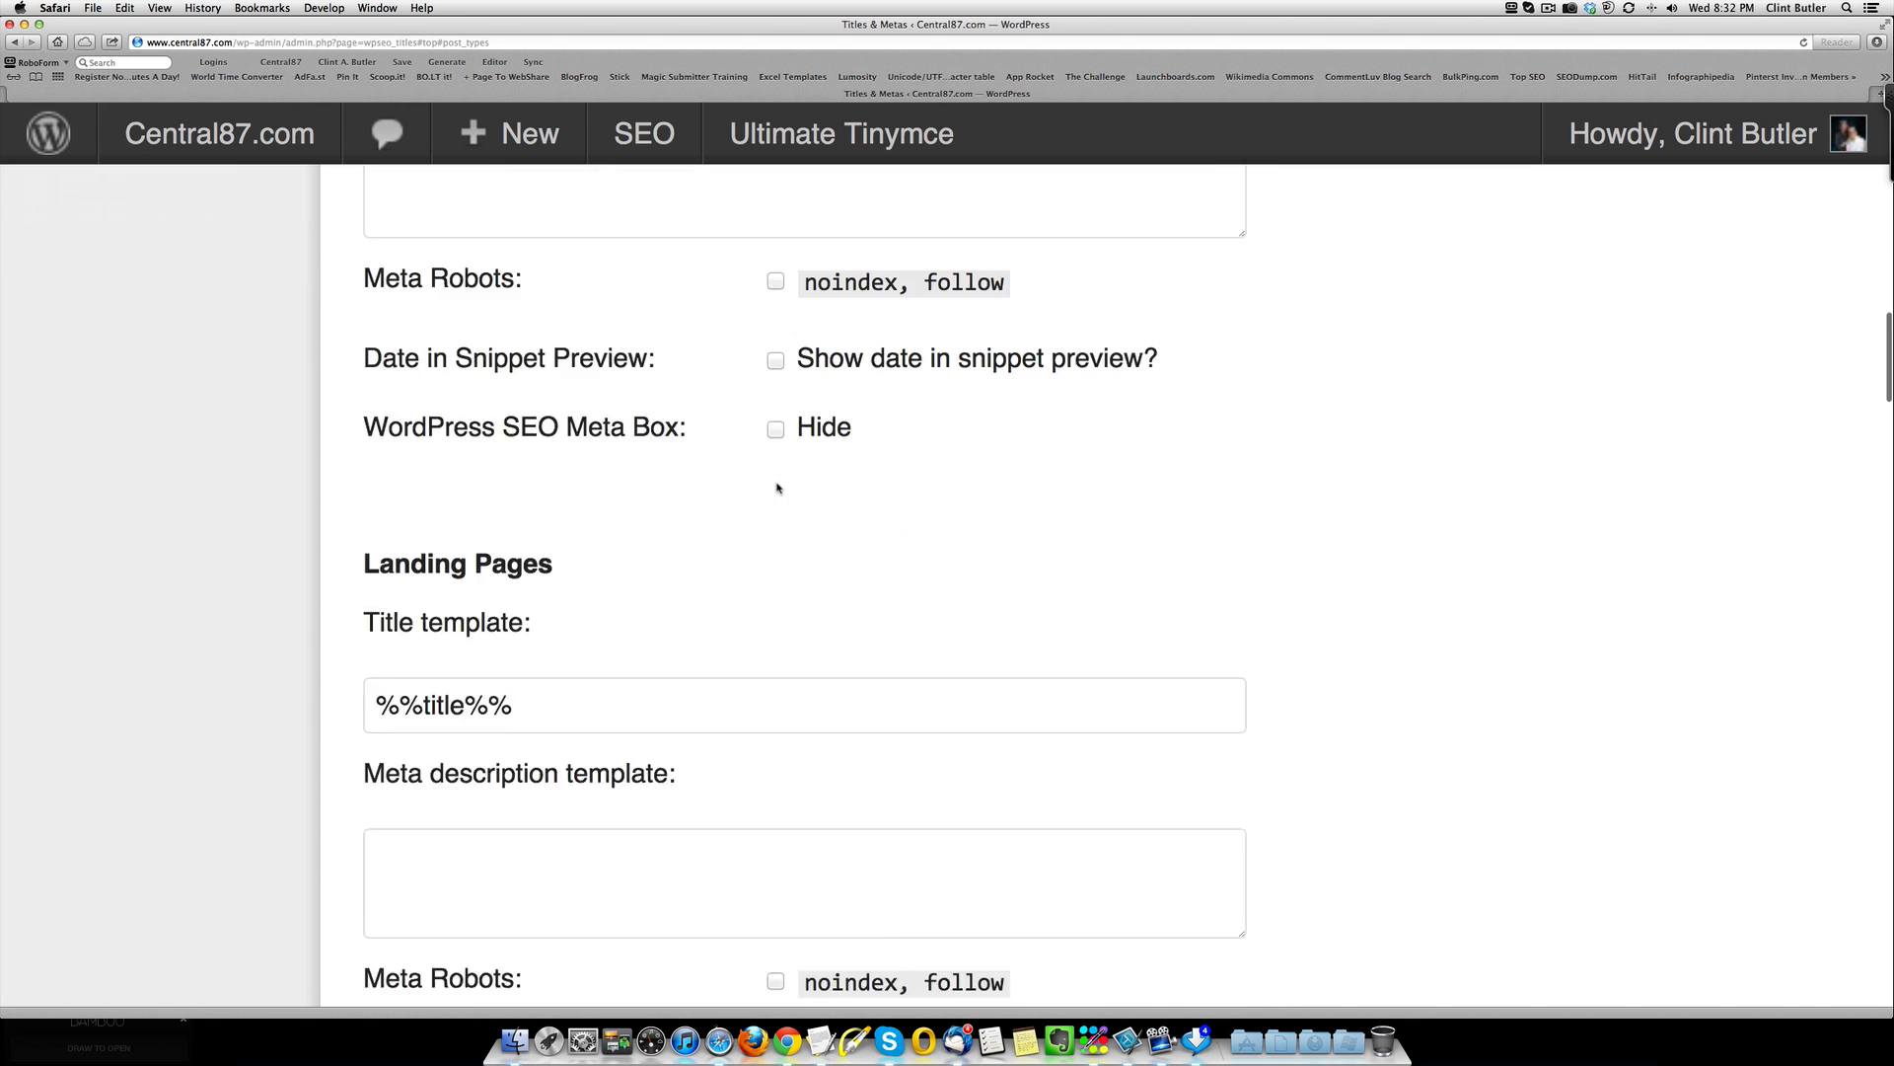
scroll("down", 3)
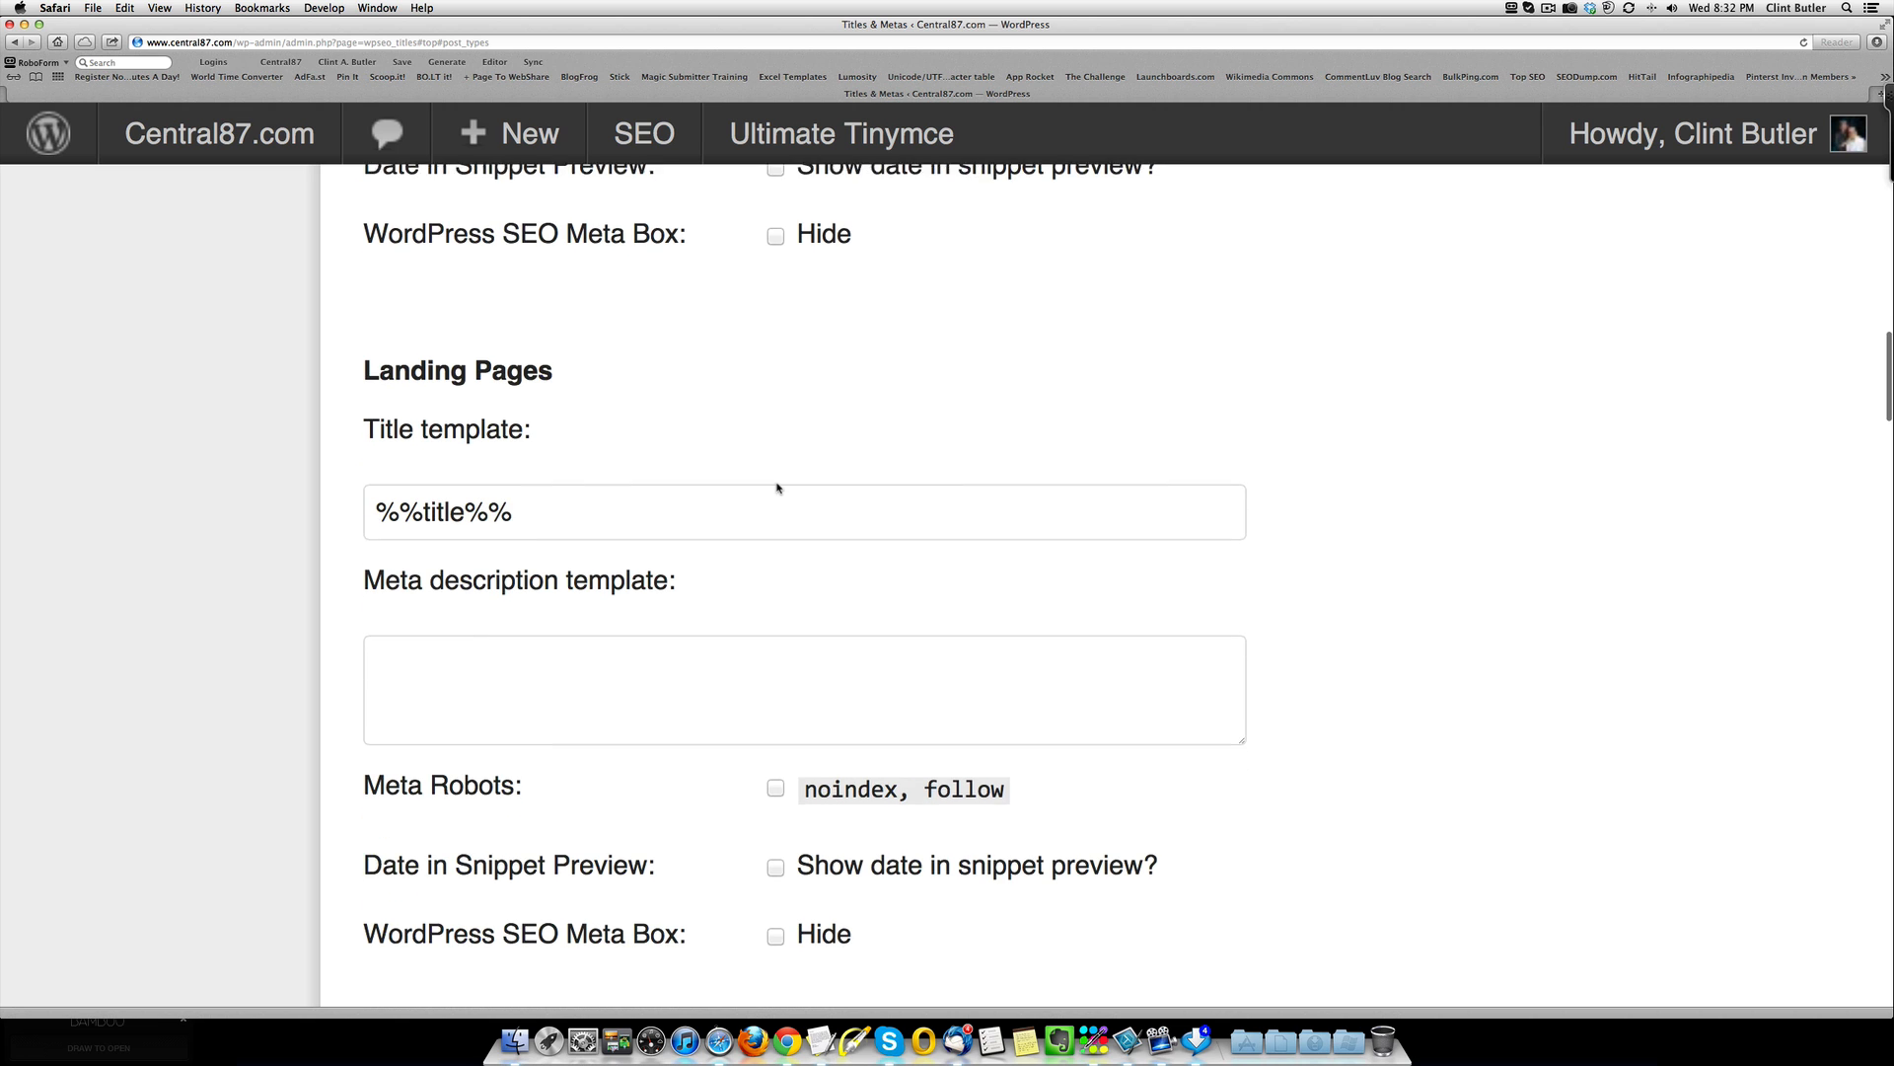
scroll("down", 3)
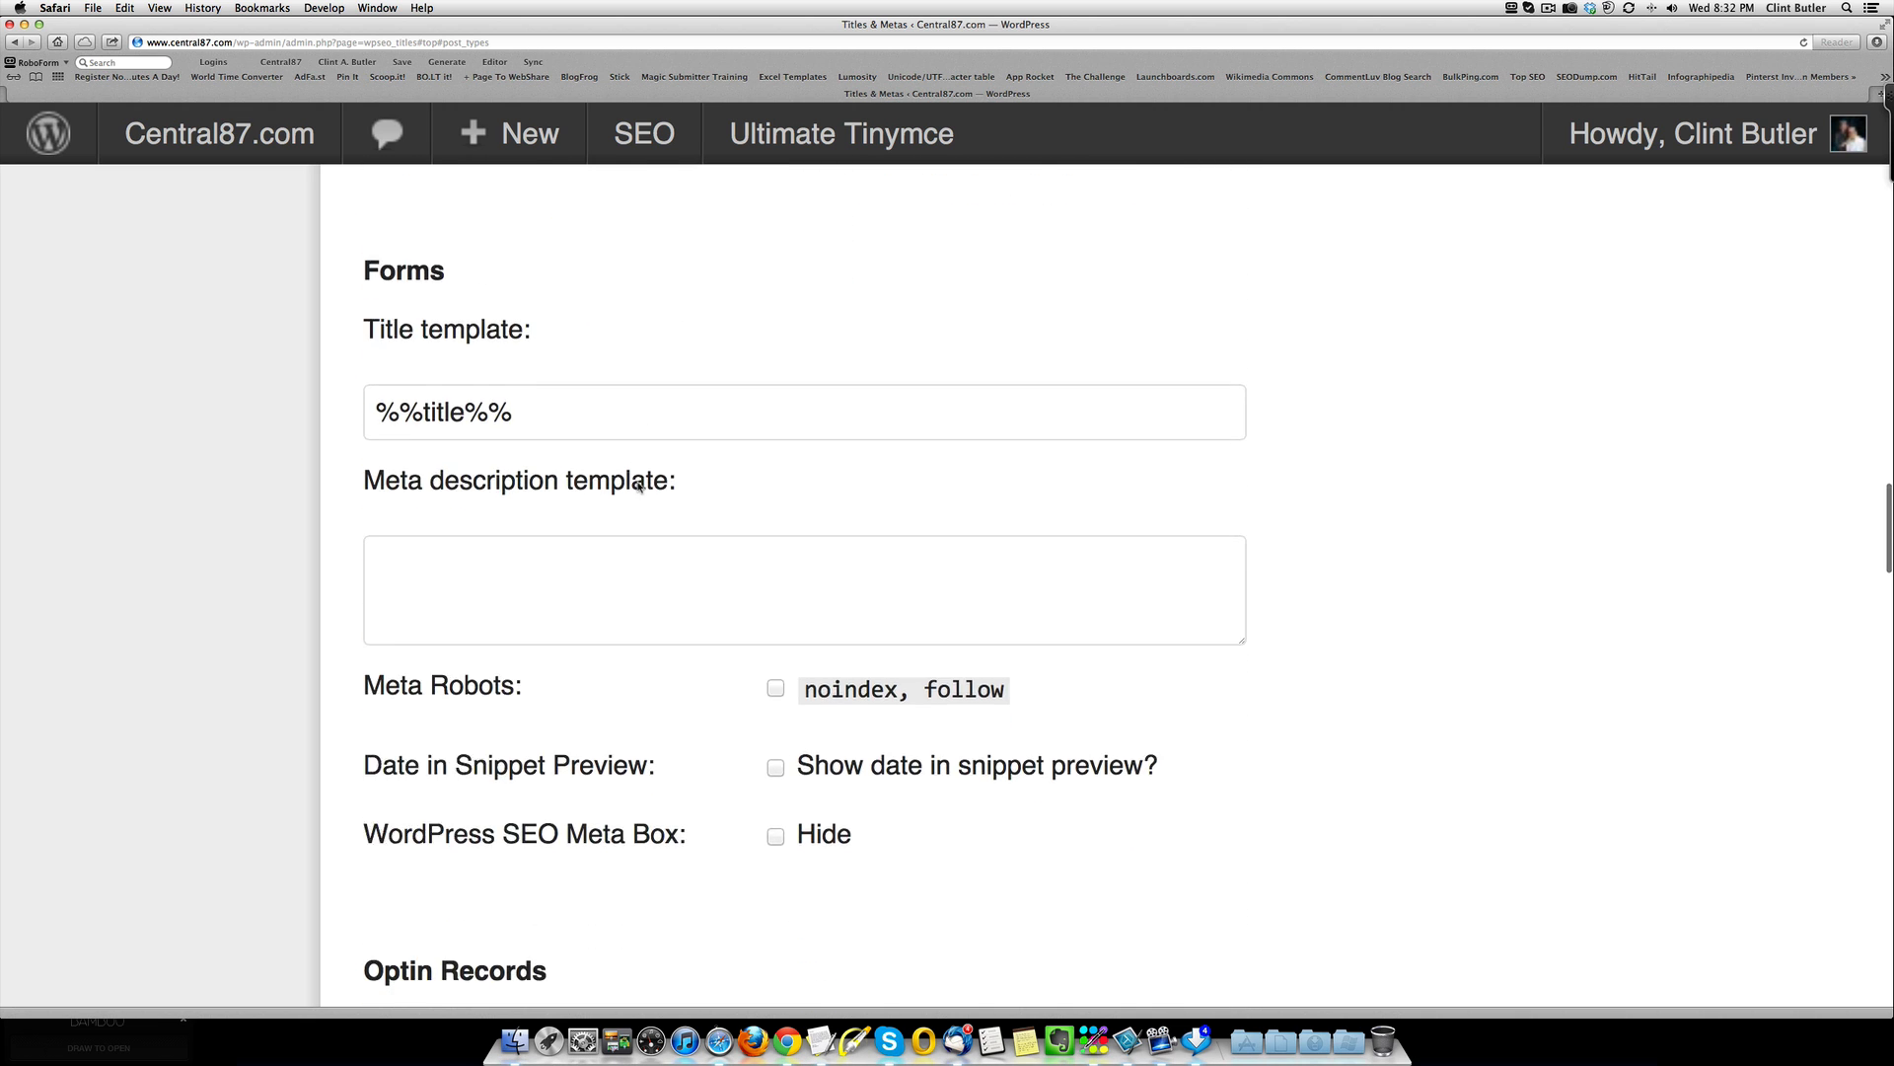
scroll("down", 3)
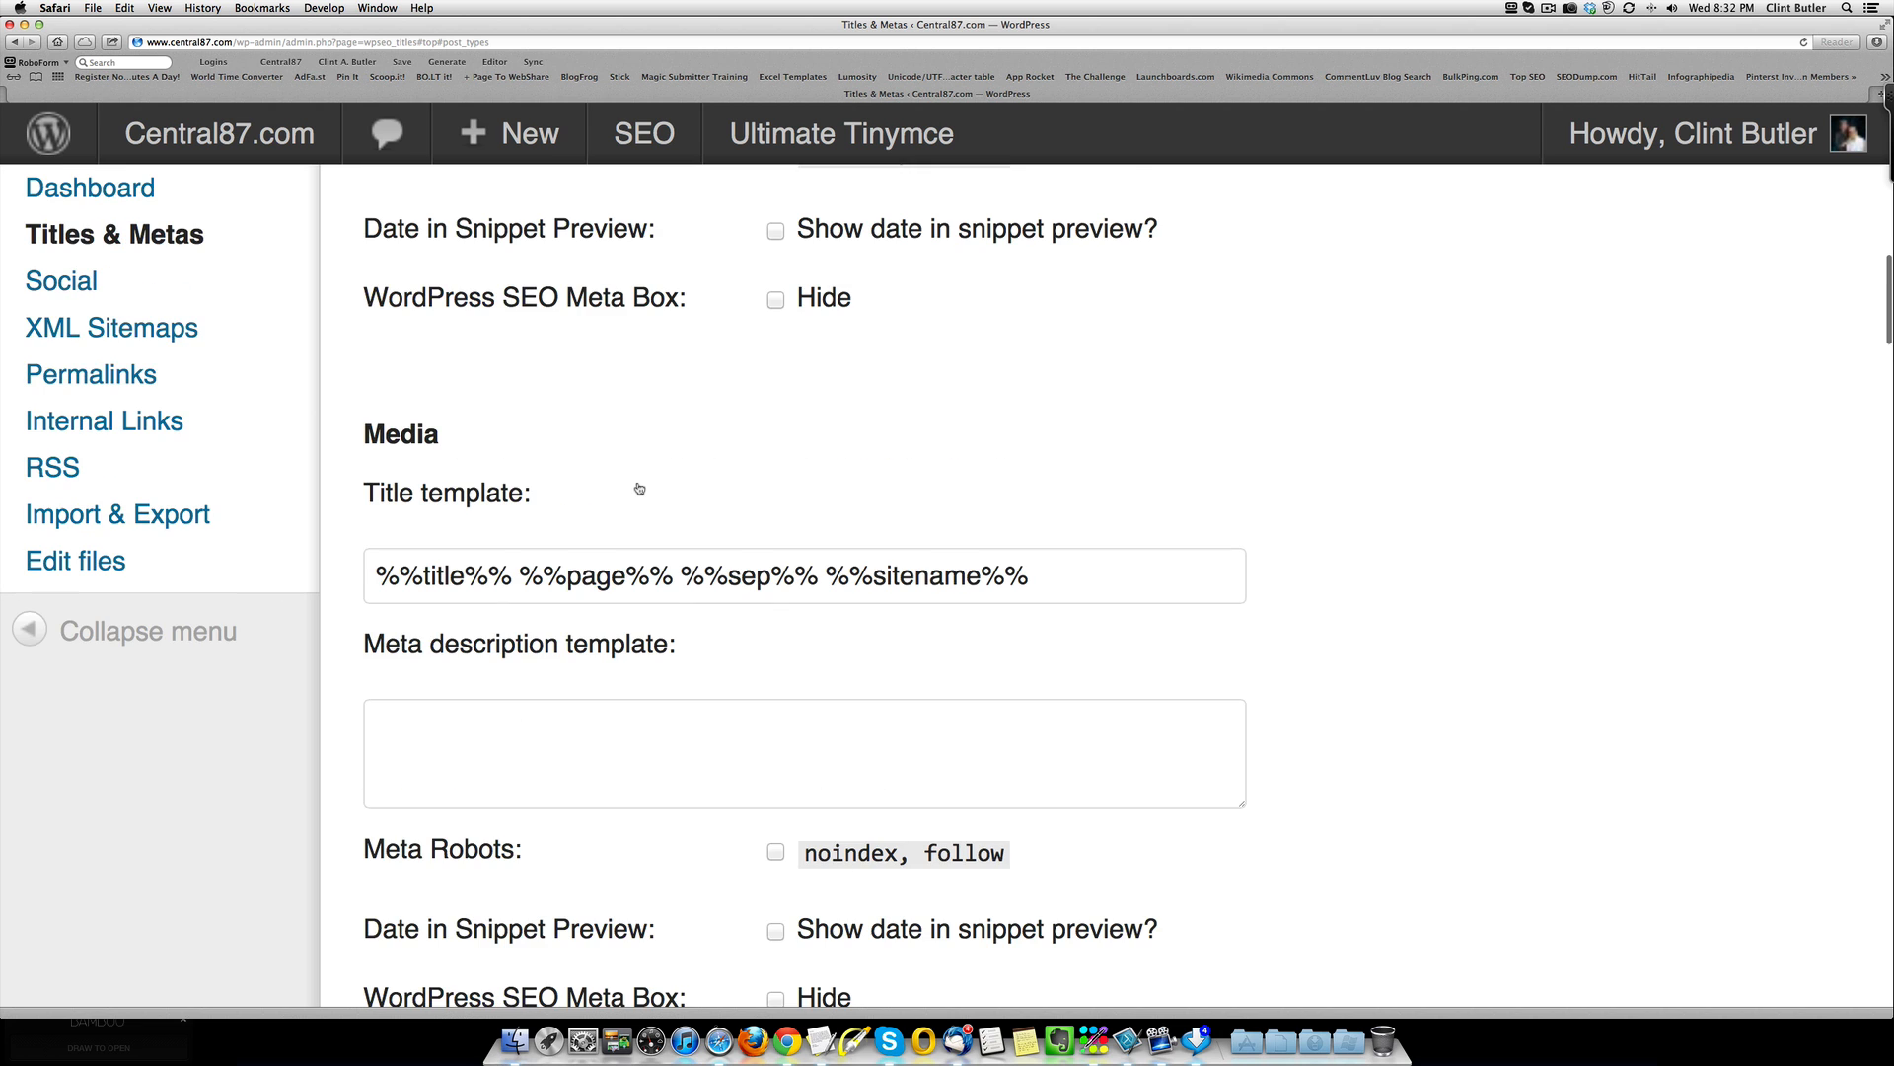
scroll("down", 3)
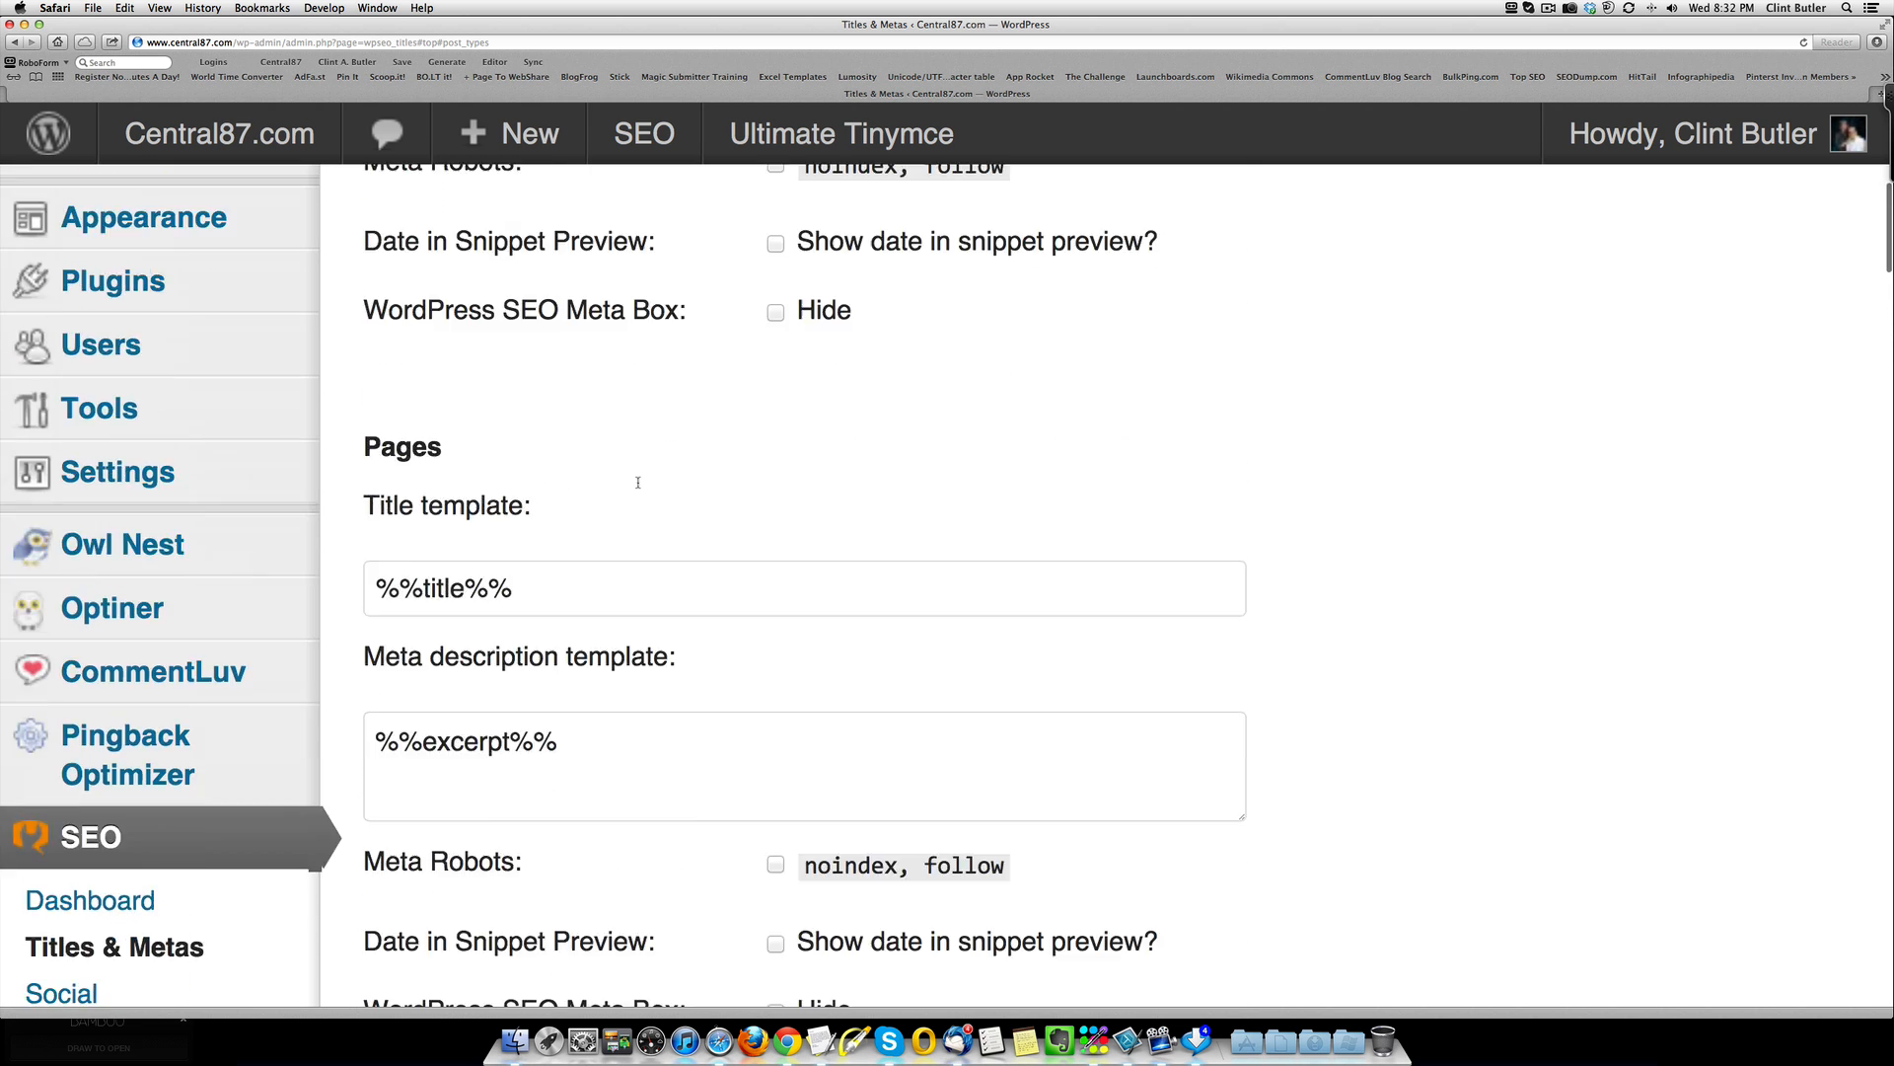
scroll("up", 3)
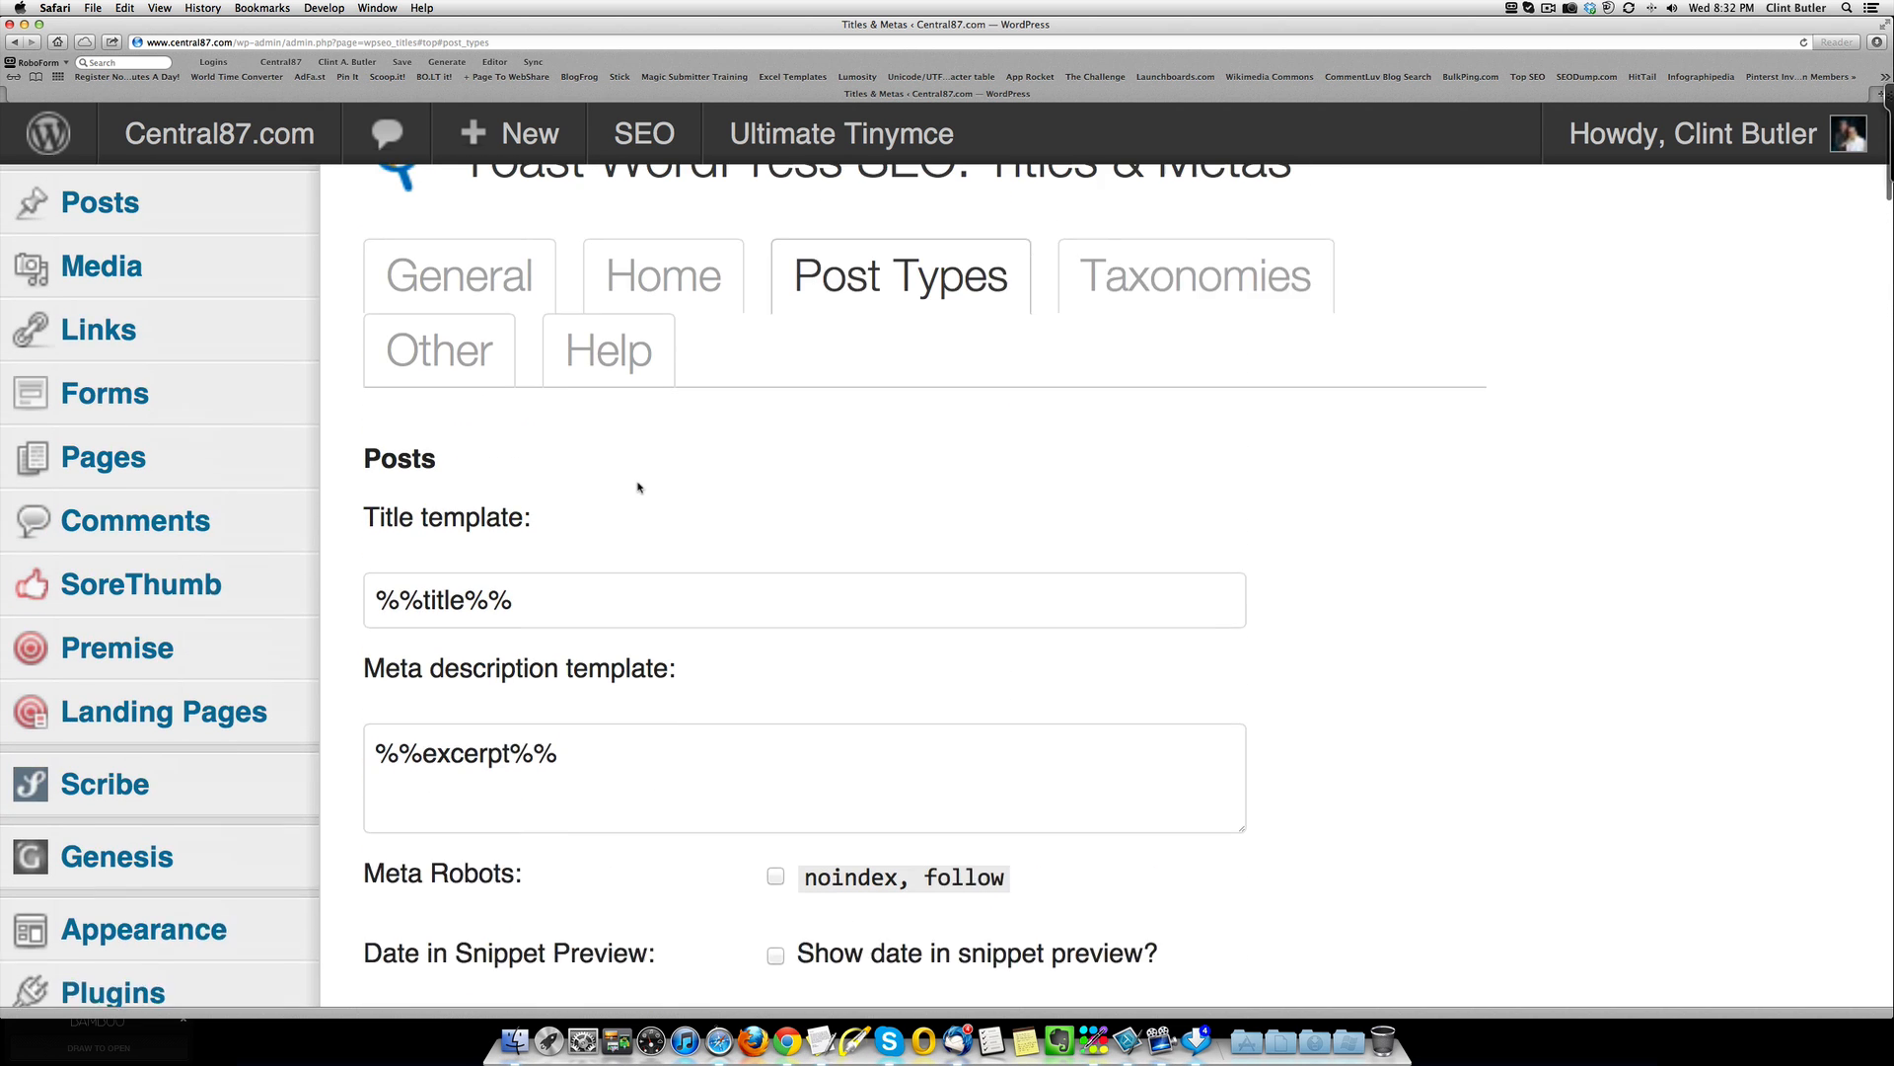
scroll("up", 3)
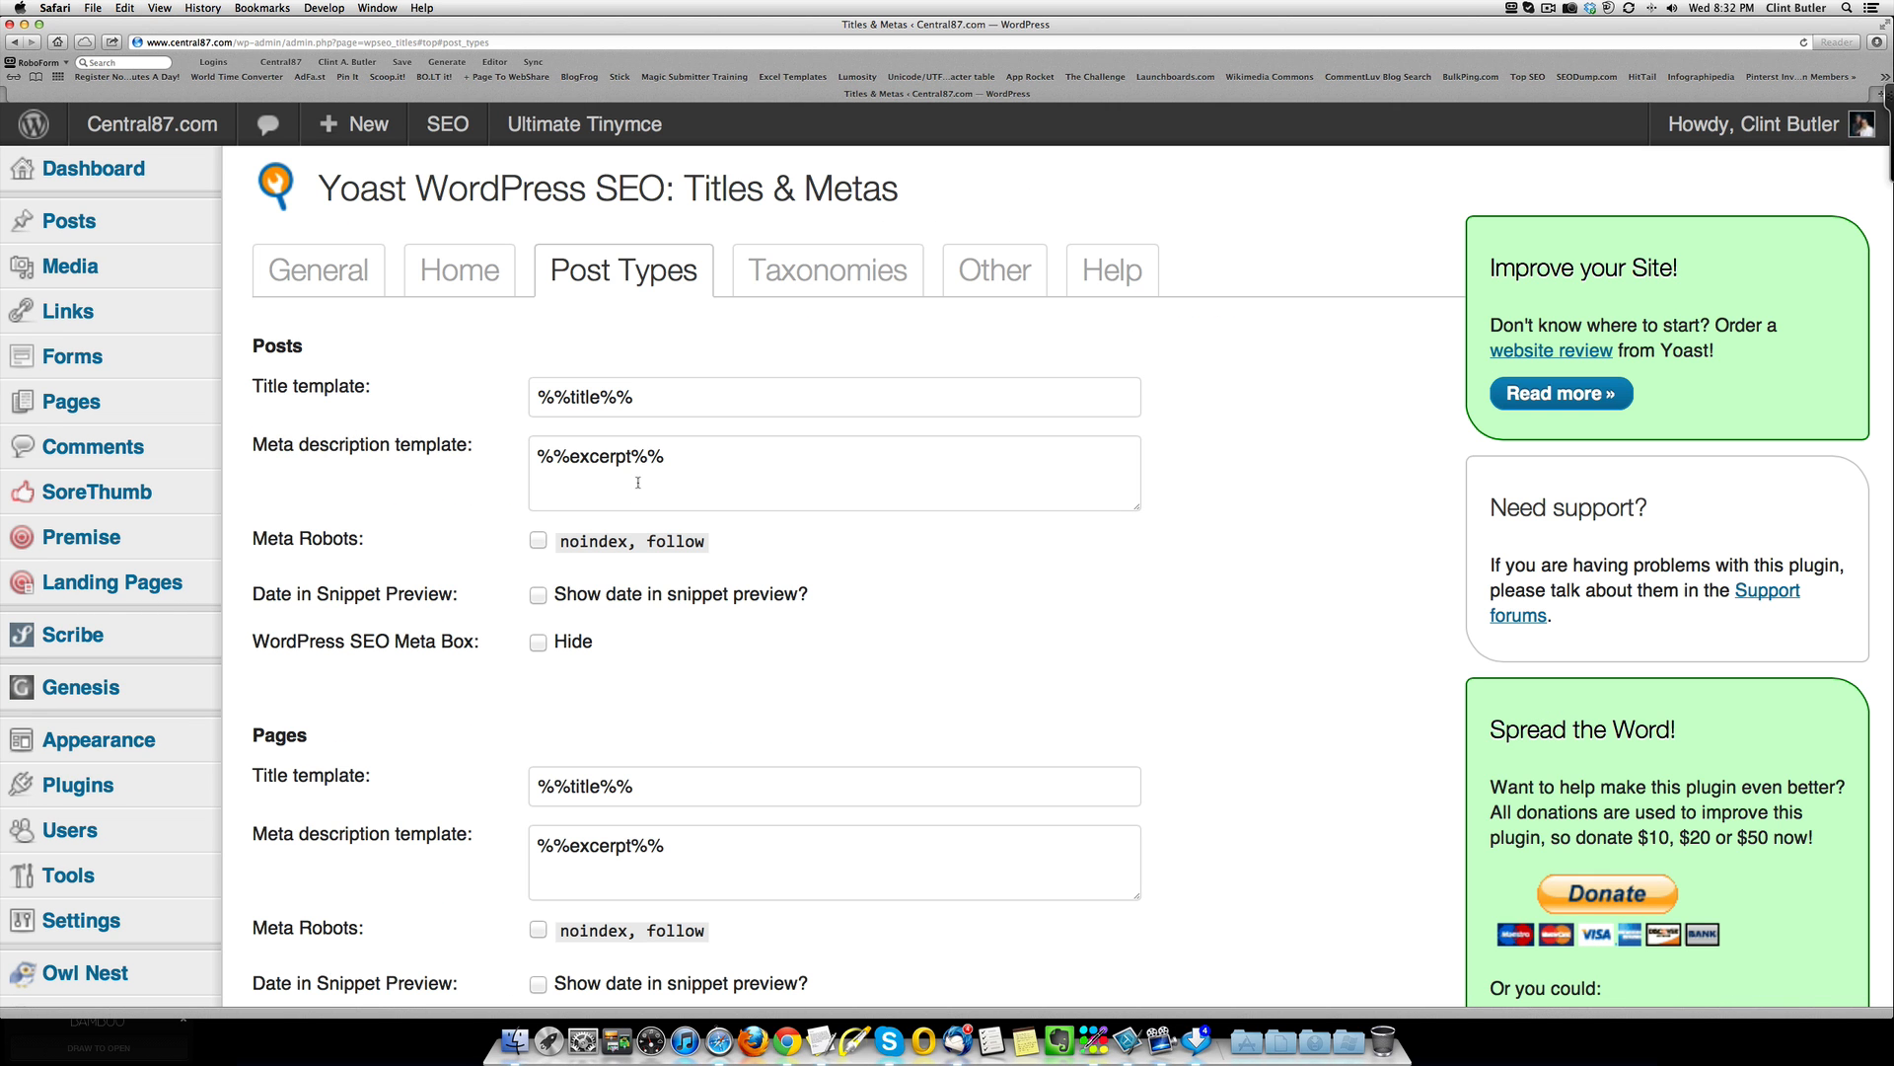
mouse_move(1167, 567)
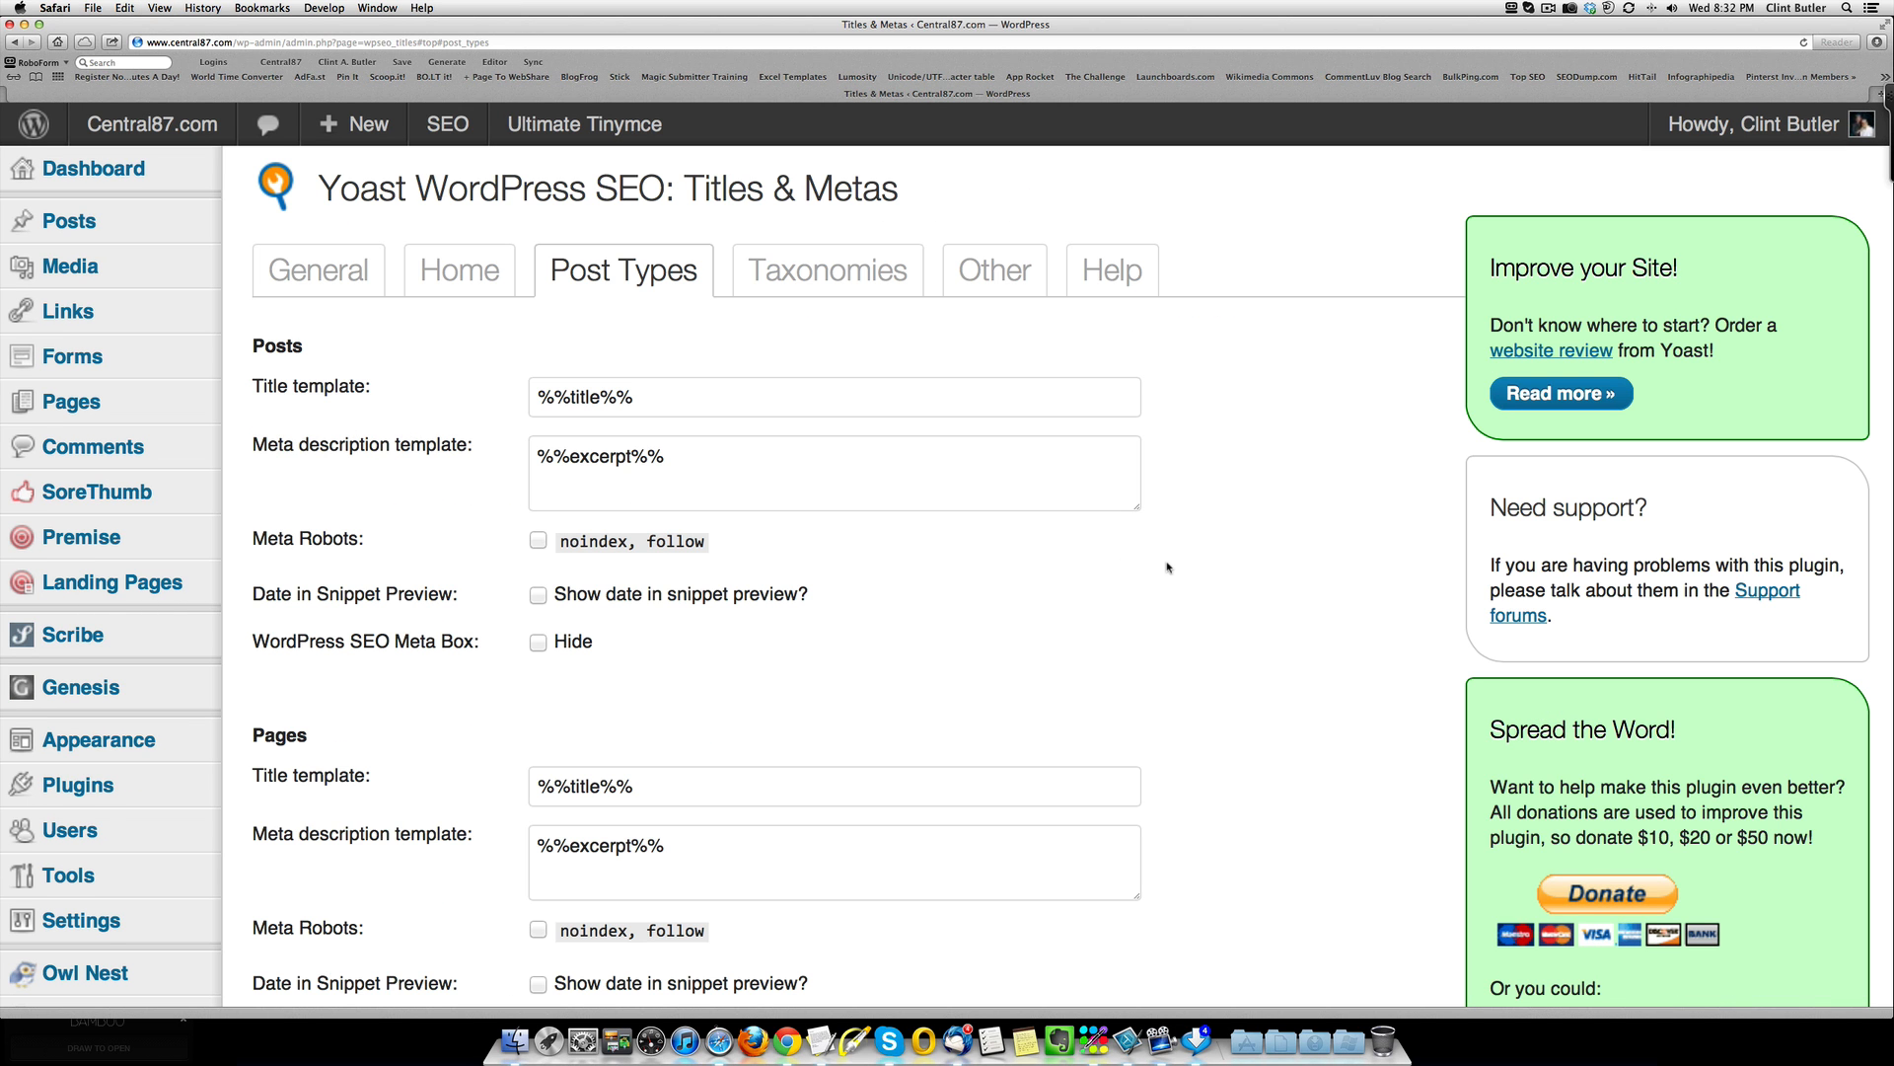
scroll("down", 3)
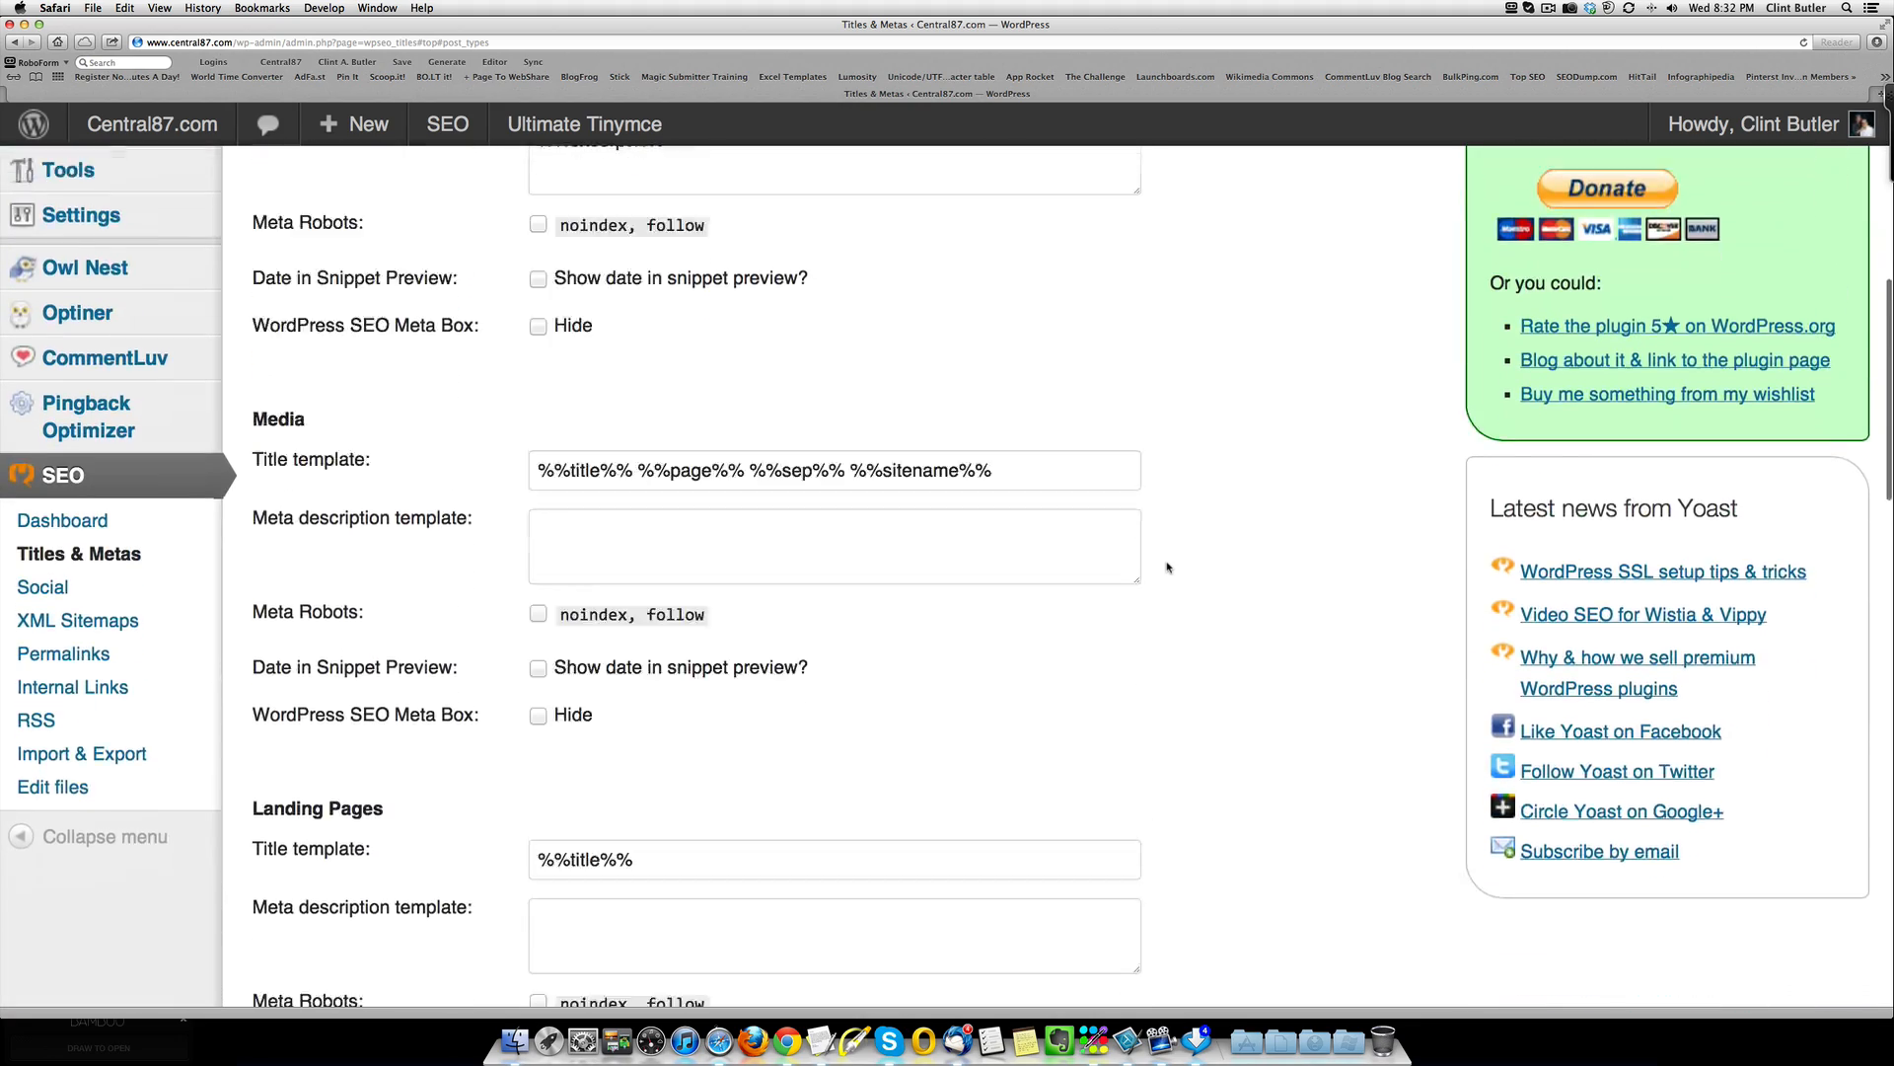
scroll("down", 3)
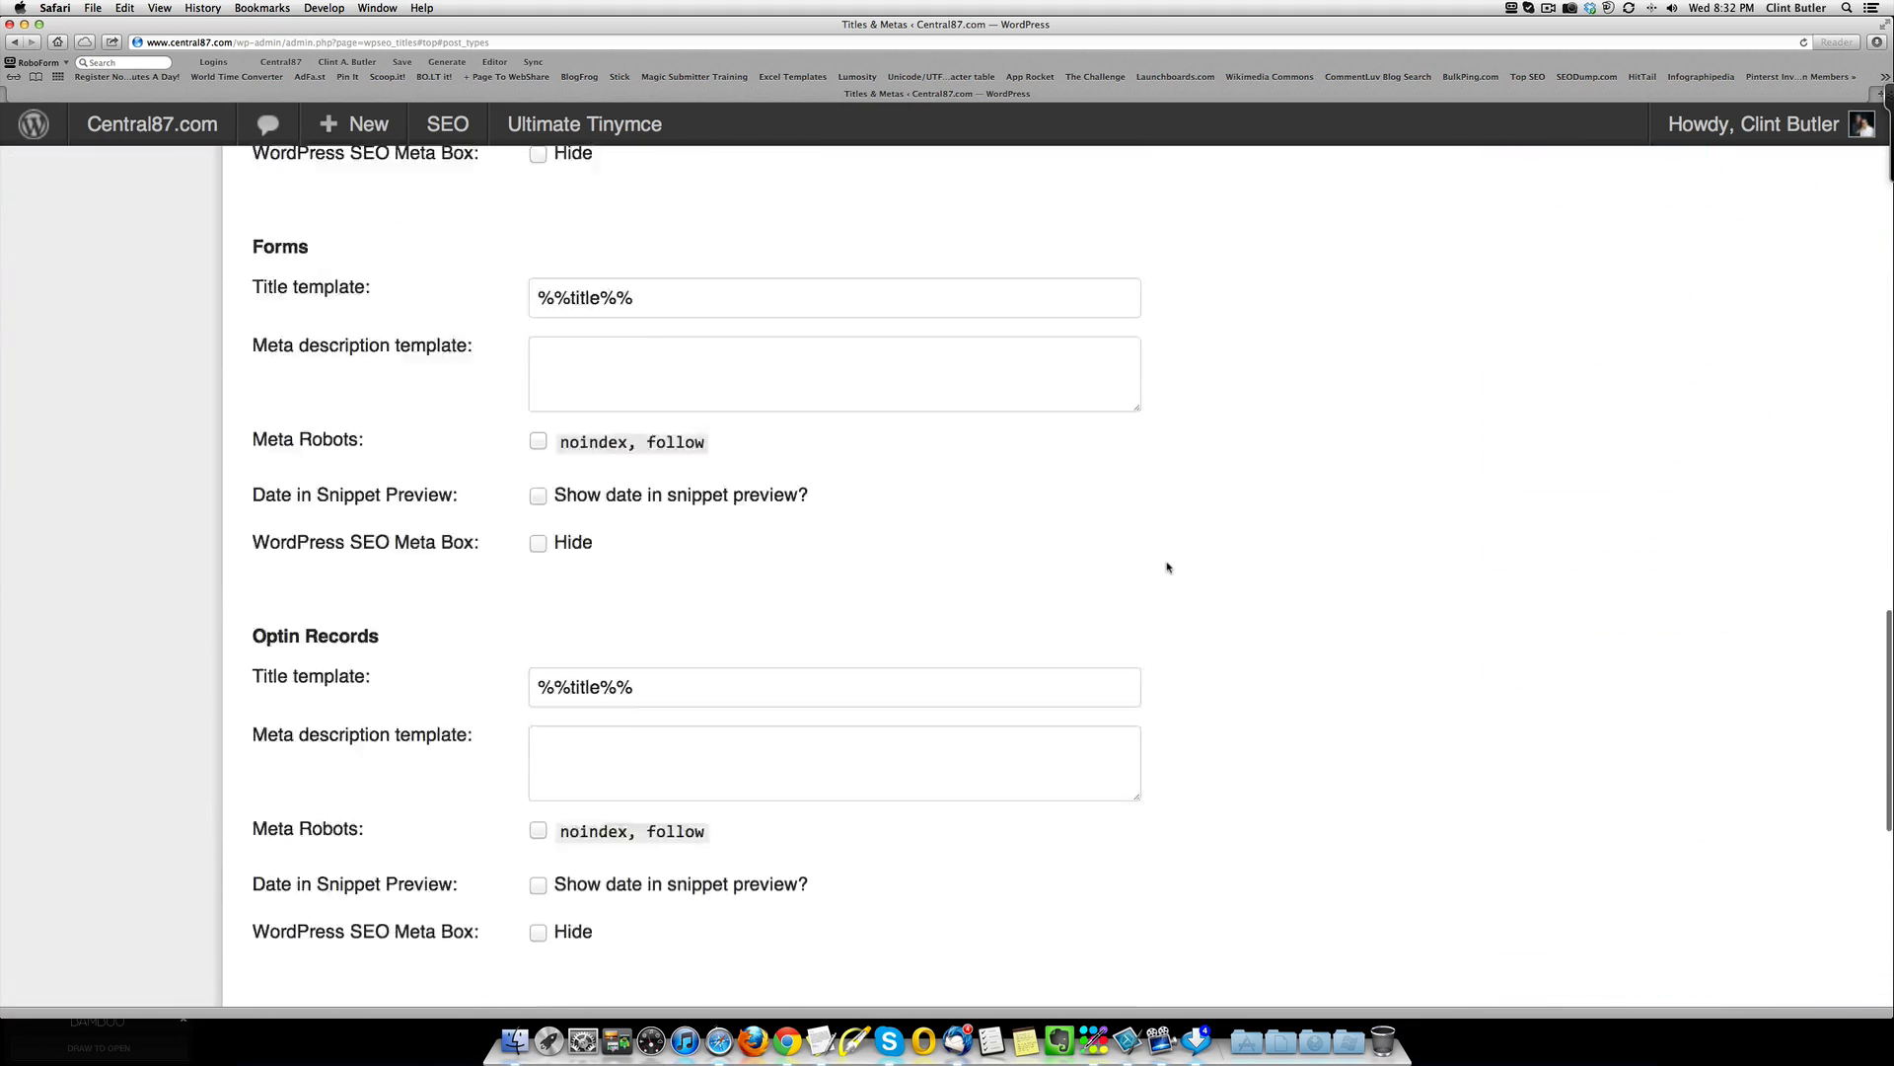
scroll("down", 3)
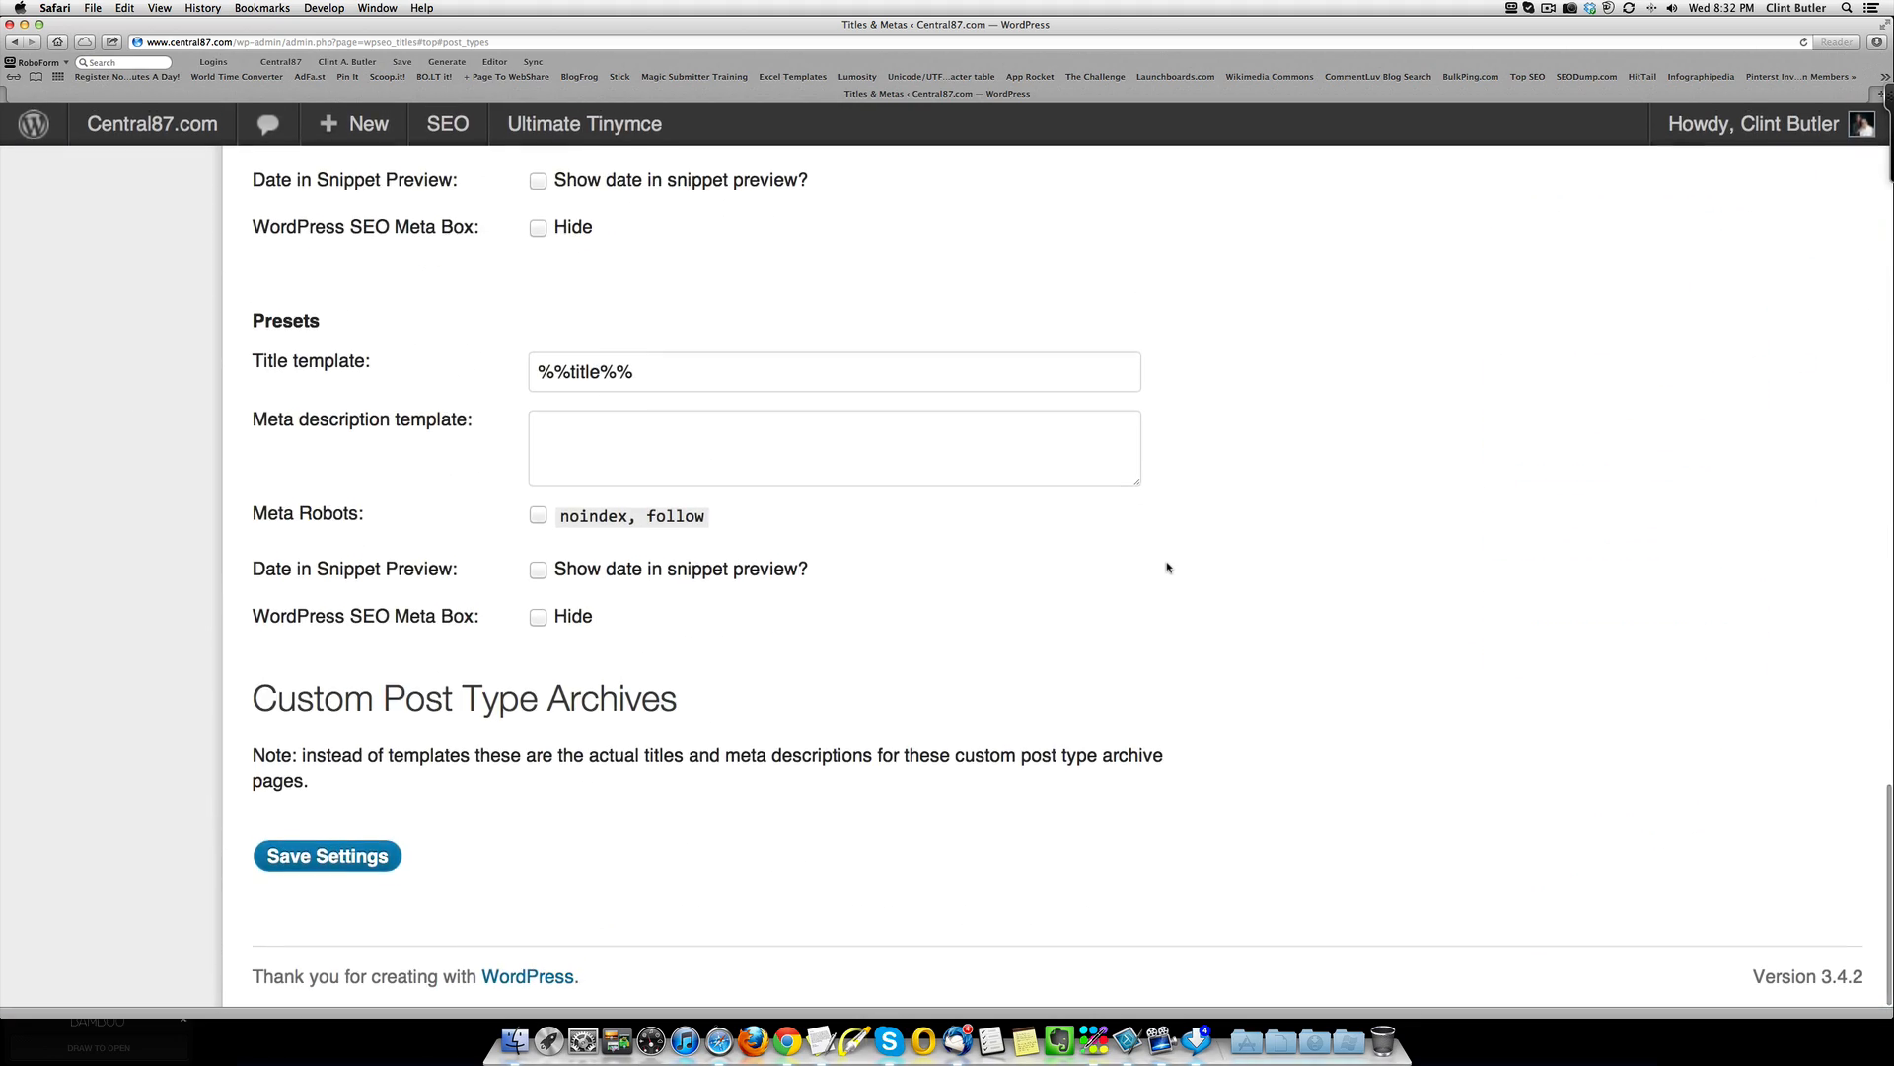
scroll("down", 3)
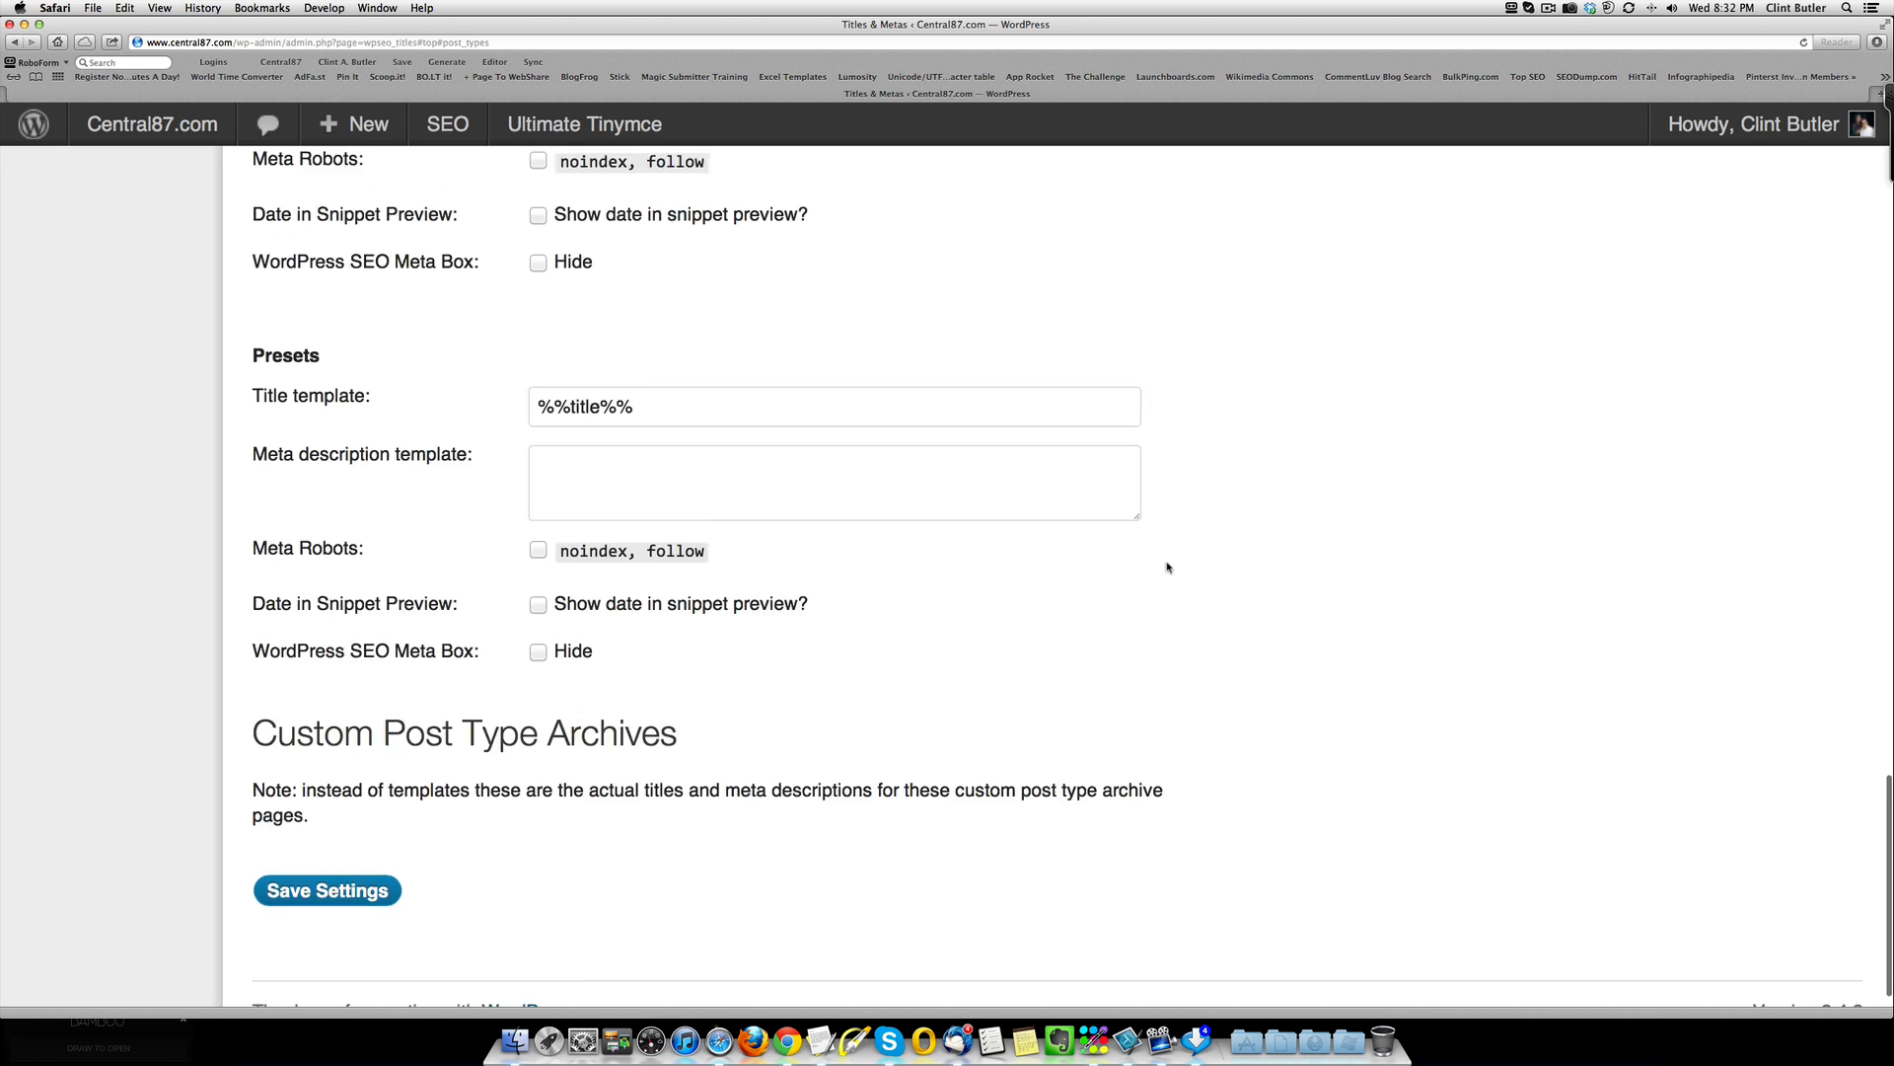
scroll("up", 3)
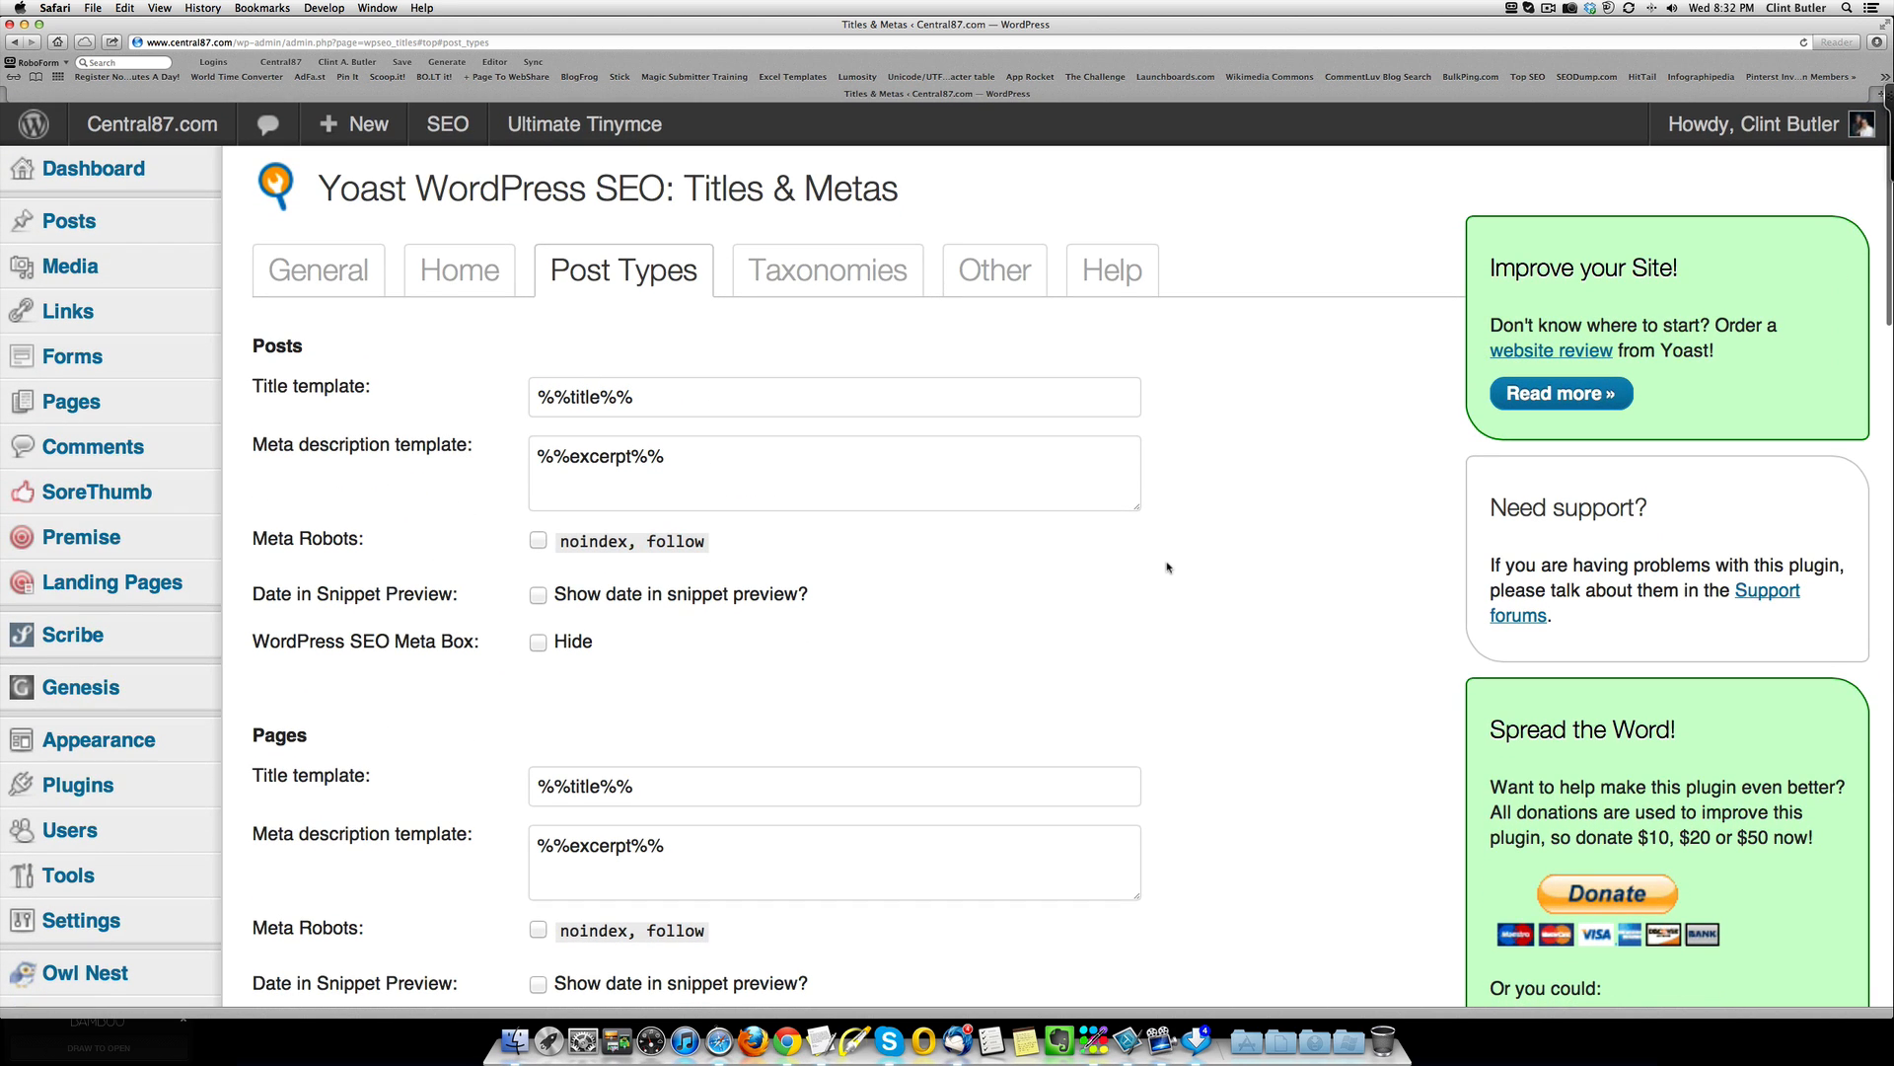
mouse_move(827, 270)
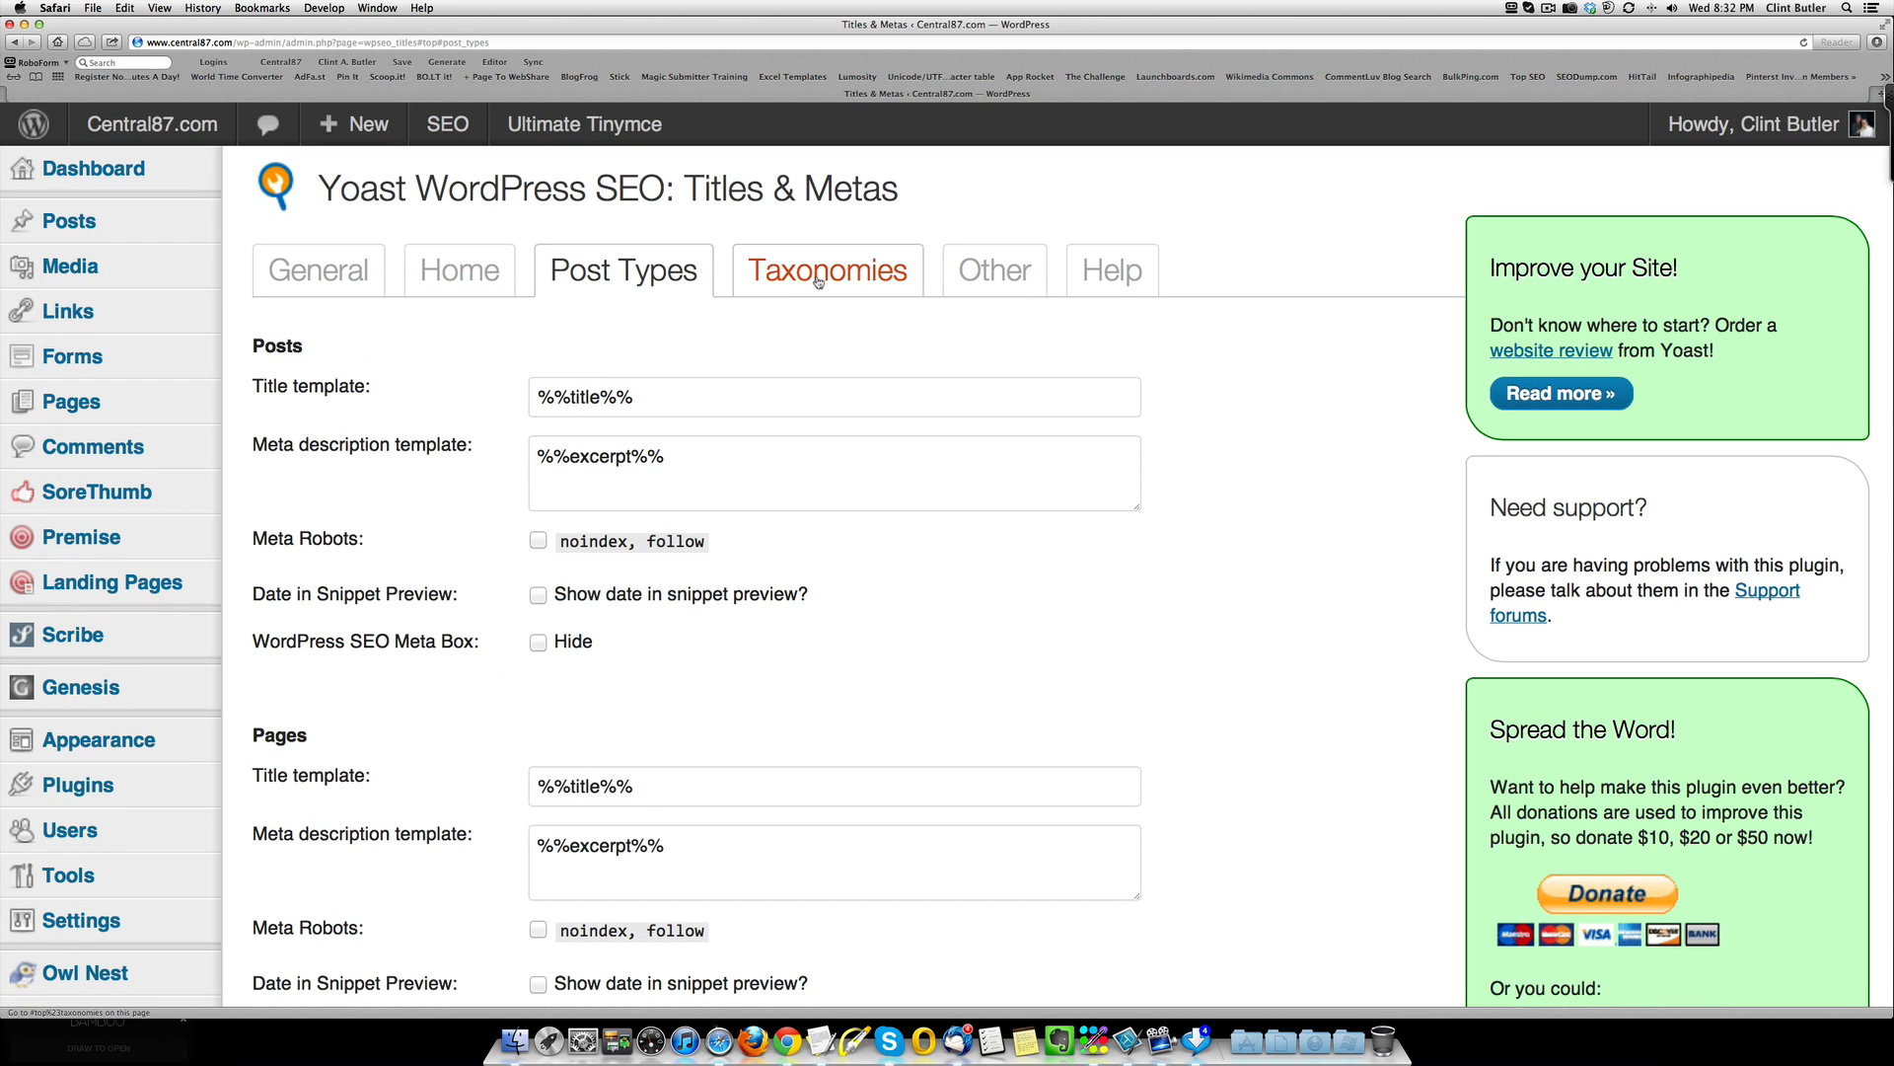
left_click(827, 271)
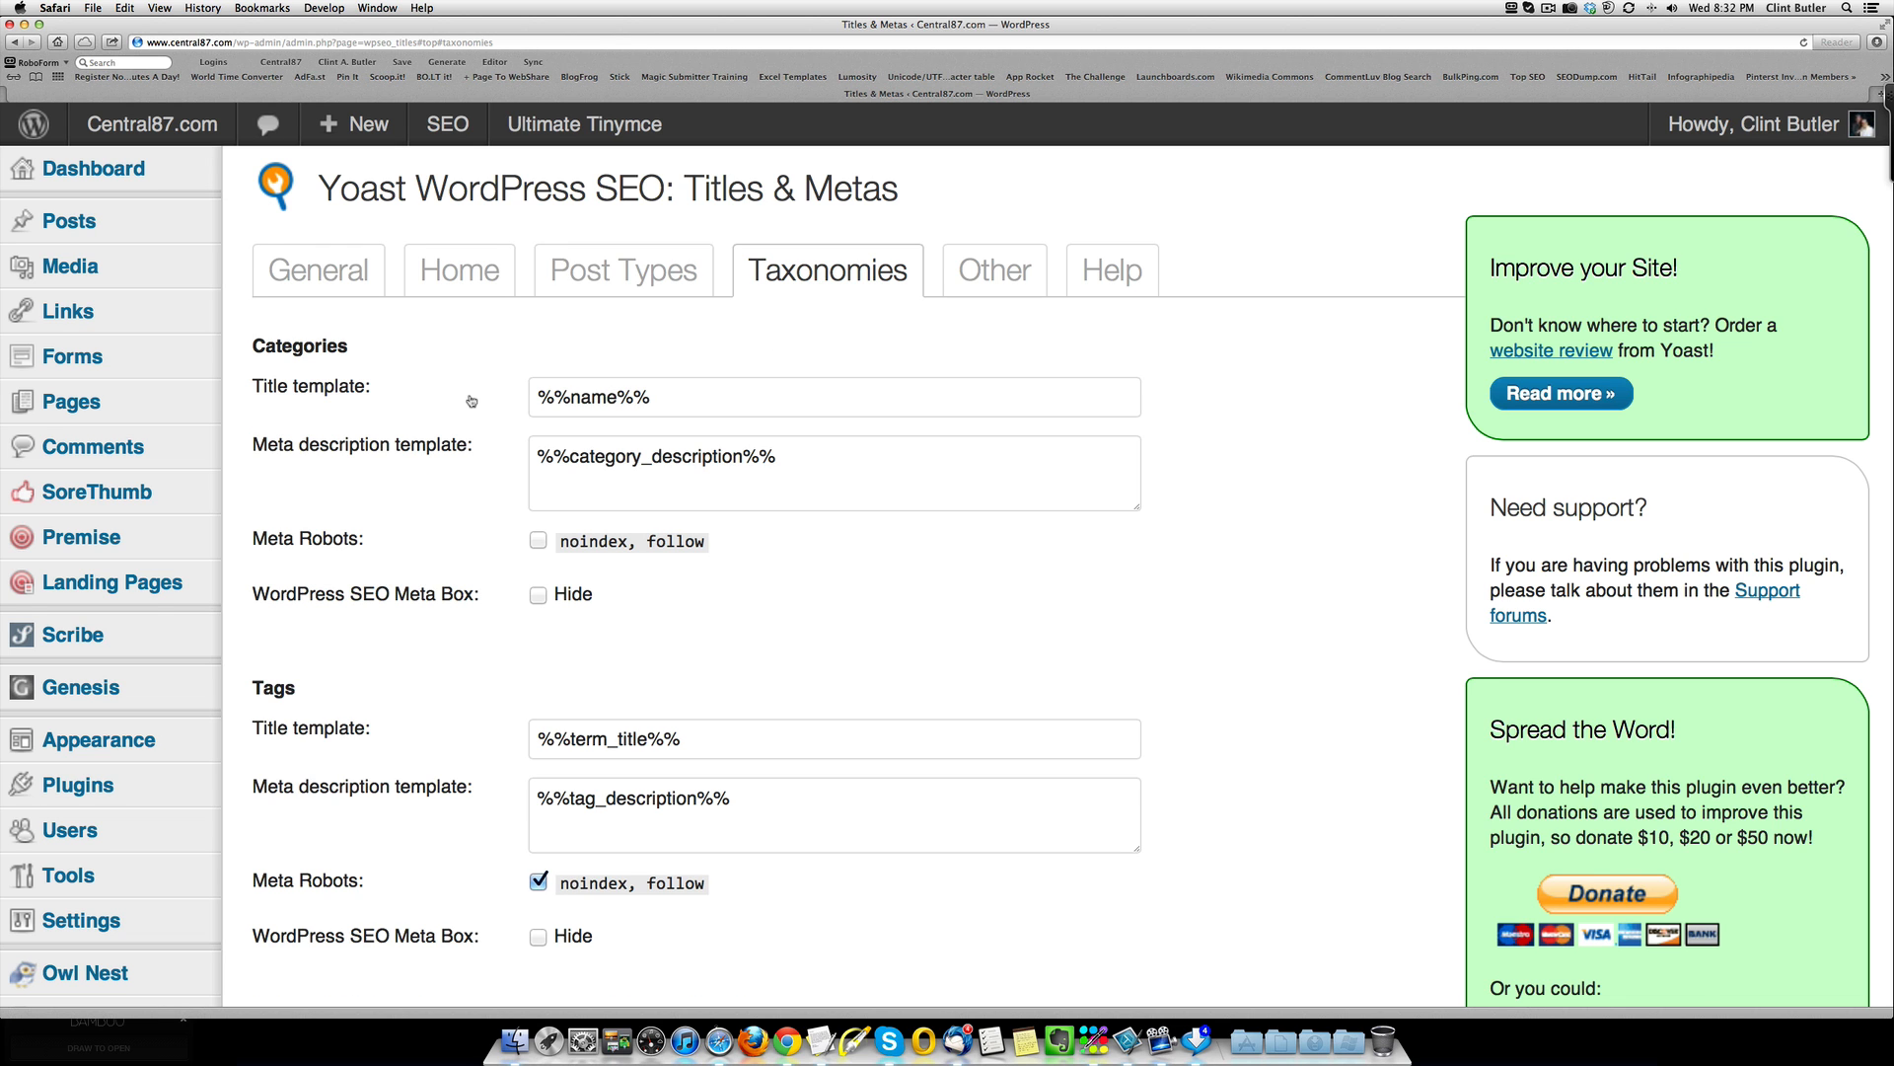
scroll("down", 3)
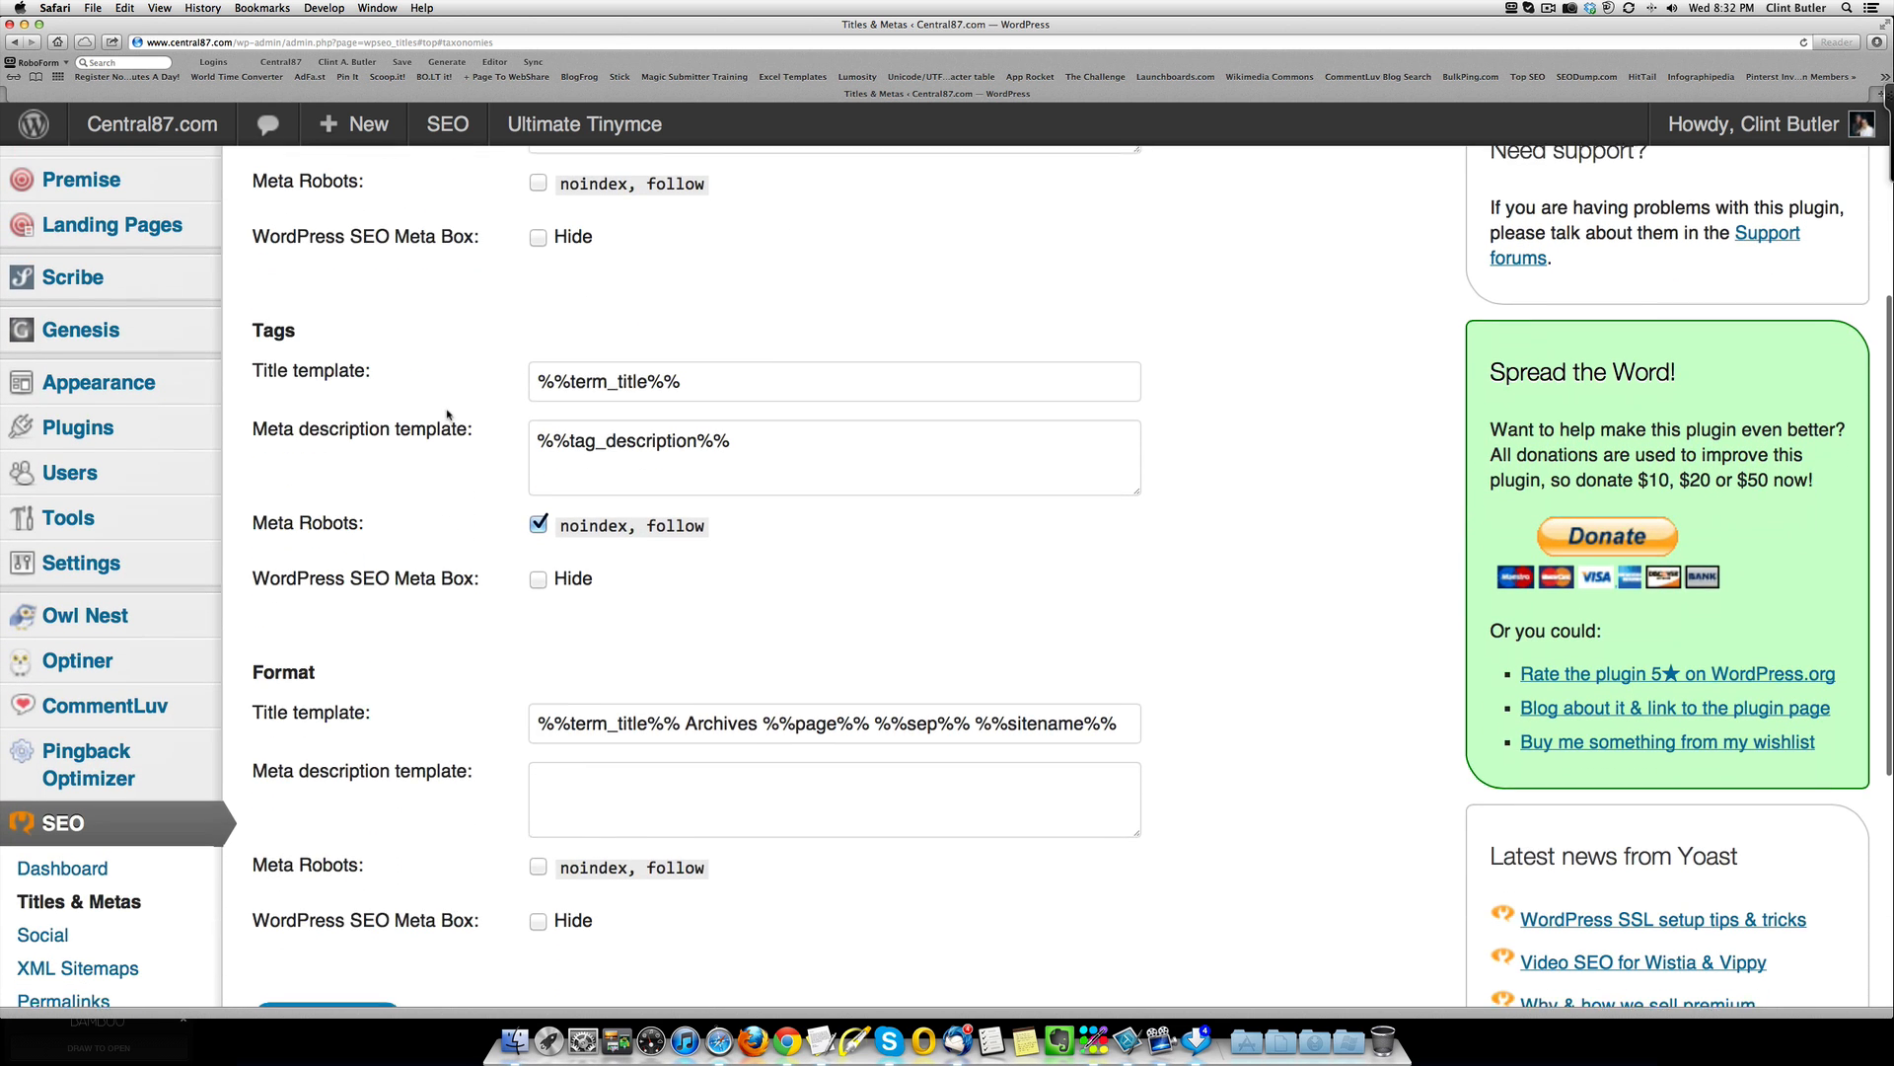
scroll("up", 3)
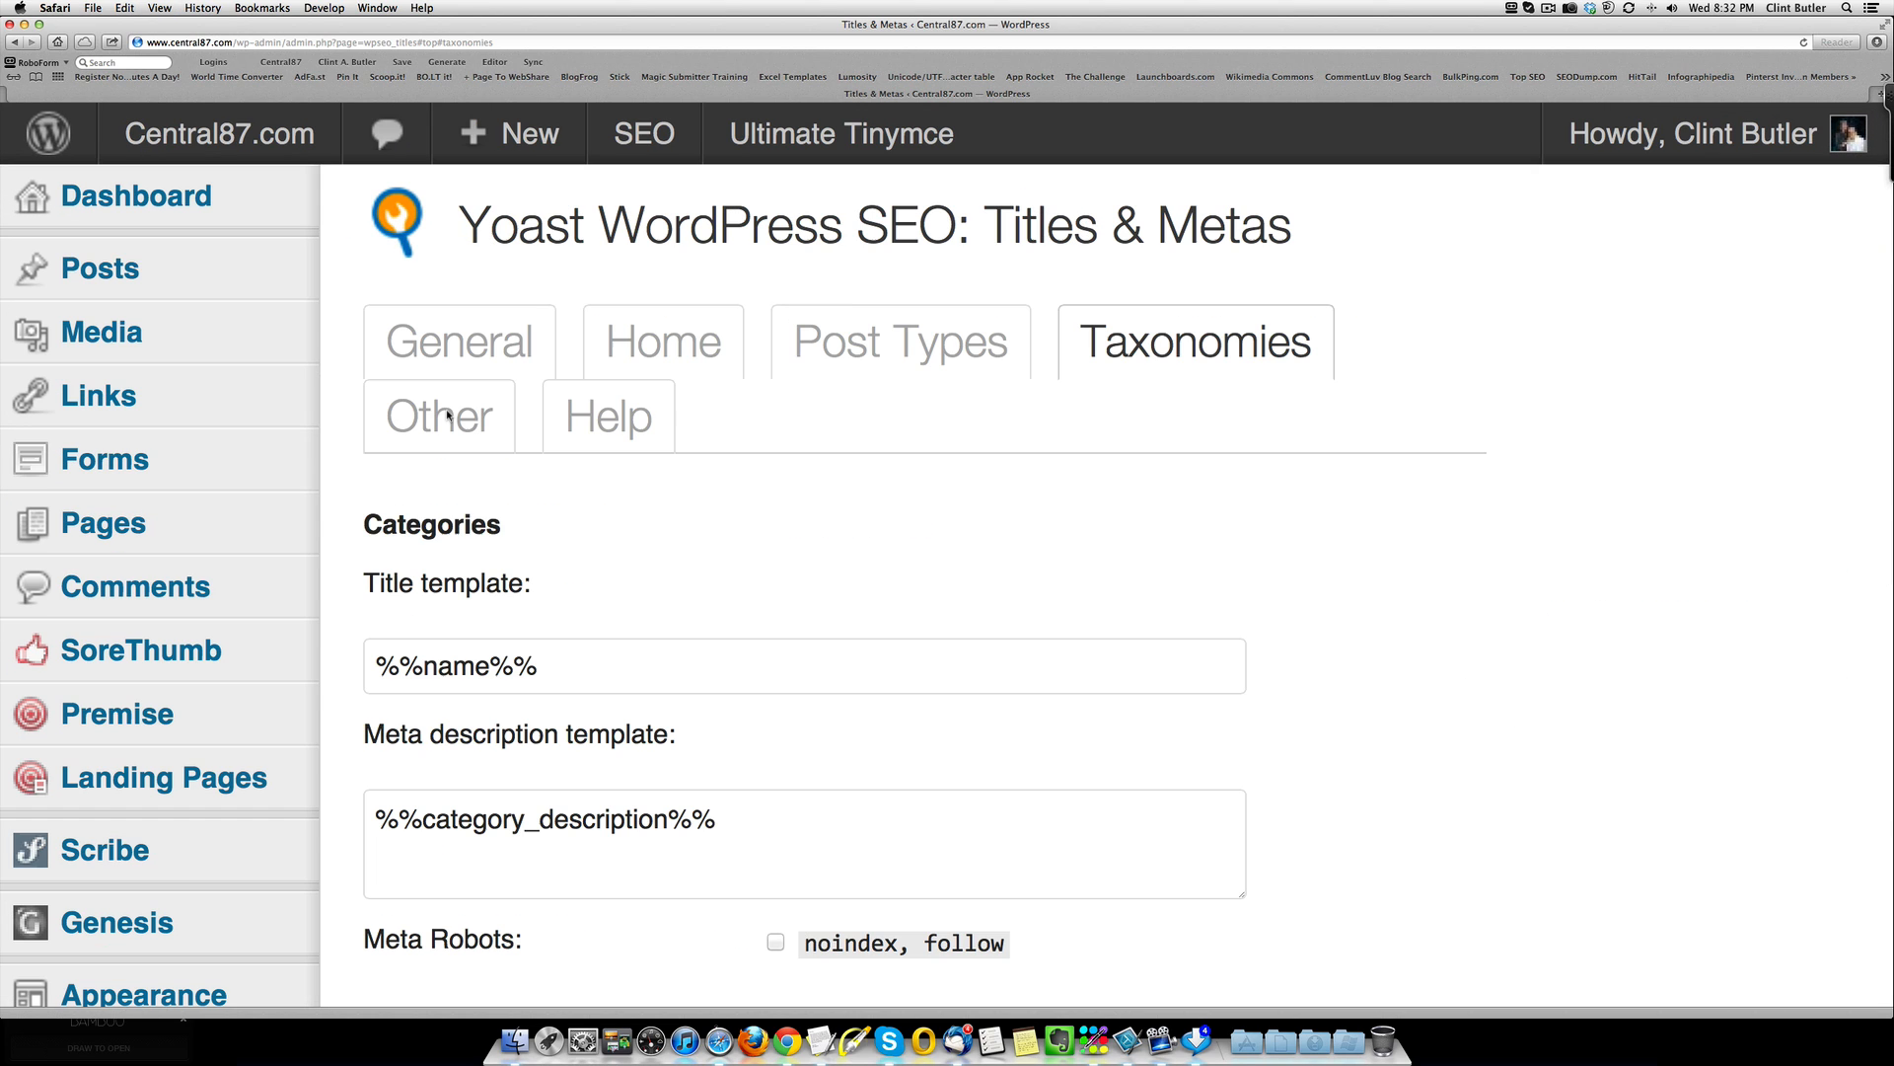
scroll("down", 3)
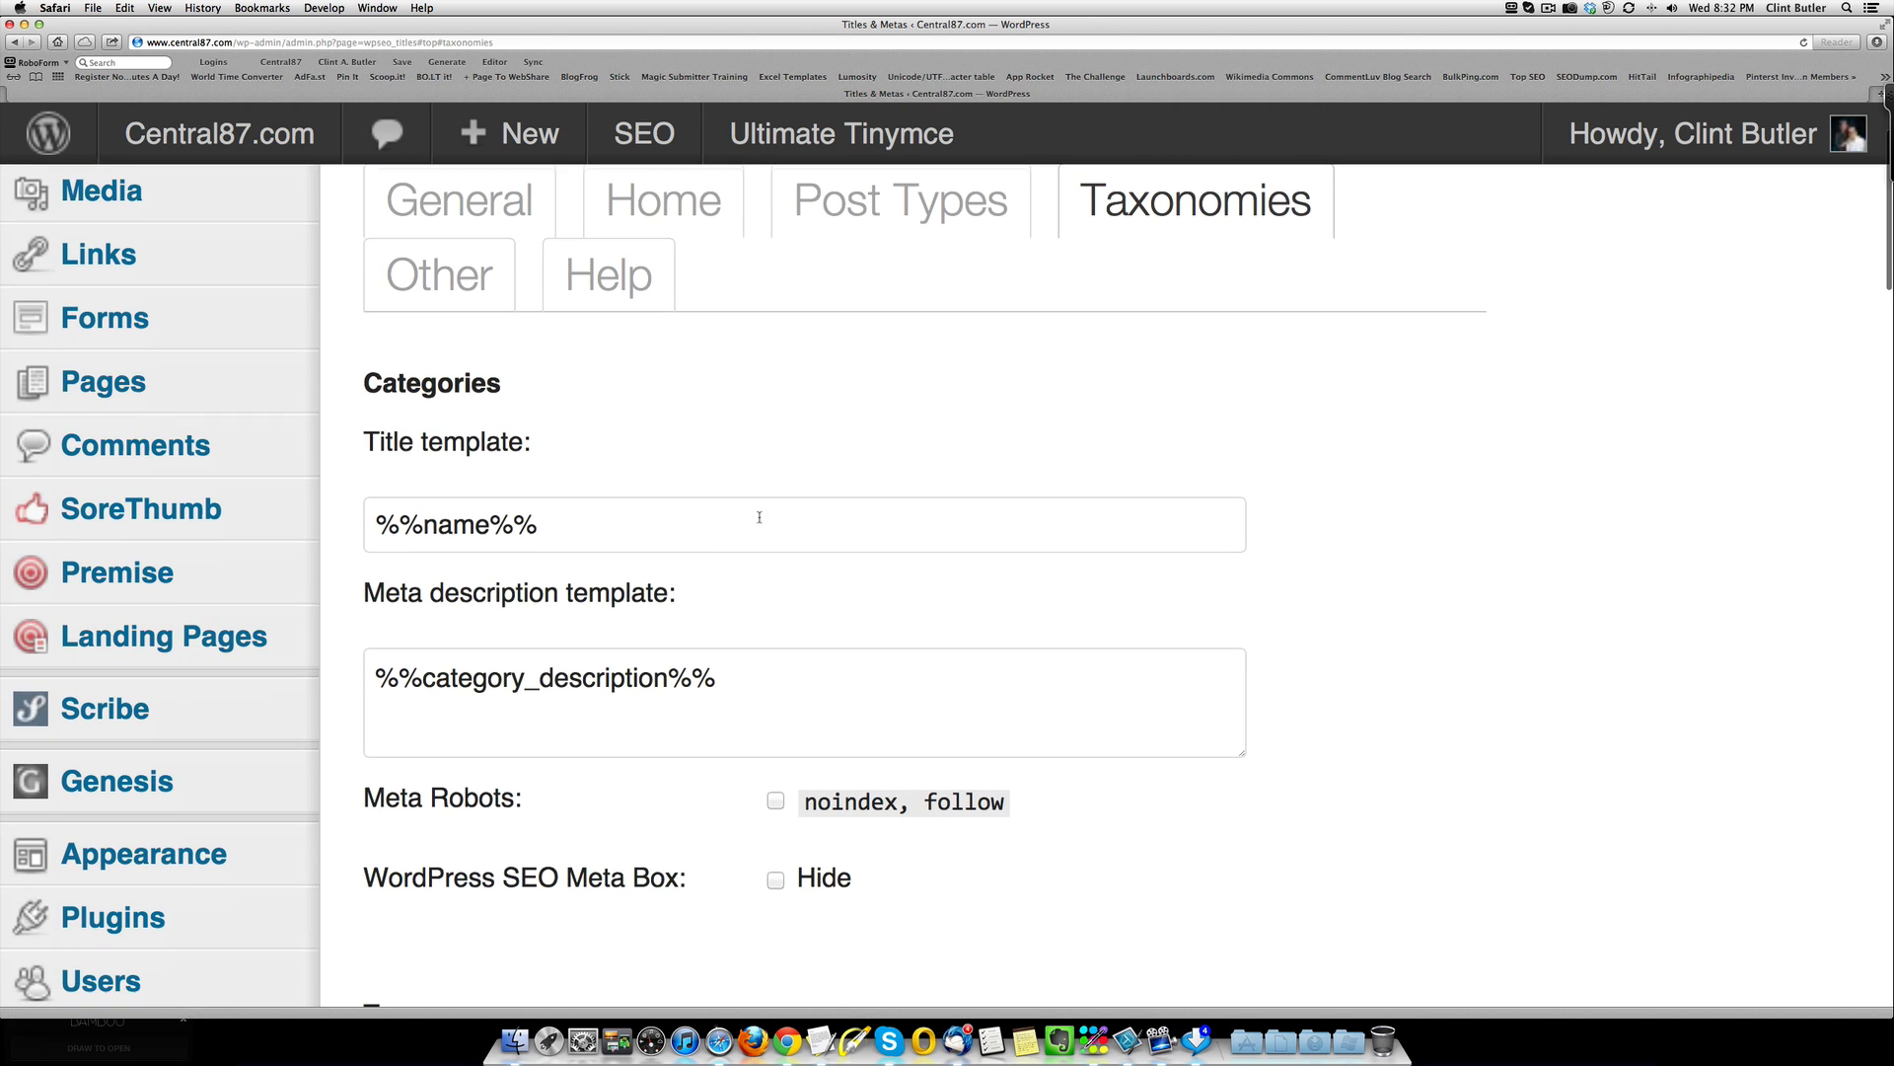
scroll("down", 3)
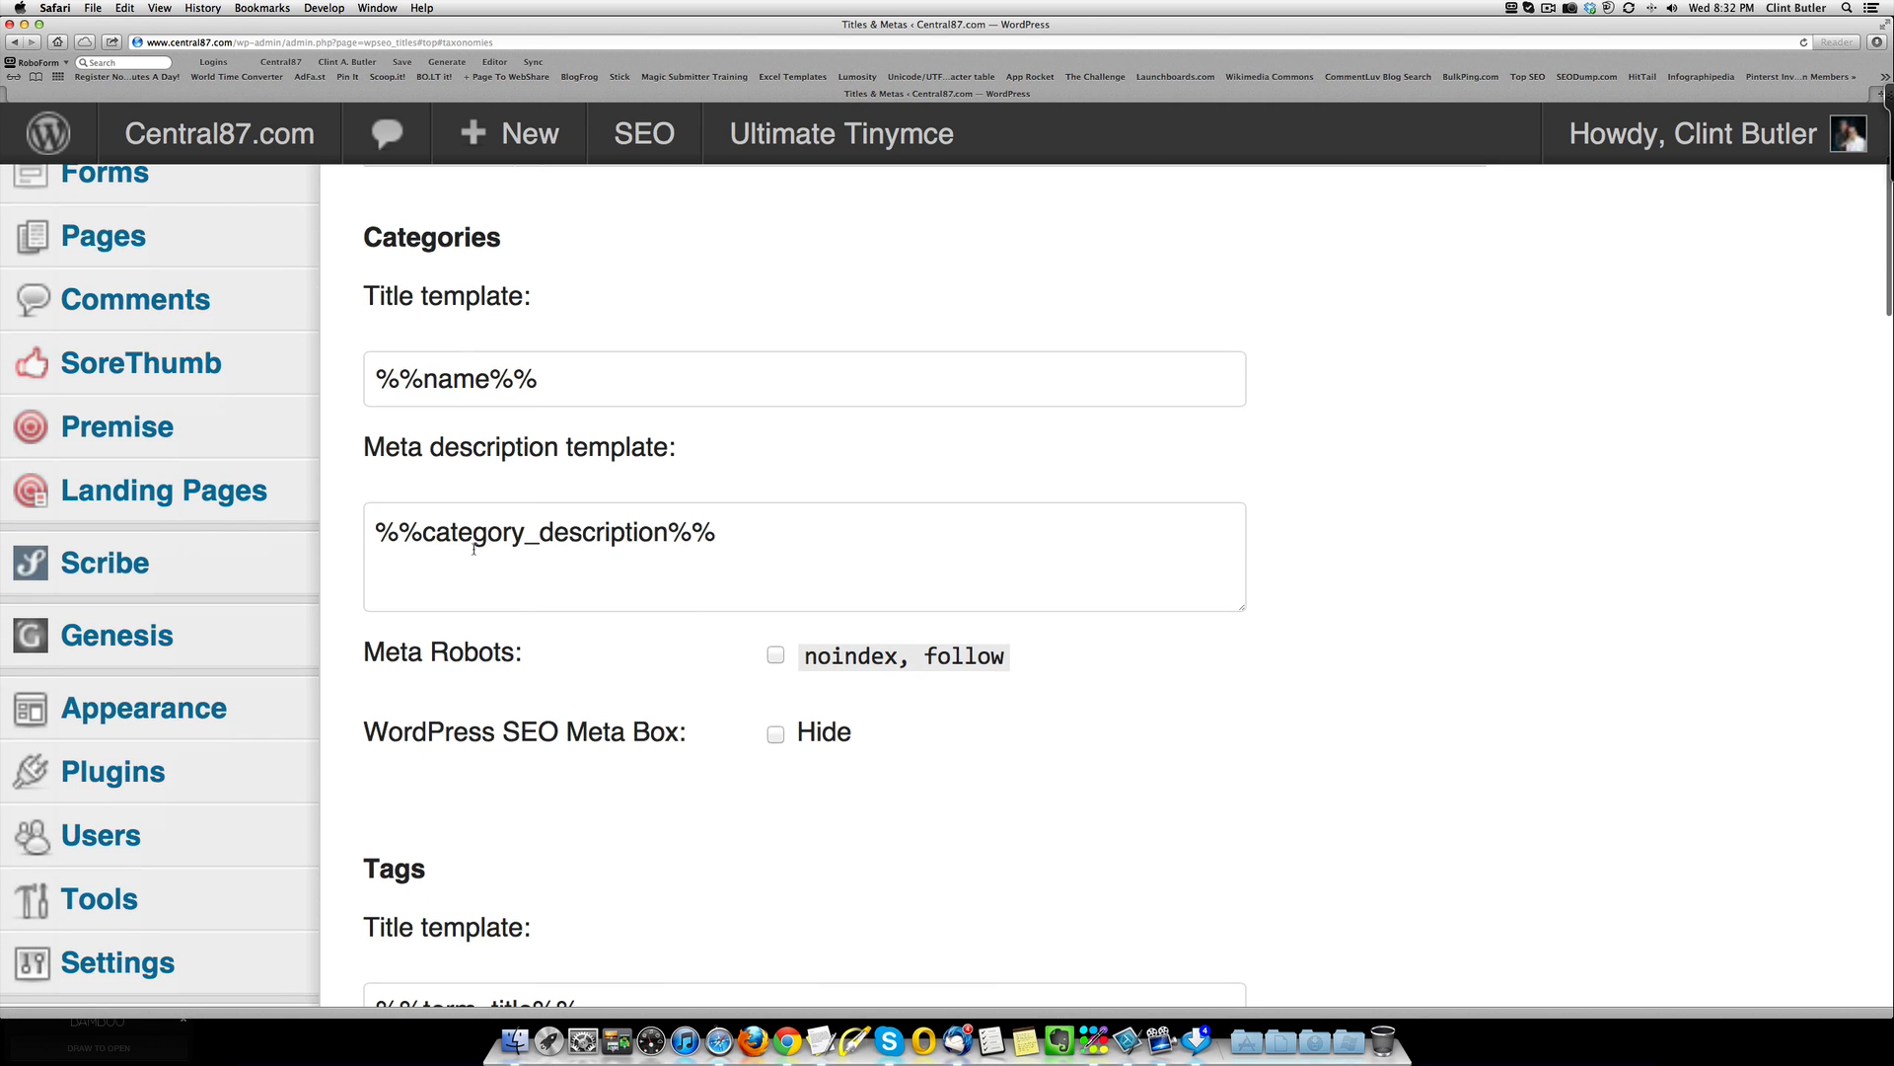
scroll("down", 3)
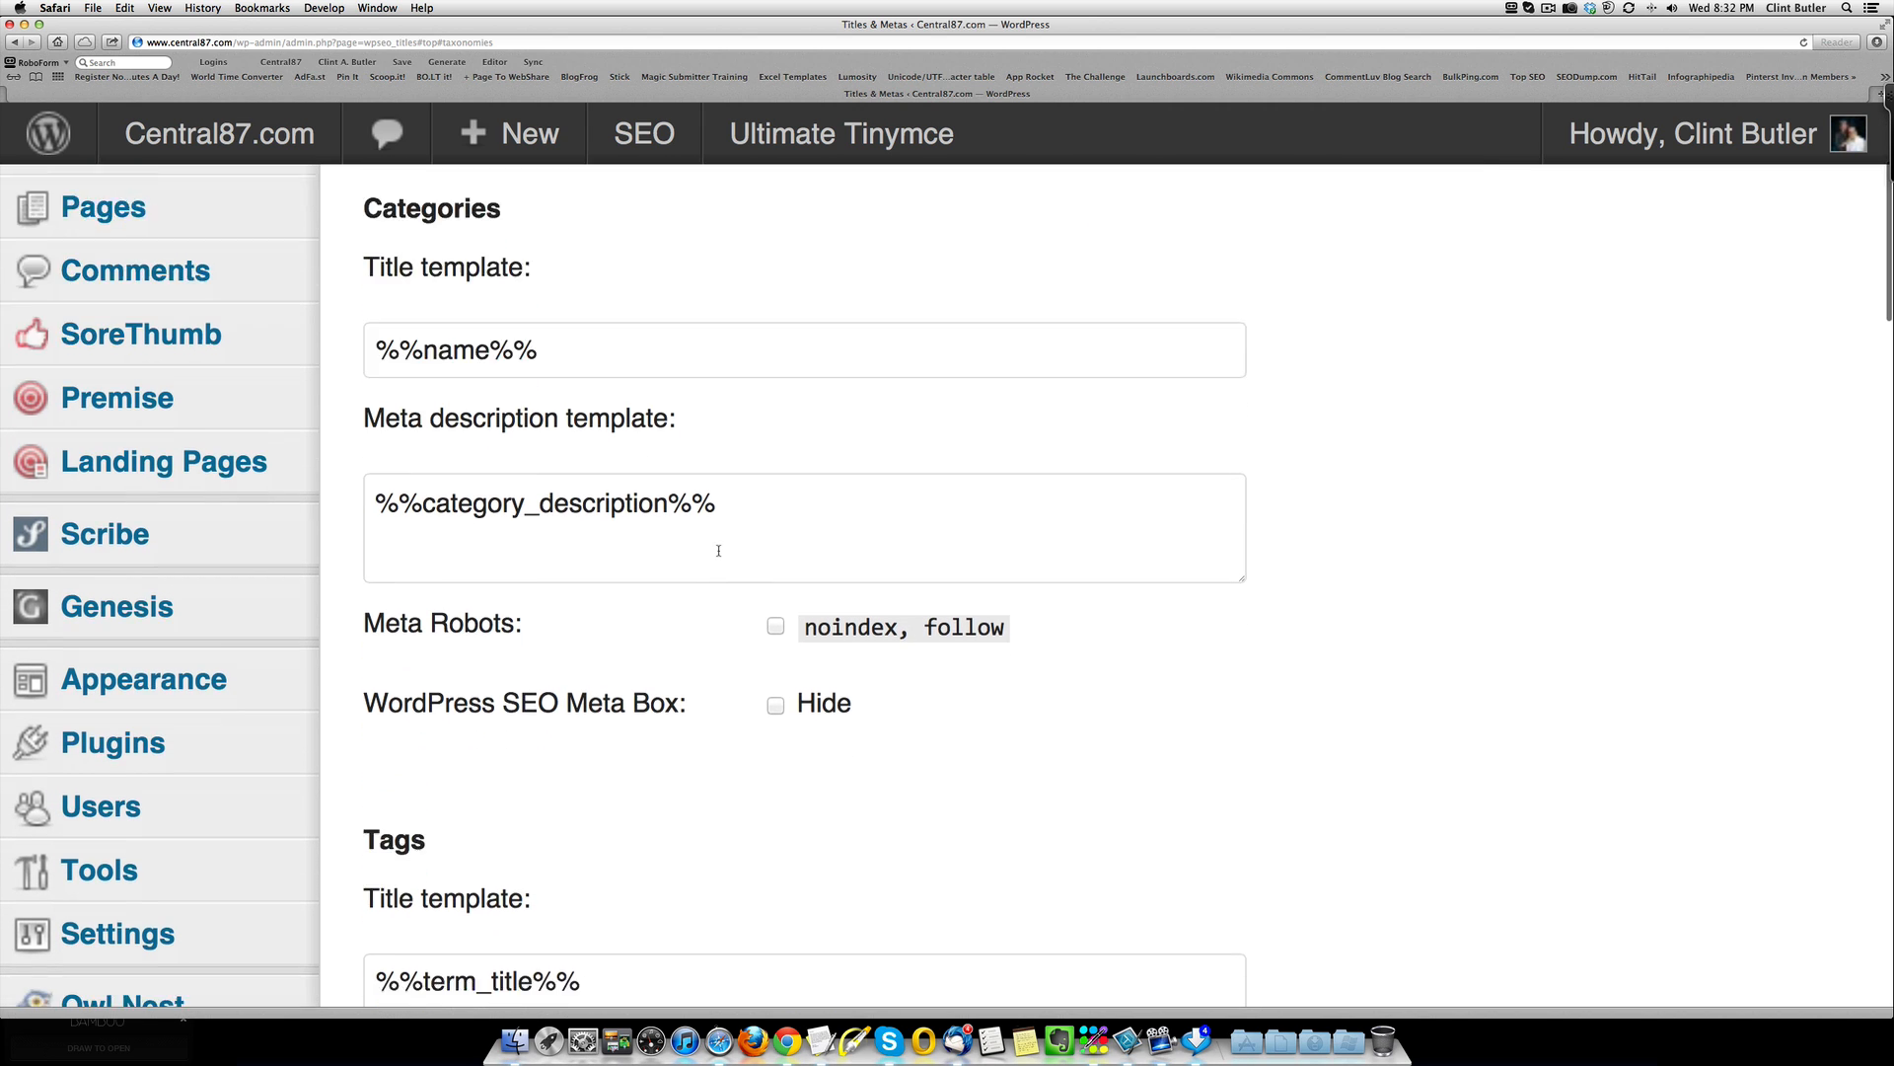
scroll("down", 3)
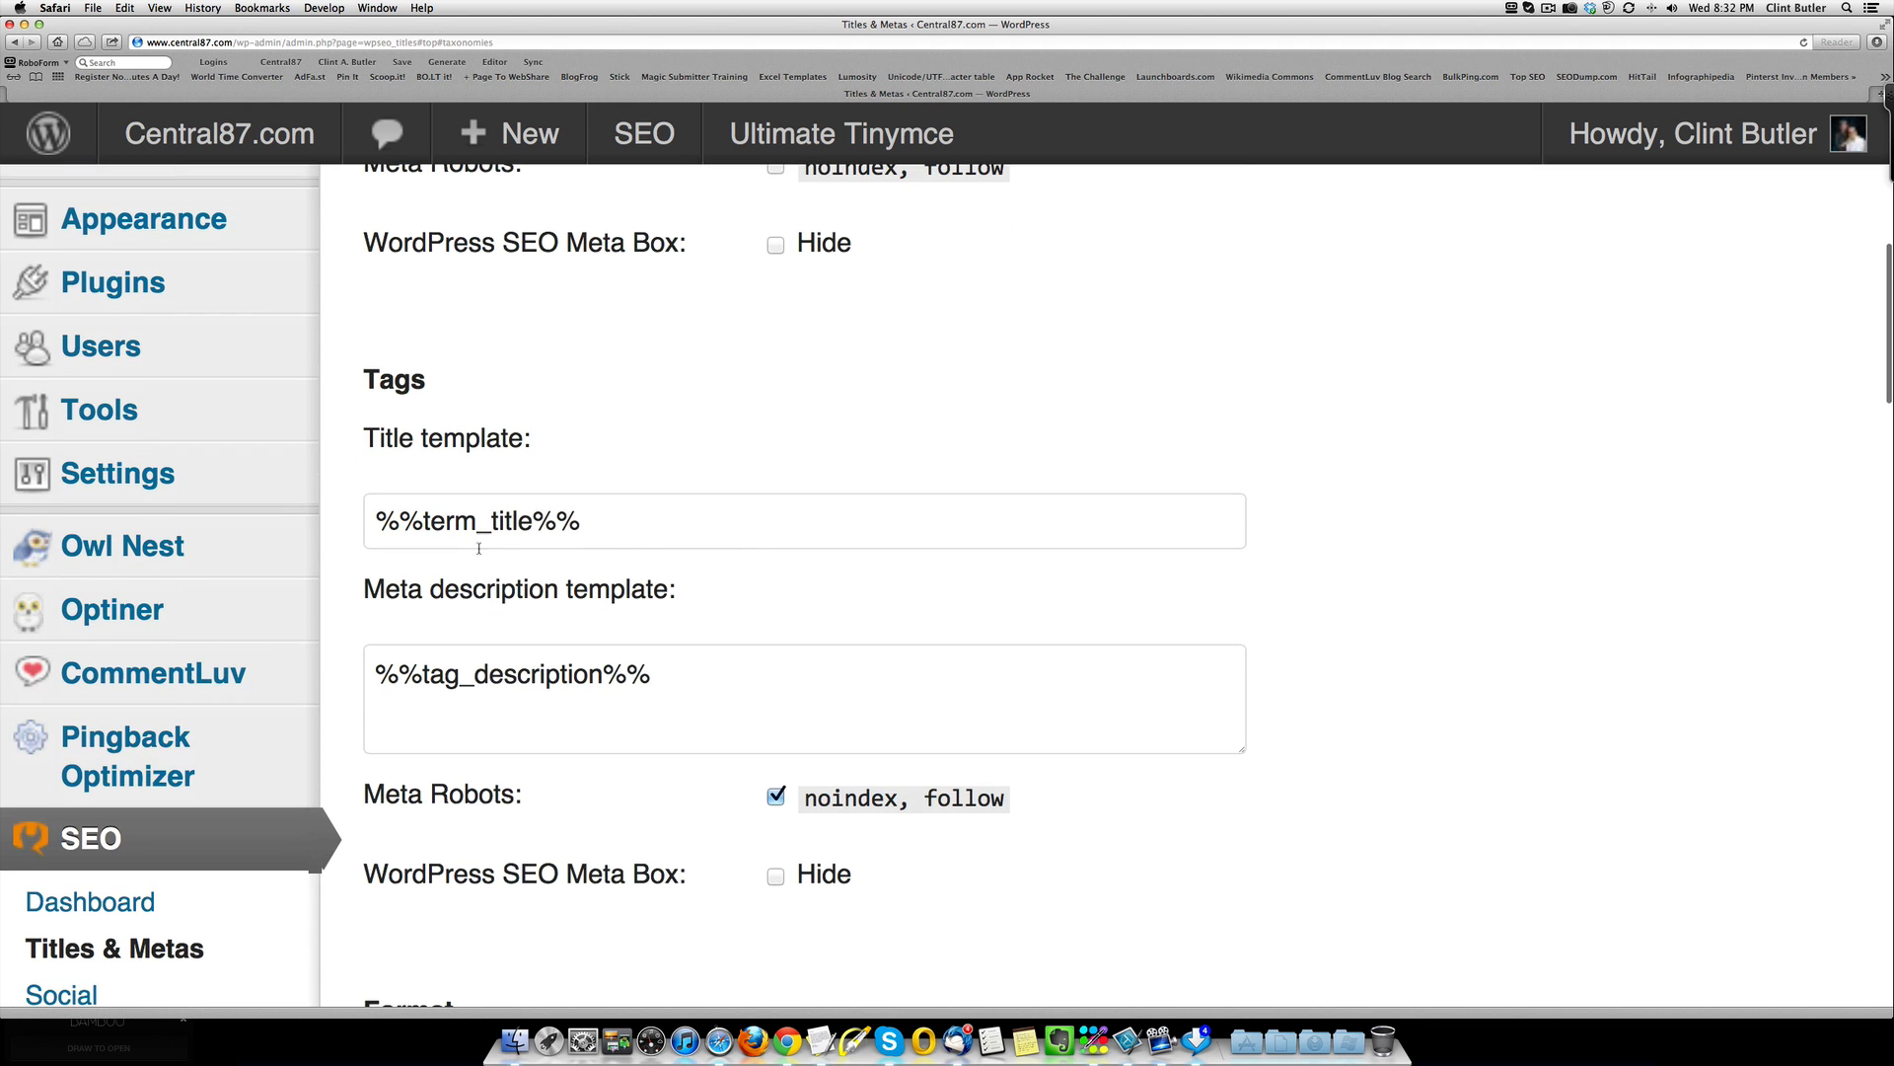
scroll("down", 3)
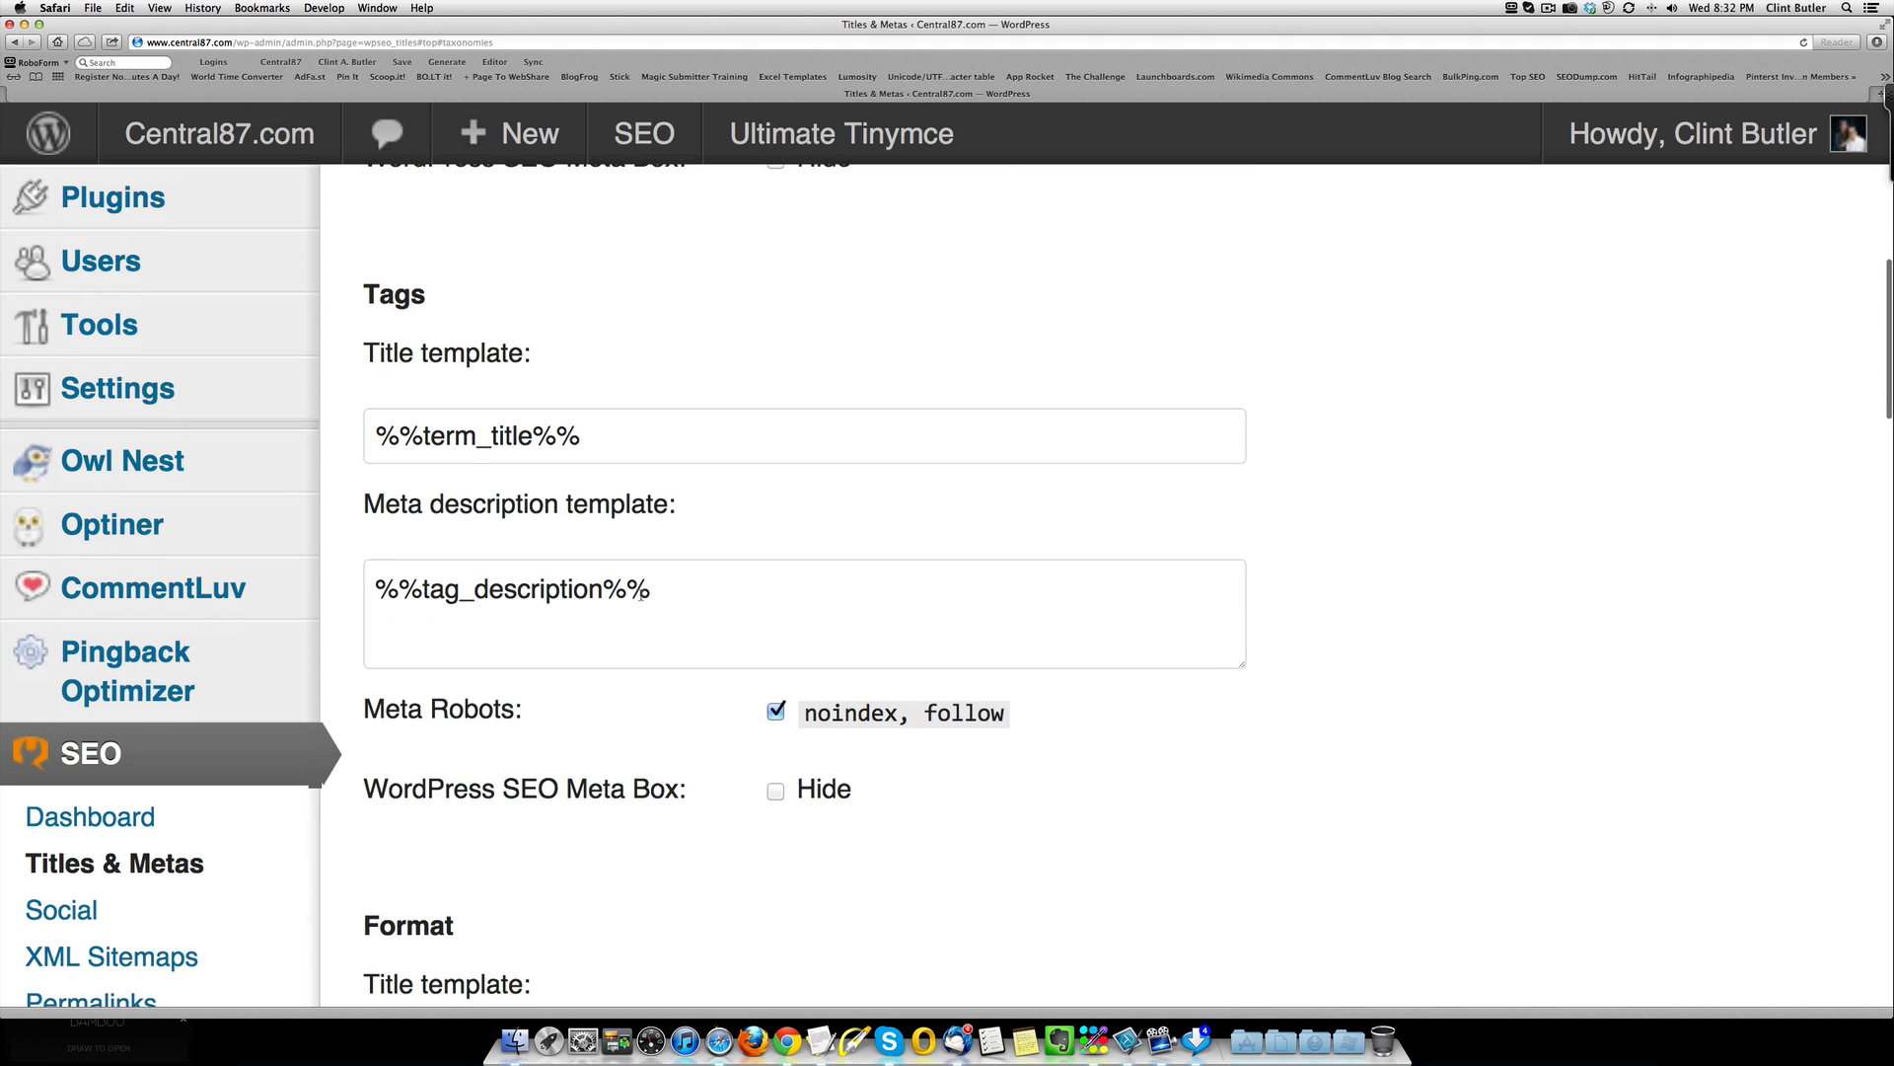
scroll("down", 3)
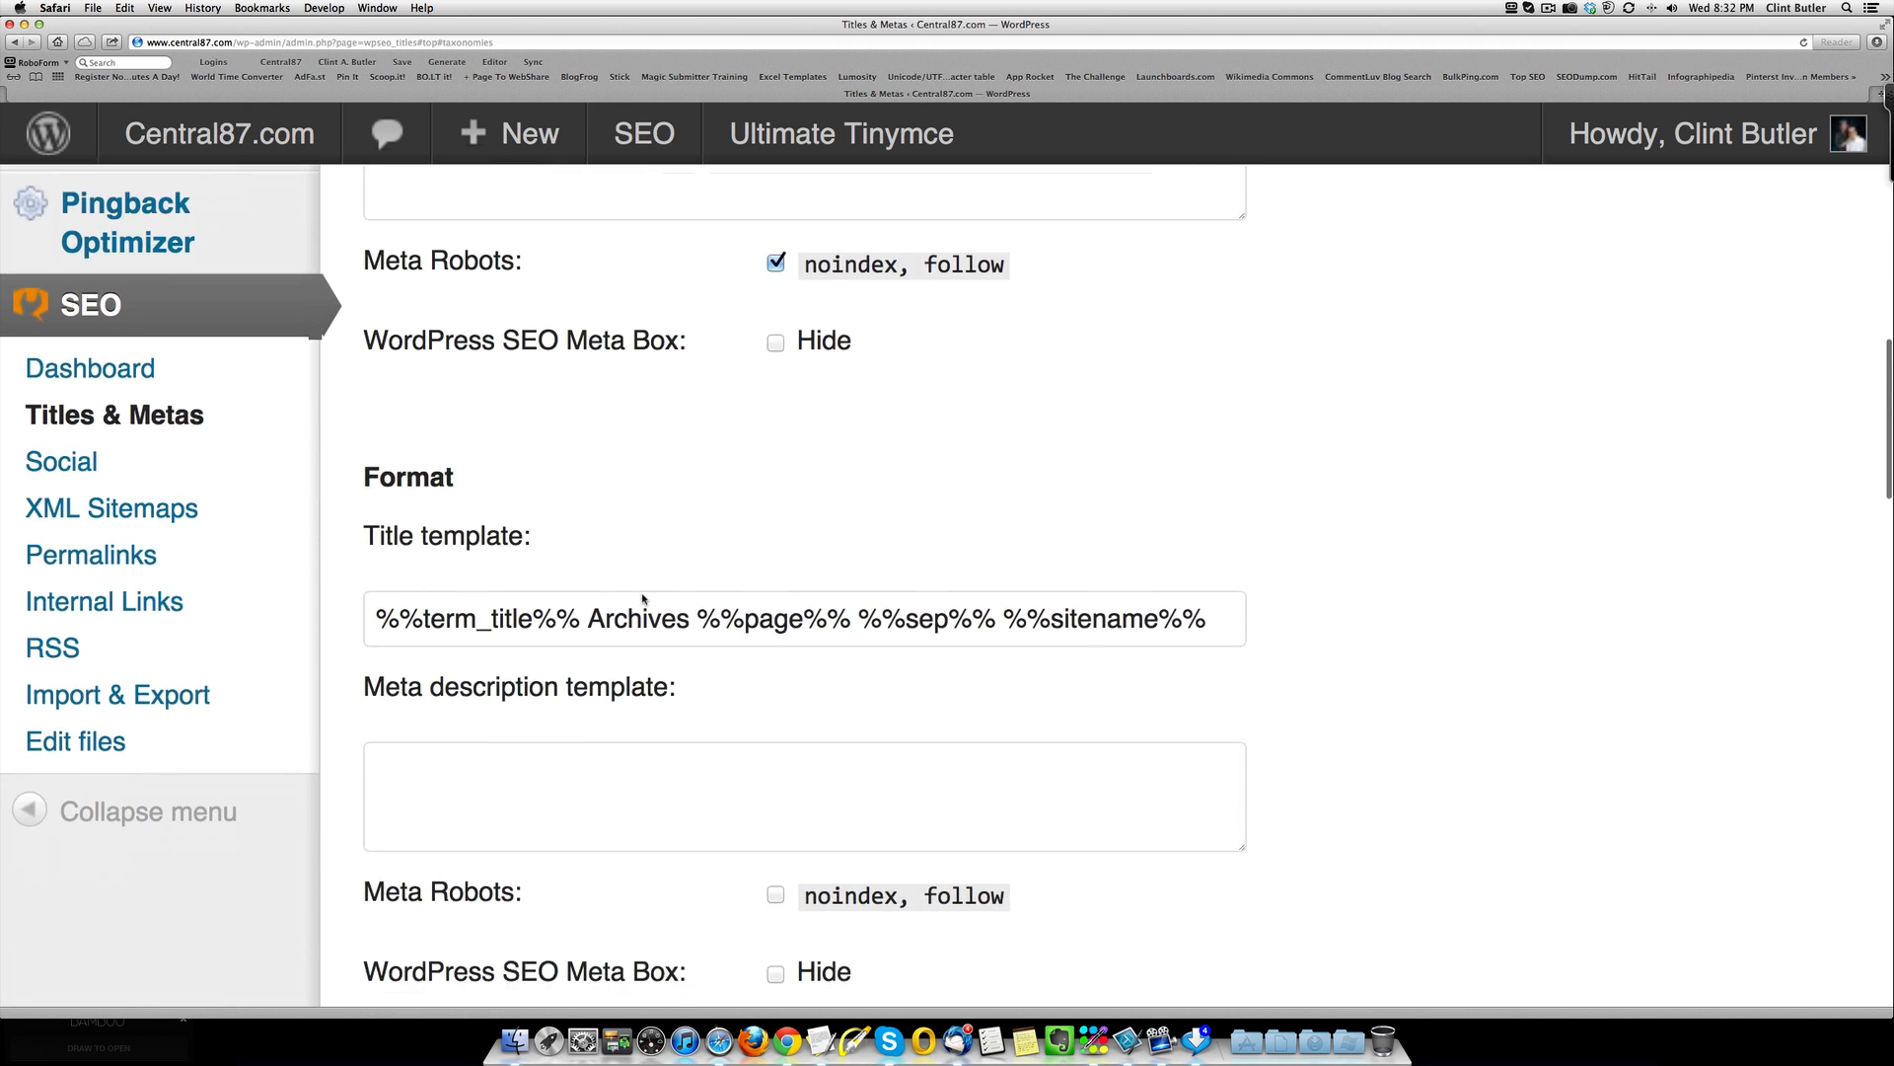
scroll("down", 3)
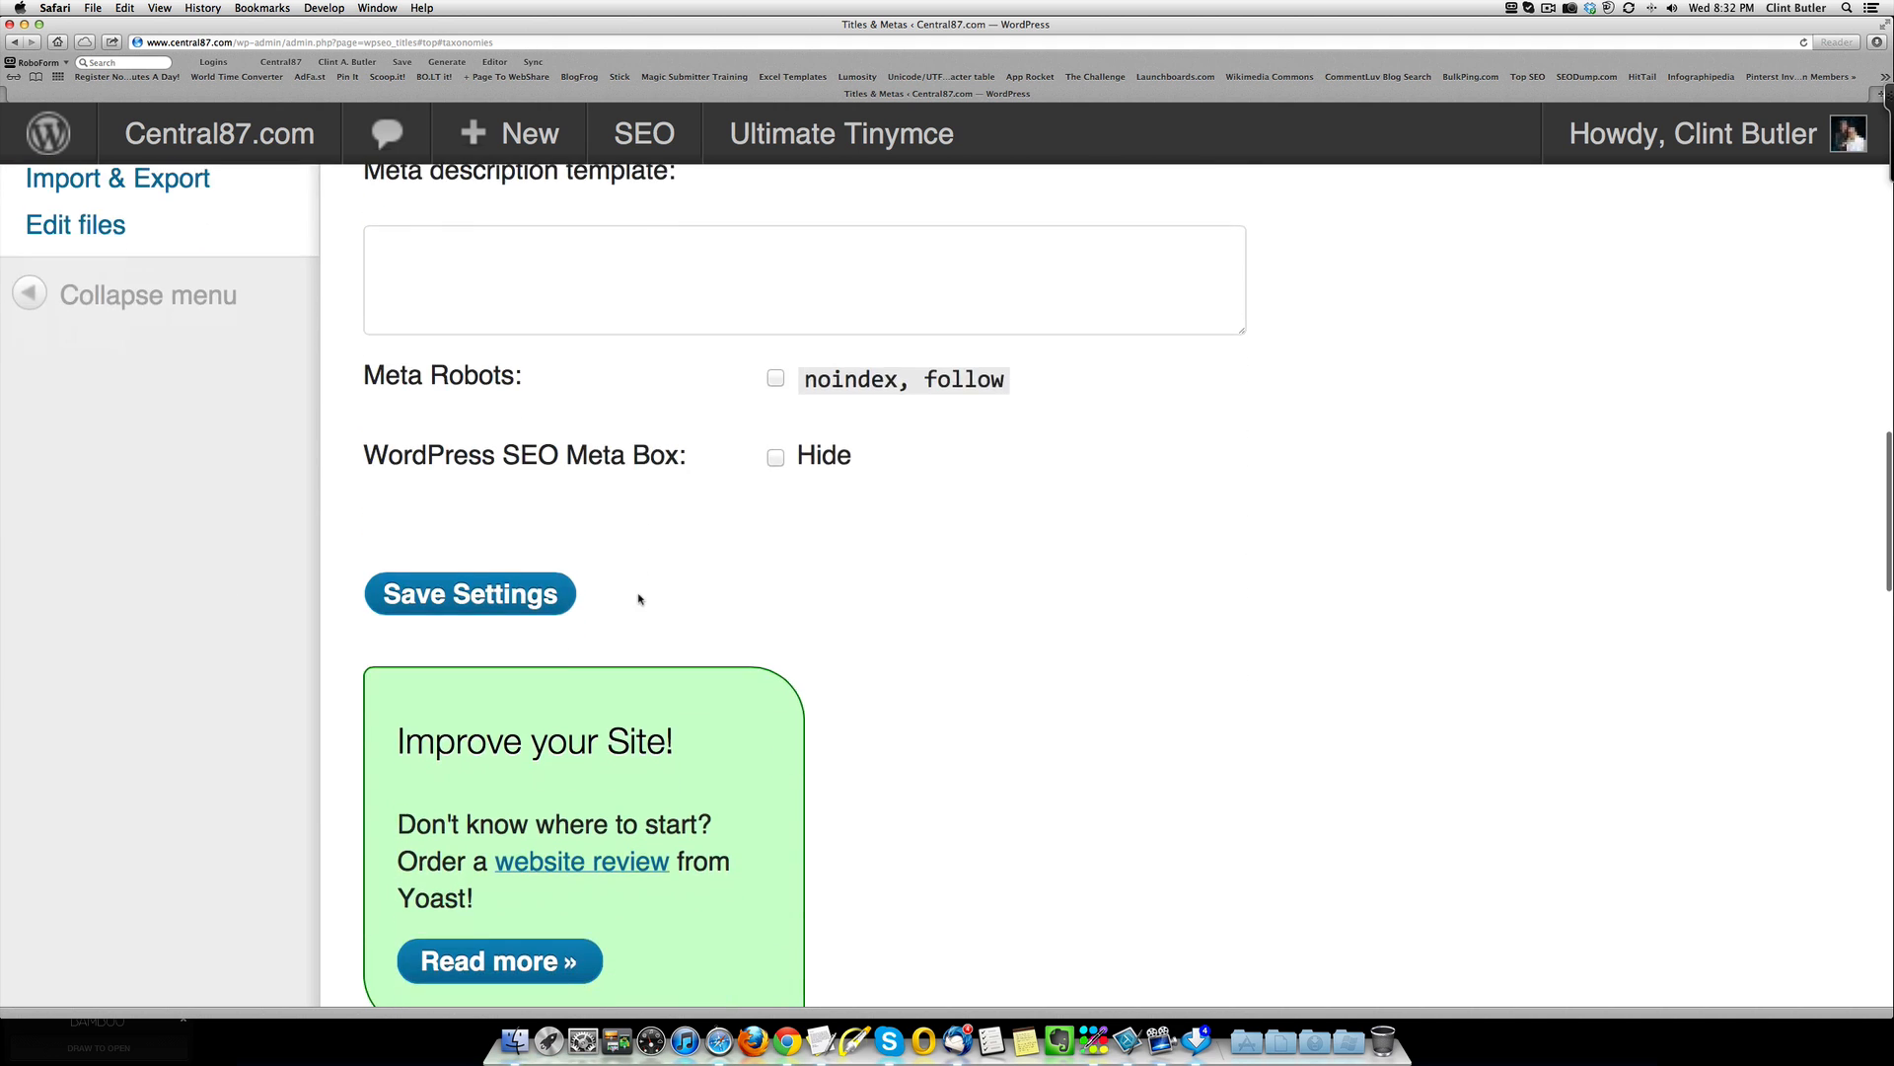
scroll("up", 3)
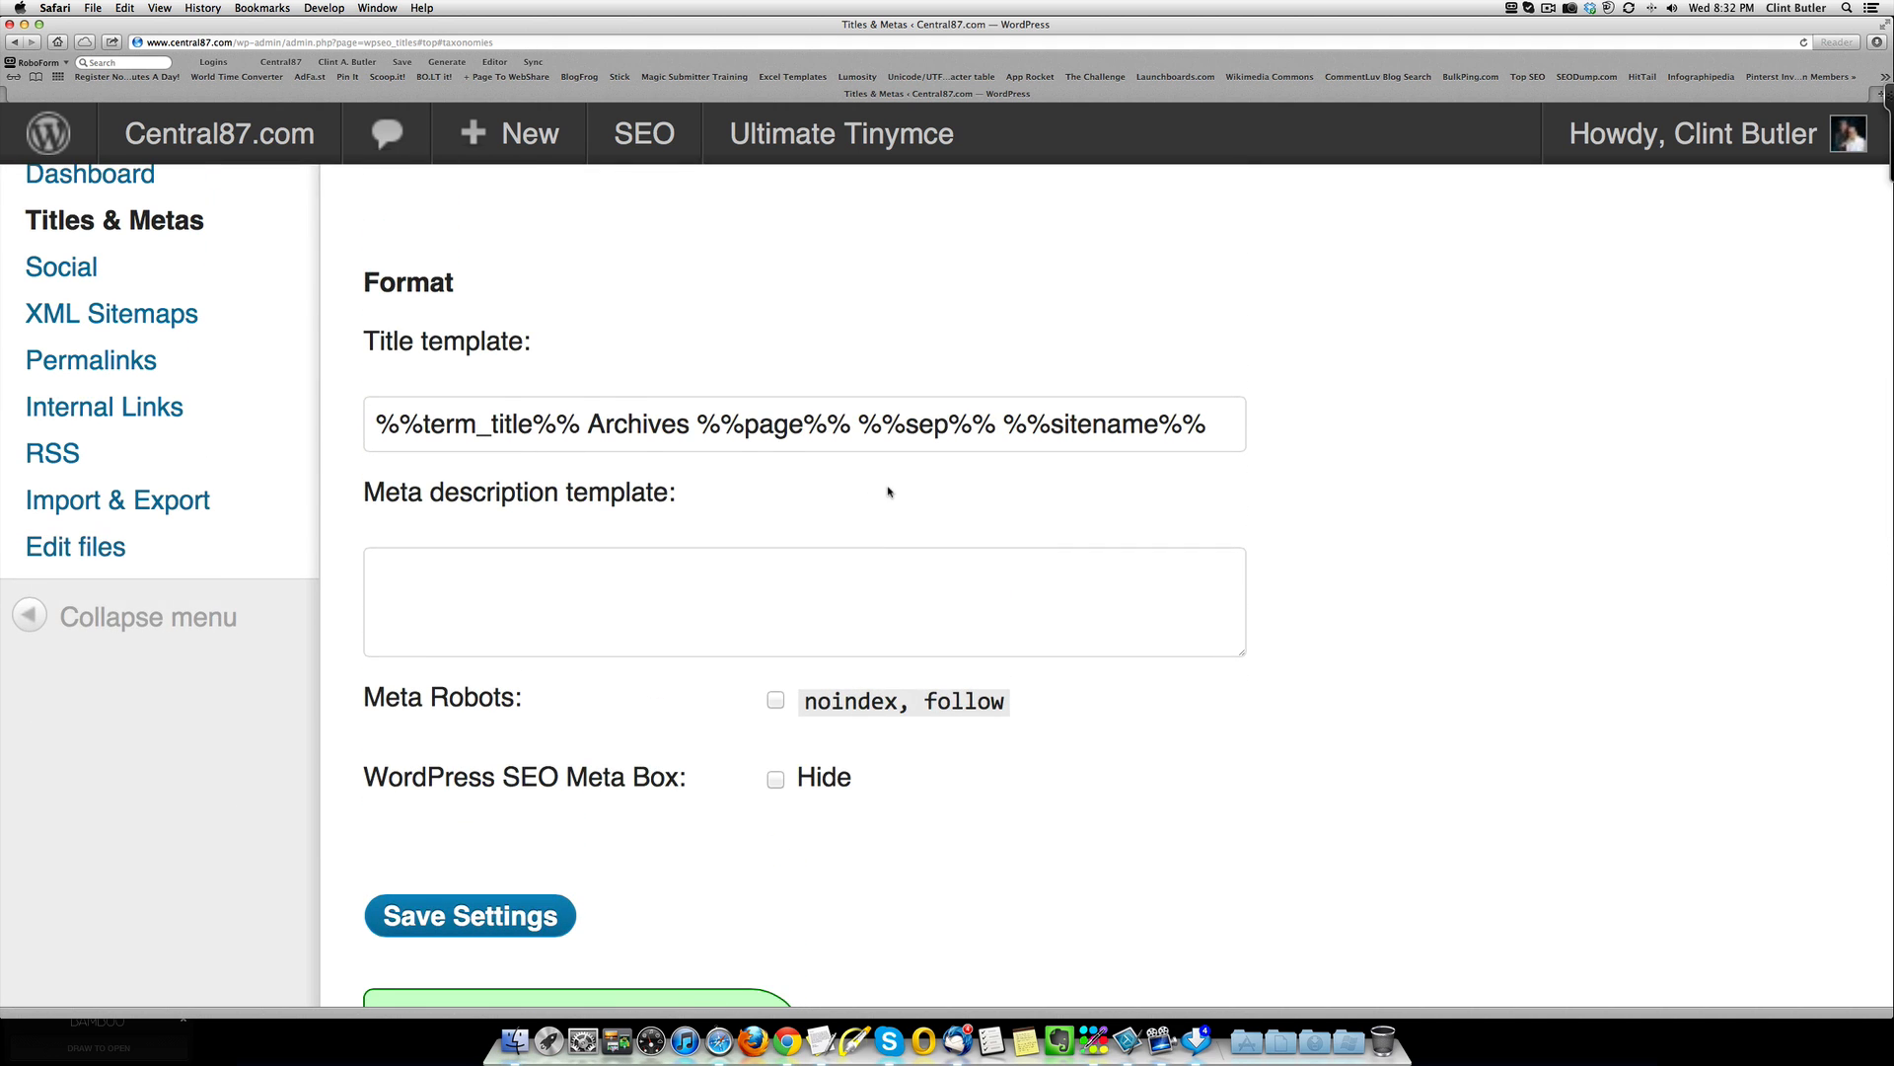
scroll("down", 3)
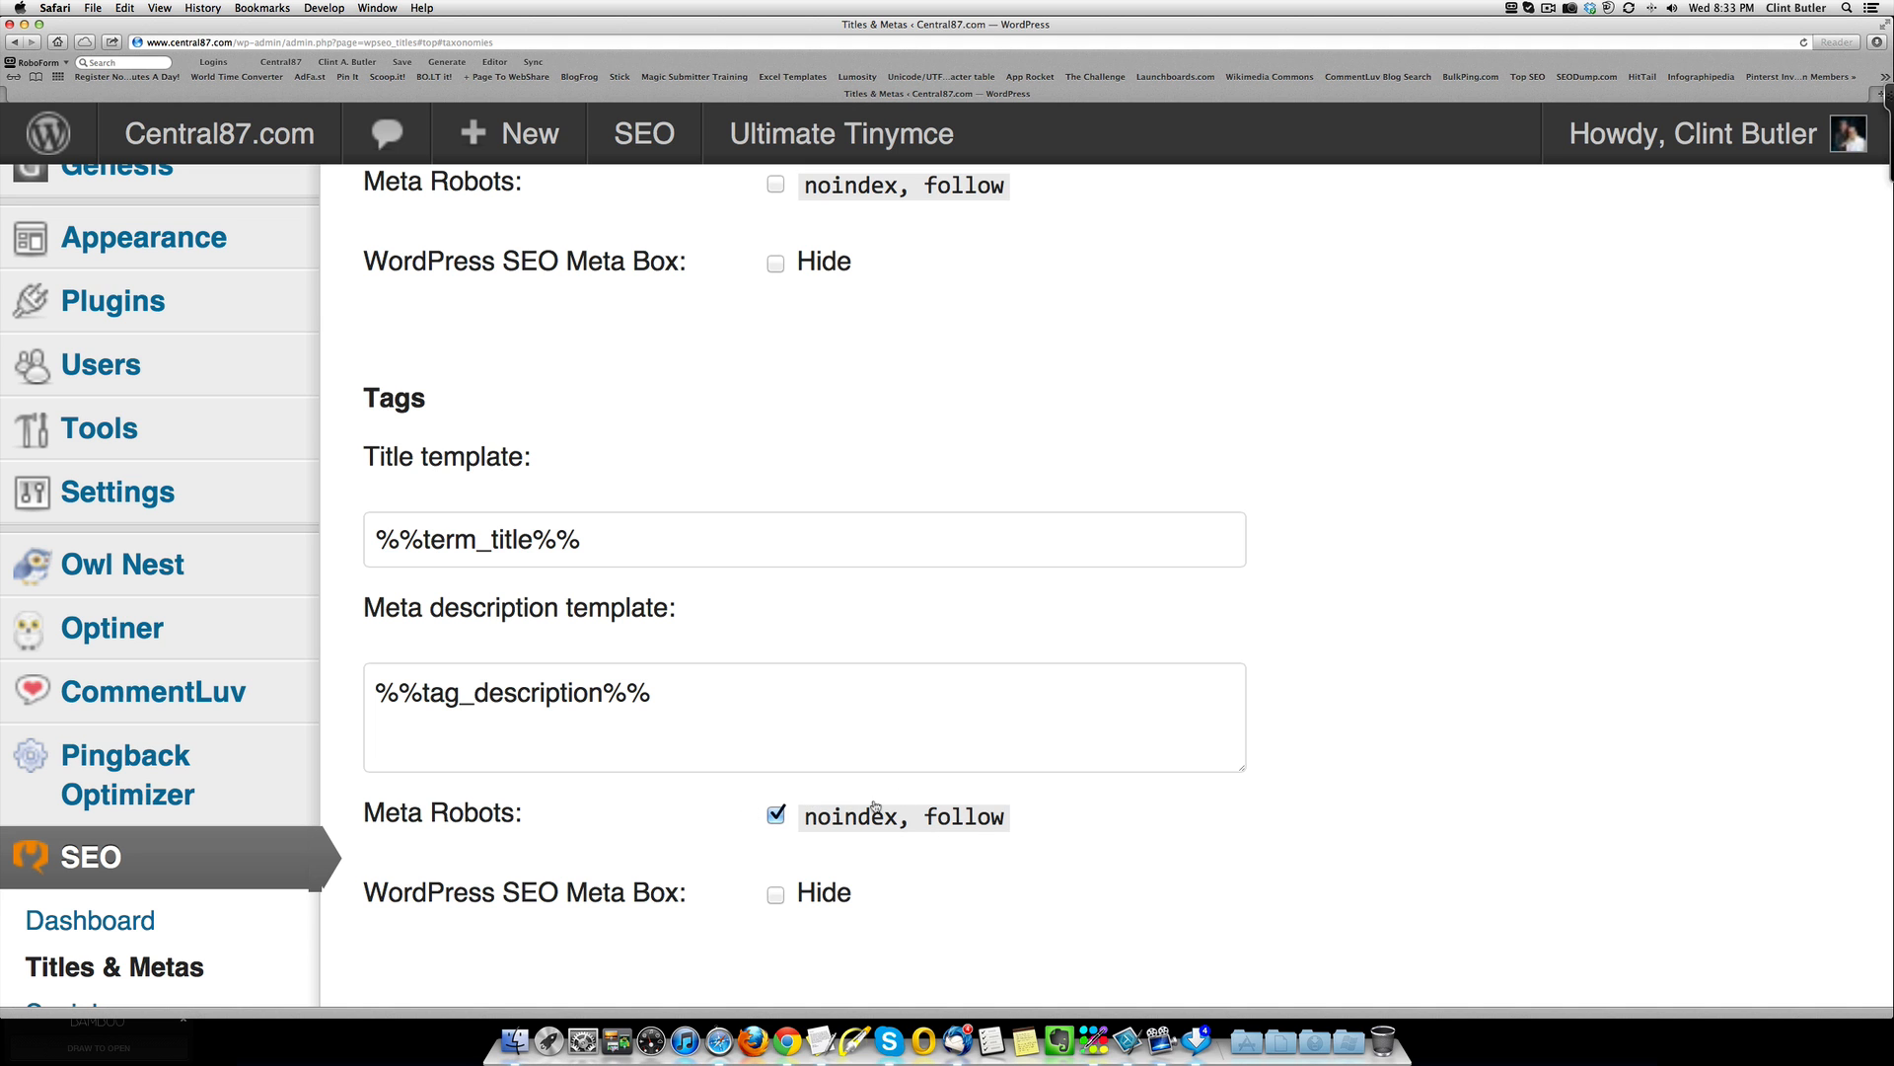
scroll("up", 3)
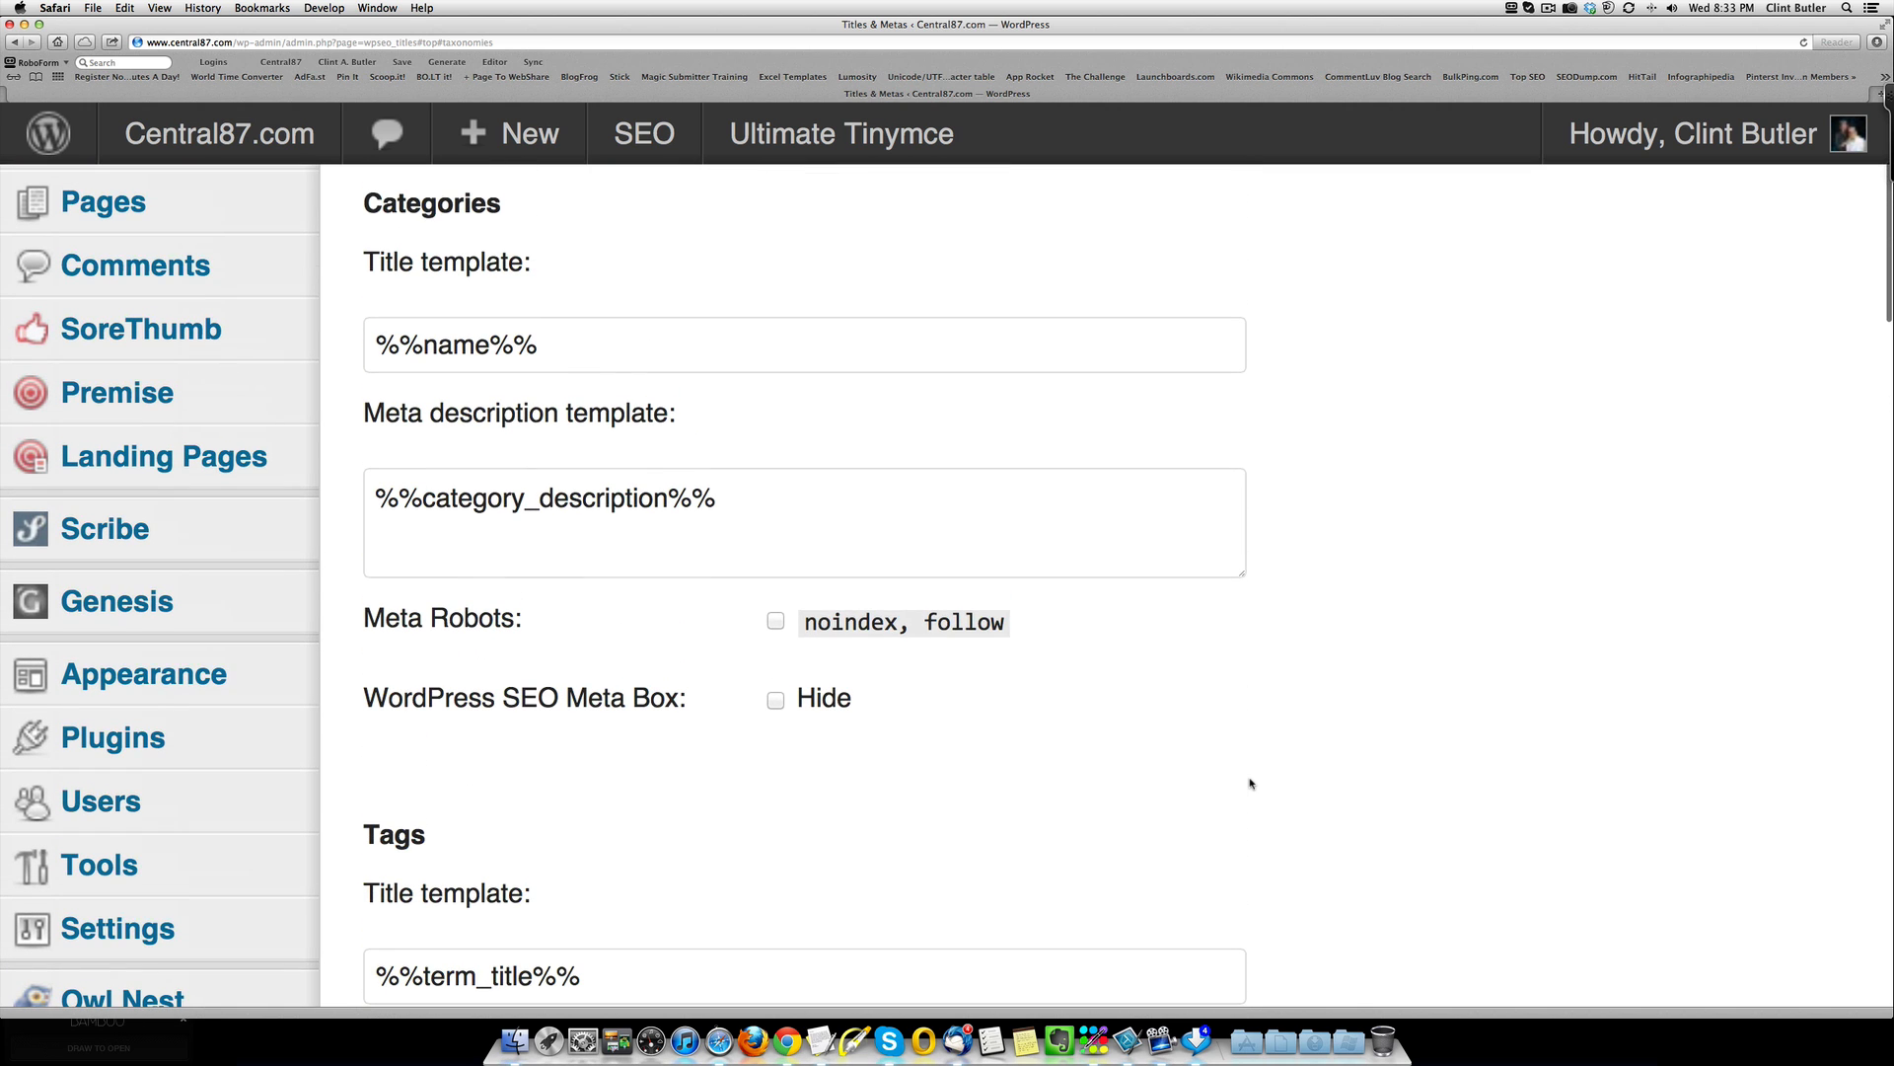
mouse_move(389, 228)
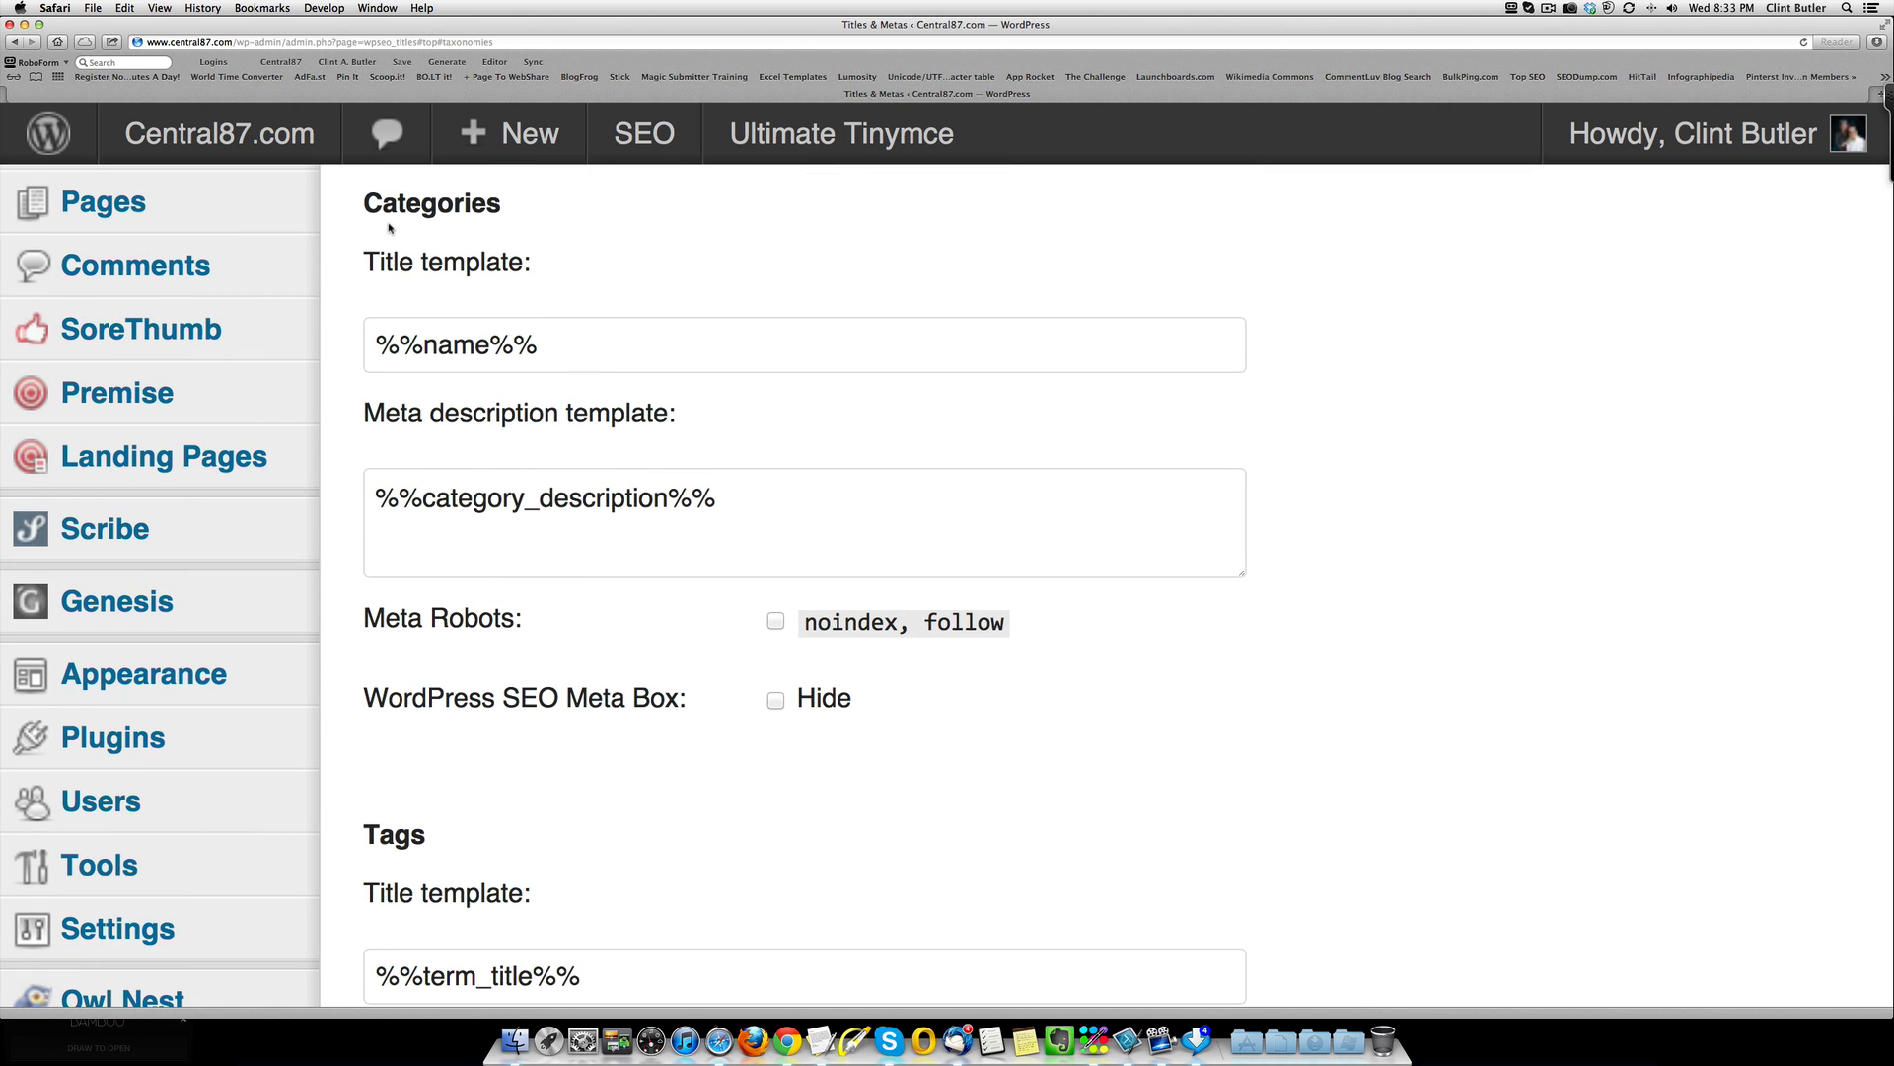
scroll("down", 3)
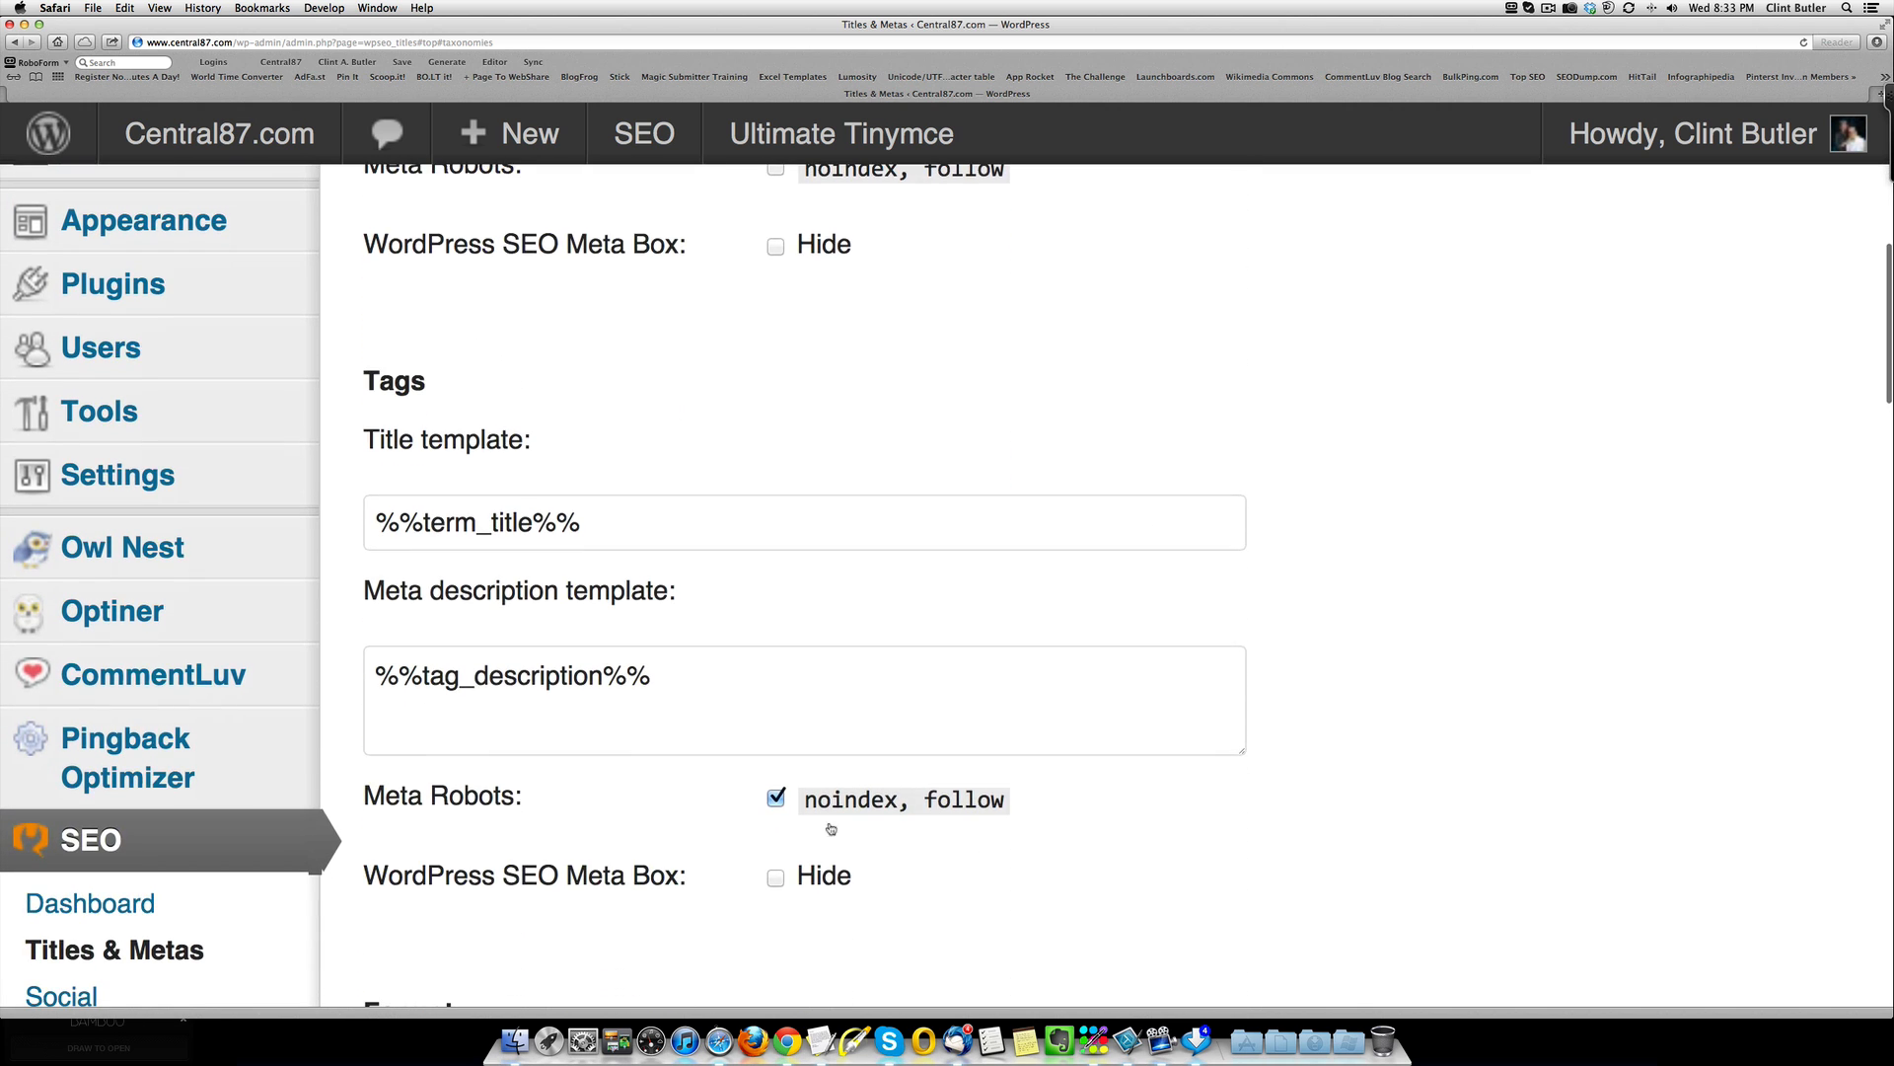
scroll("up", 3)
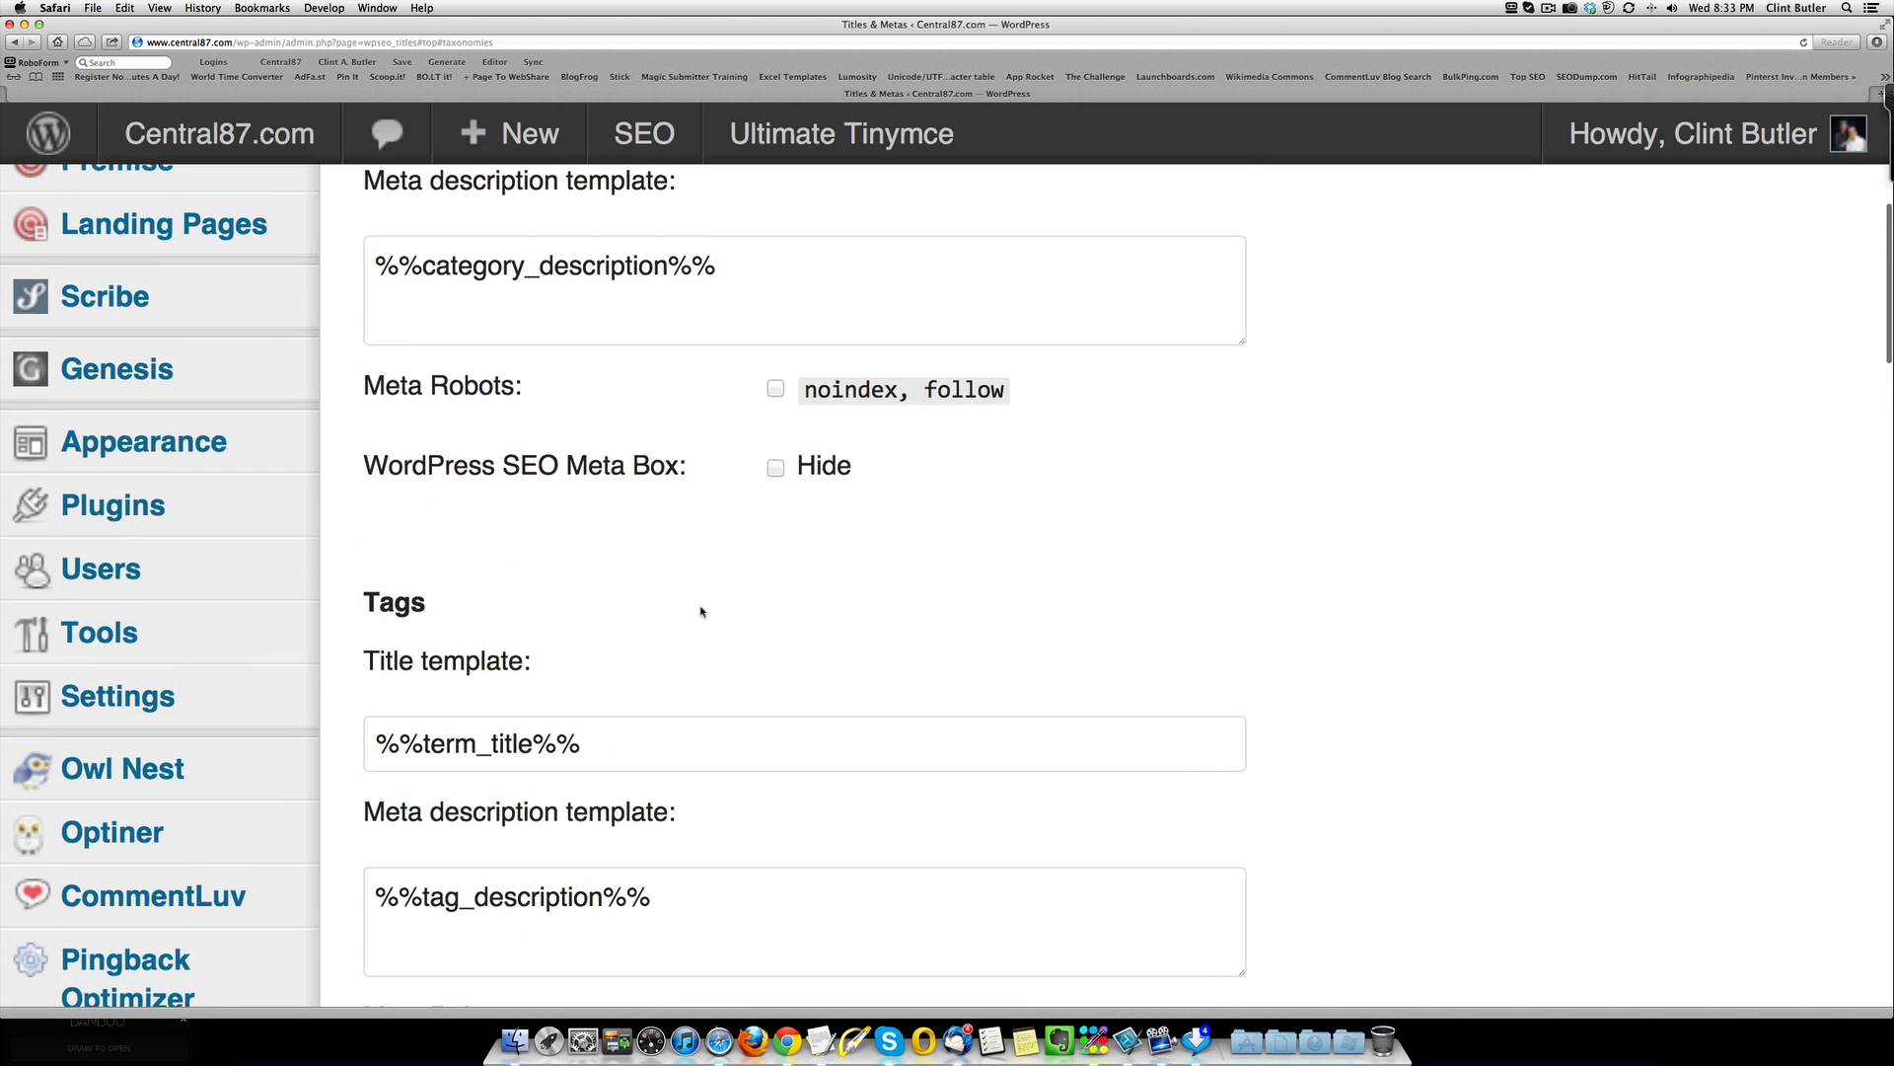
mouse_move(723, 611)
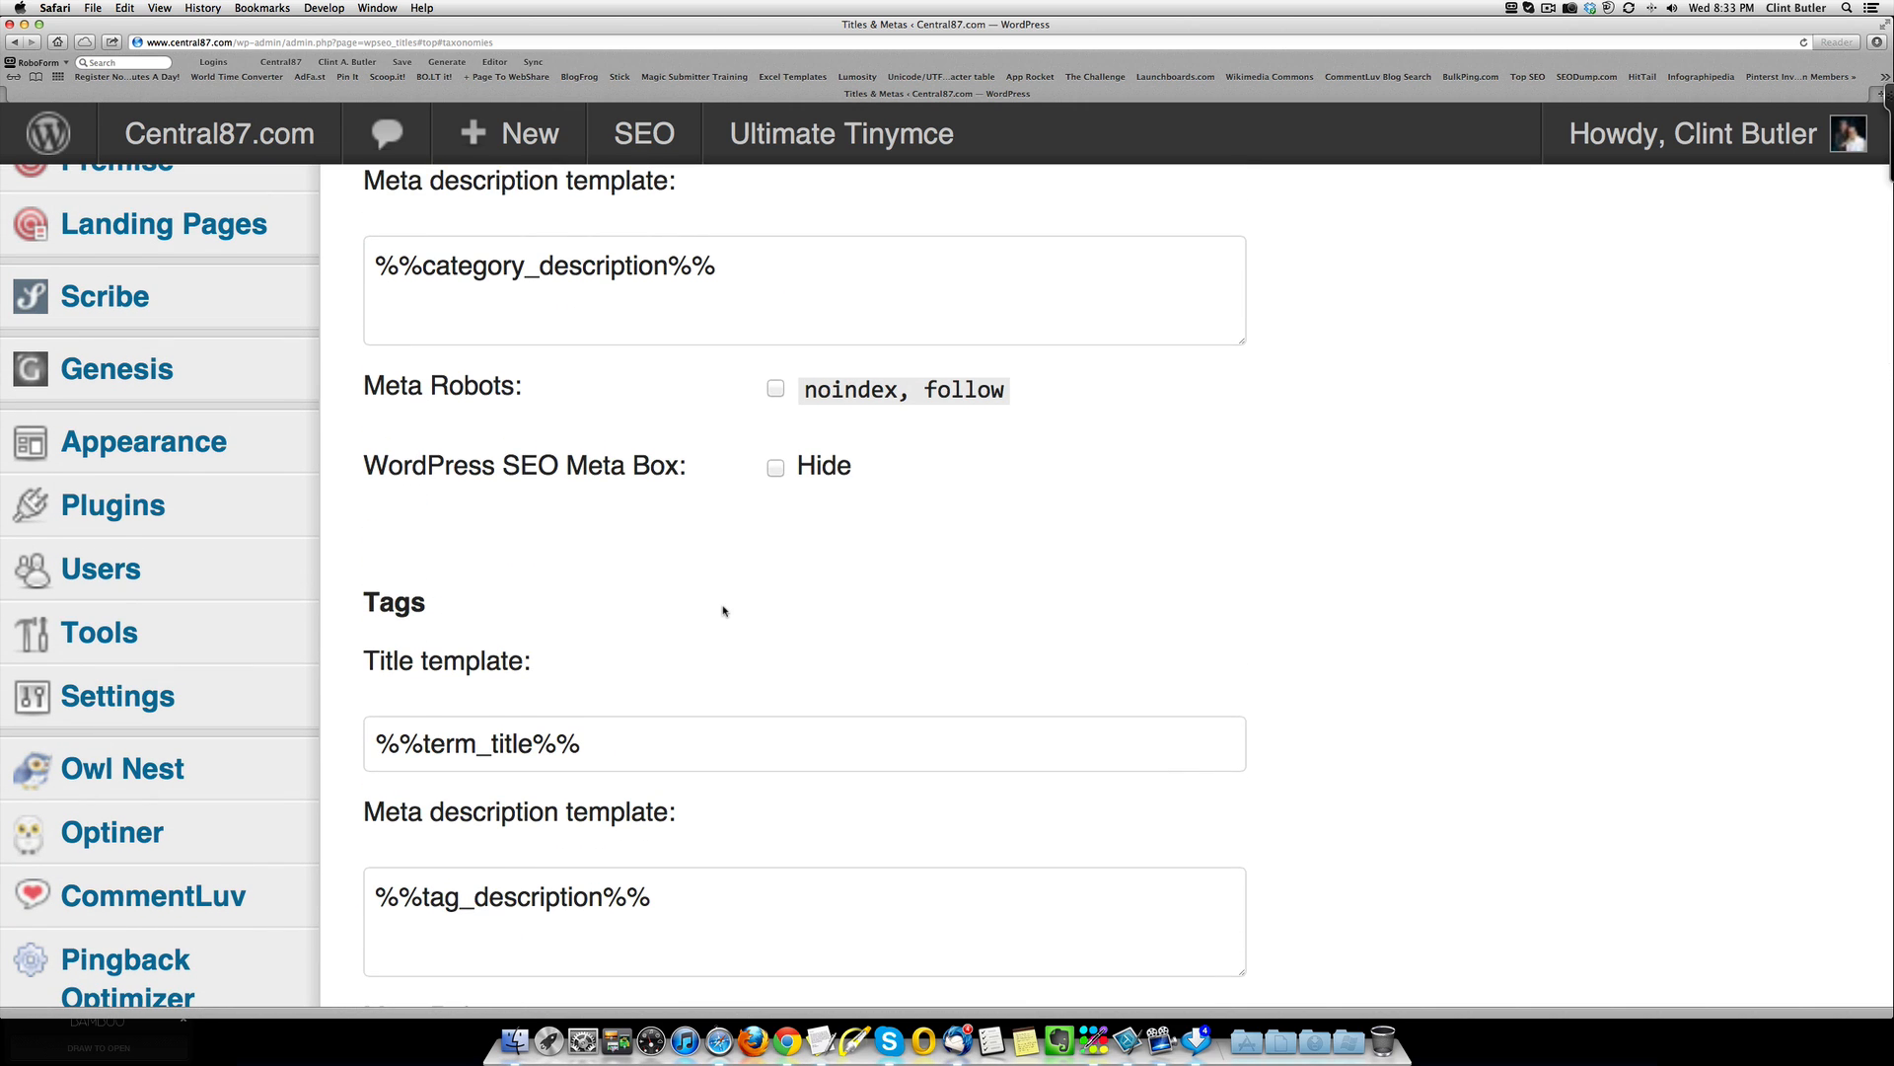
scroll("up", 3)
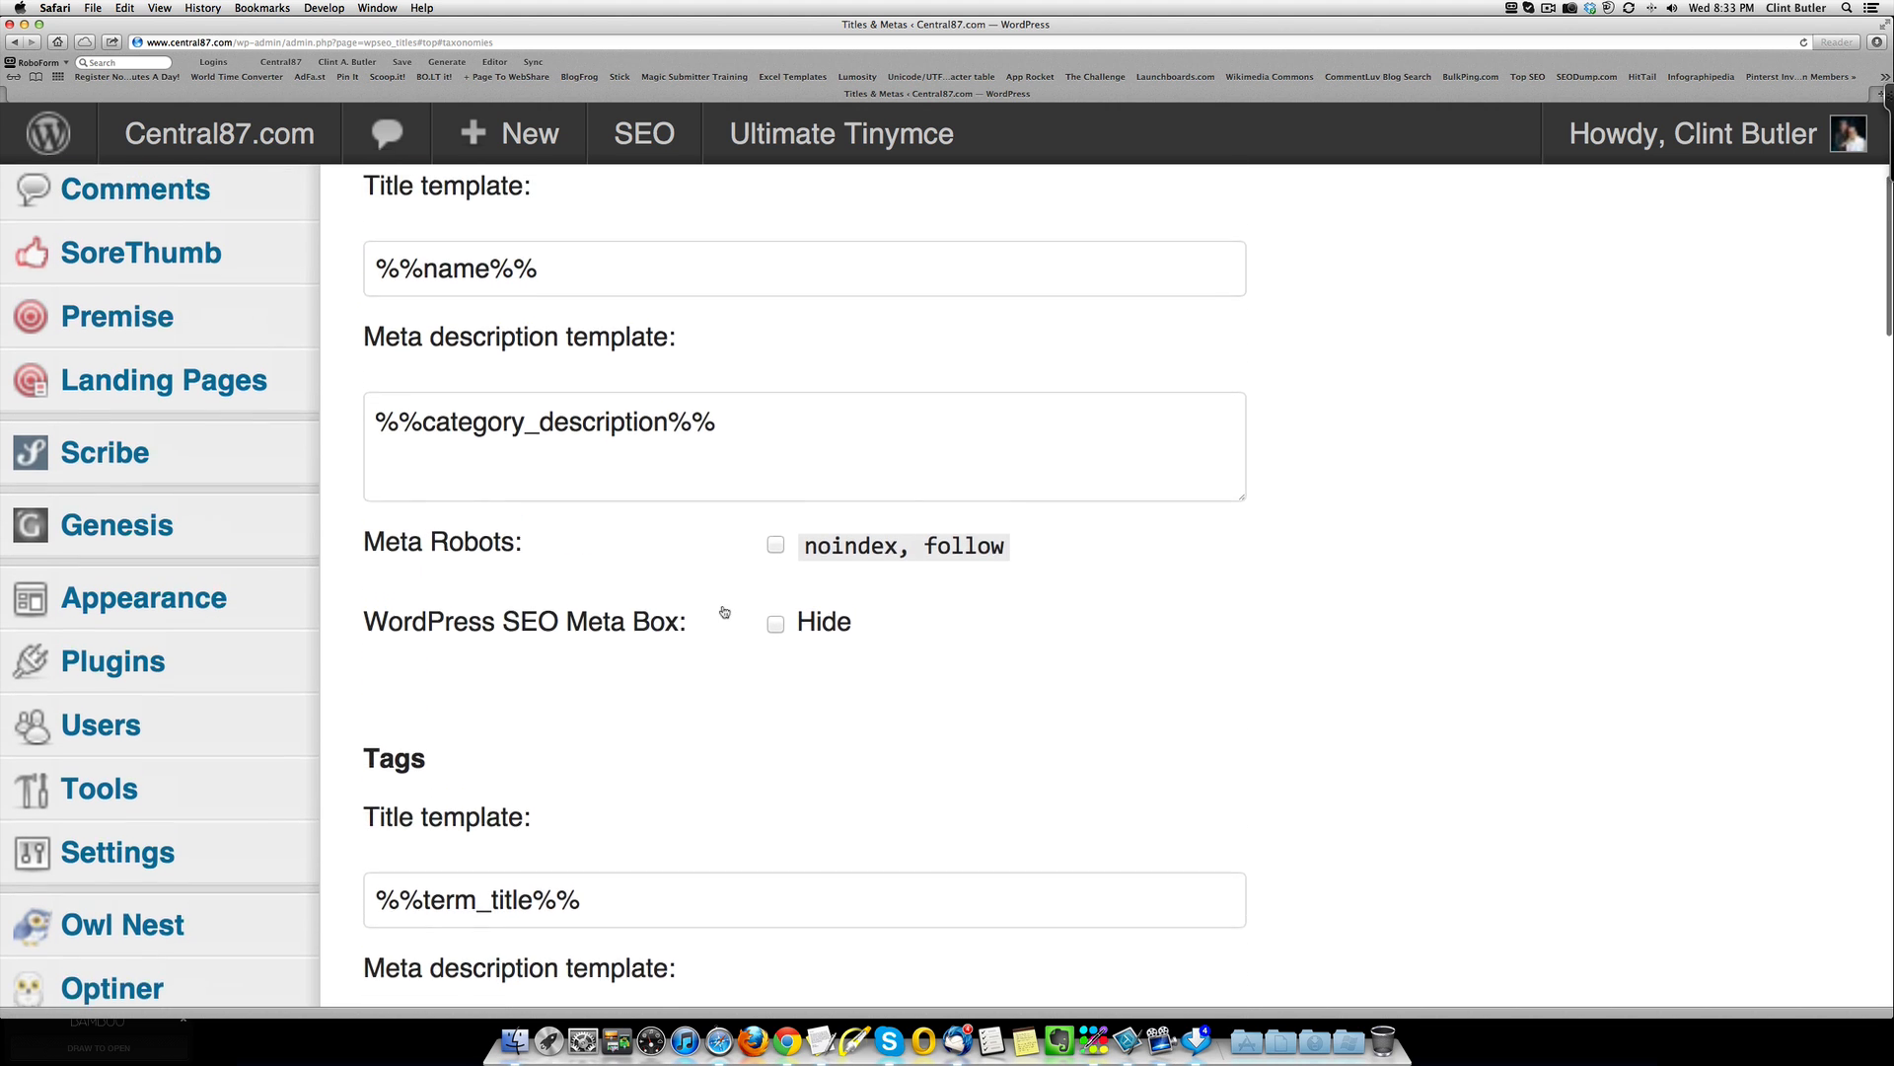
scroll("up", 3)
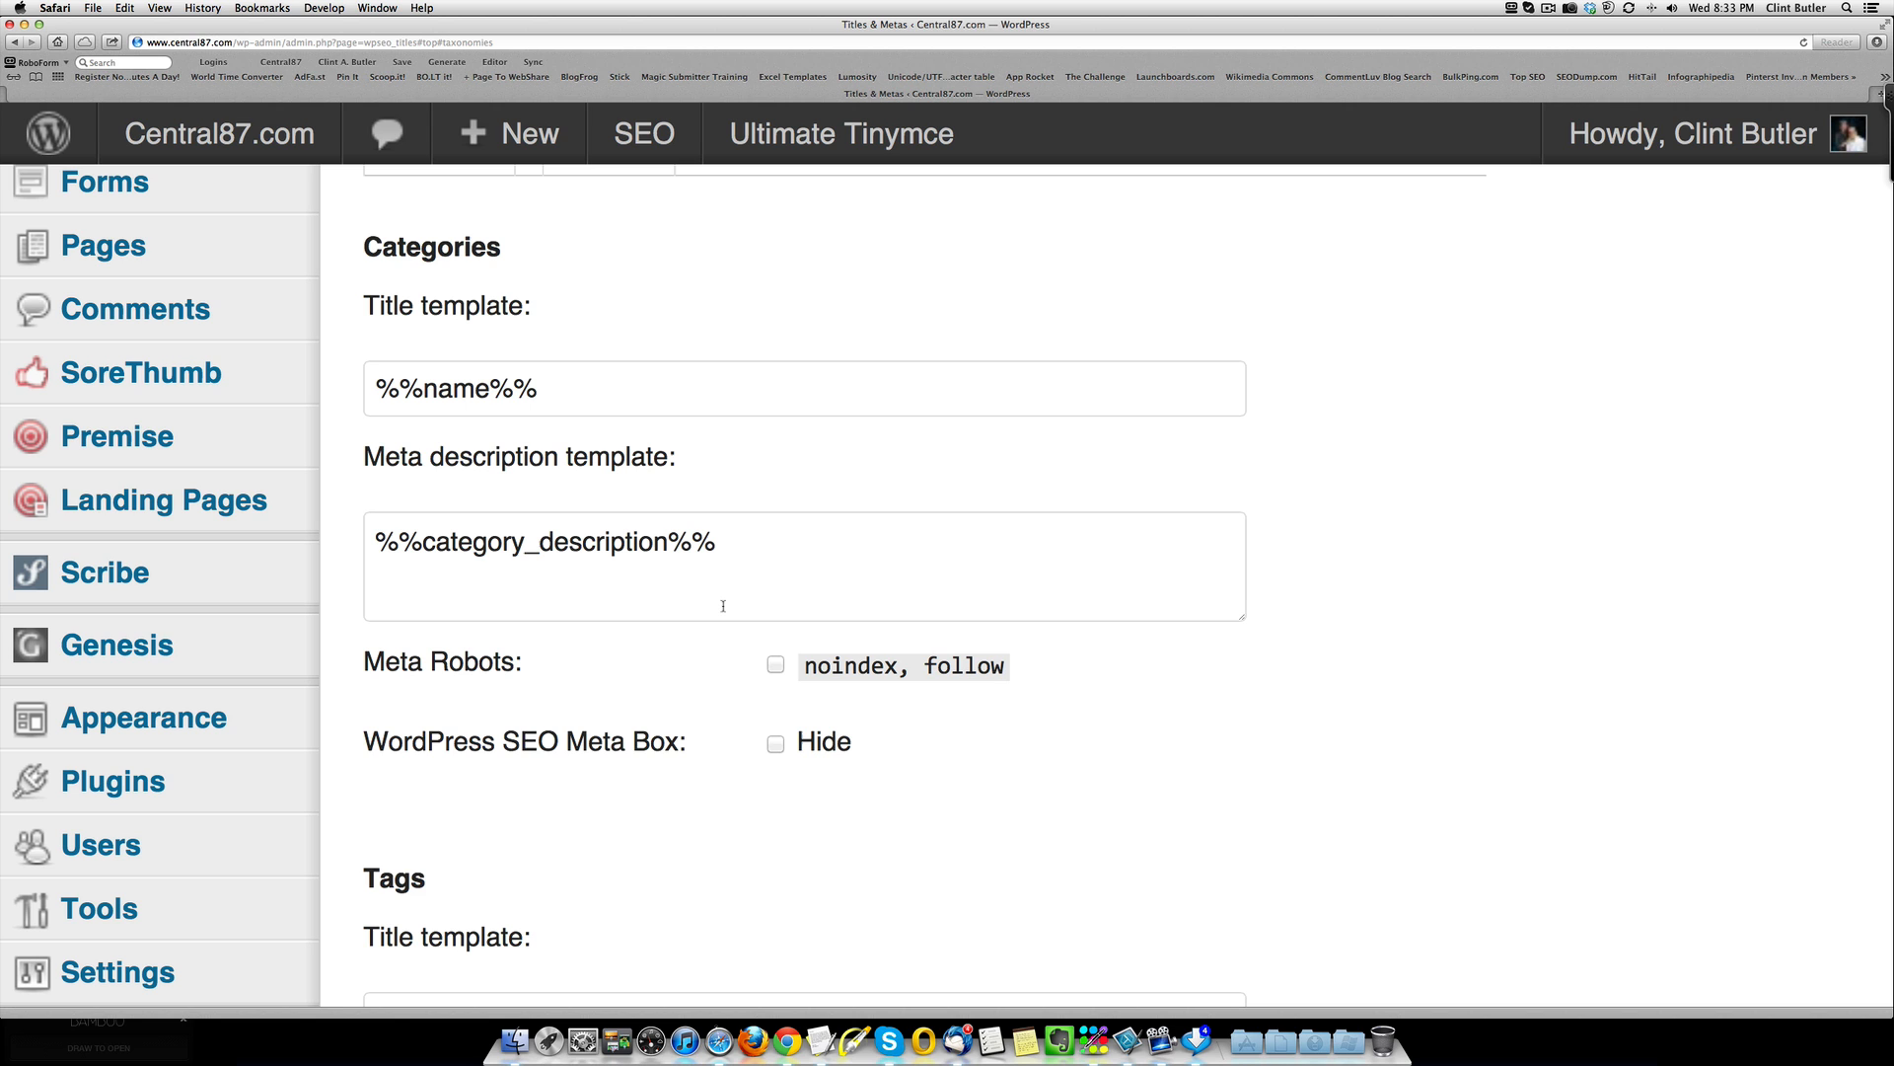
mouse_move(726, 633)
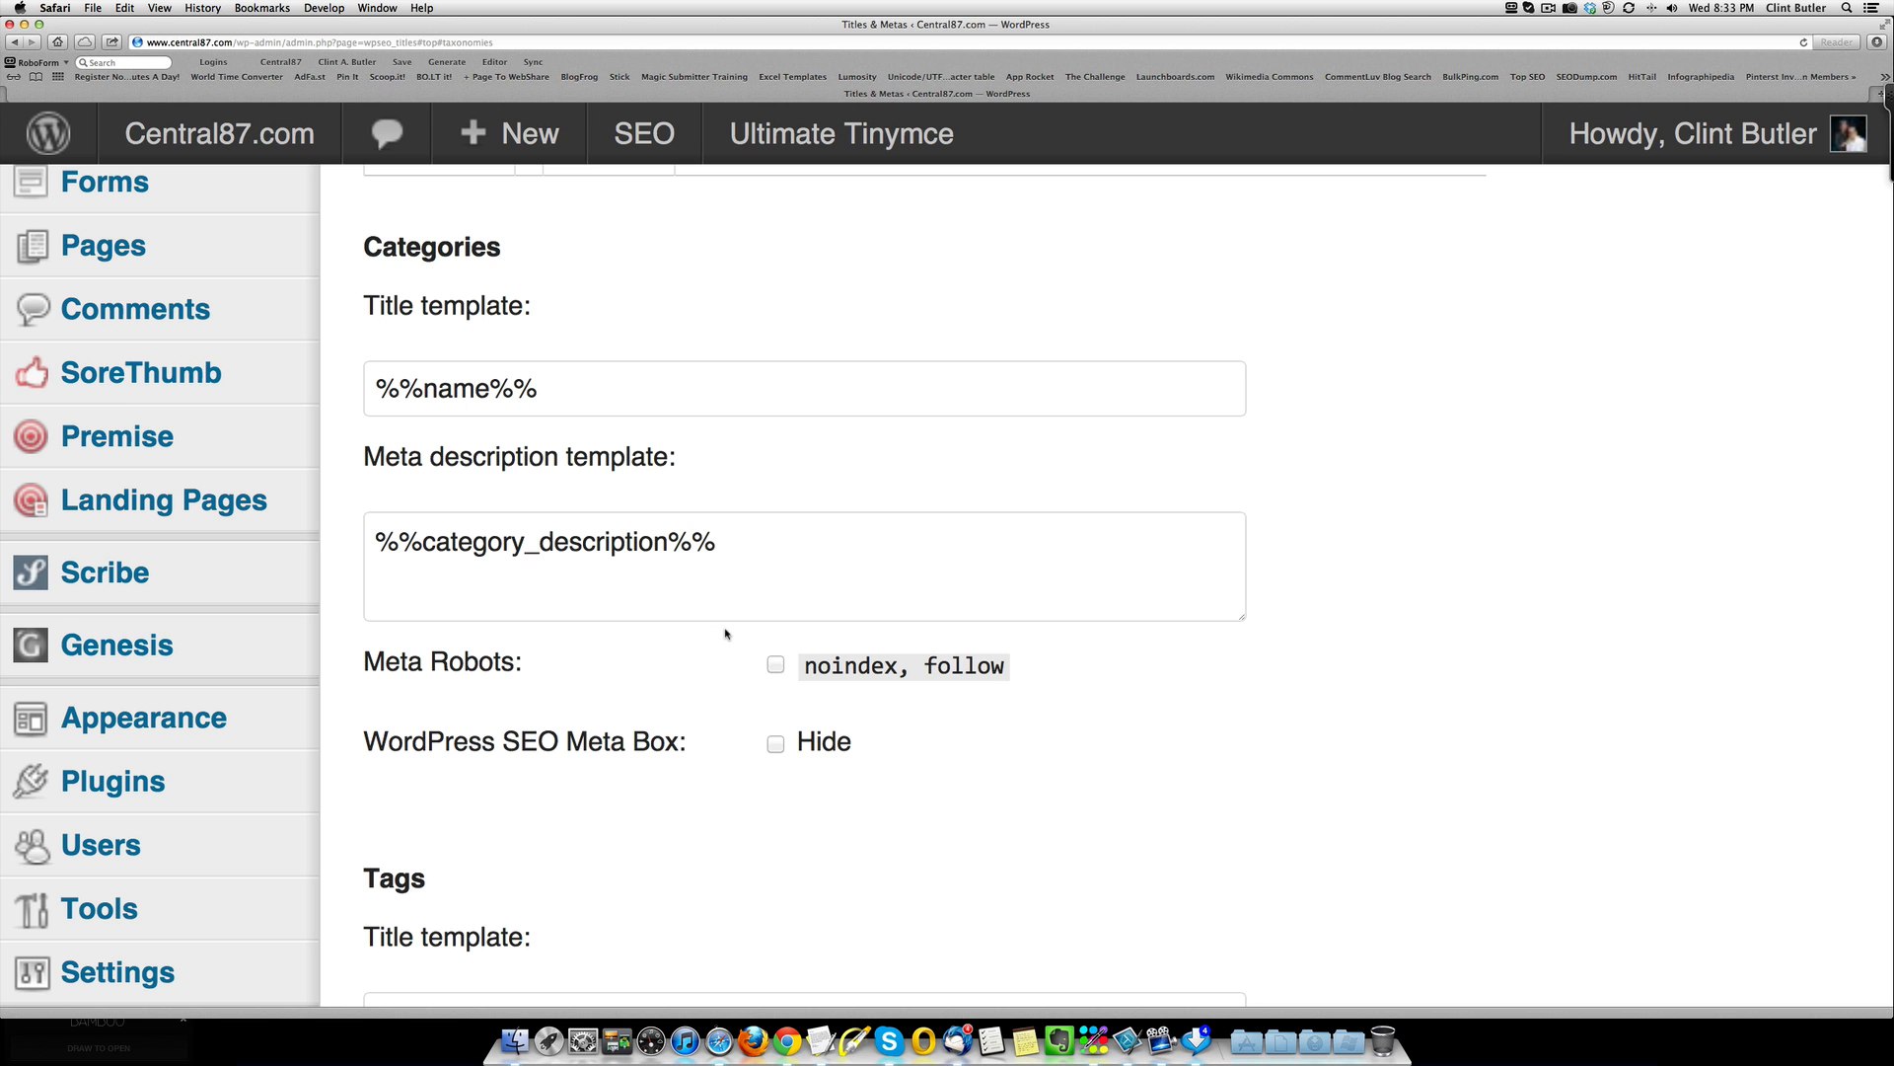
scroll("down", 3)
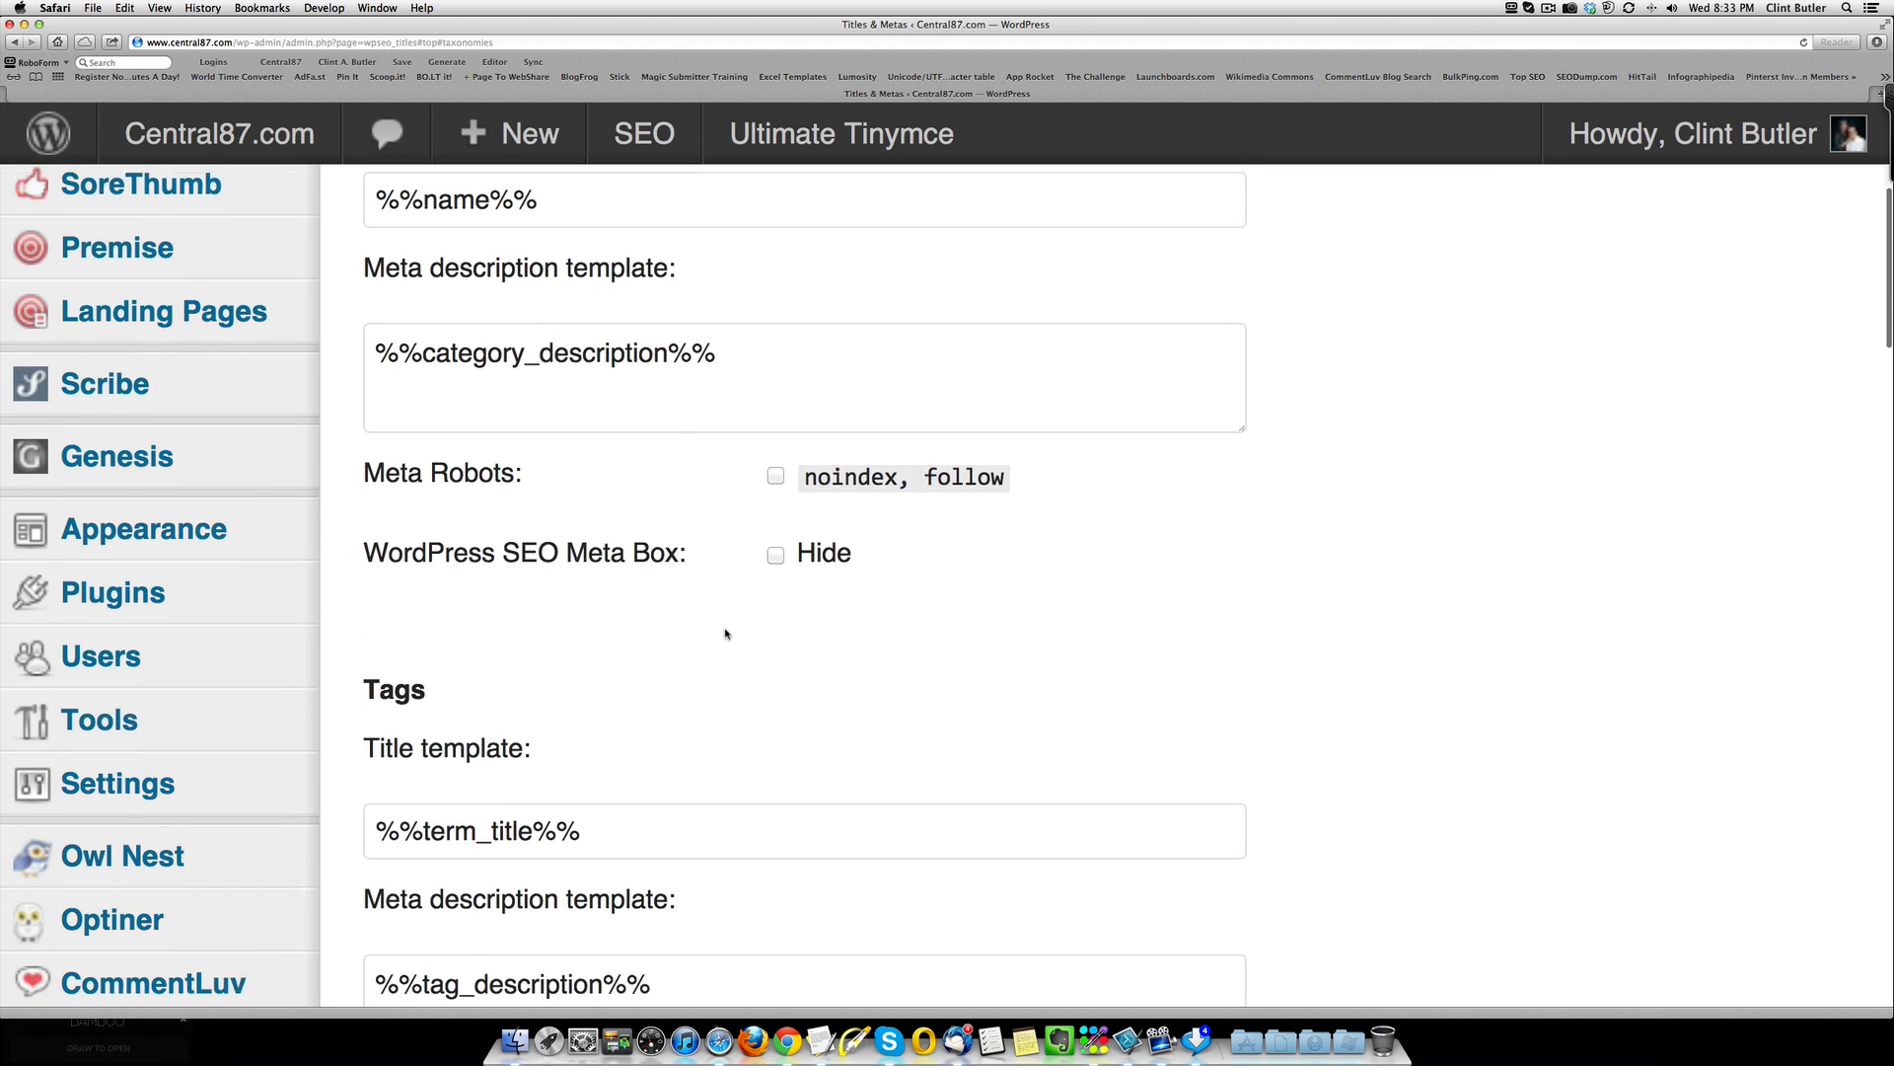
scroll("down", 3)
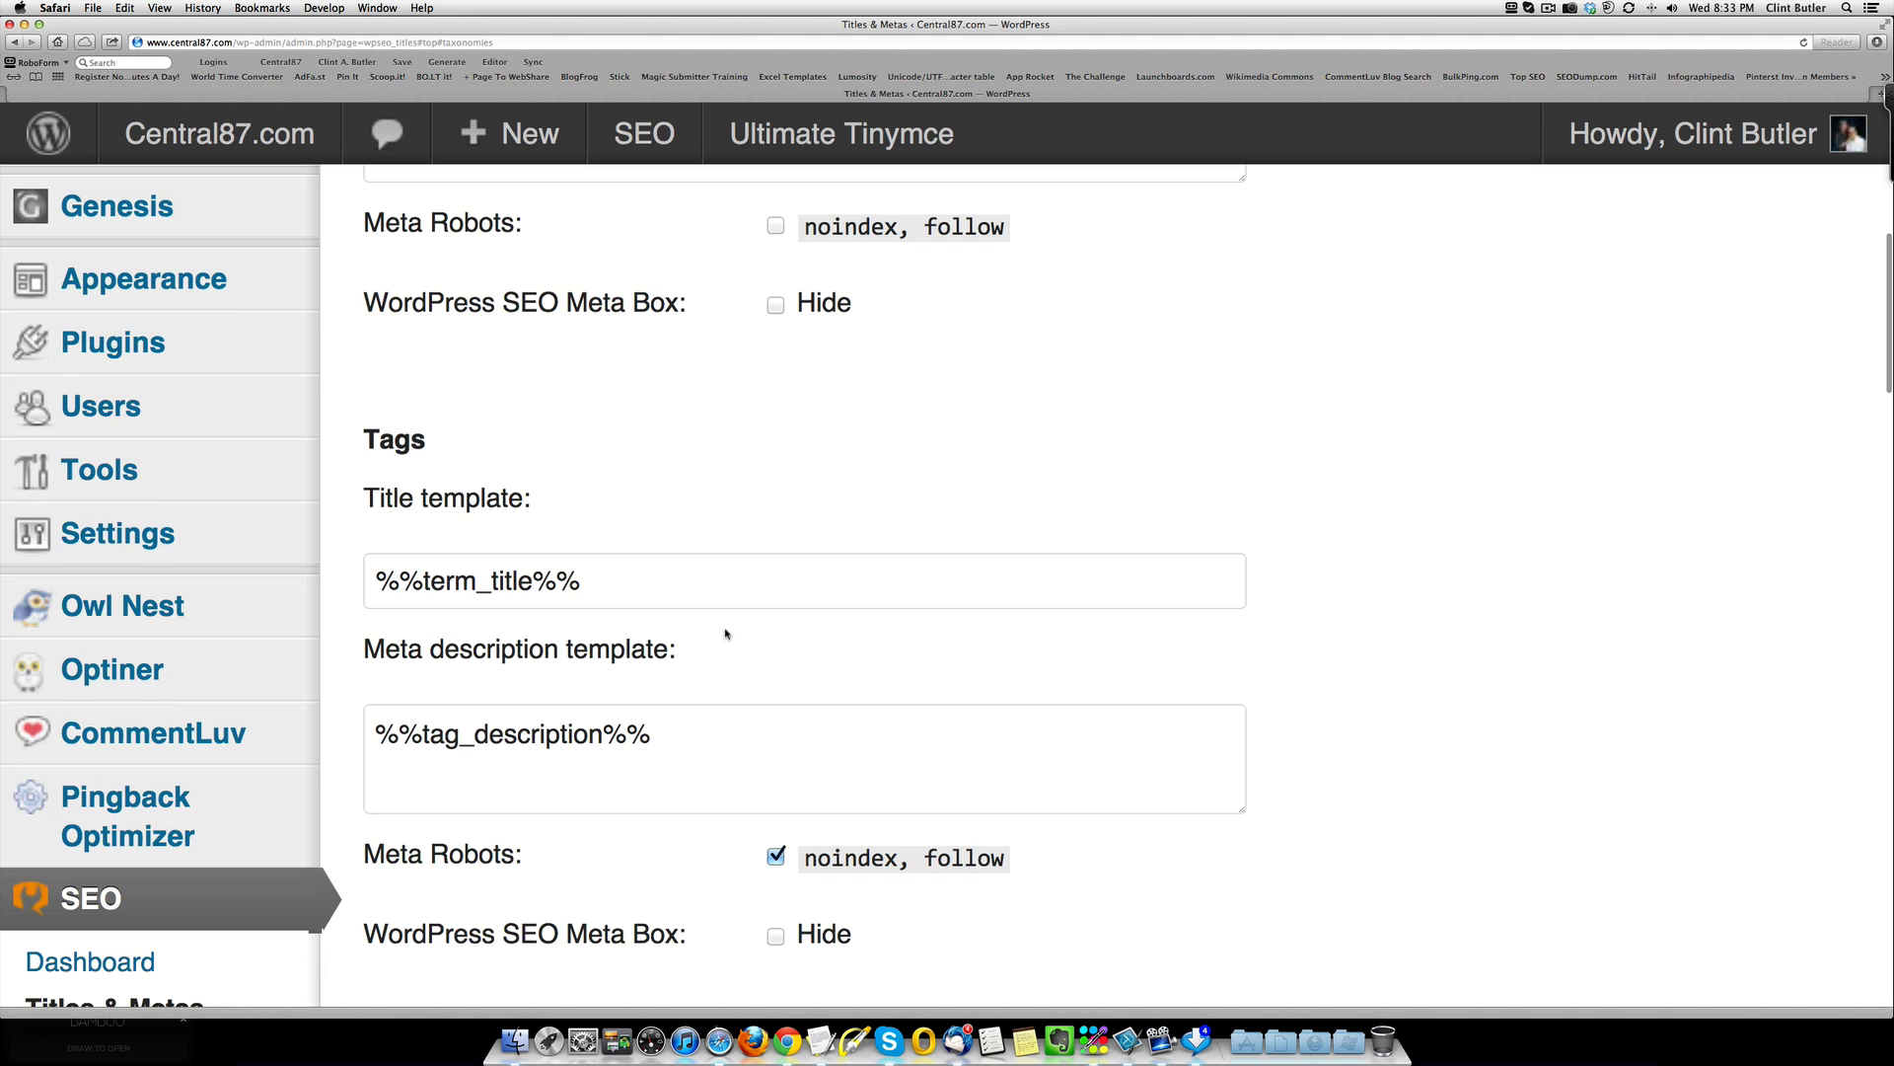
scroll("up", 3)
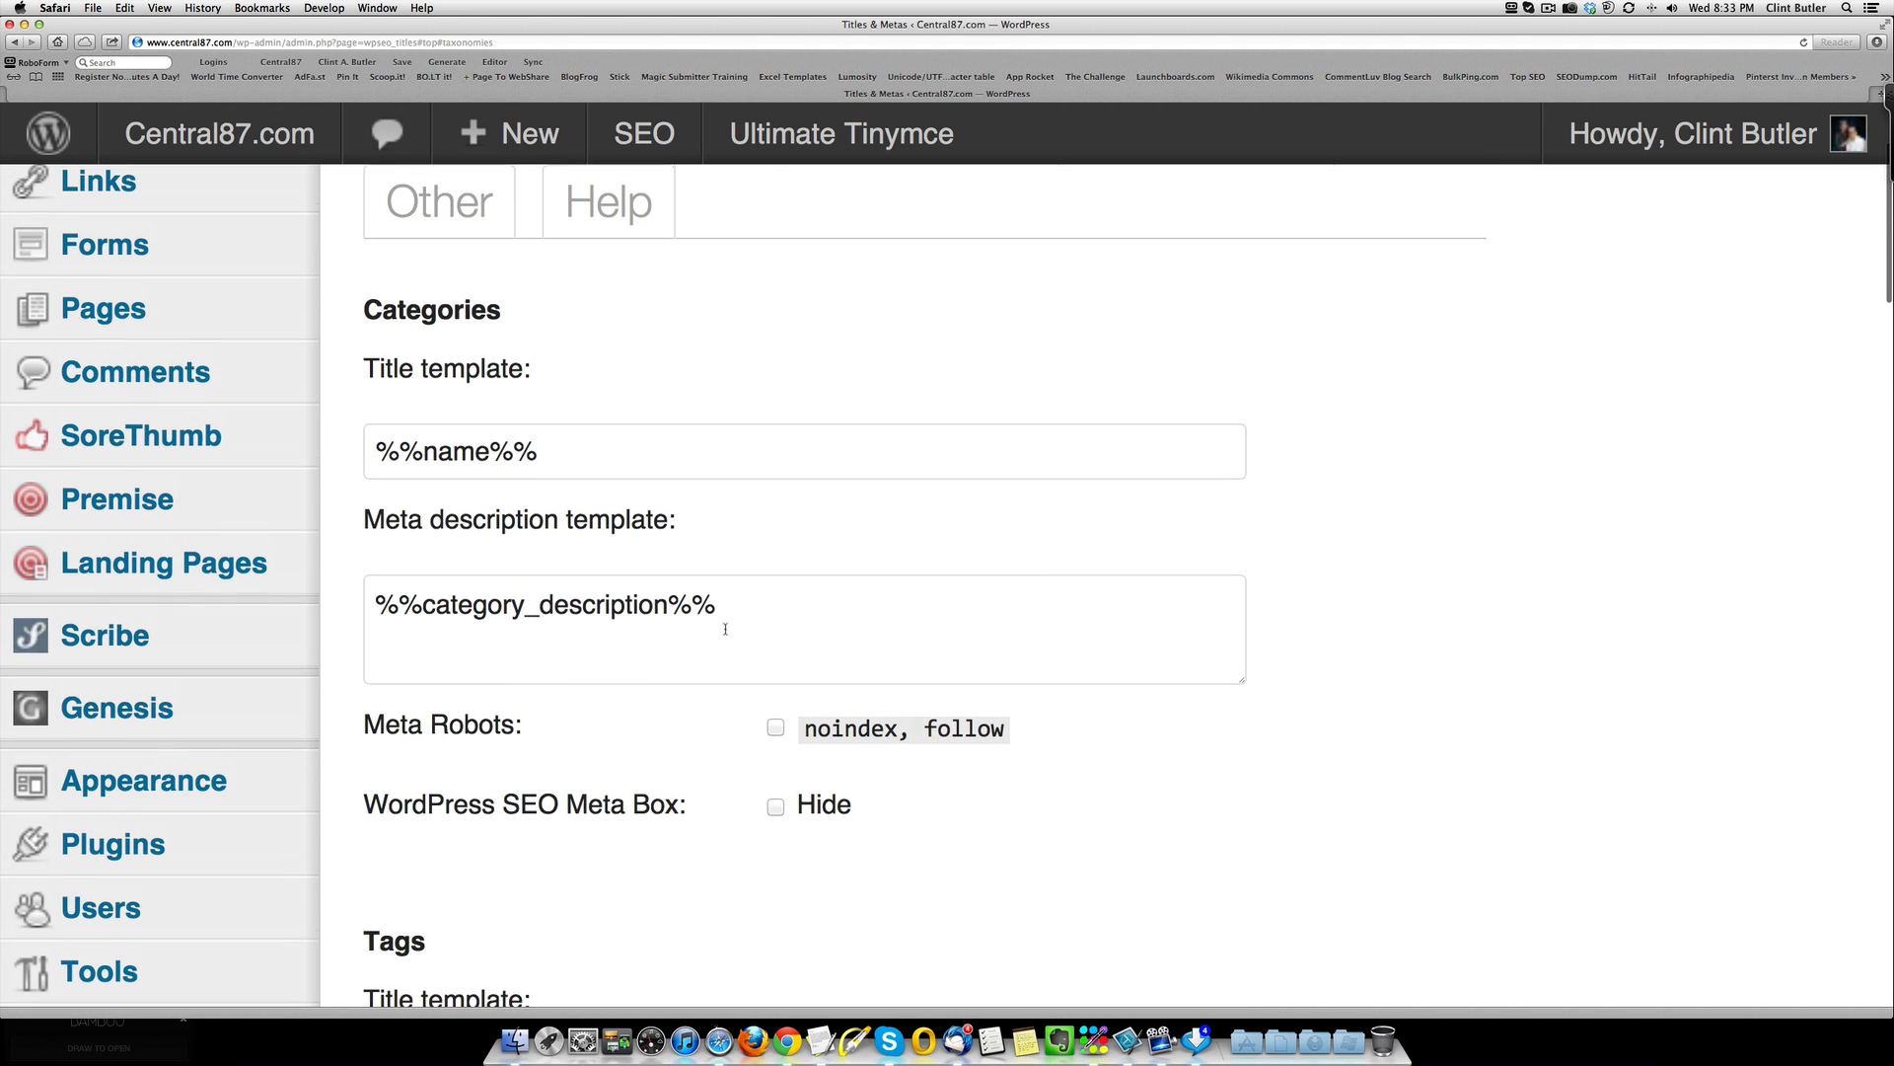
scroll("down", 3)
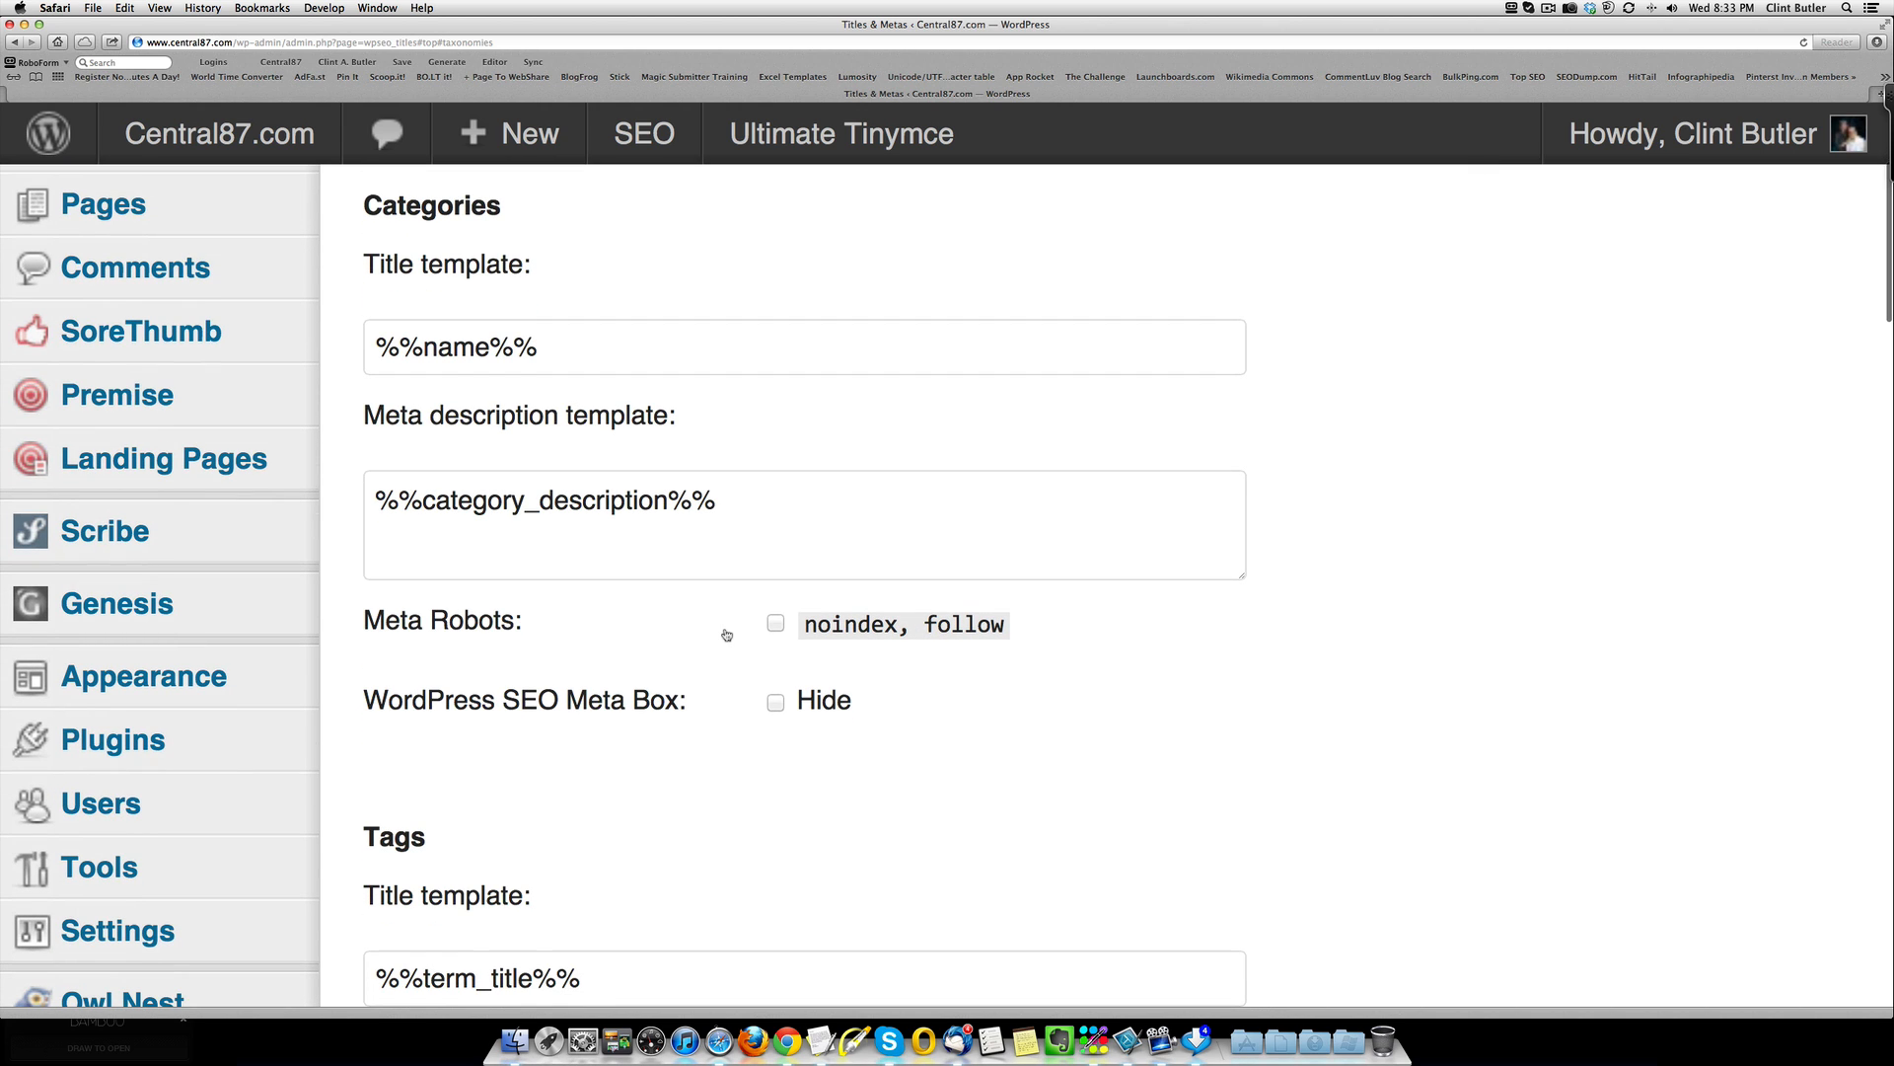
scroll("down", 3)
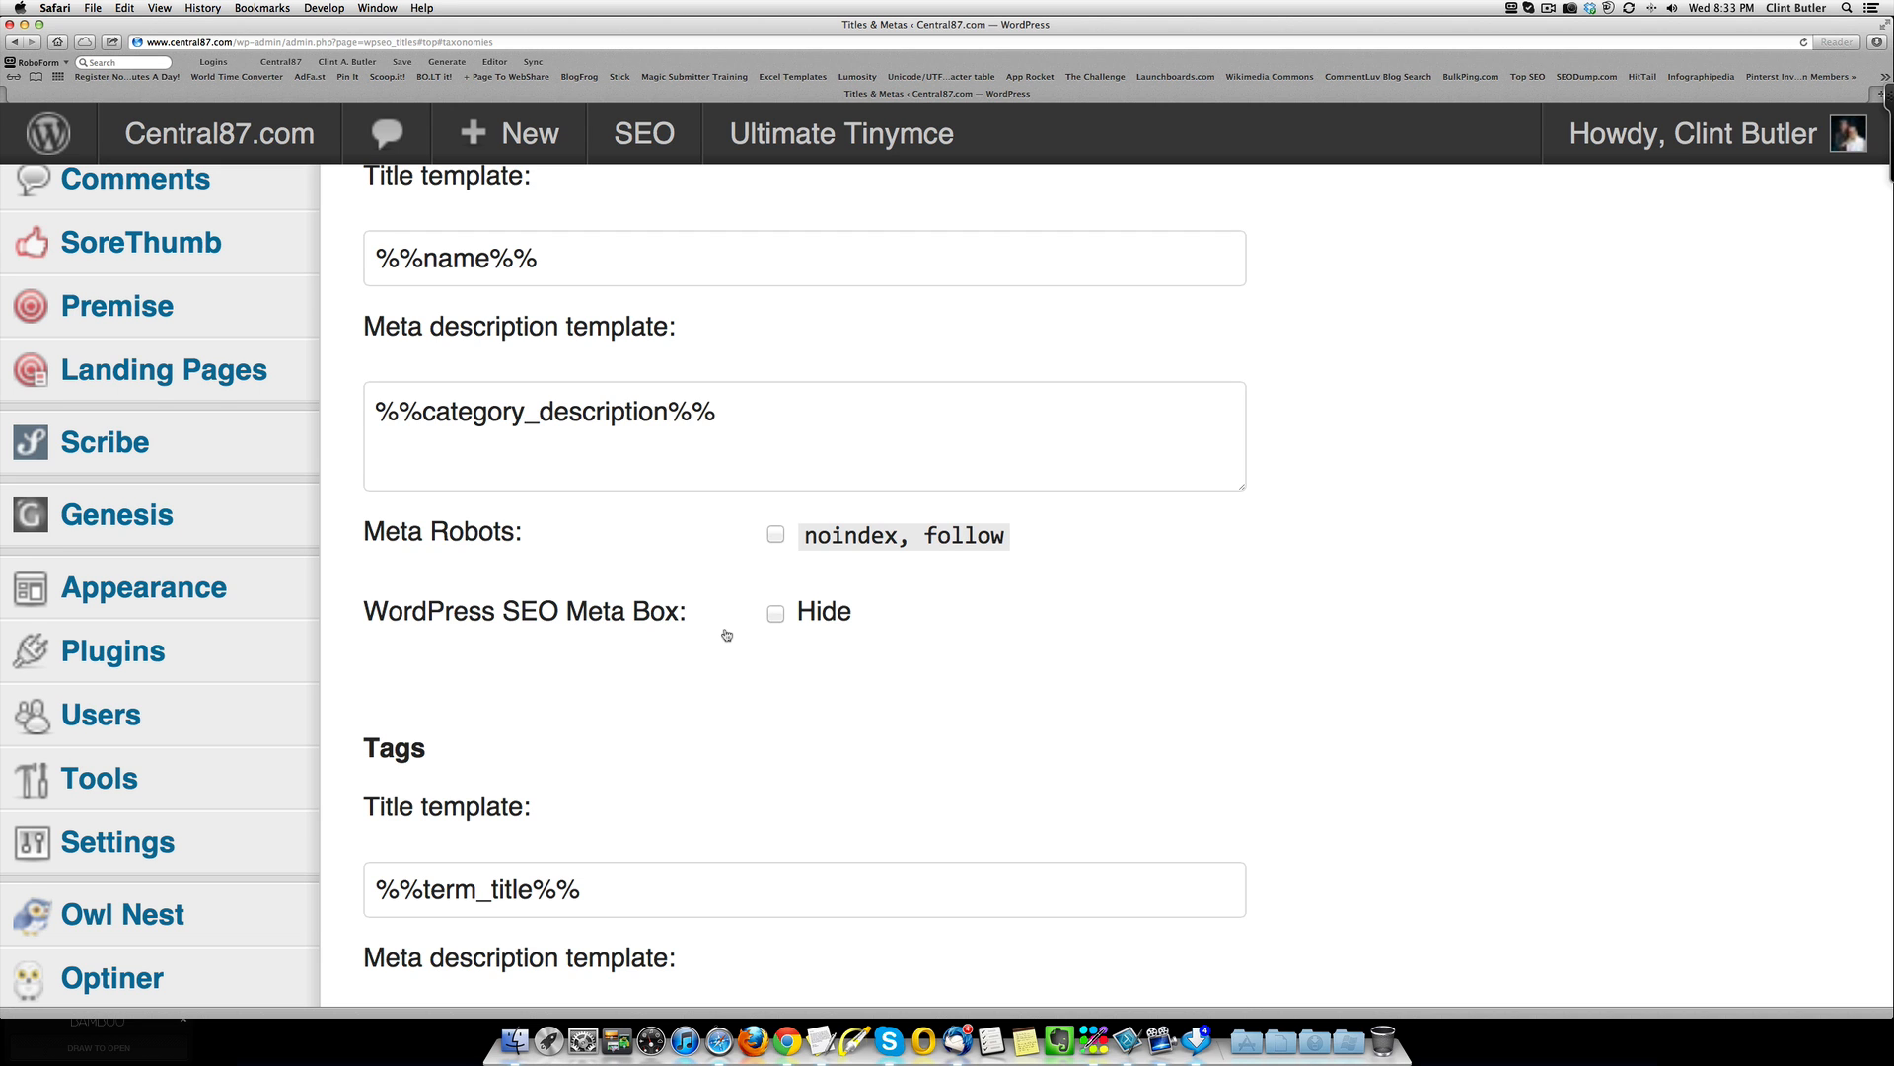
scroll("down", 3)
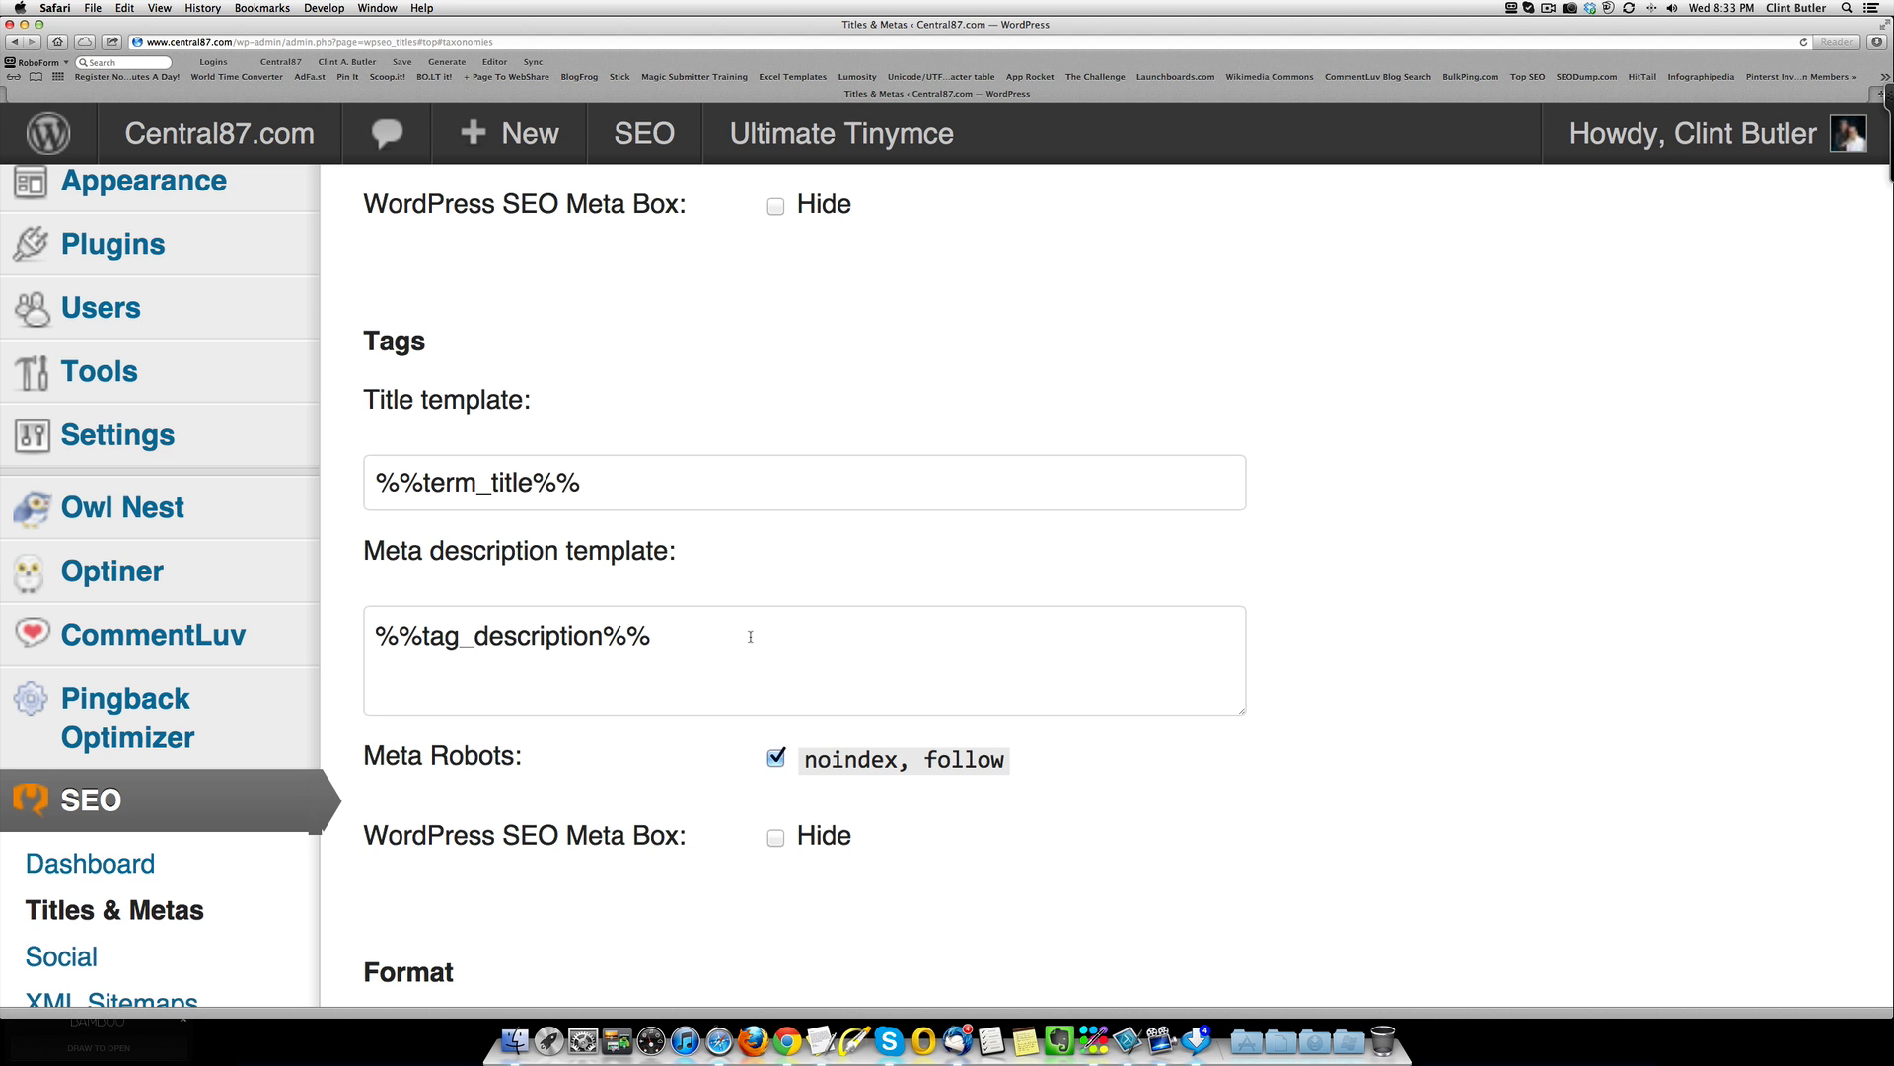
scroll("up", 3)
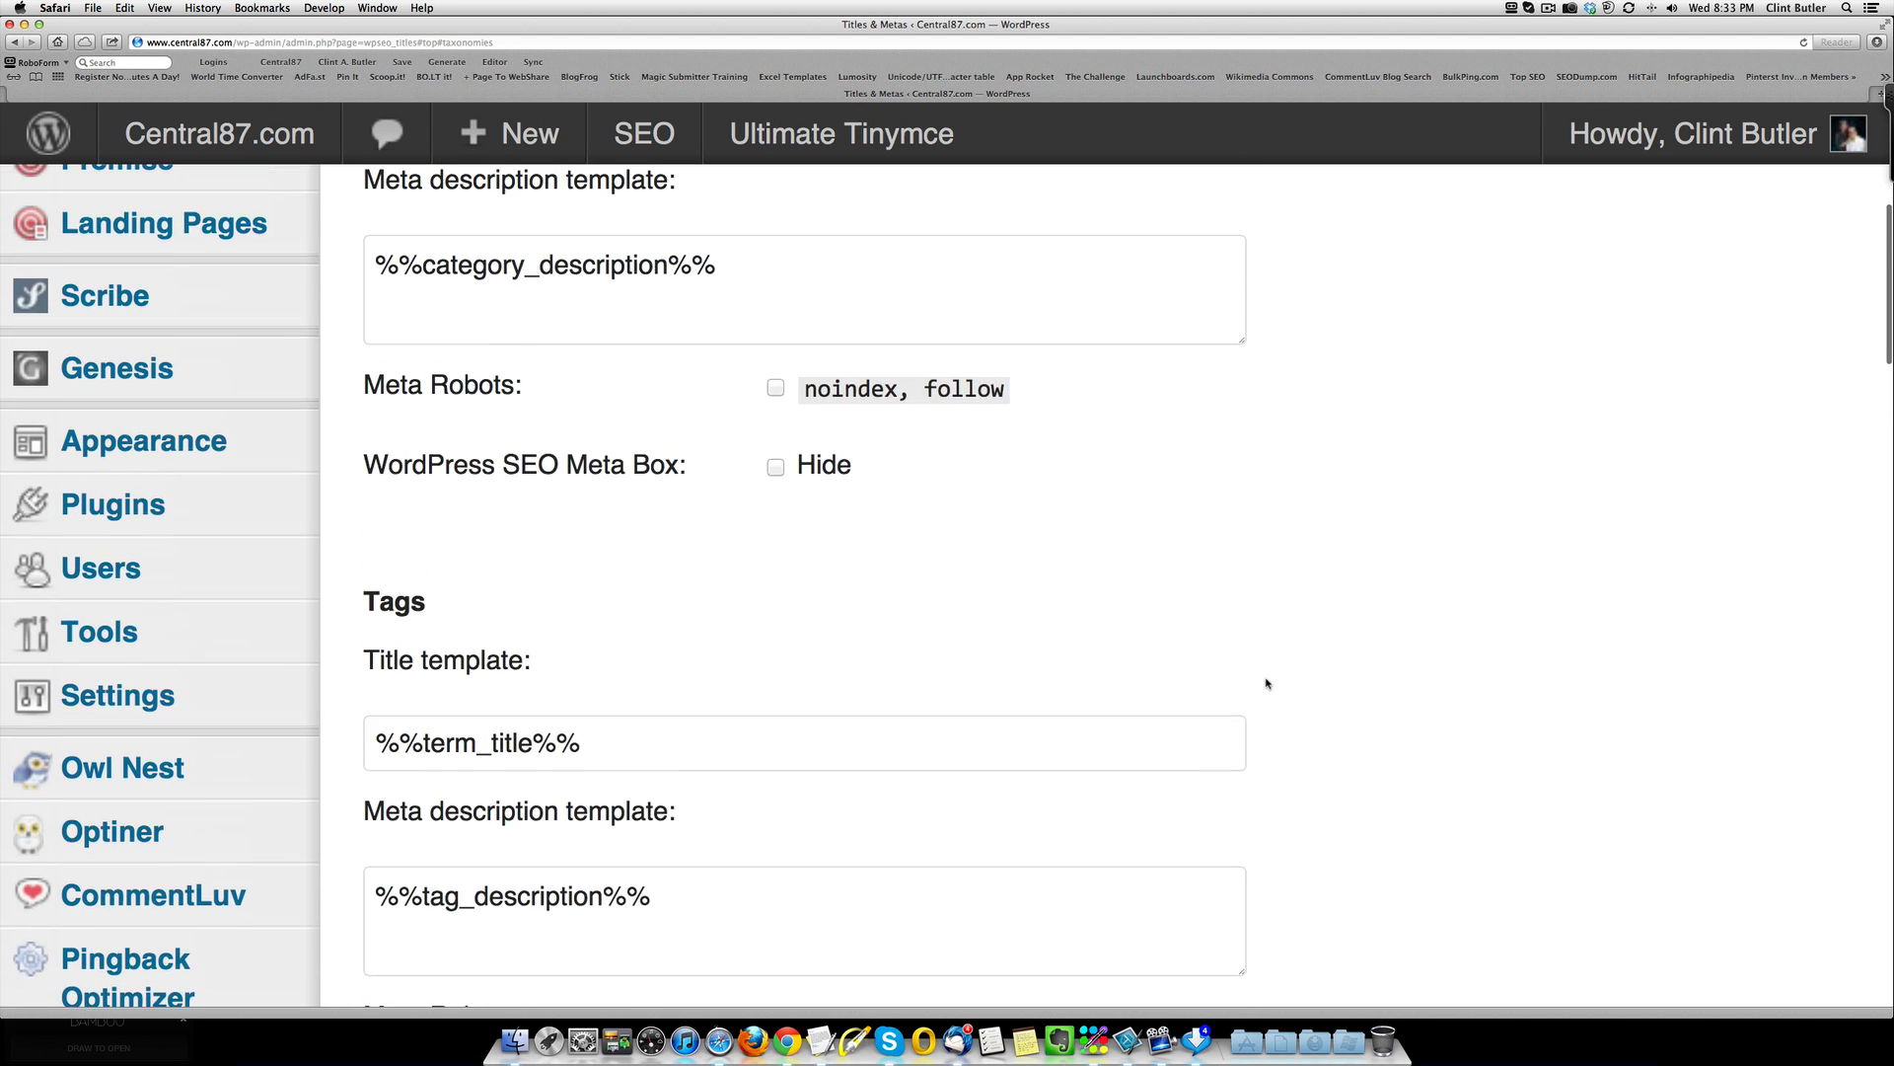
scroll("up", 3)
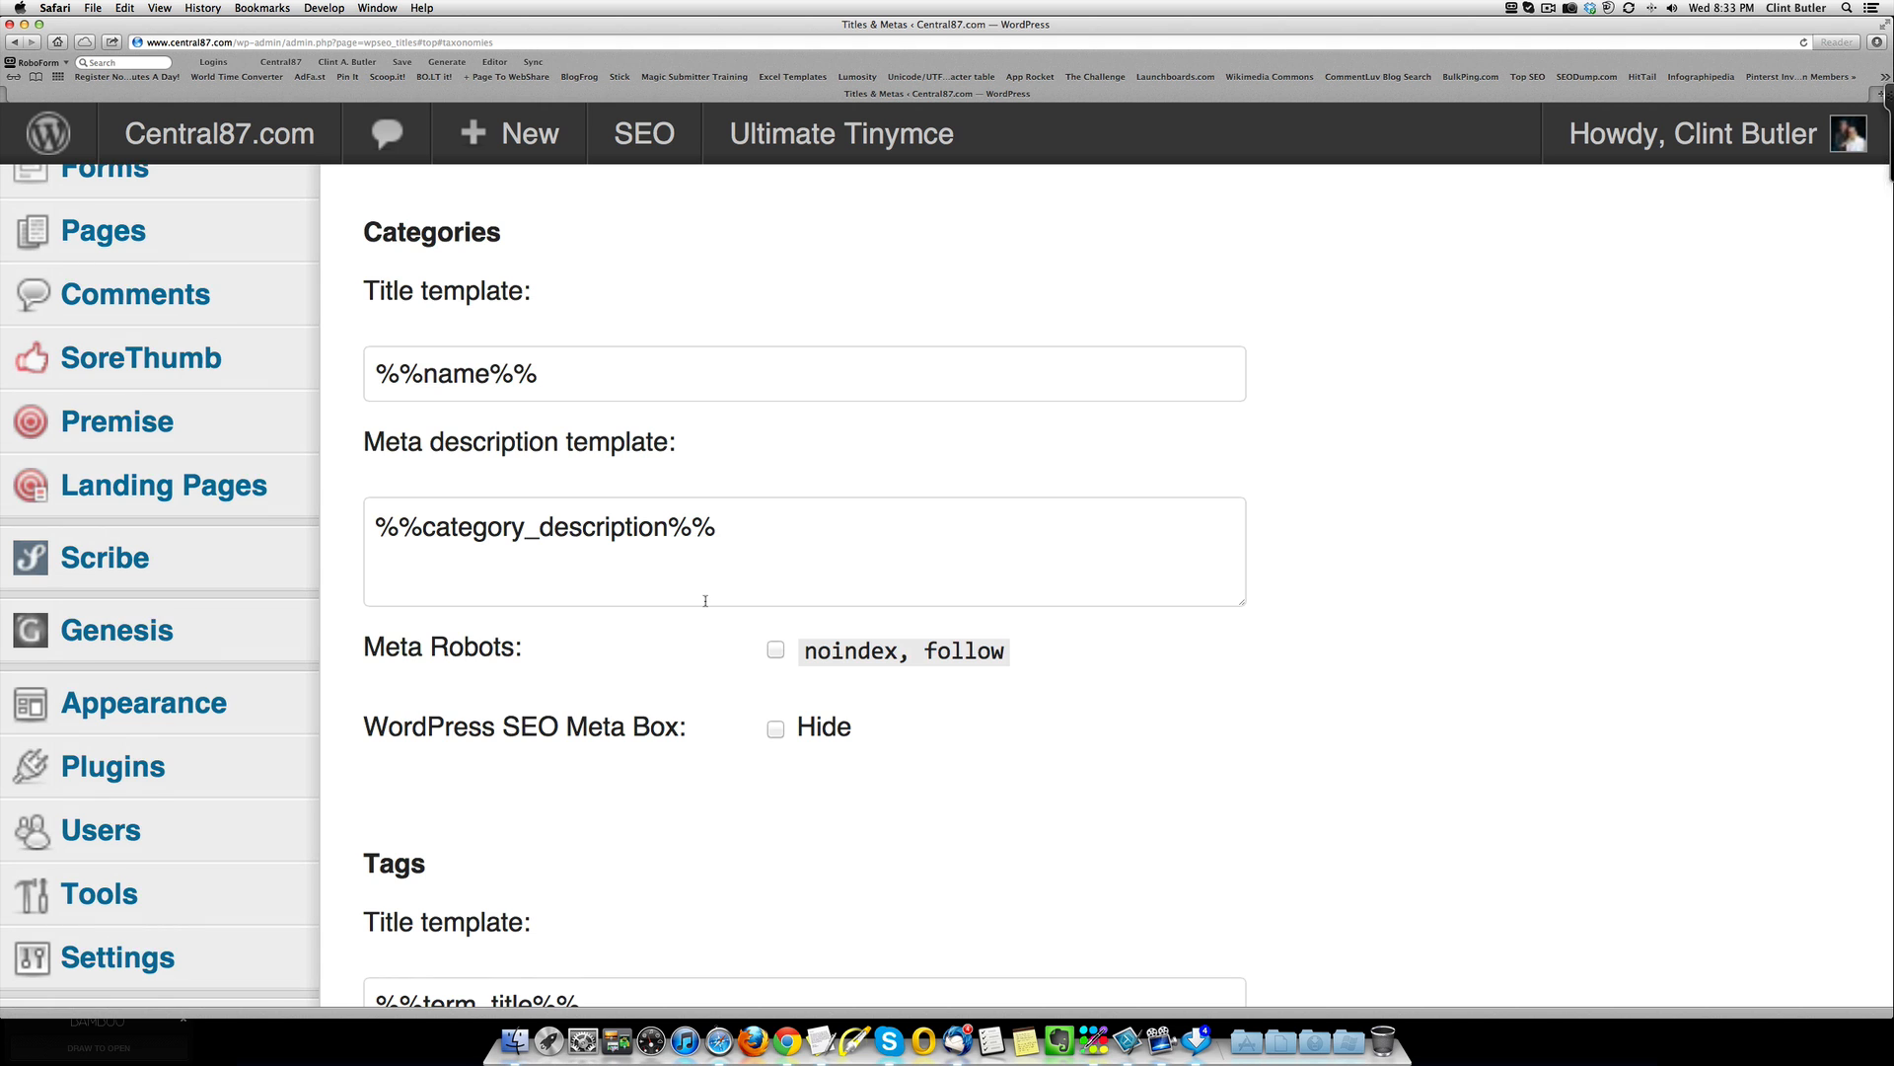
scroll("up", 3)
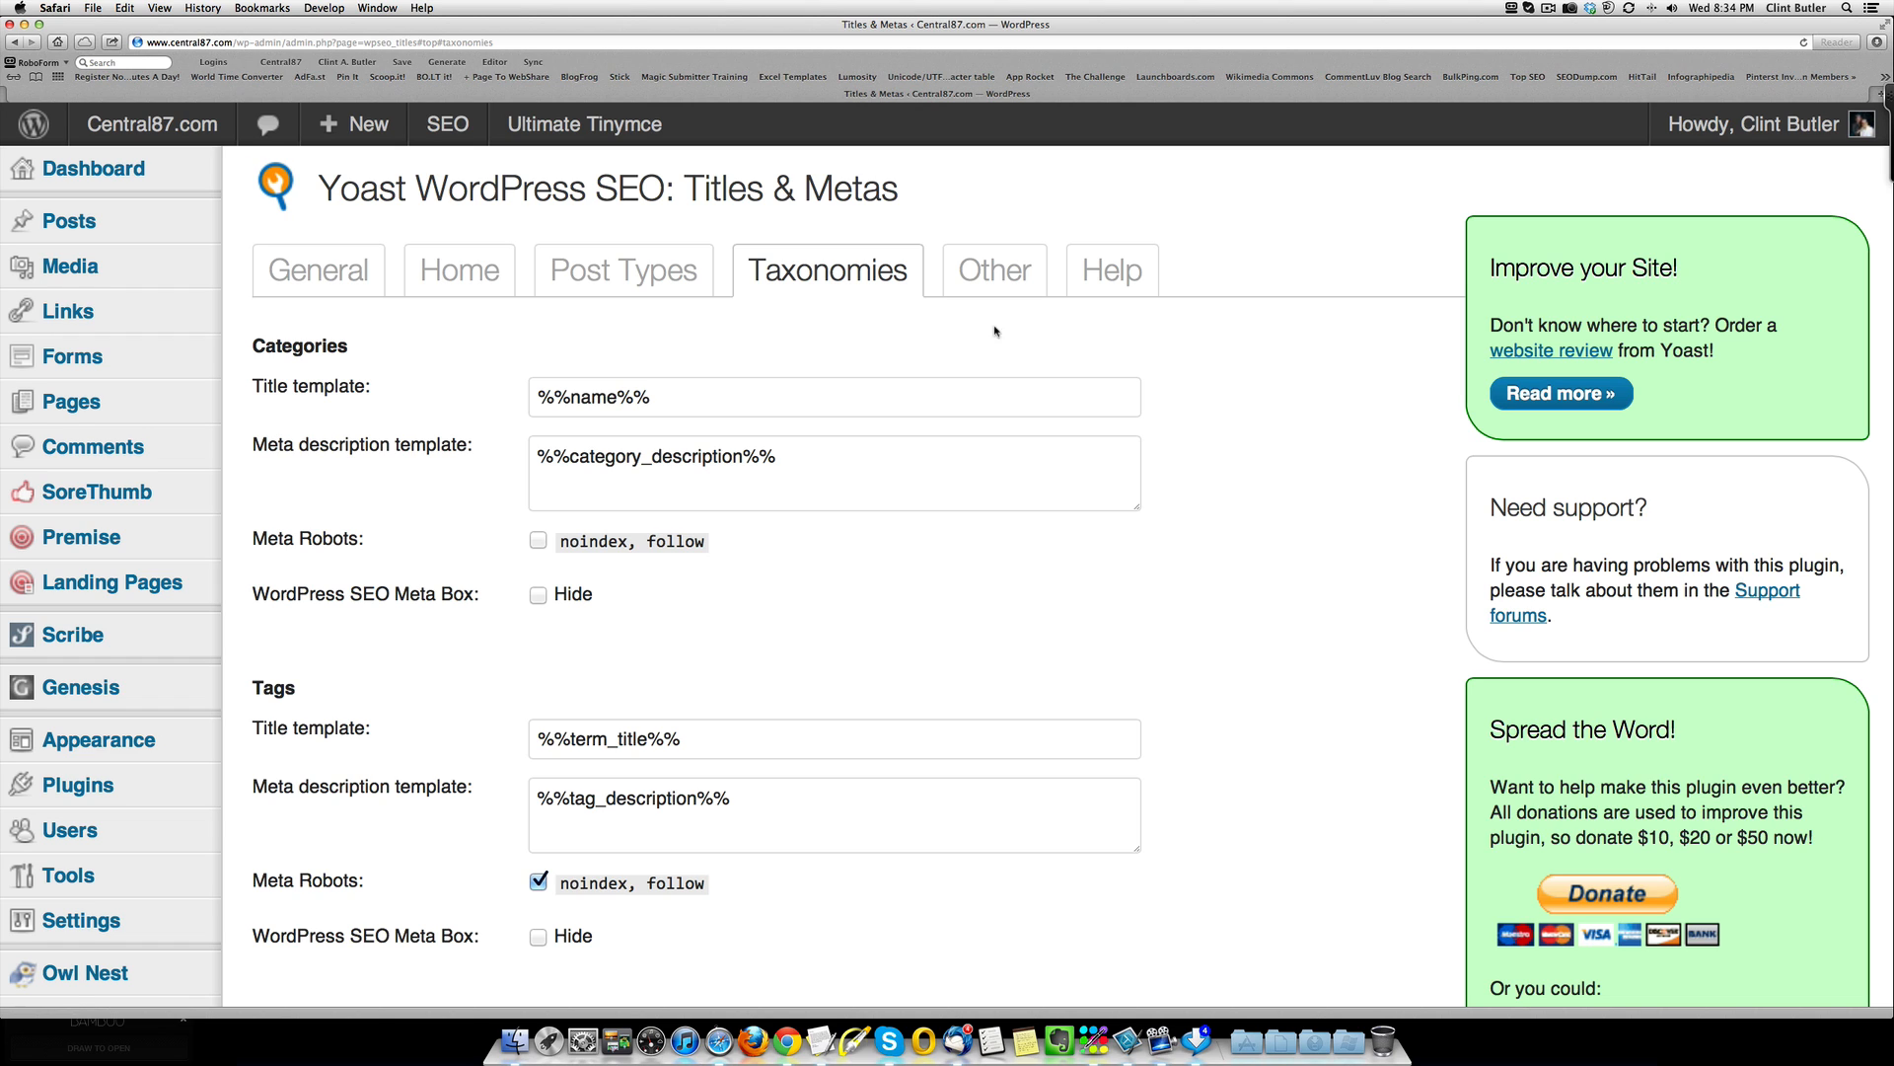
Step: Review the Other tab: author archives disabled, noindex archives, and special page templates
left_click(994, 270)
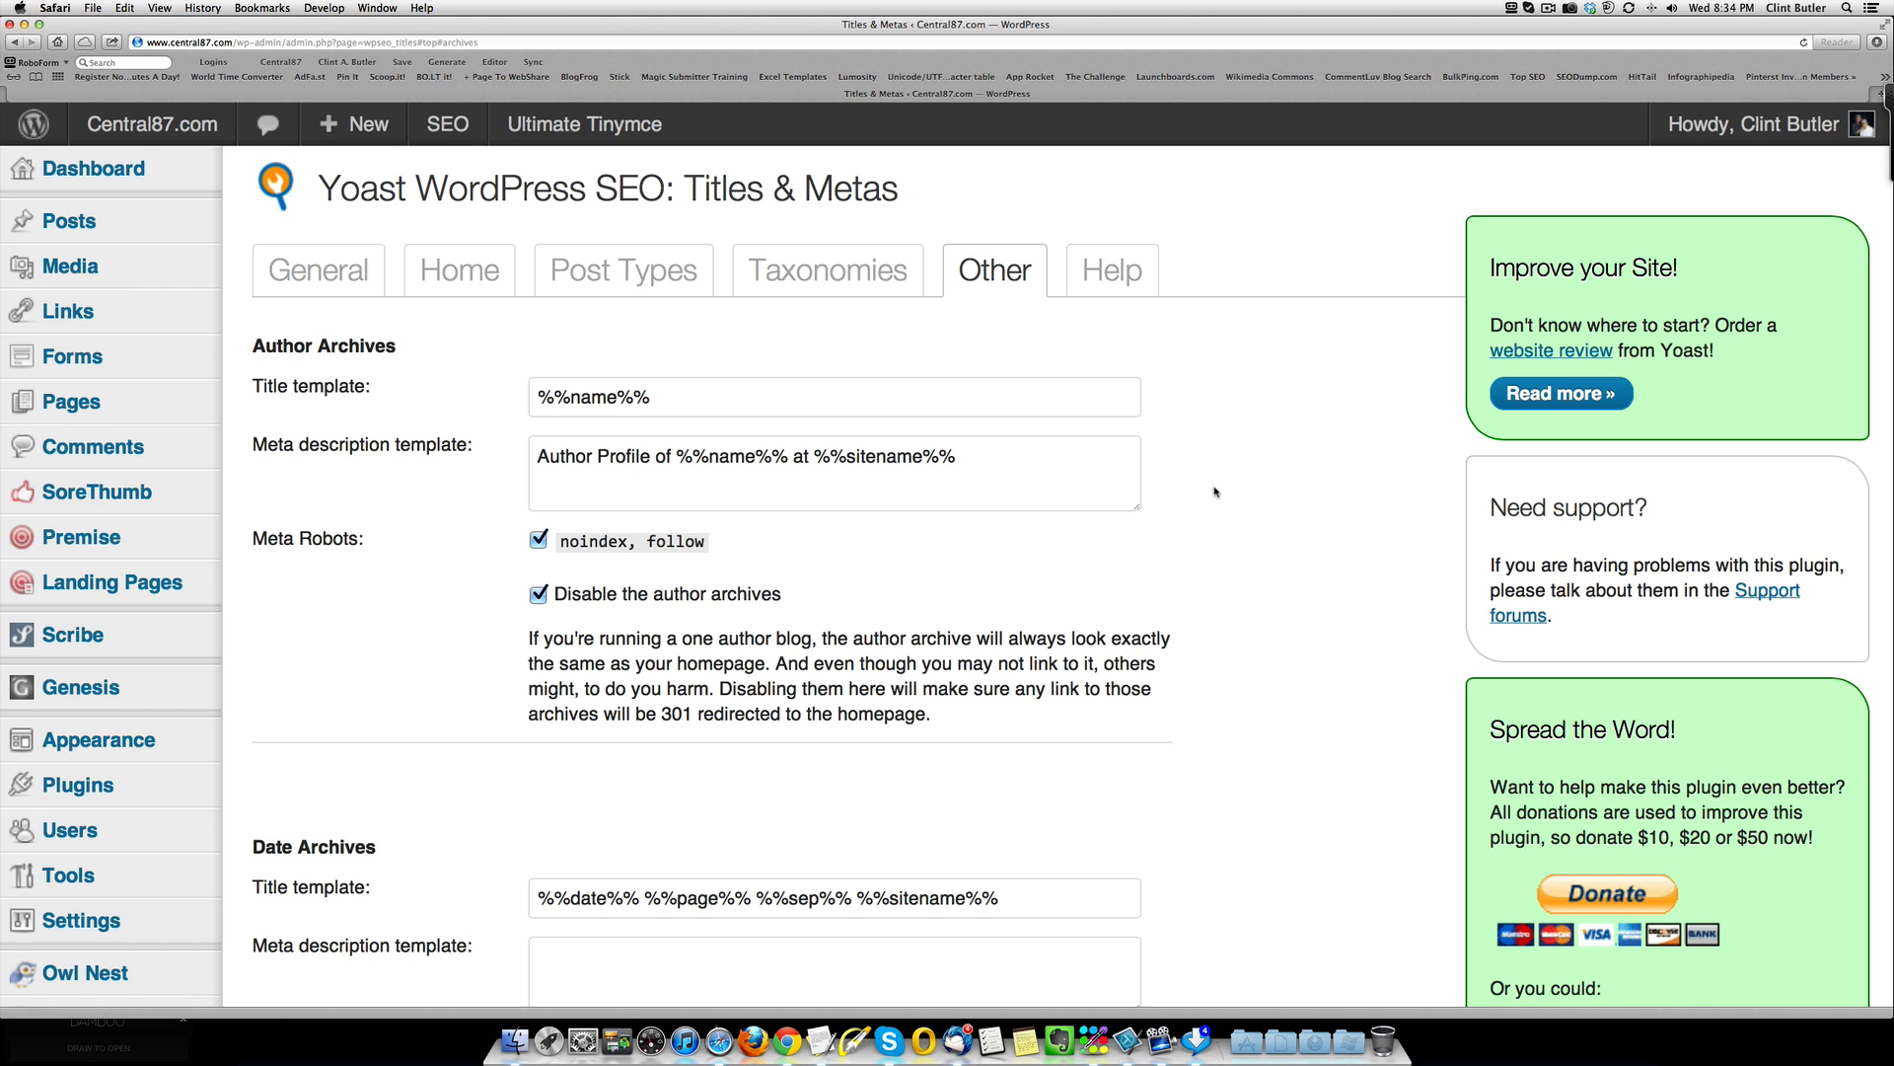
scroll("down", 3)
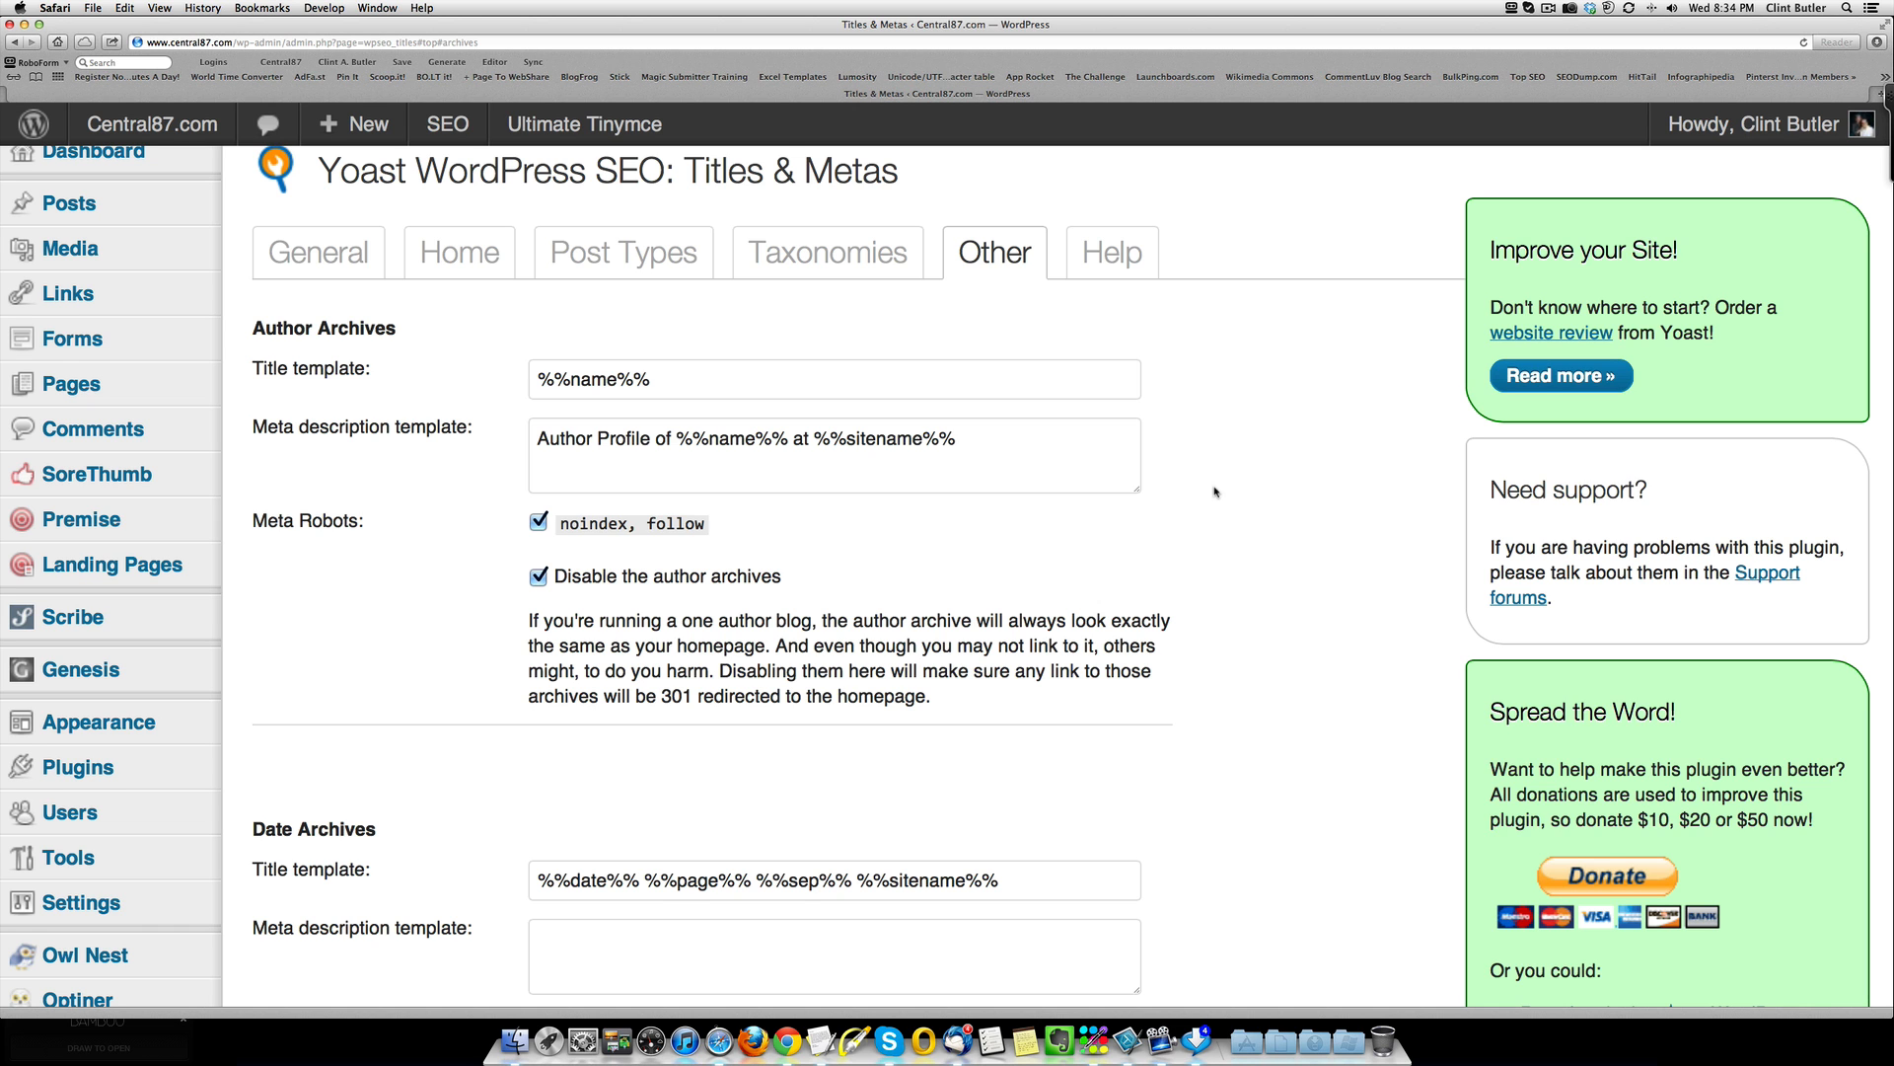
scroll("down", 3)
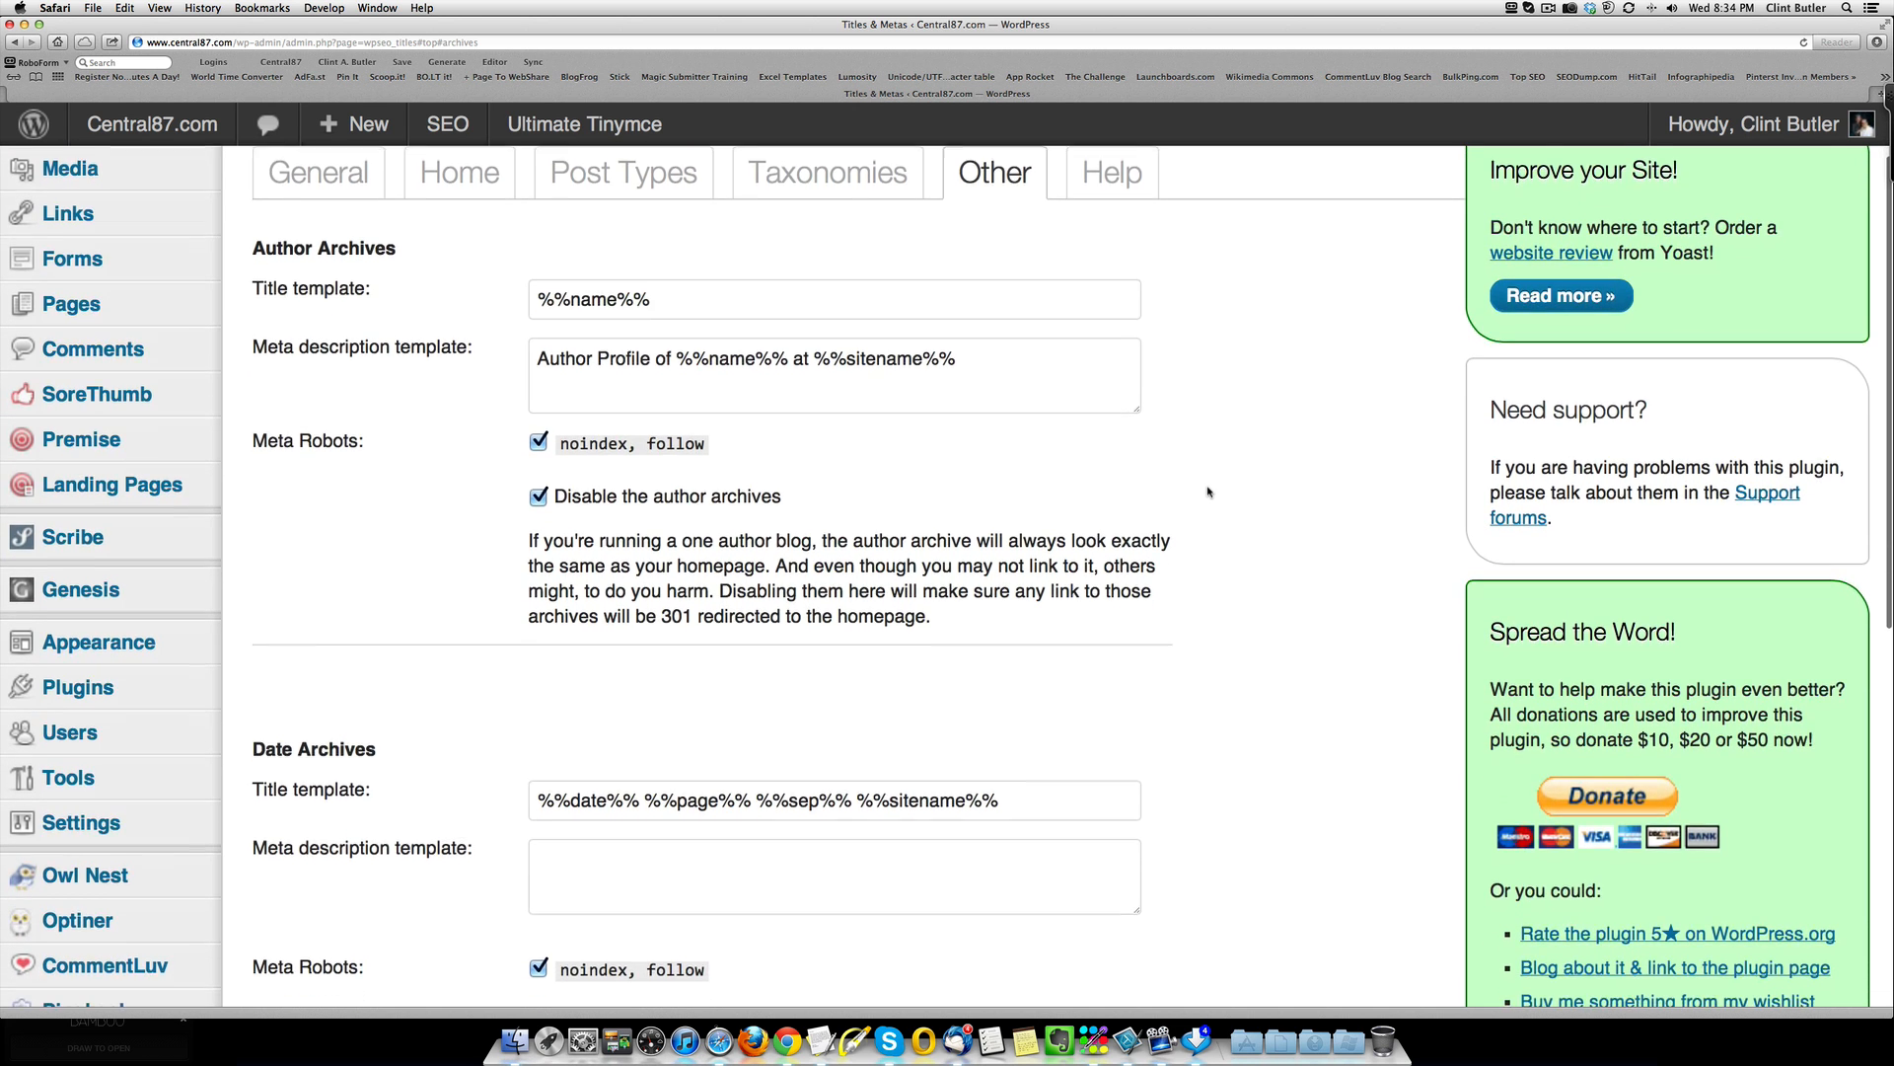
scroll("down", 3)
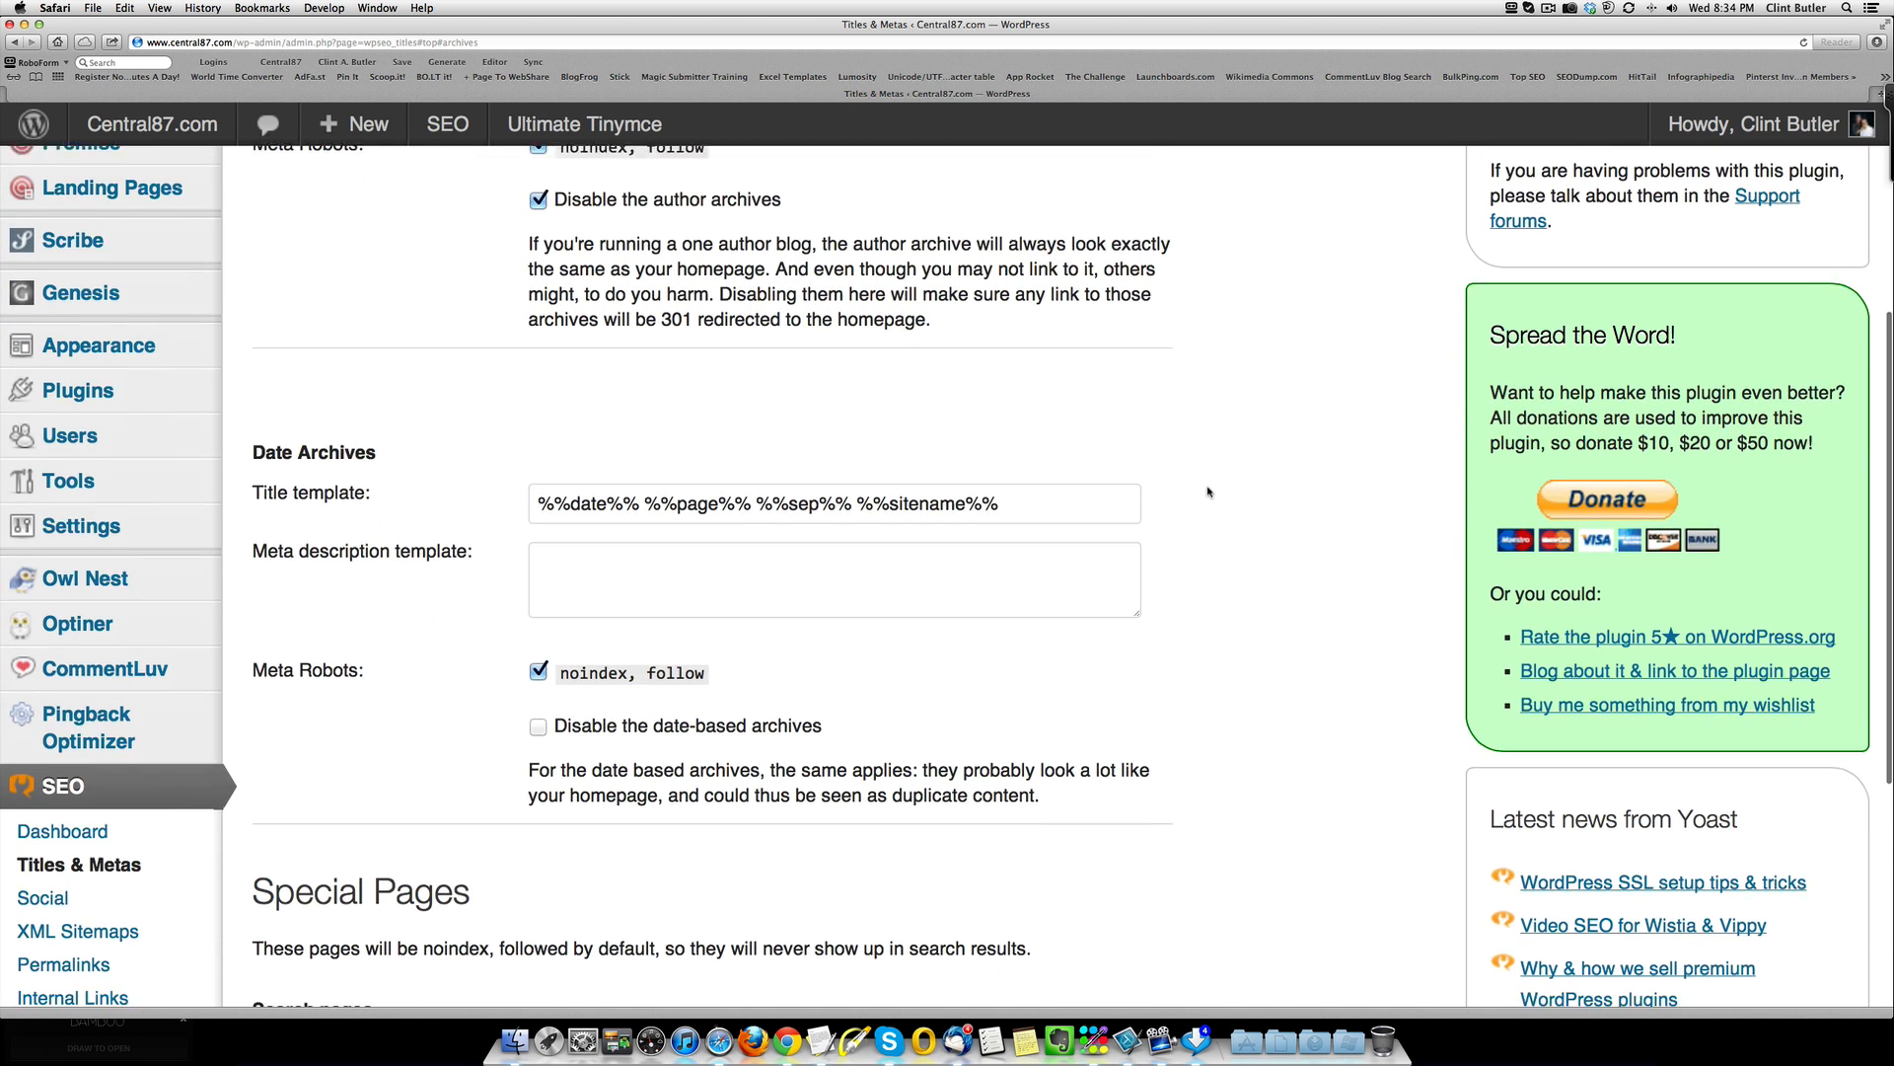
scroll("down", 3)
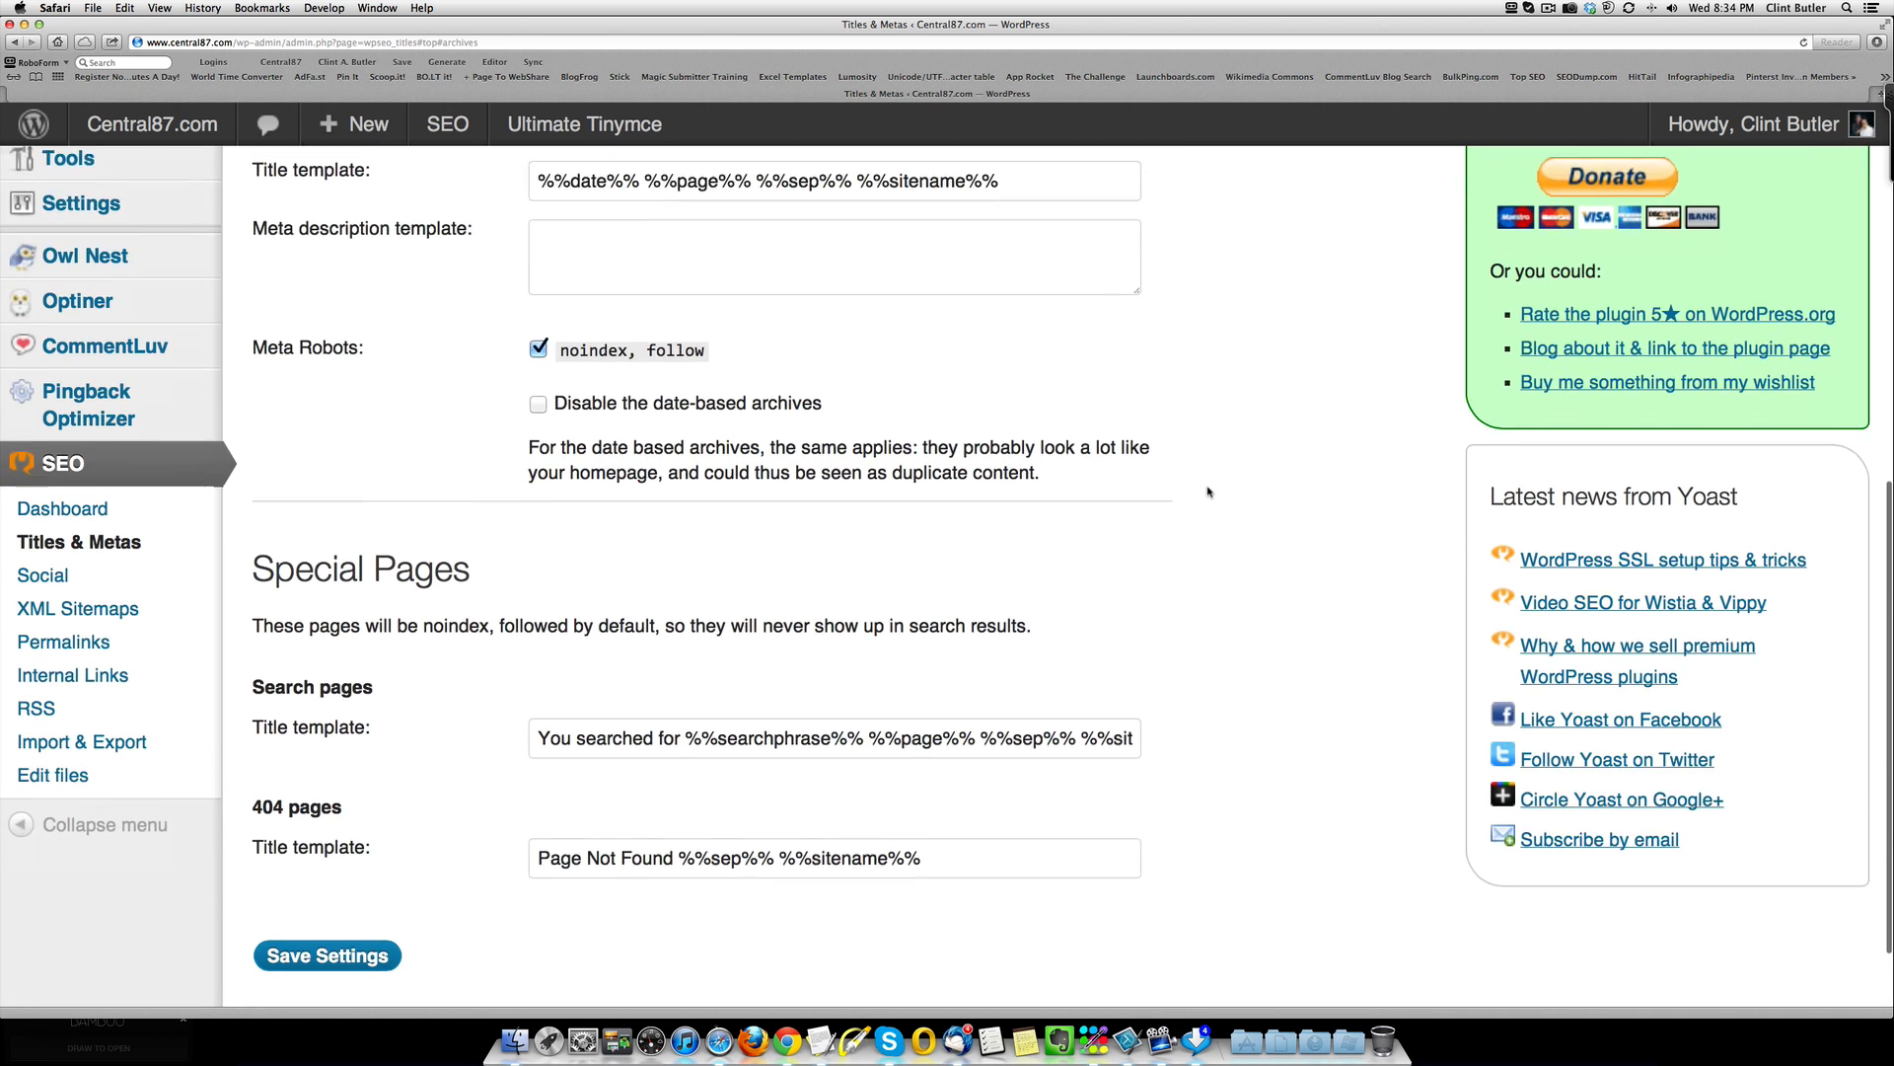
scroll("down", 3)
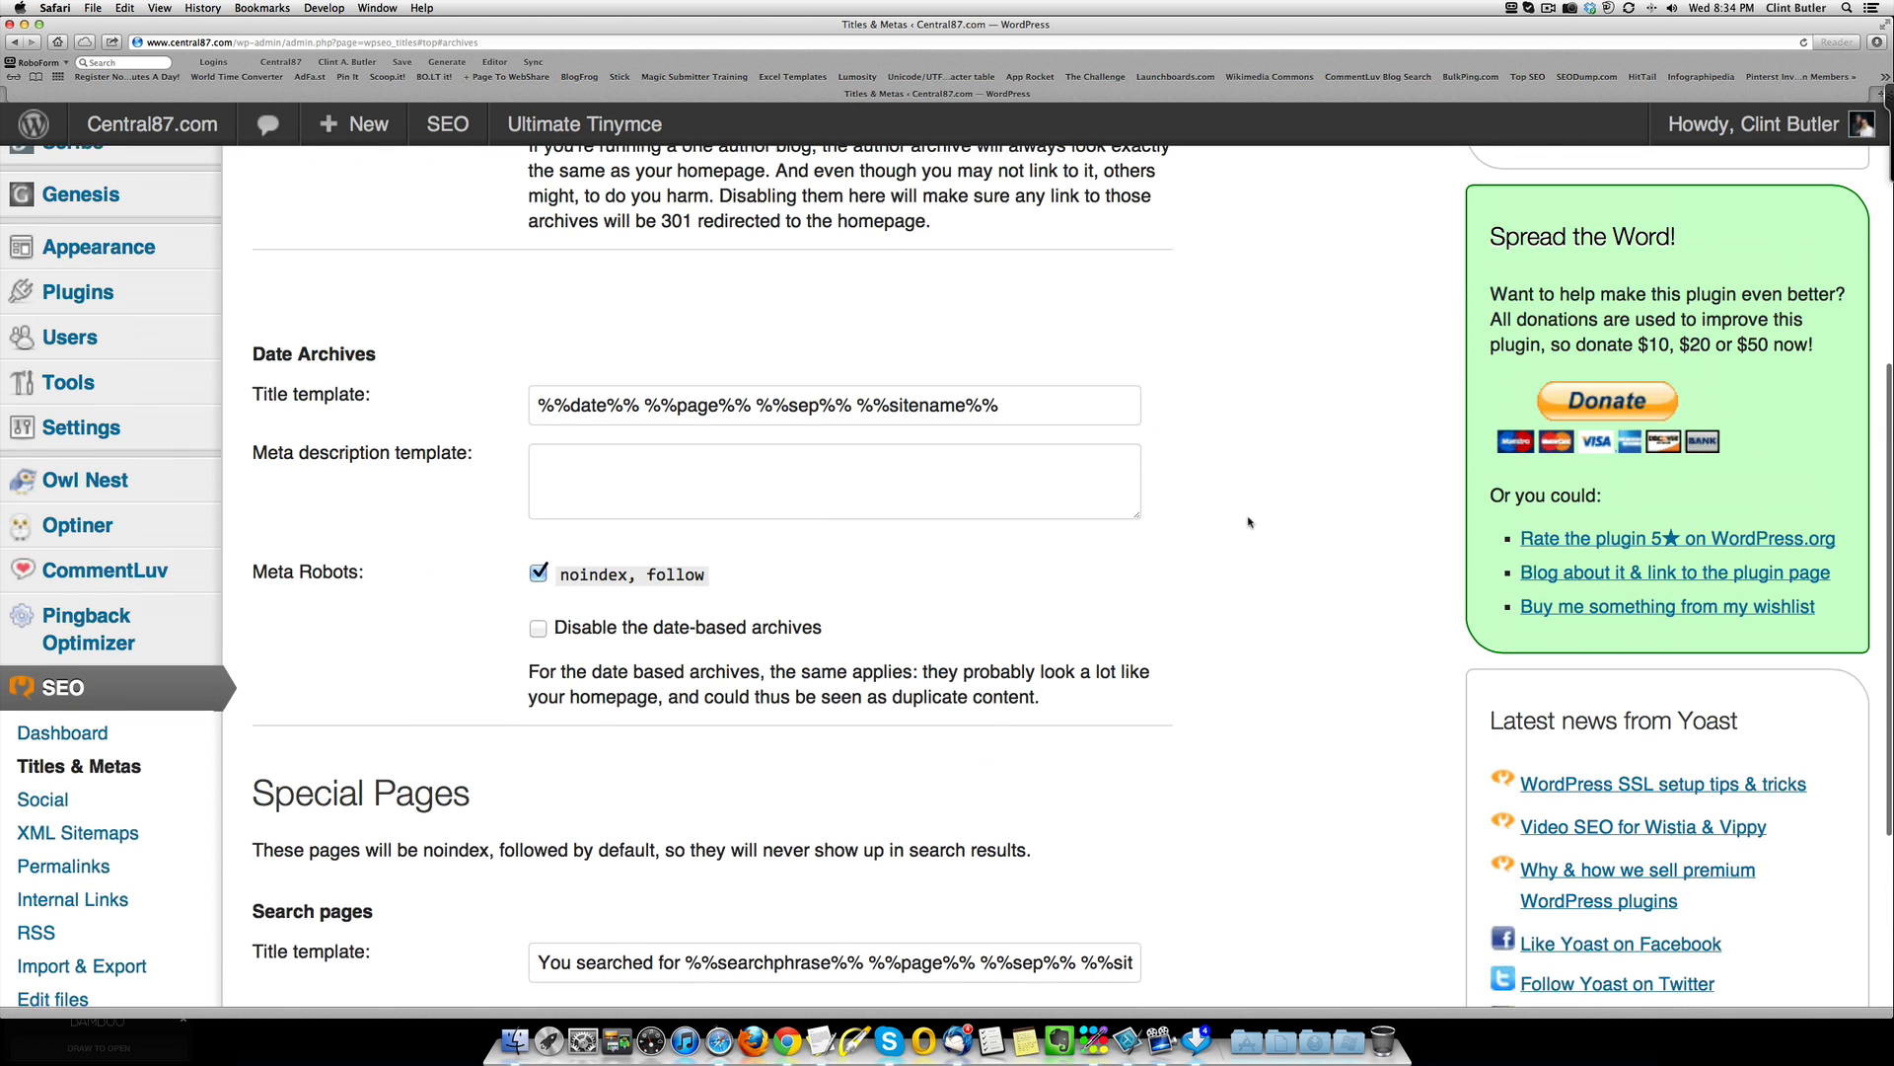
scroll("up", 3)
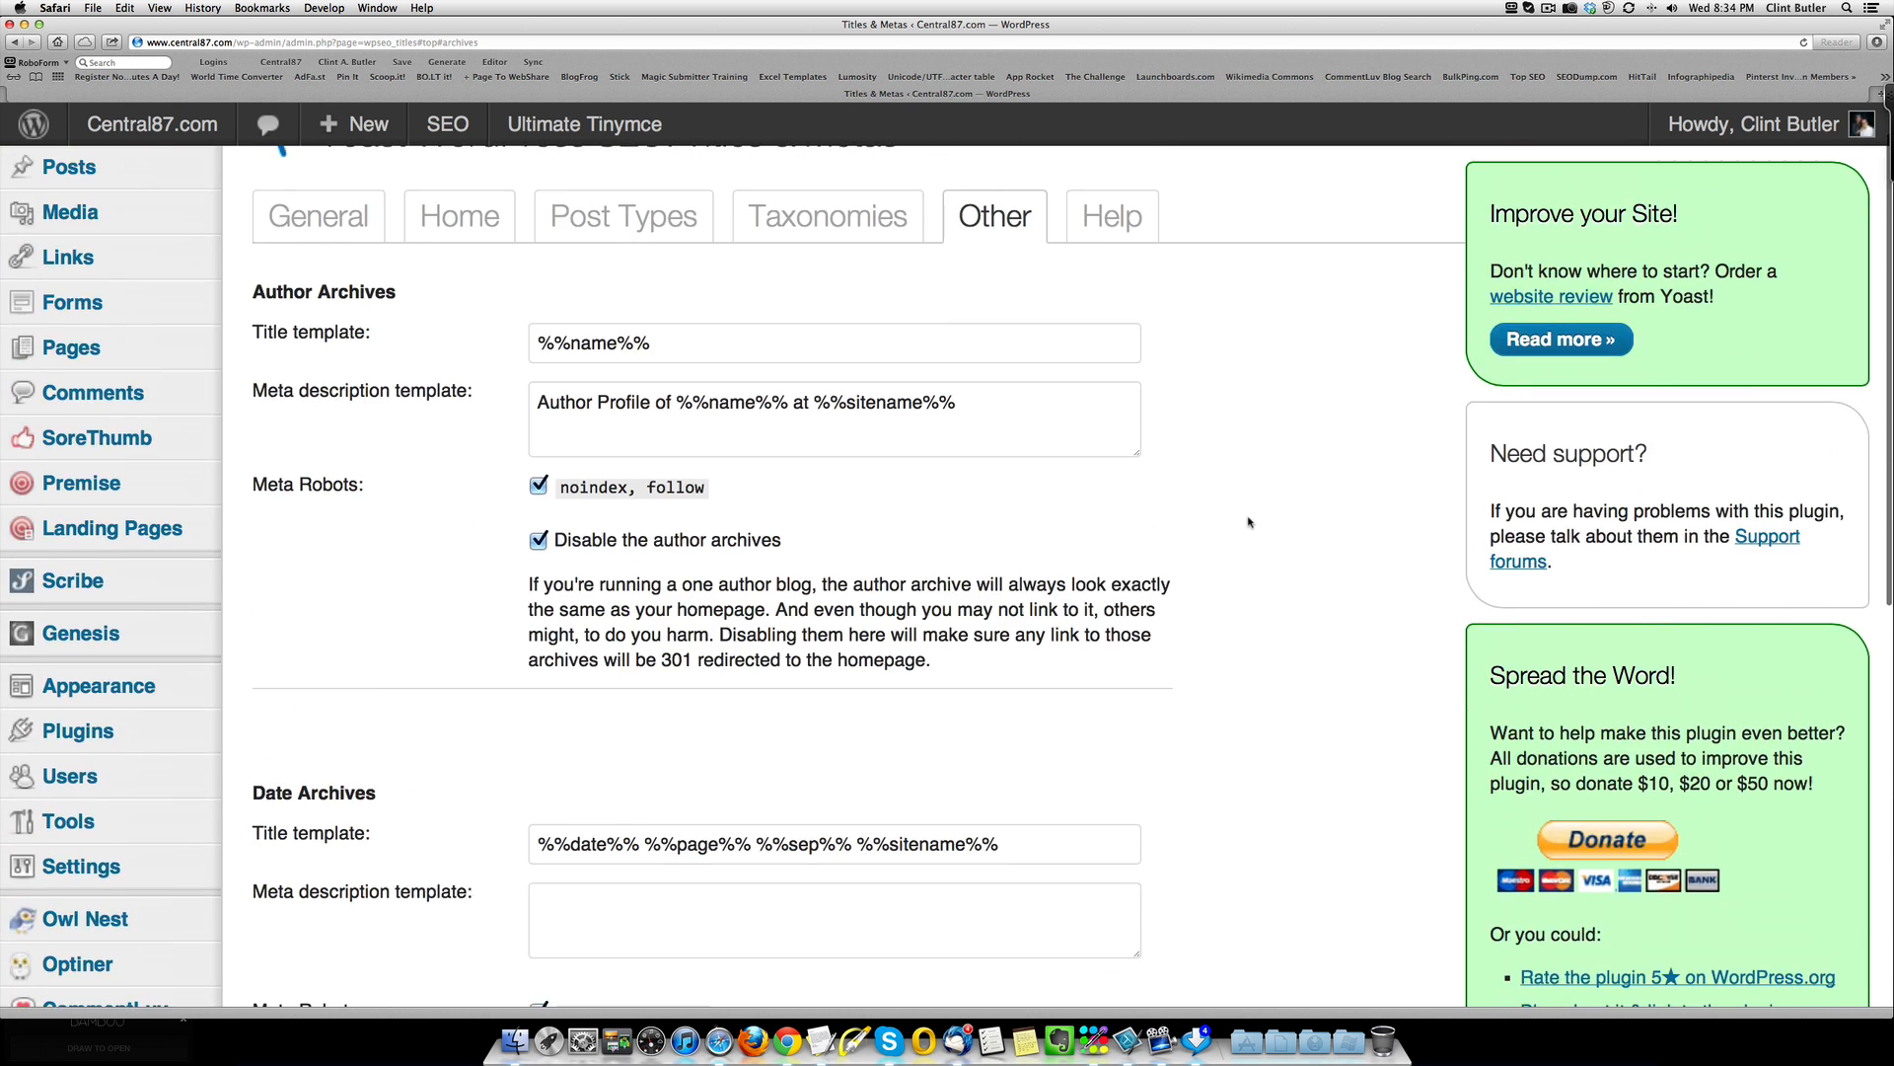
scroll("up", 3)
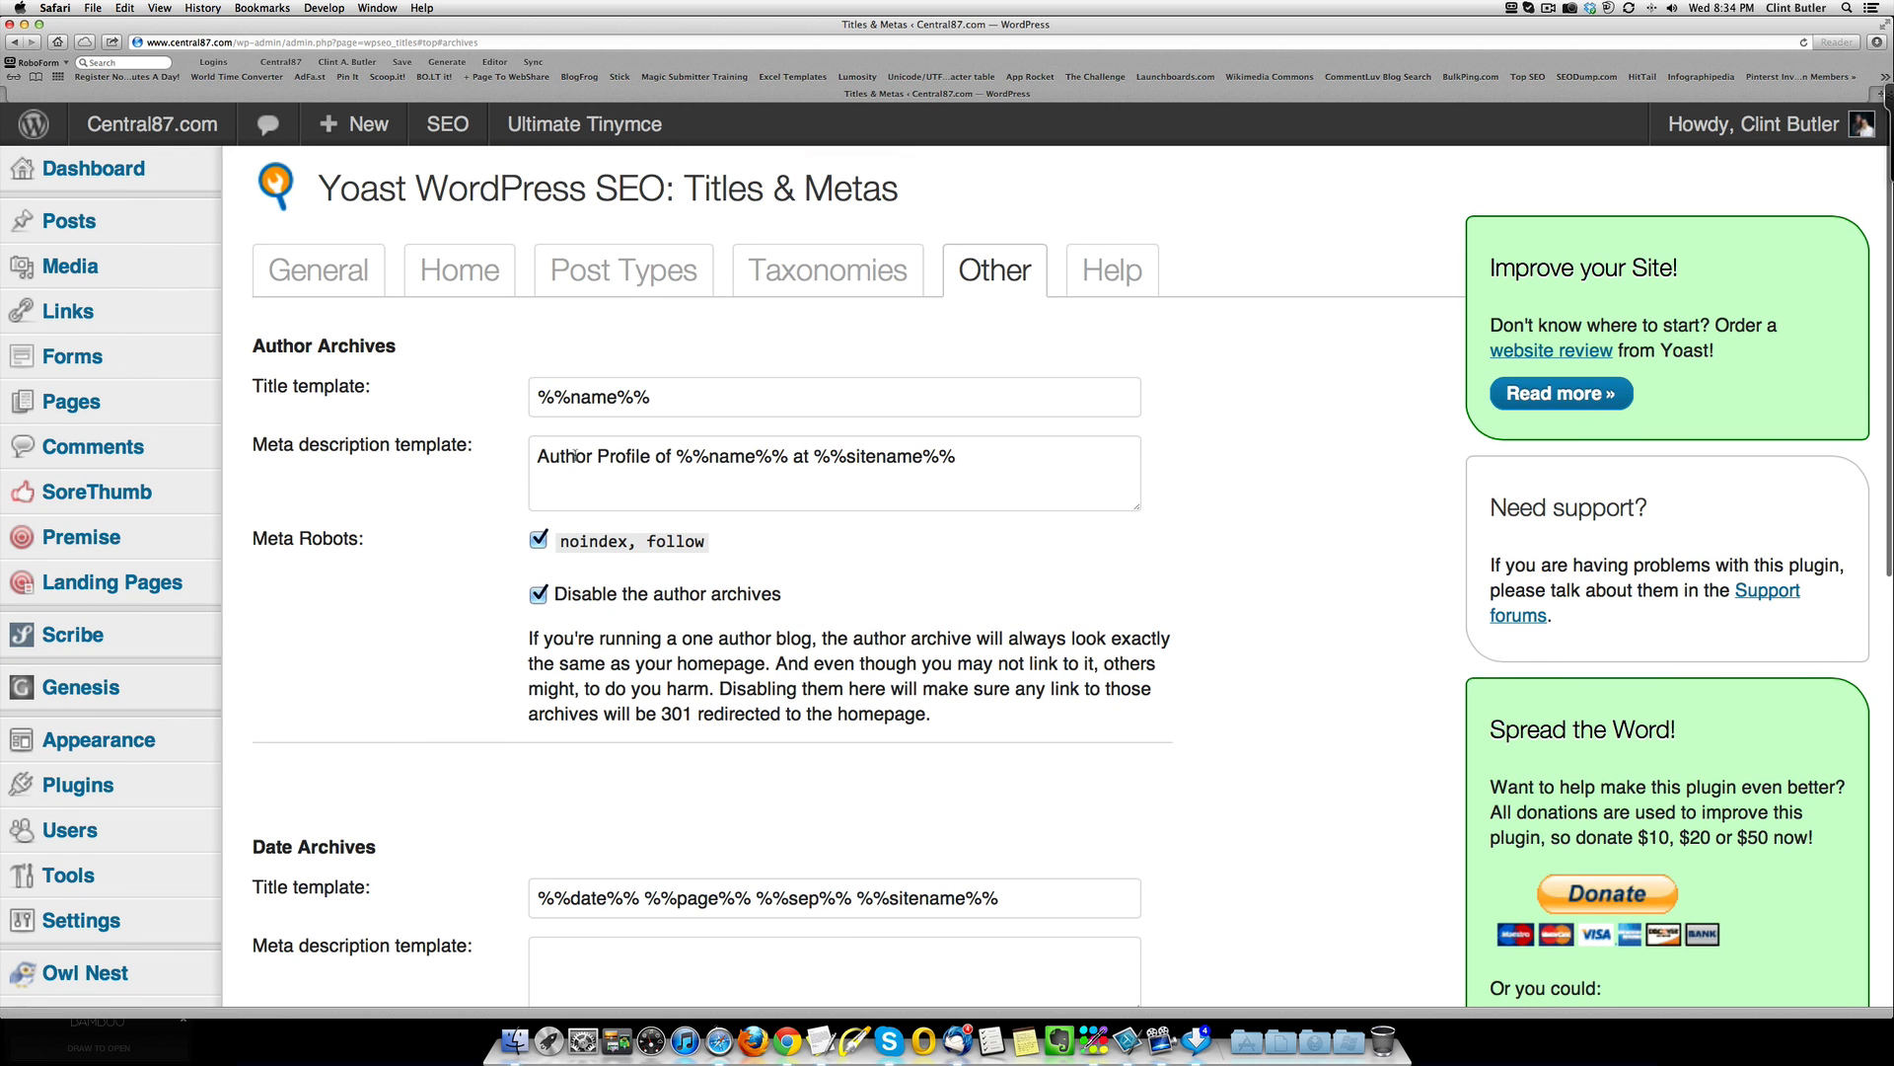
scroll("down", 3)
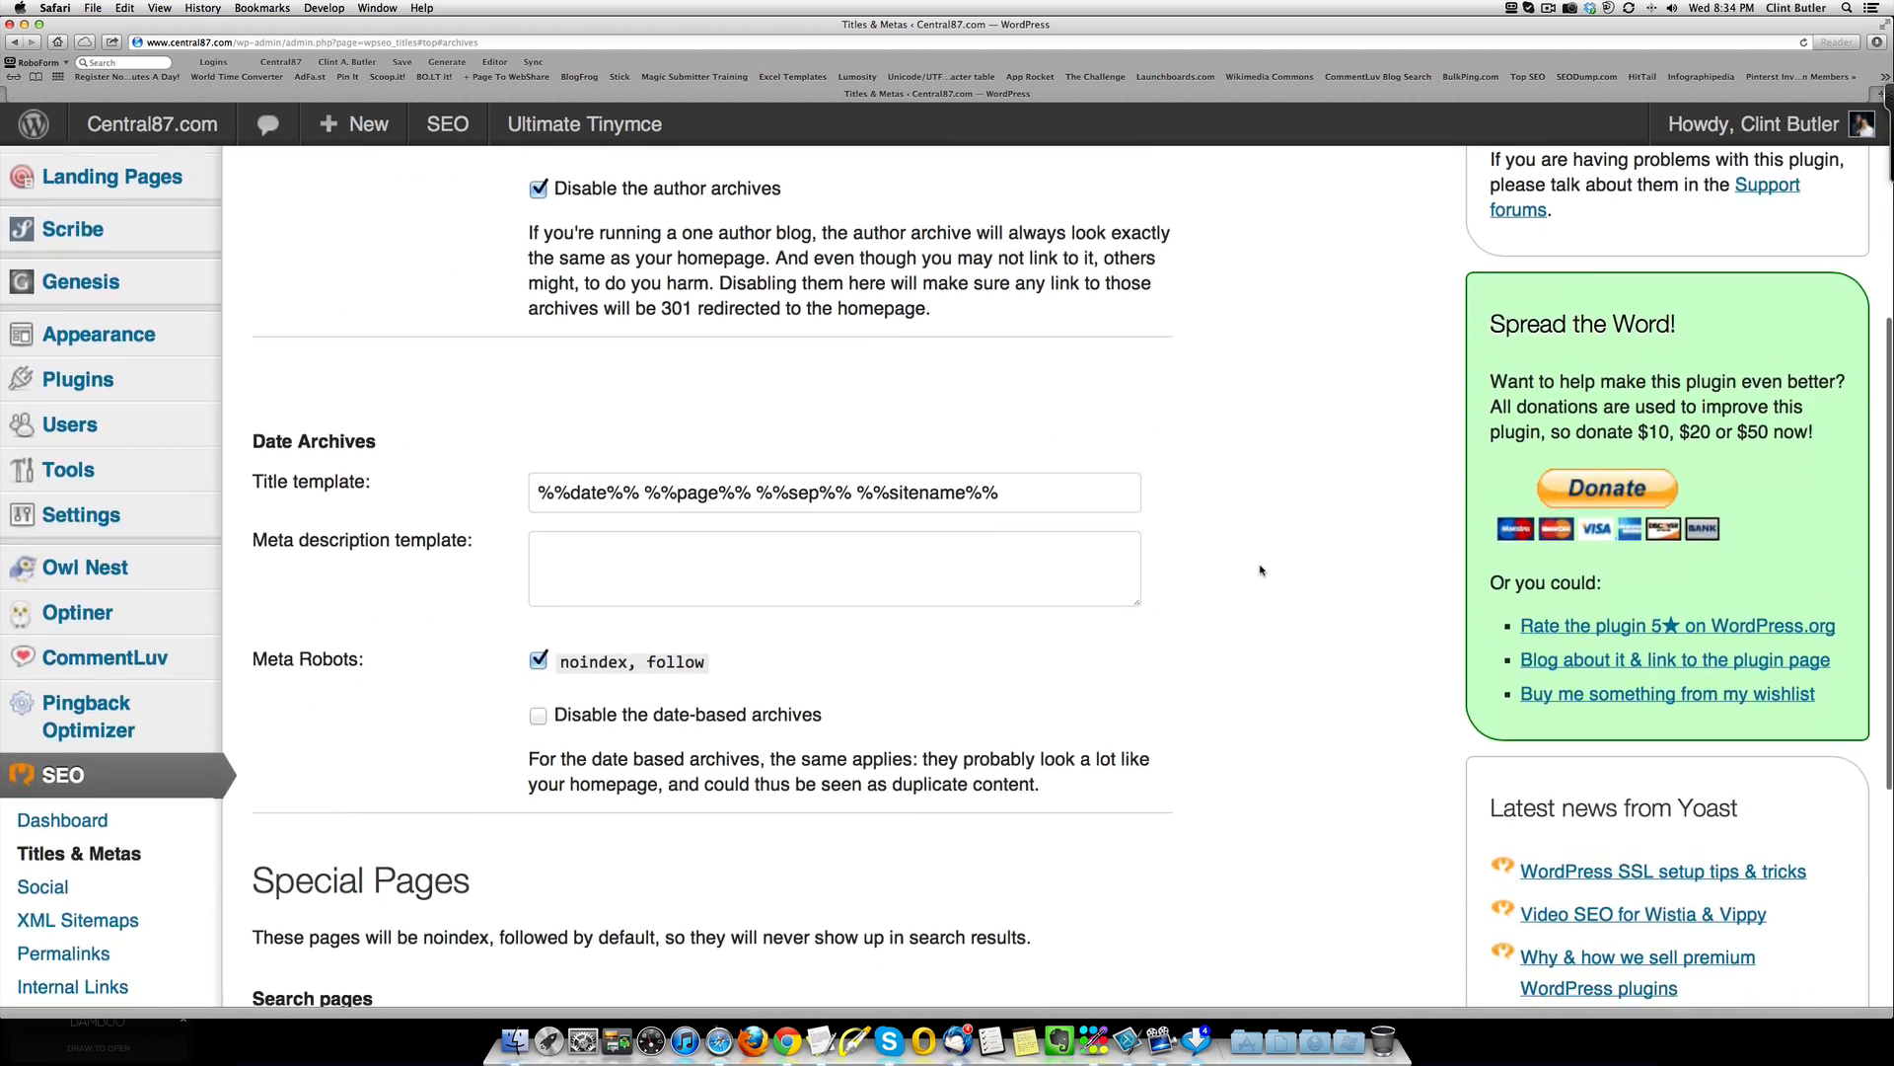
scroll("down", 3)
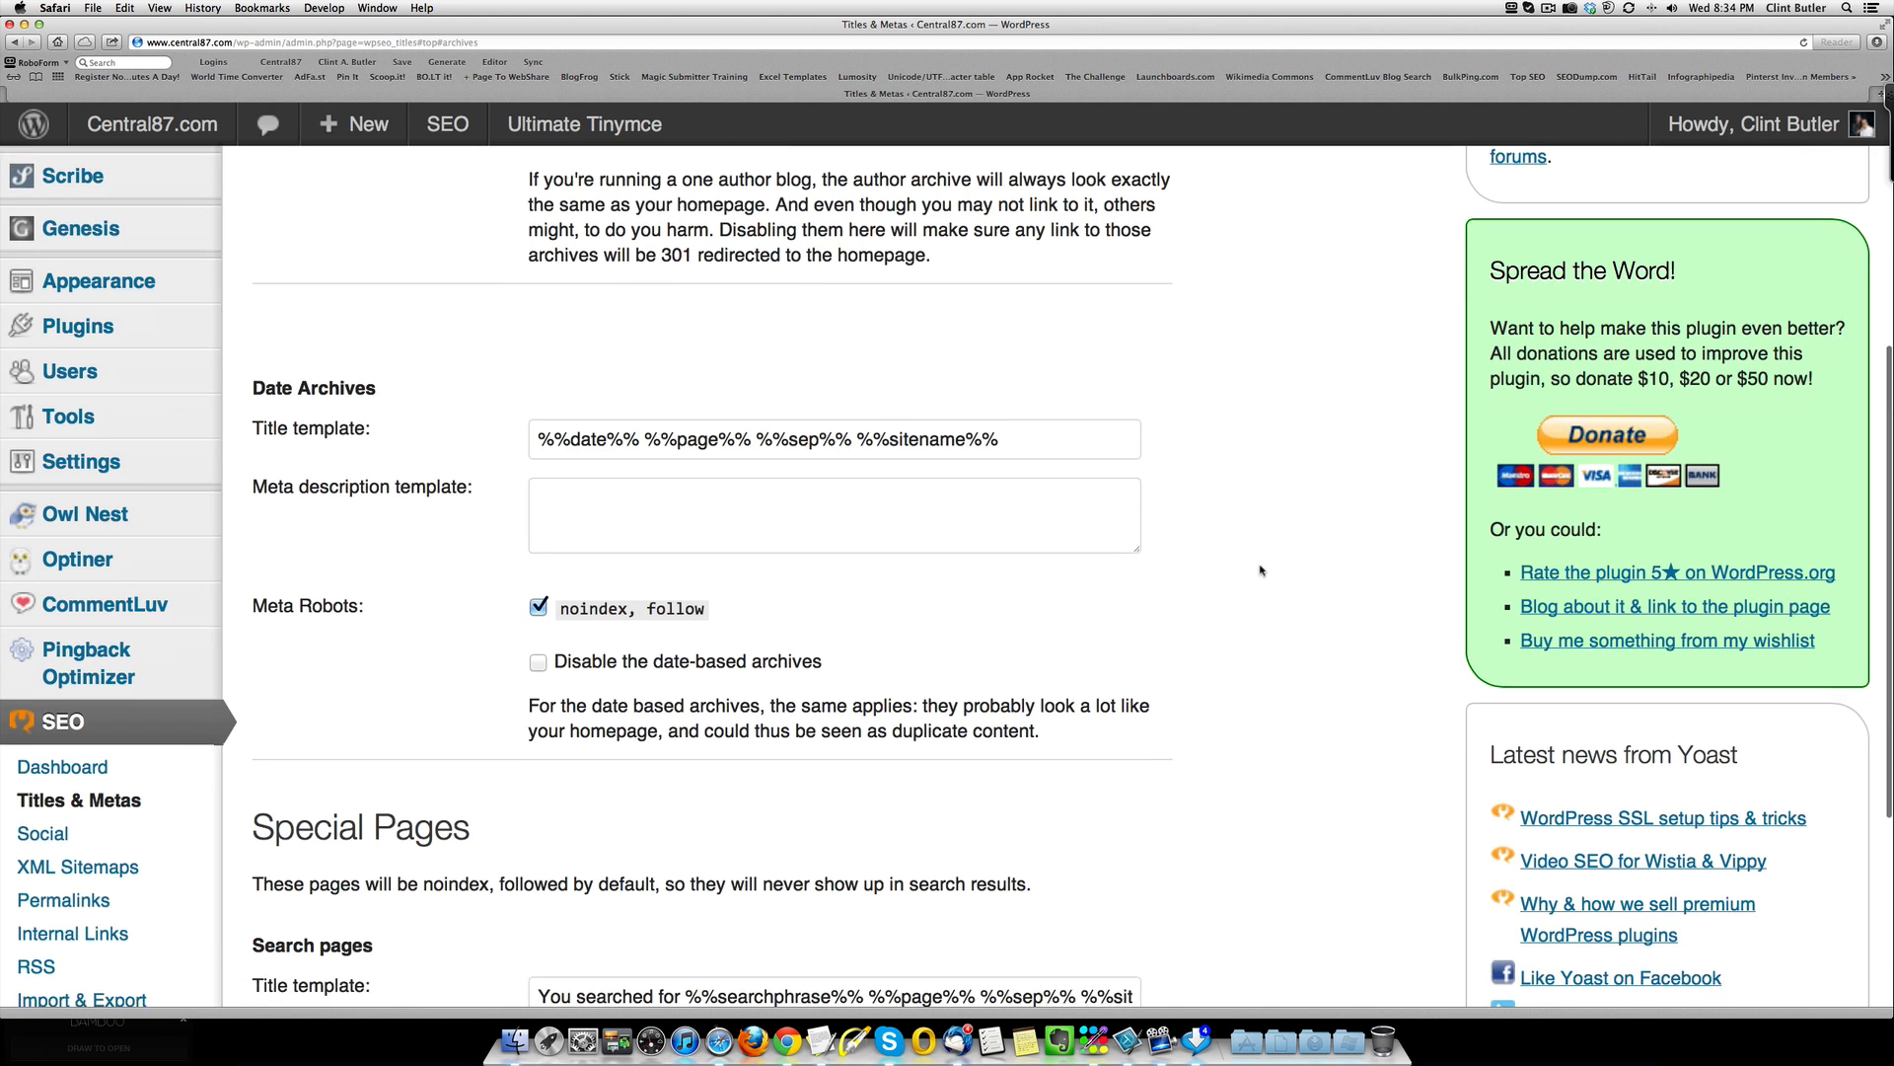
scroll("down", 3)
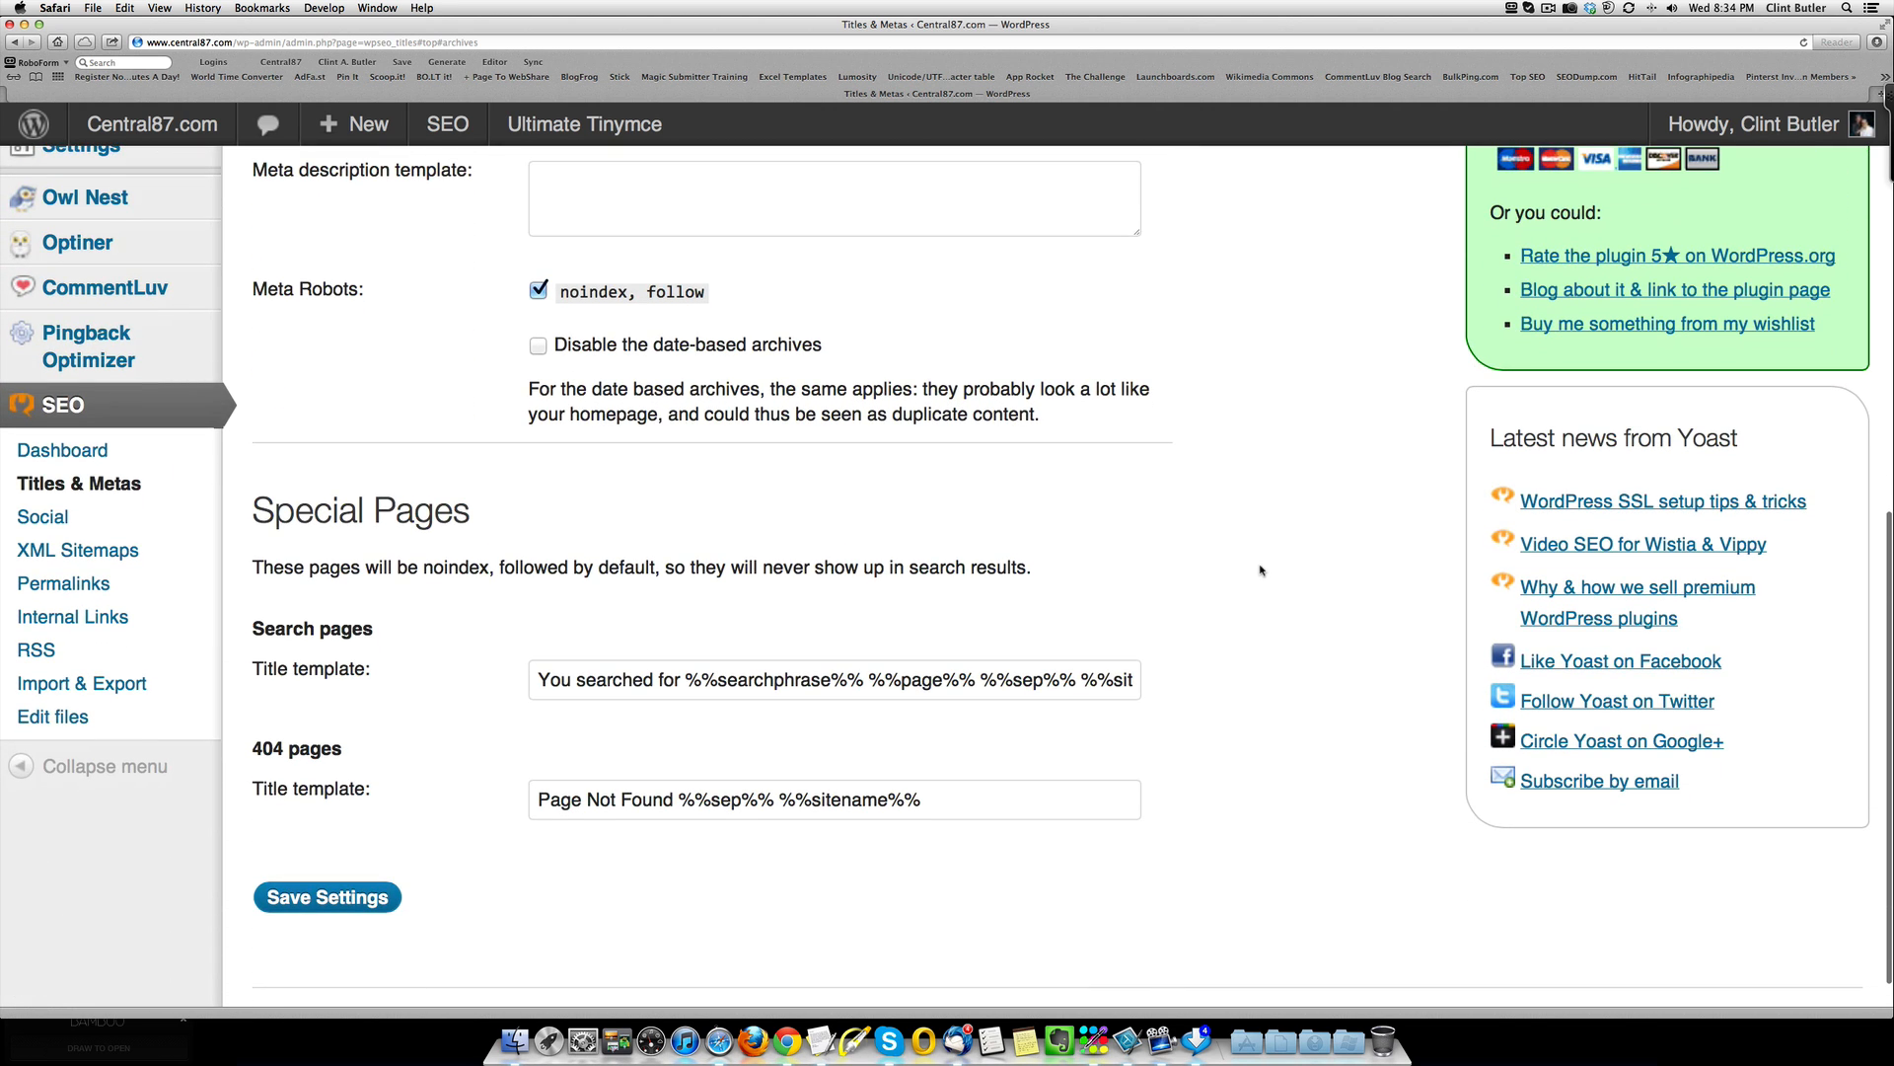
mouse_move(1600, 531)
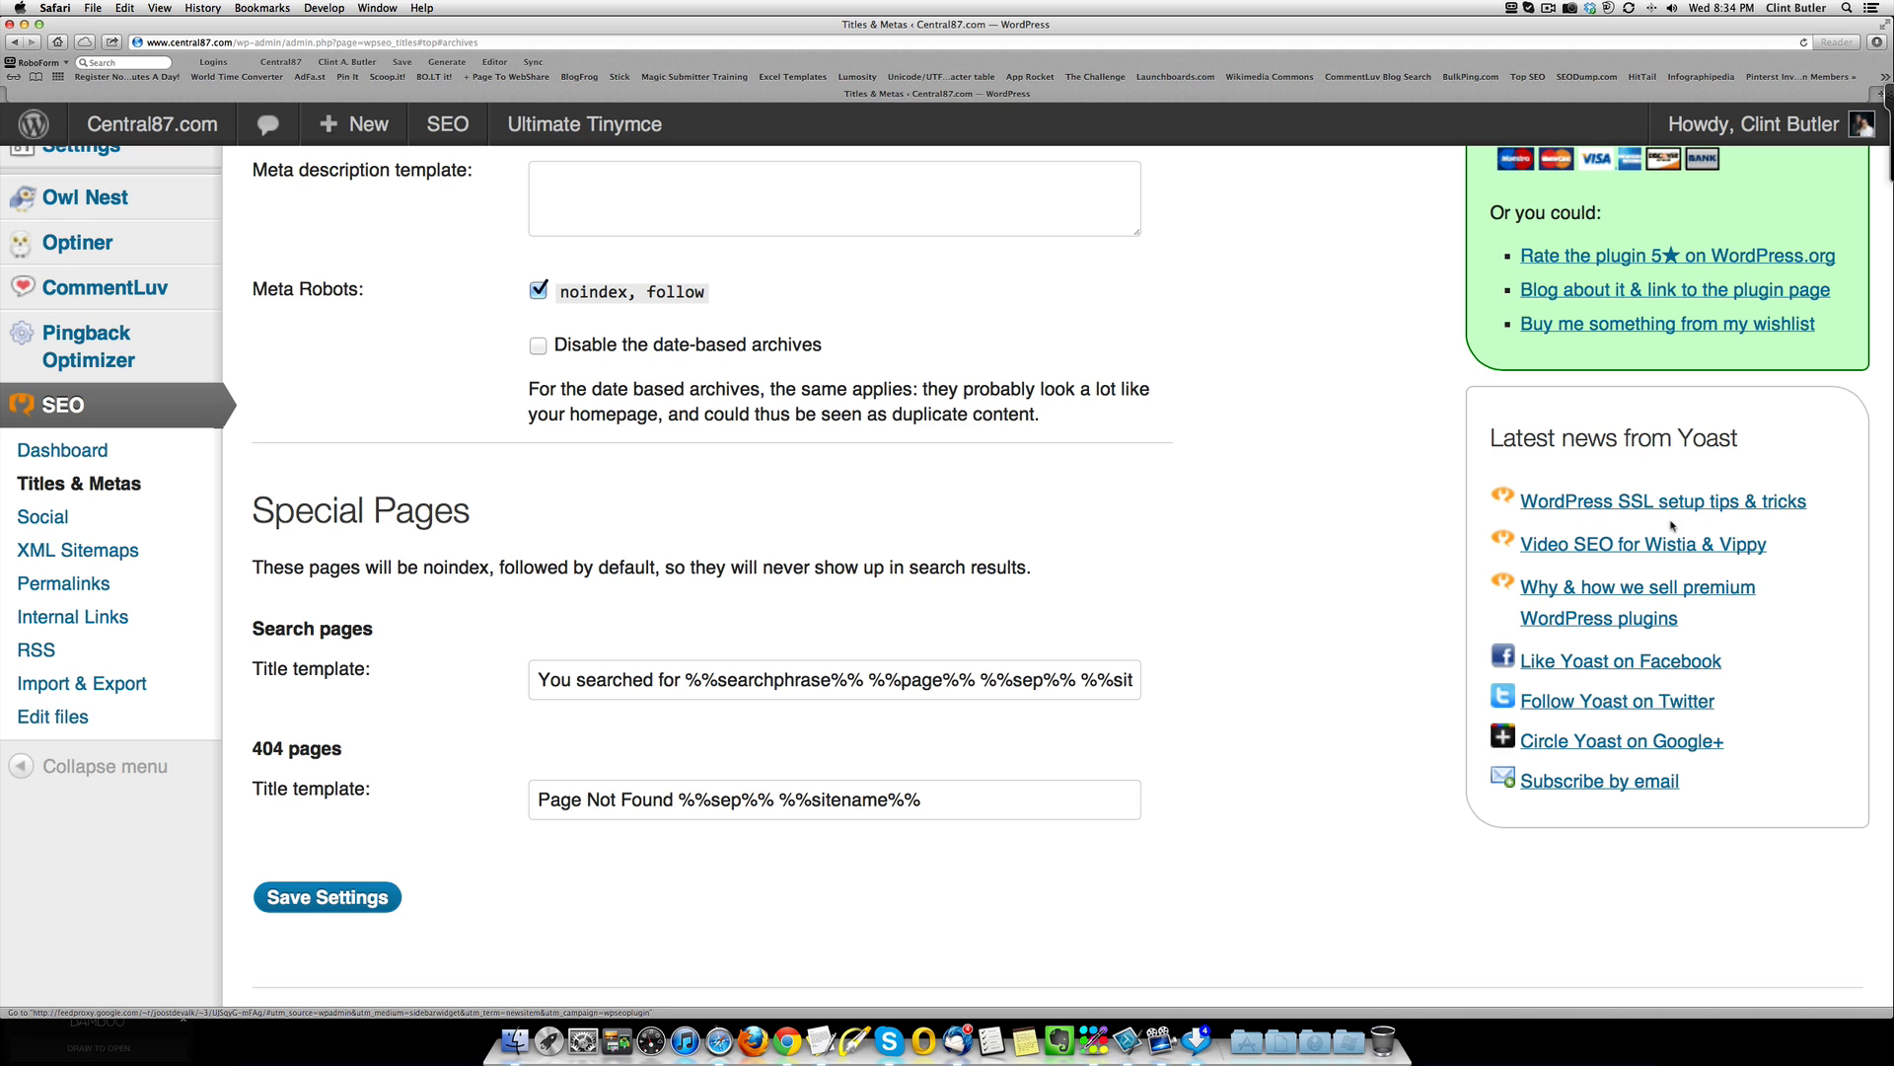
mouse_move(1344, 620)
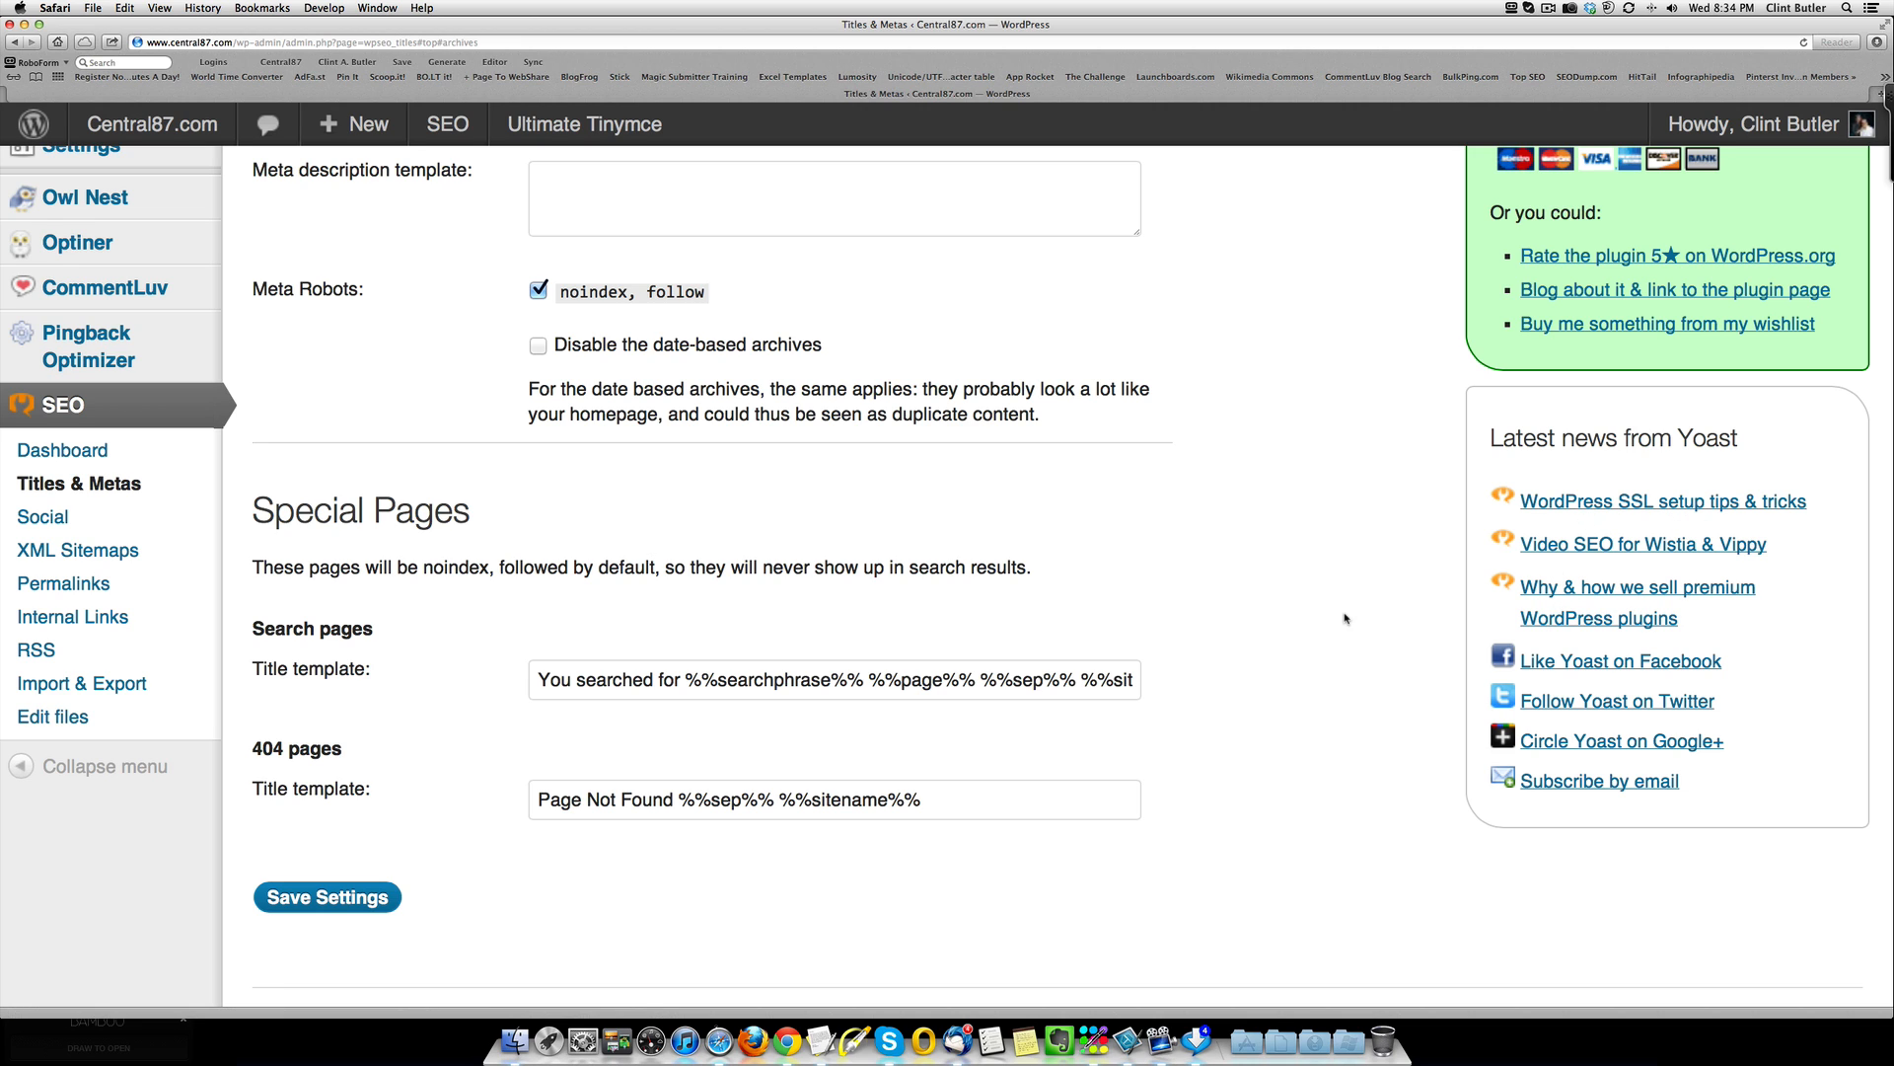
scroll("up", 3)
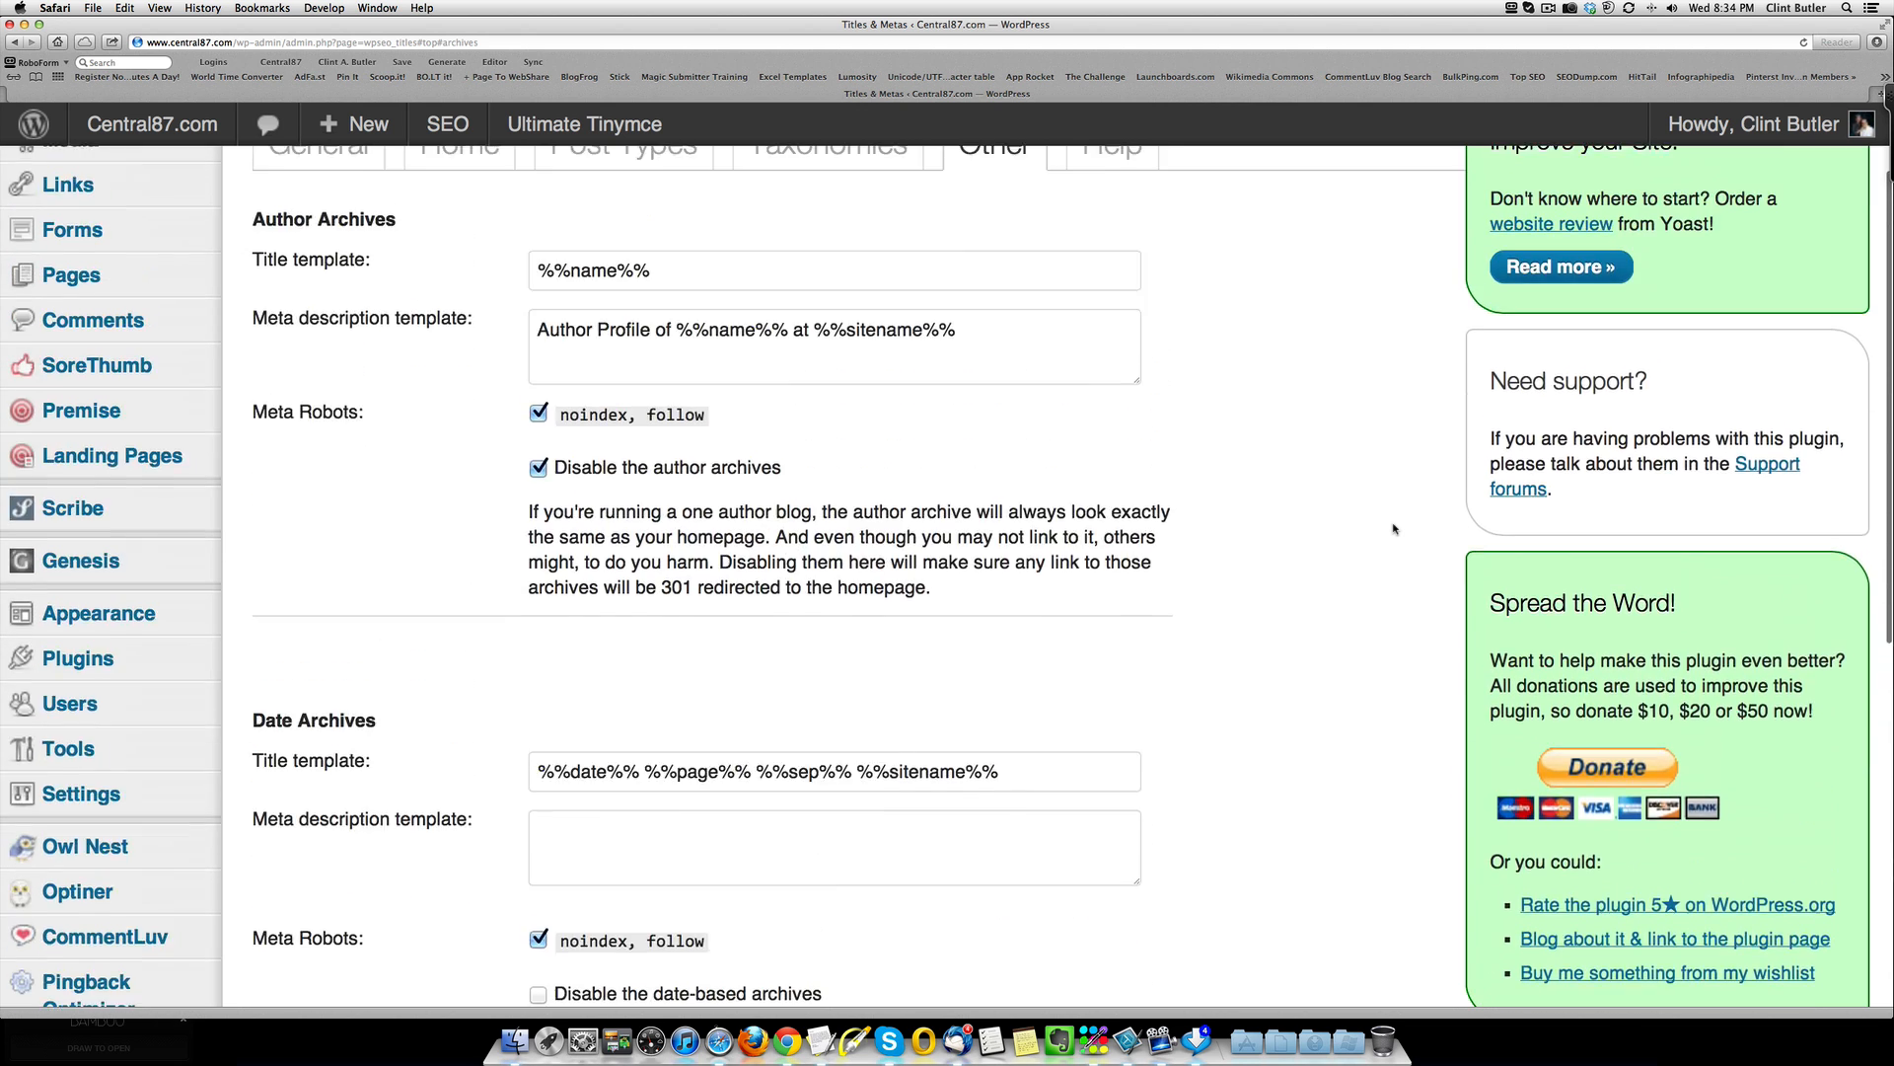
scroll("up", 3)
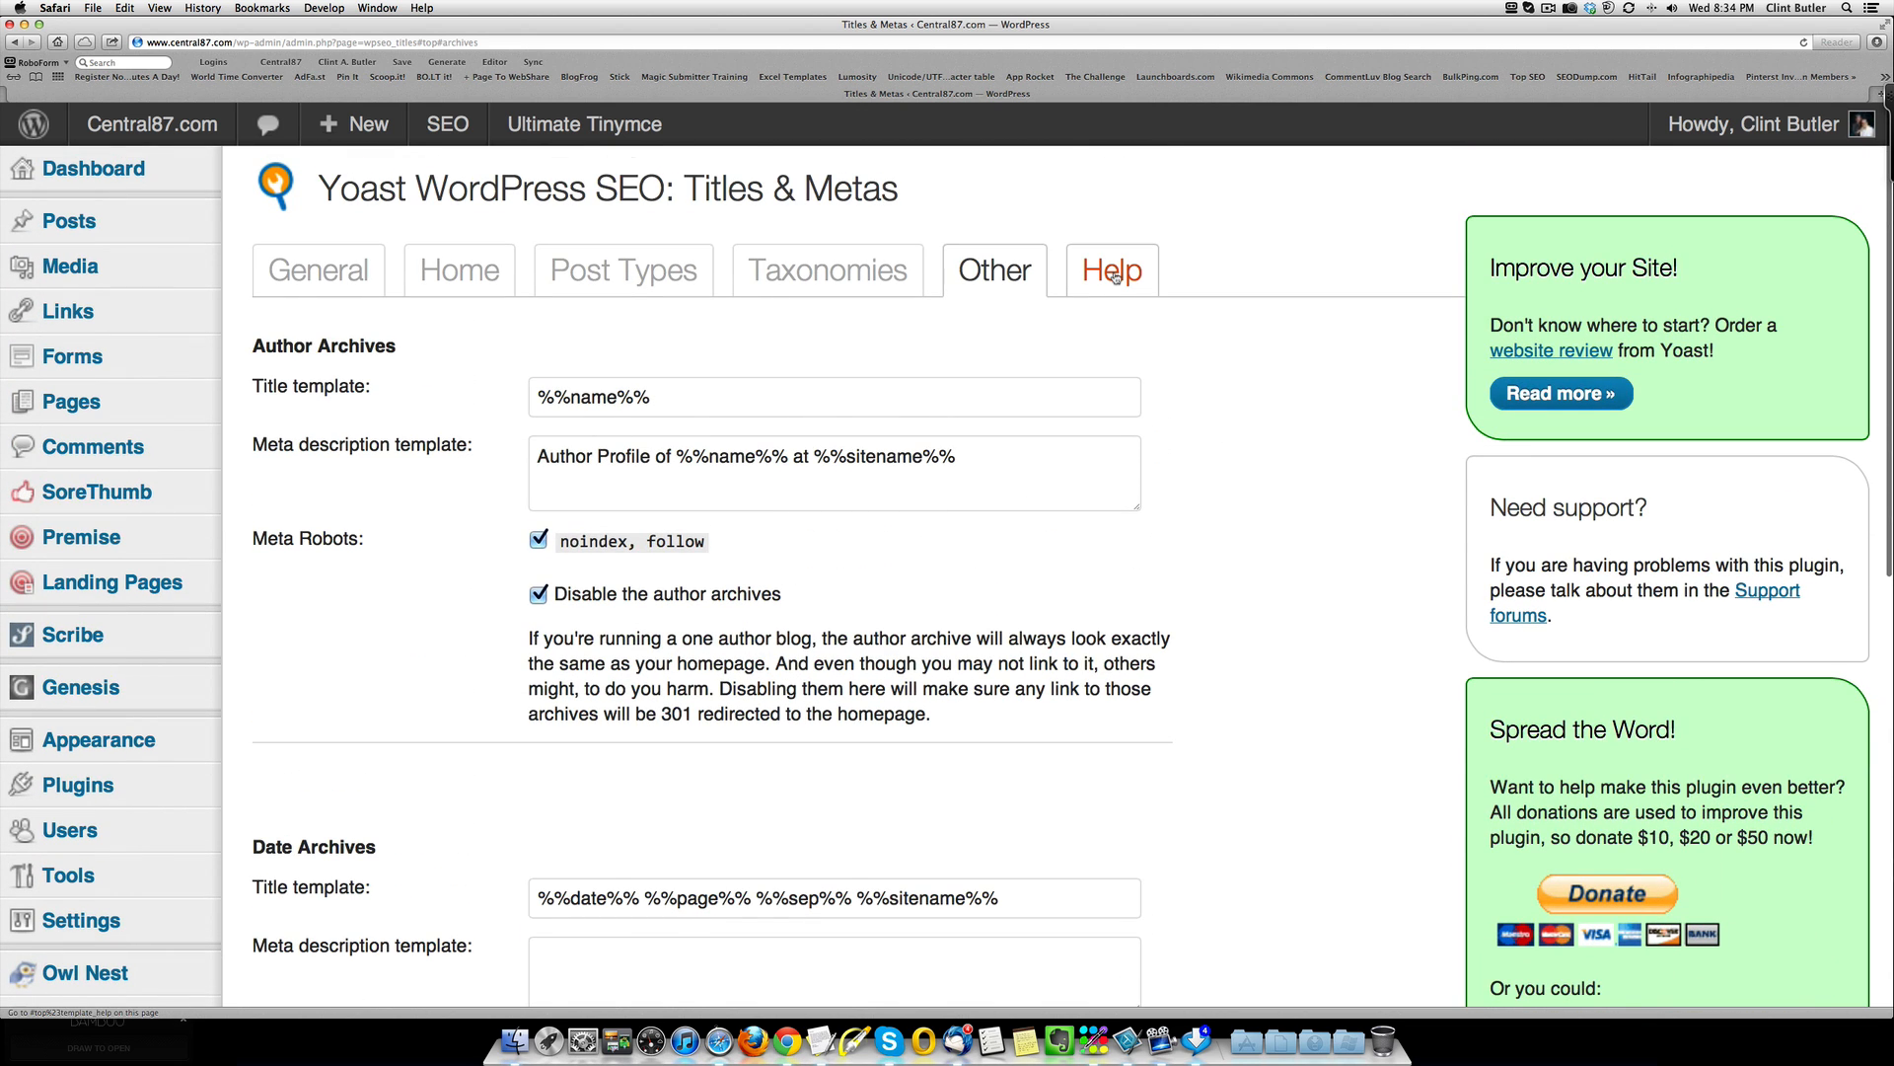
Step: Review the Help tab's template variables table, then move to SEO > Social
left_click(1111, 271)
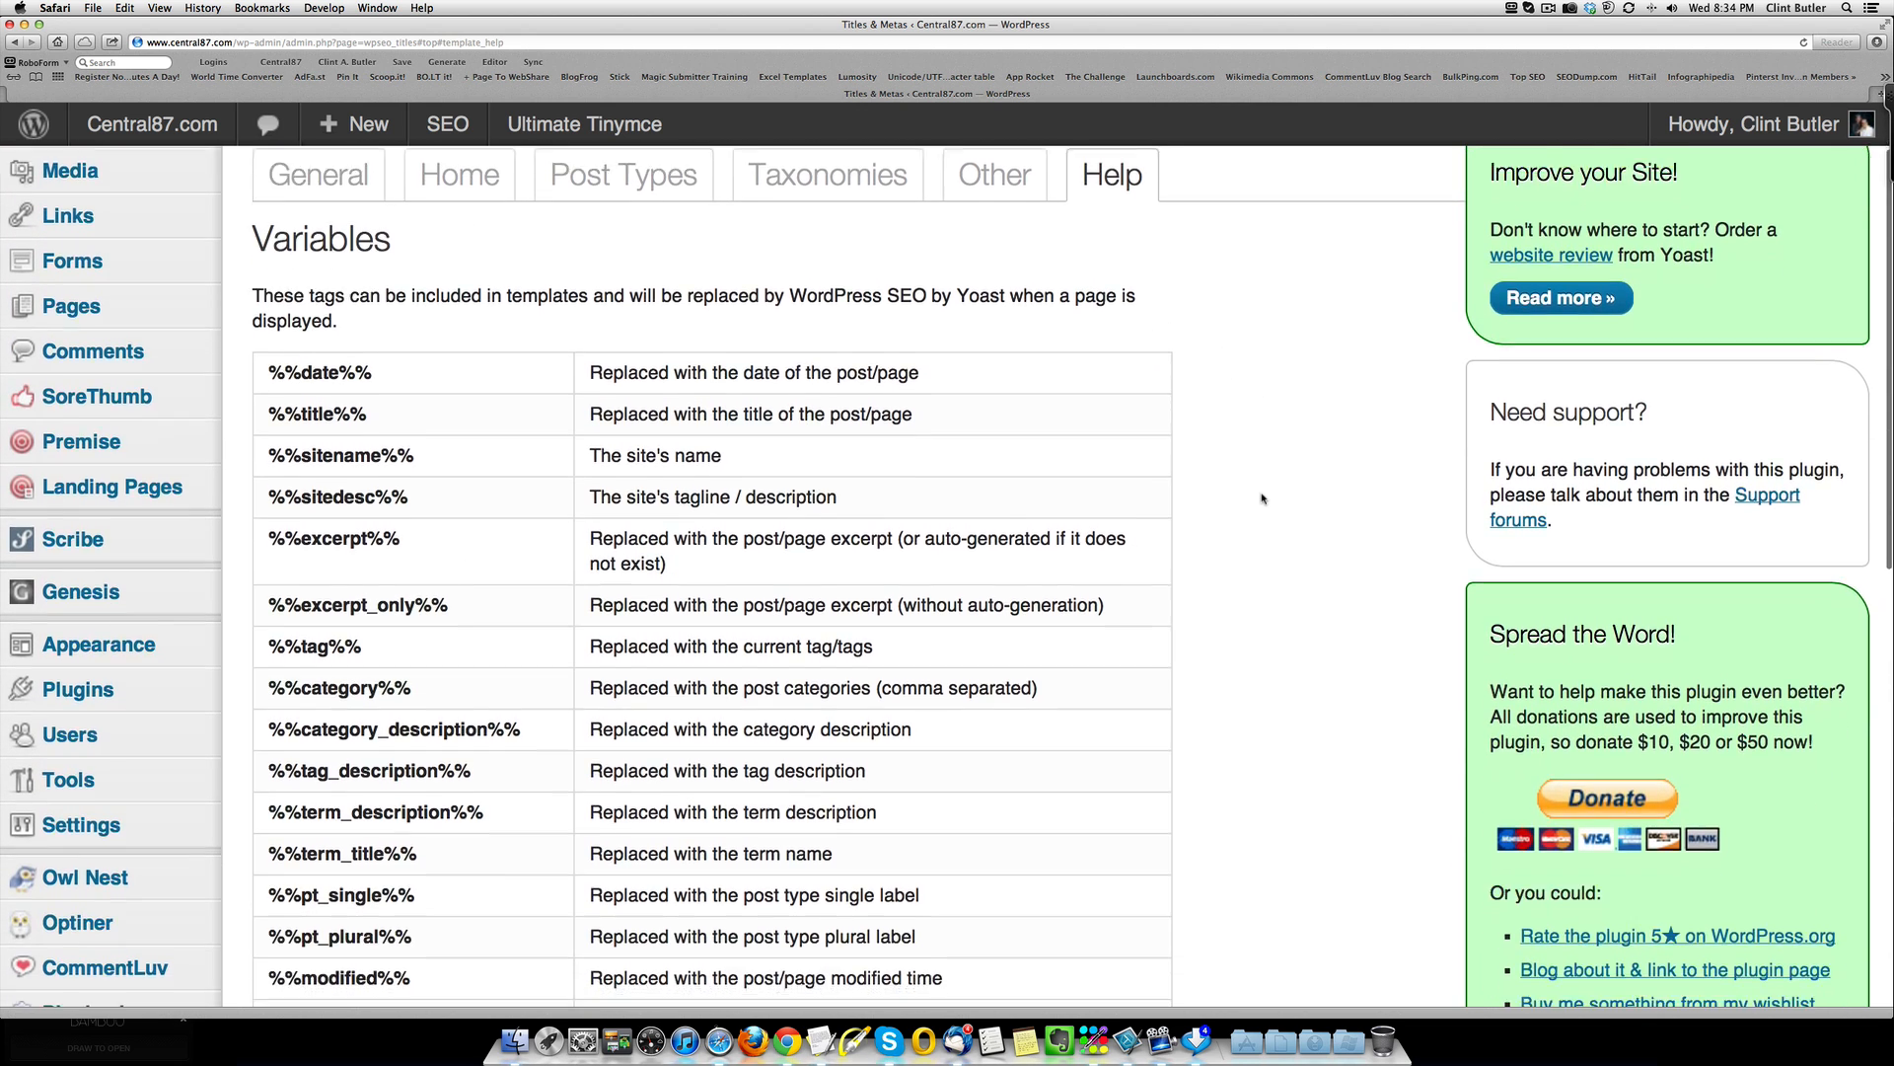
scroll("down", 3)
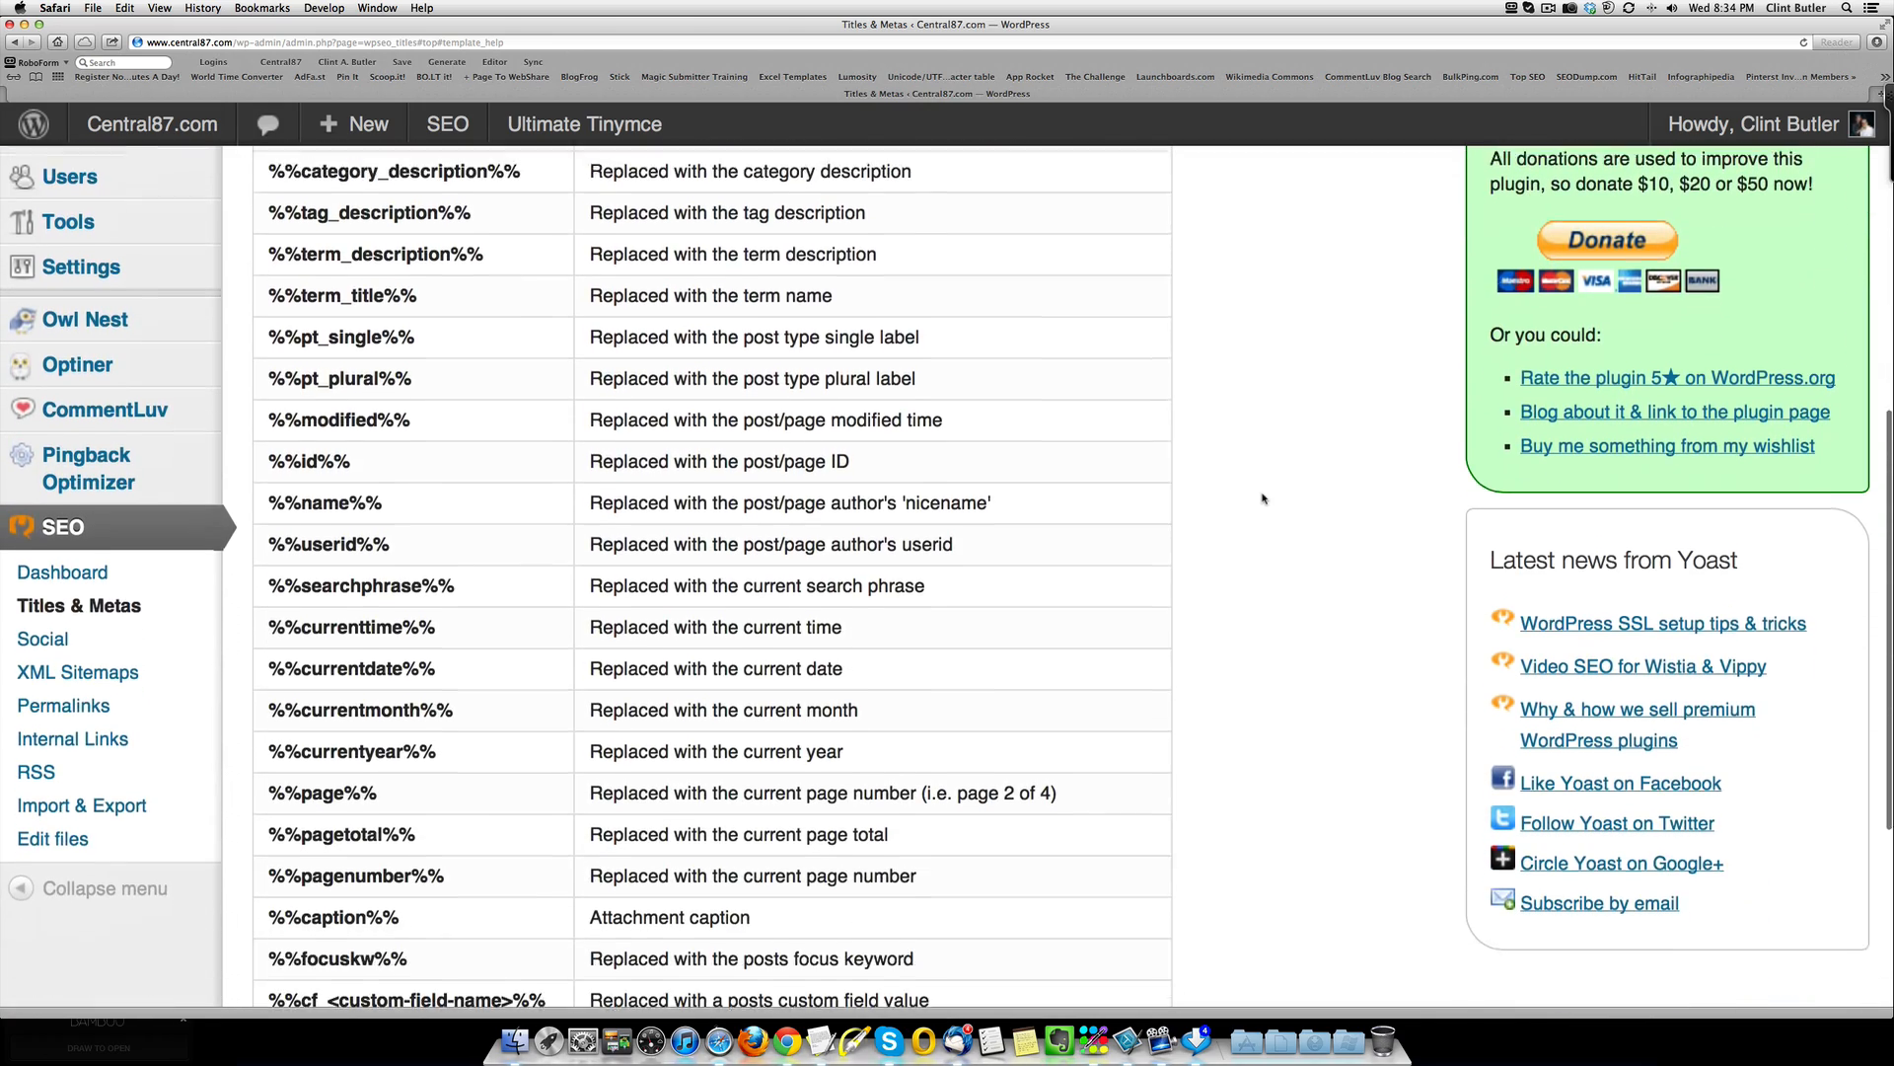
scroll("up", 3)
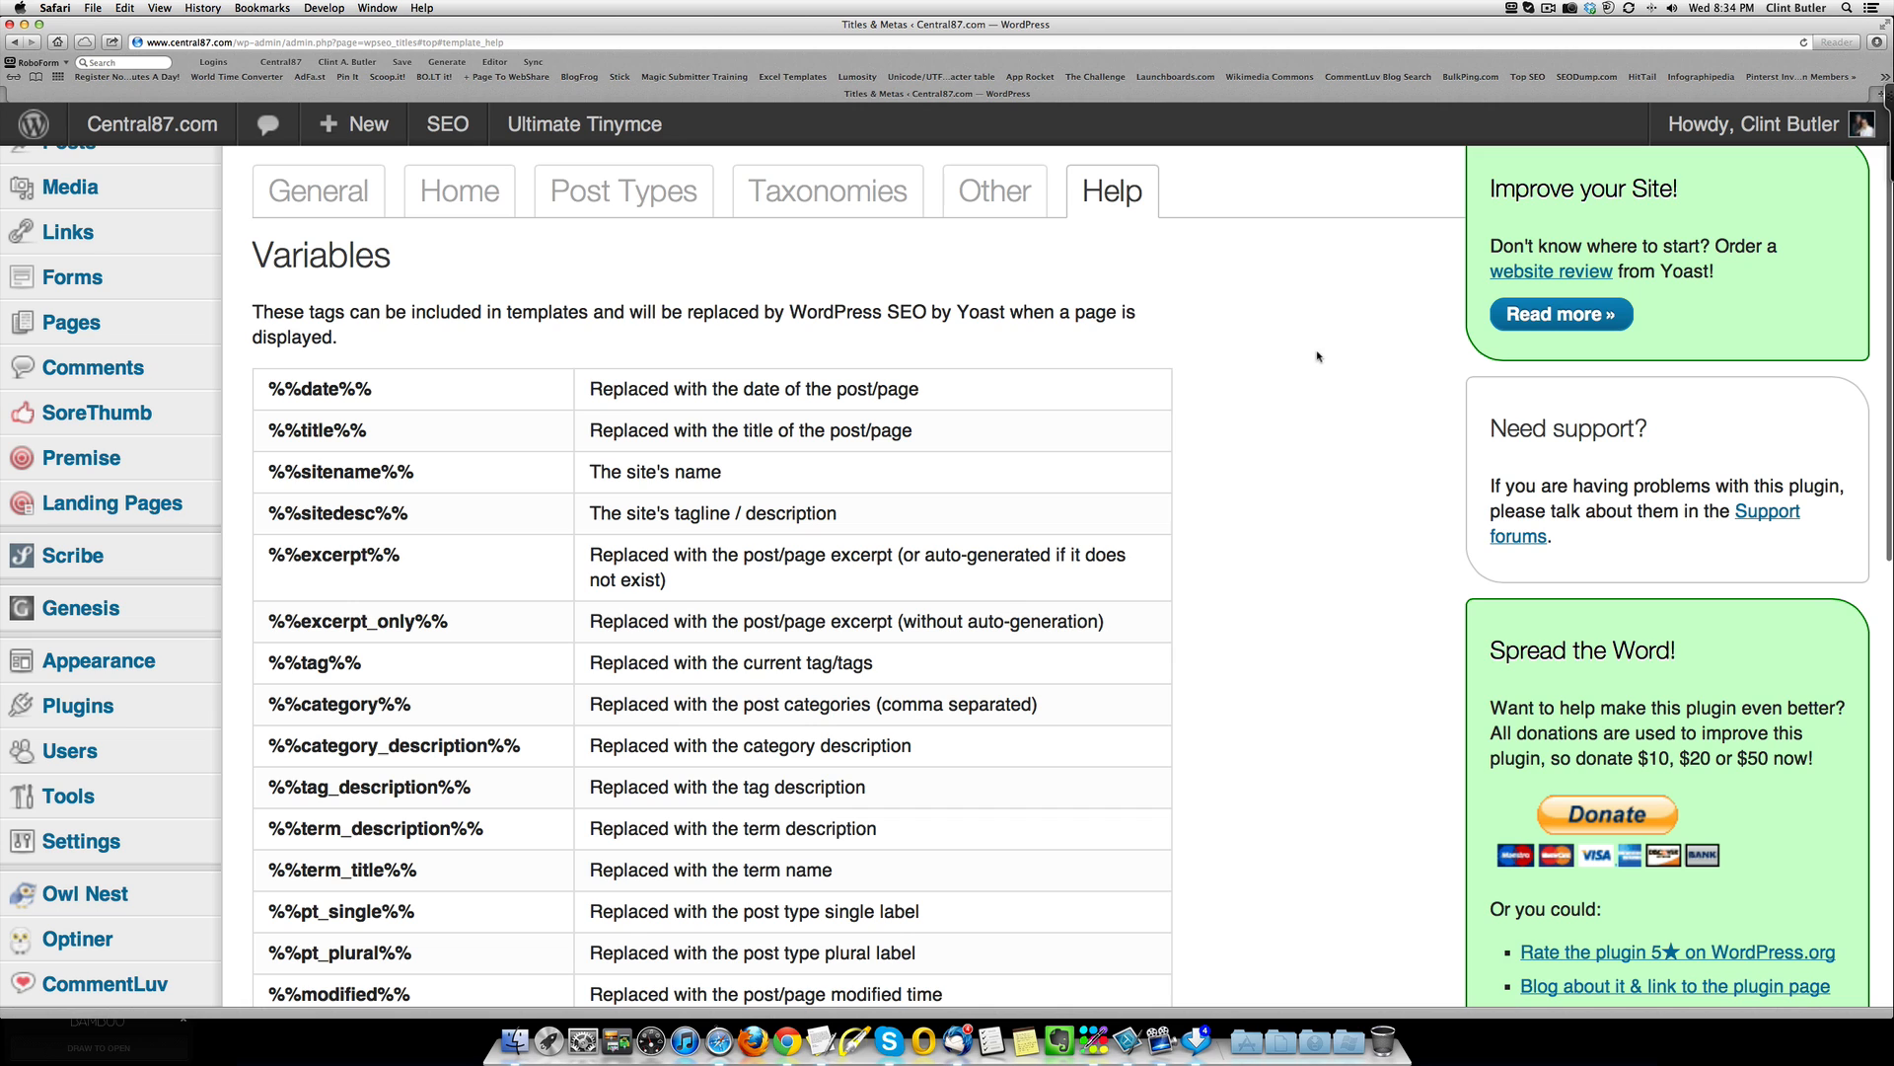
mouse_move(829, 191)
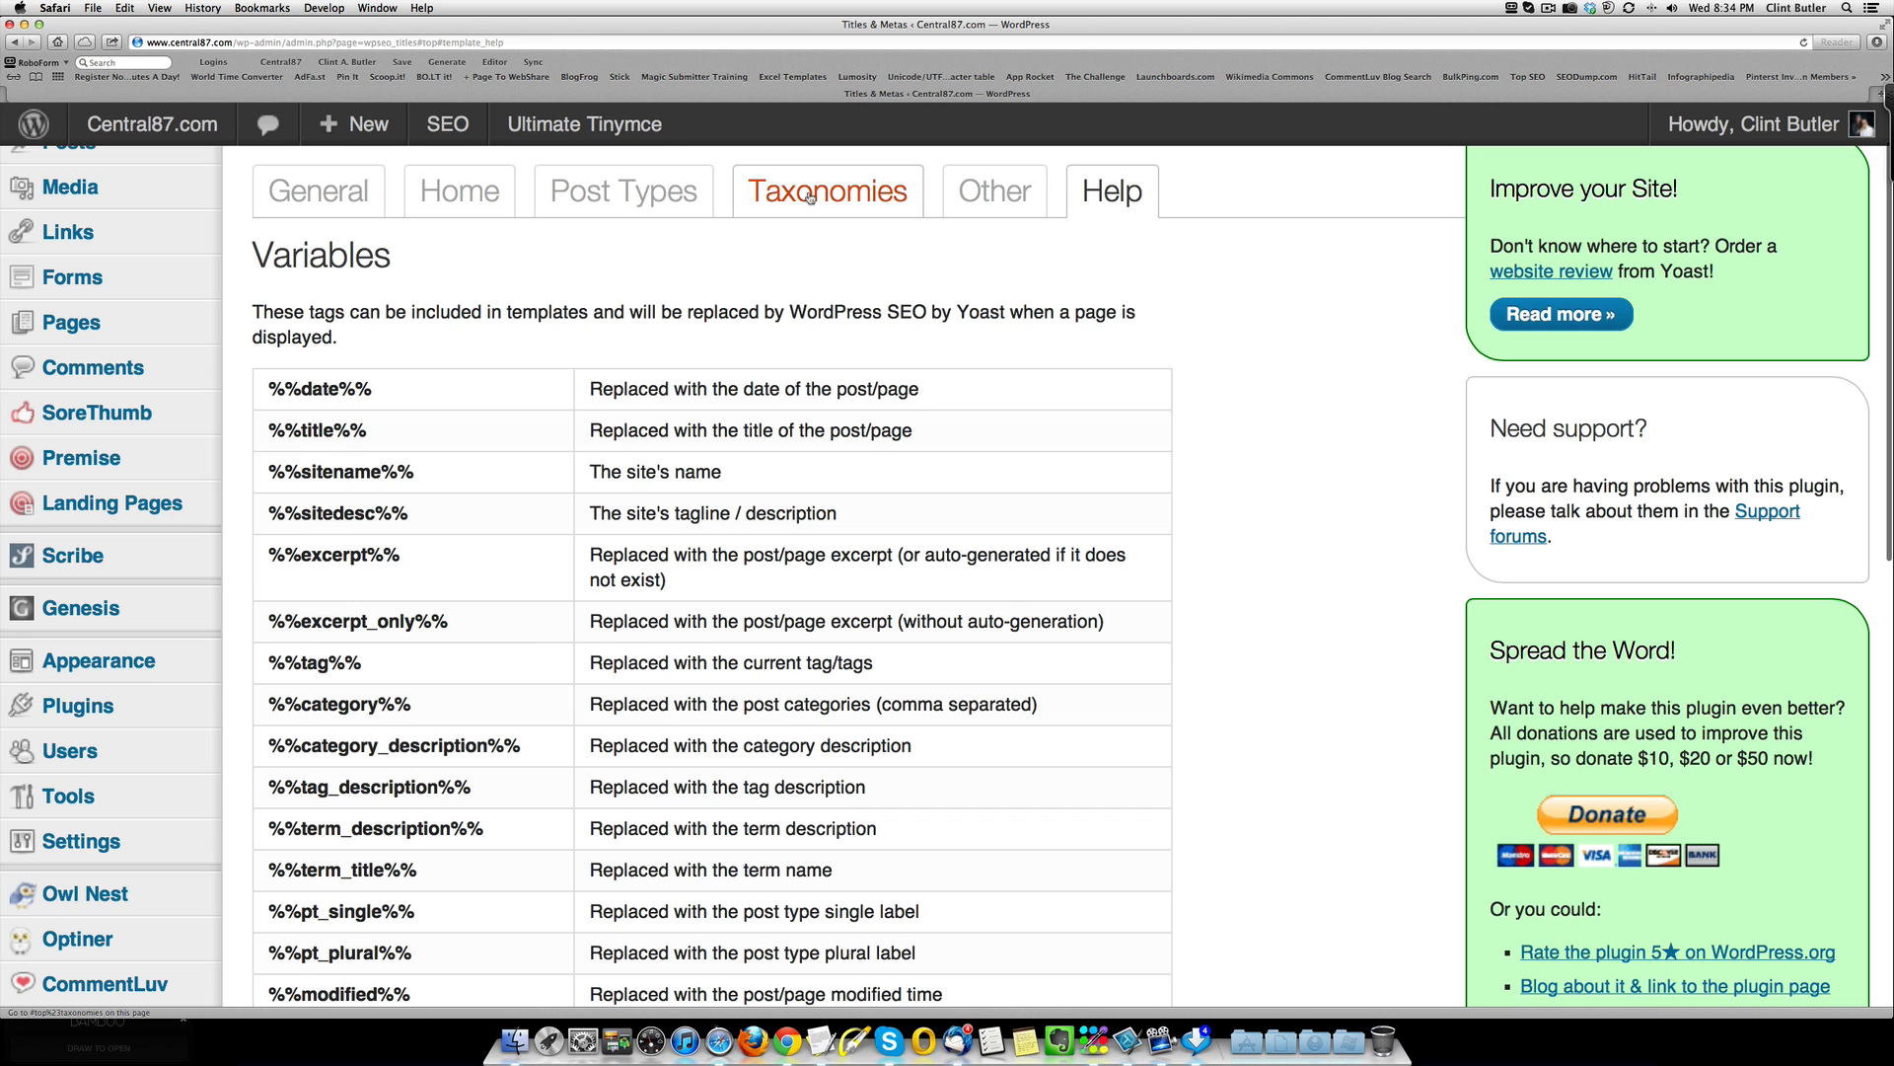
left_click(623, 192)
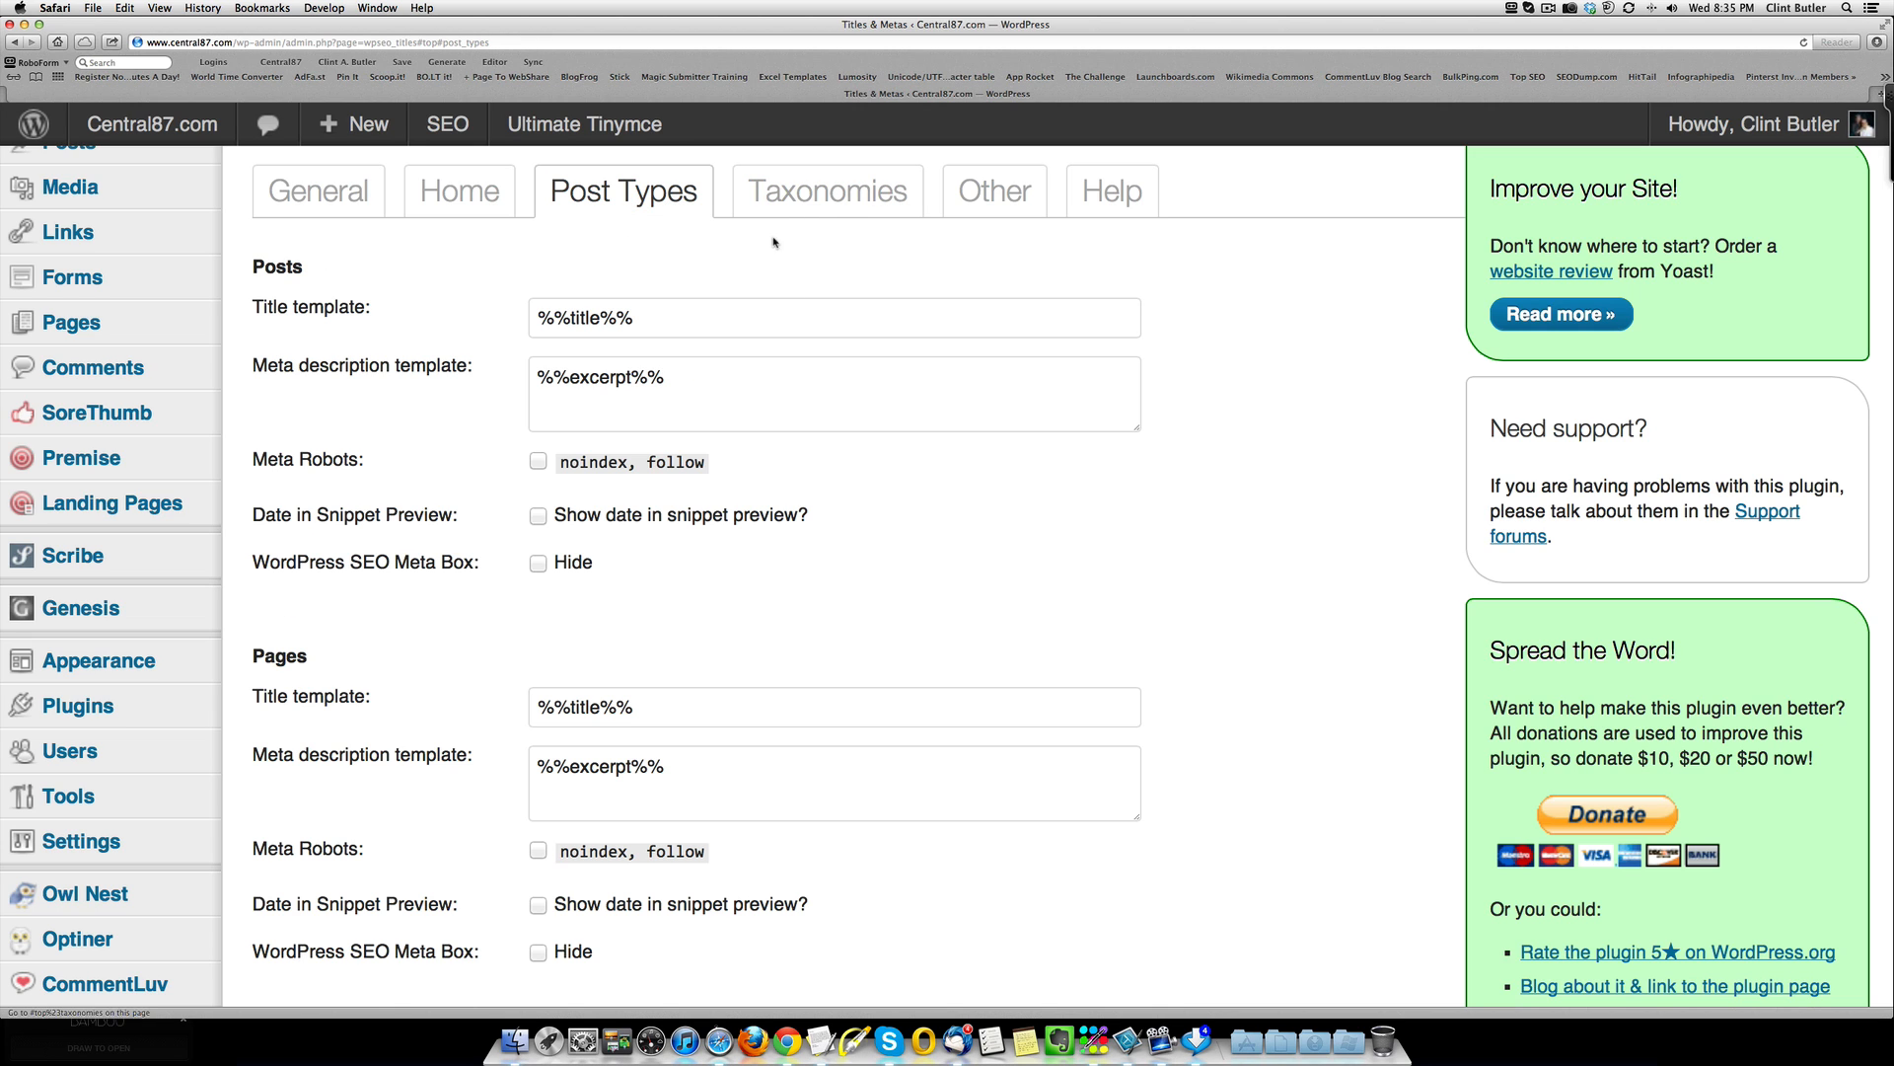
left_click(1111, 191)
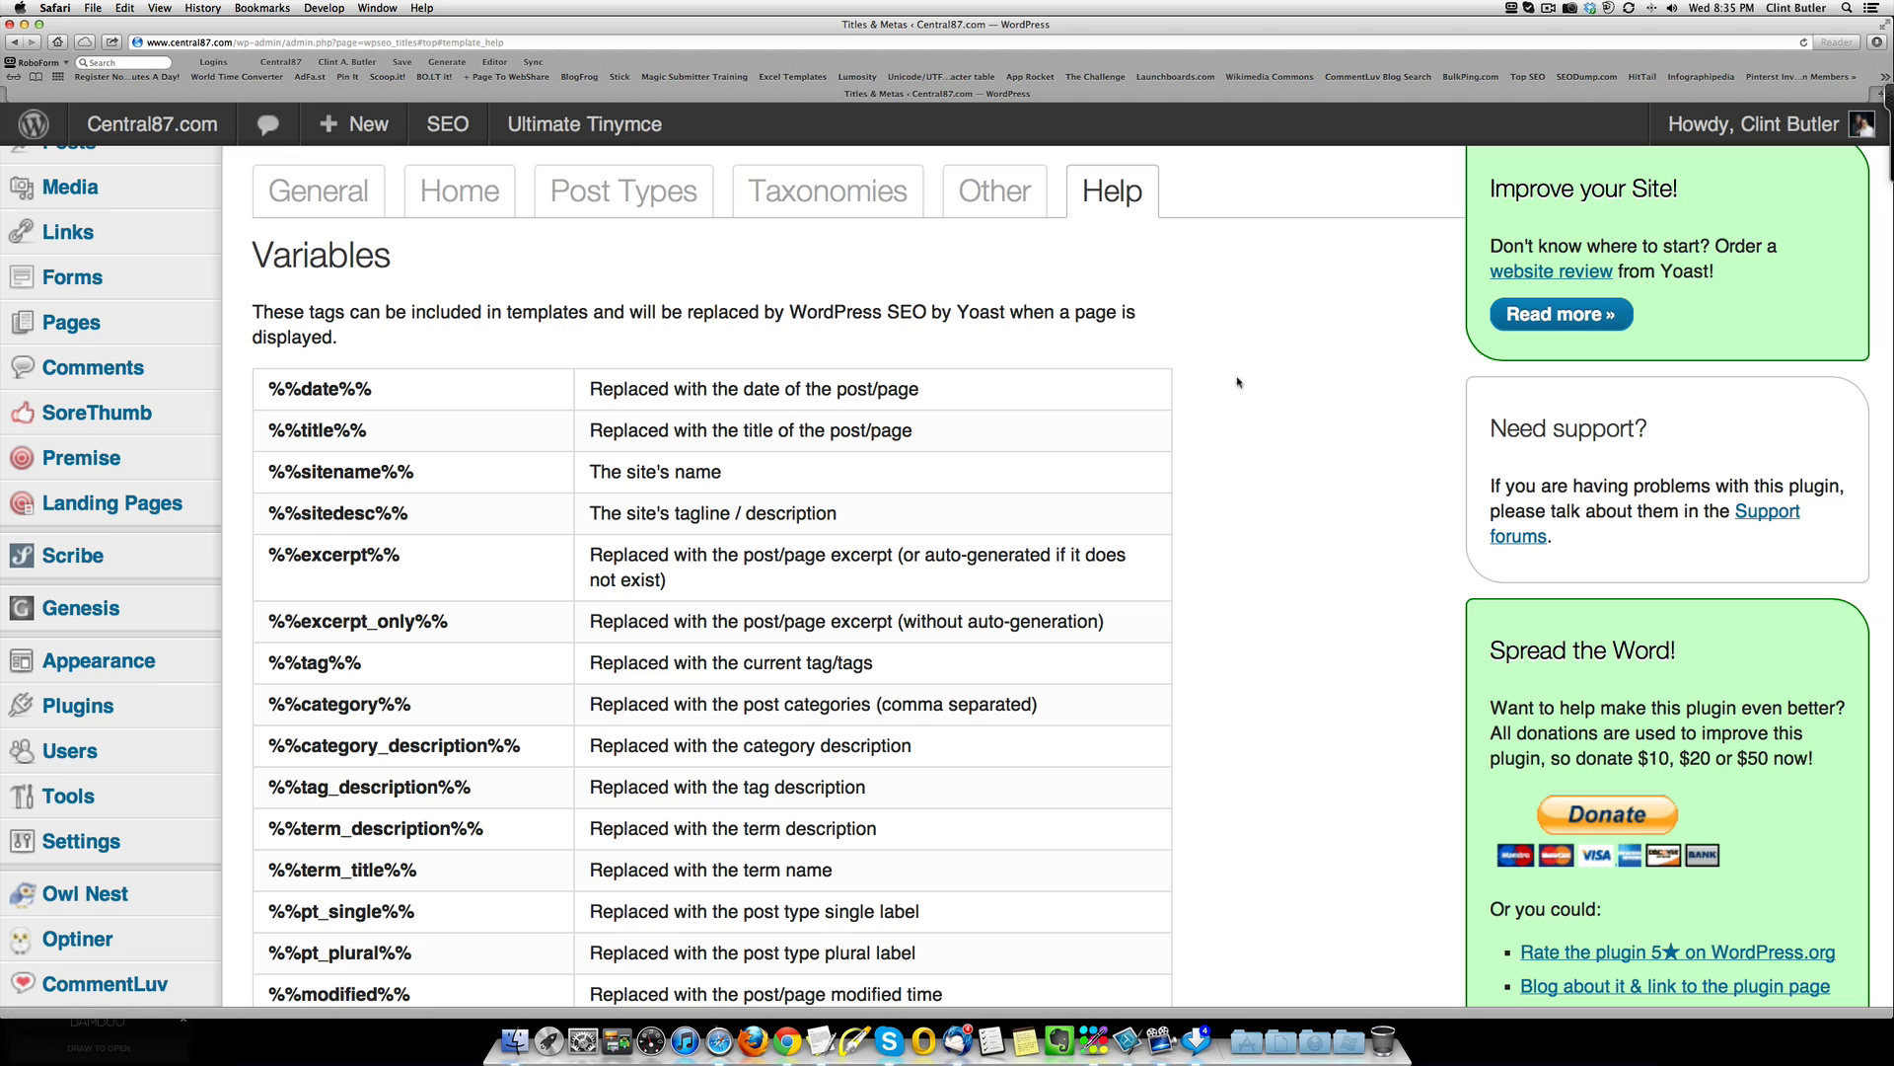
scroll("down", 3)
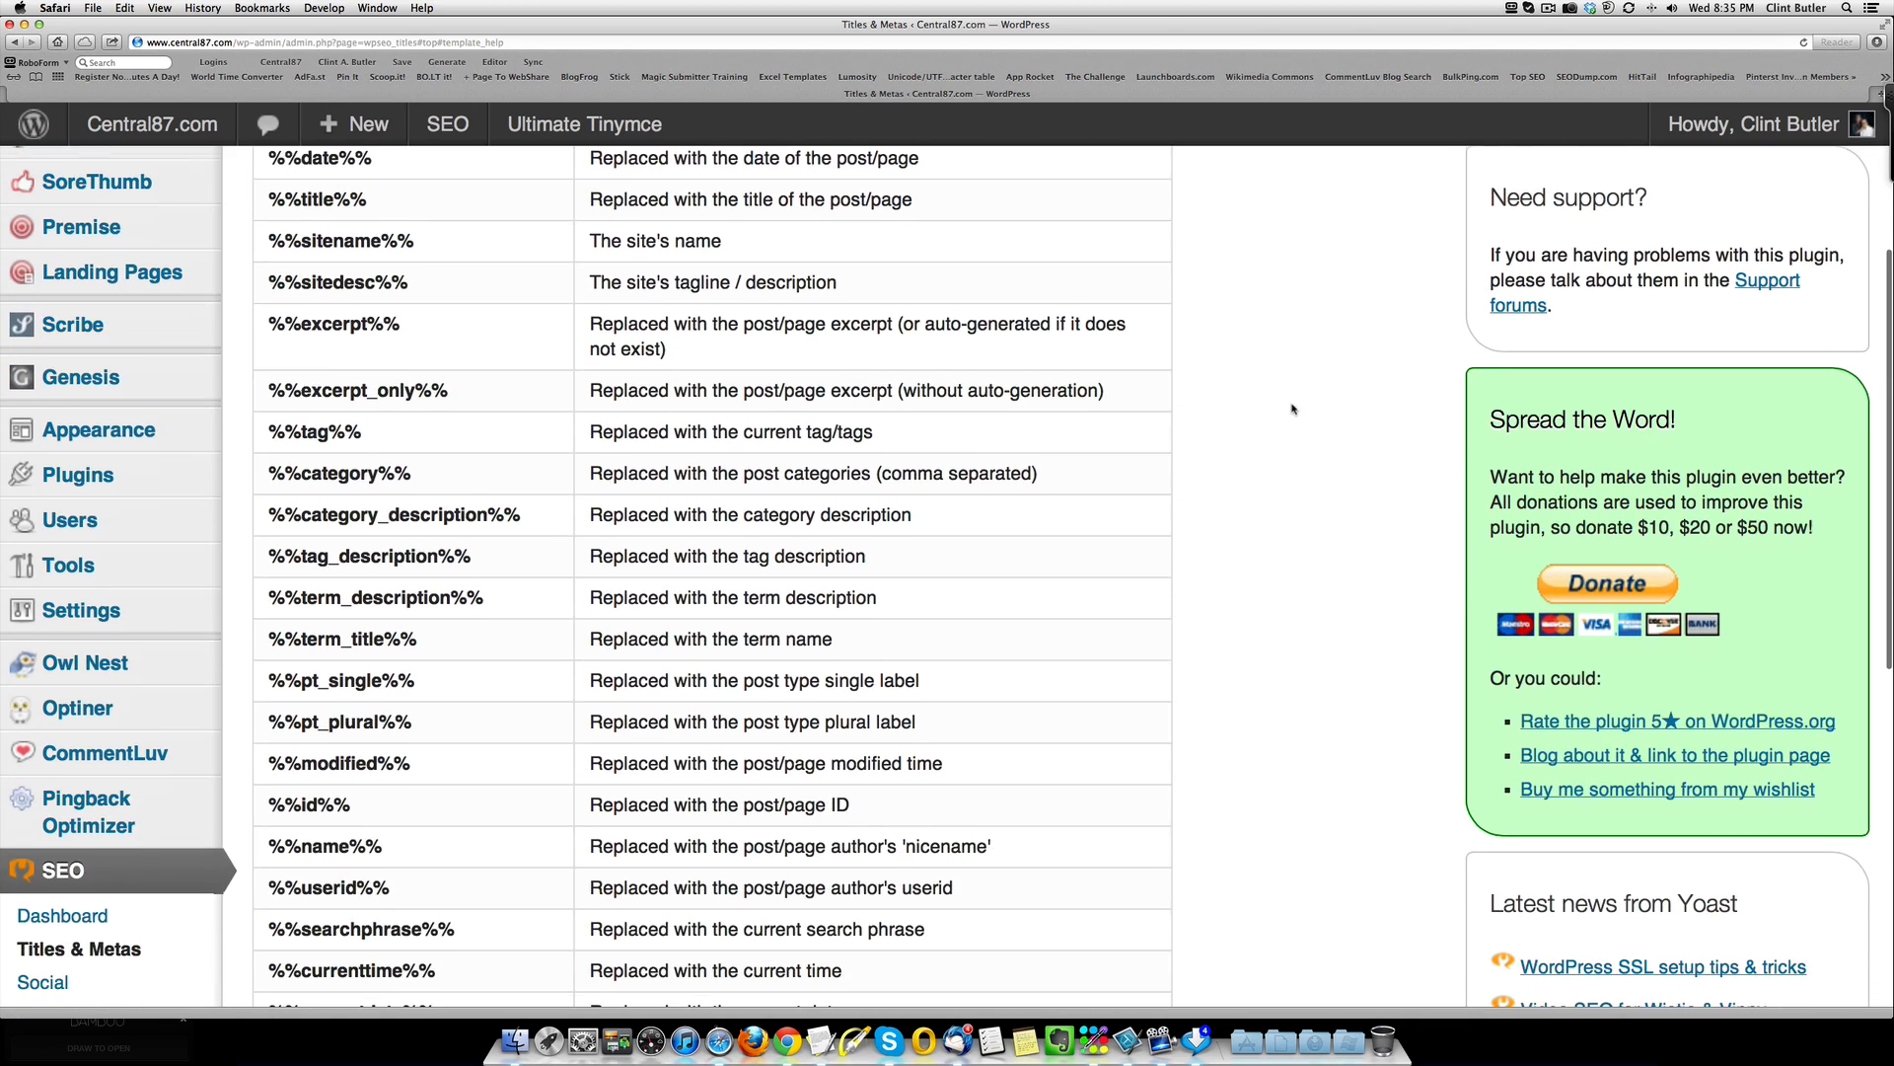
scroll("down", 3)
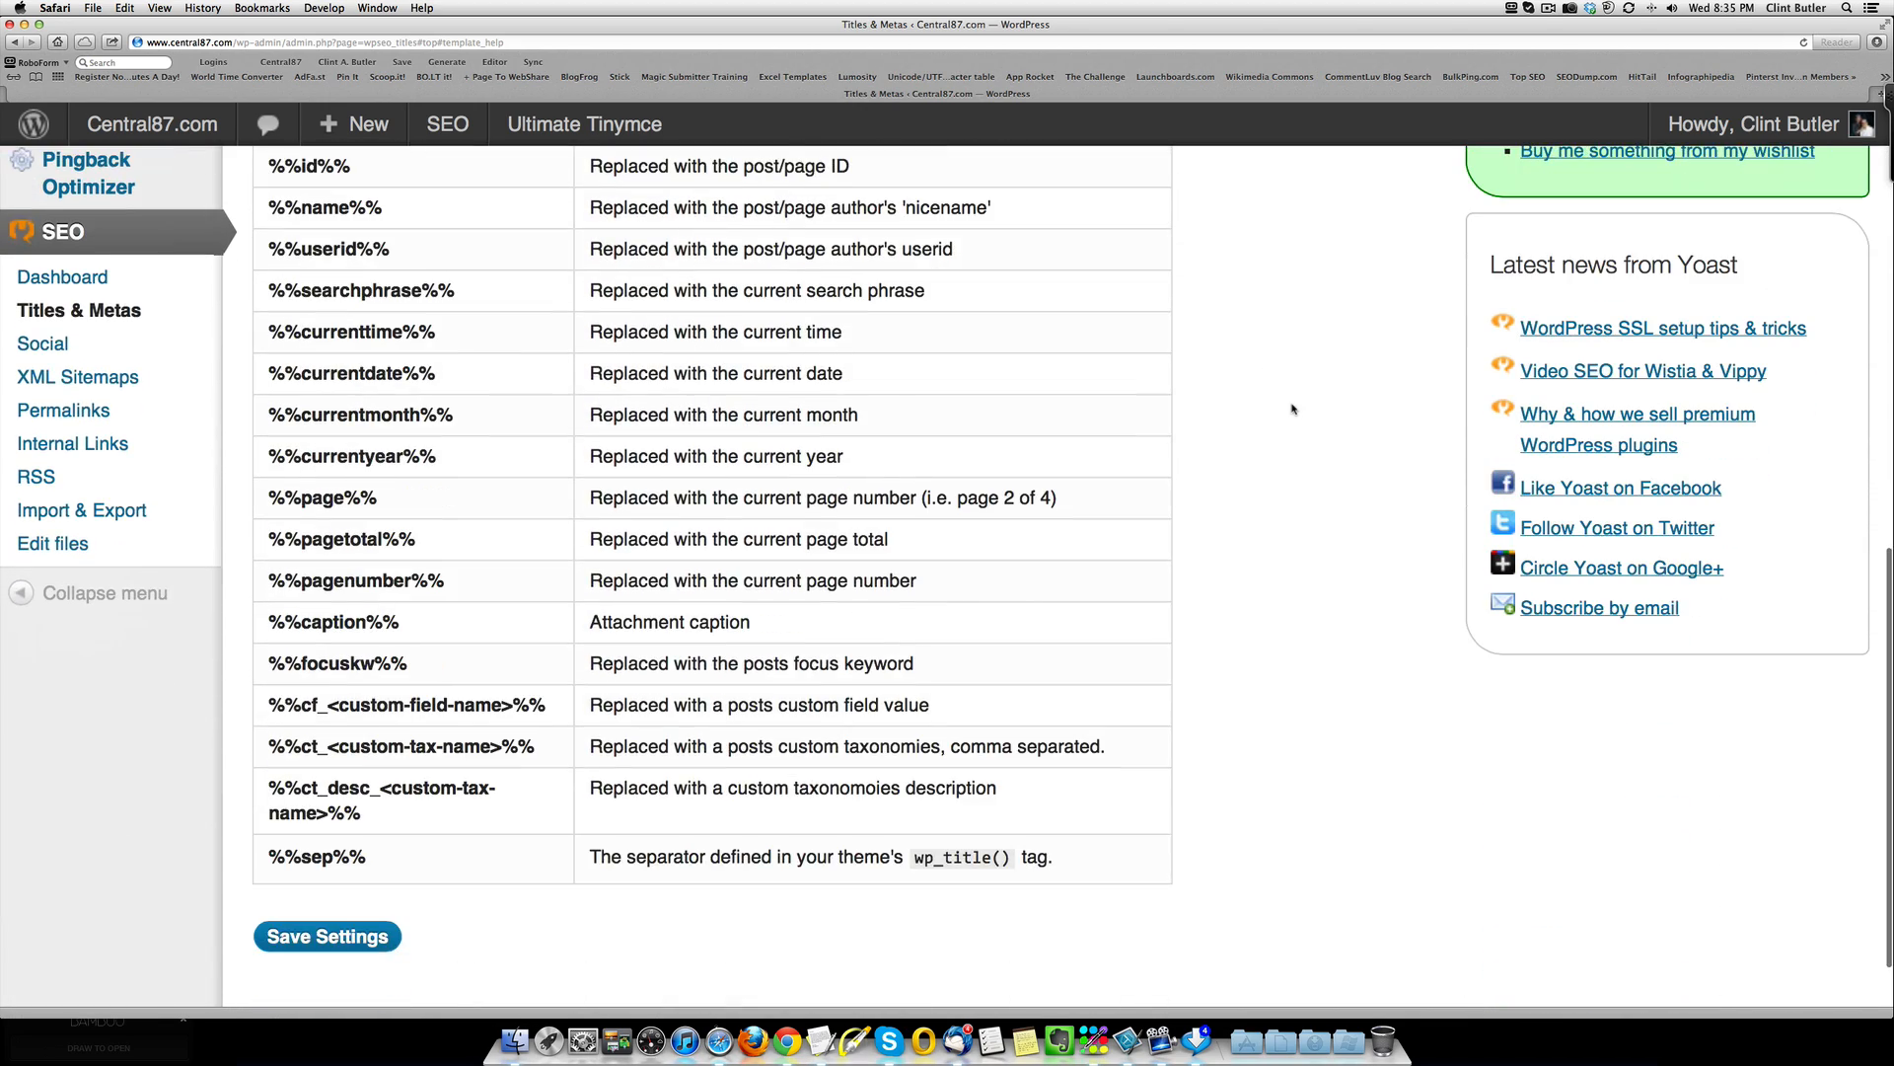
scroll("up", 3)
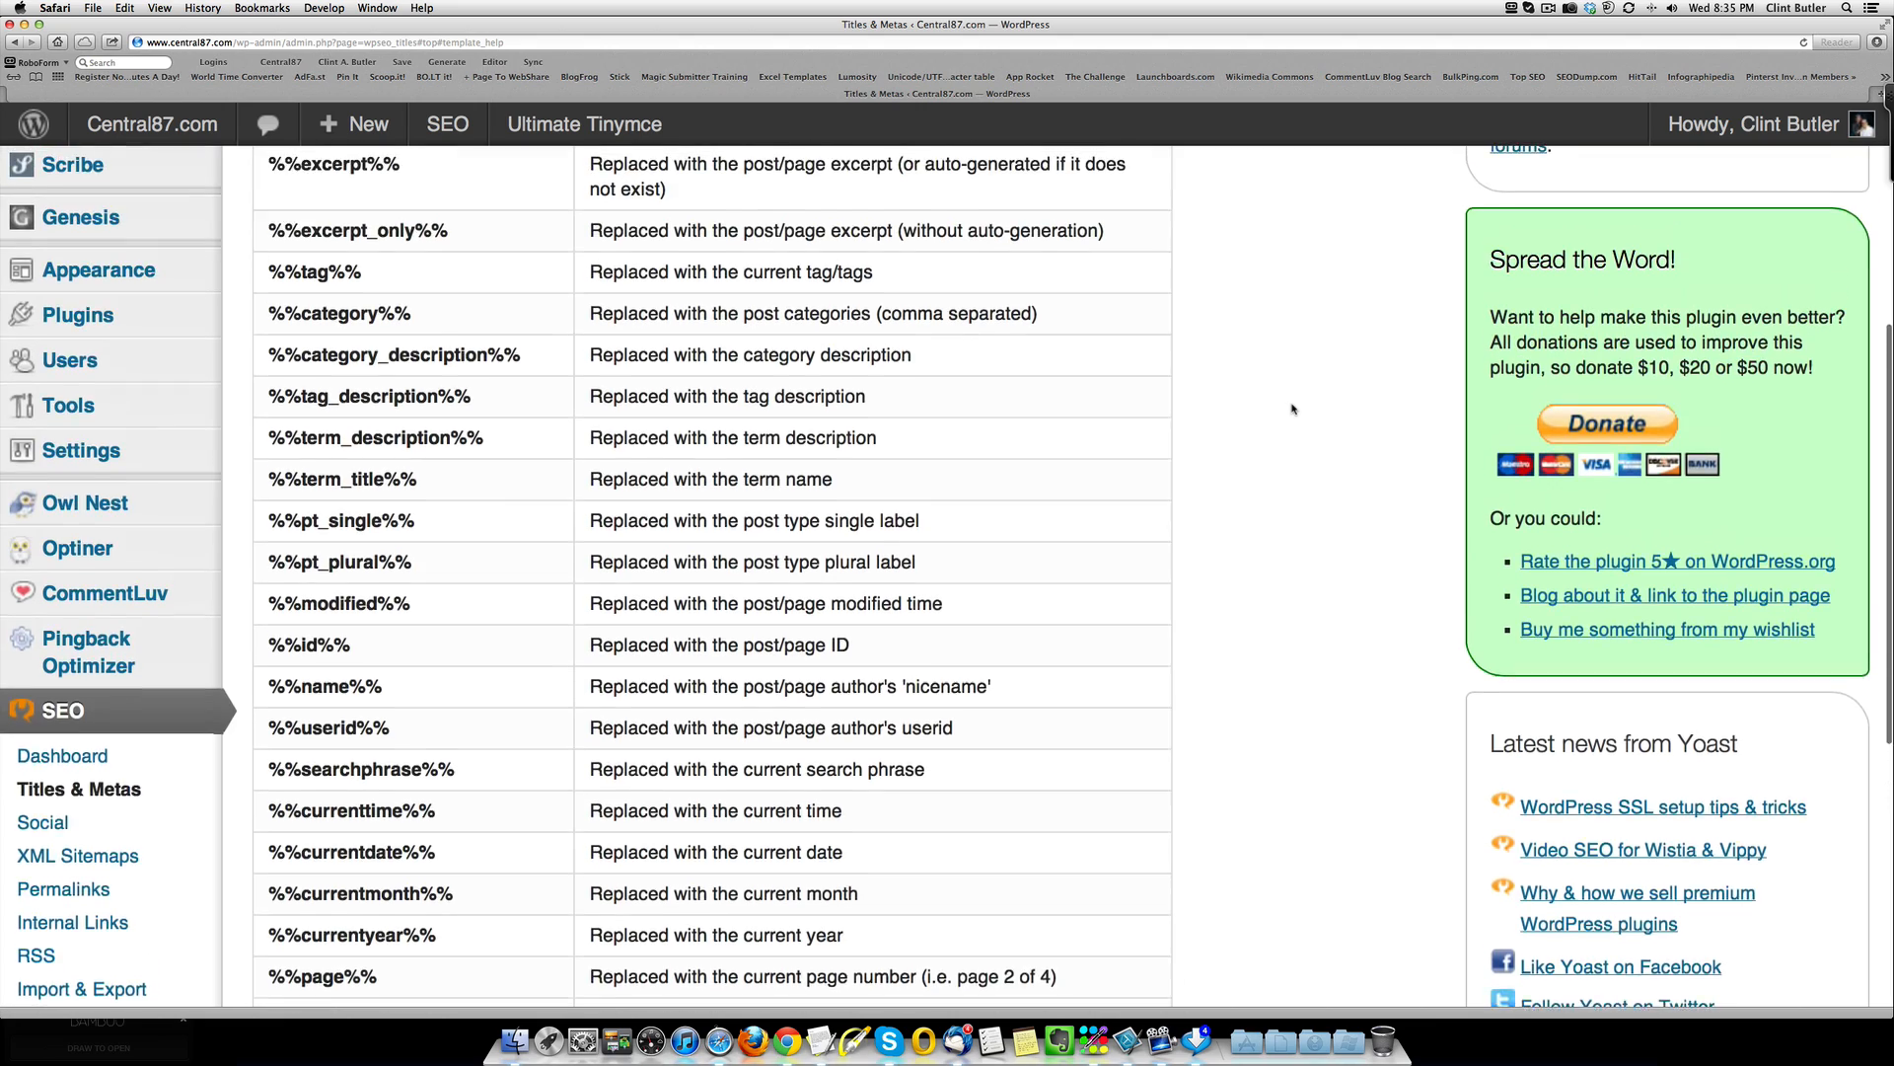
scroll("up", 3)
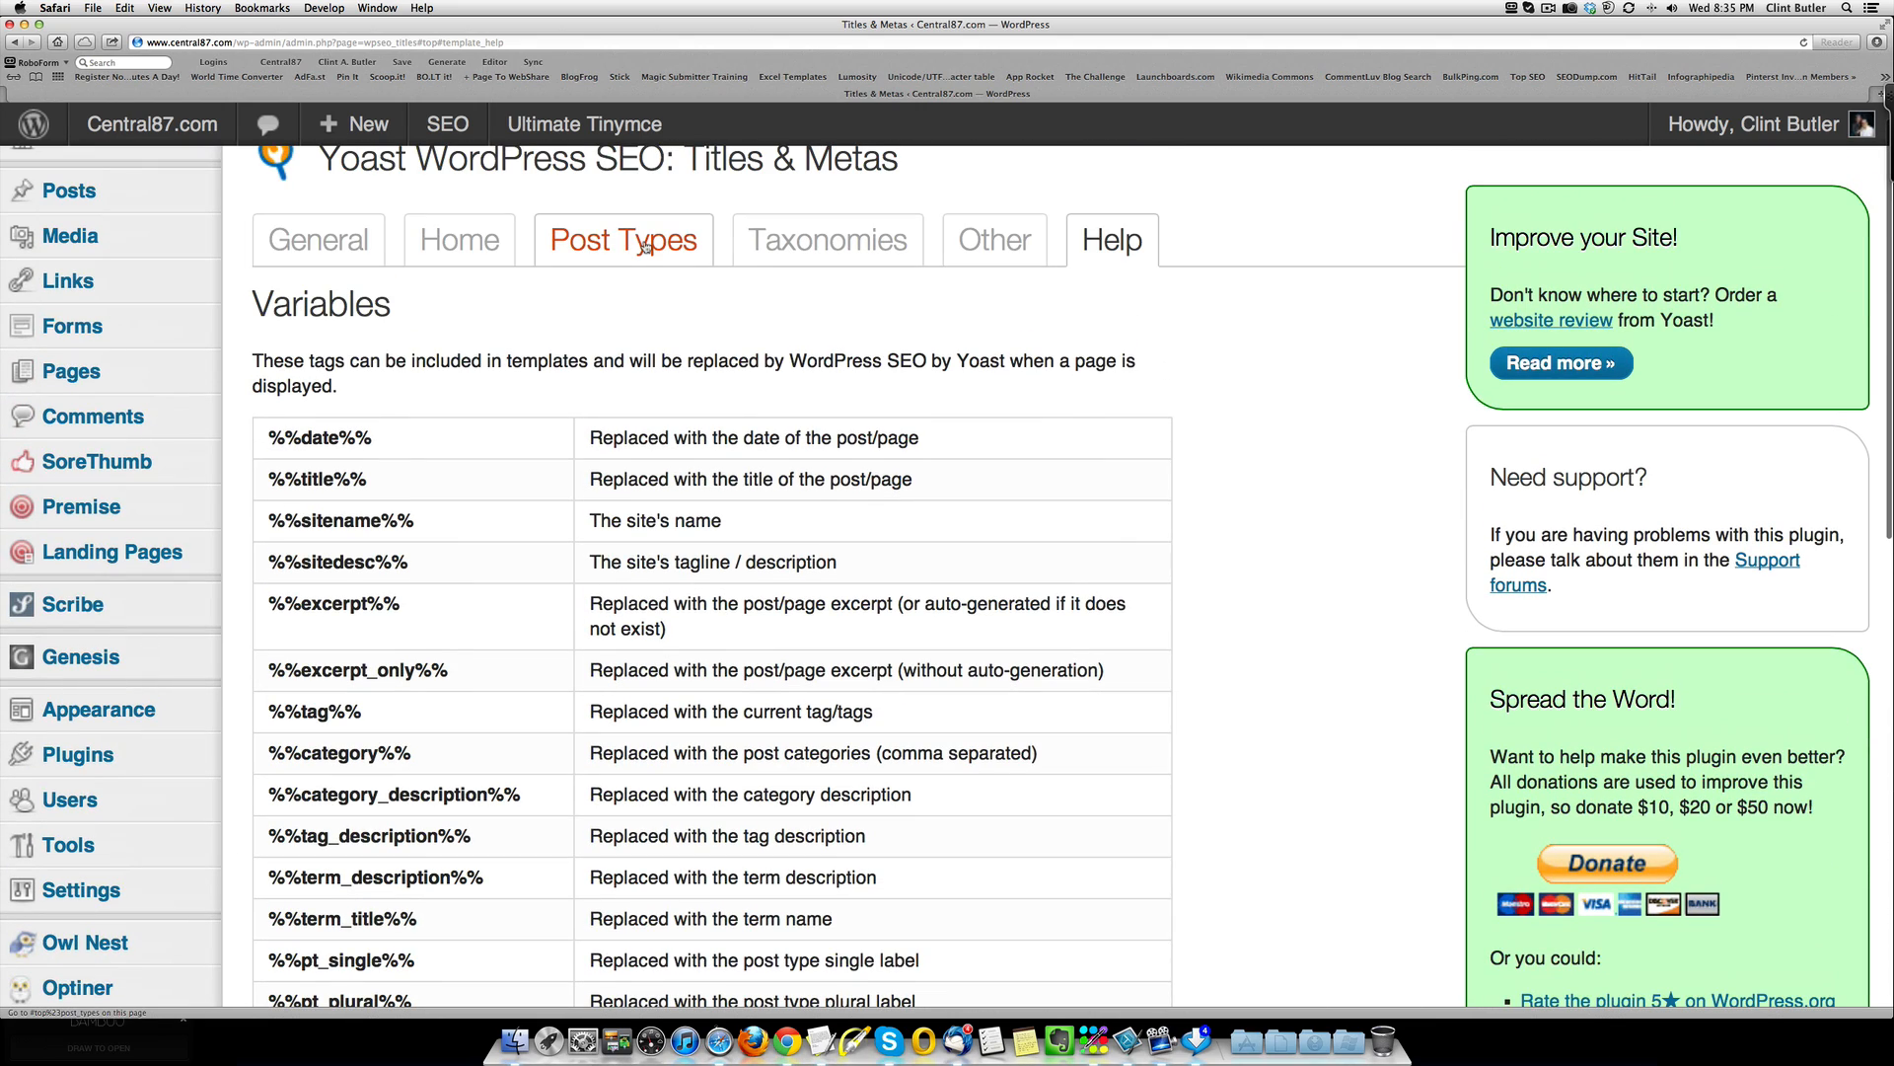
scroll("down", 3)
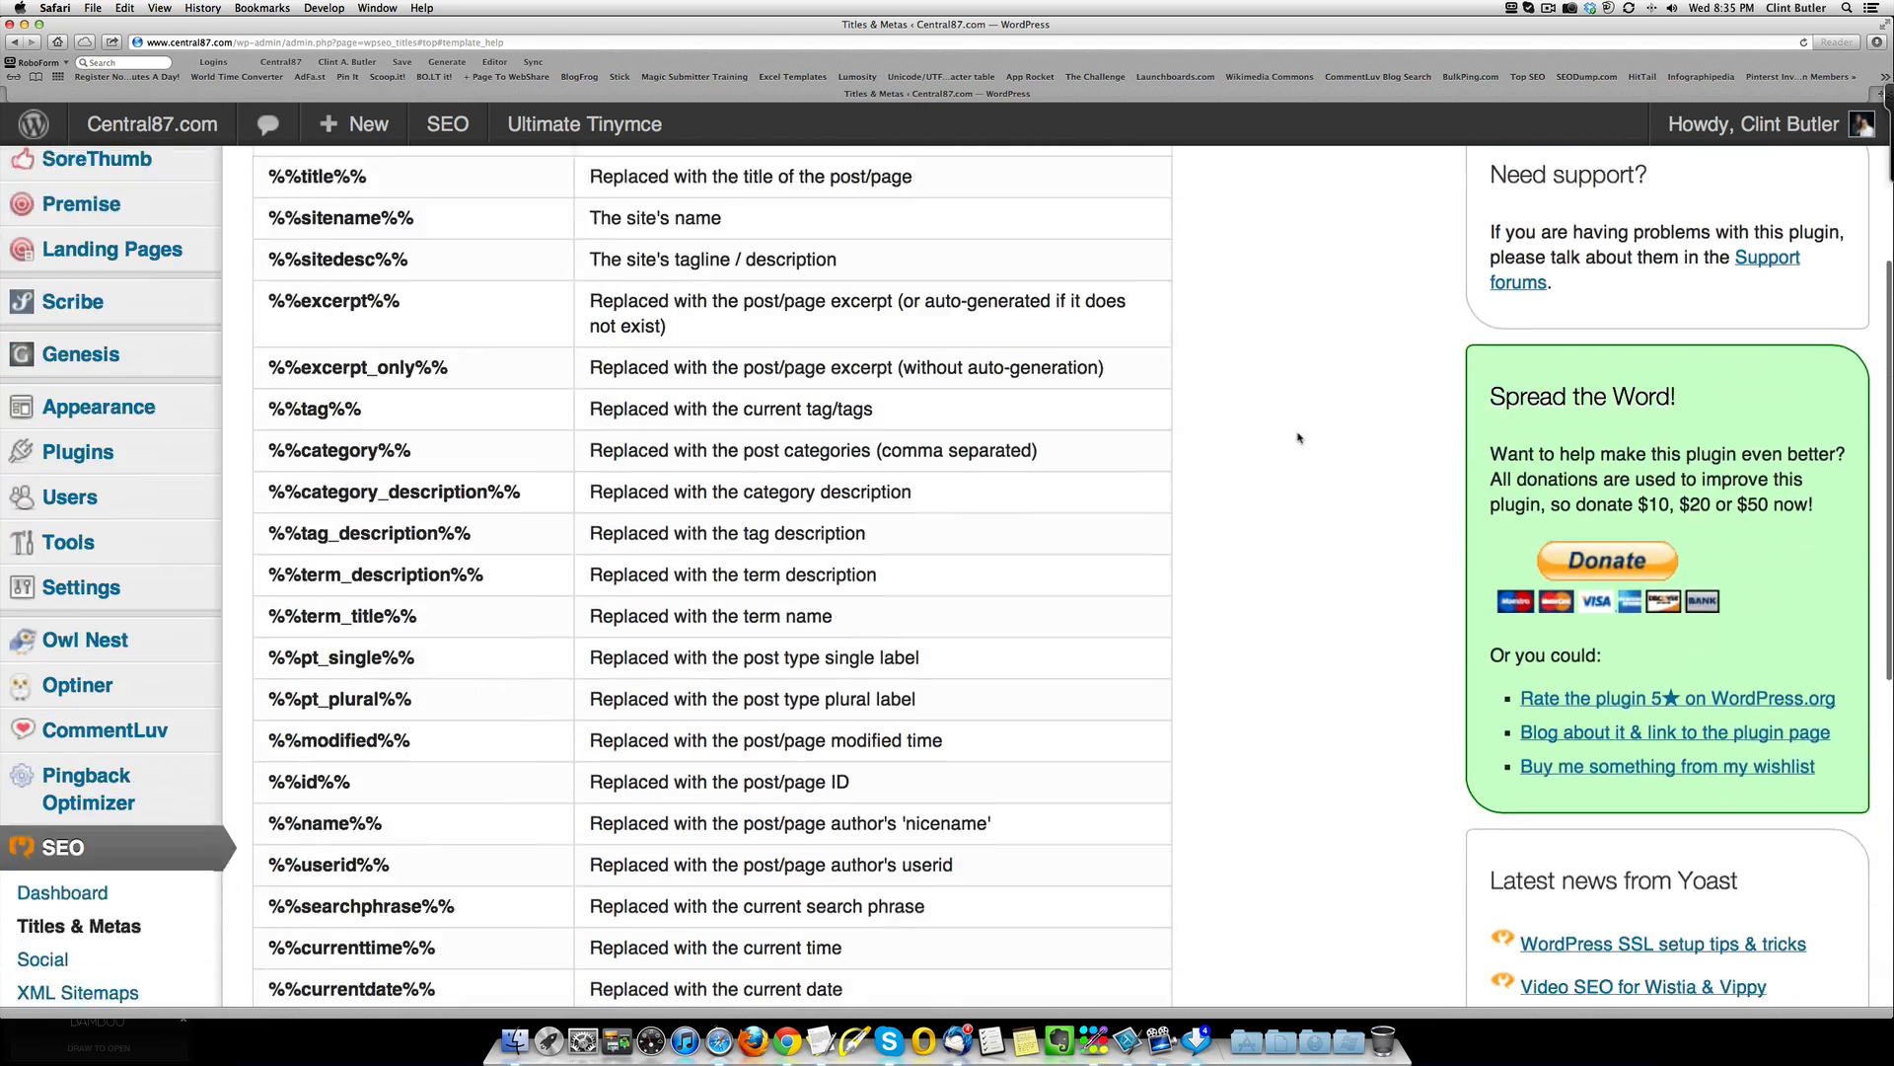
scroll("down", 3)
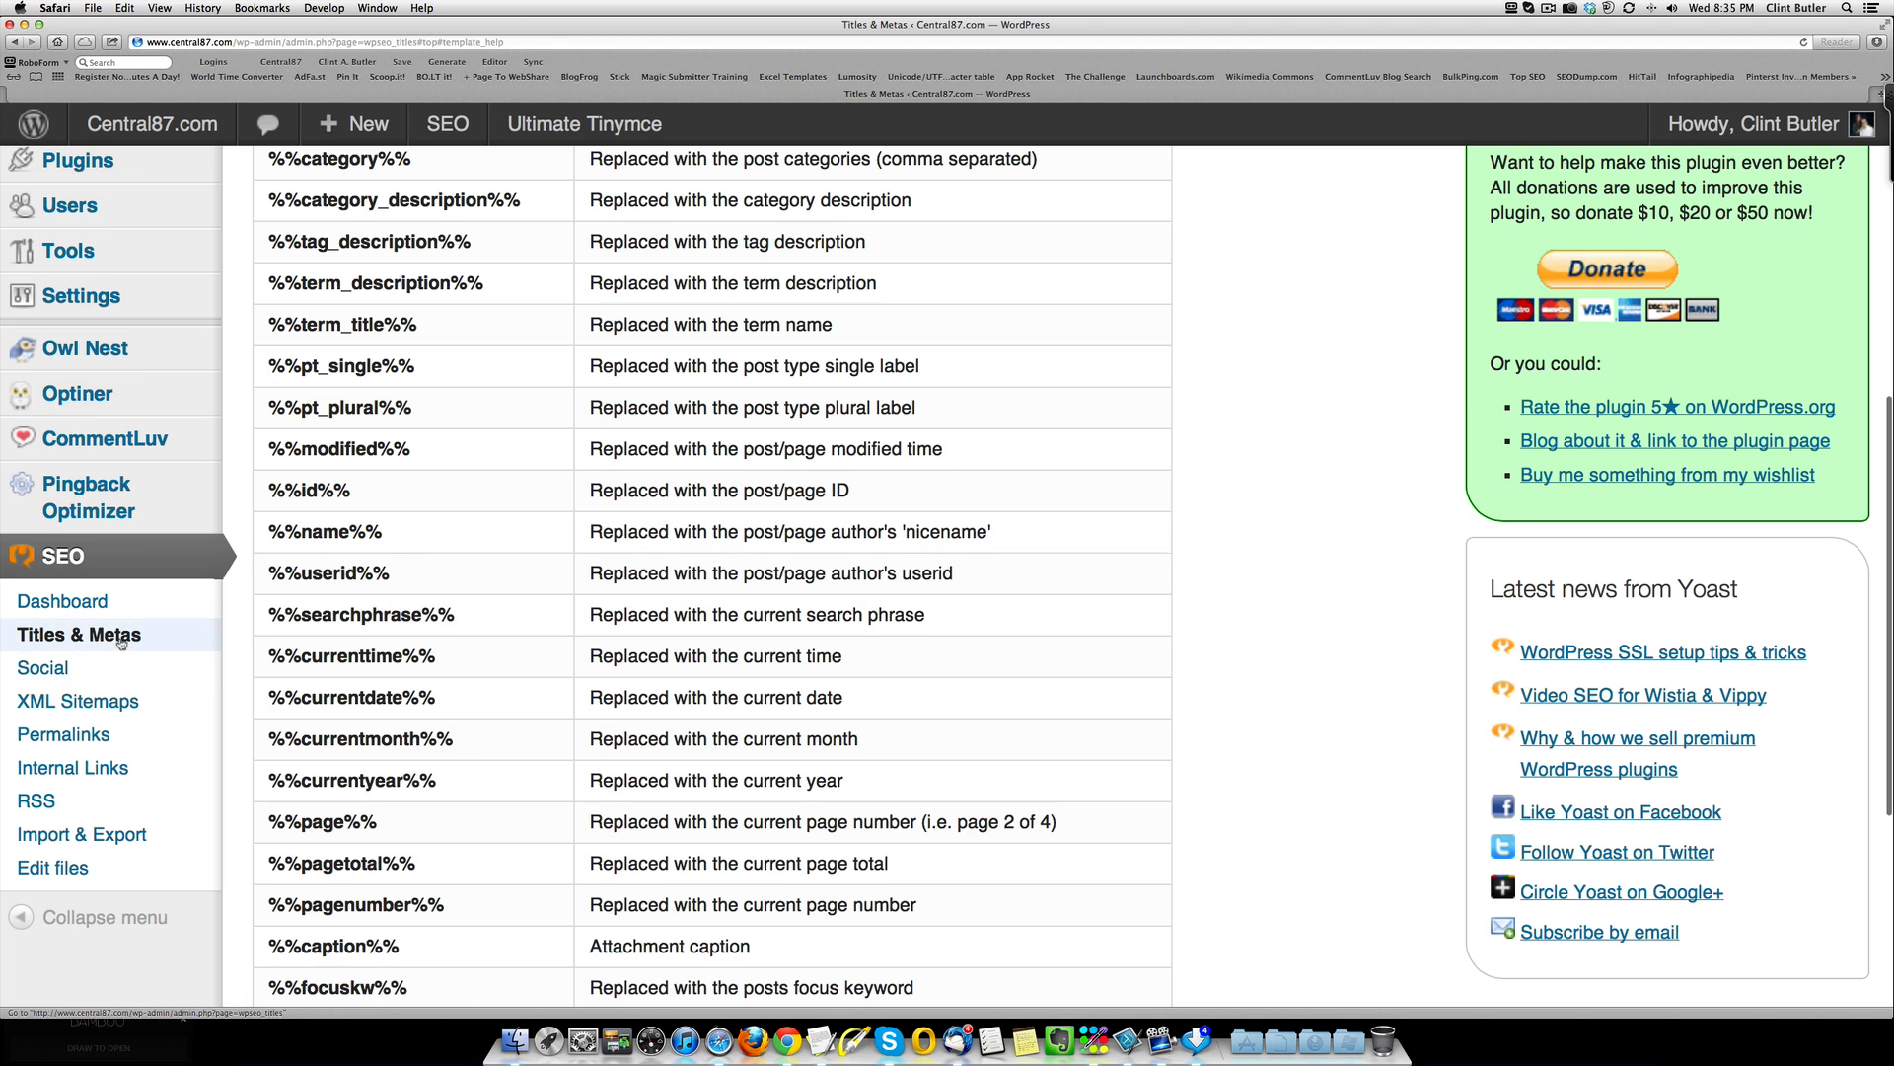
left_click(42, 667)
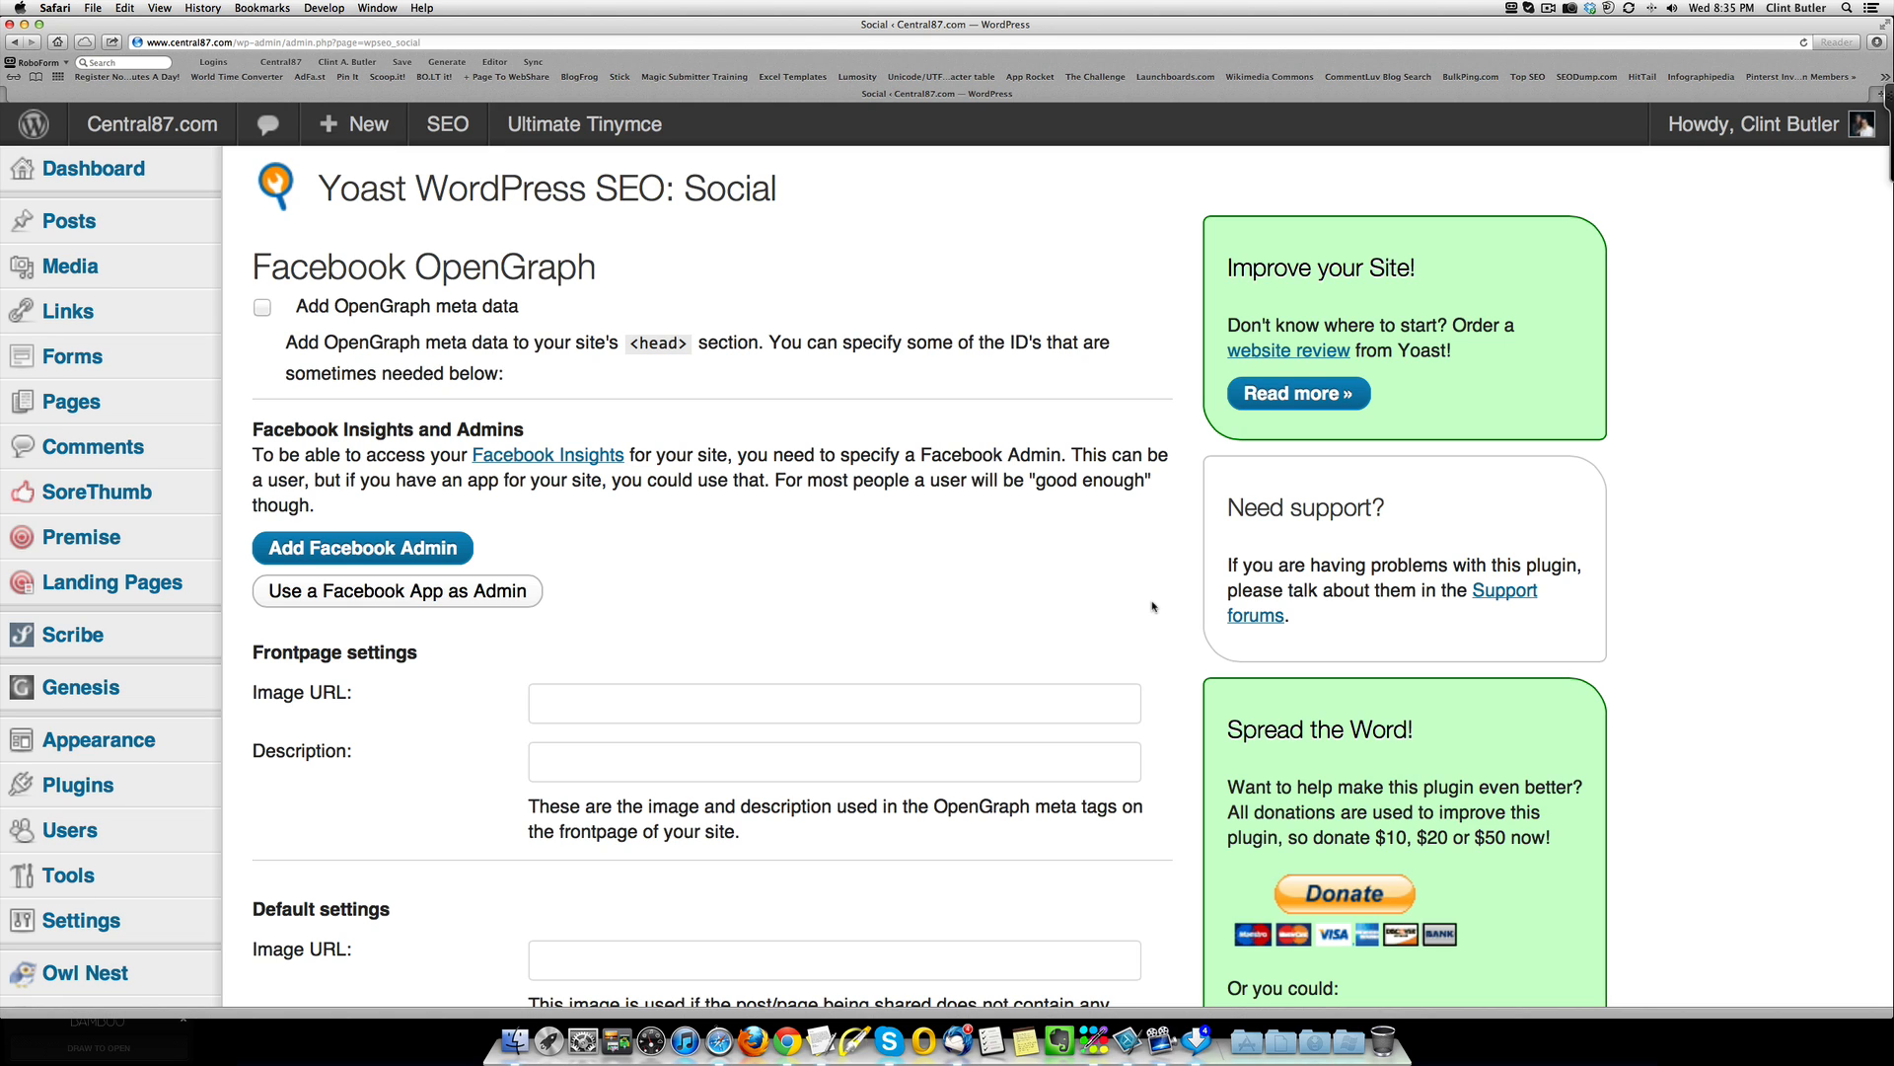
mouse_move(922, 519)
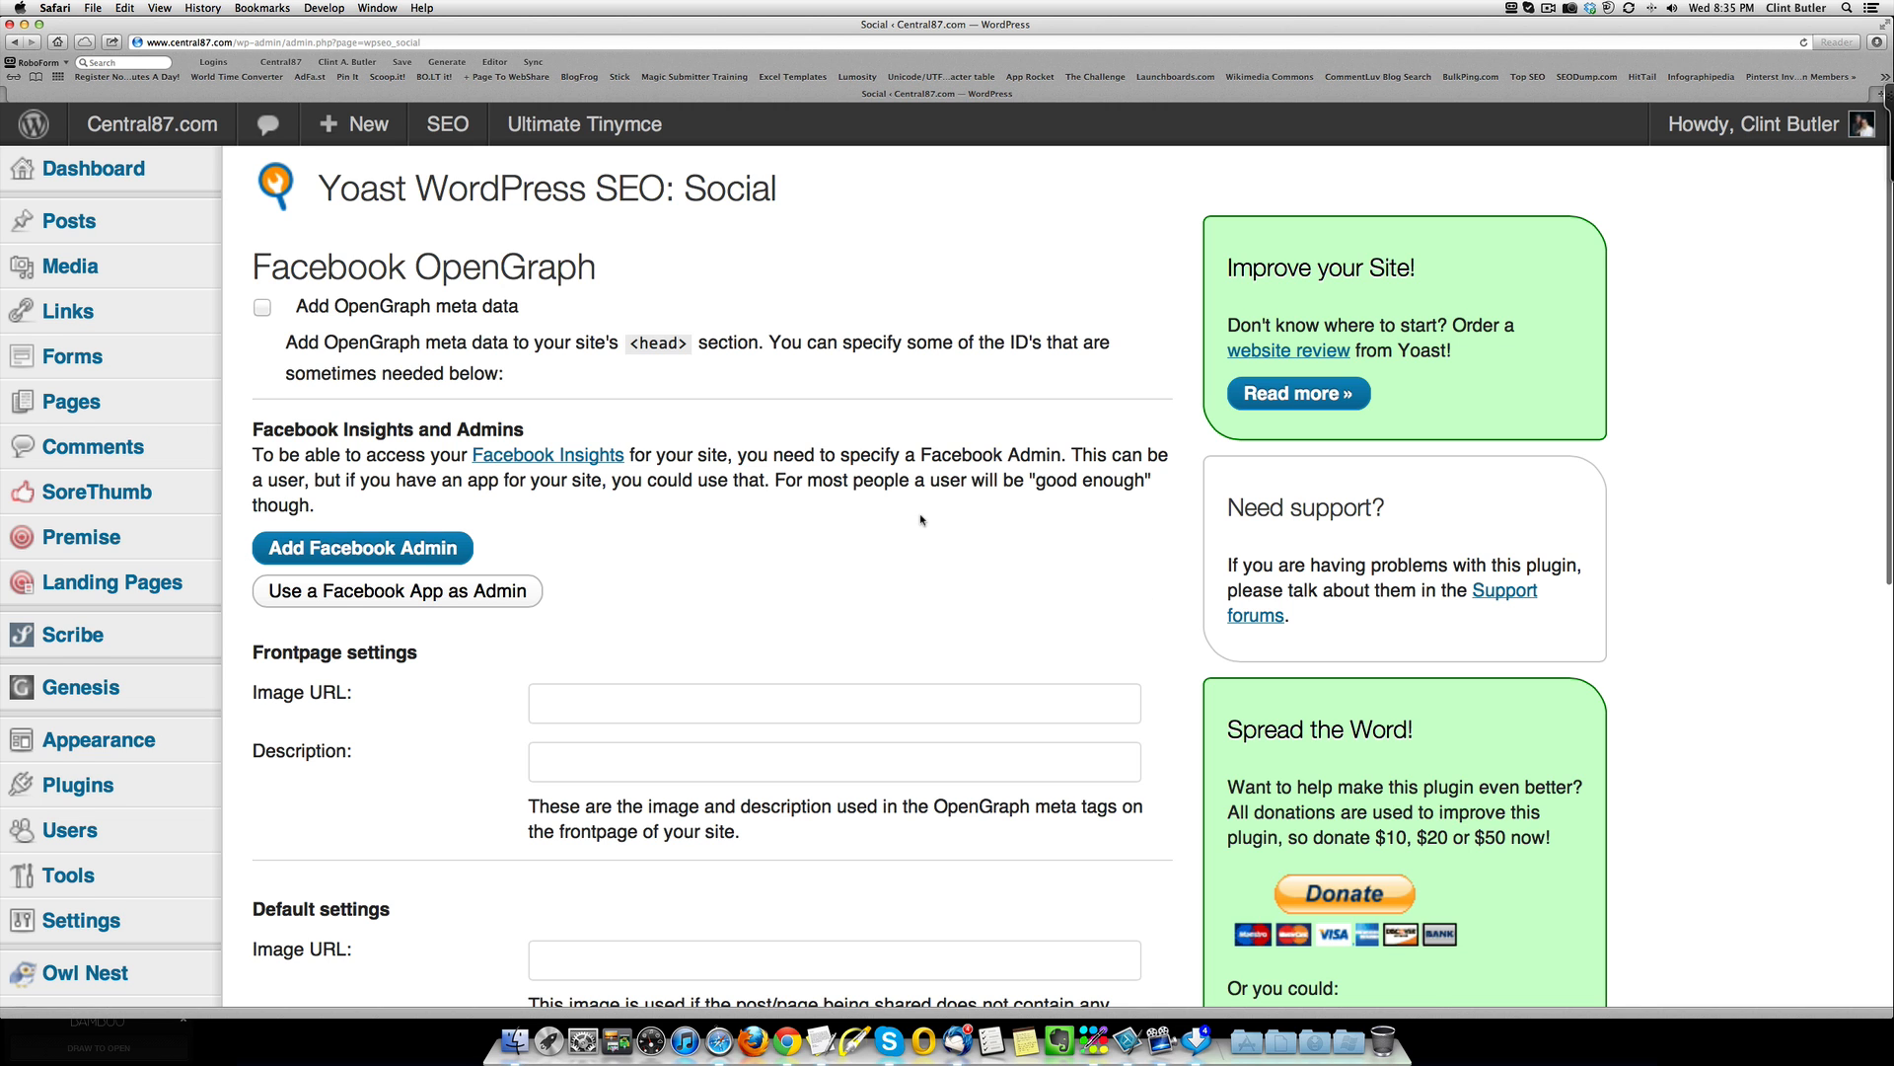
Step: Leave Facebook OpenGraph and Twitter card options off and move to XML Sitemaps
scroll("down", 3)
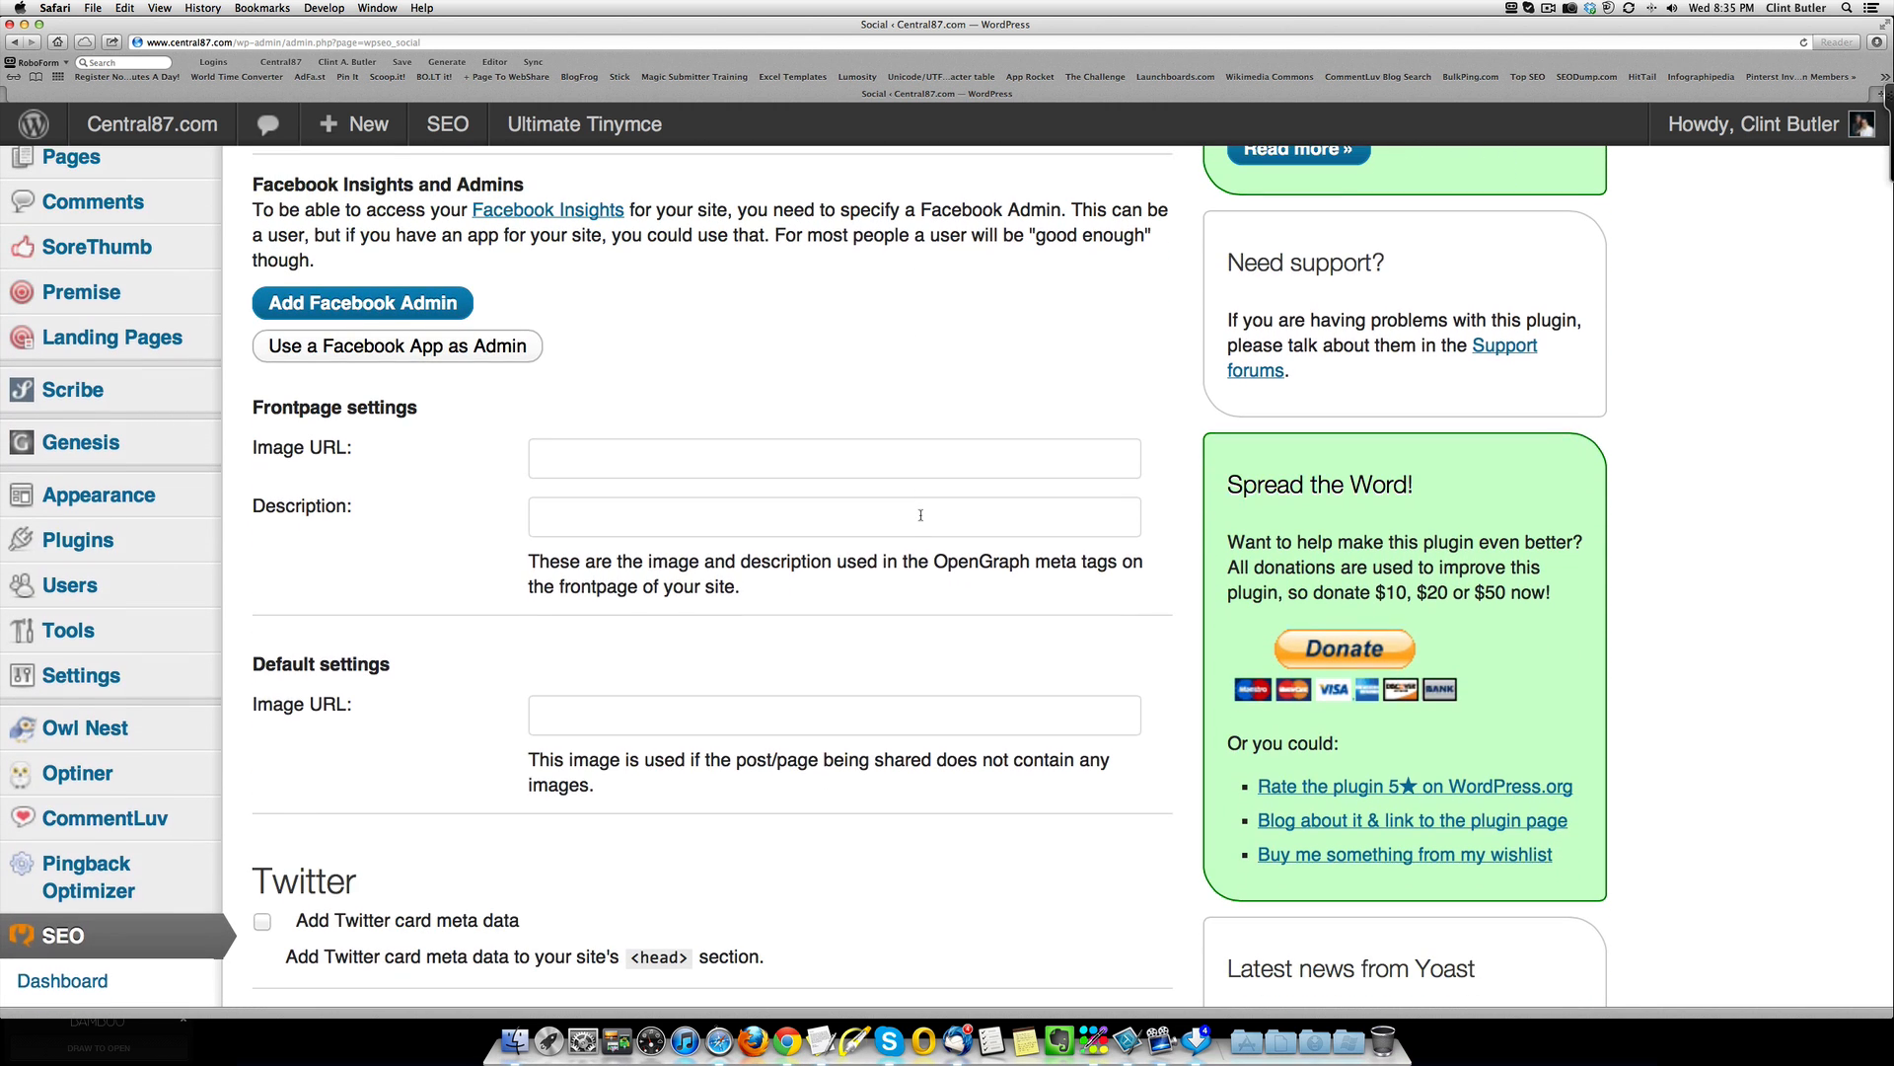
scroll("up", 3)
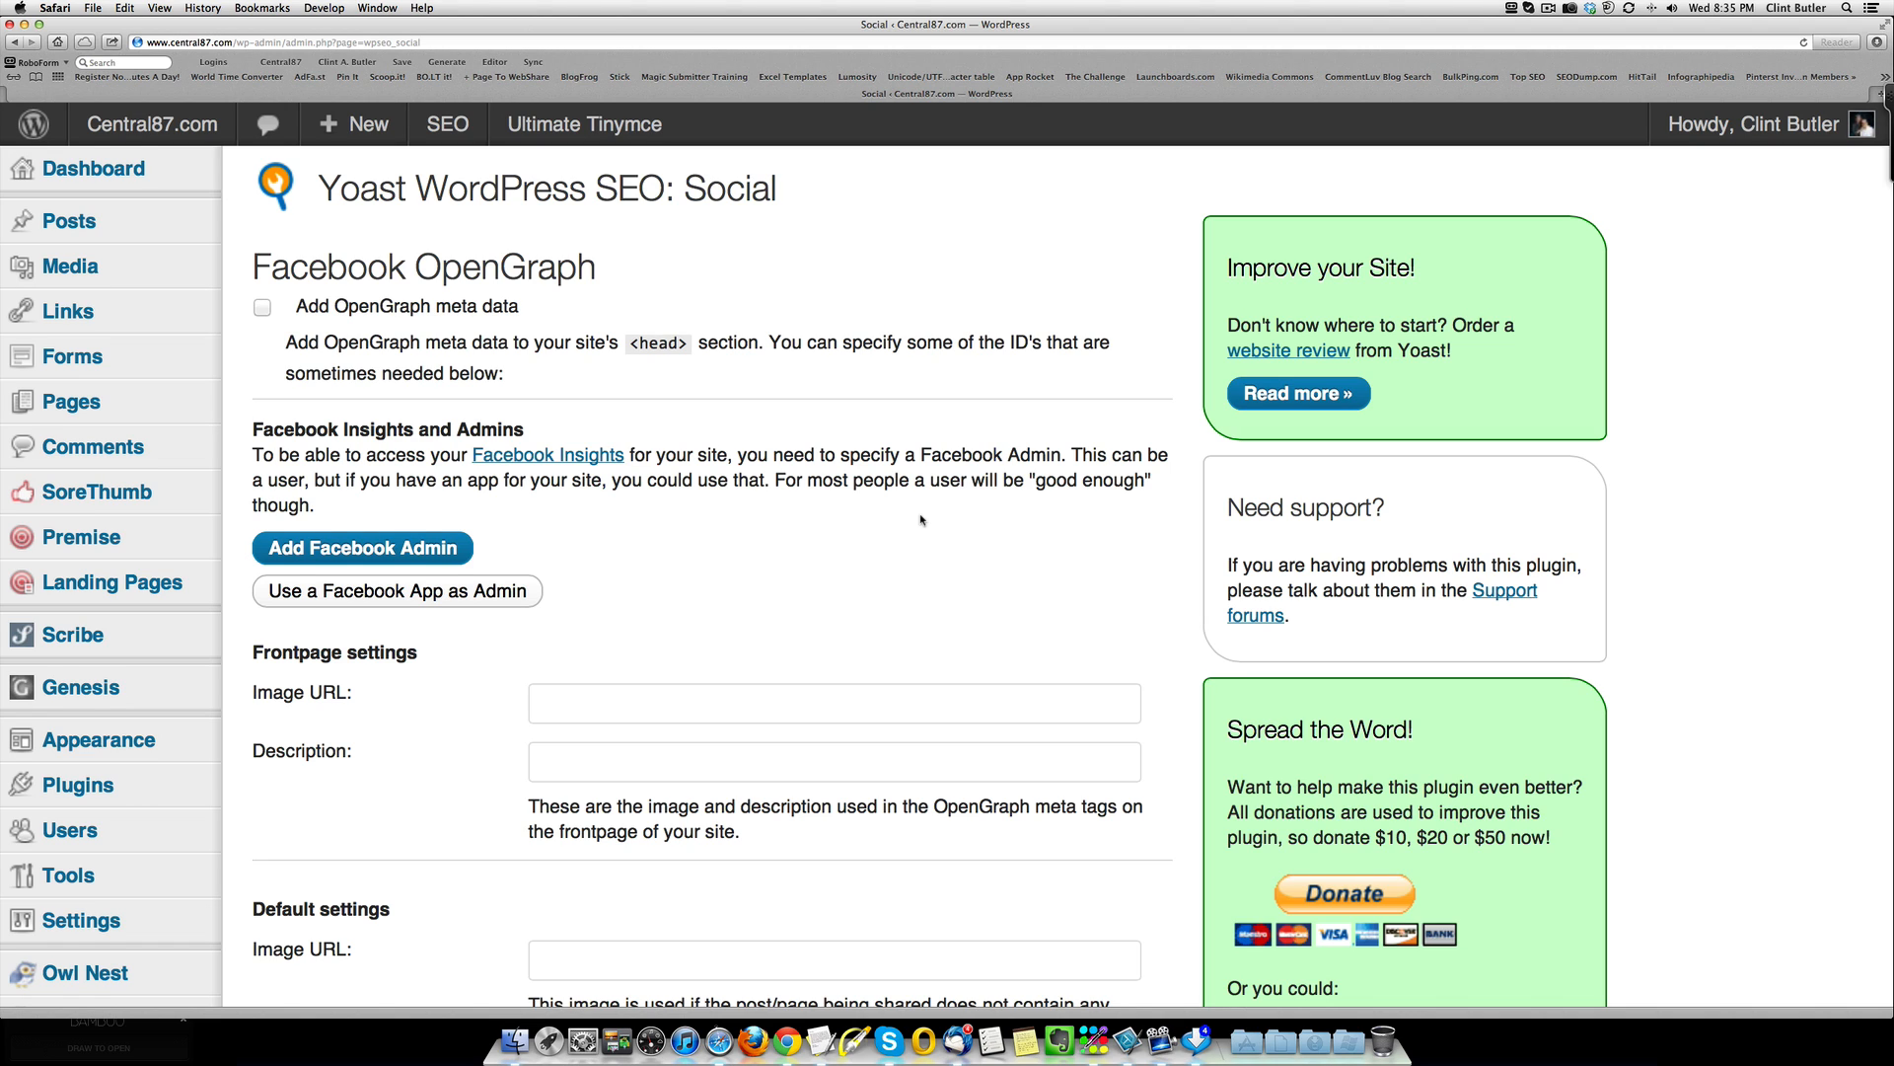
scroll("down", 3)
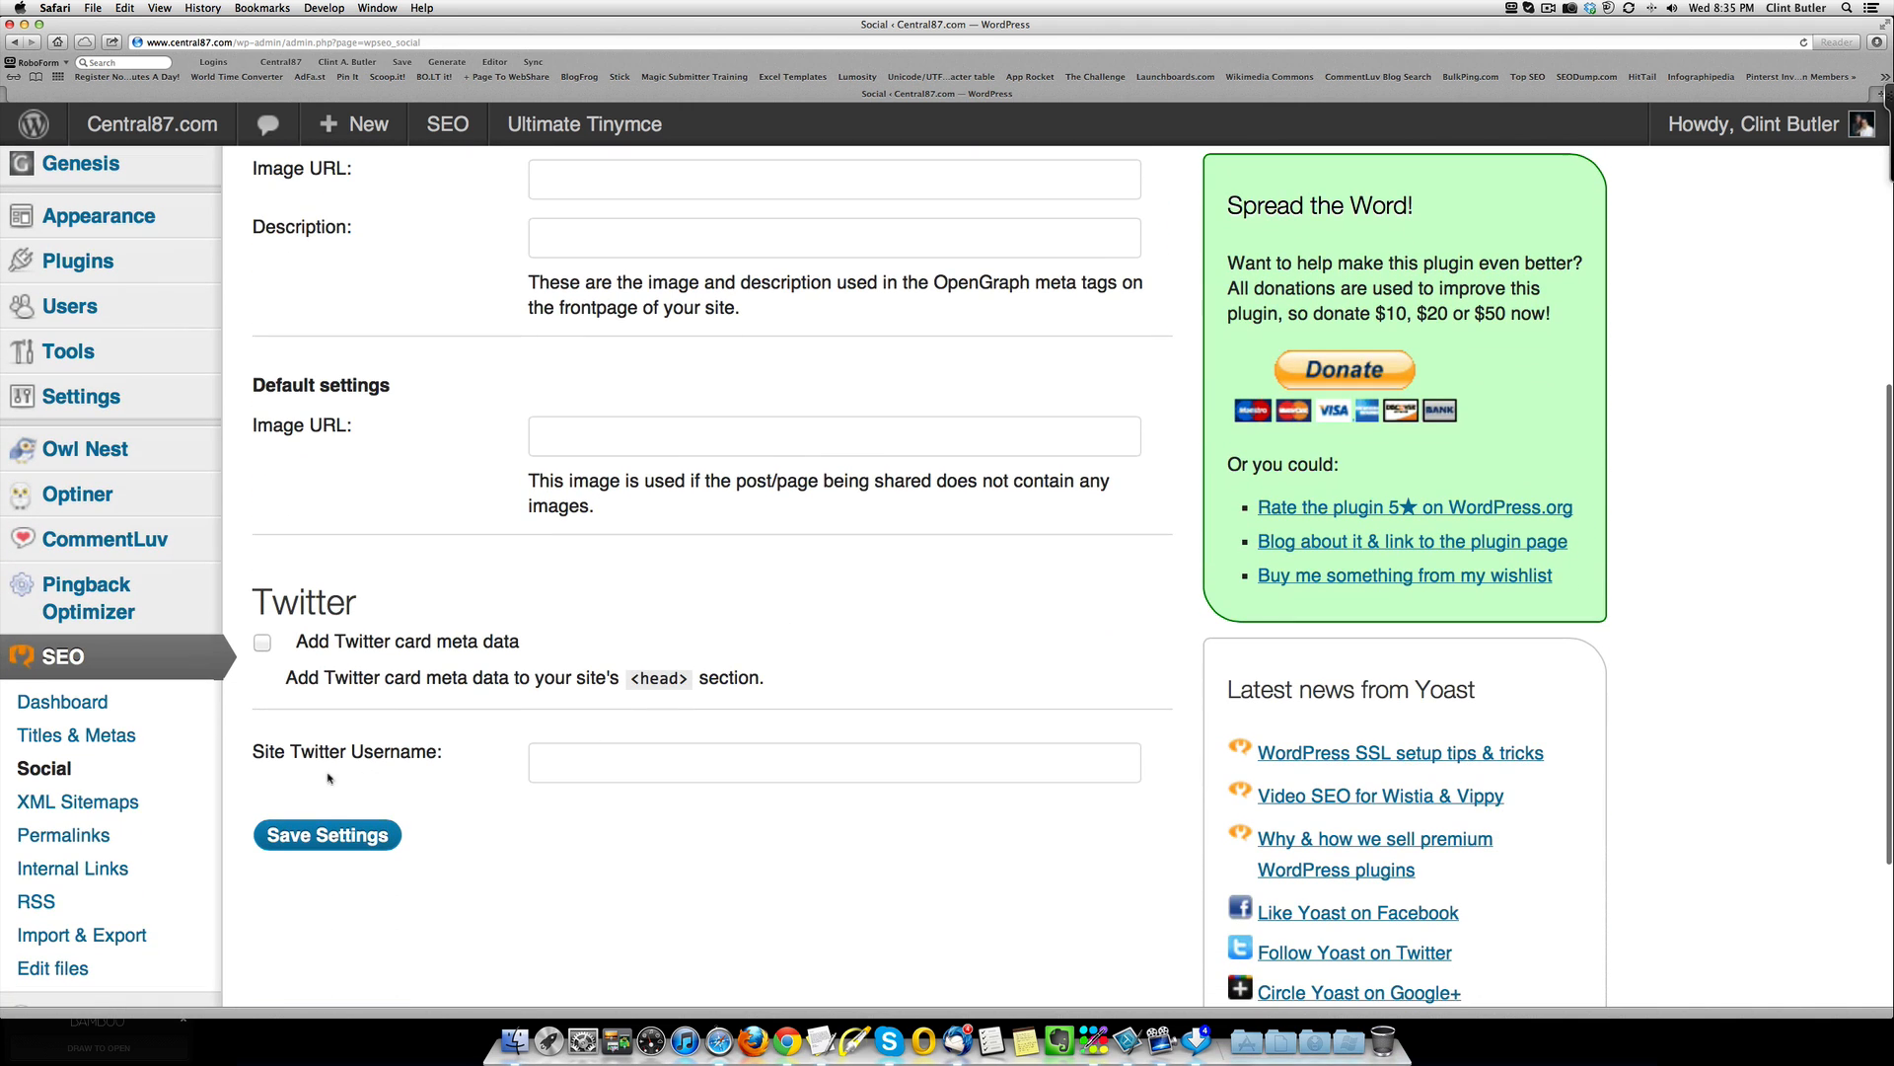
left_click(77, 801)
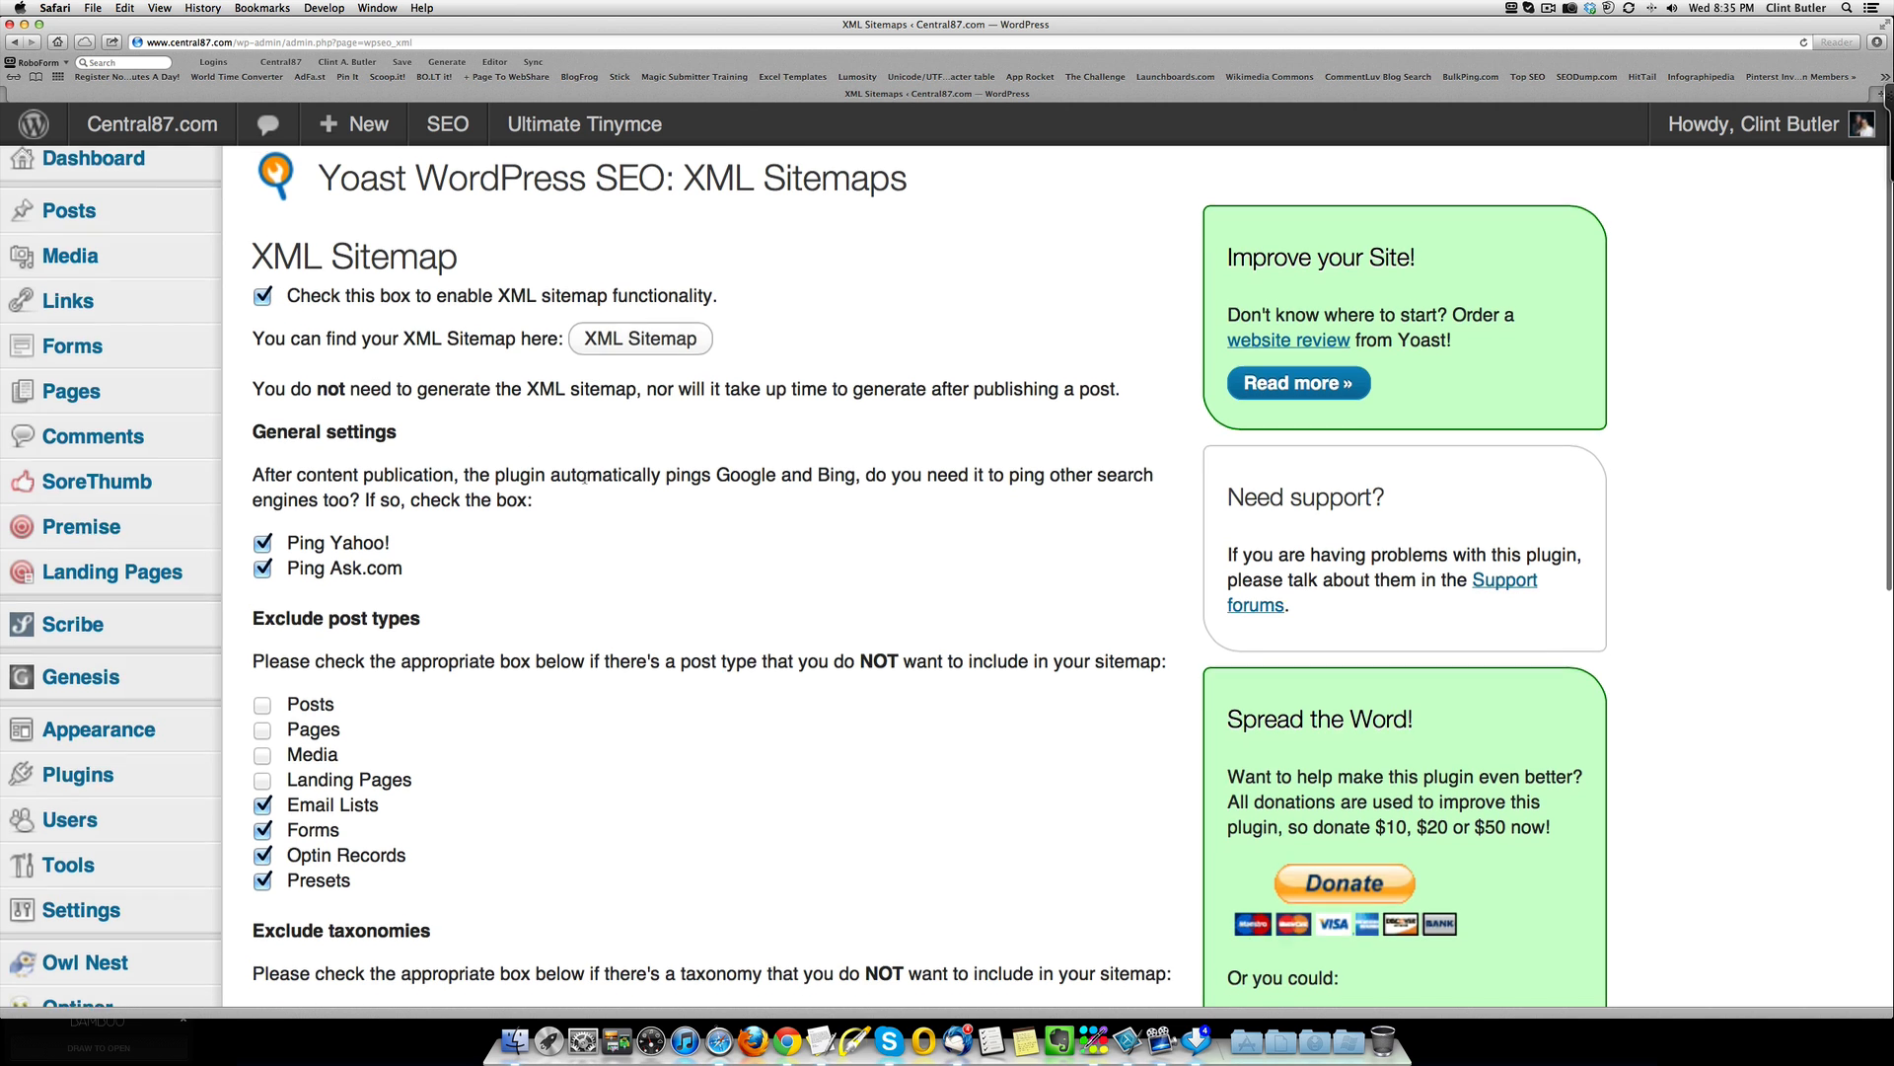
Step: Check sitemaps enabled with Yahoo and Ask.com pings, then move to SEO > Permalinks
scroll("down", 3)
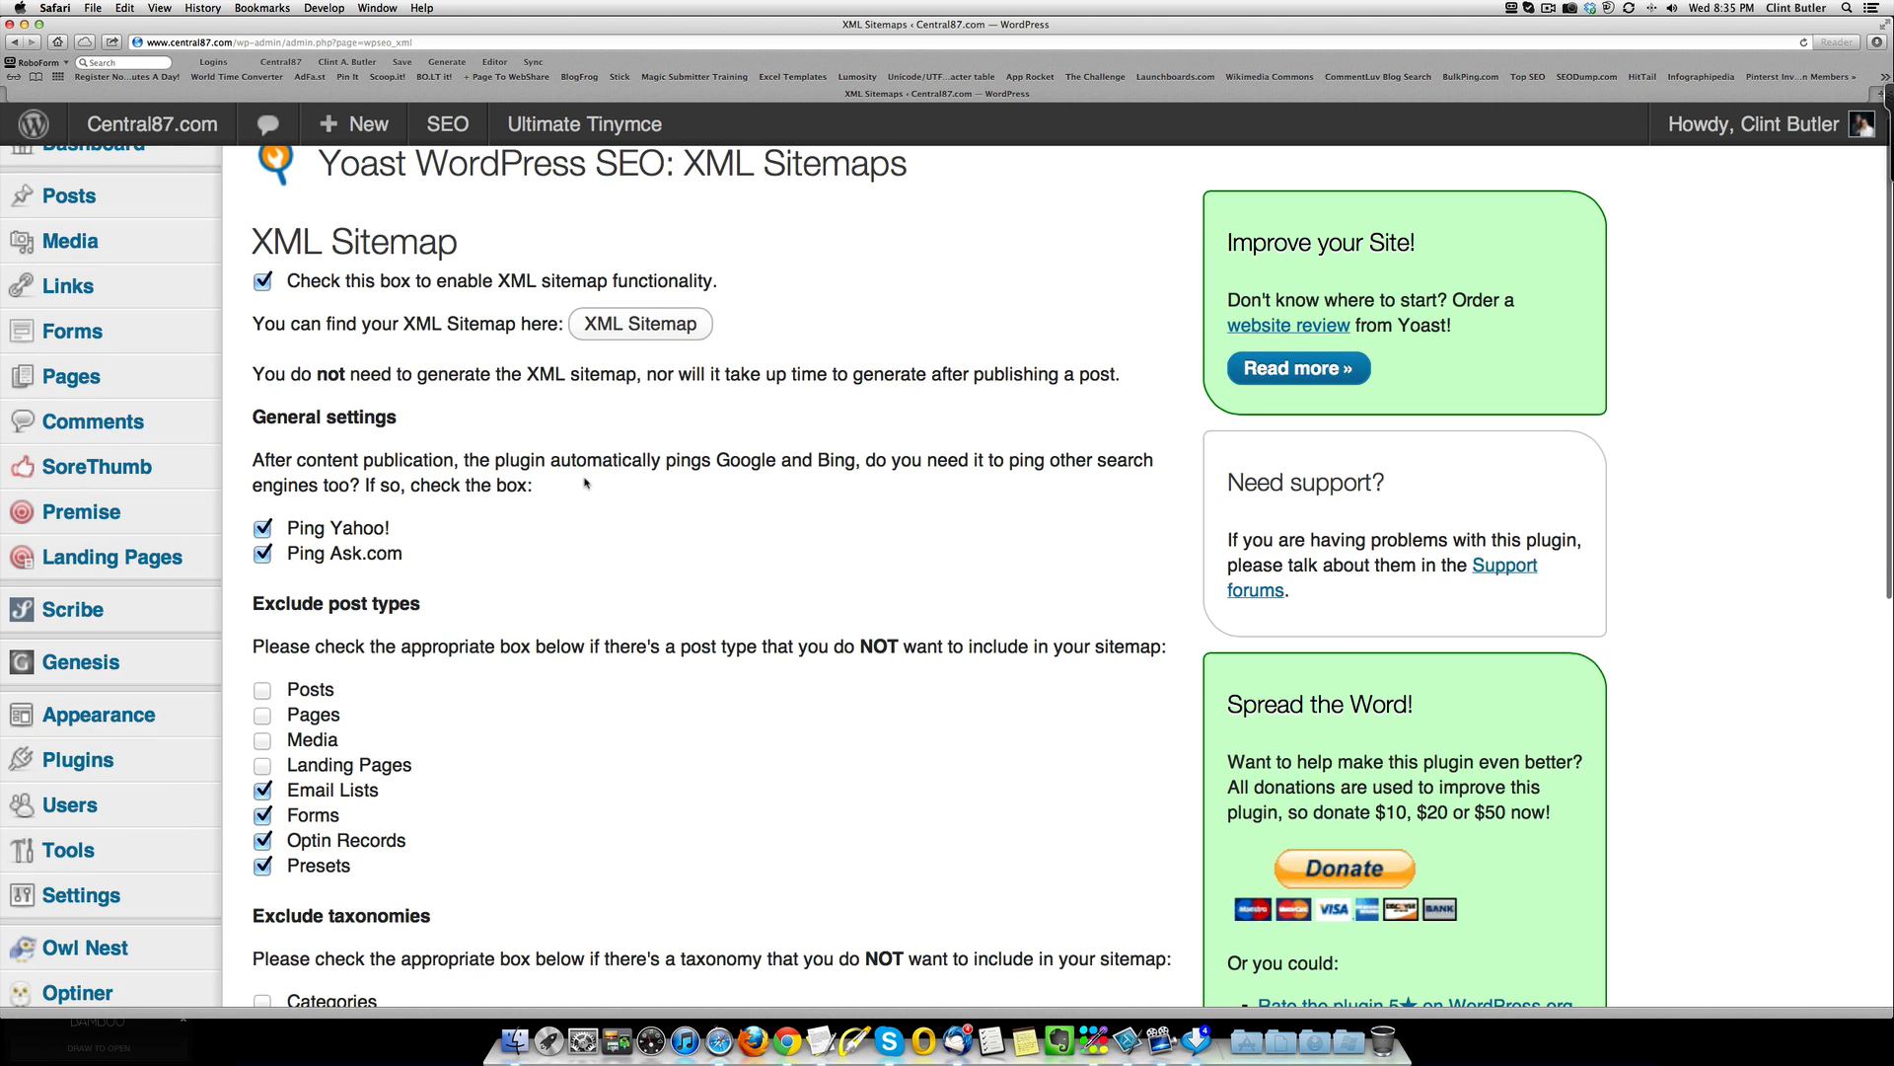
scroll("down", 3)
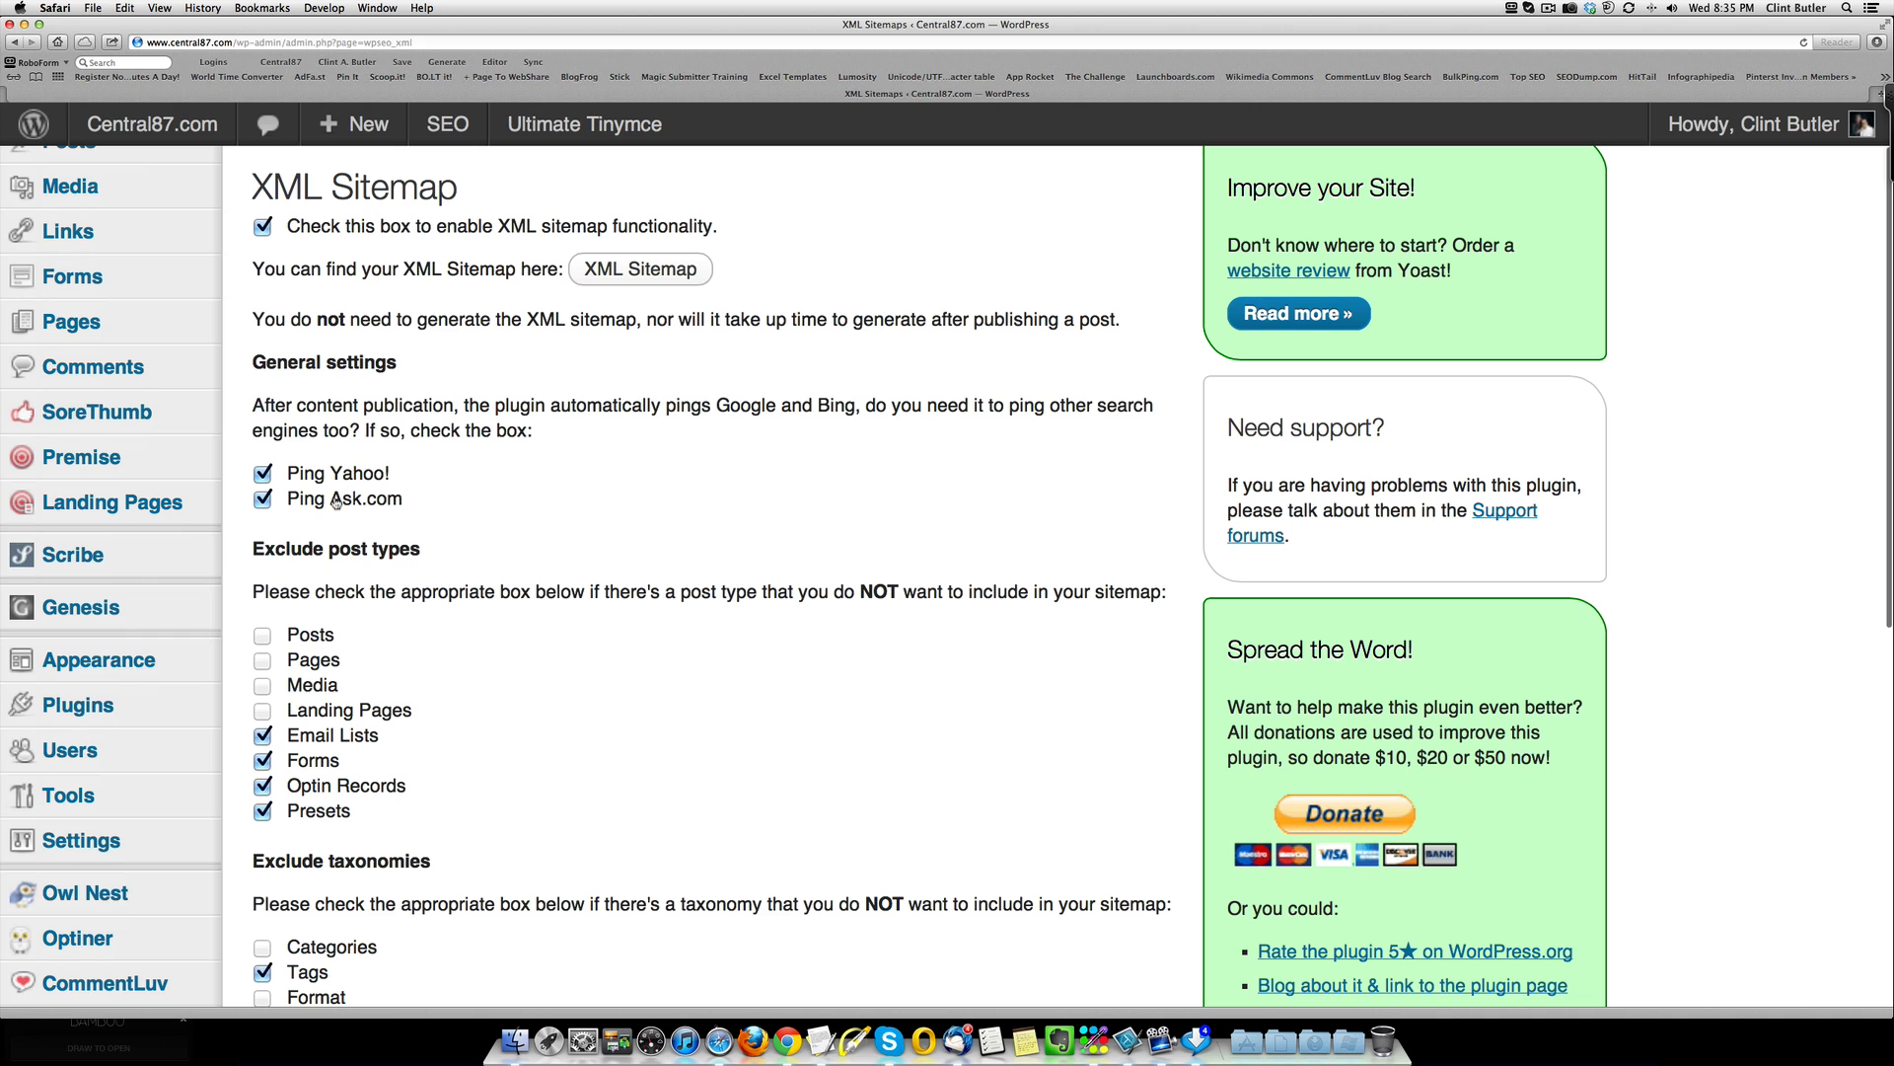
scroll("down", 3)
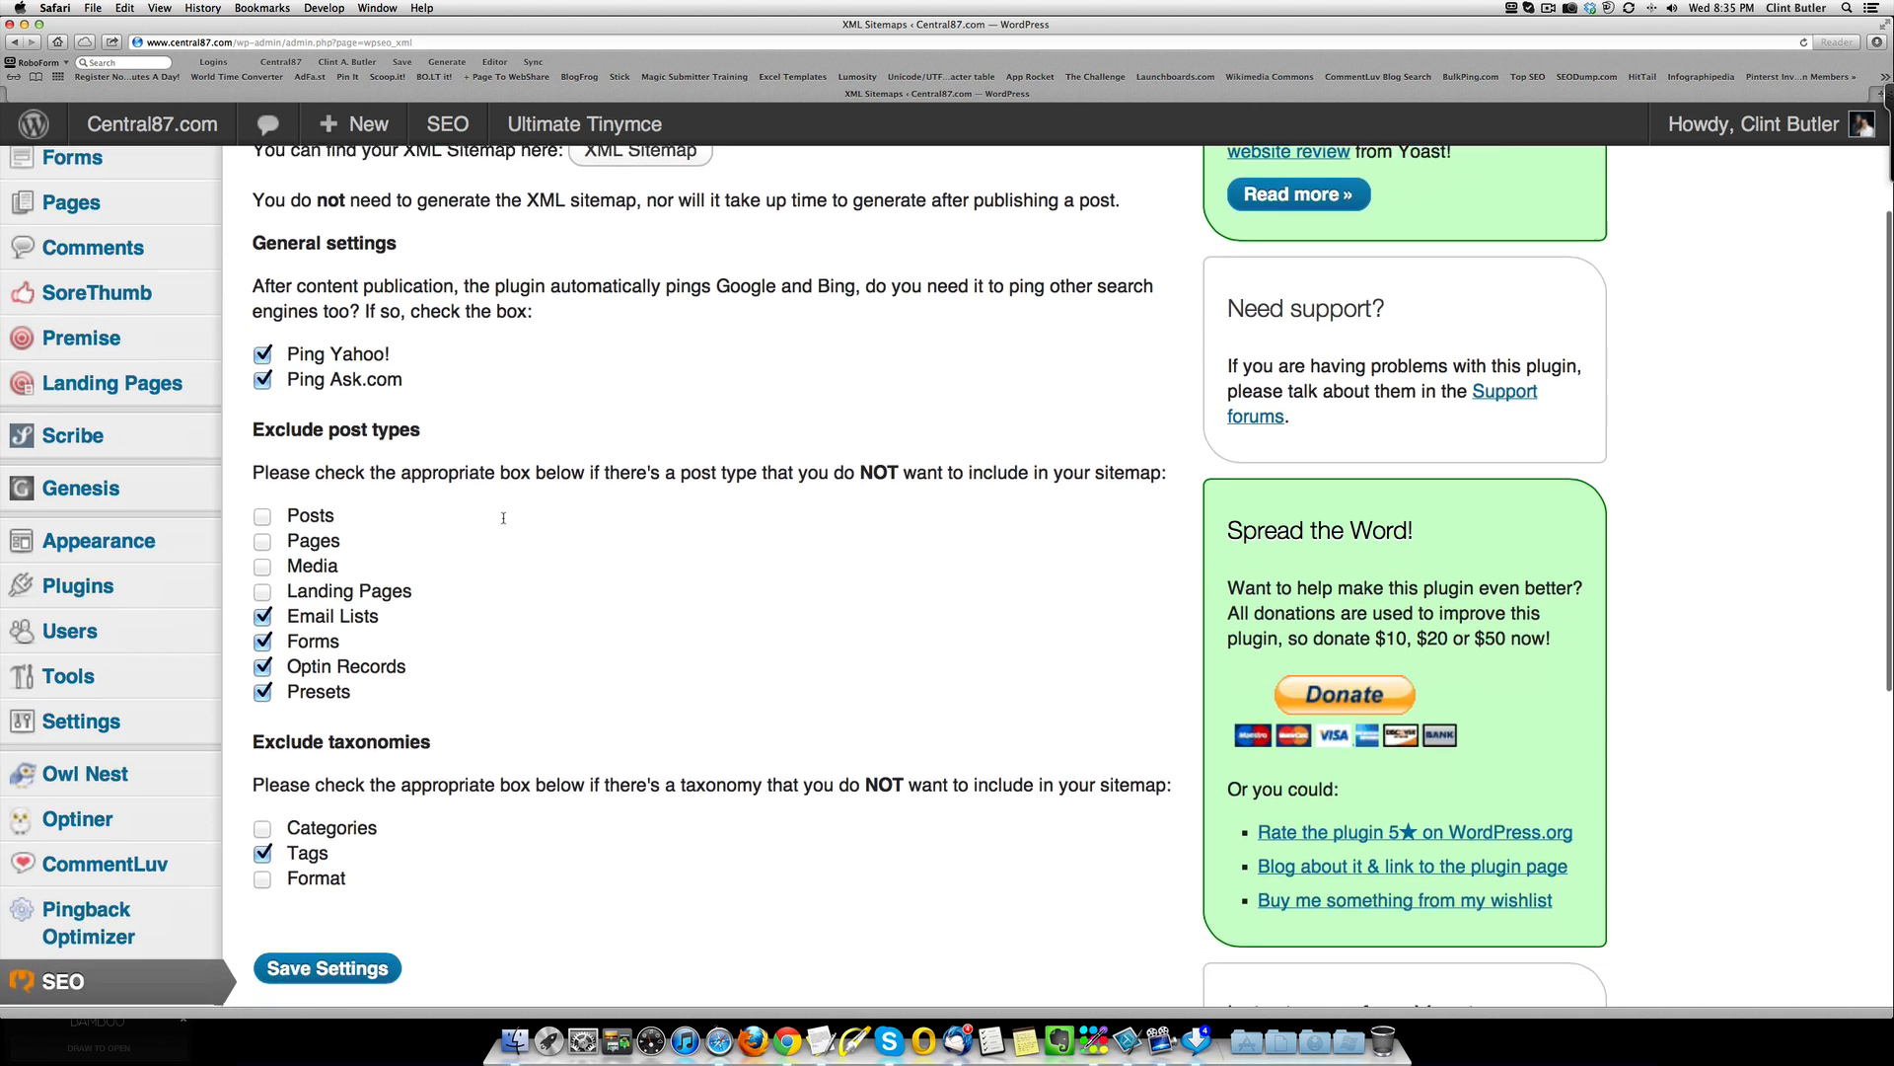
scroll("down", 3)
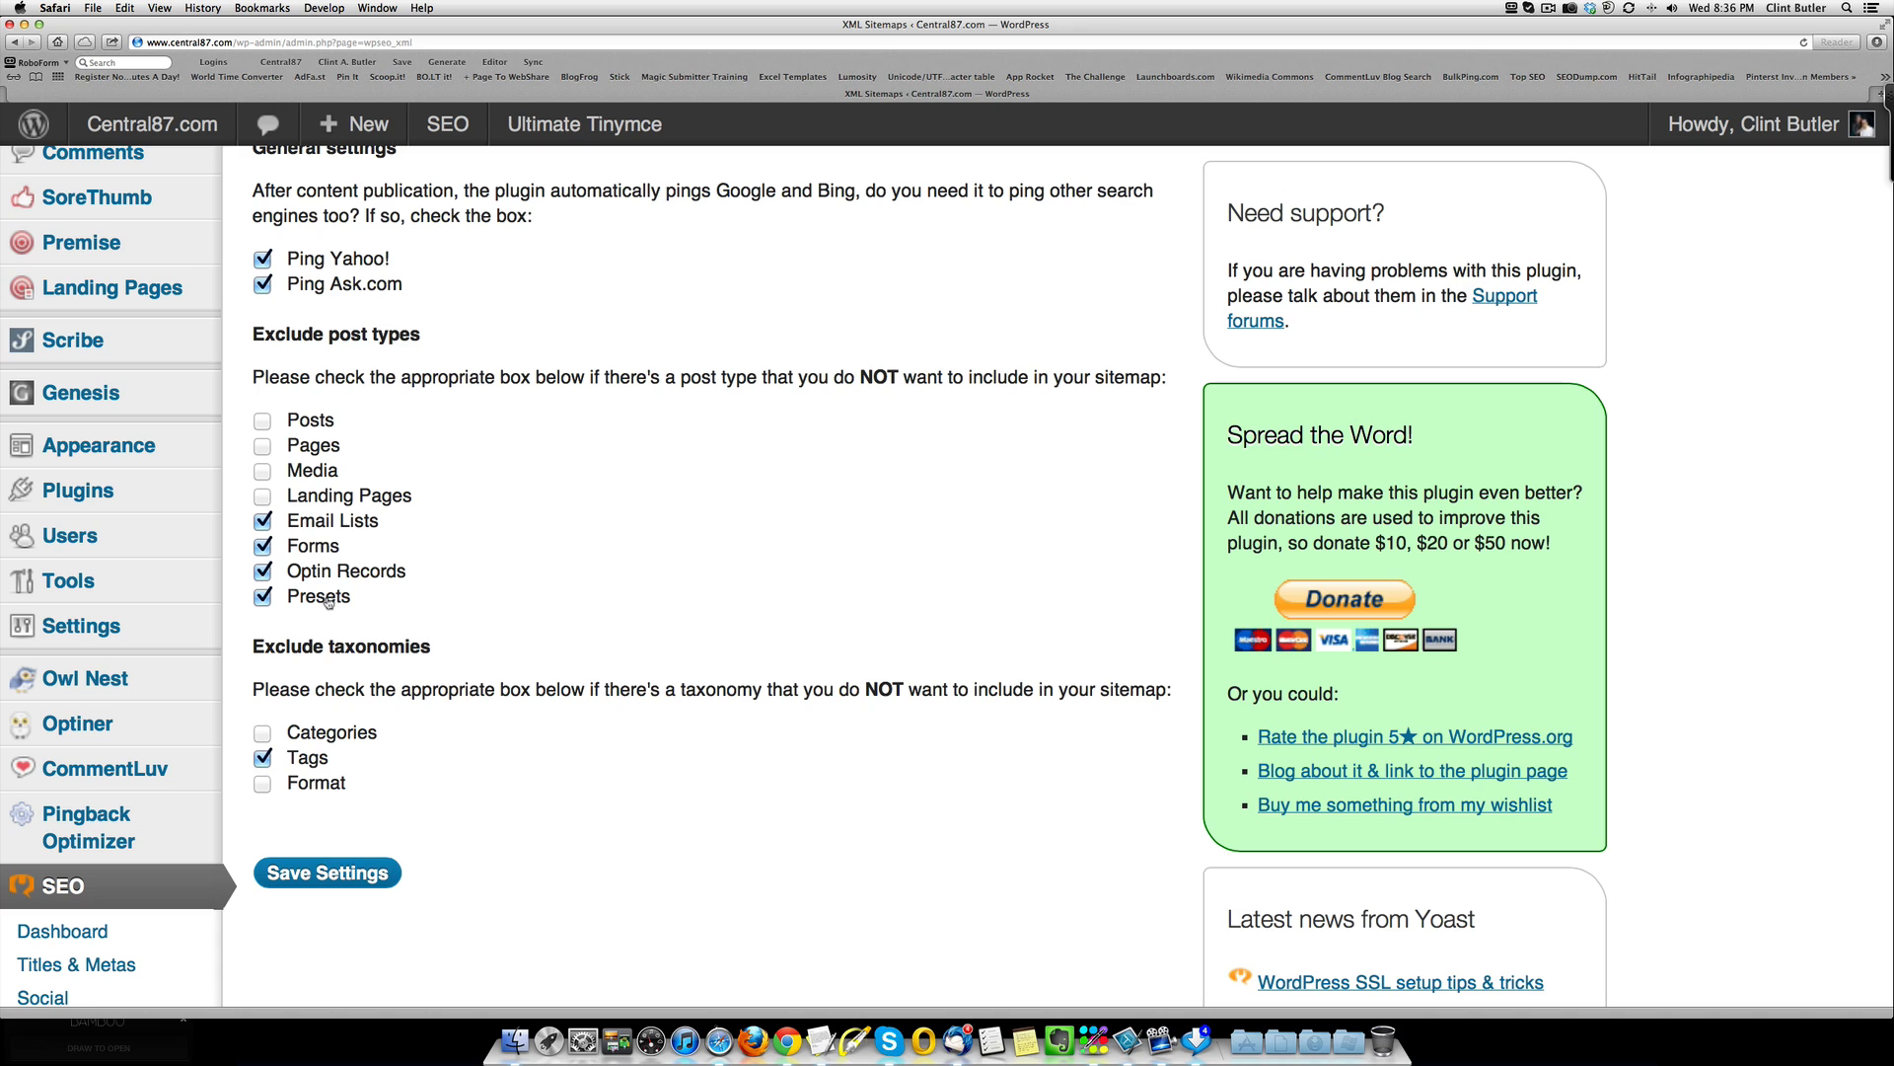
mouse_move(513, 586)
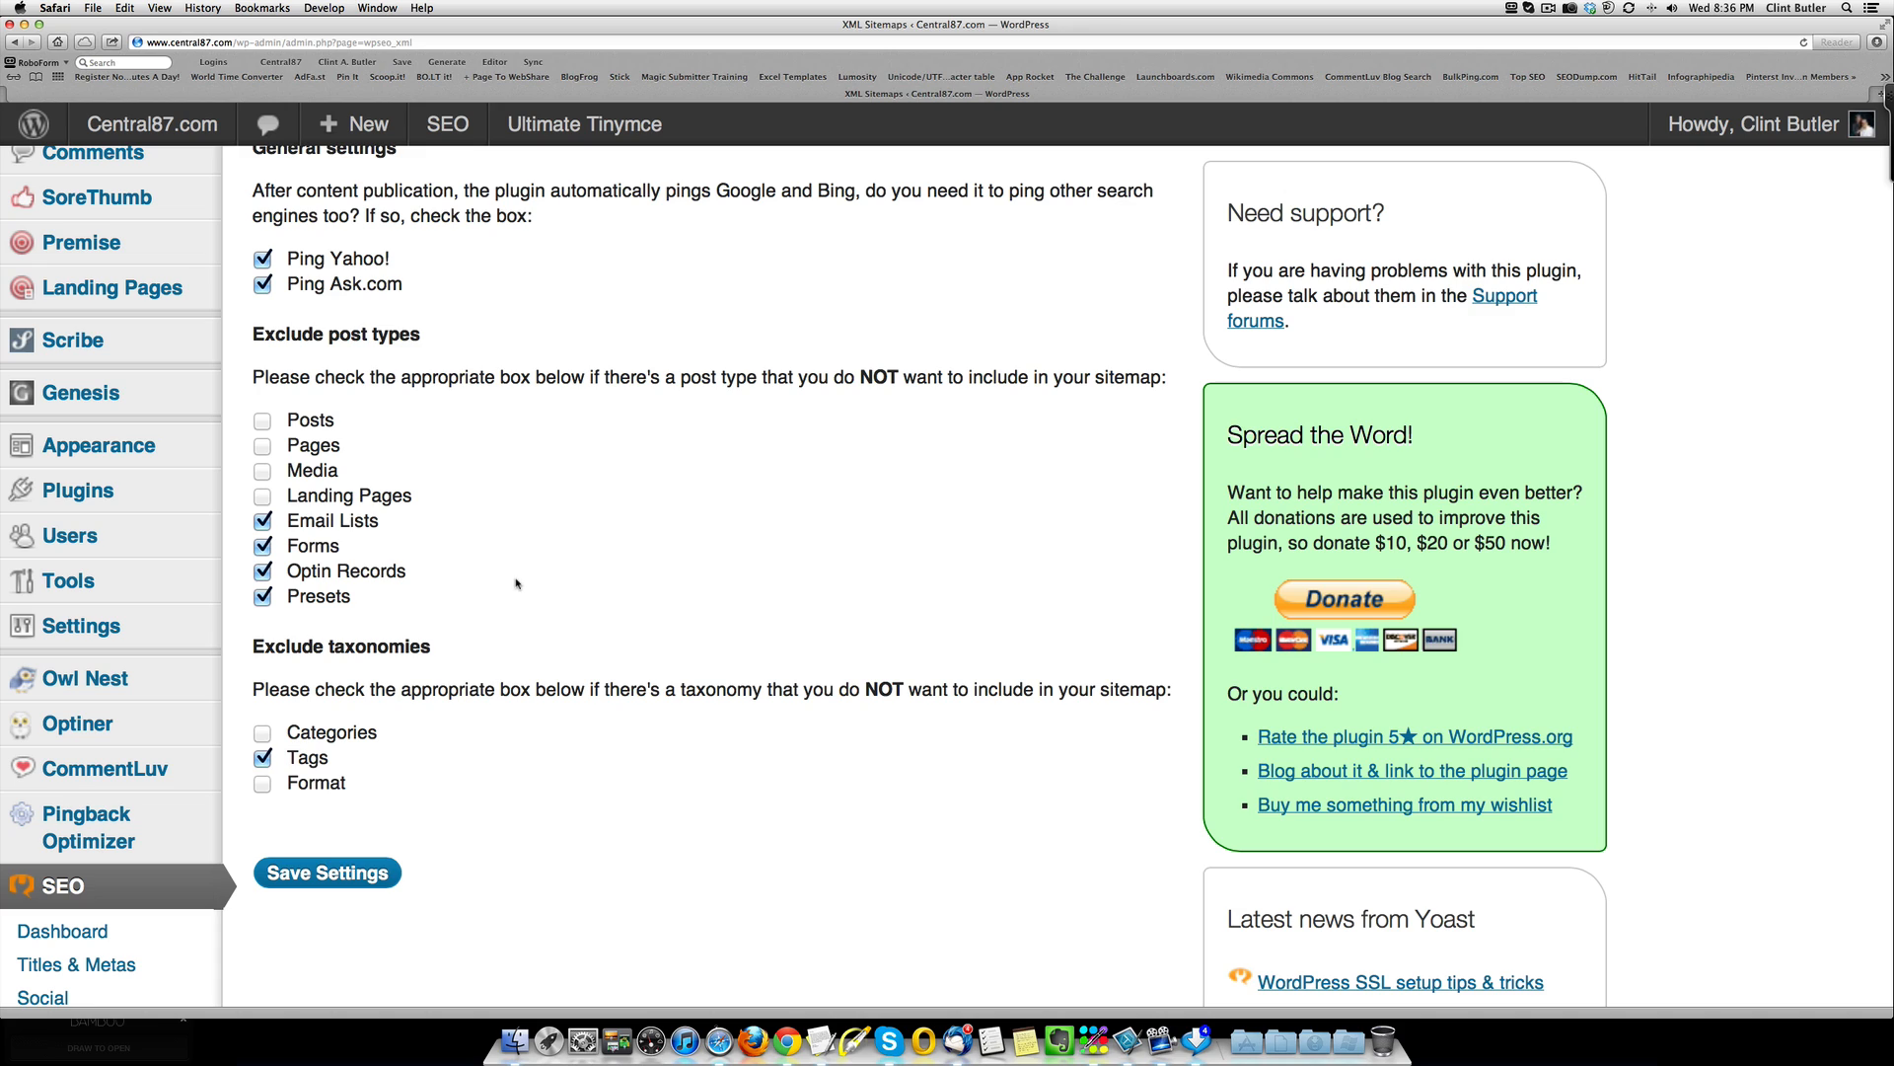
mouse_move(444, 629)
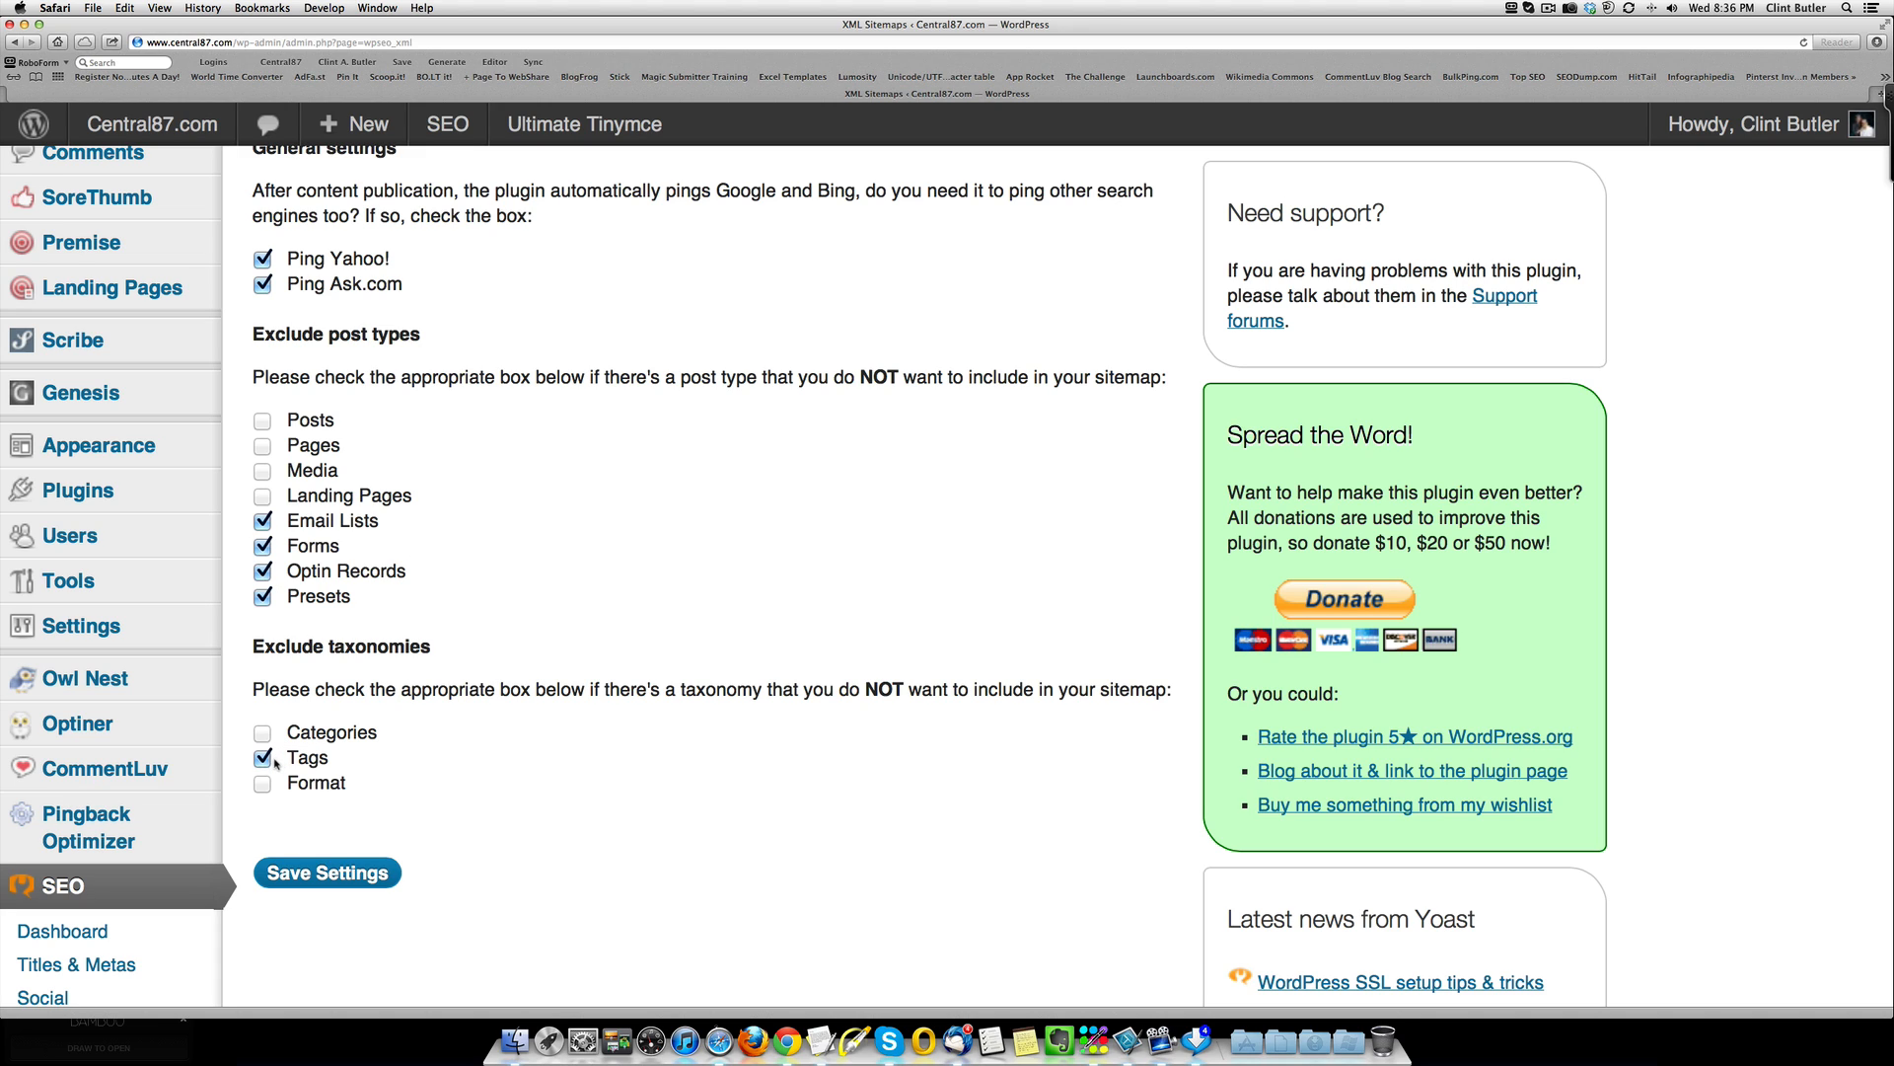
mouse_move(482, 758)
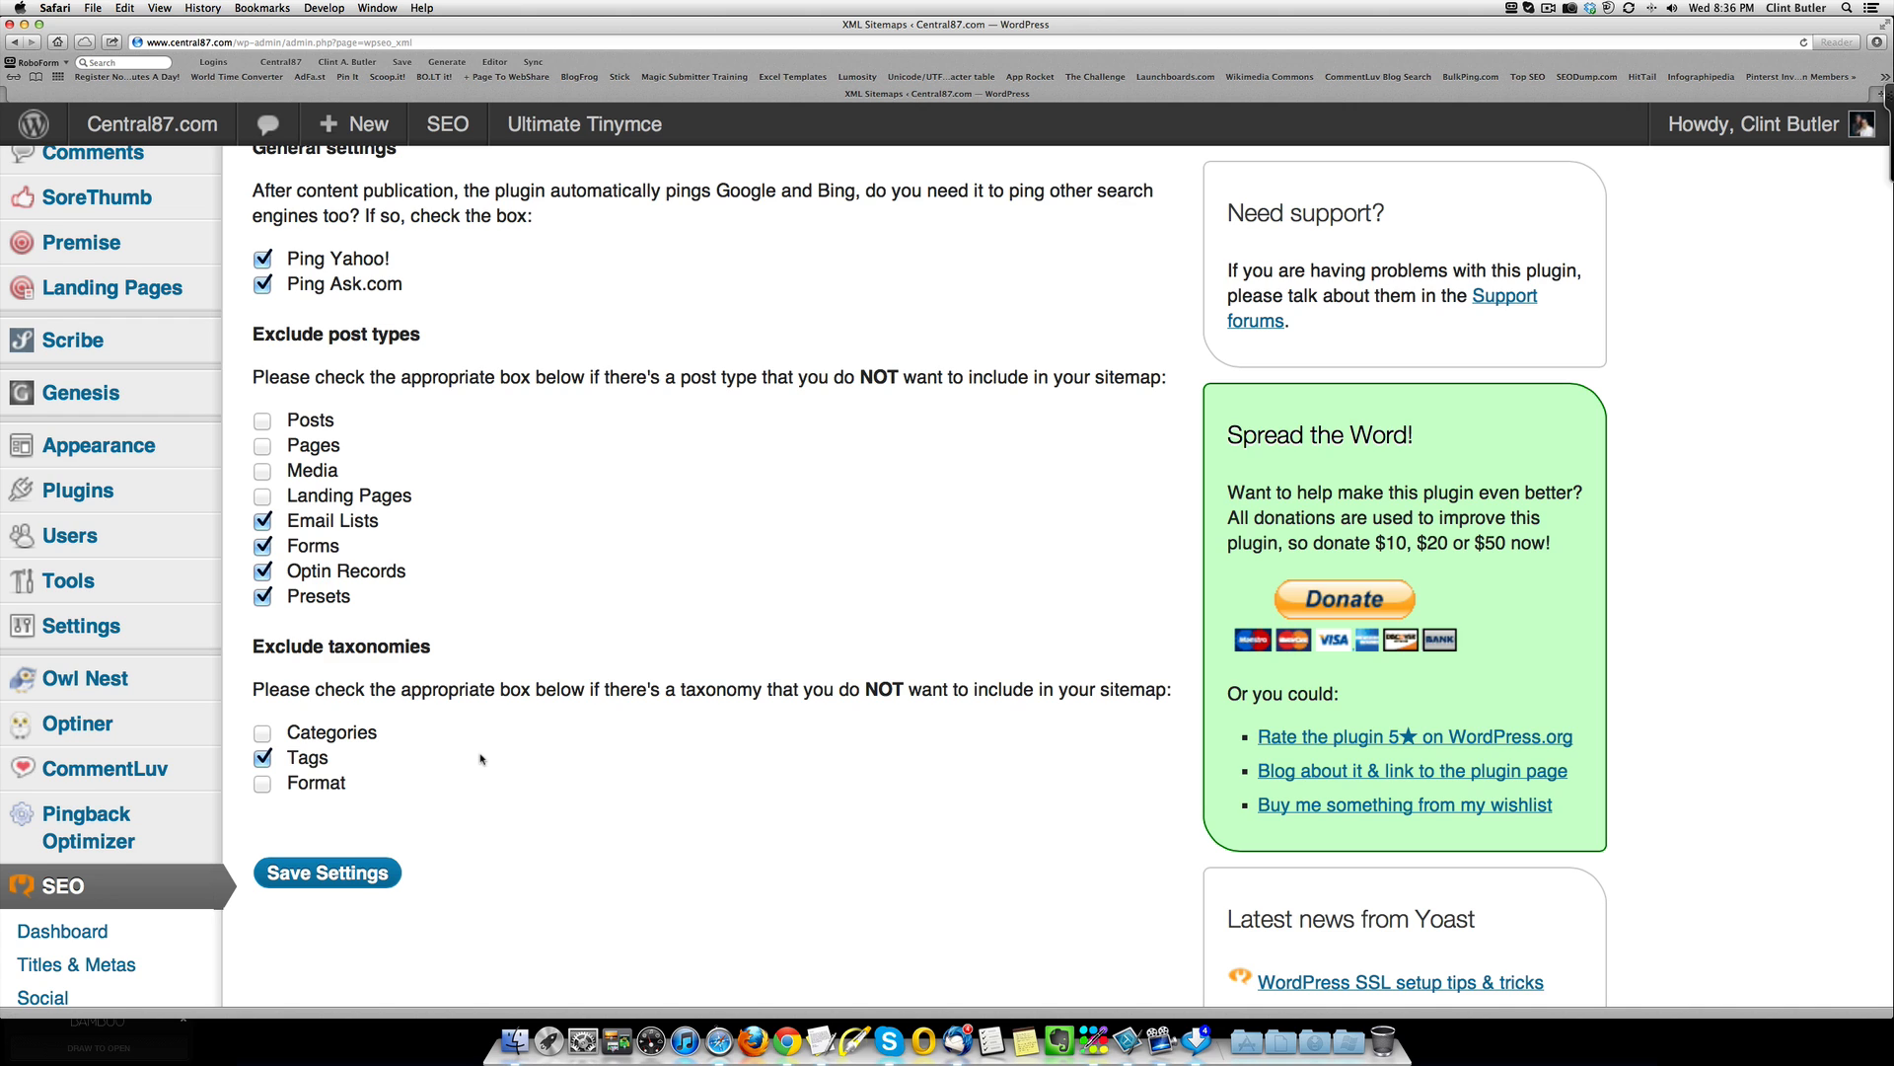
scroll("down", 3)
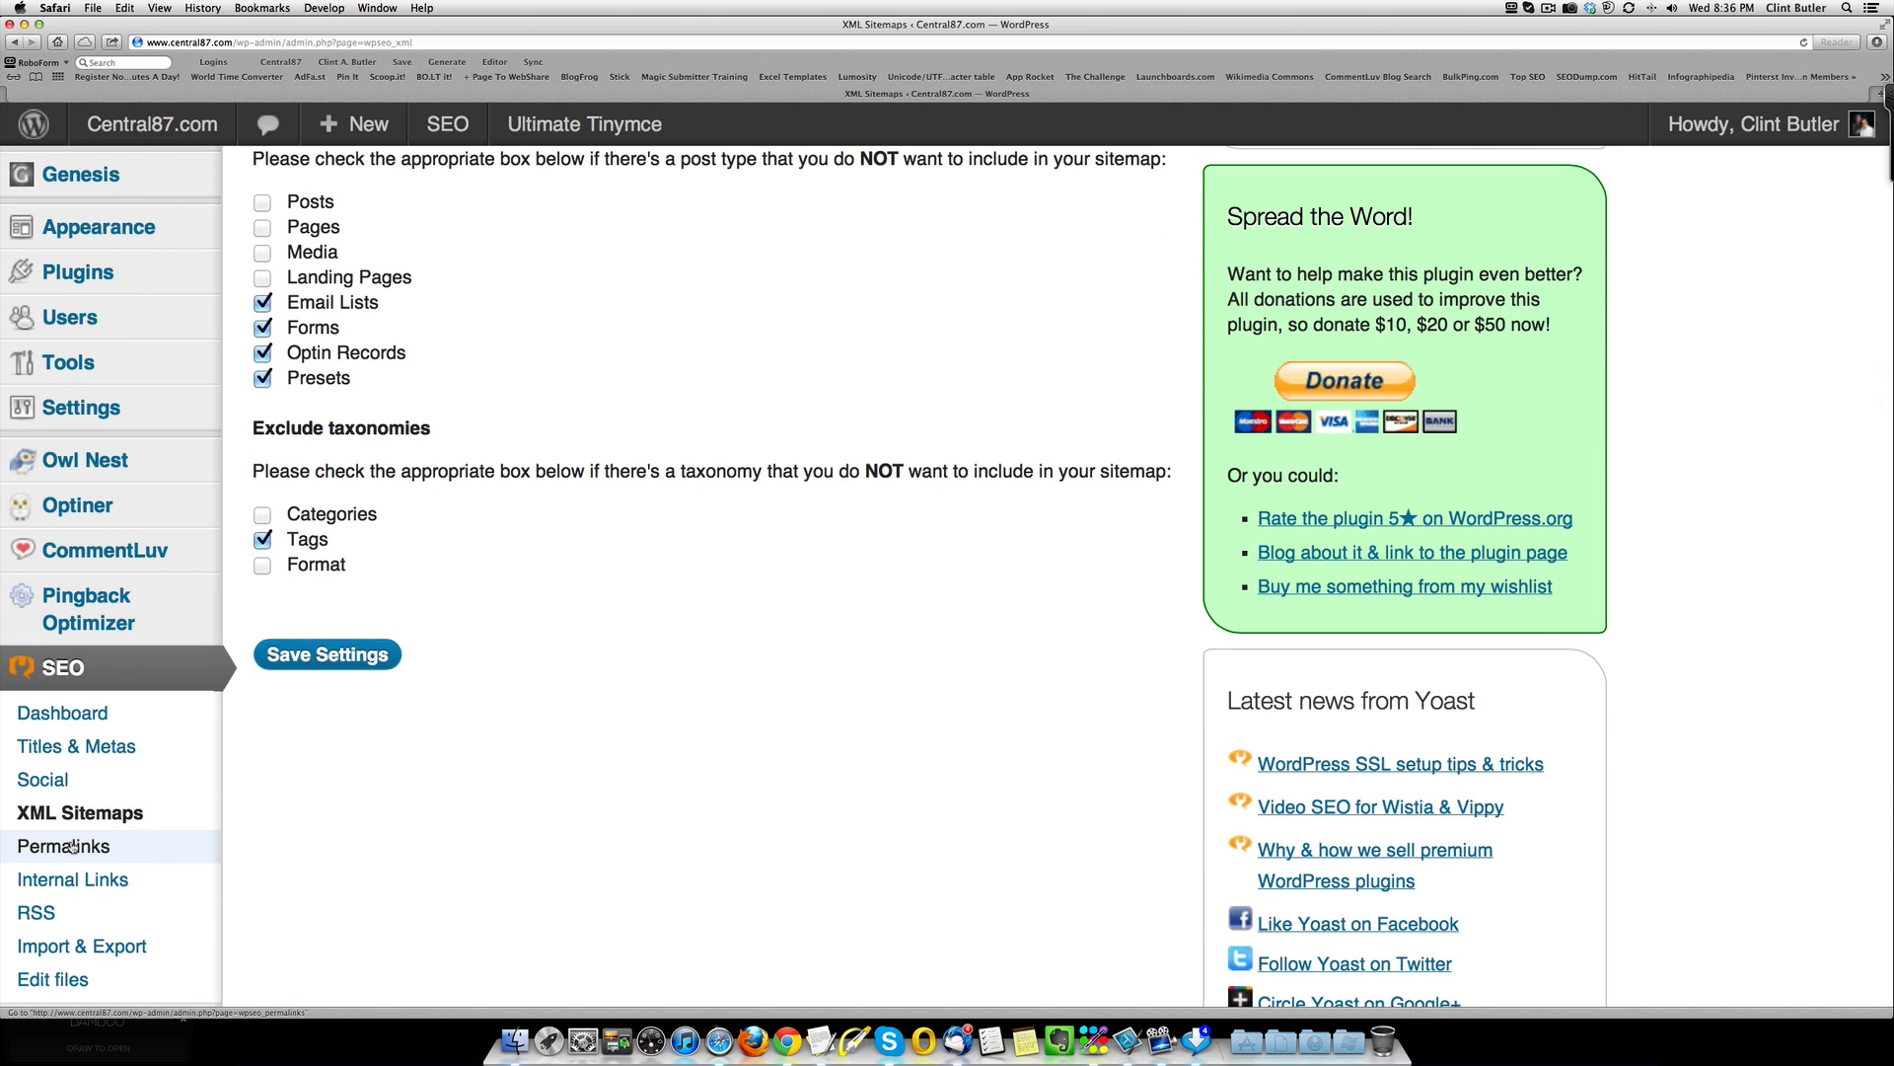
left_click(63, 847)
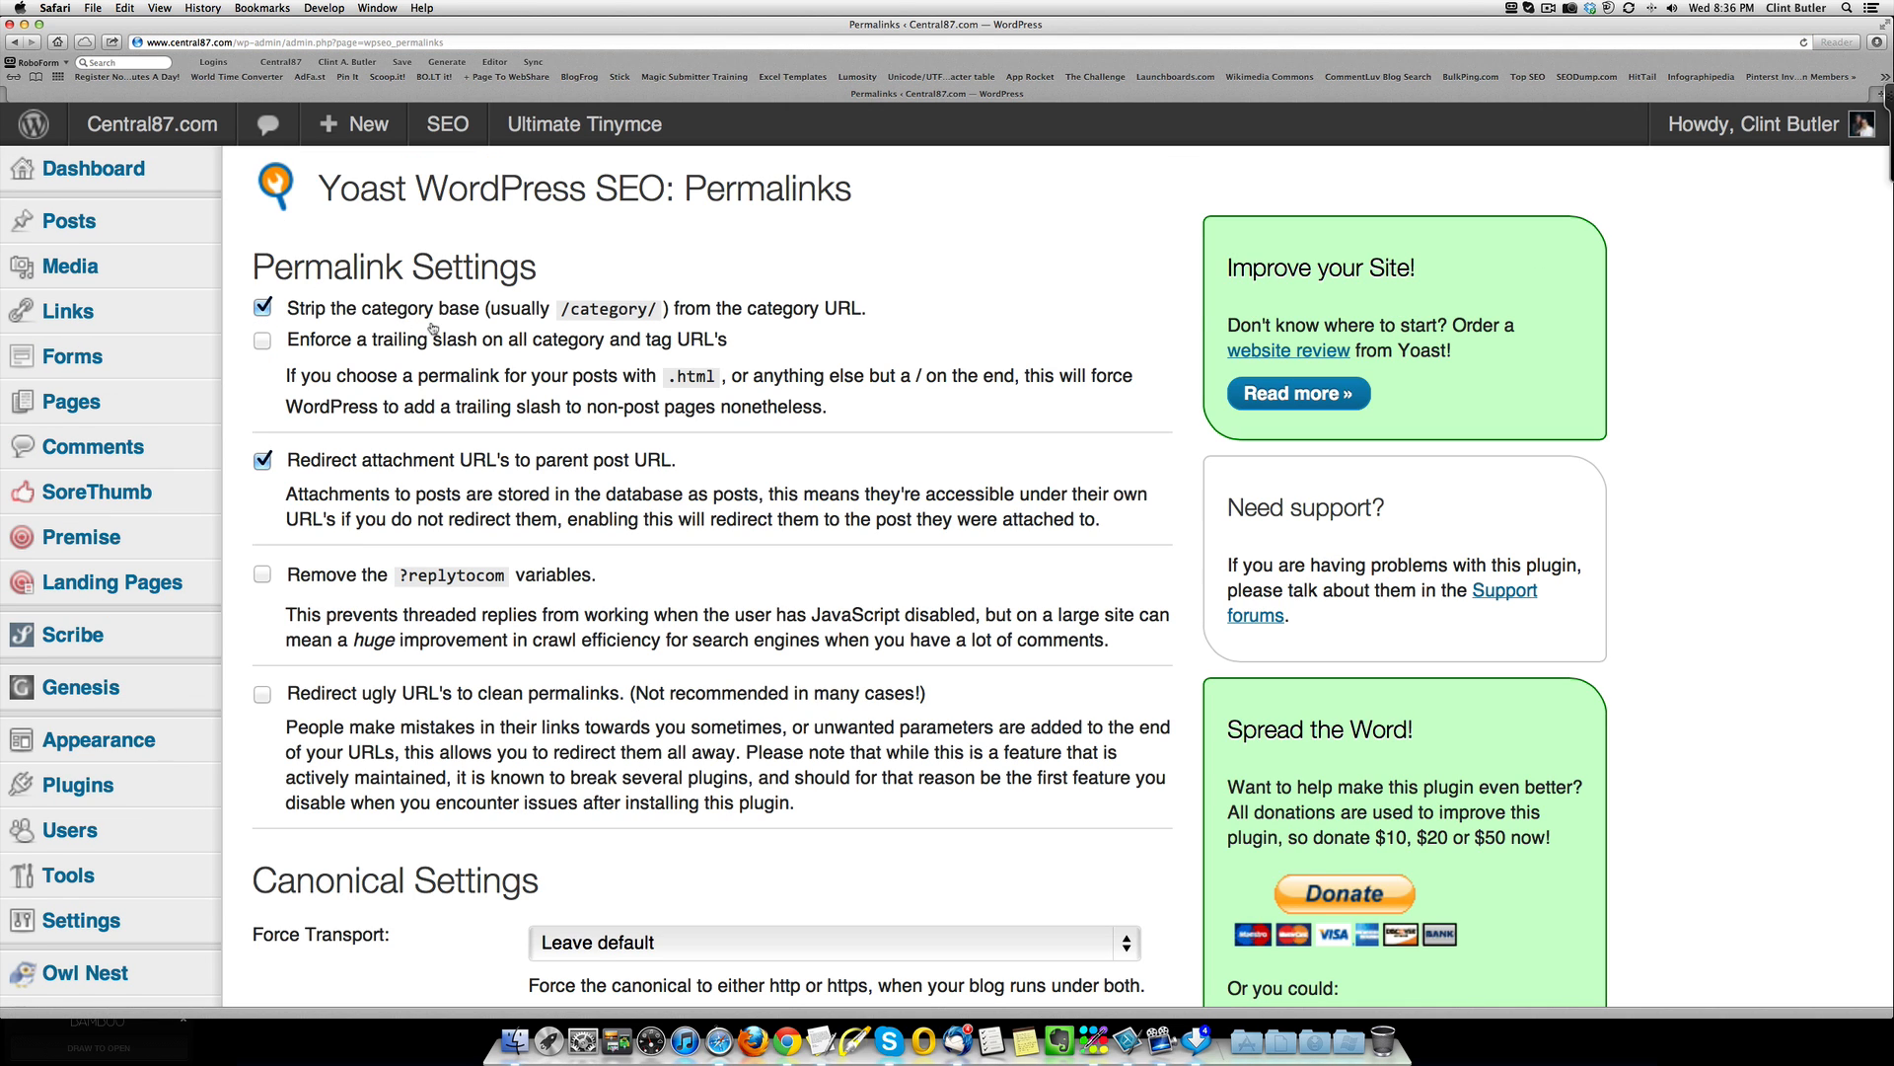
mouse_move(779, 320)
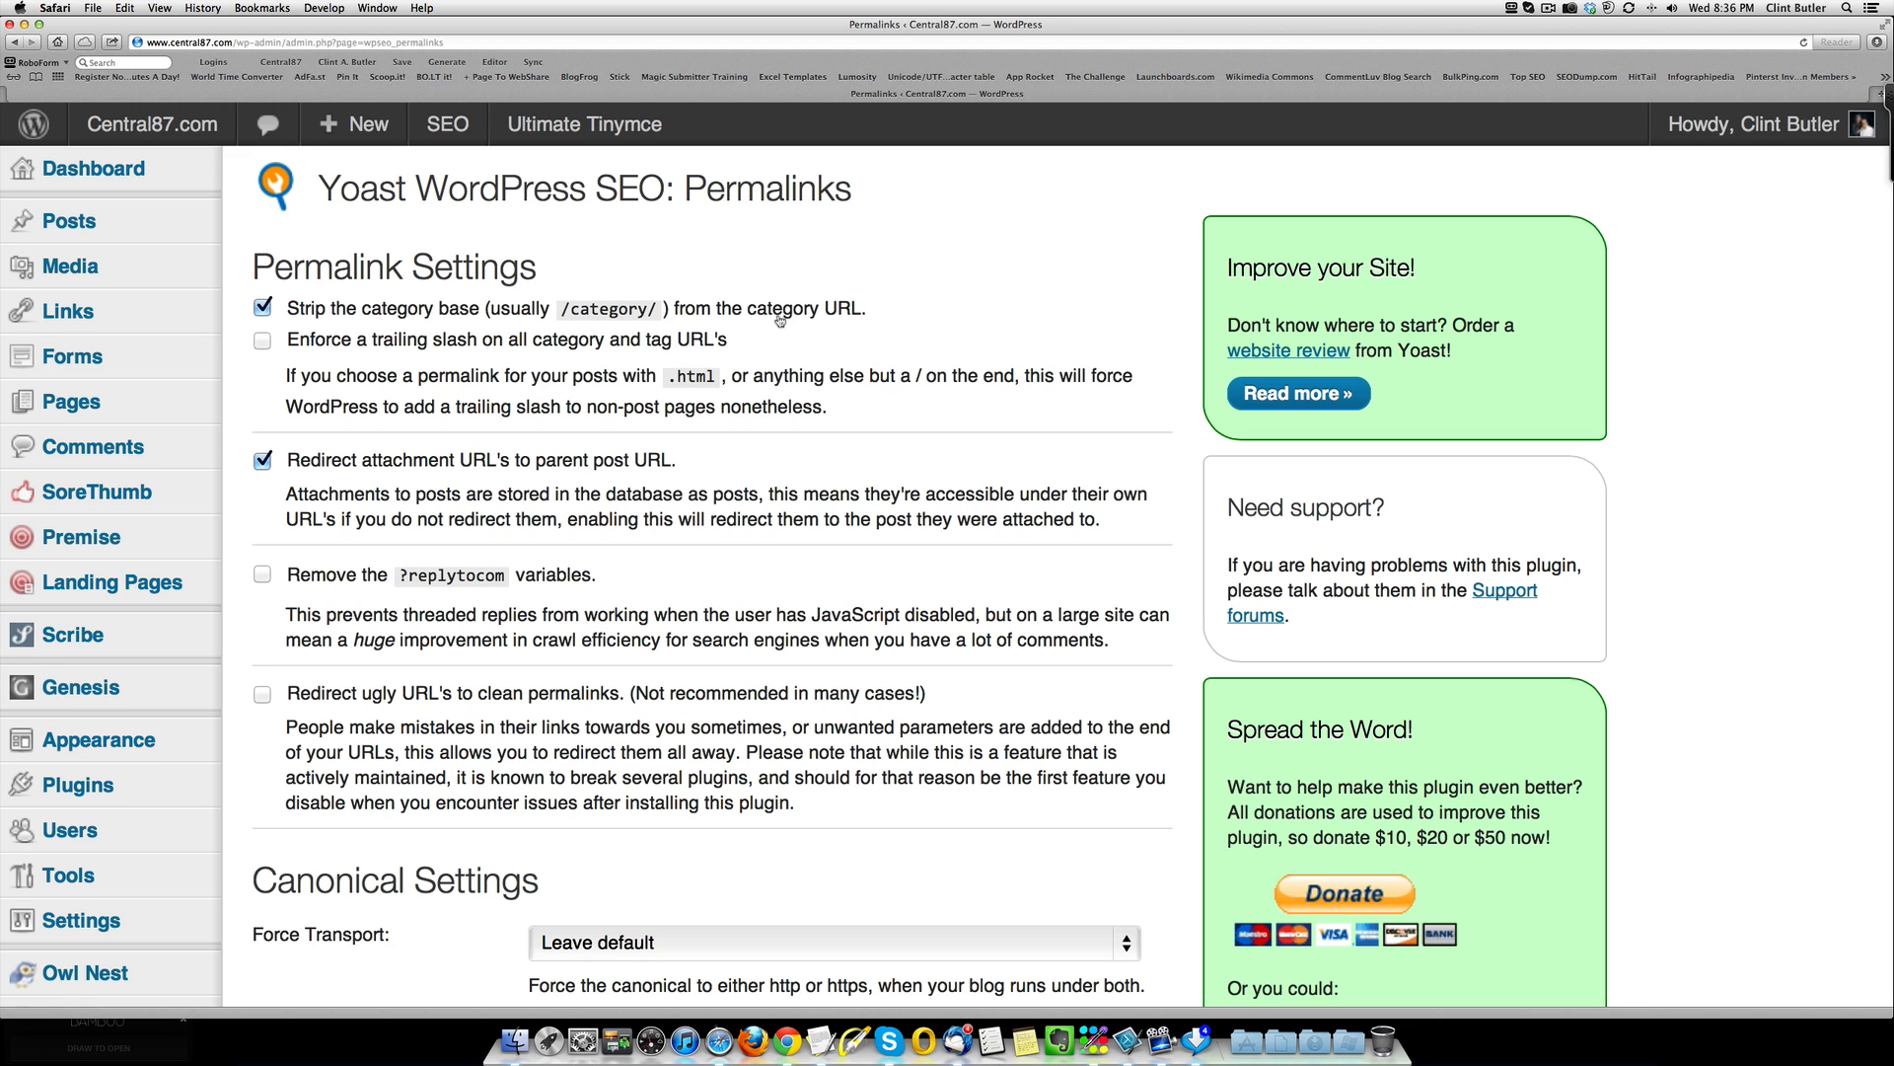
mouse_move(497, 478)
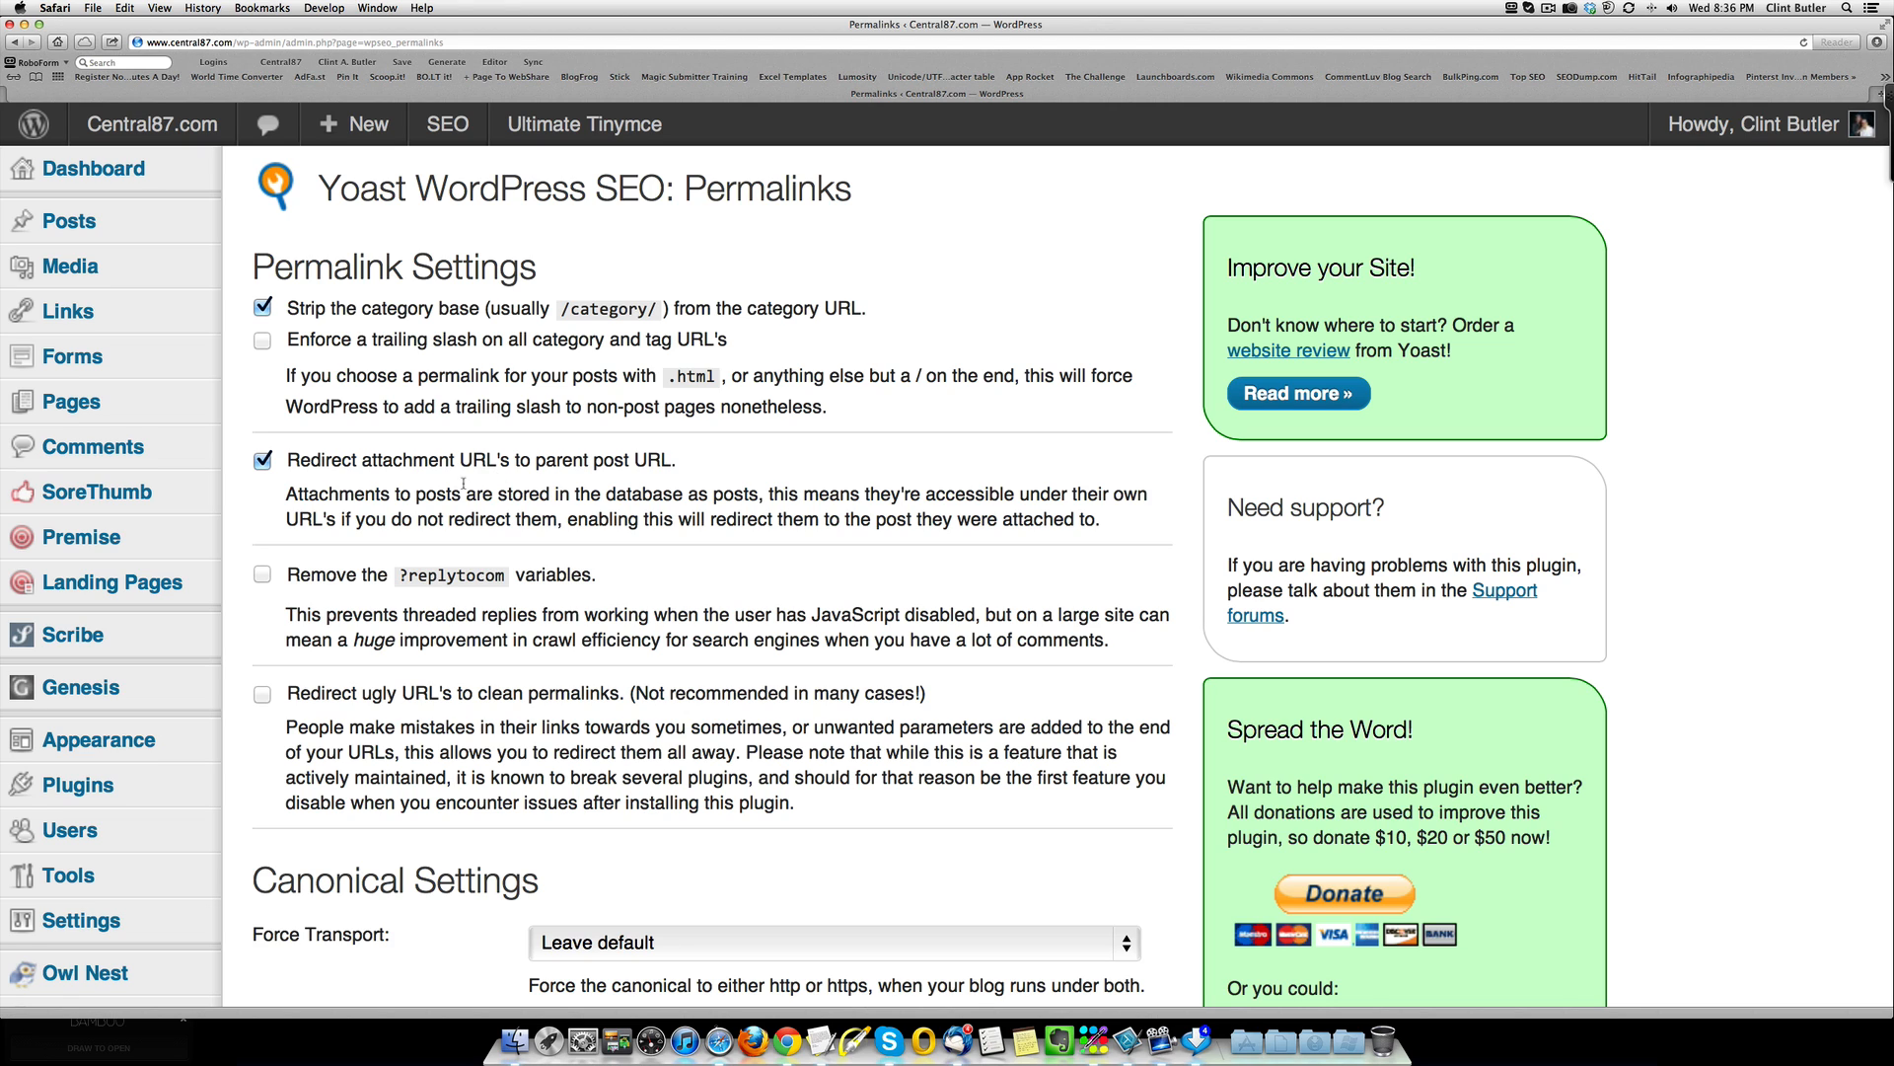
mouse_move(485, 478)
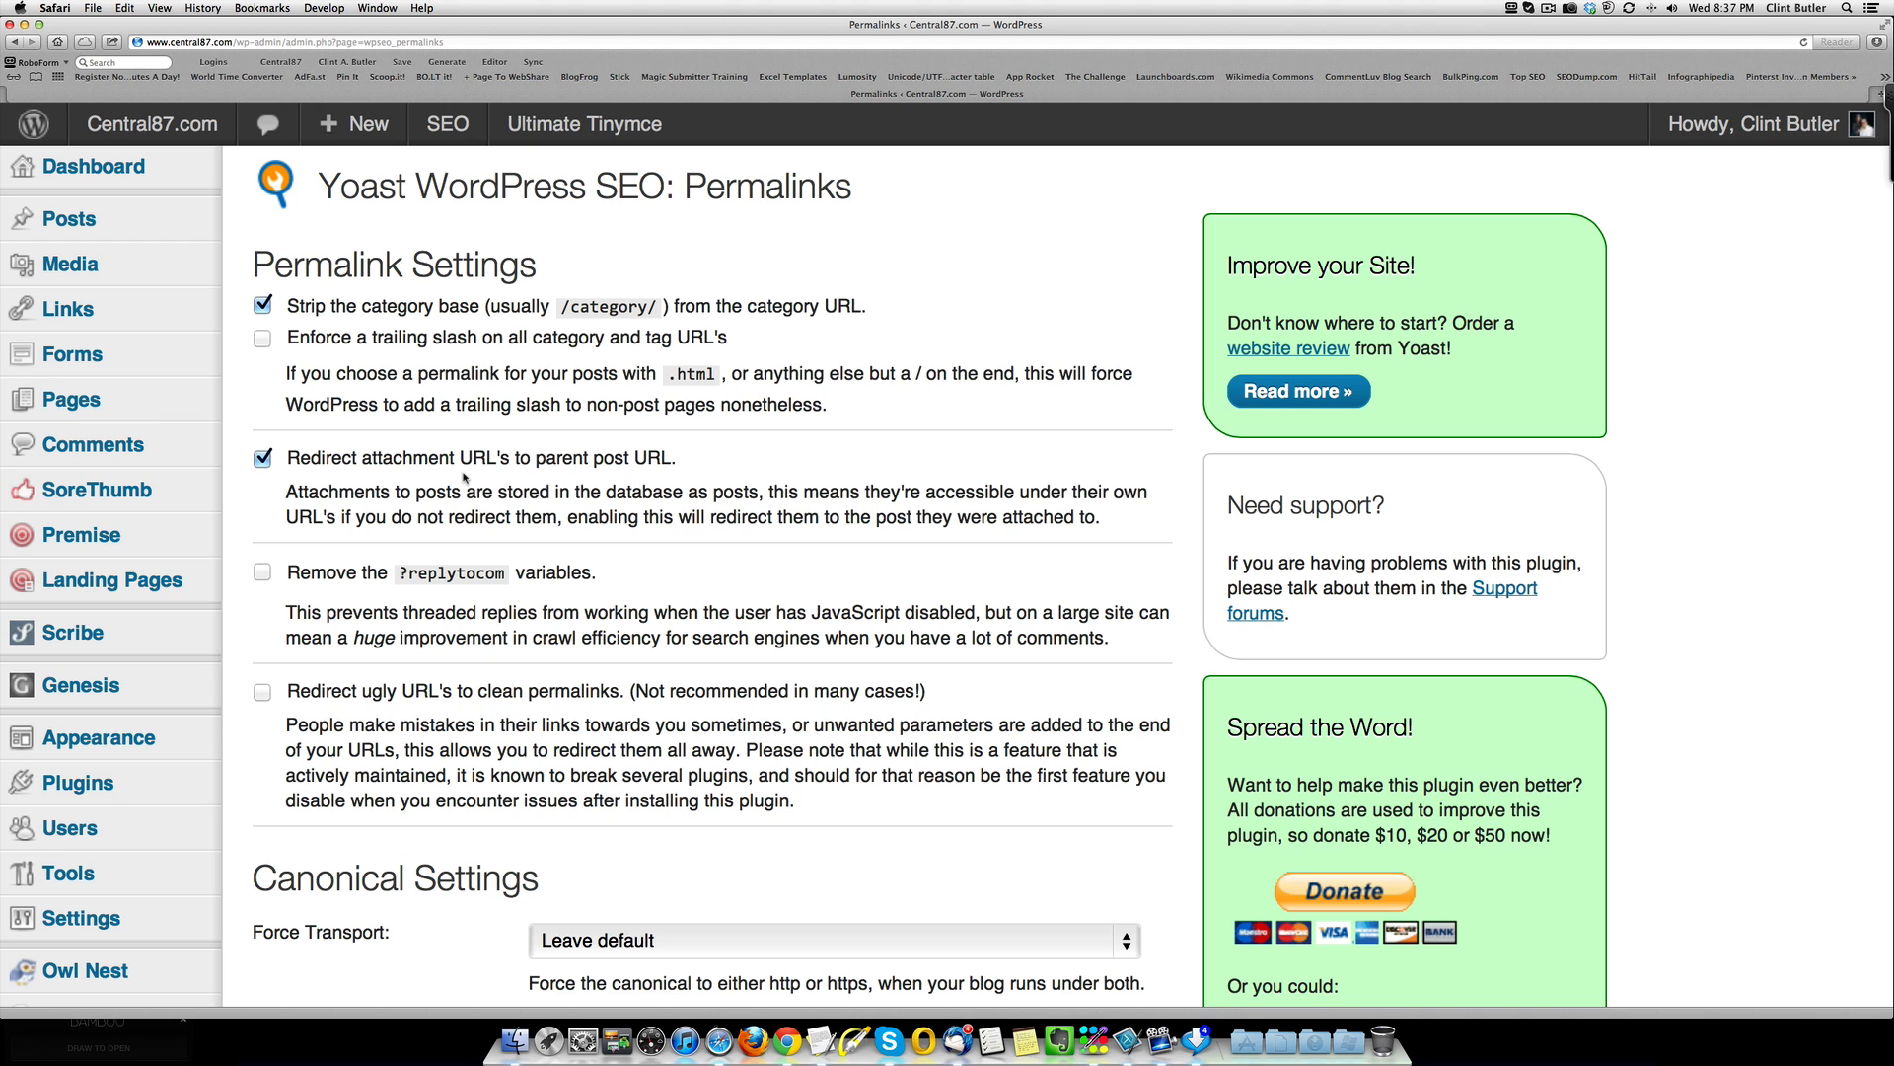
Step: Leave permalink checkboxes and Force Transport at defaults, then move to Internal Links
scroll("down", 3)
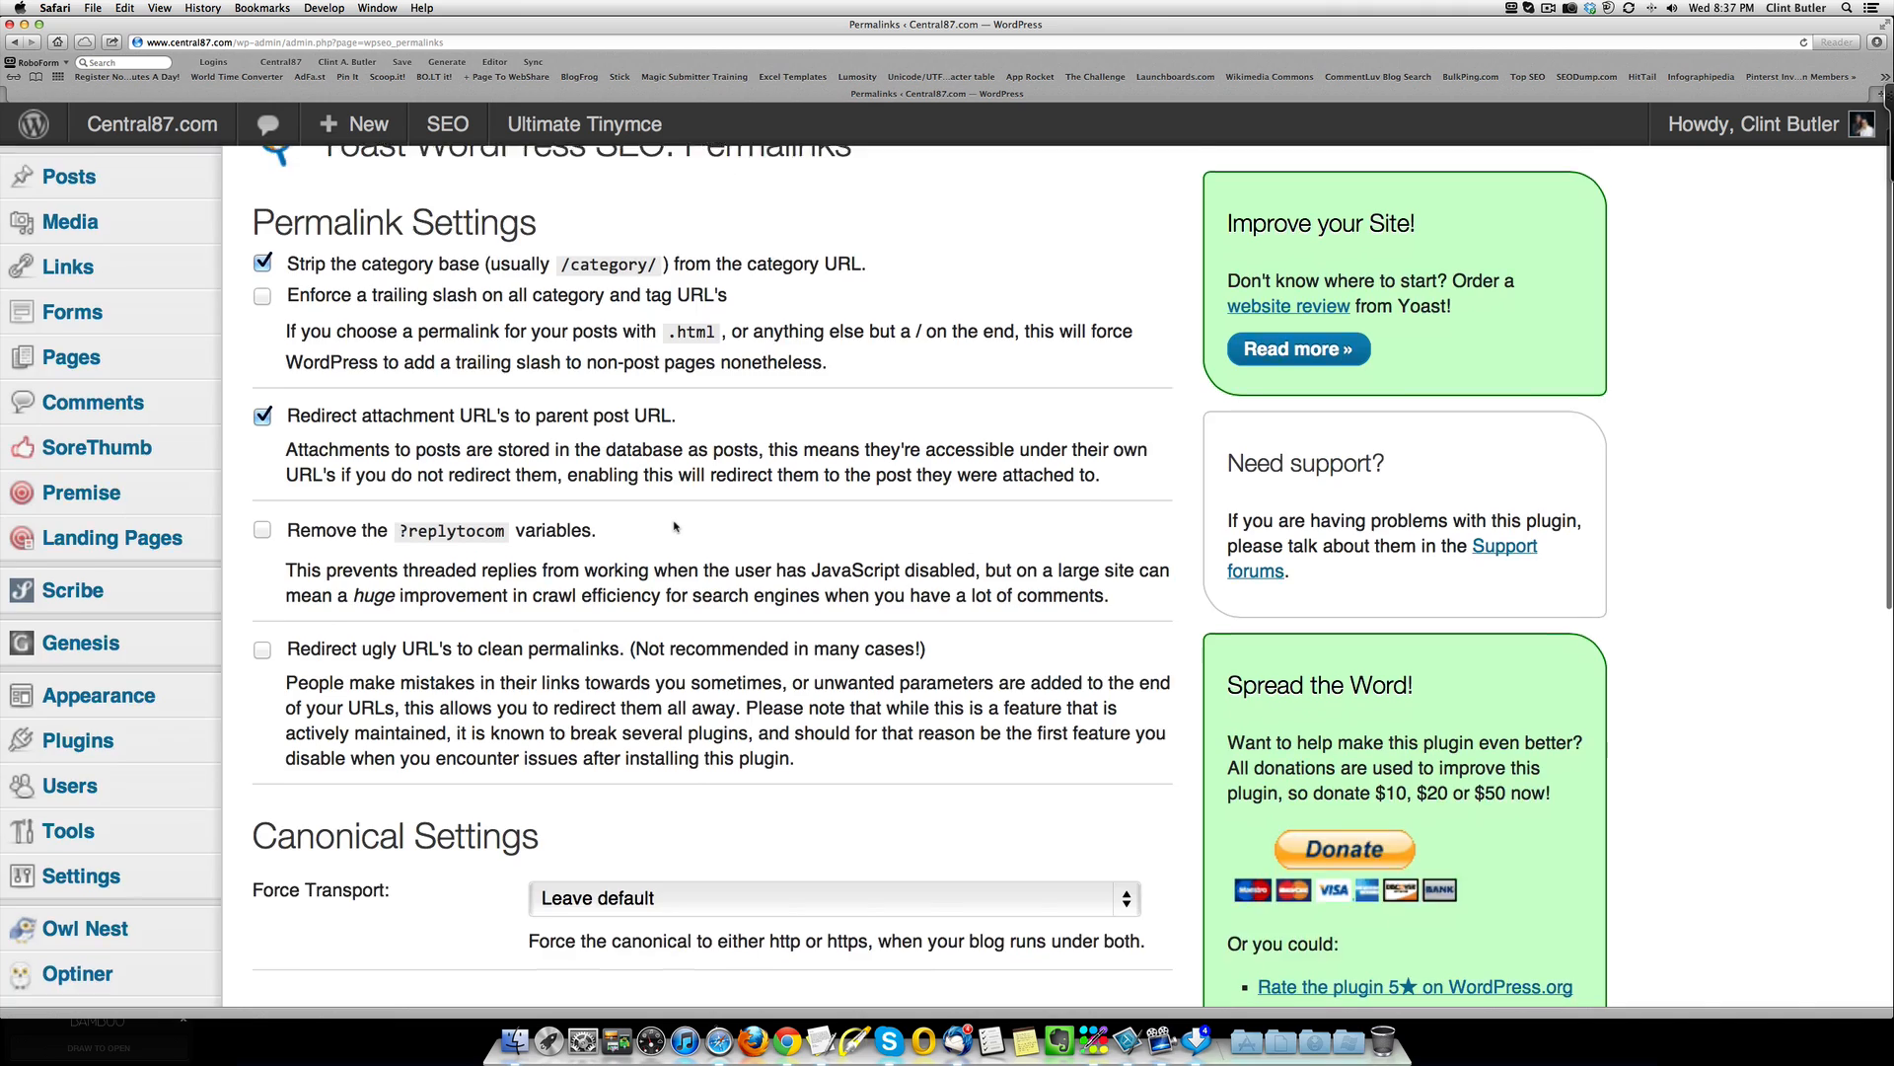
scroll("down", 3)
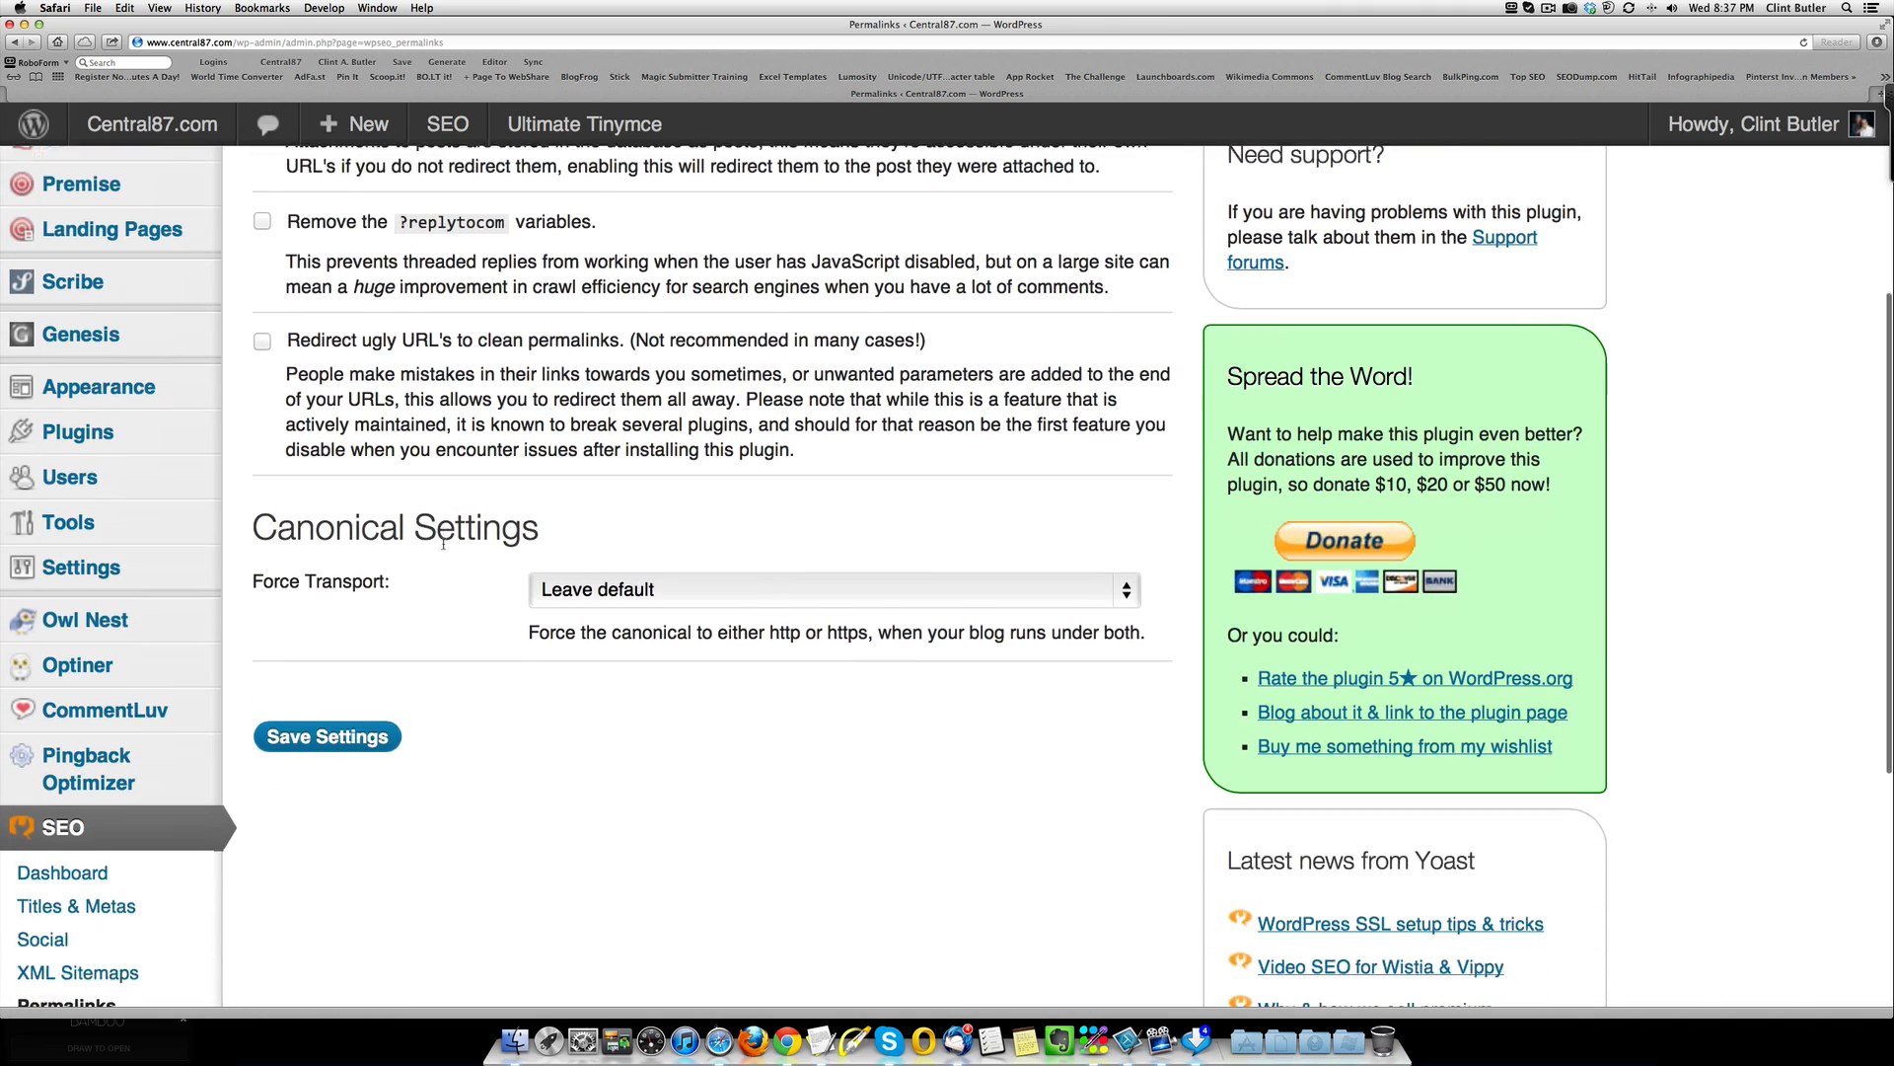
scroll("up", 3)
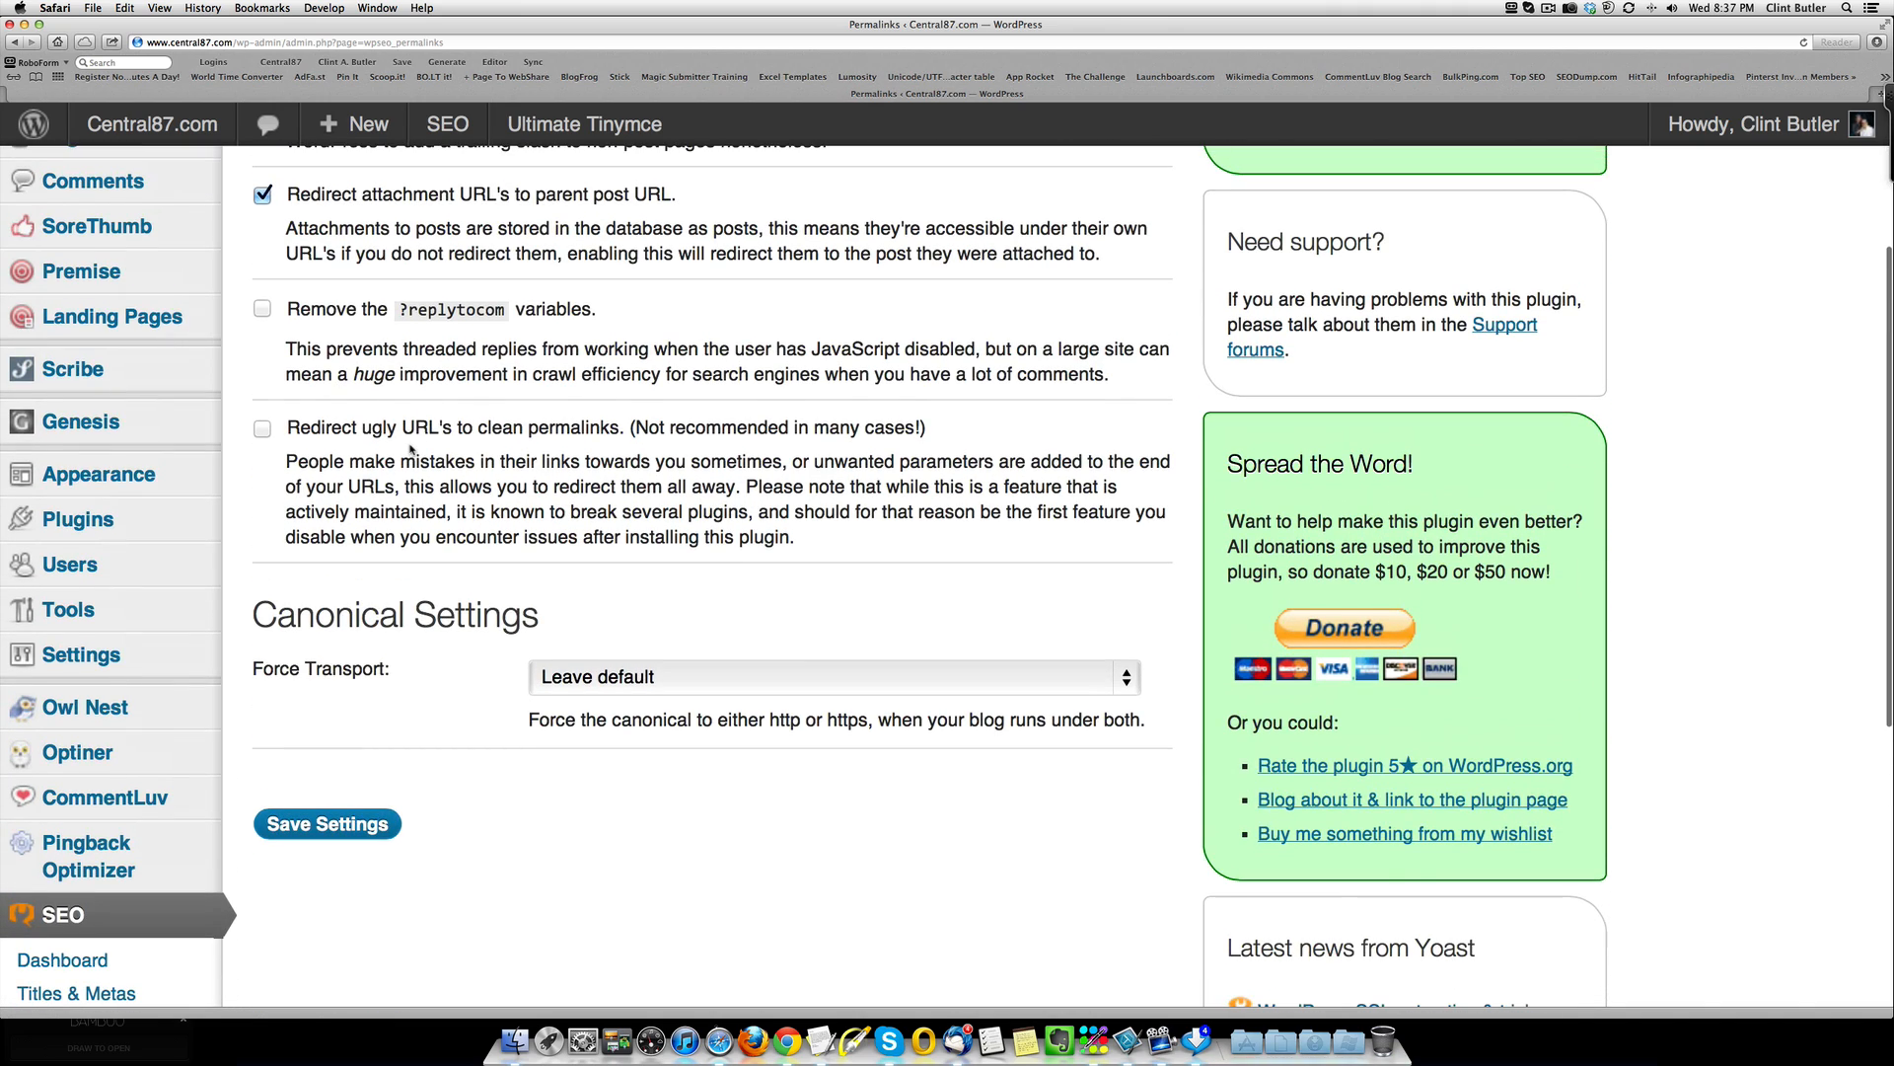
scroll("down", 3)
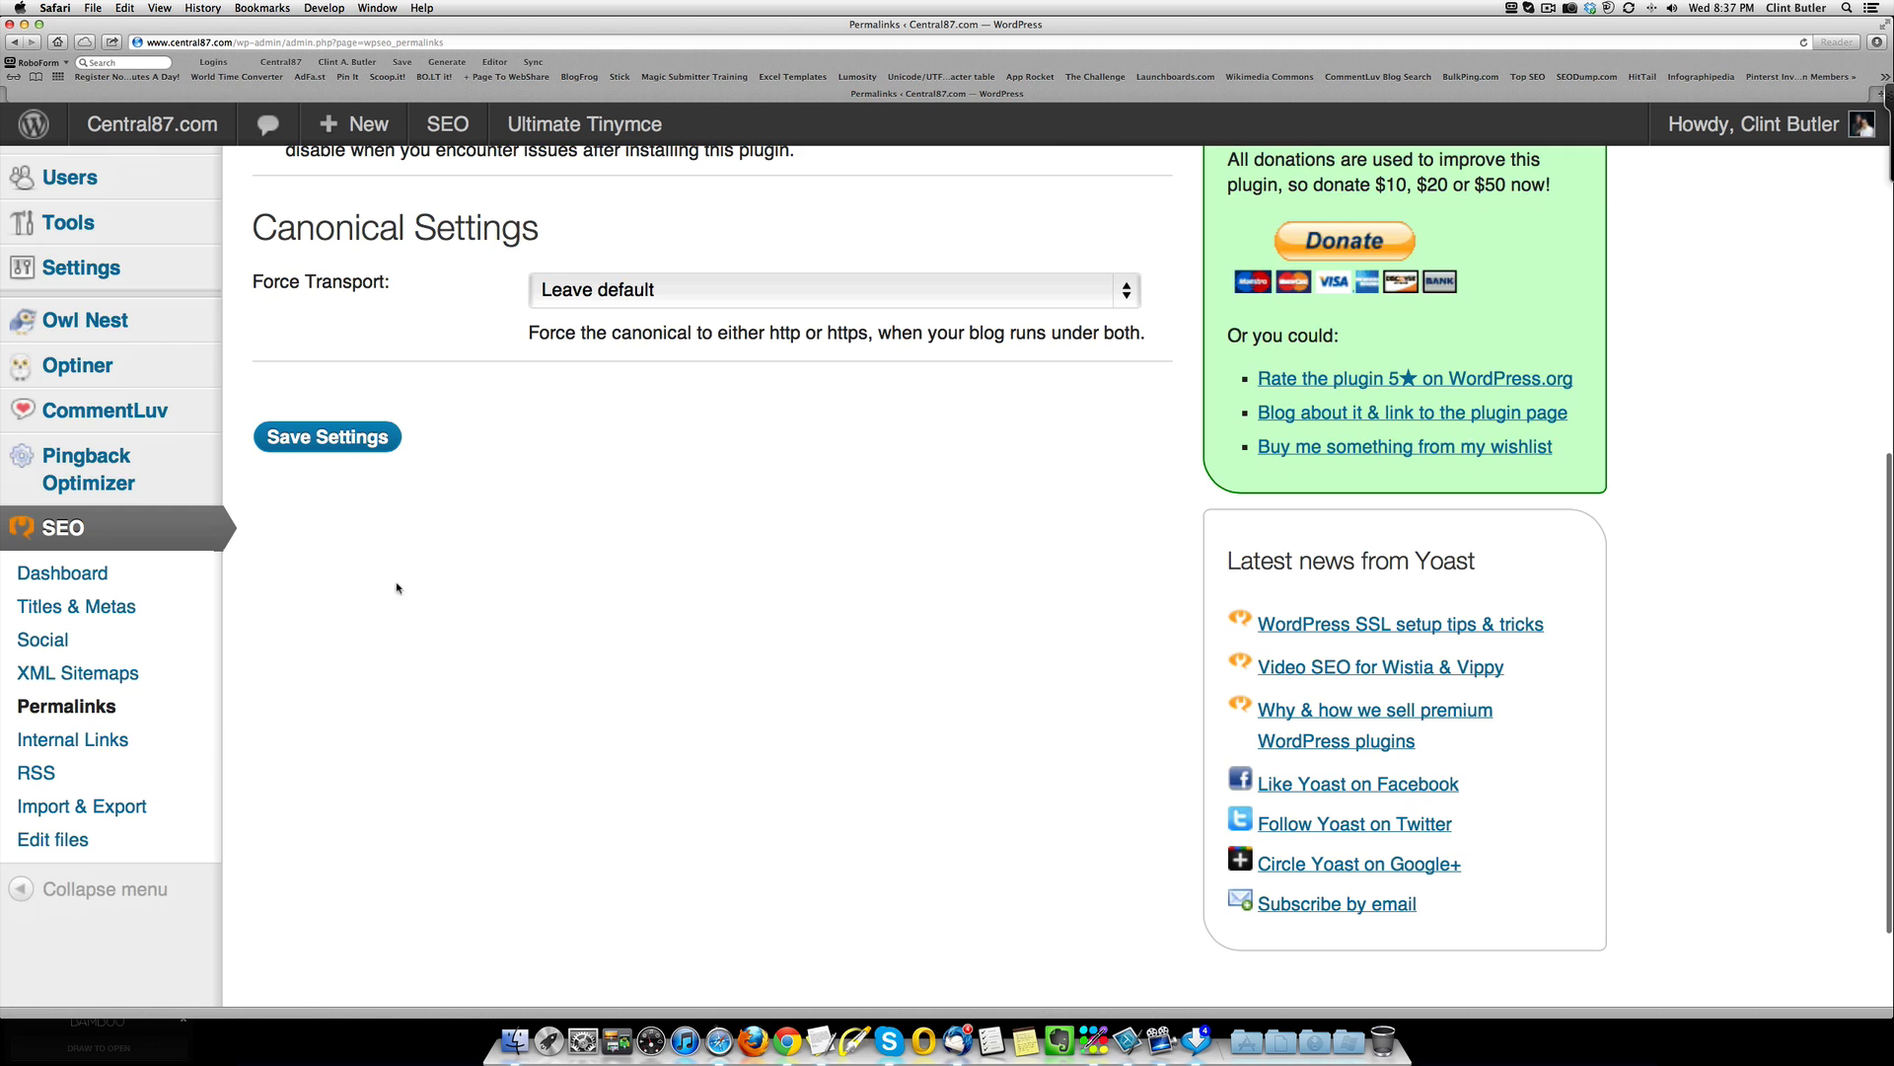
left_click(73, 738)
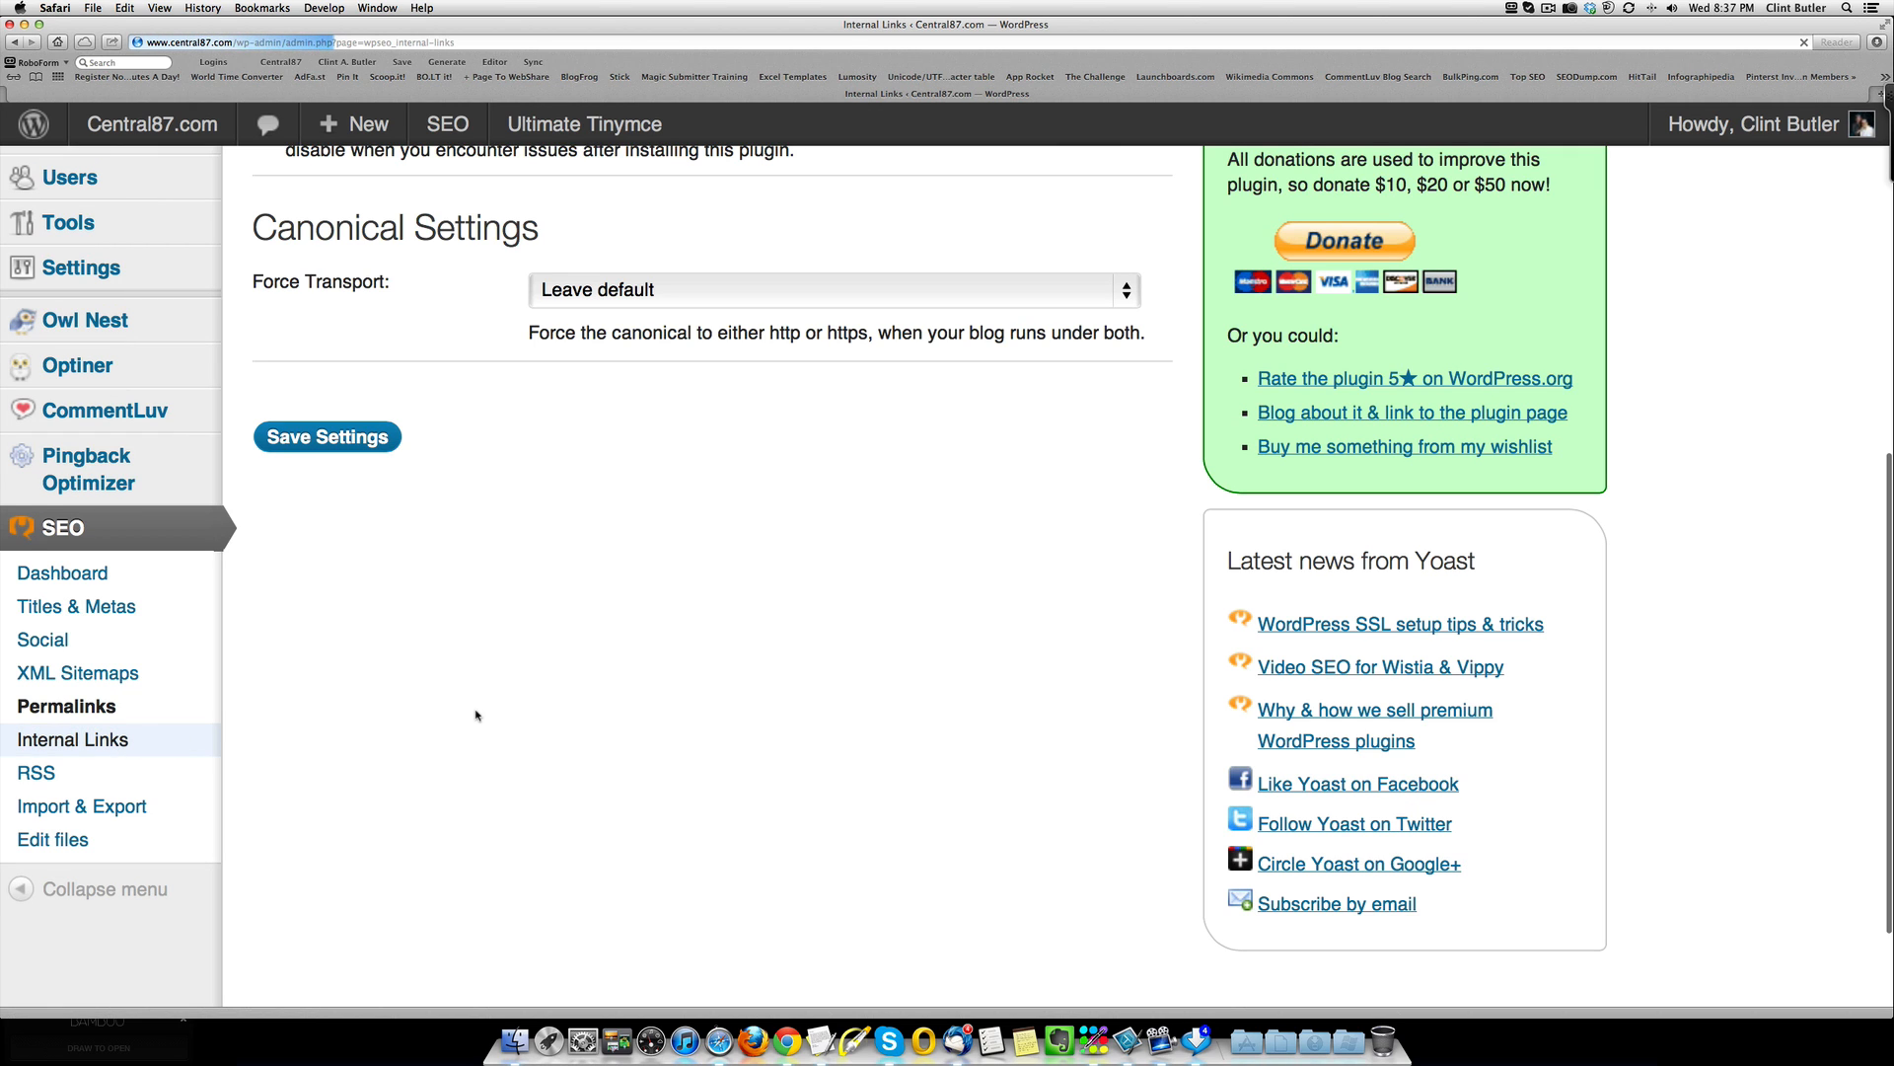
scroll("up", 3)
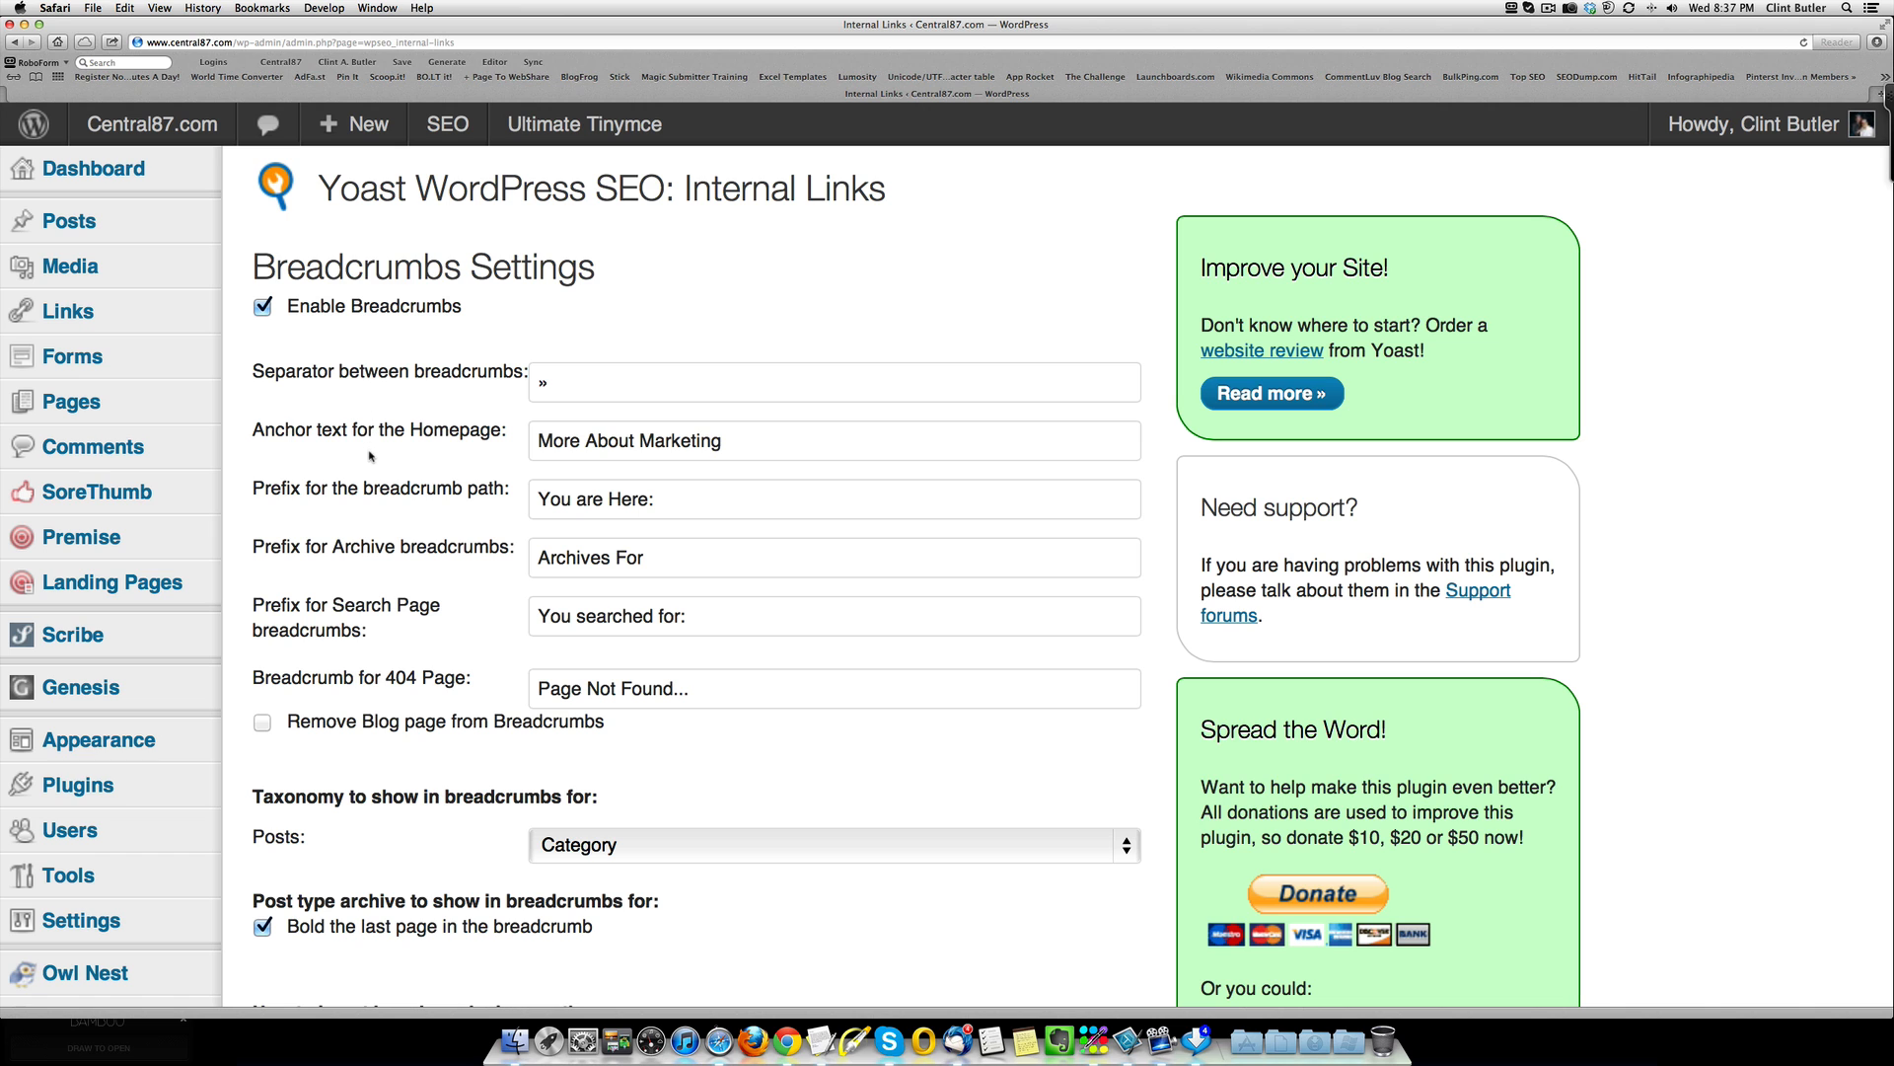
scroll("down", 3)
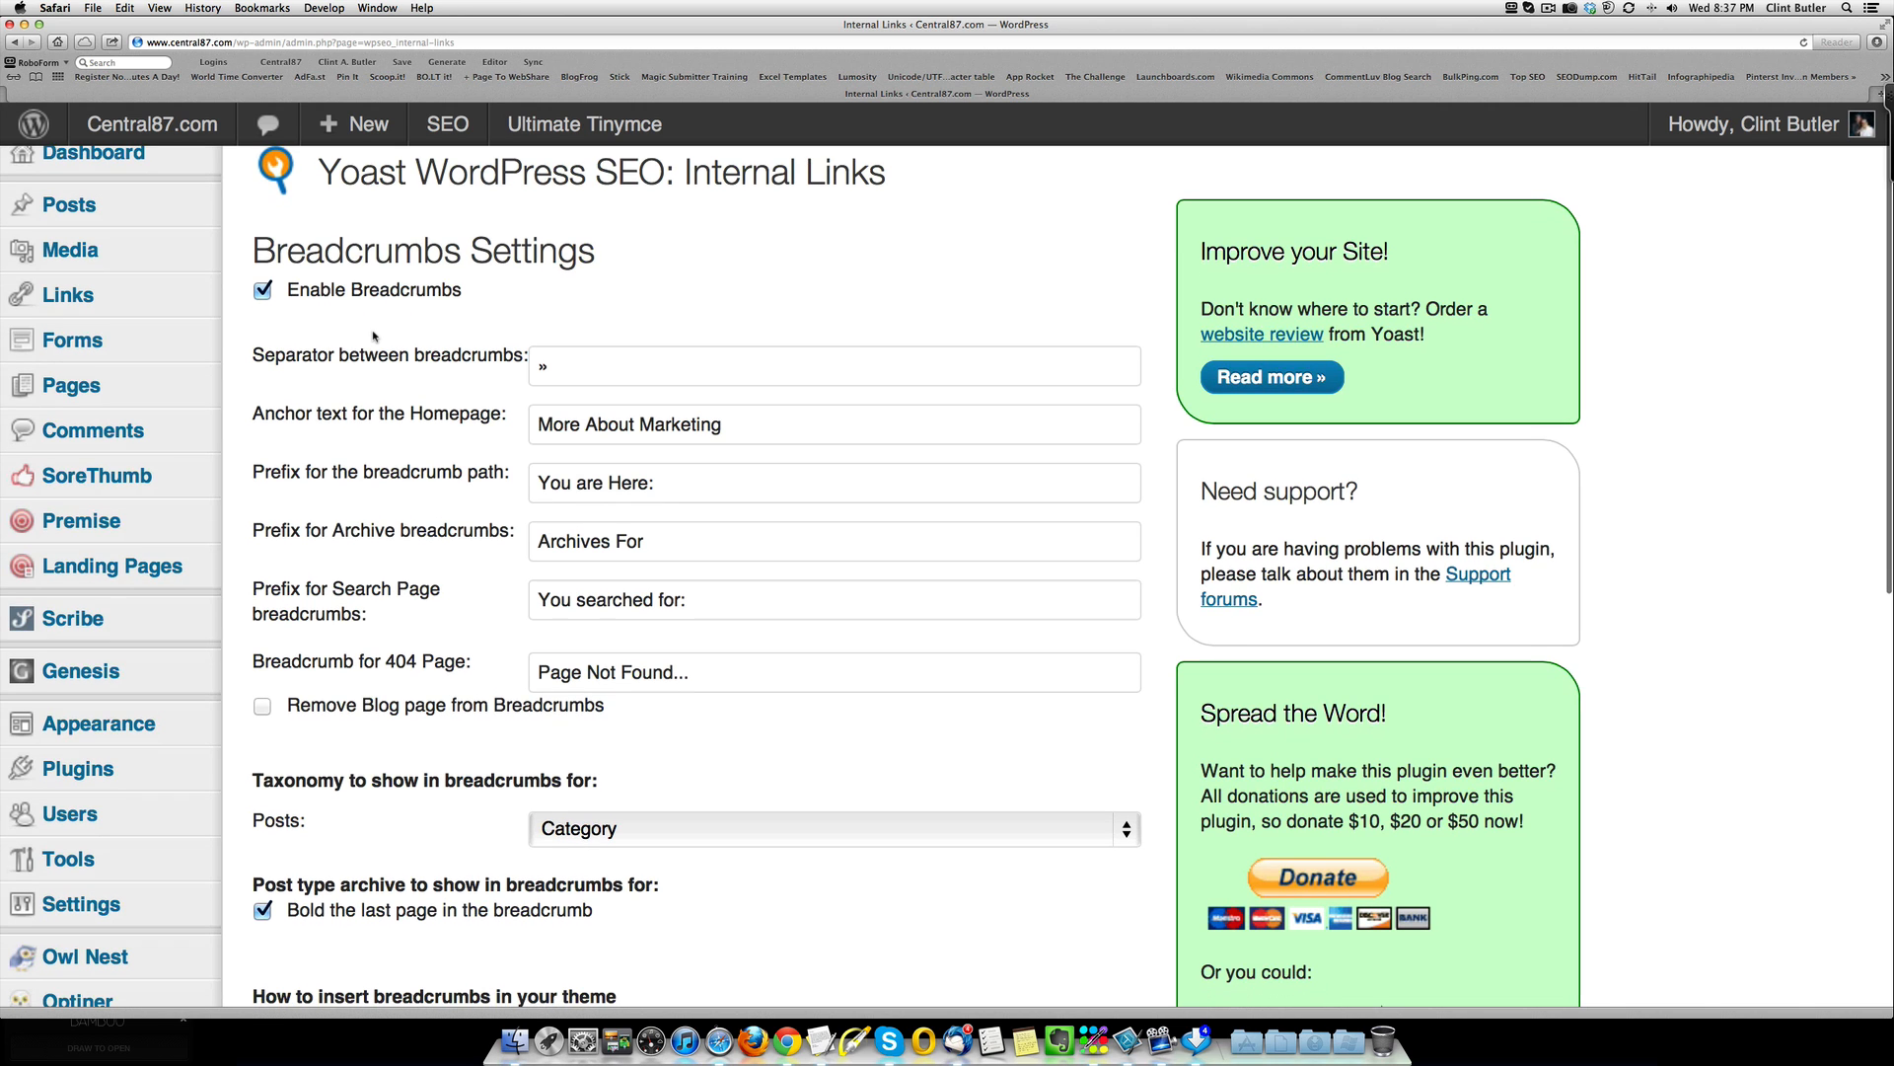
scroll("down", 3)
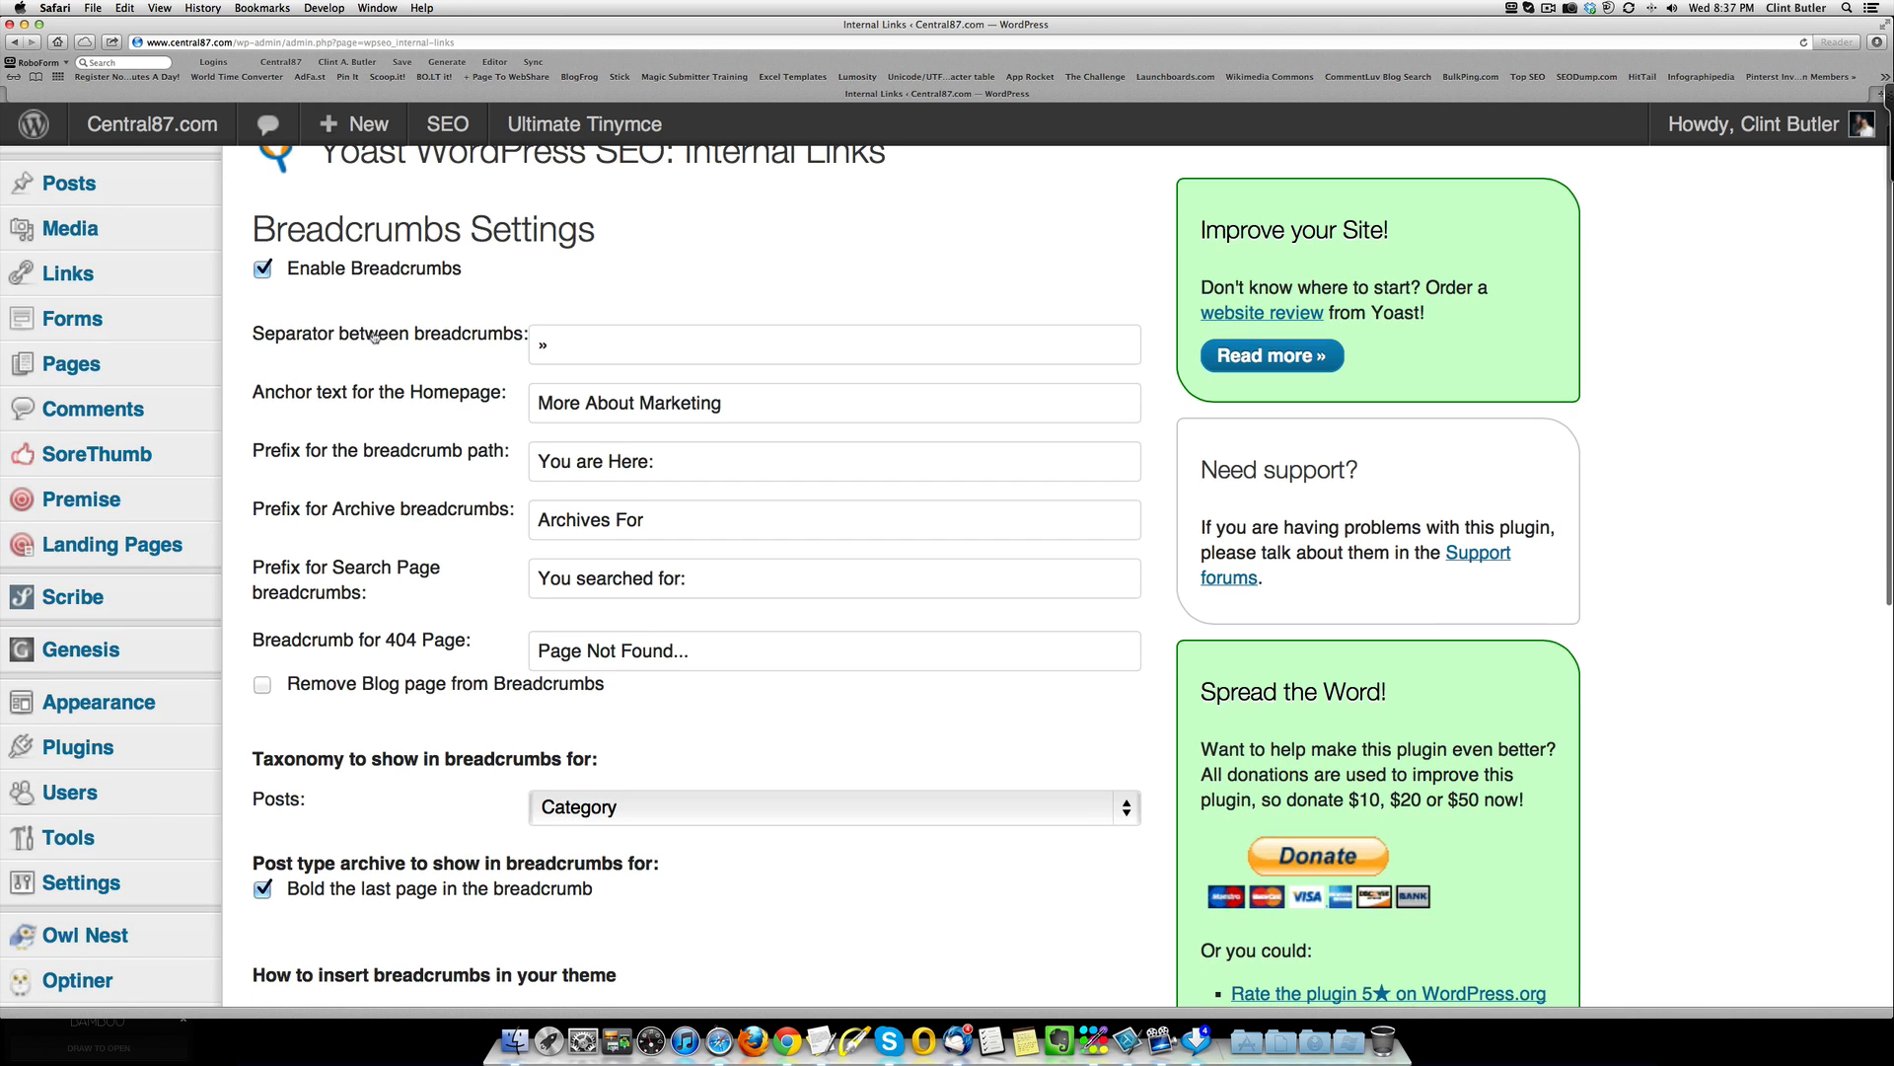
scroll("down", 3)
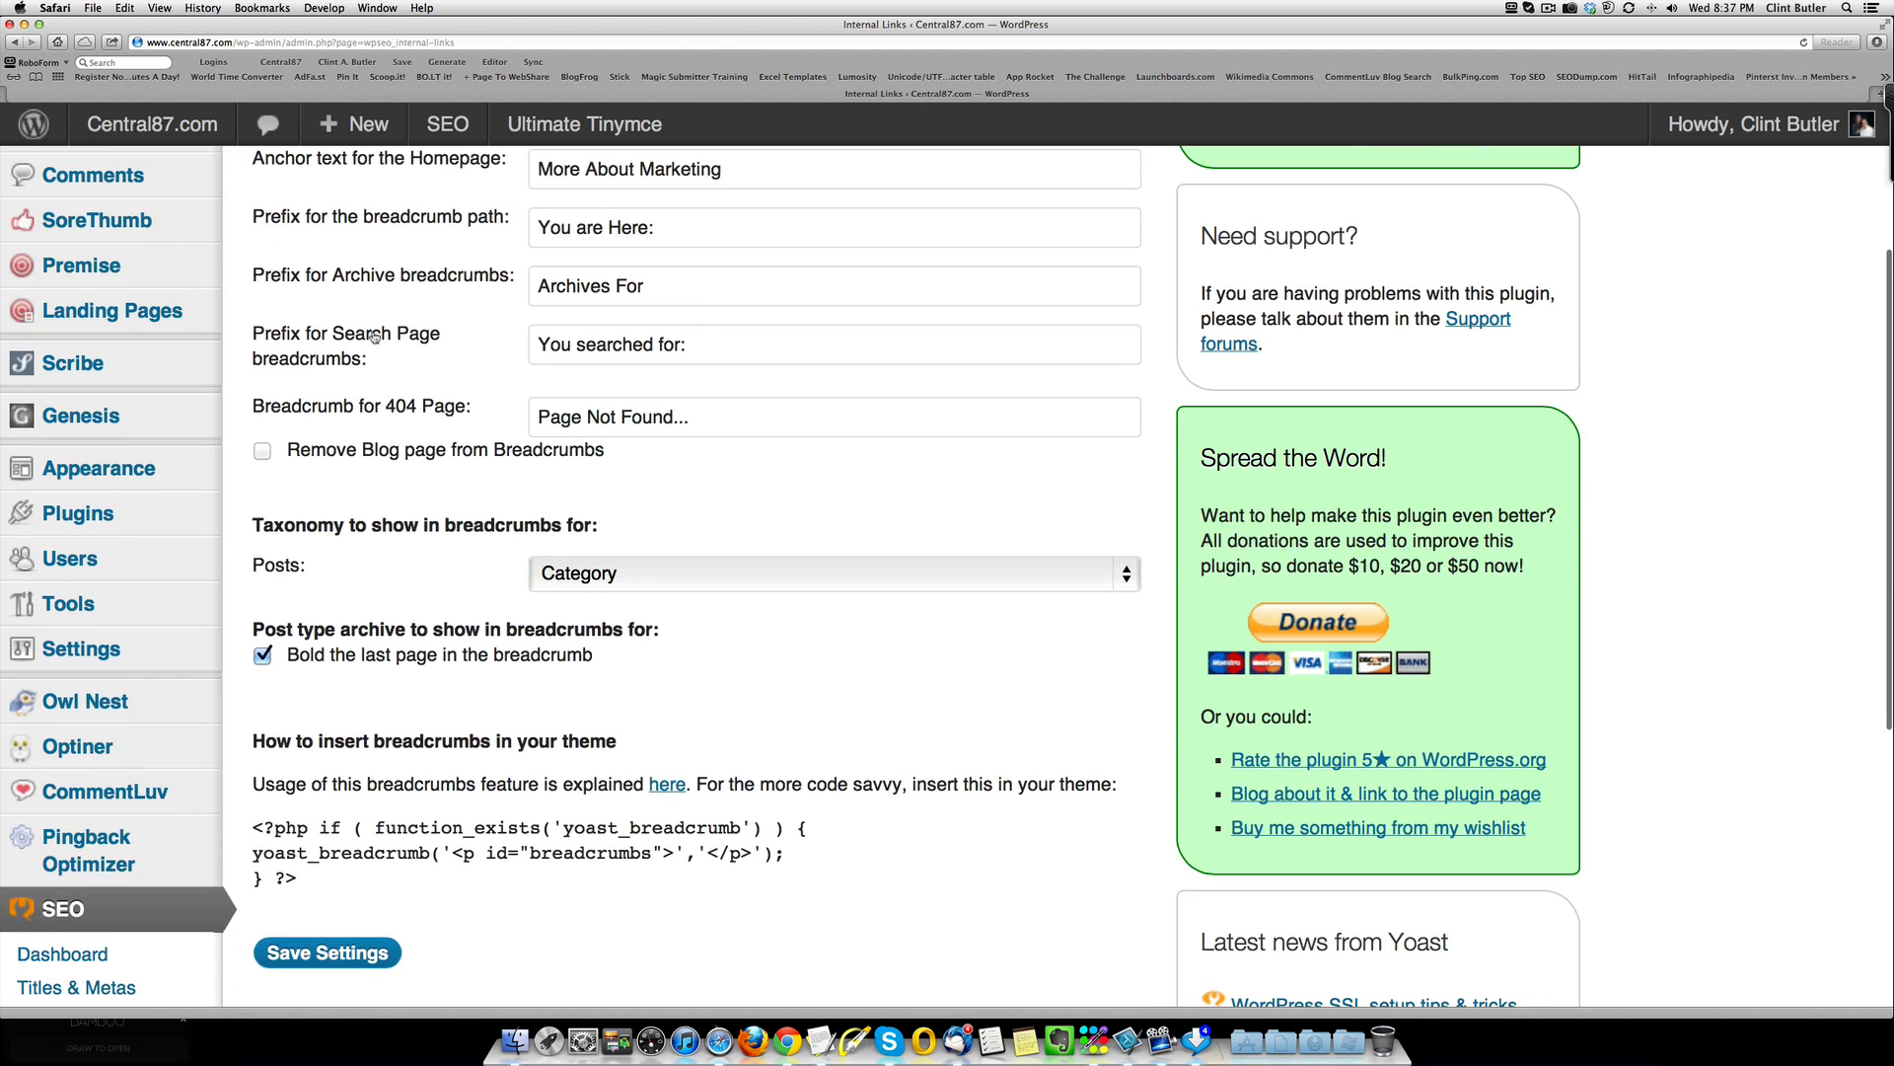
scroll("up", 3)
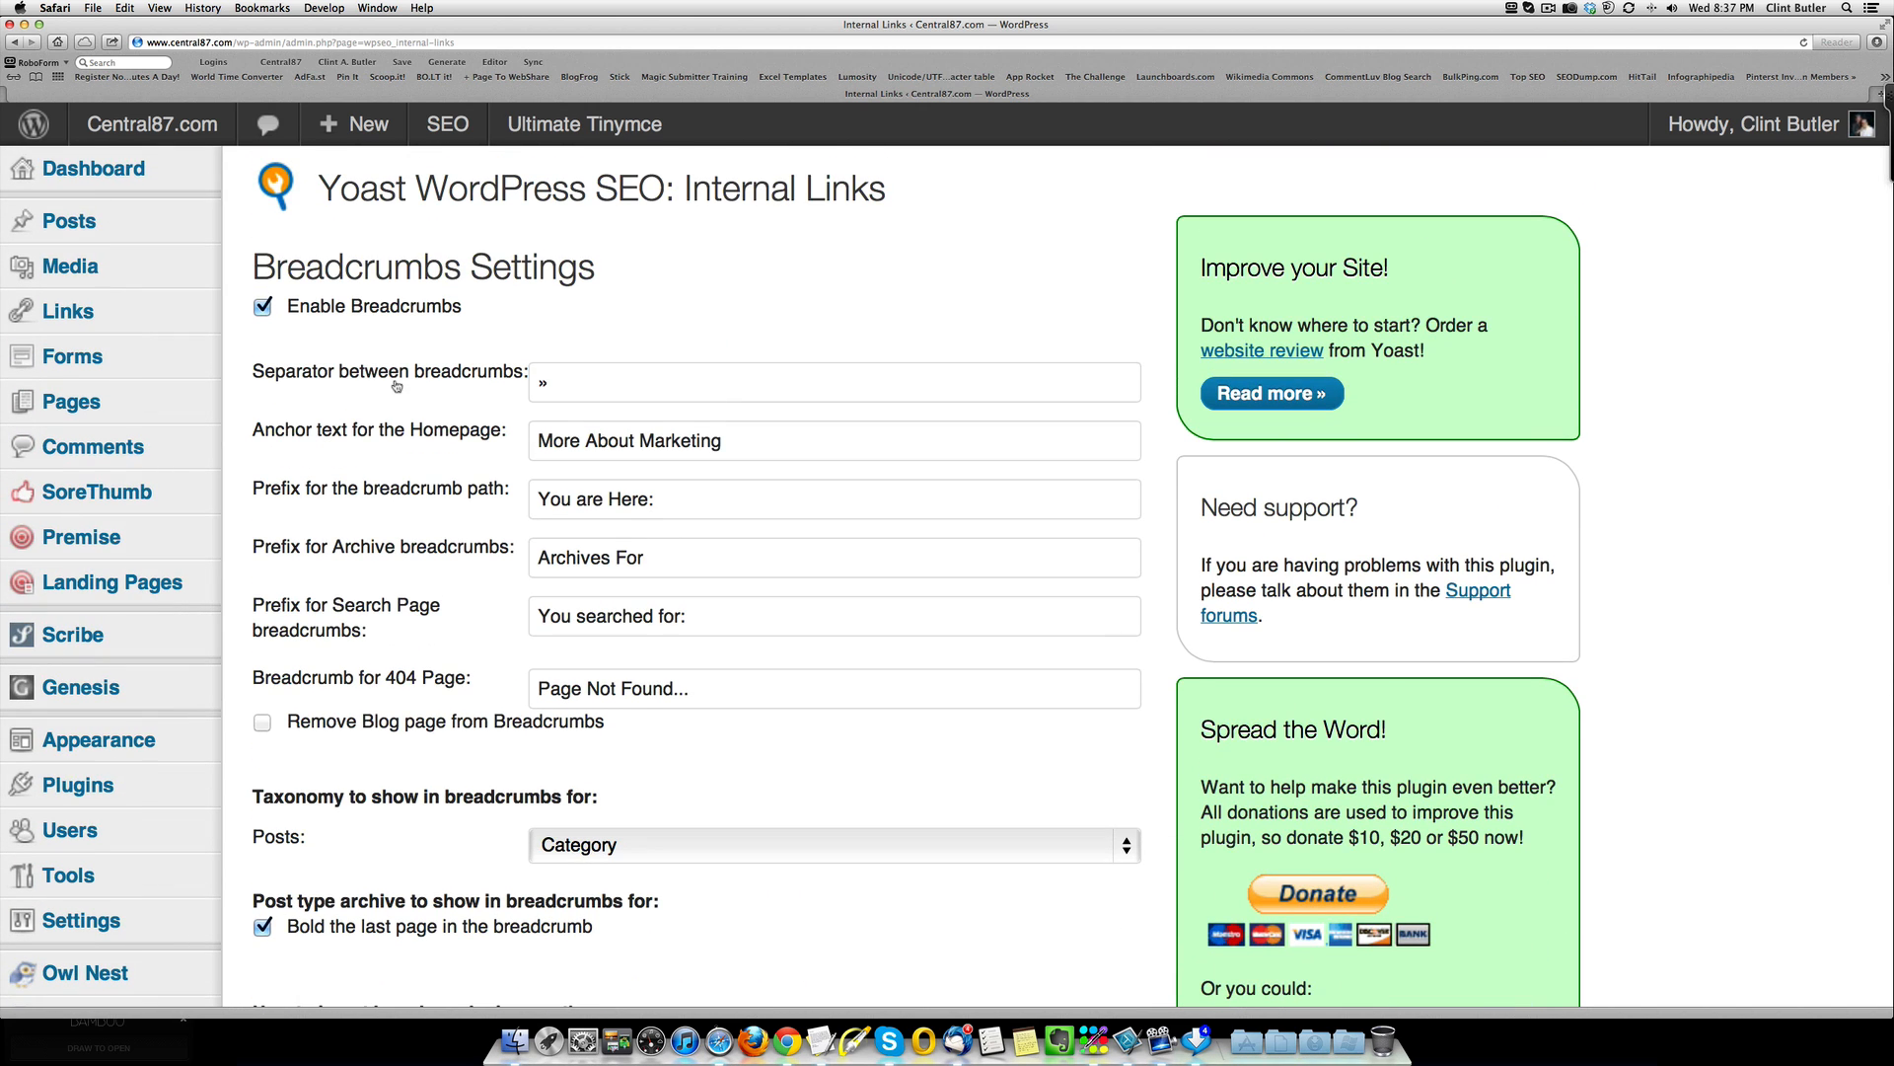
scroll("down", 3)
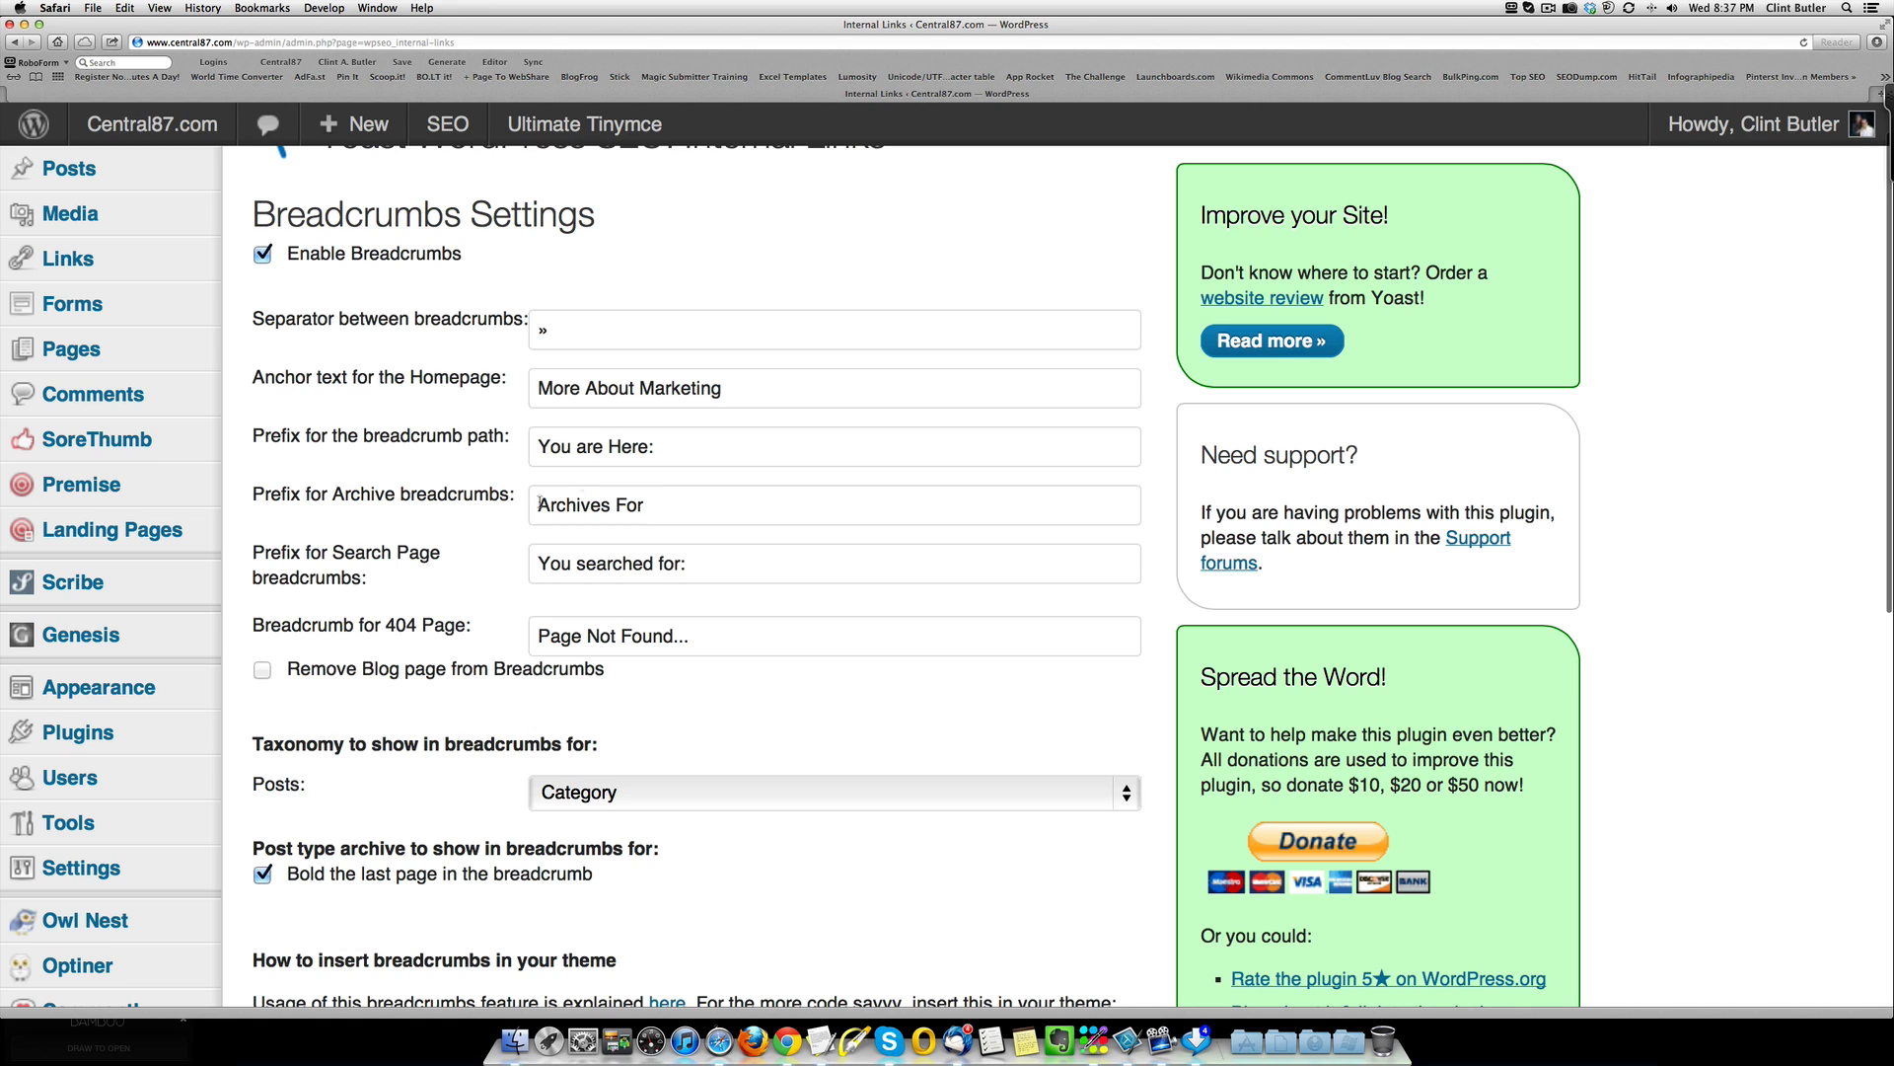
mouse_move(458, 541)
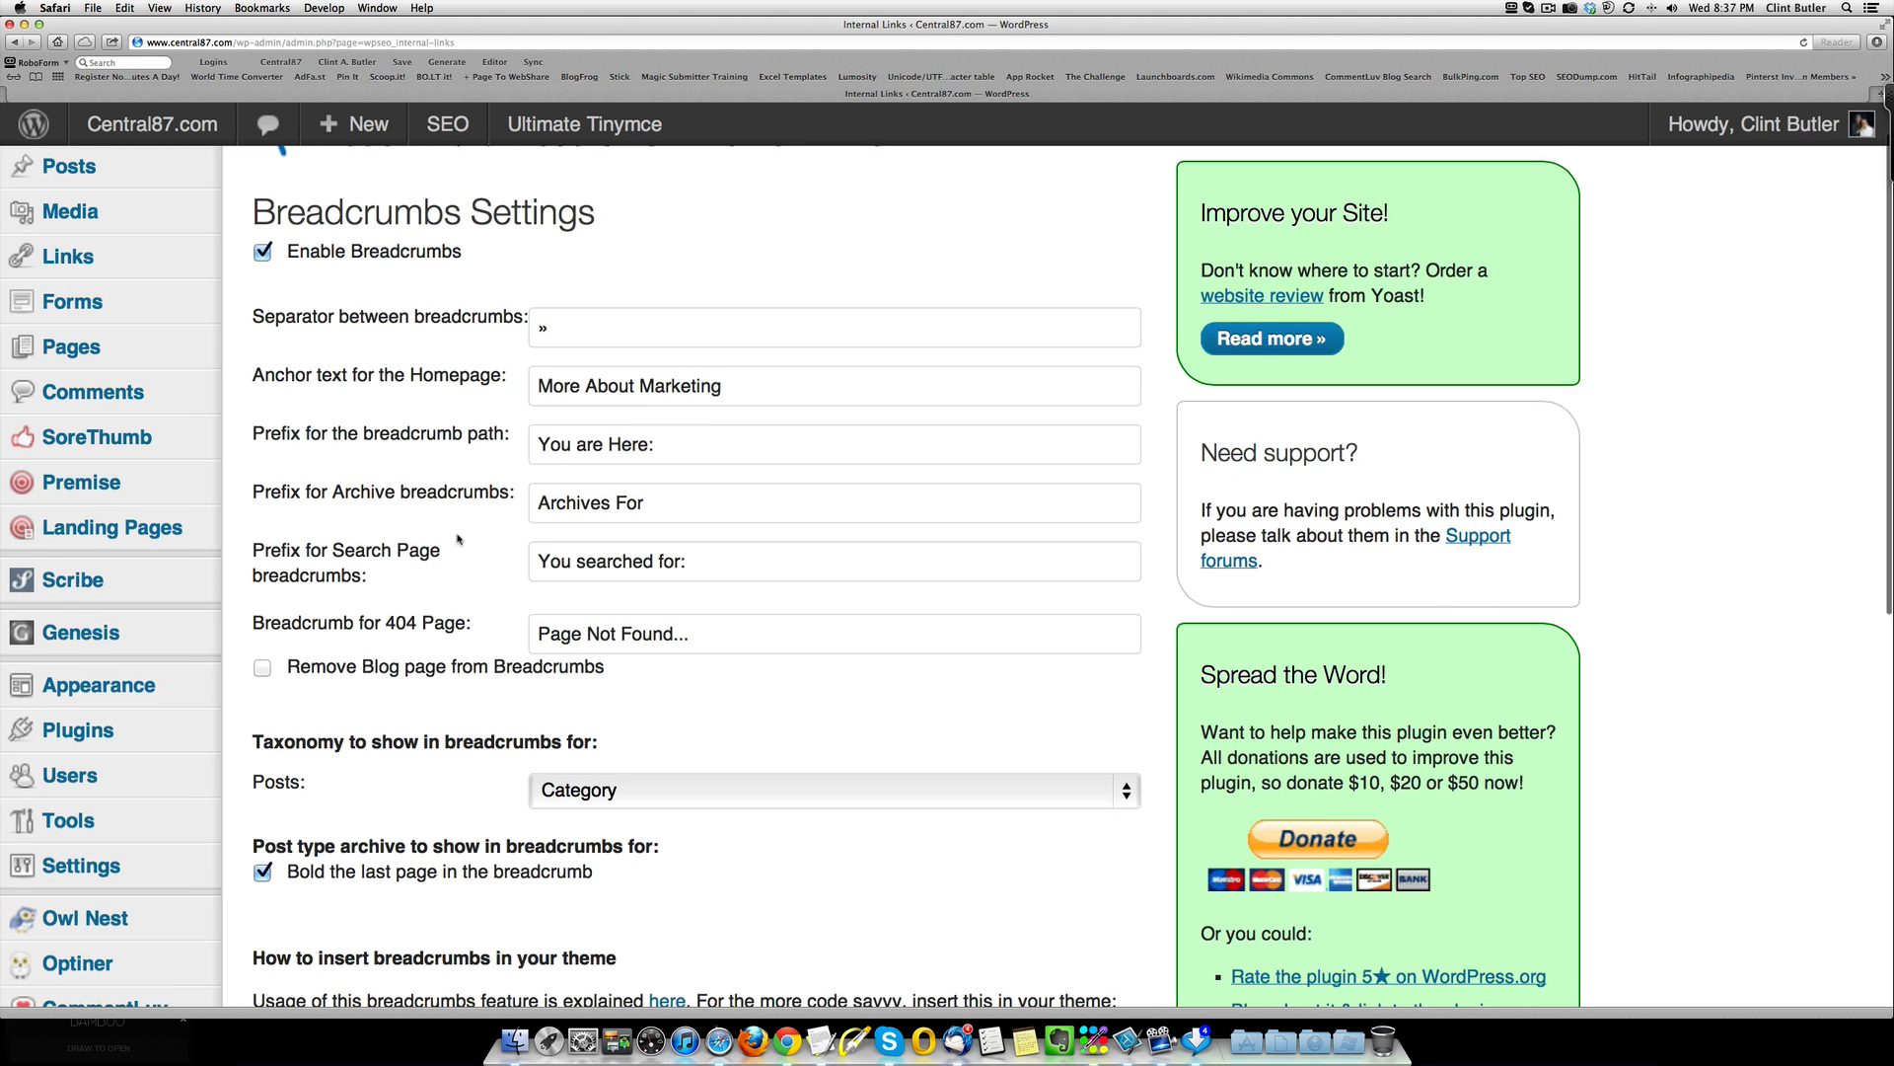
scroll("down", 3)
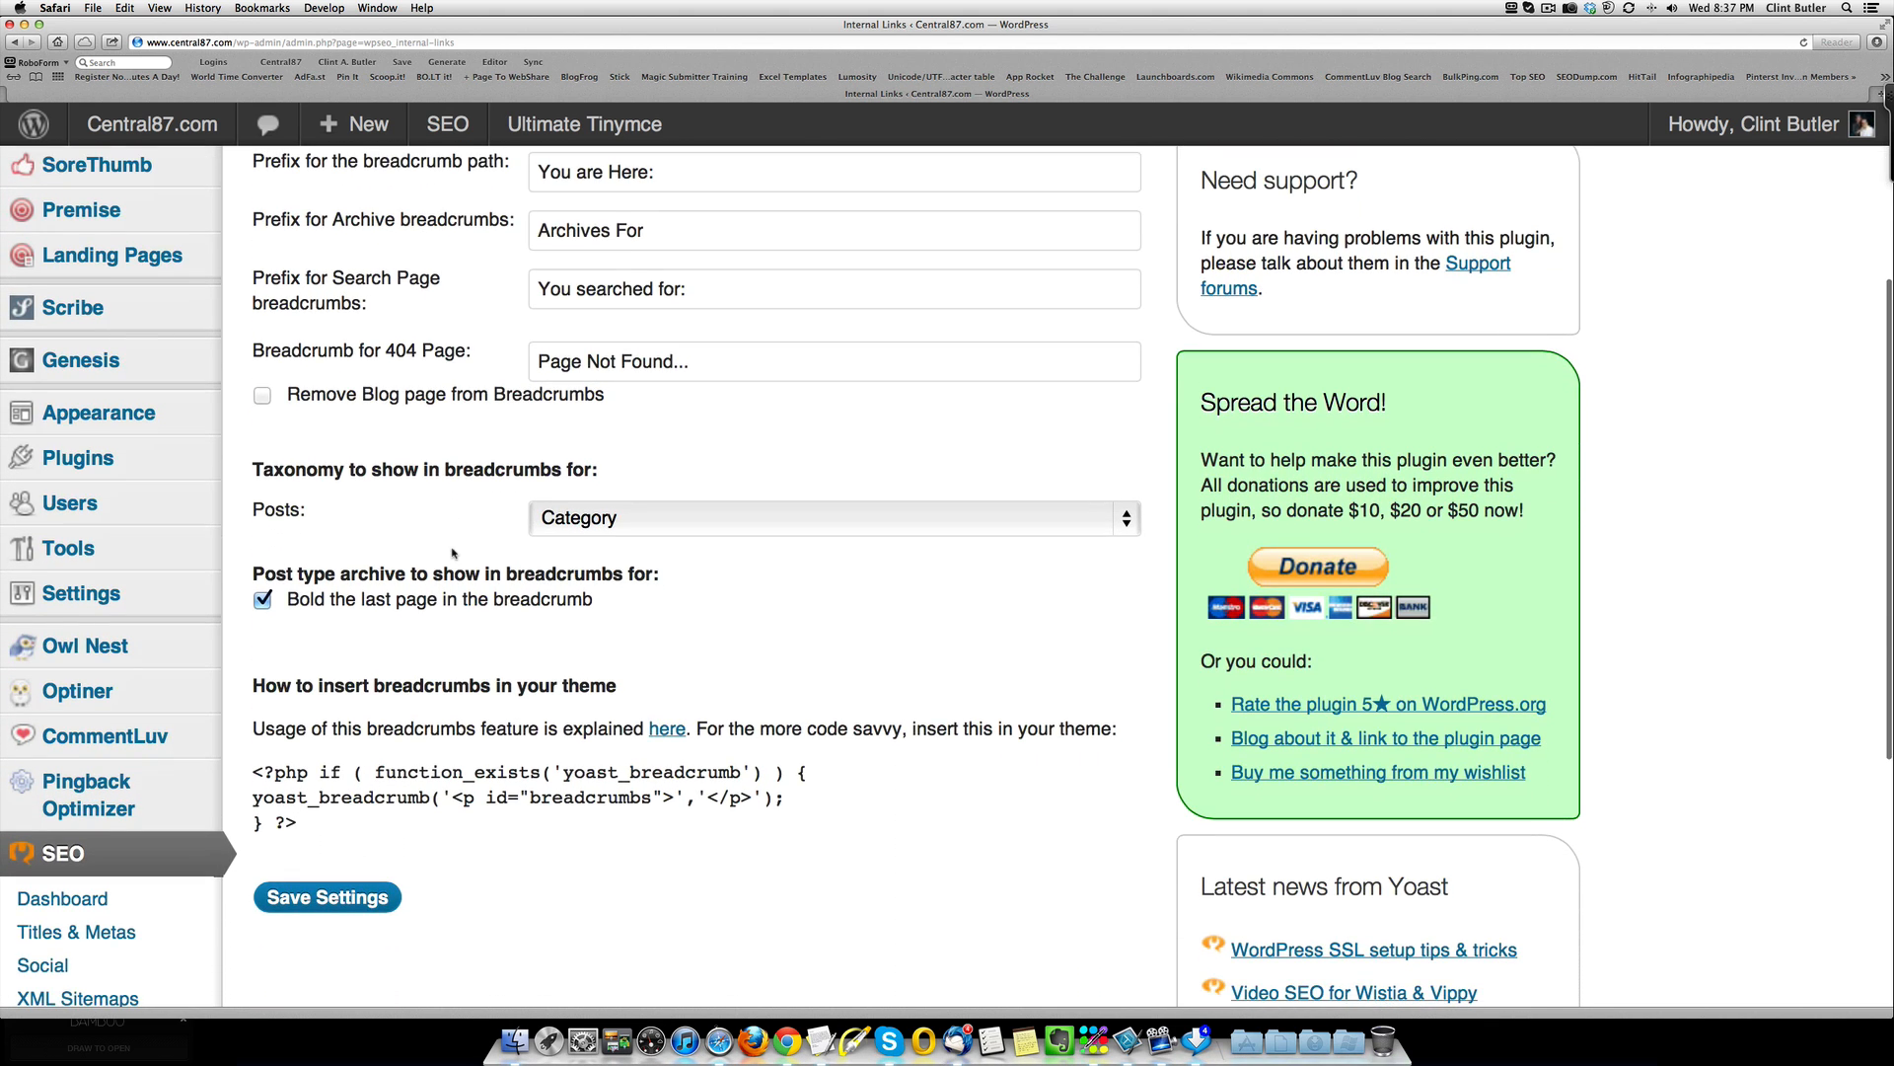
scroll("down", 3)
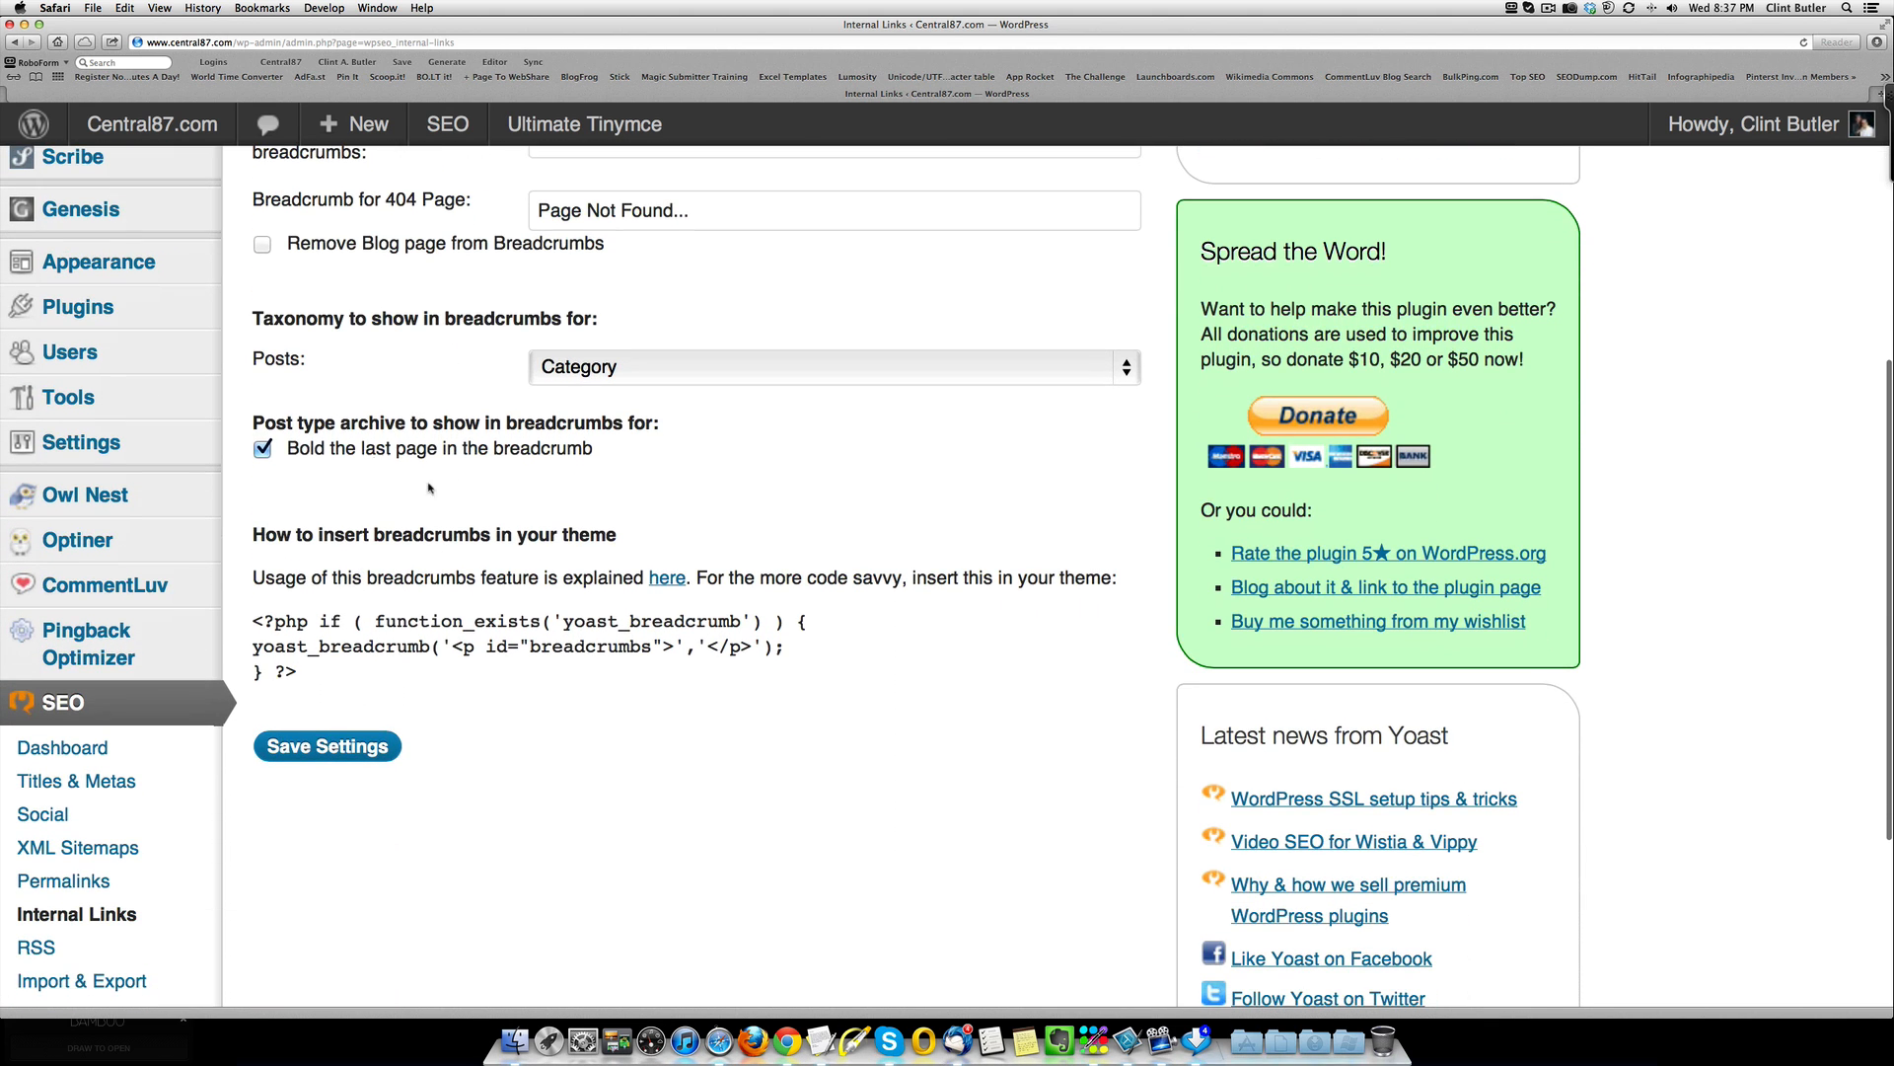
scroll("down", 3)
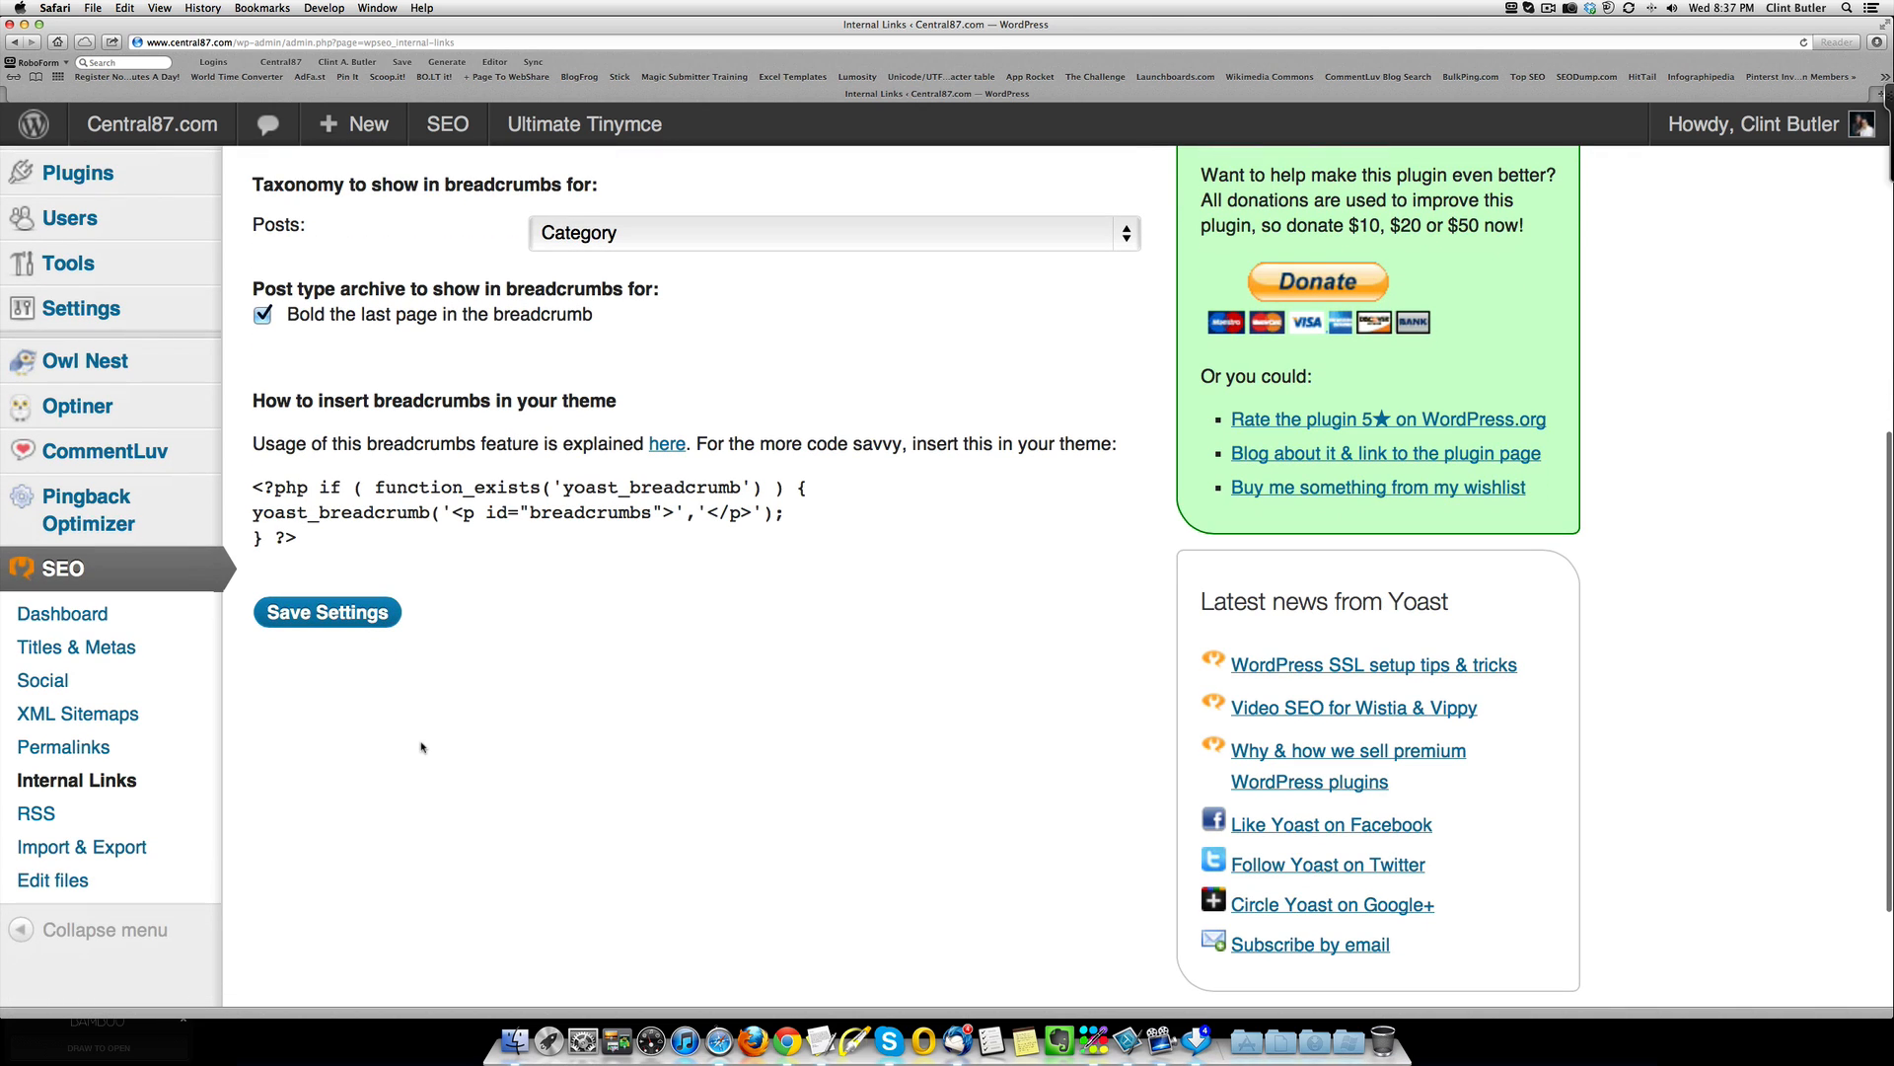
mouse_move(410, 728)
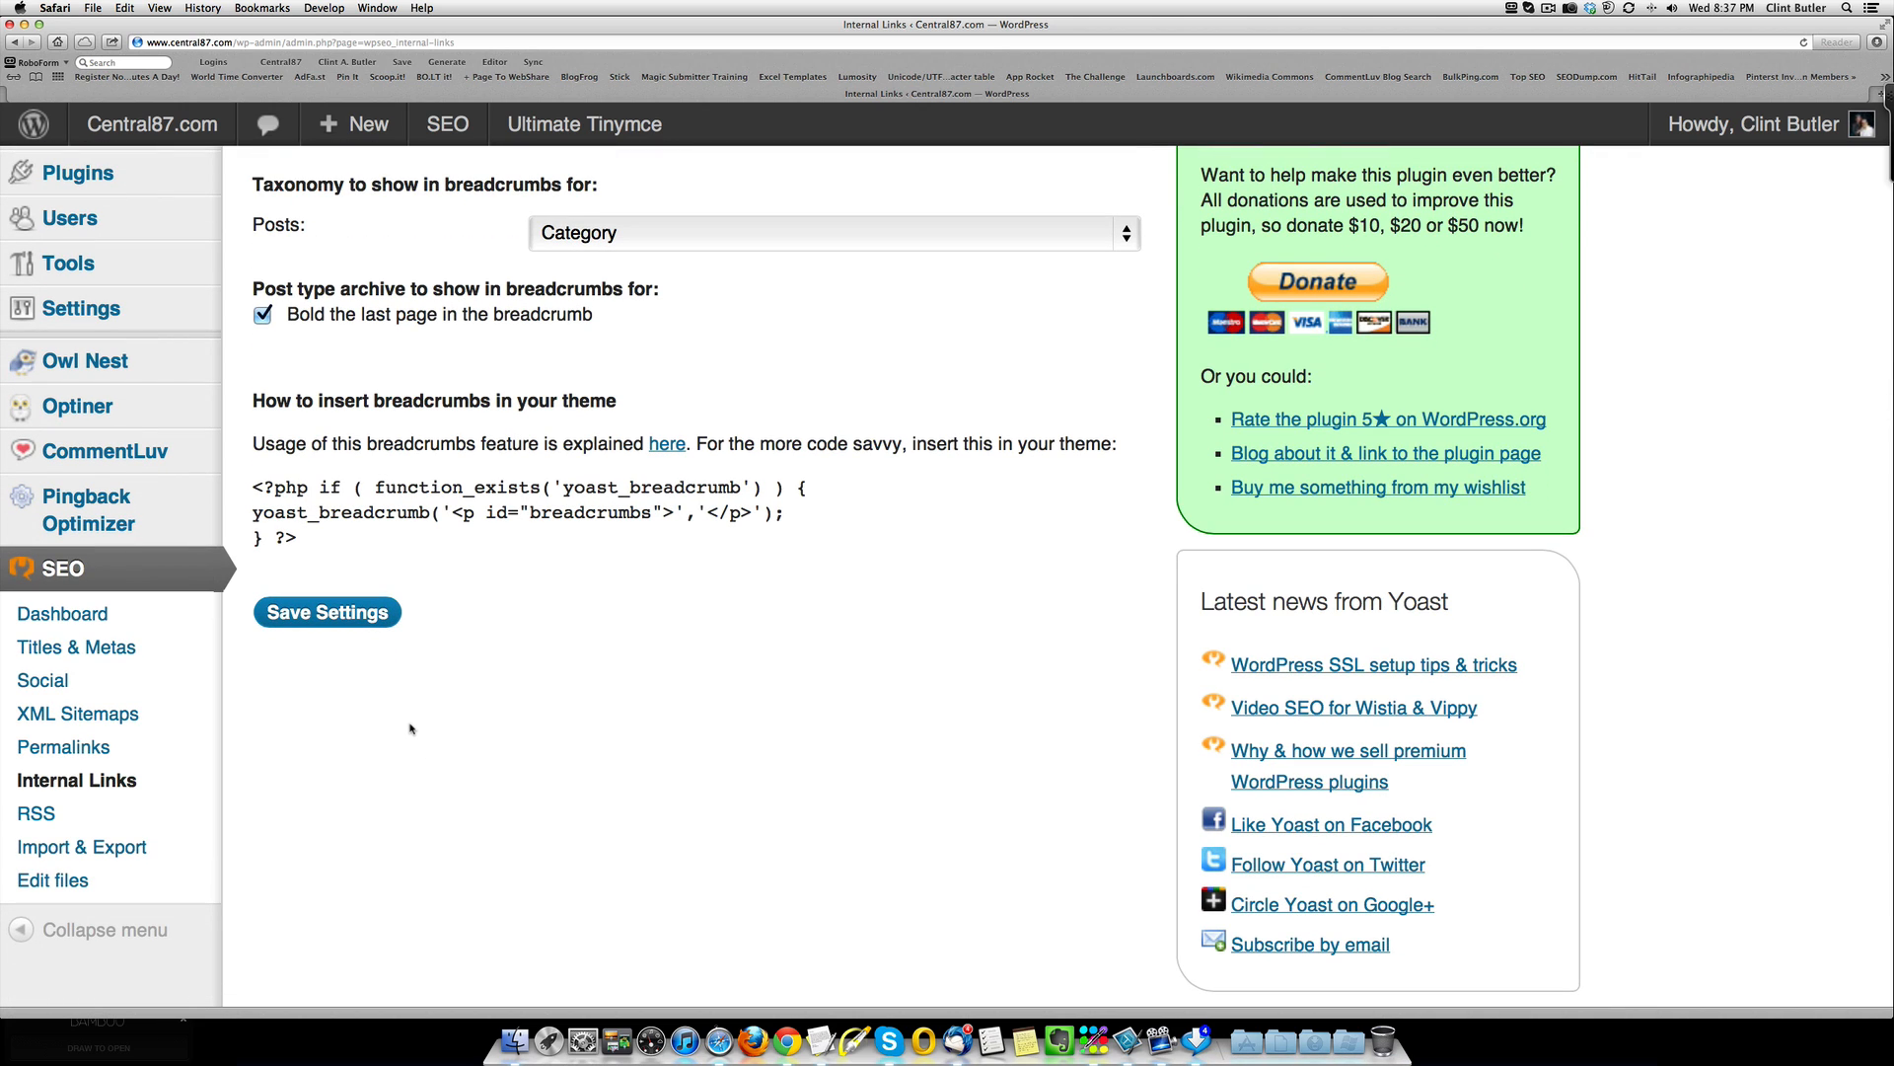
mouse_move(313, 503)
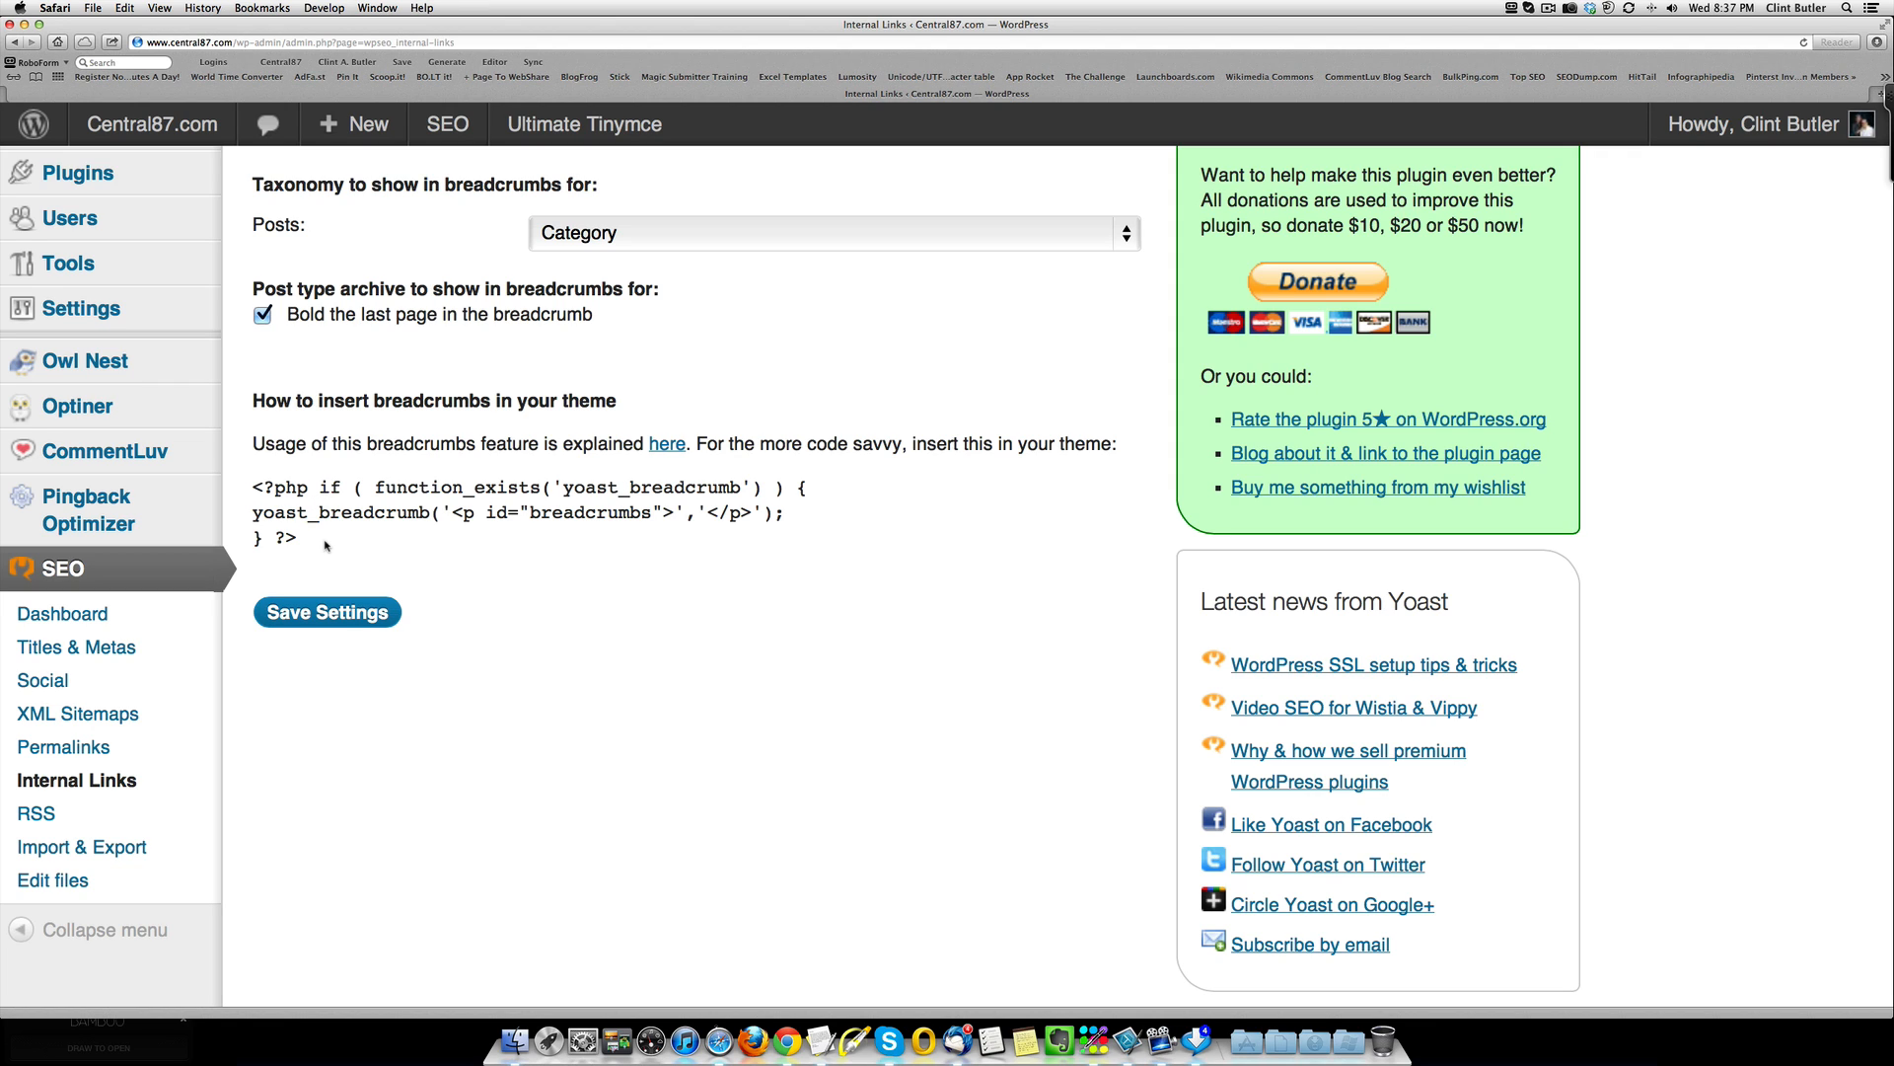
scroll("up", 3)
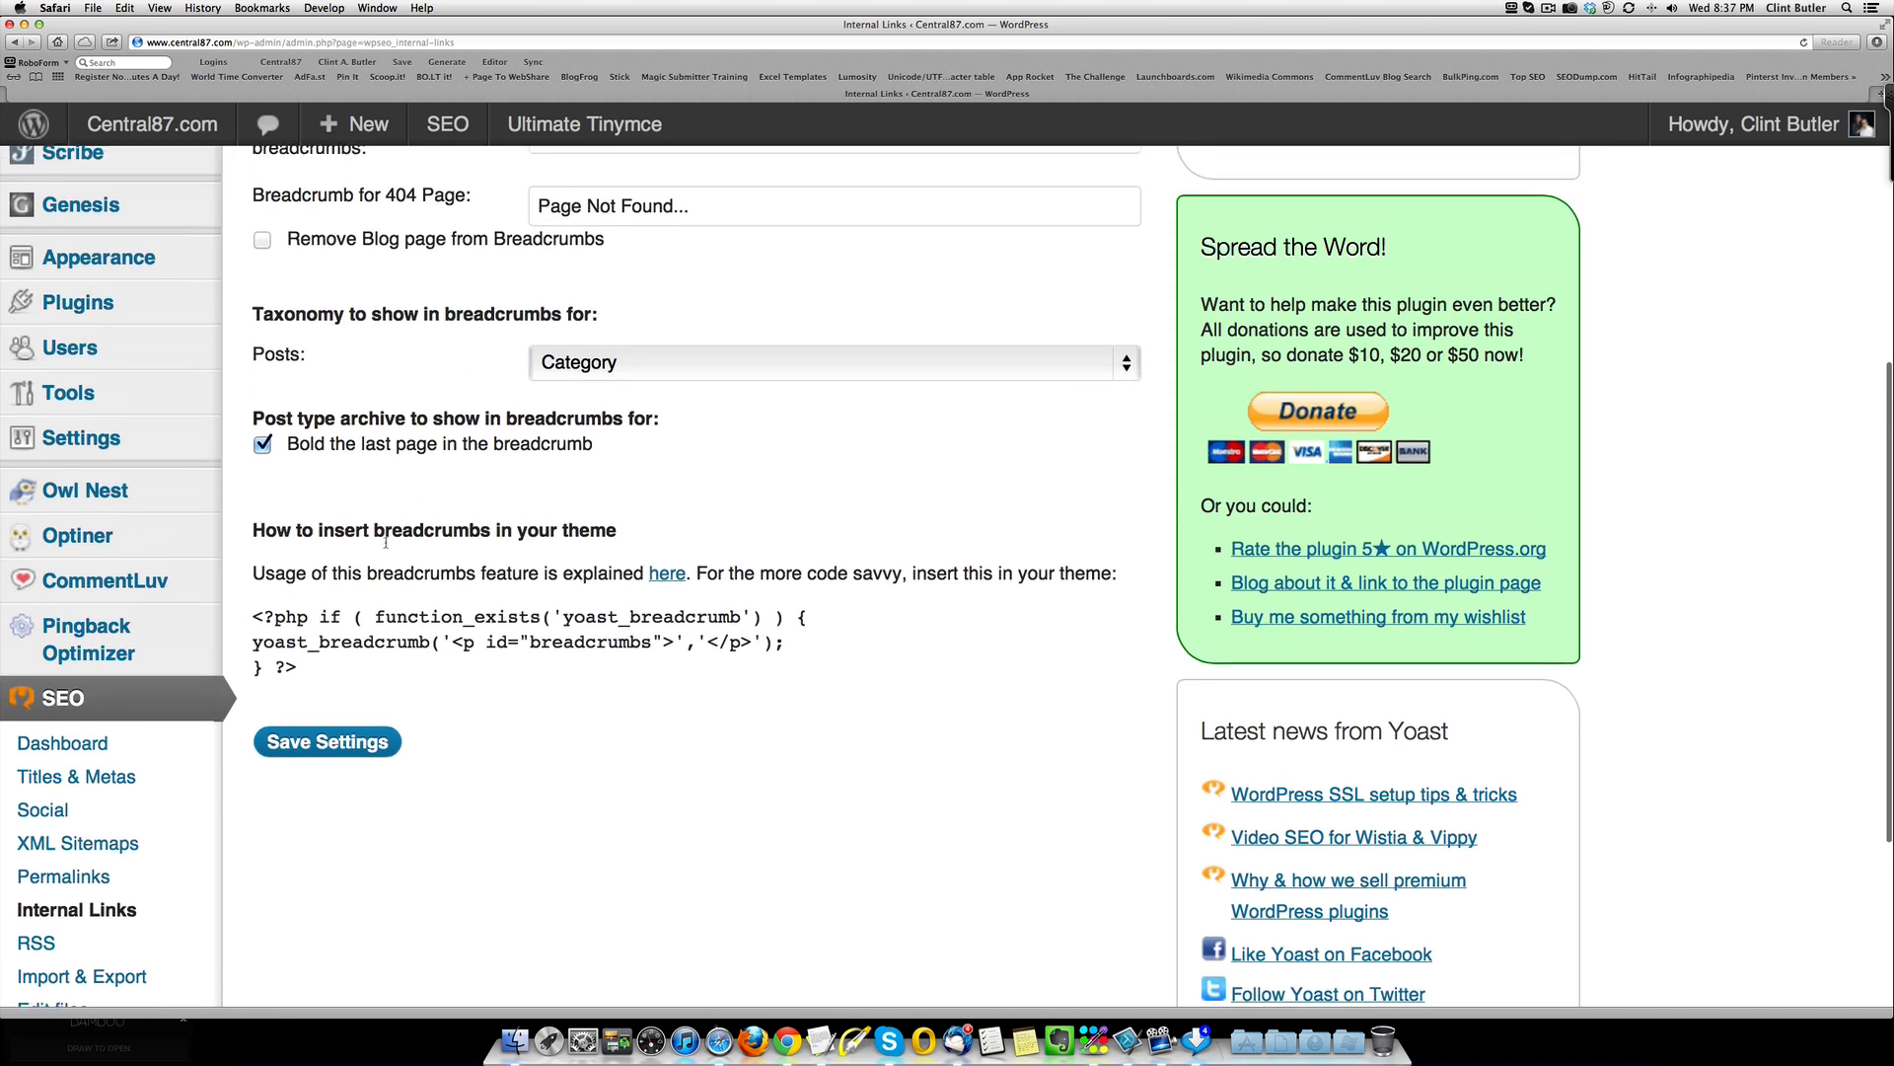
scroll("down", 3)
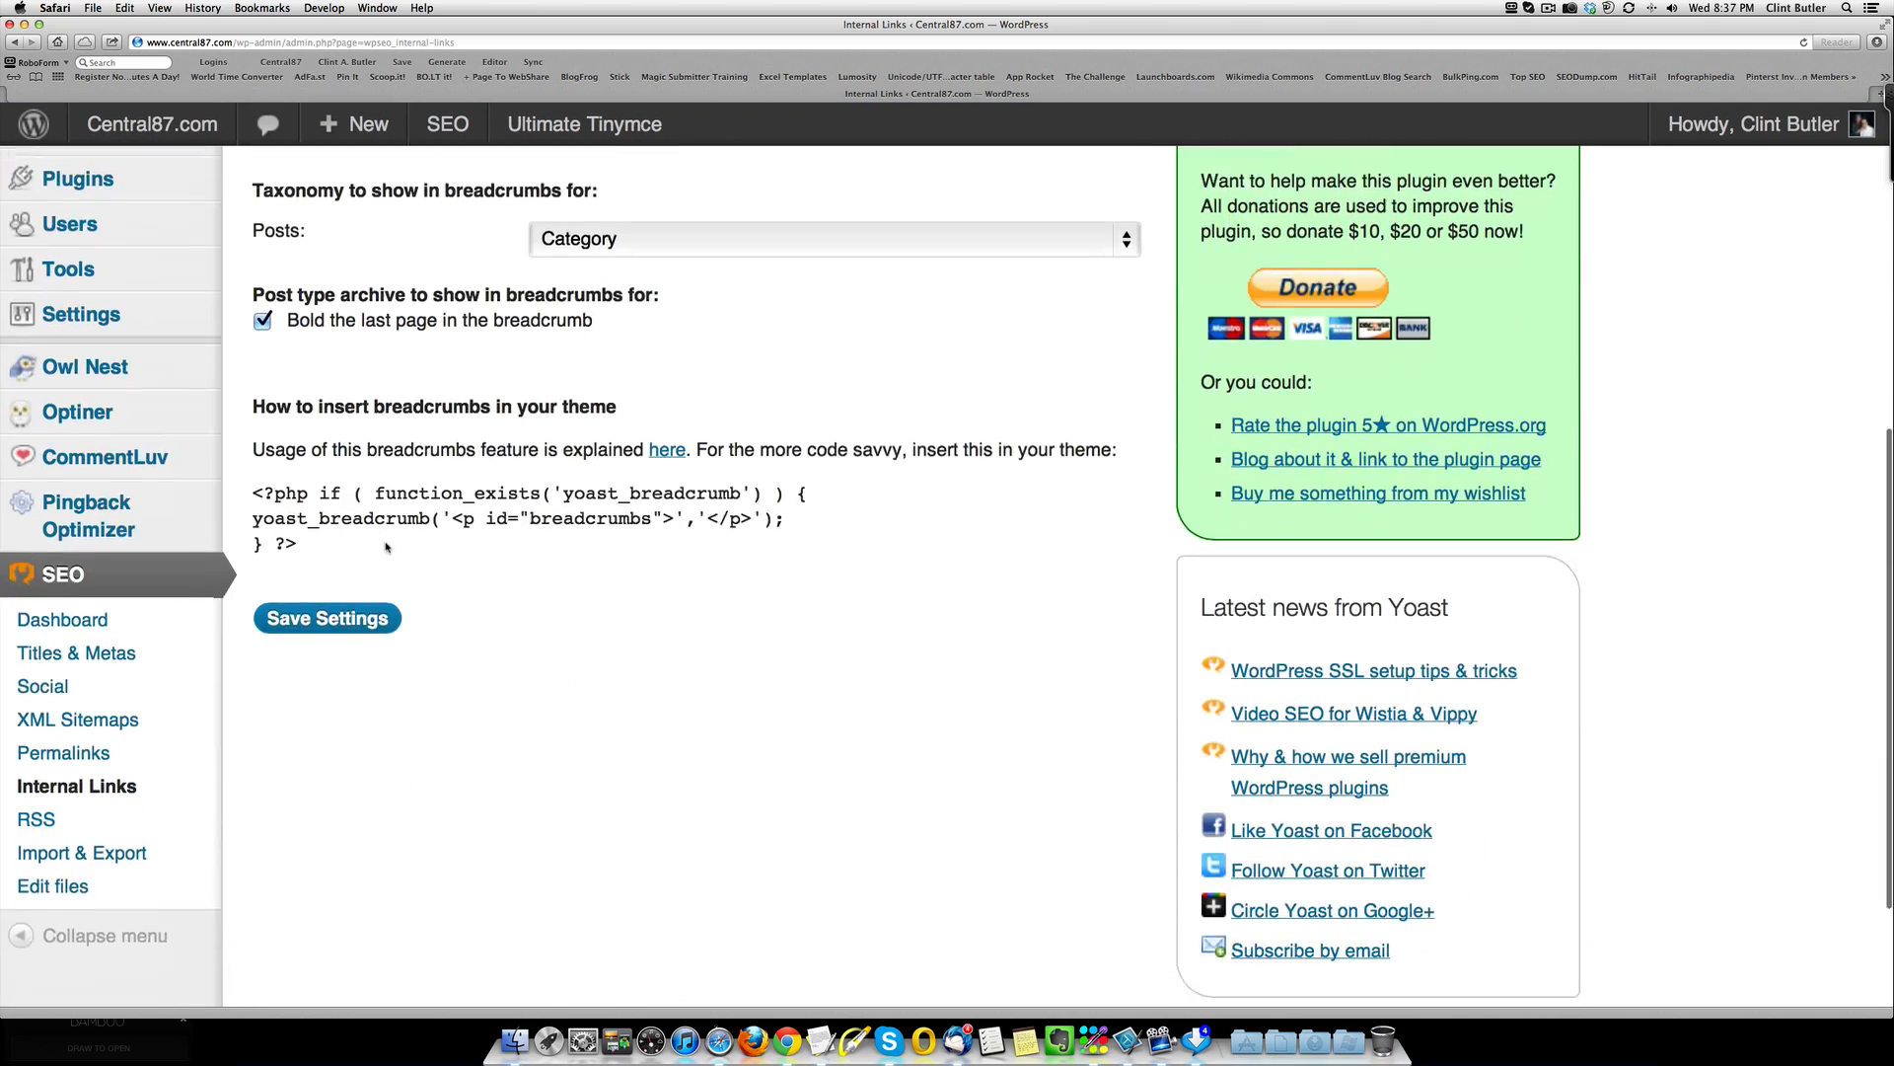
scroll("down", 3)
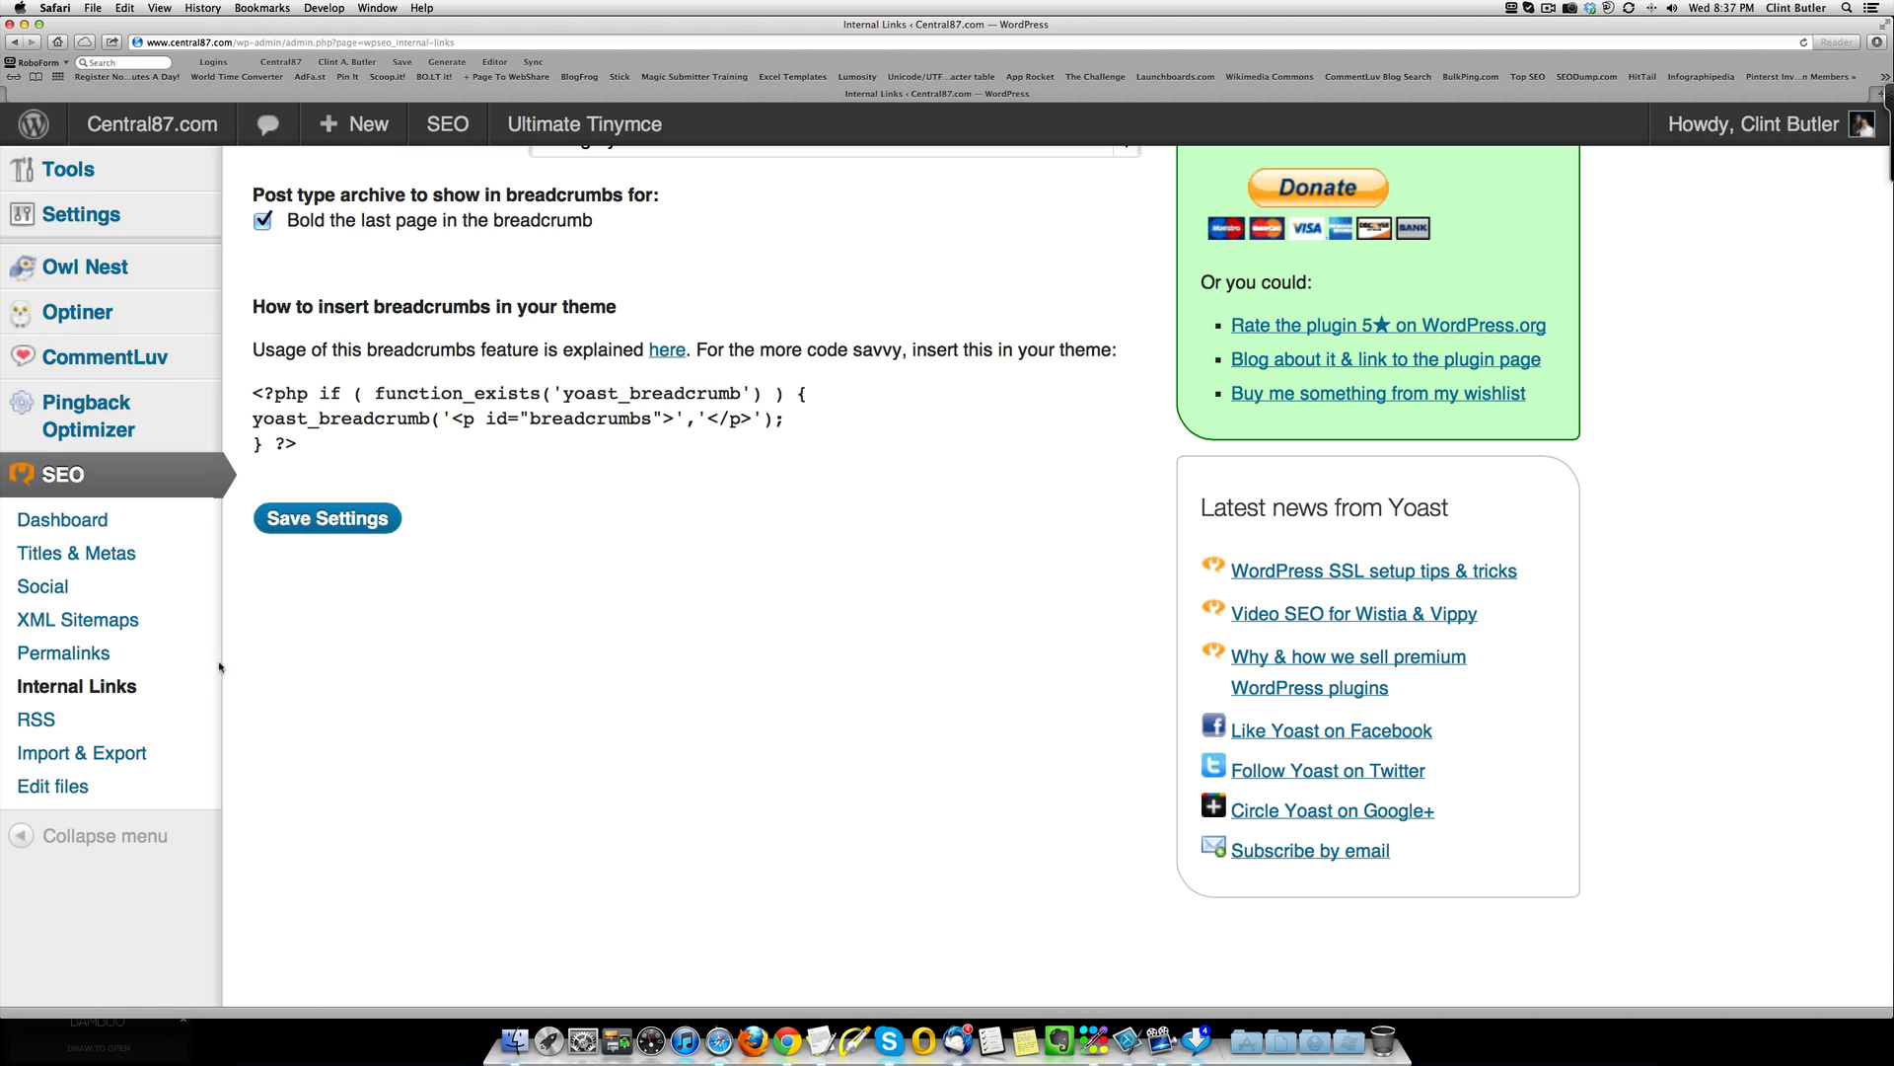
mouse_move(35, 719)
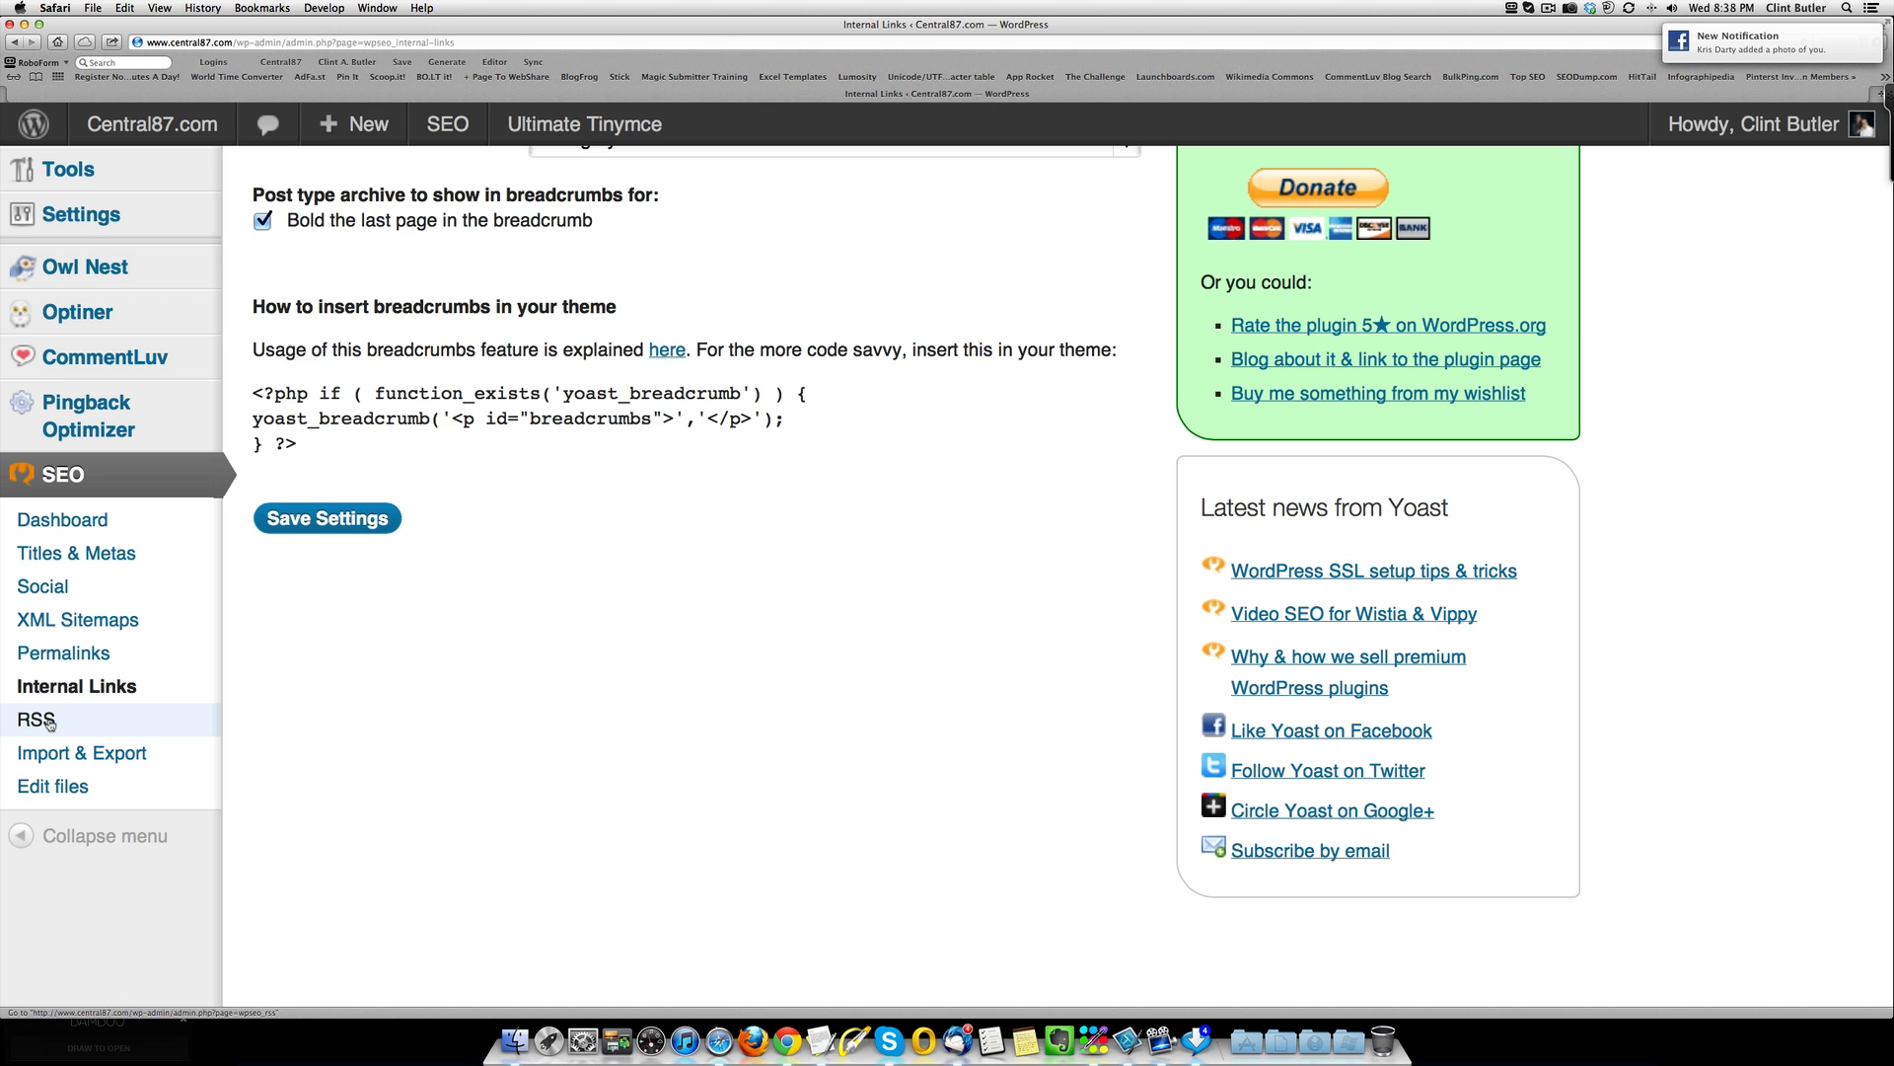
left_click(36, 718)
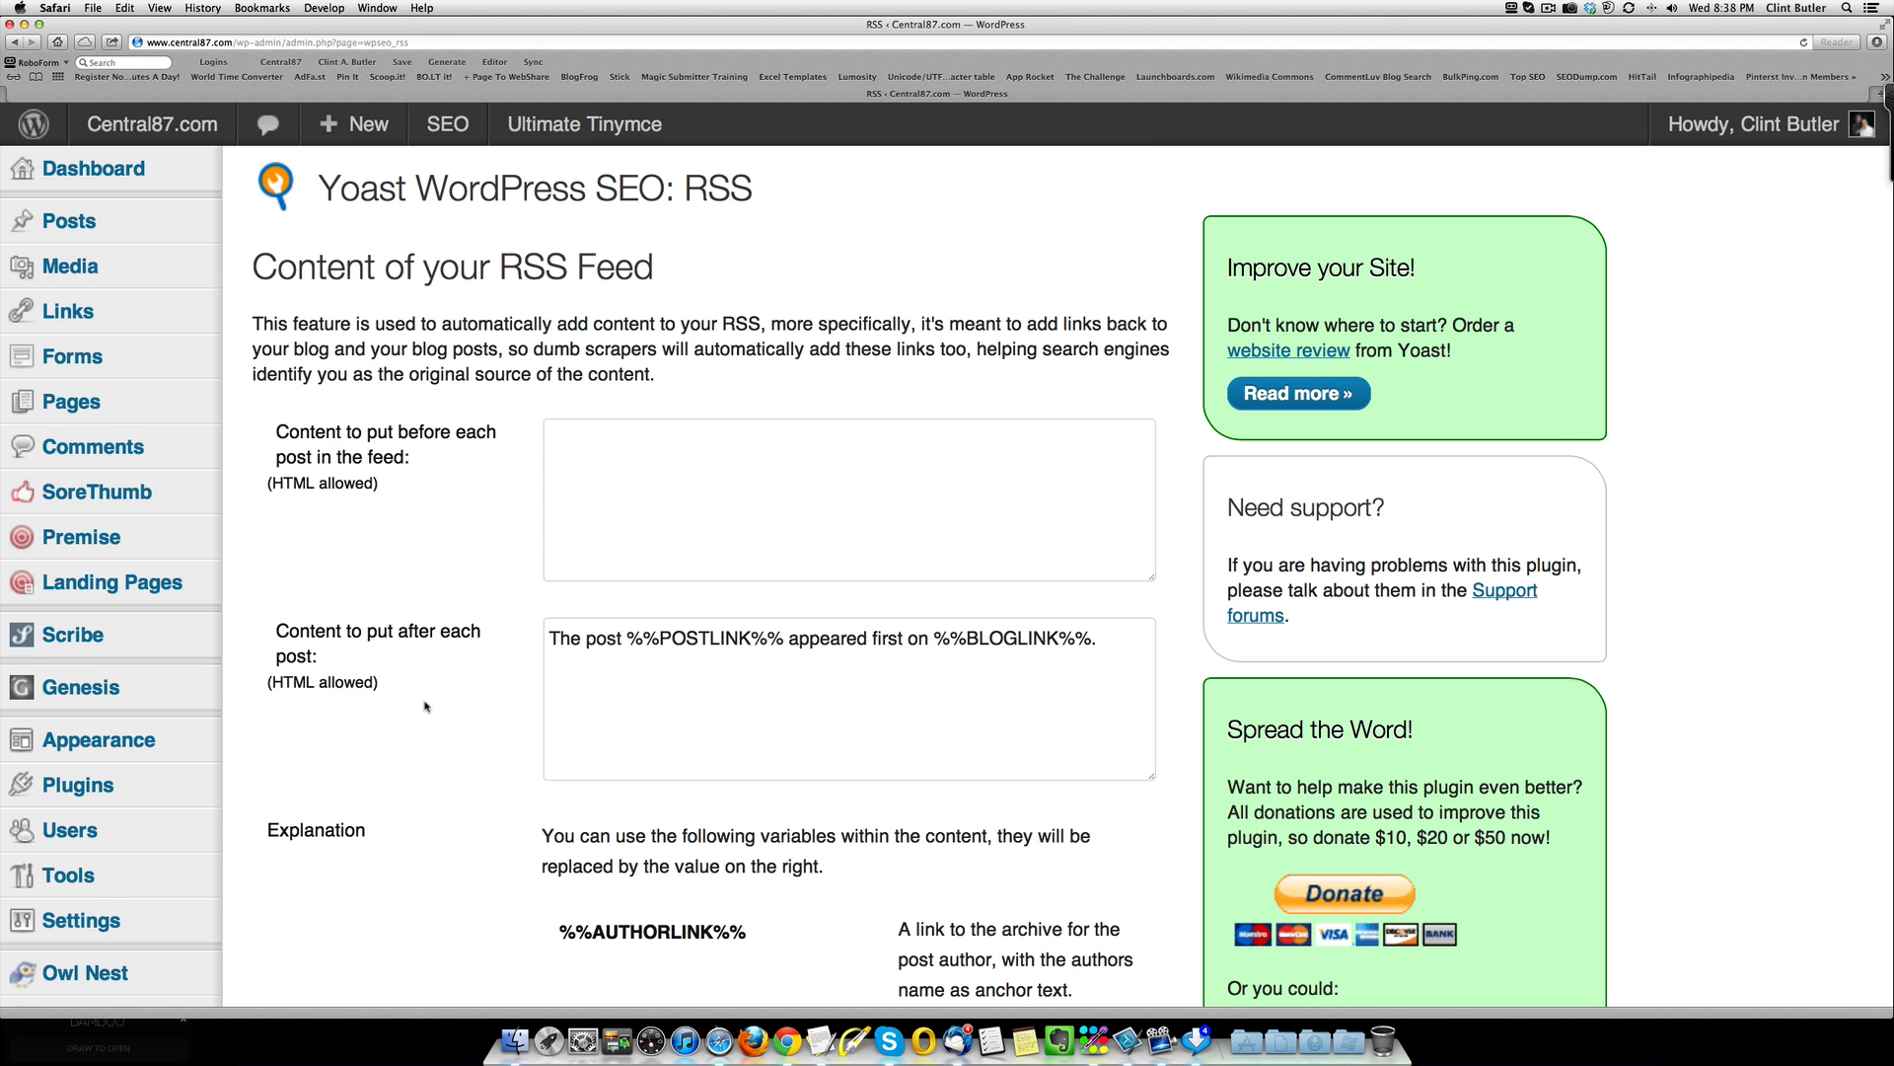
Step: Scroll through the RSS feed's before-post and after-post content fields and the variable explanations
scroll("down", 3)
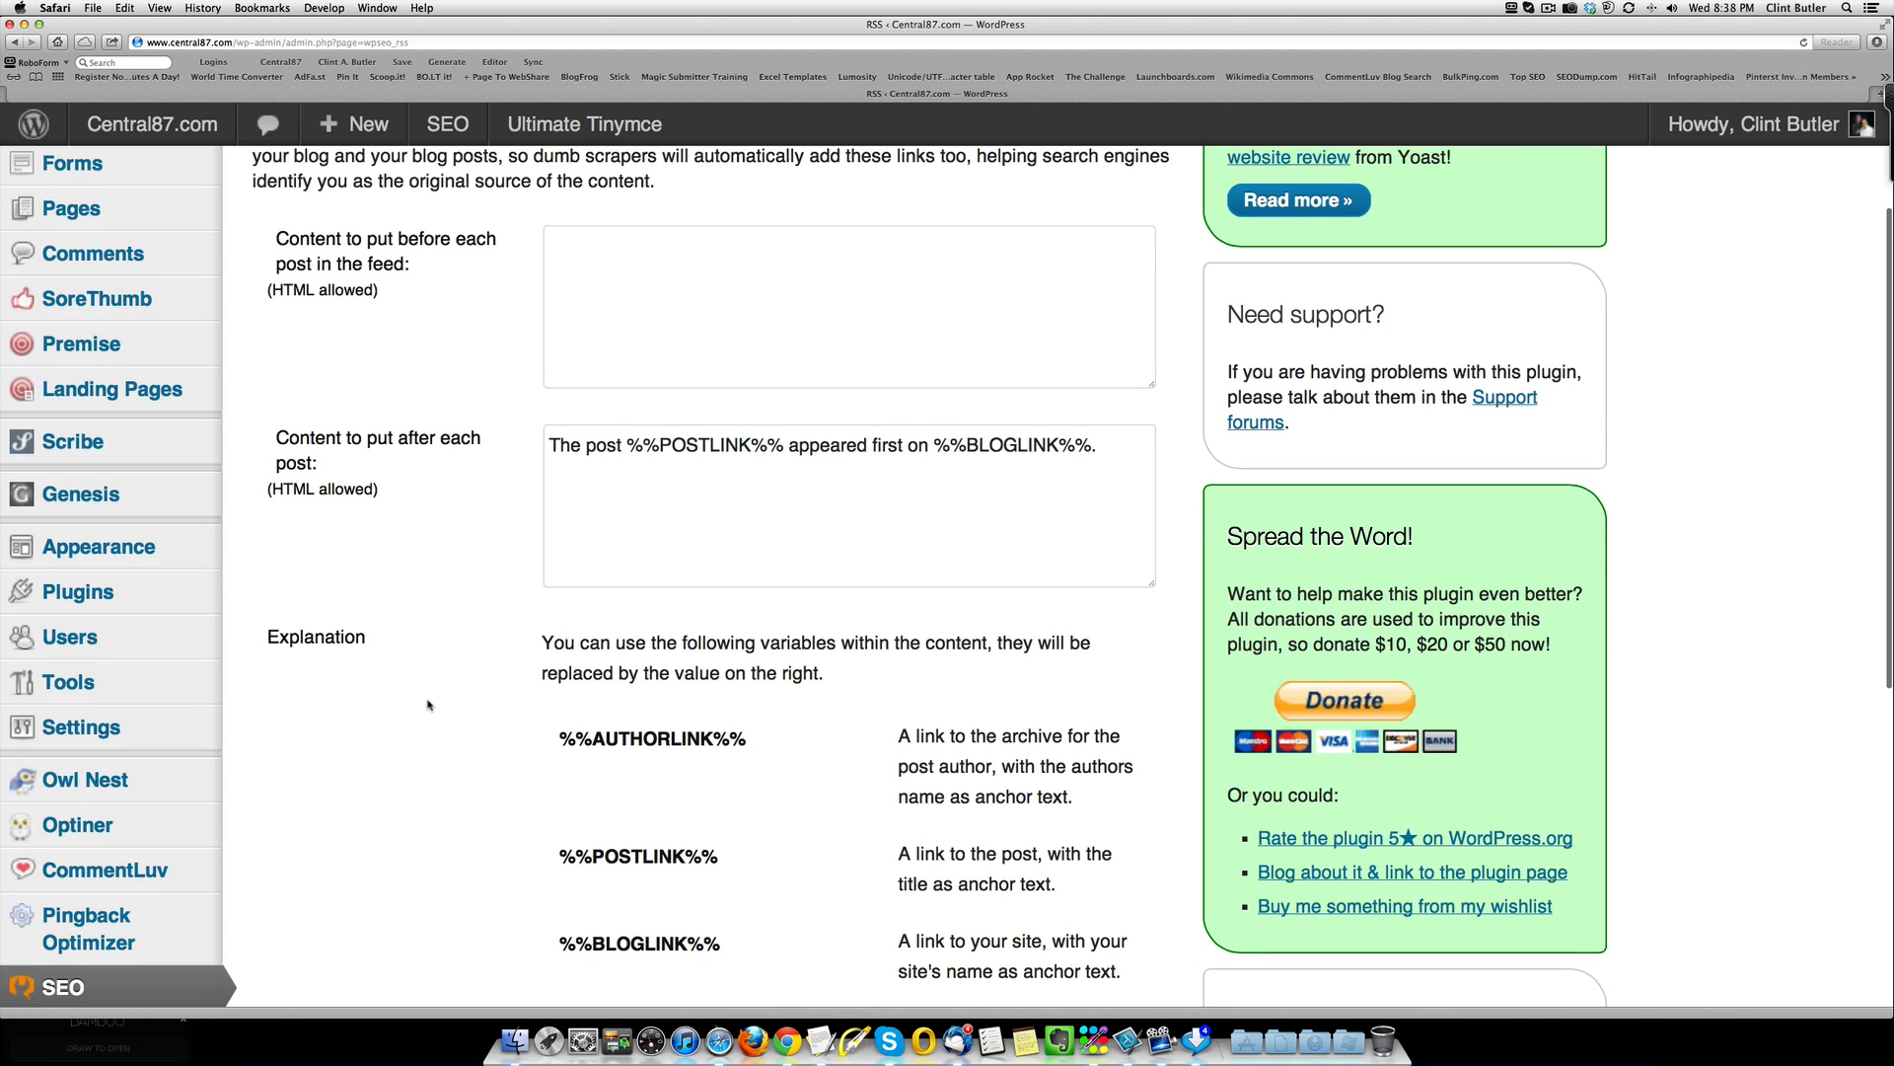
scroll("down", 3)
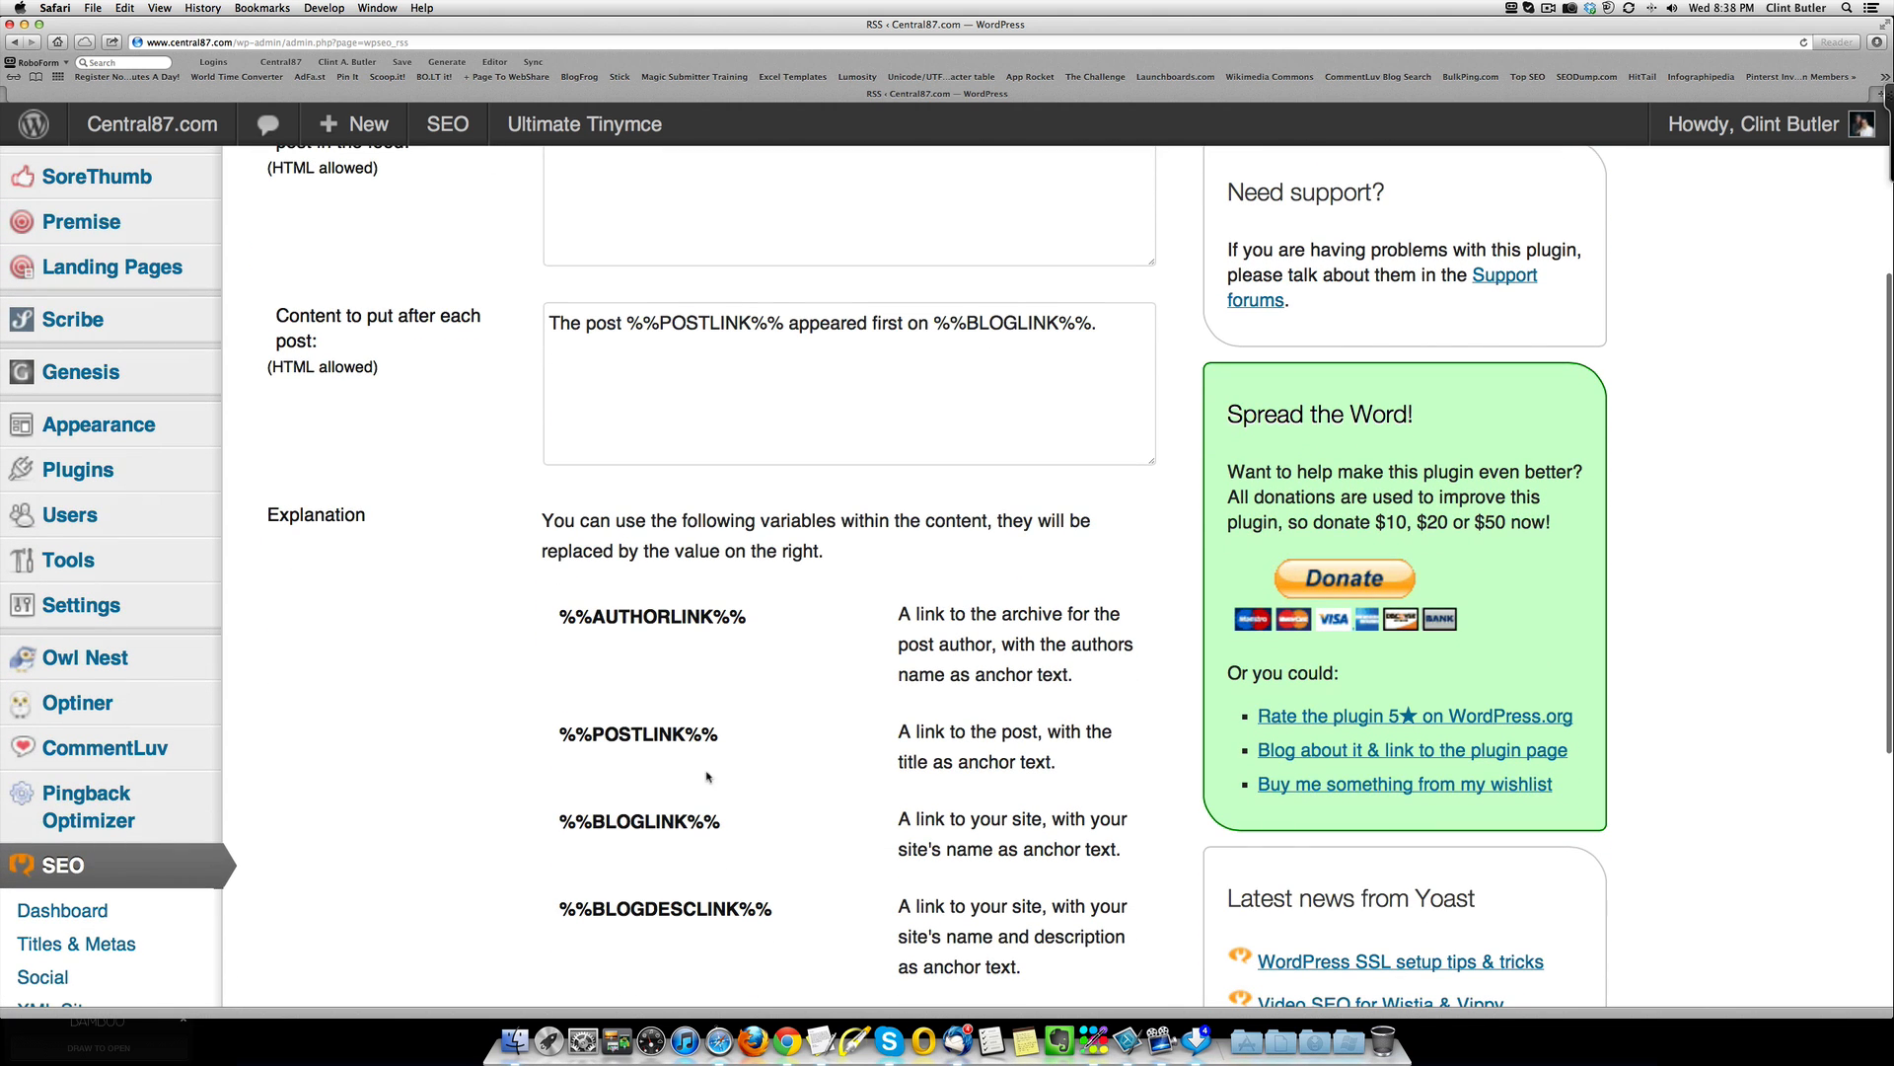
scroll("up", 3)
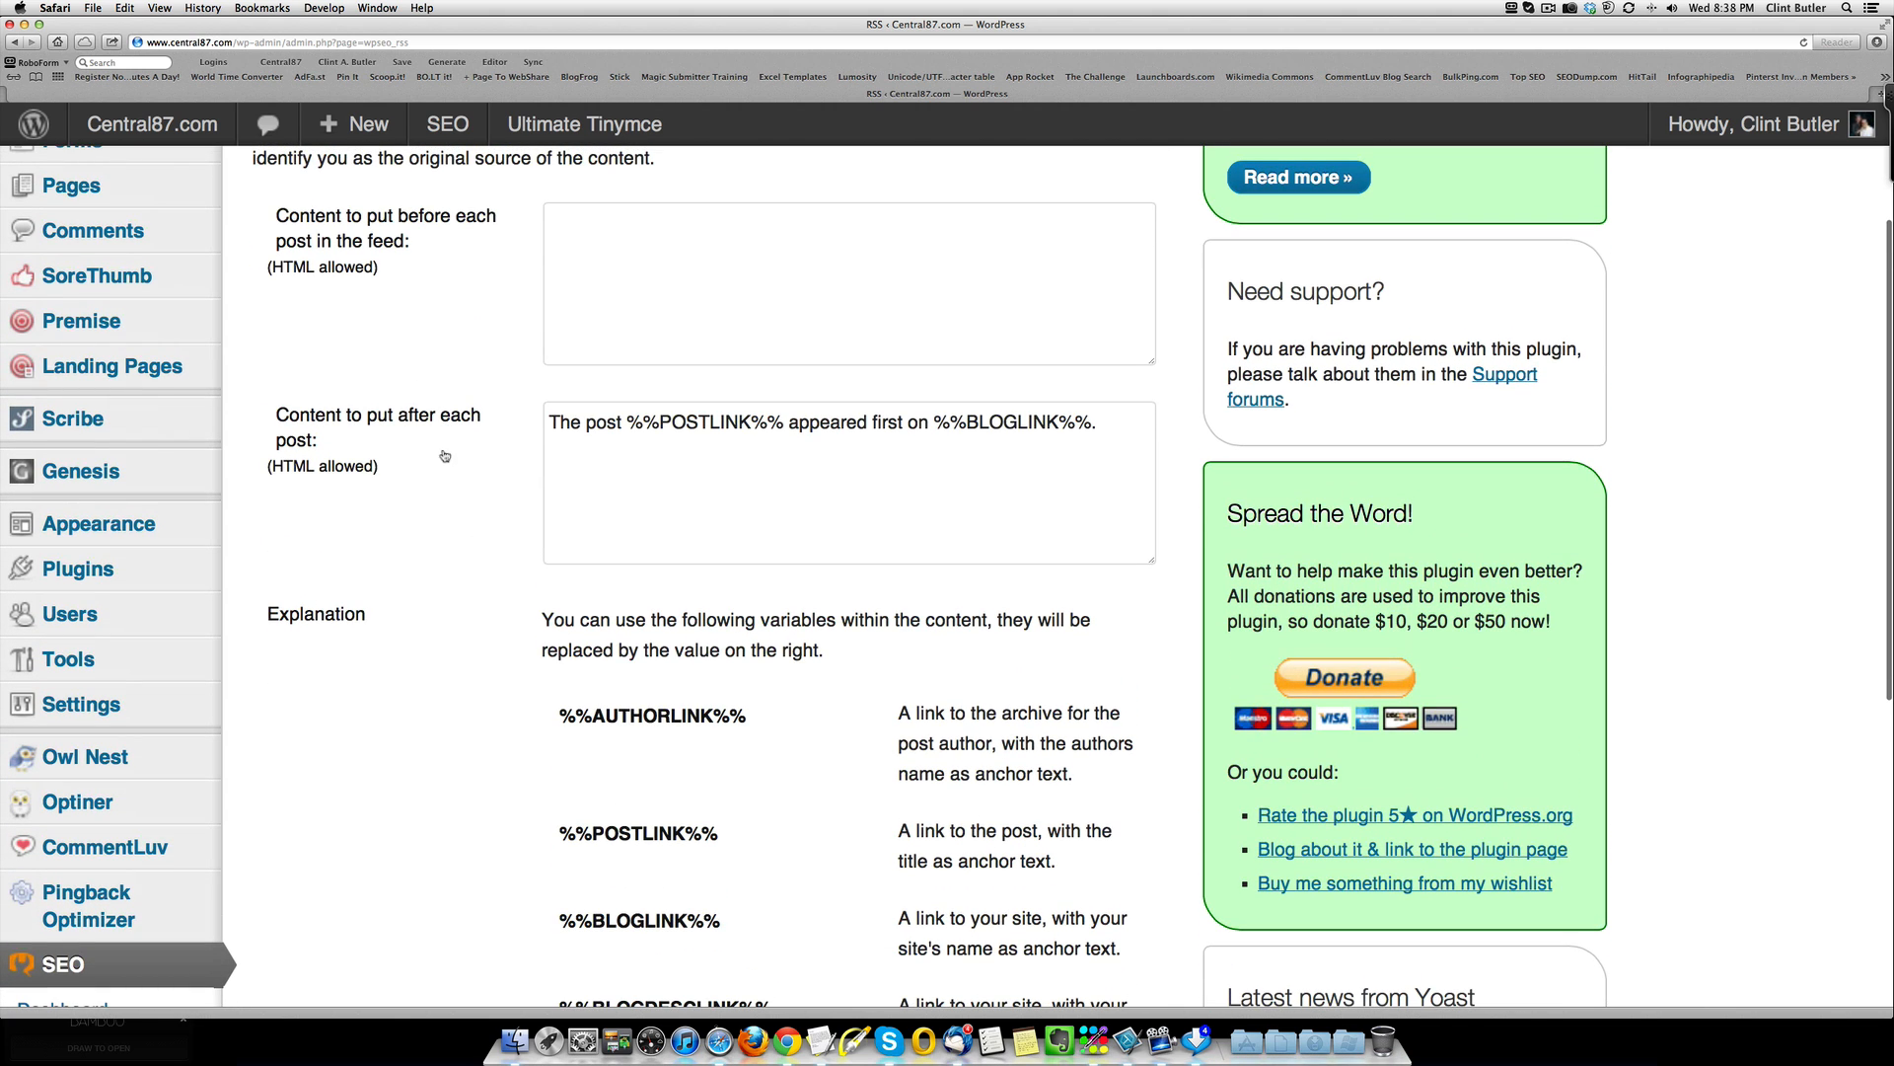
mouse_move(634, 454)
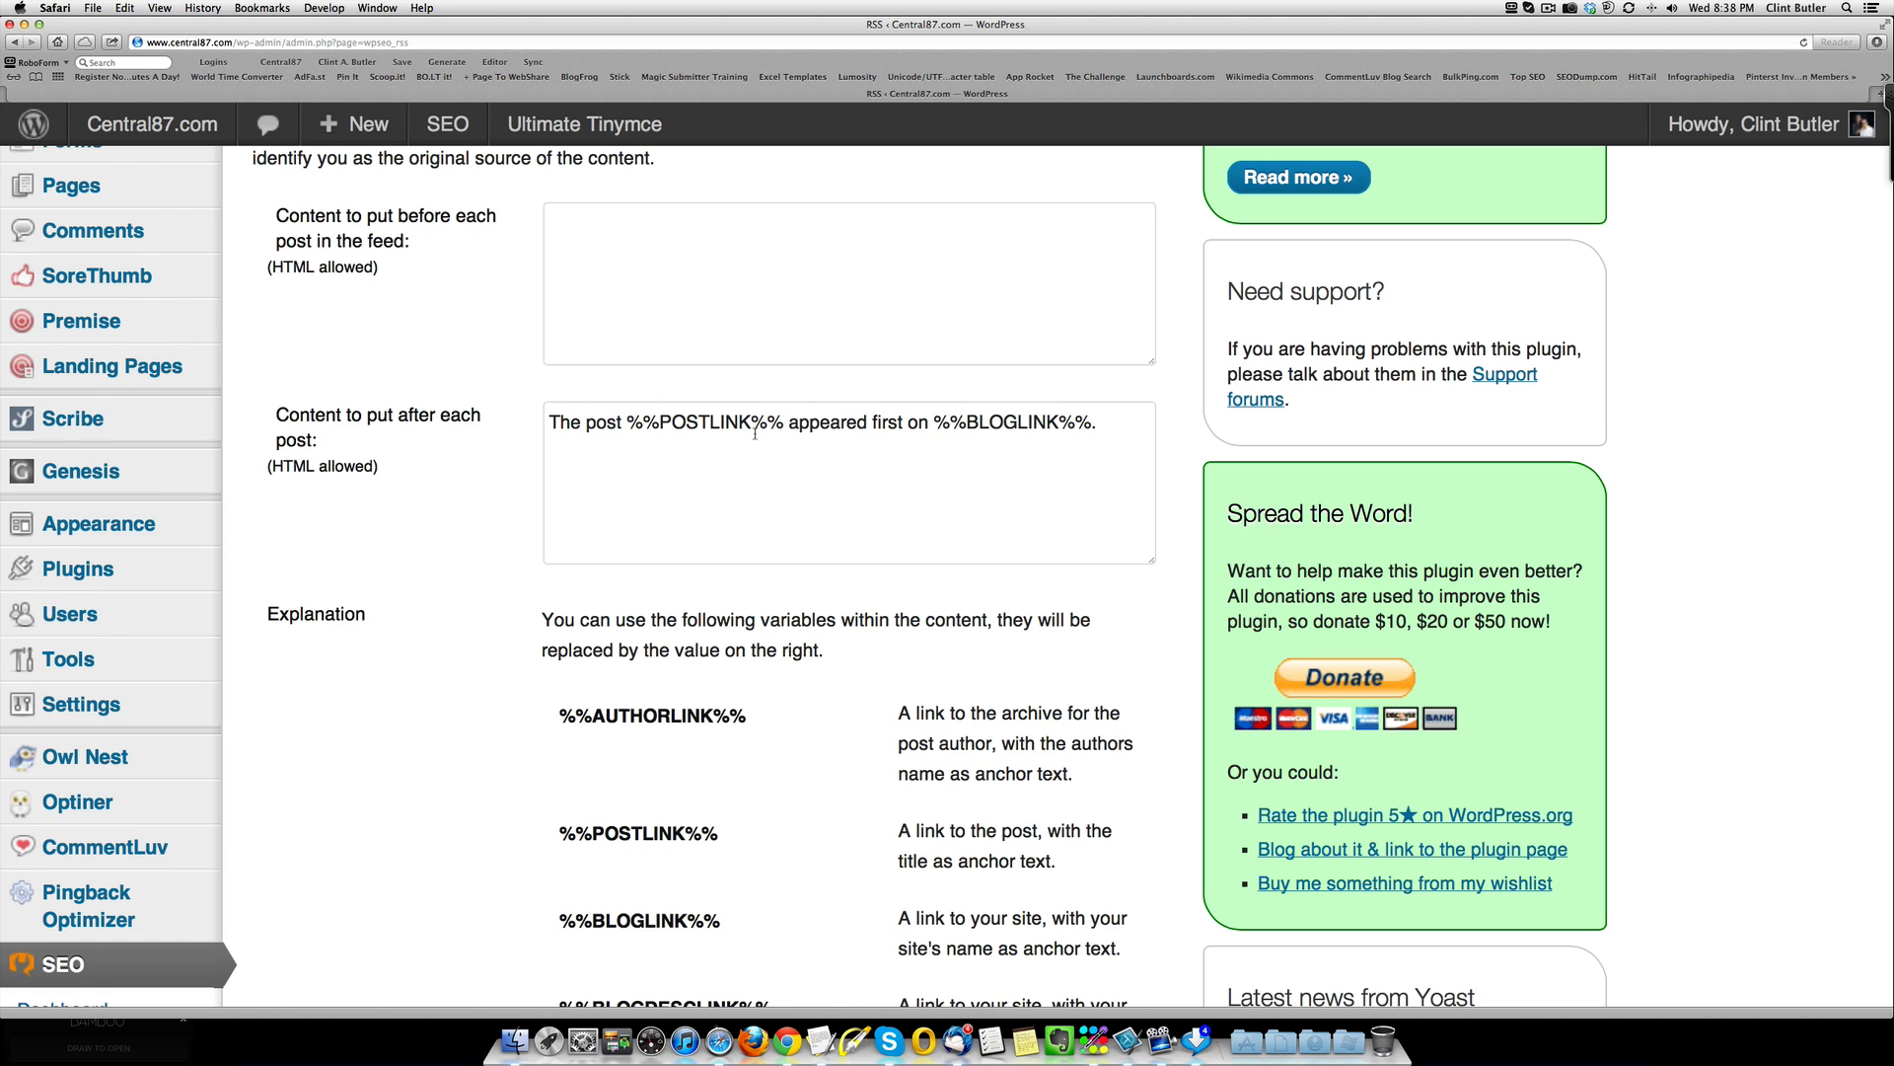
mouse_move(977, 438)
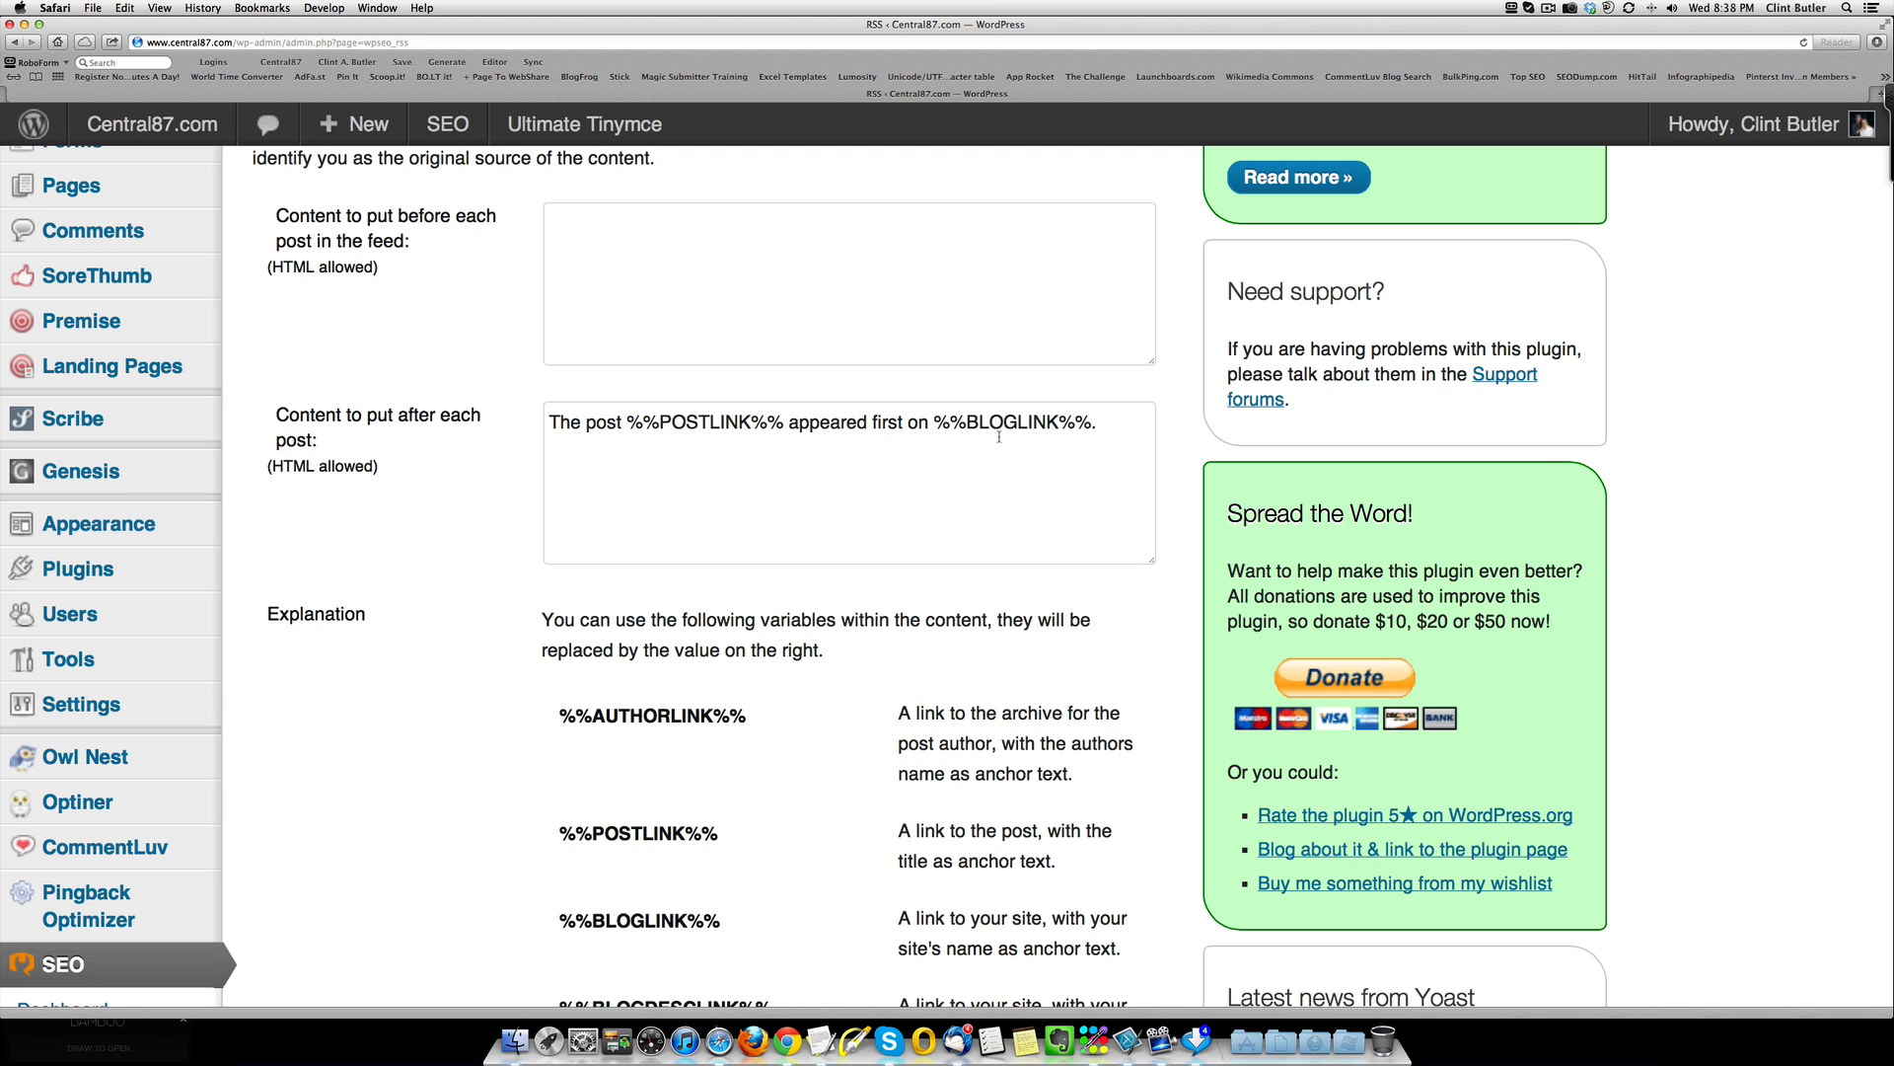
mouse_move(482, 476)
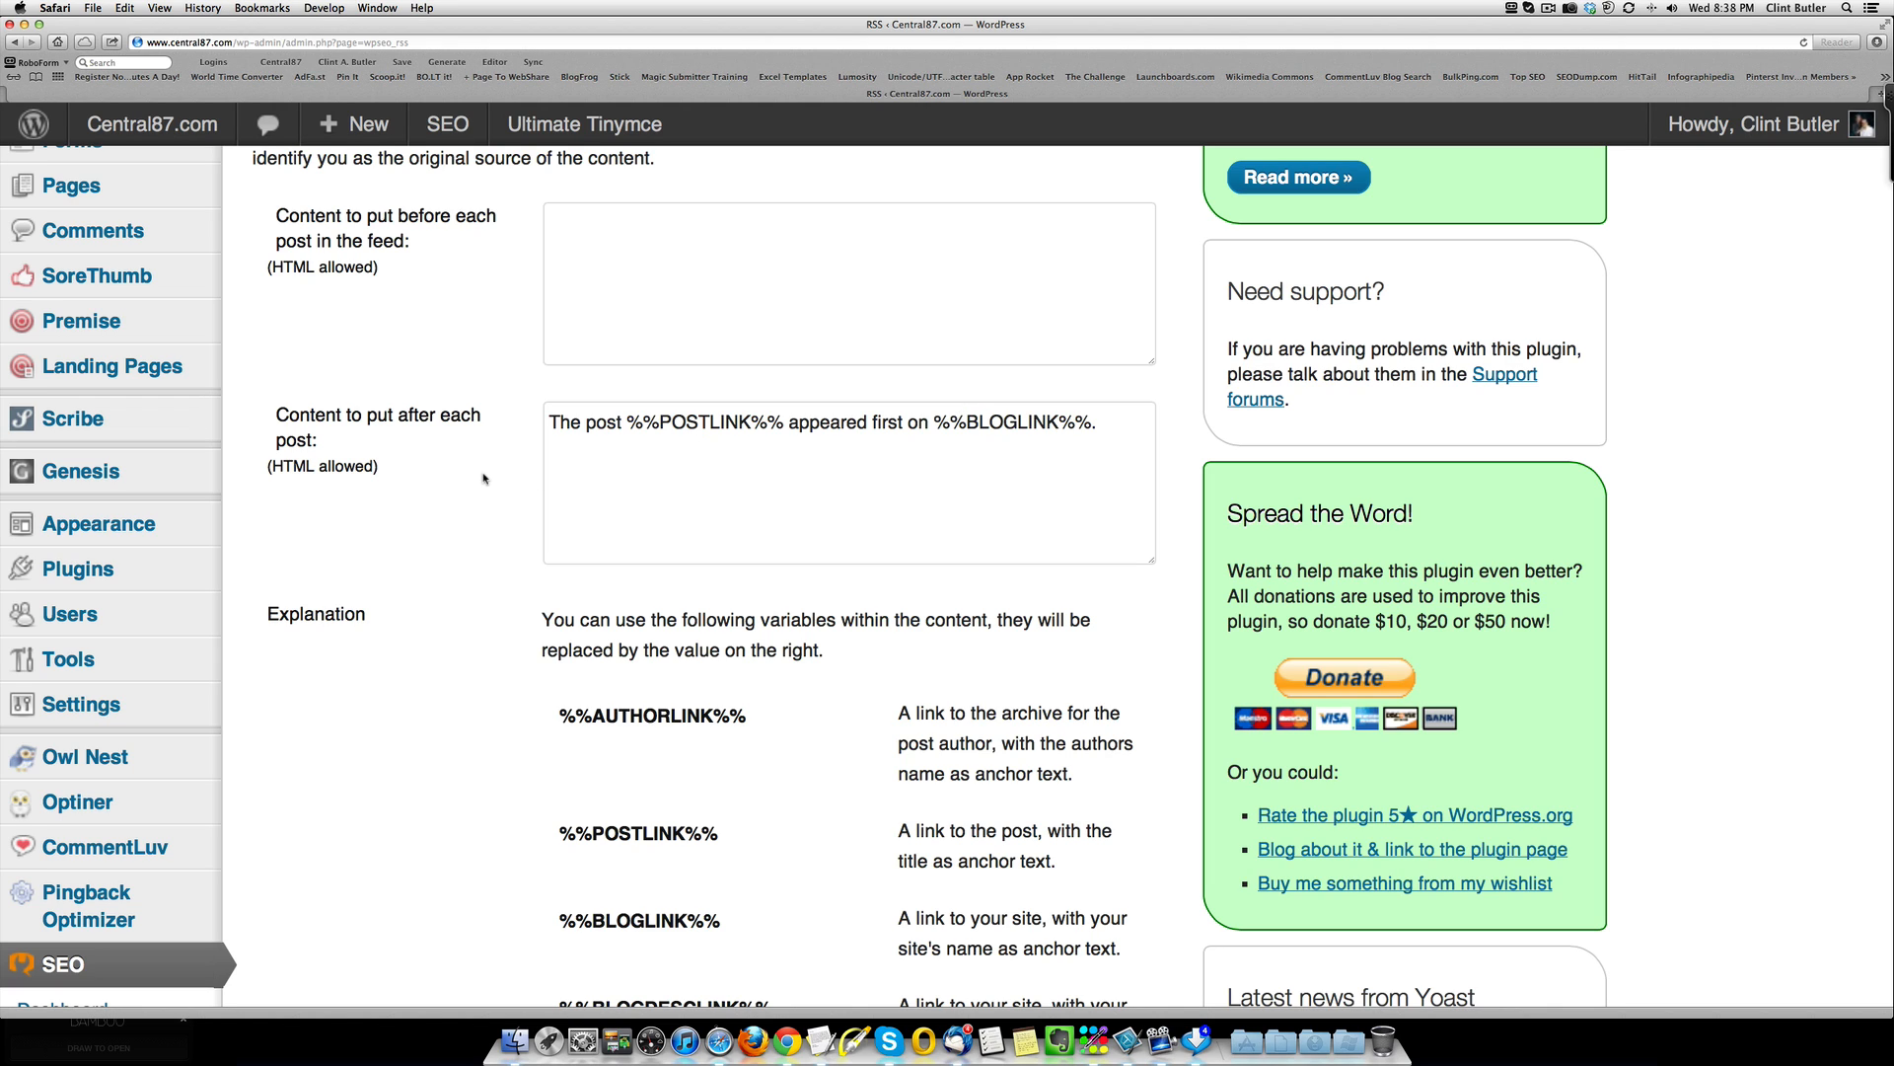
scroll("down", 3)
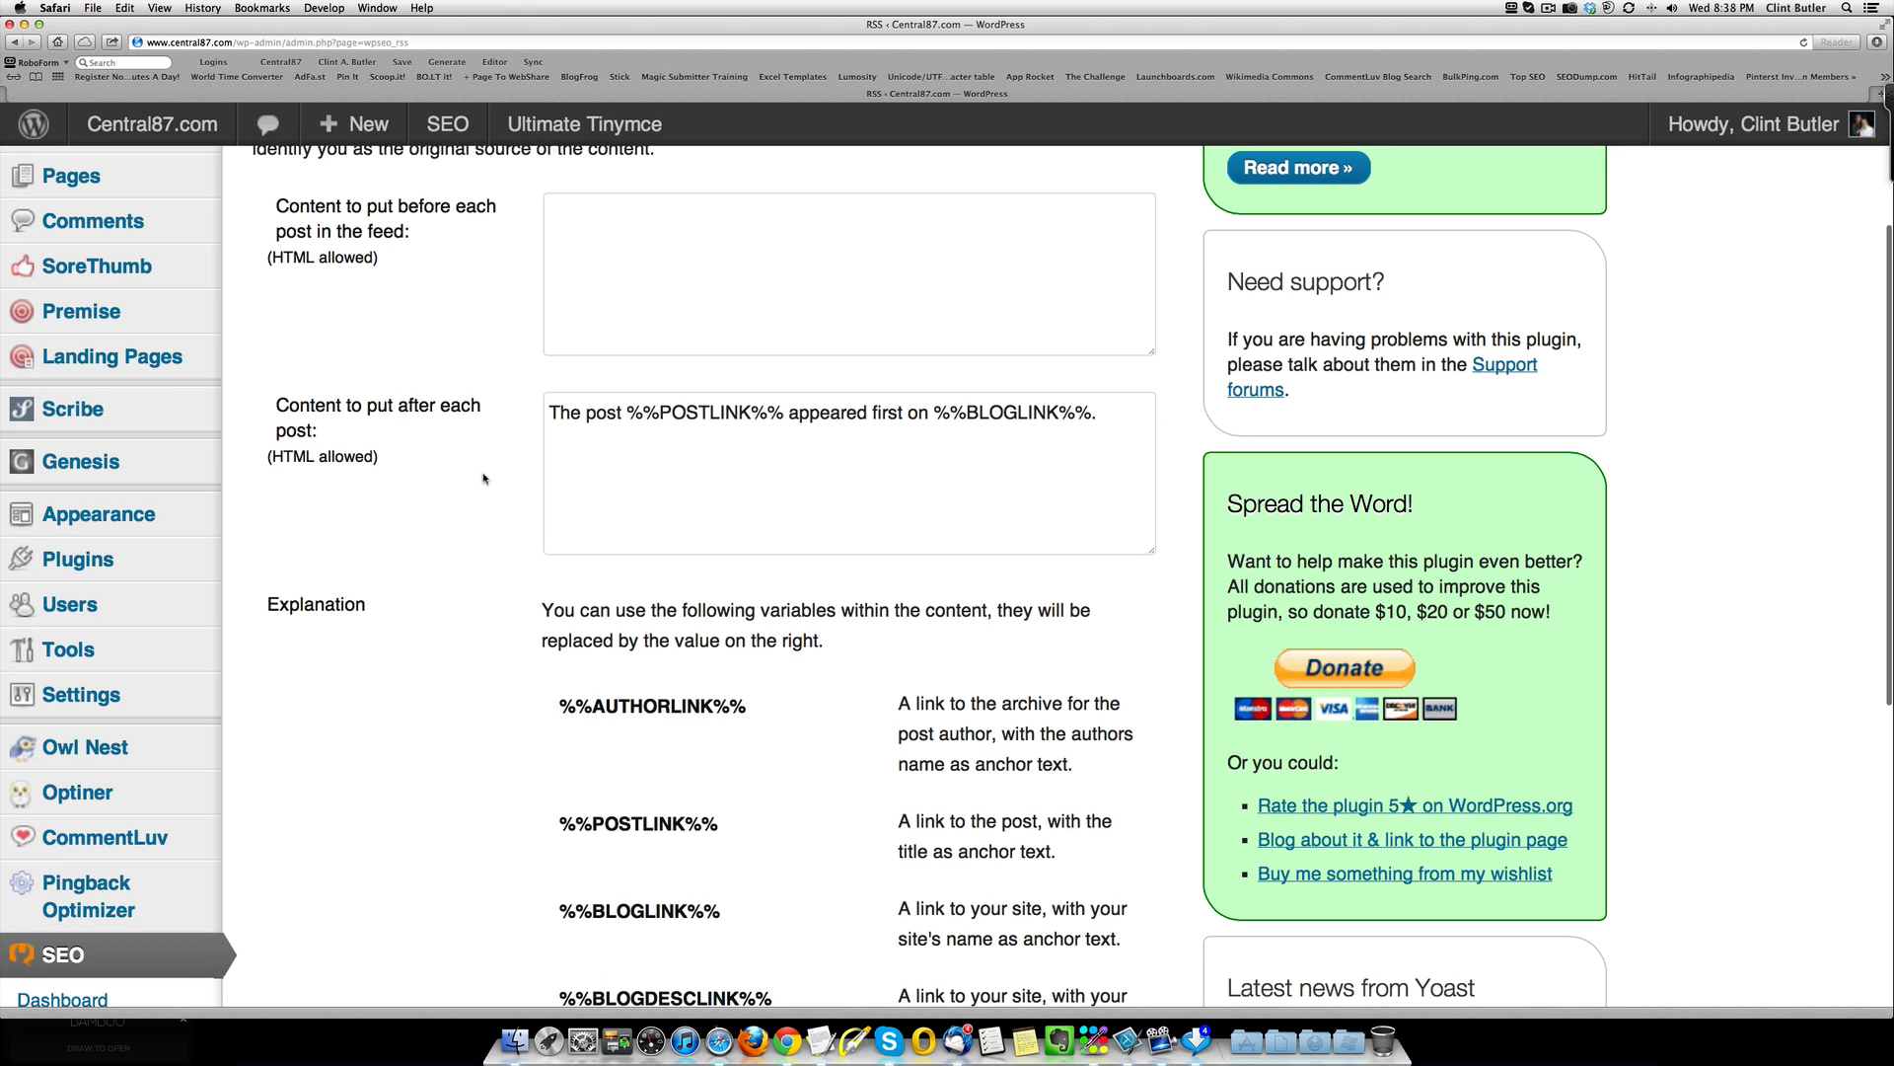
scroll("down", 3)
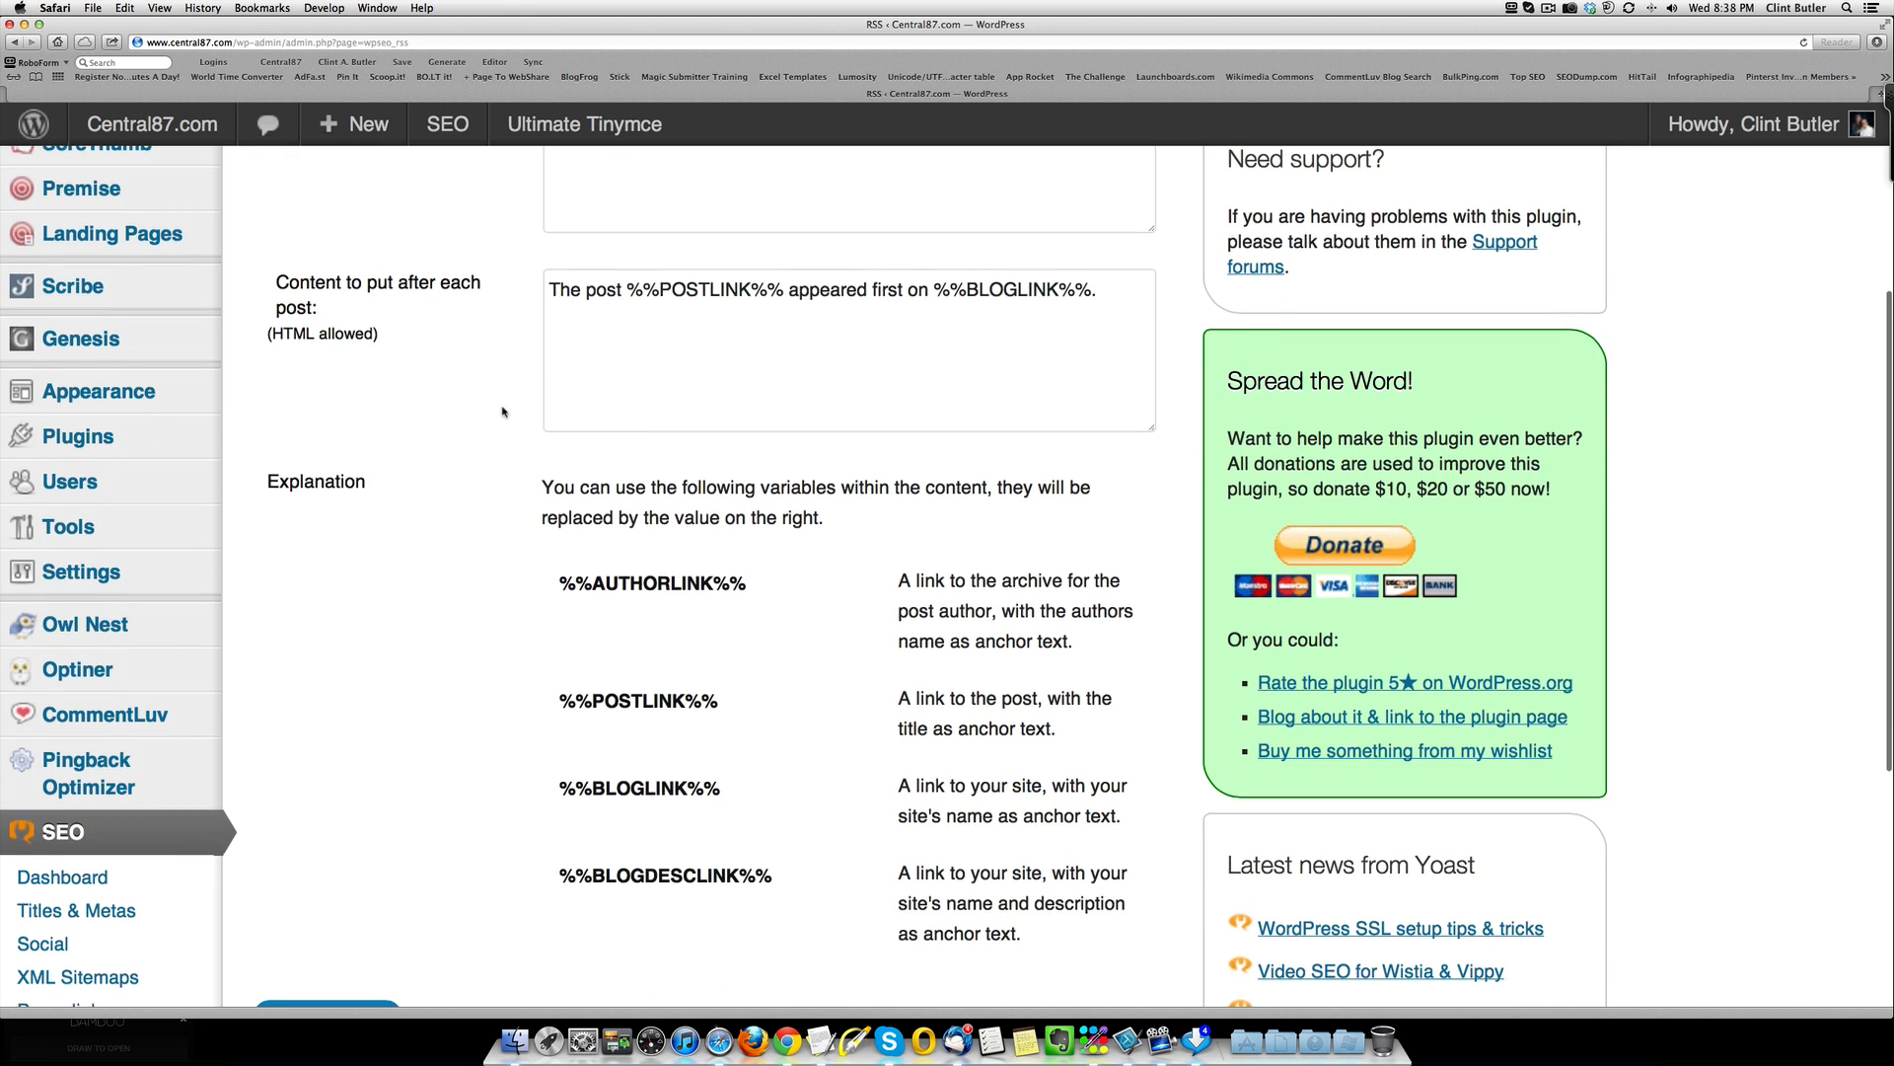
scroll("down", 3)
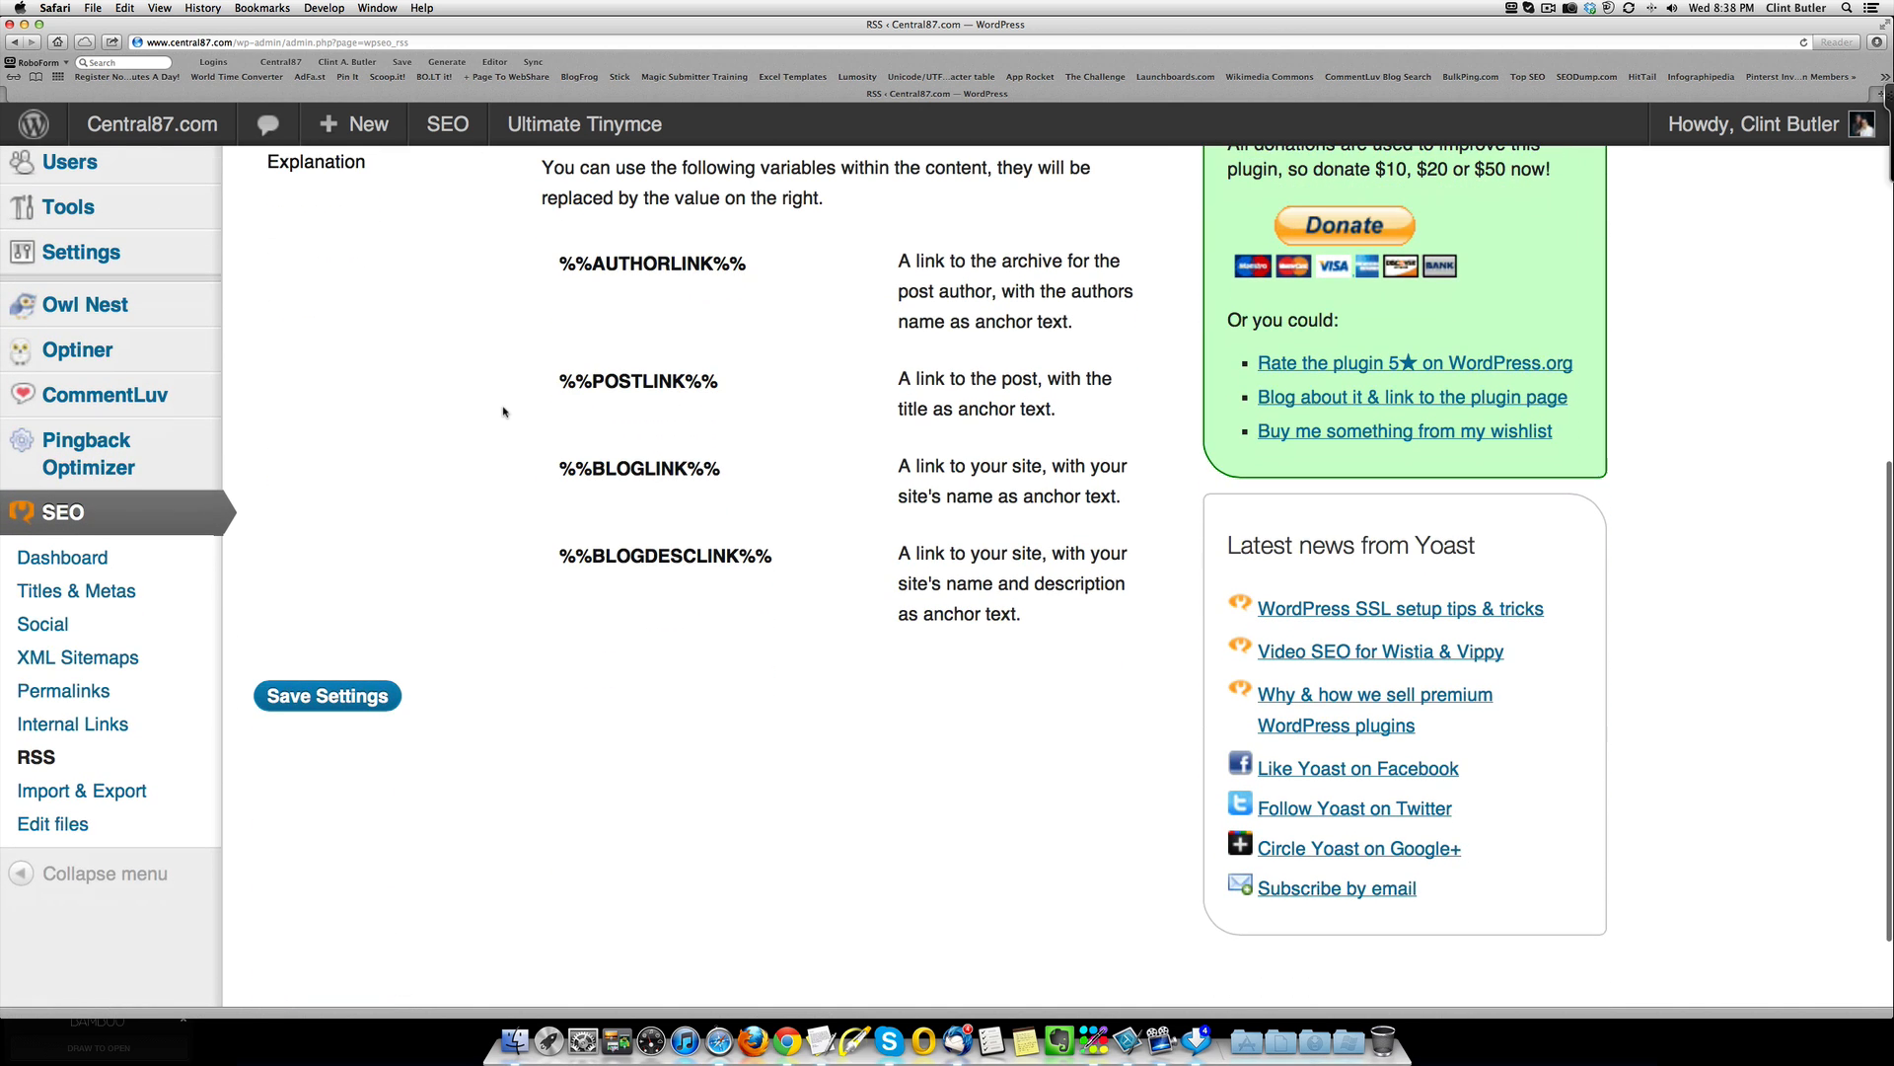
mouse_move(357, 769)
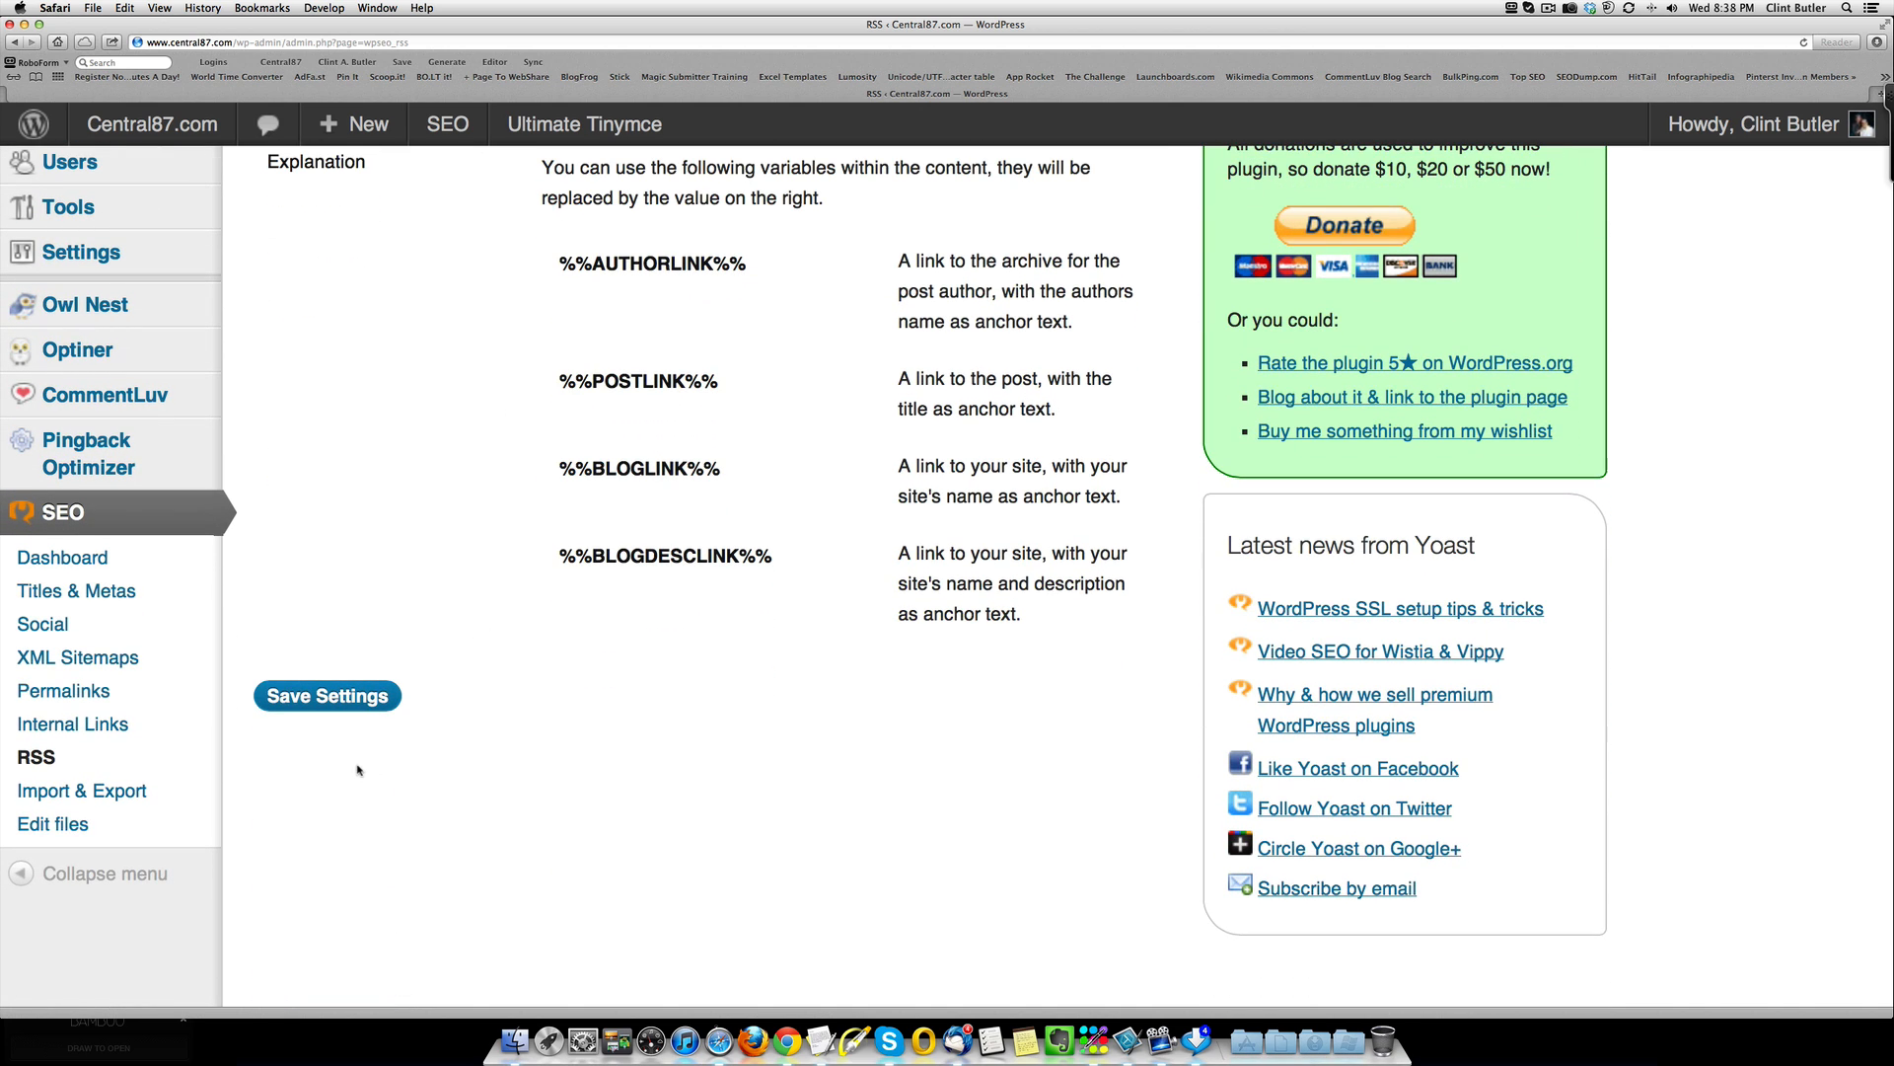
mouse_move(83, 789)
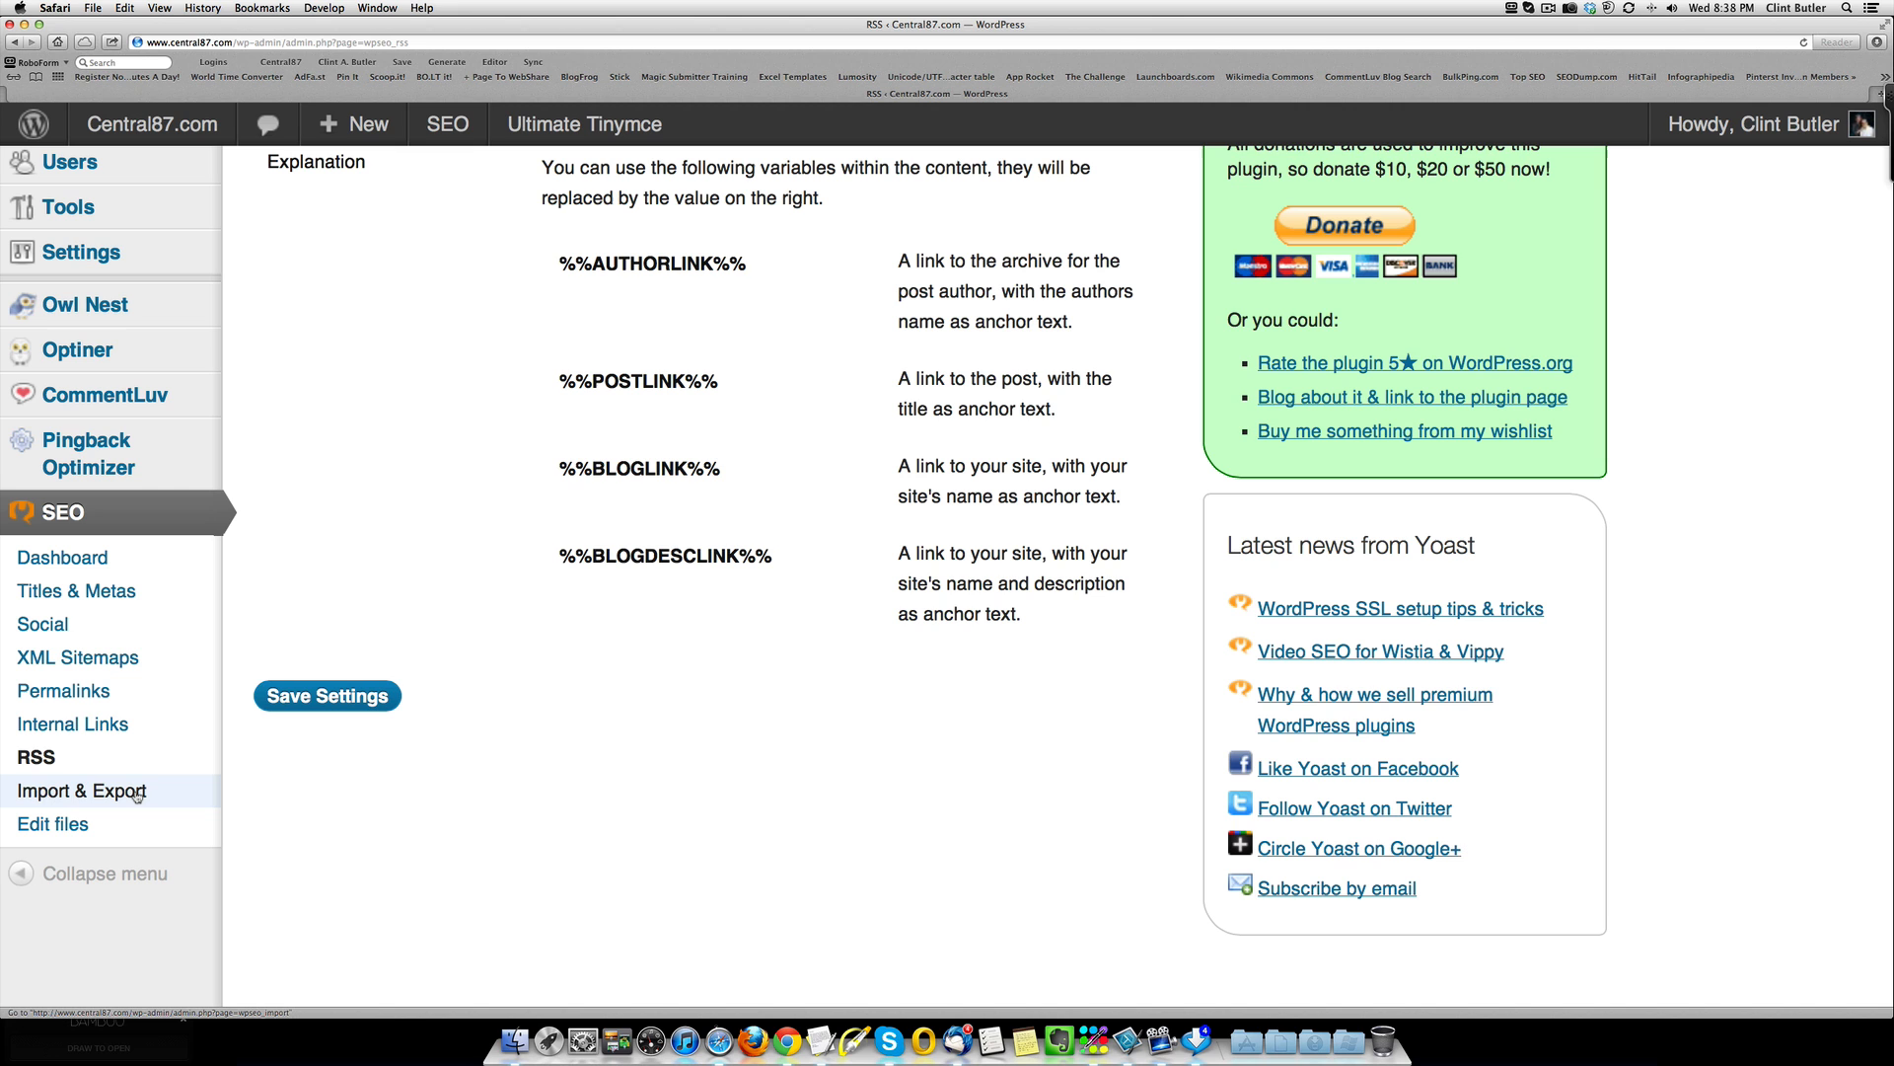
left_click(83, 790)
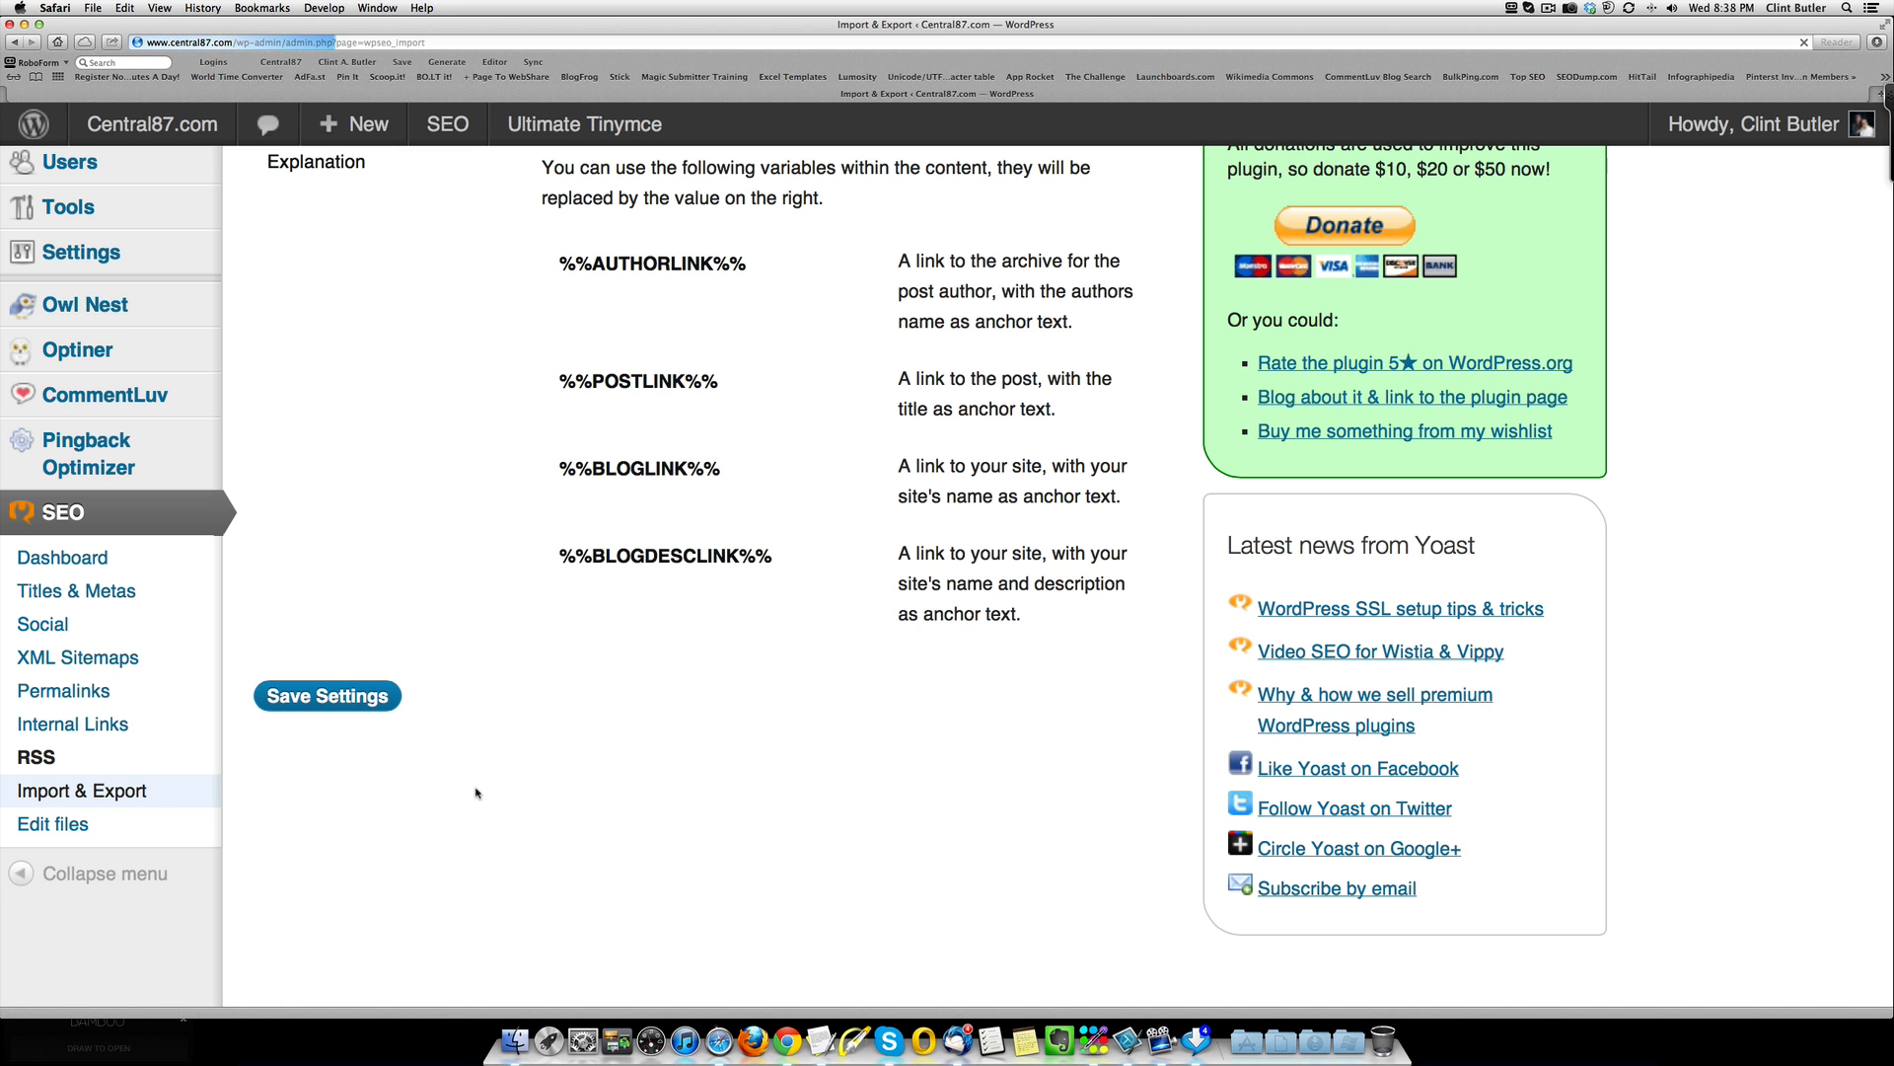
scroll("up", 3)
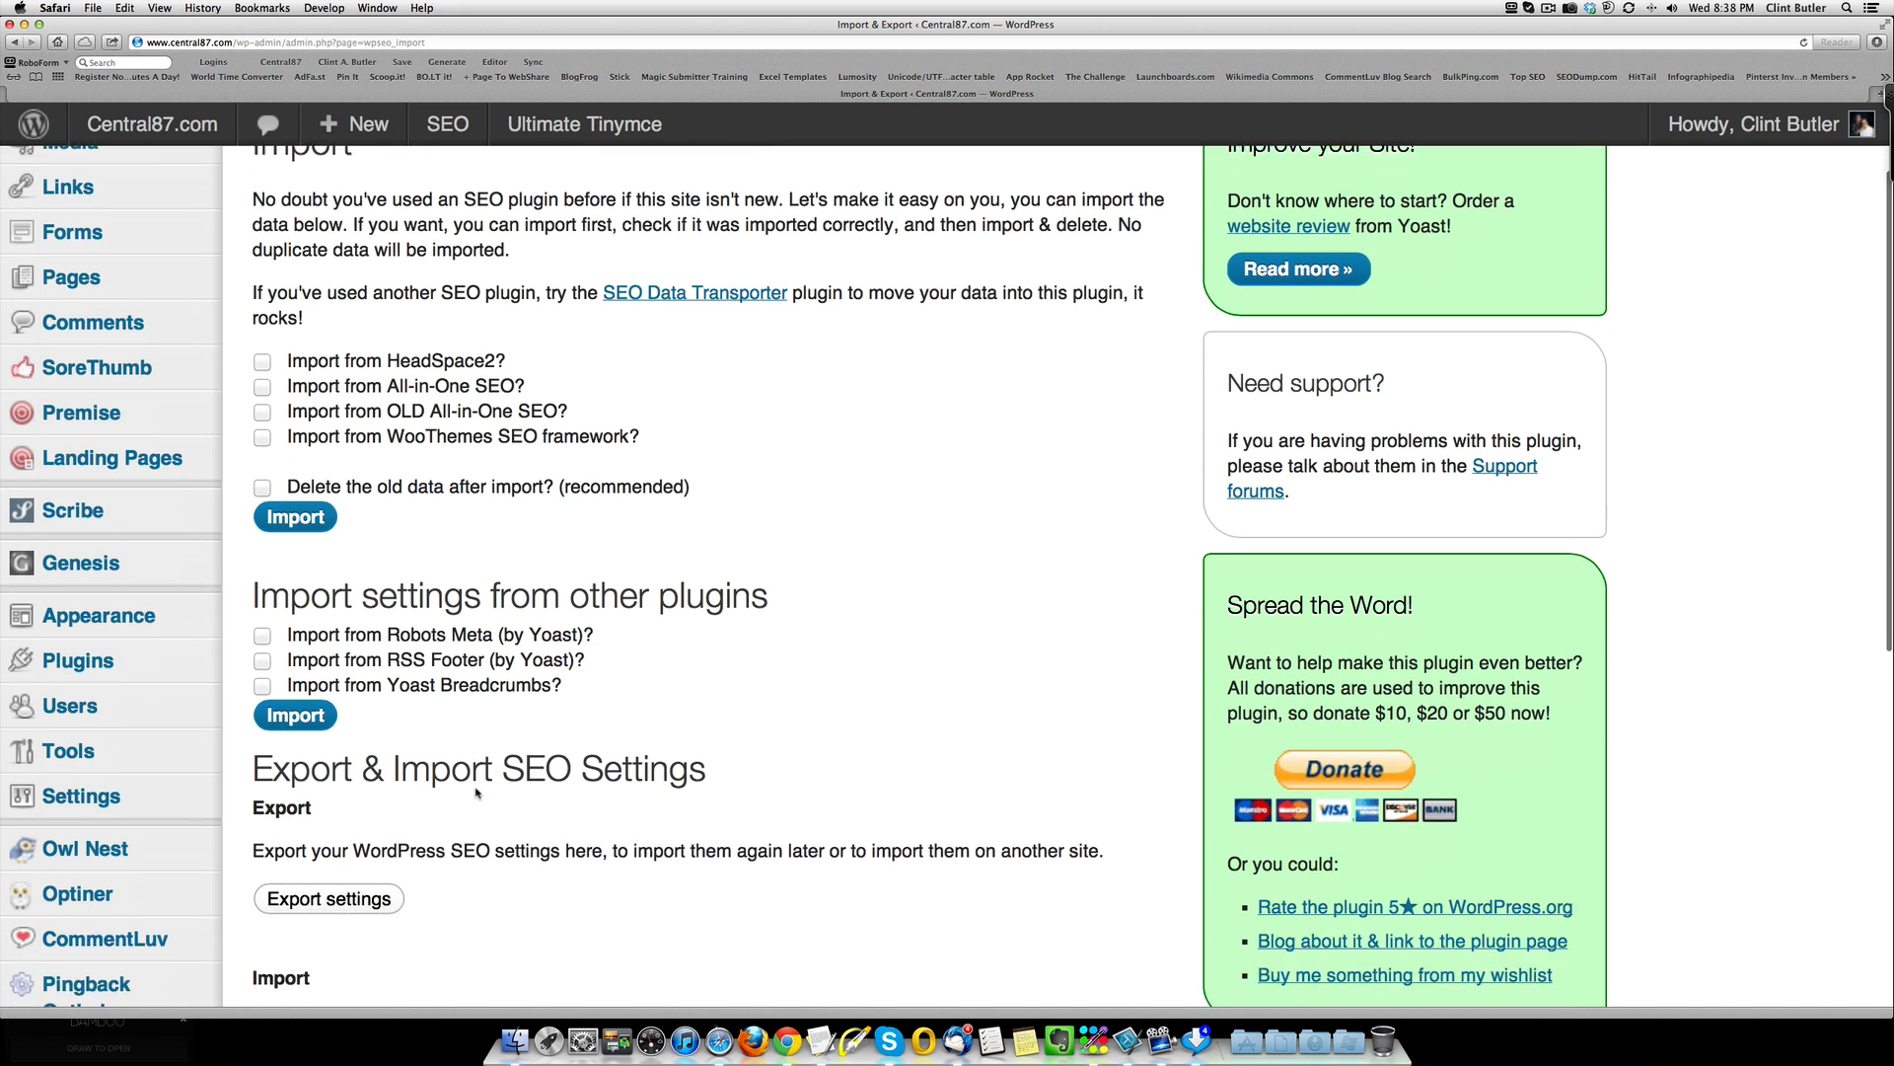
scroll("down", 3)
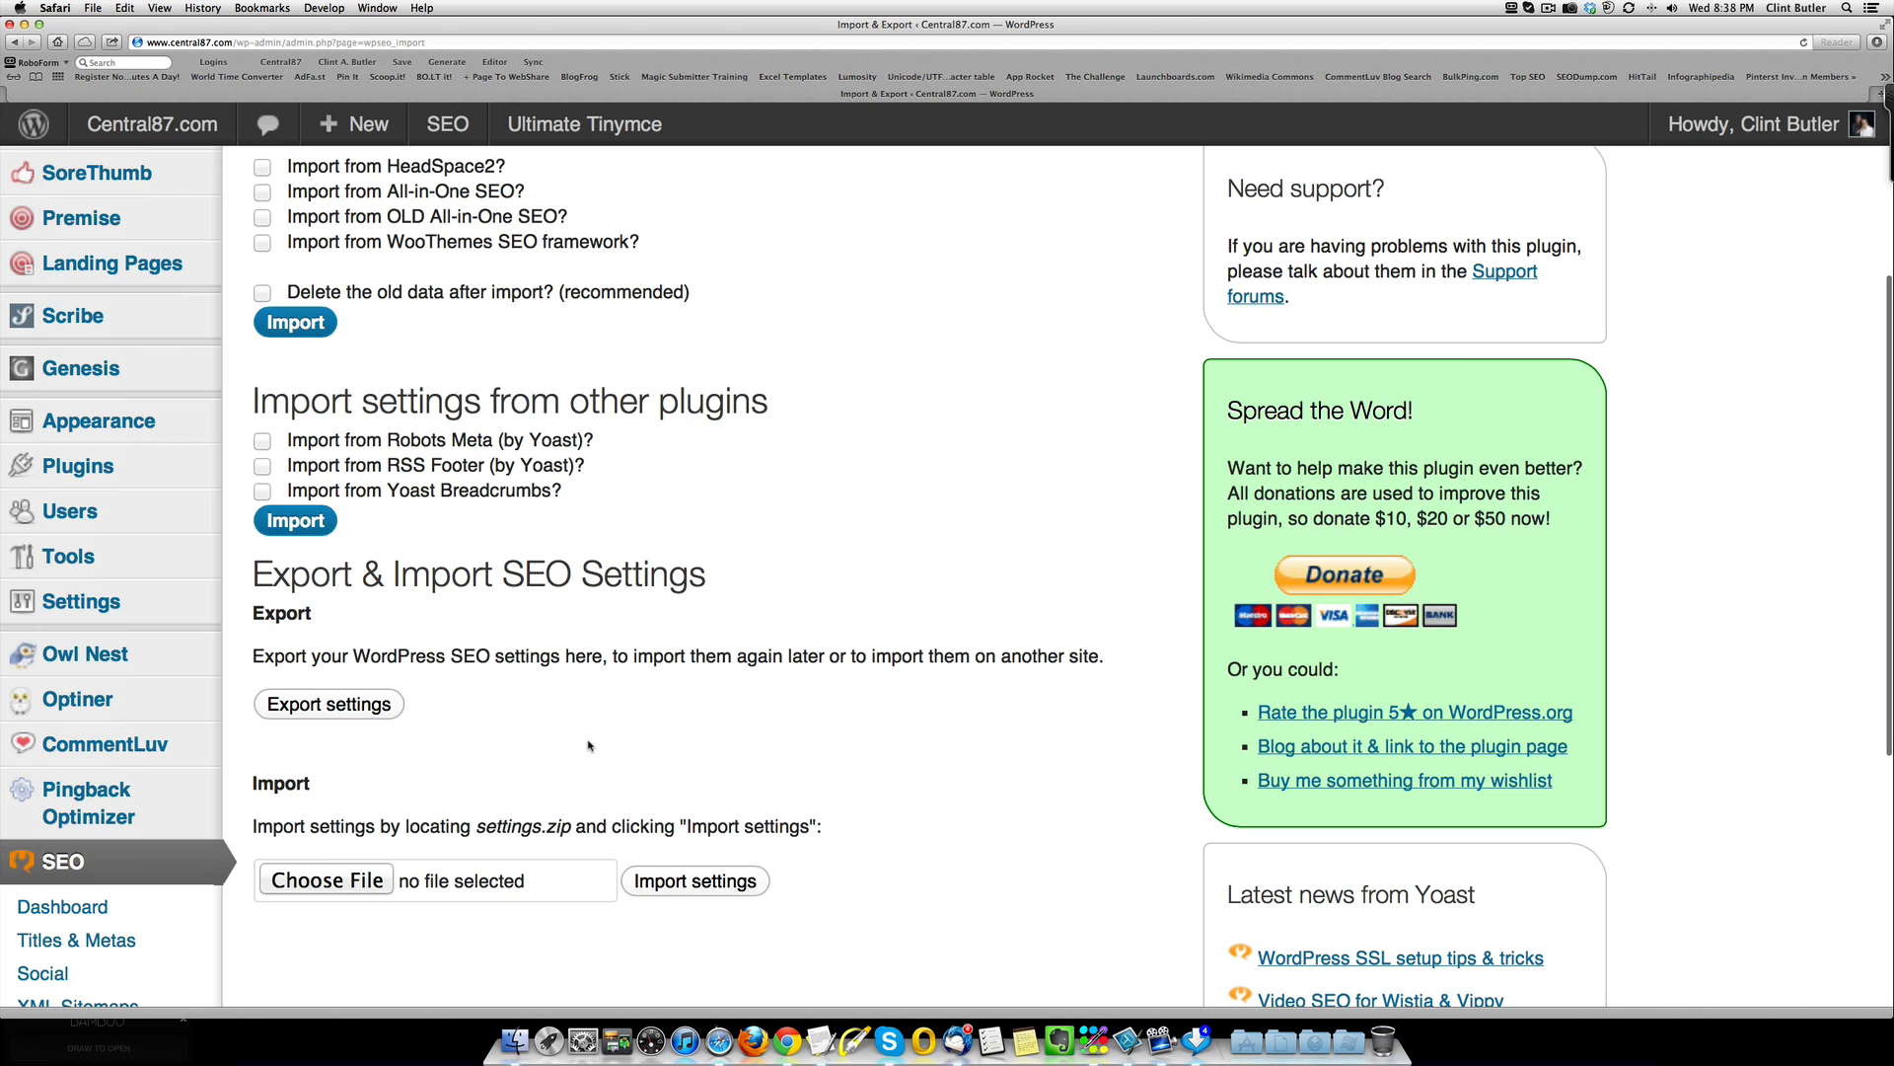
mouse_move(541, 811)
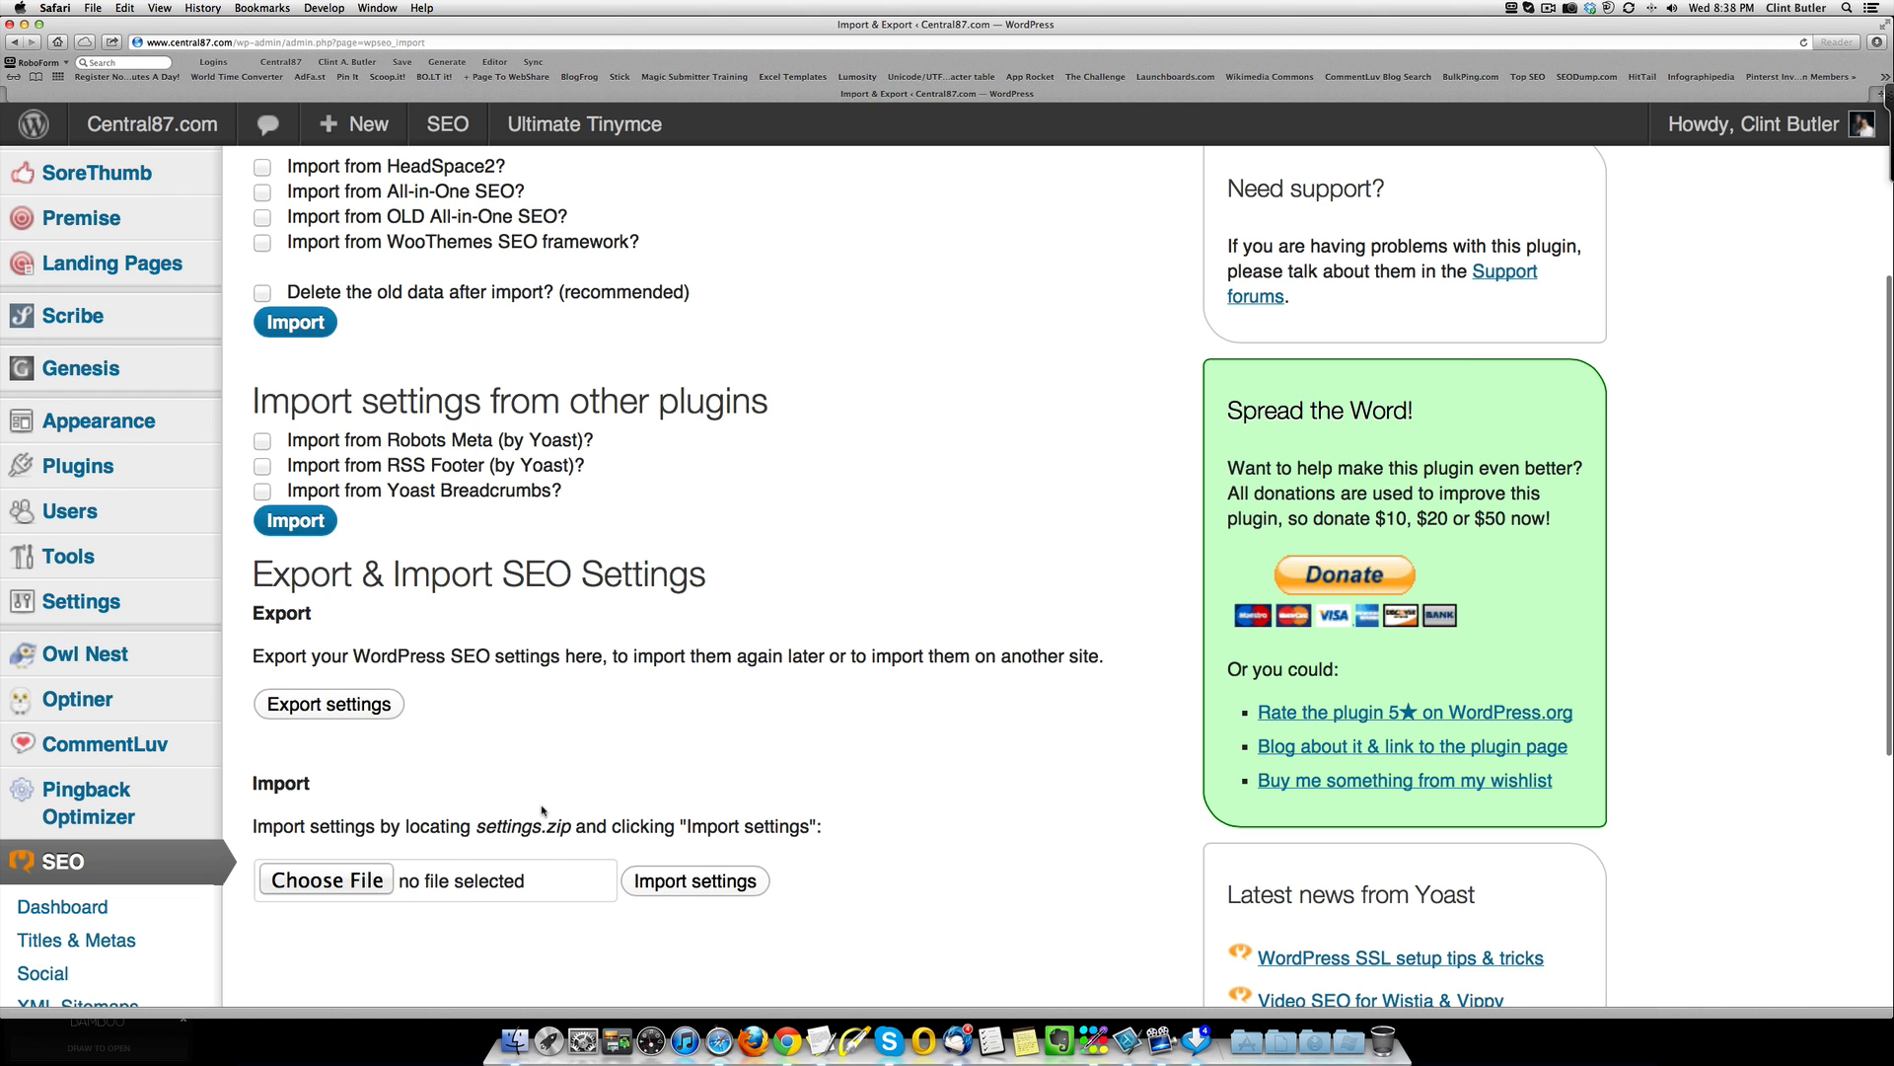
scroll("down", 3)
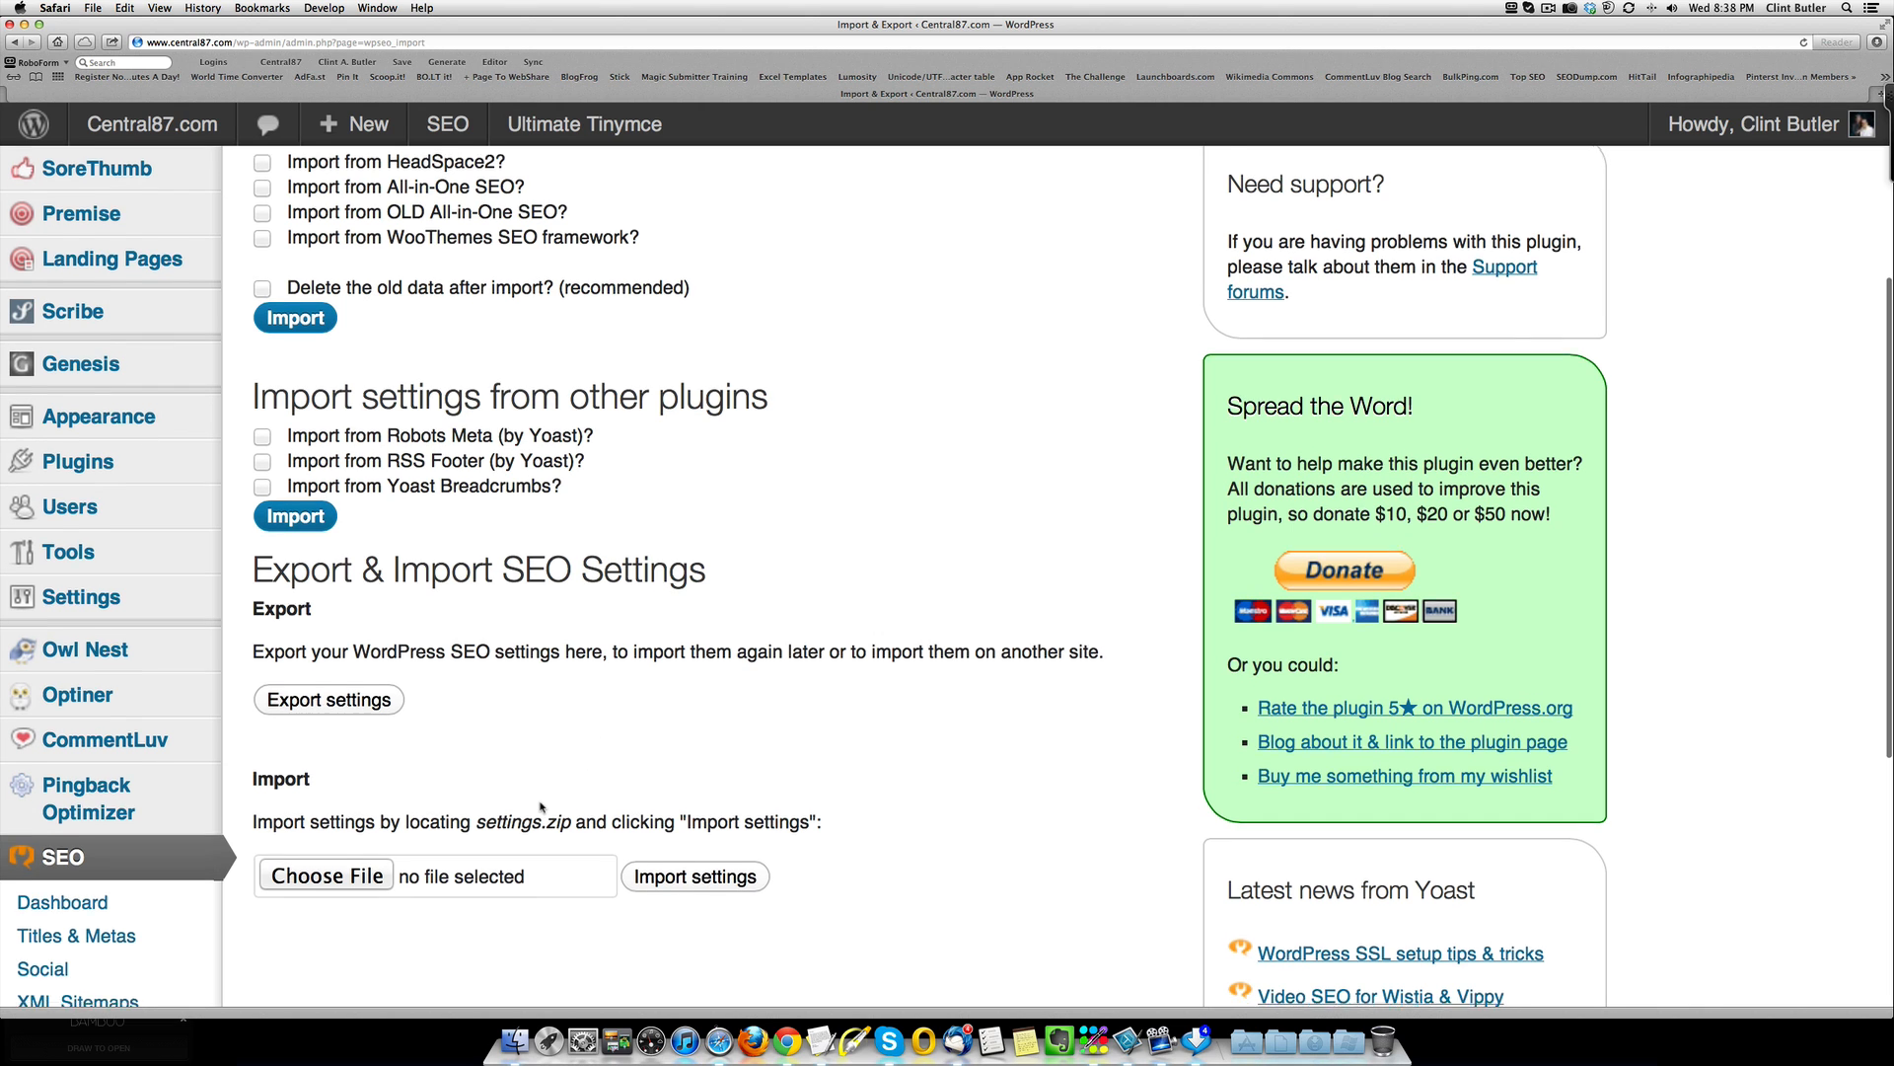
scroll("down", 3)
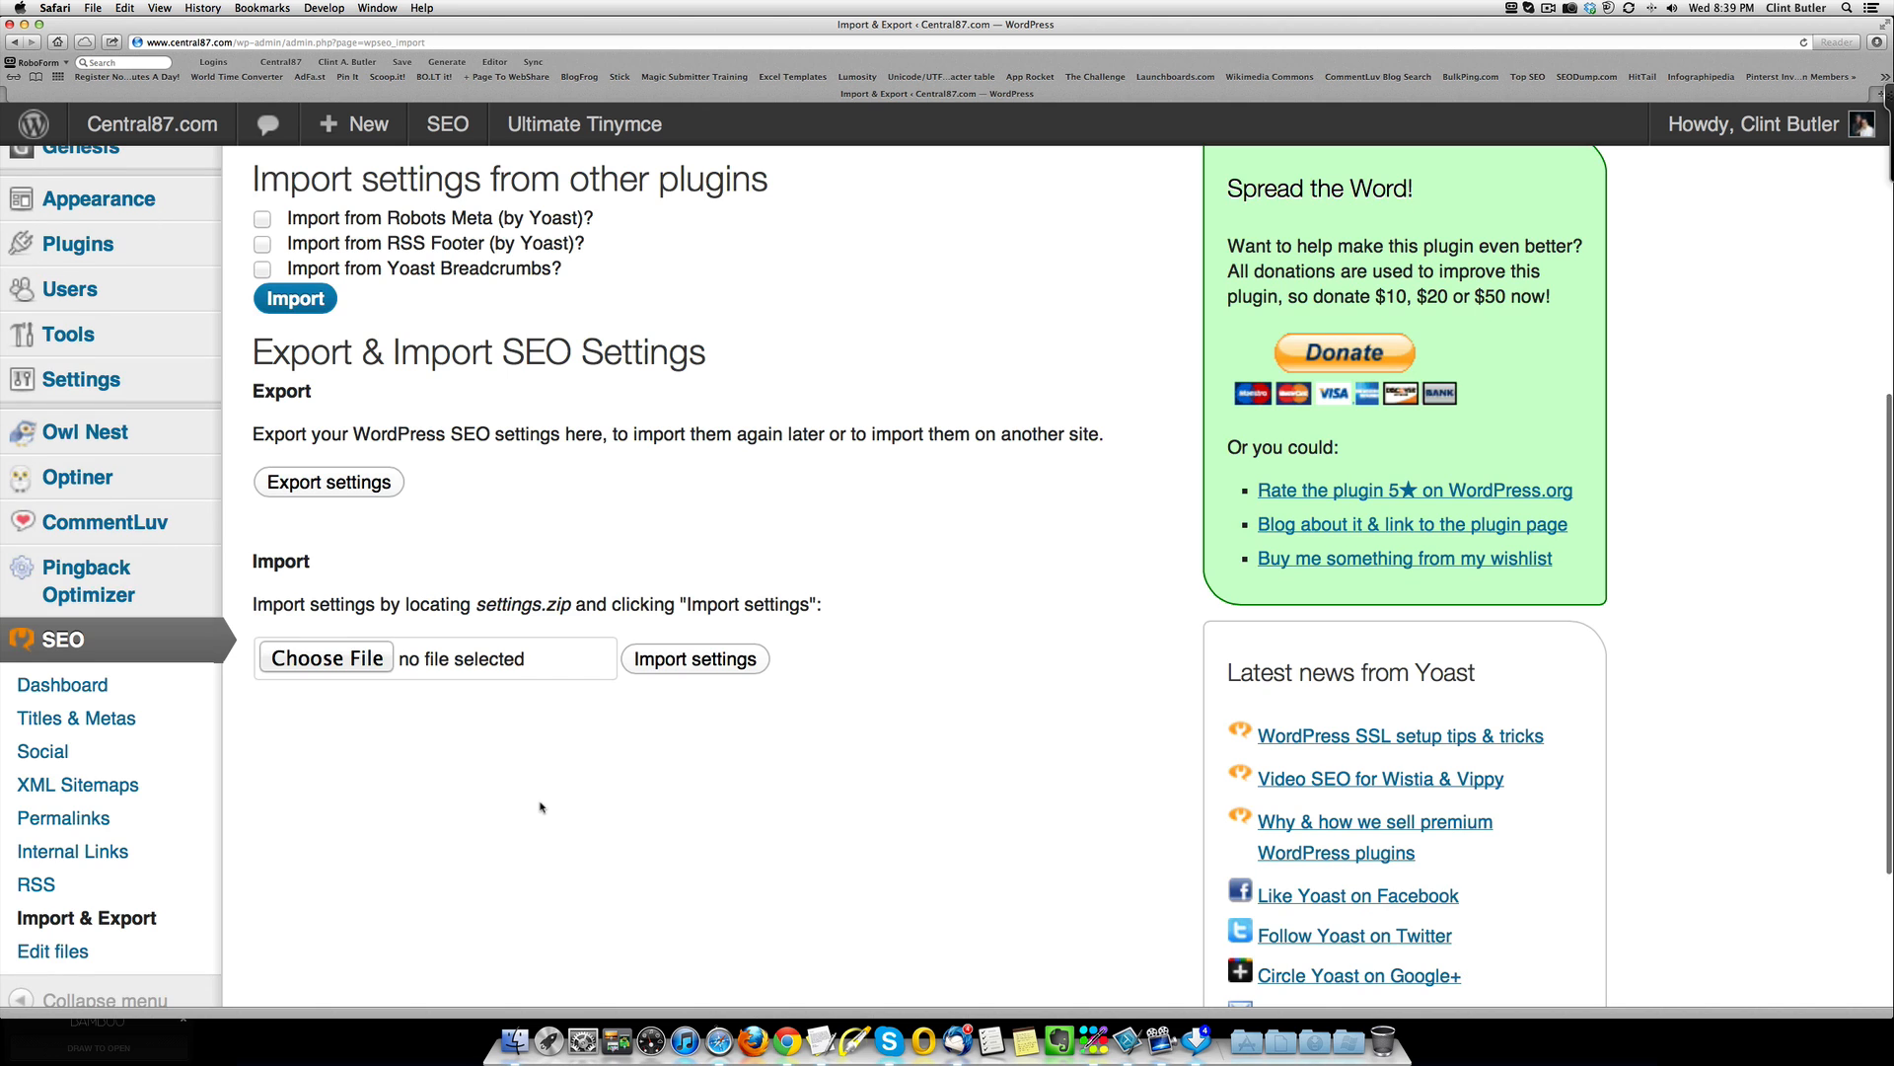
scroll("up", 3)
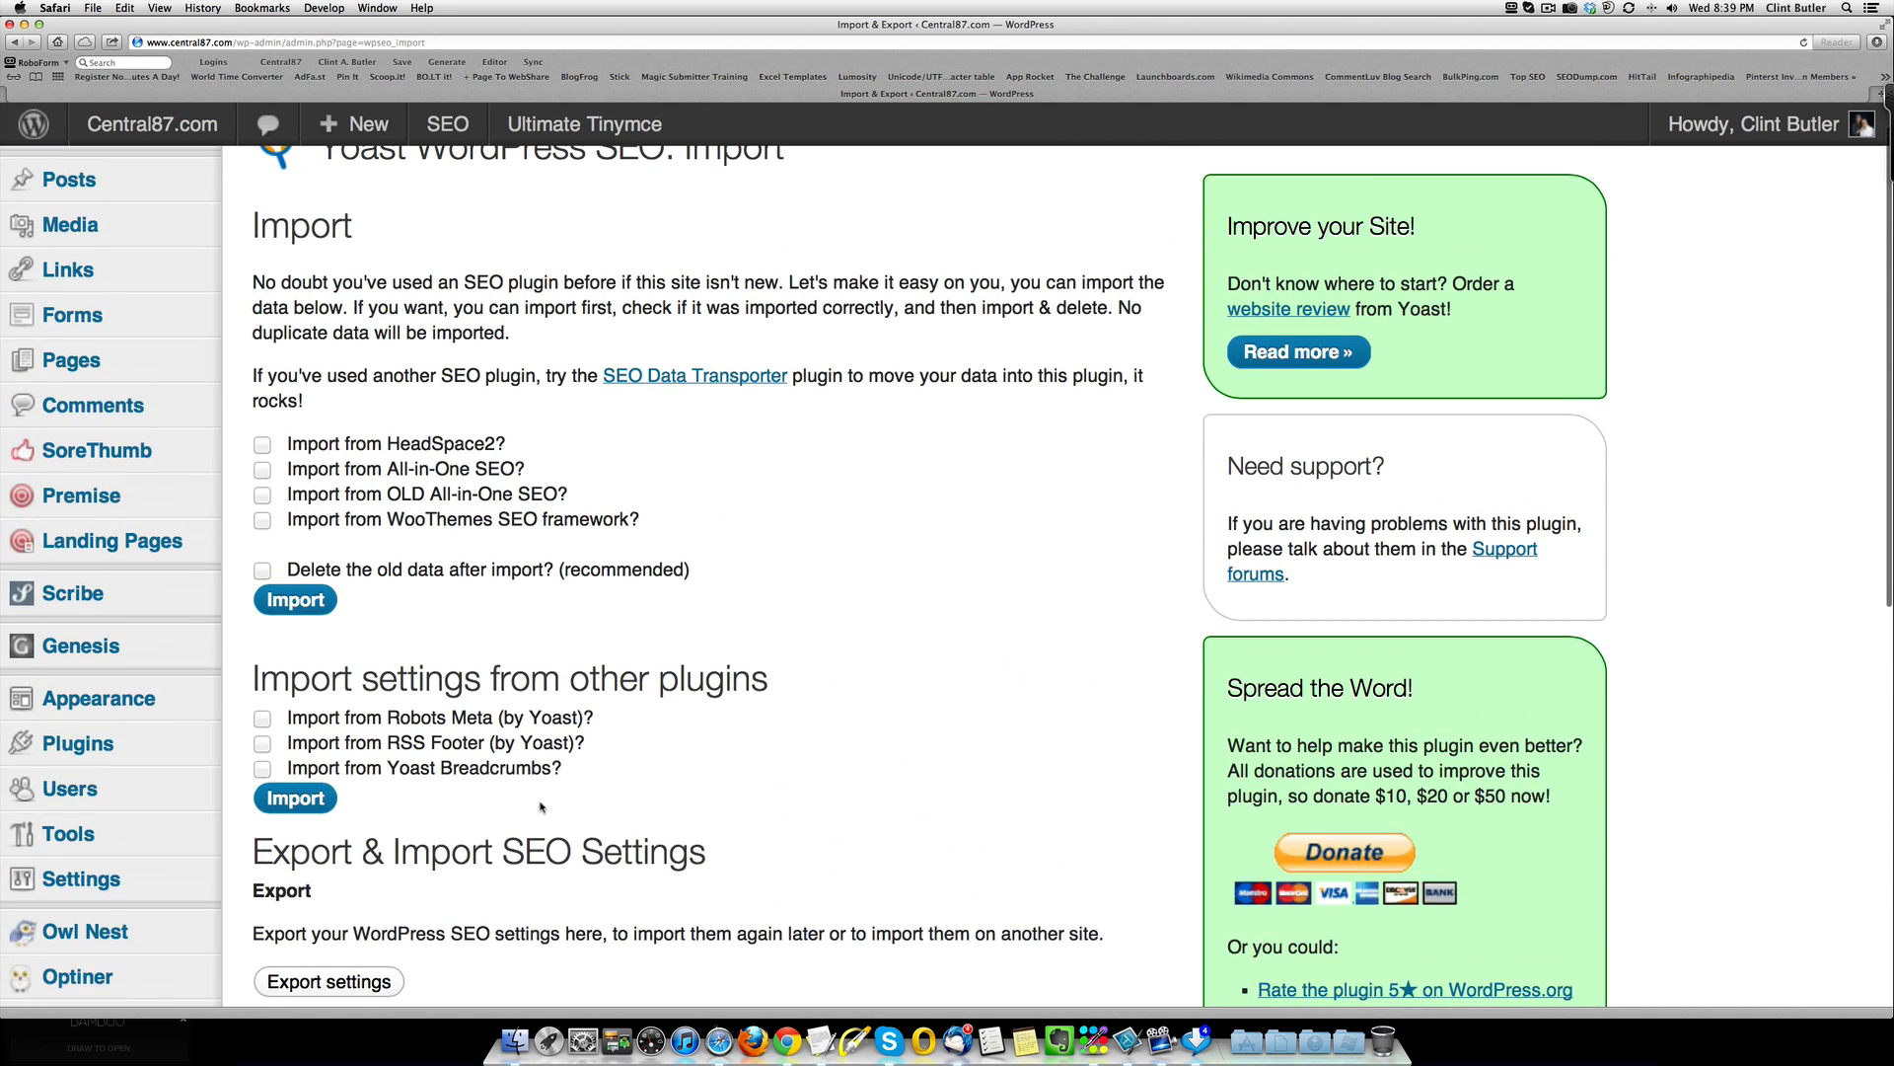
scroll("up", 3)
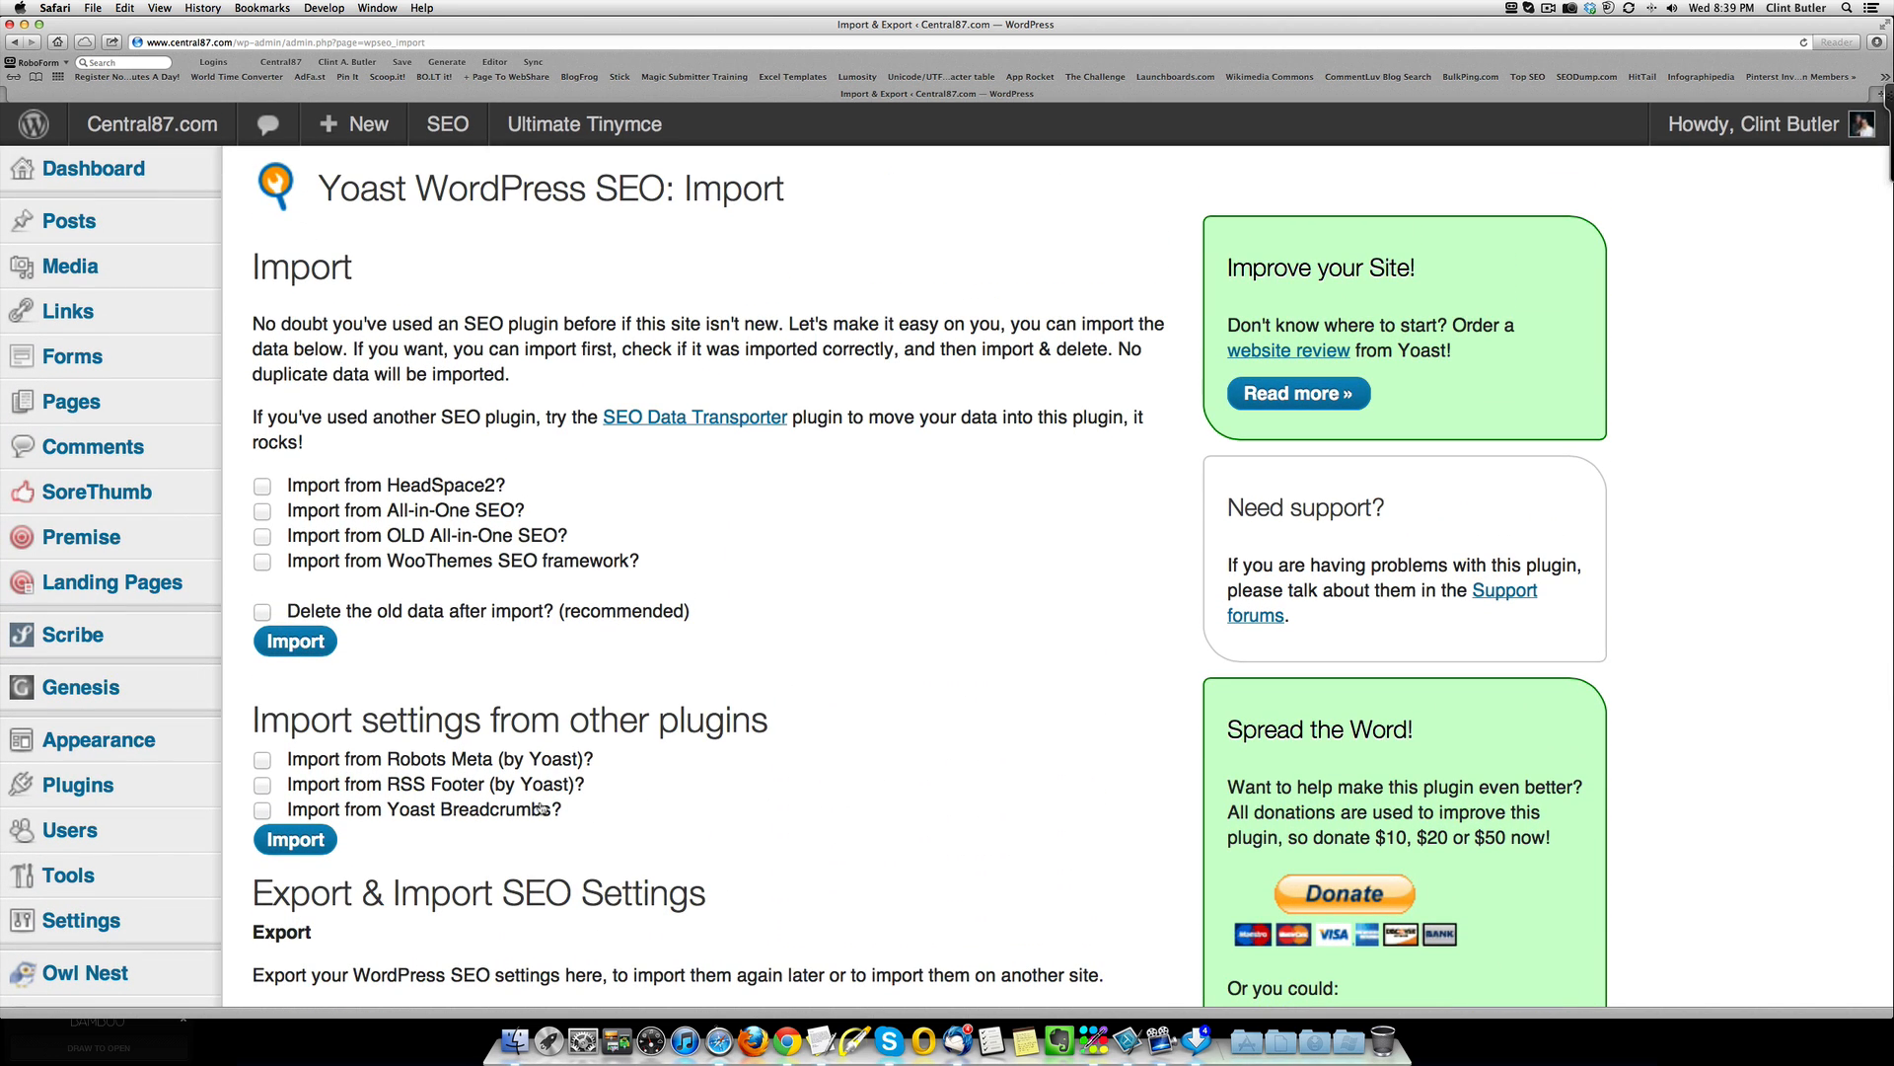
scroll("down", 3)
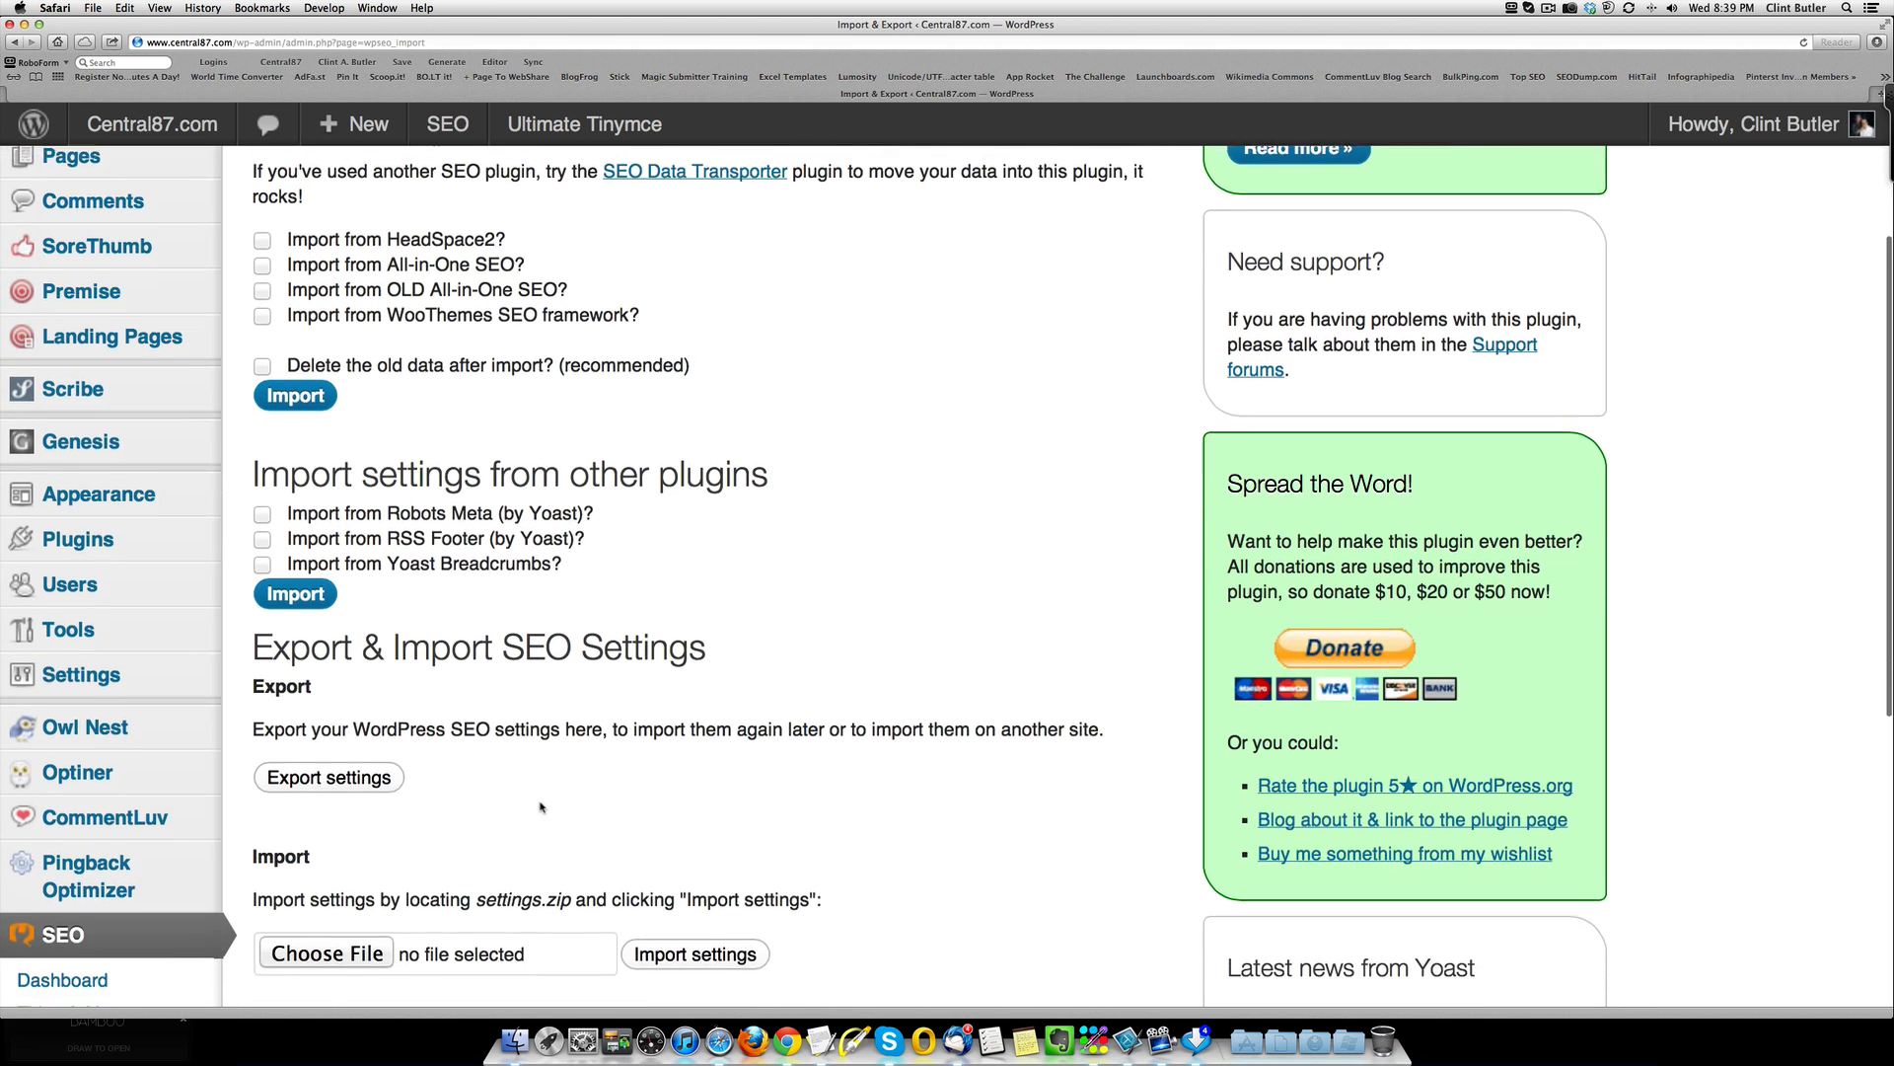
scroll("down", 3)
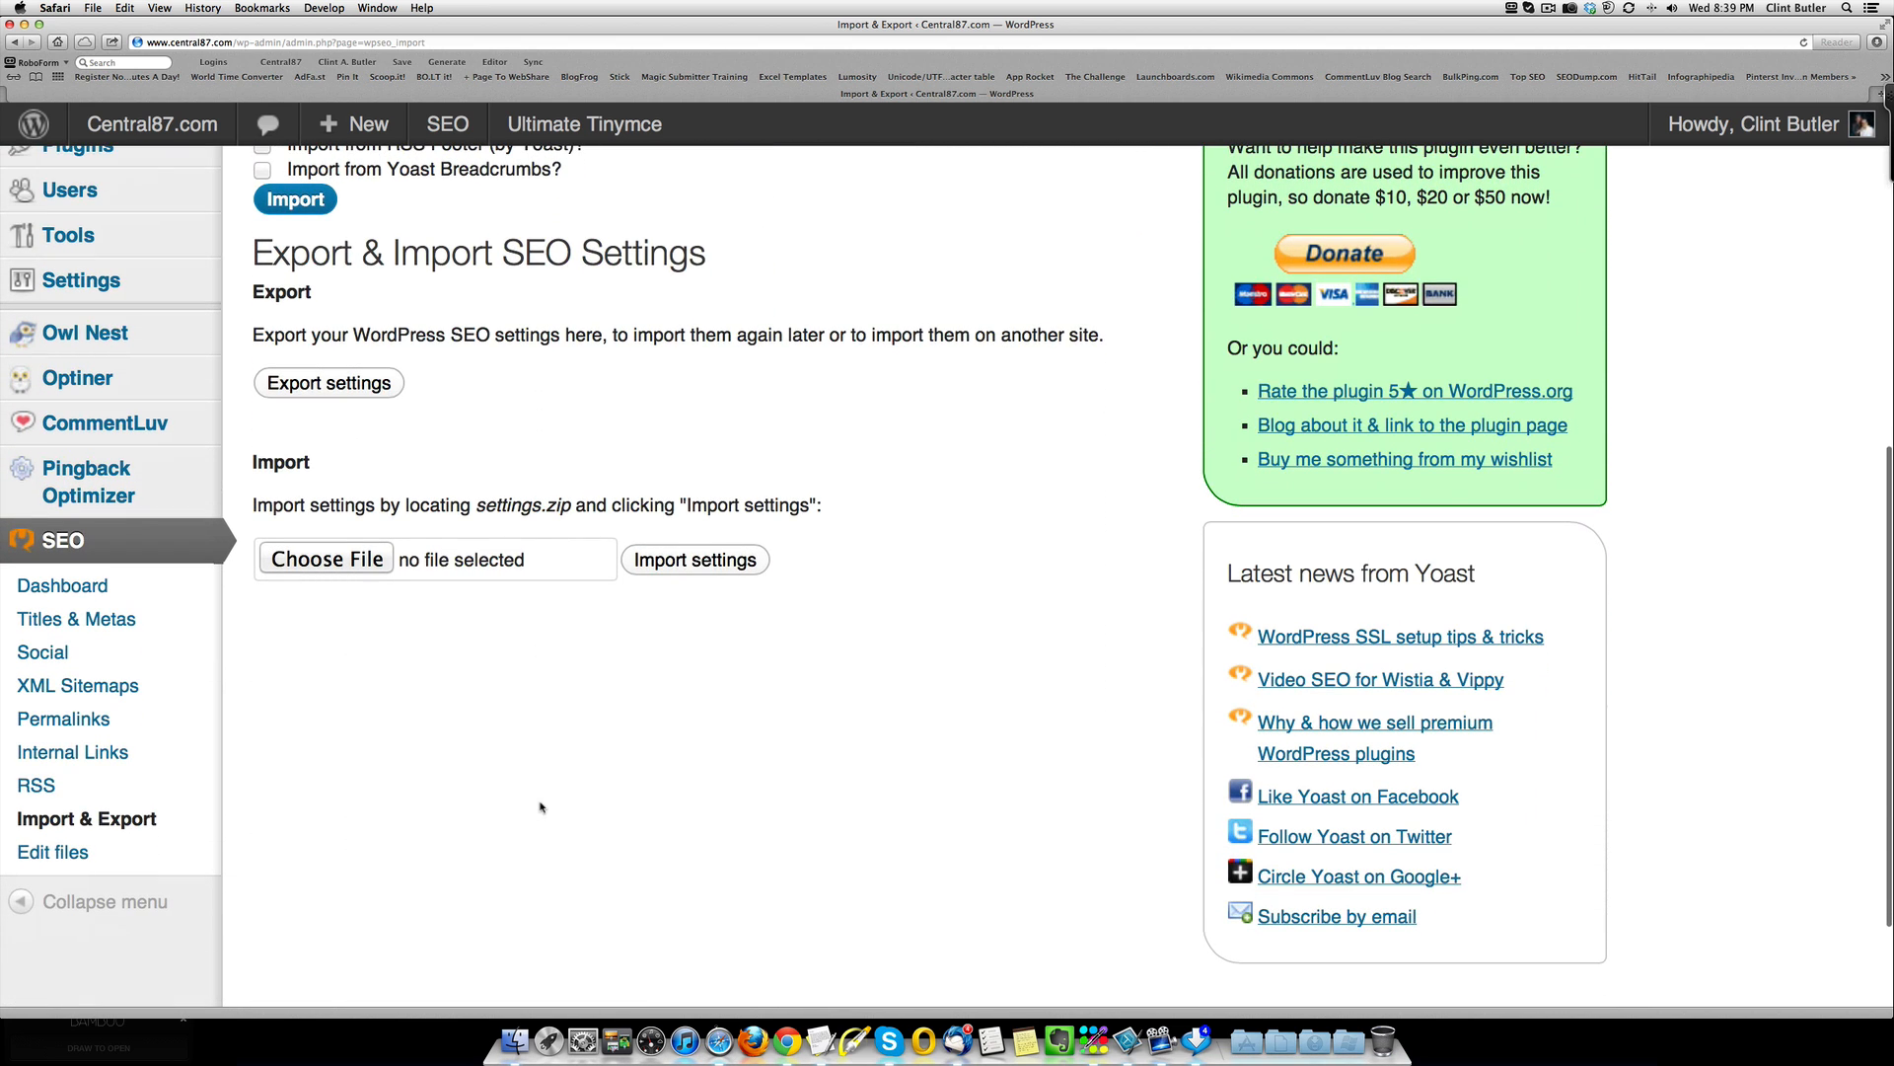
scroll("up", 3)
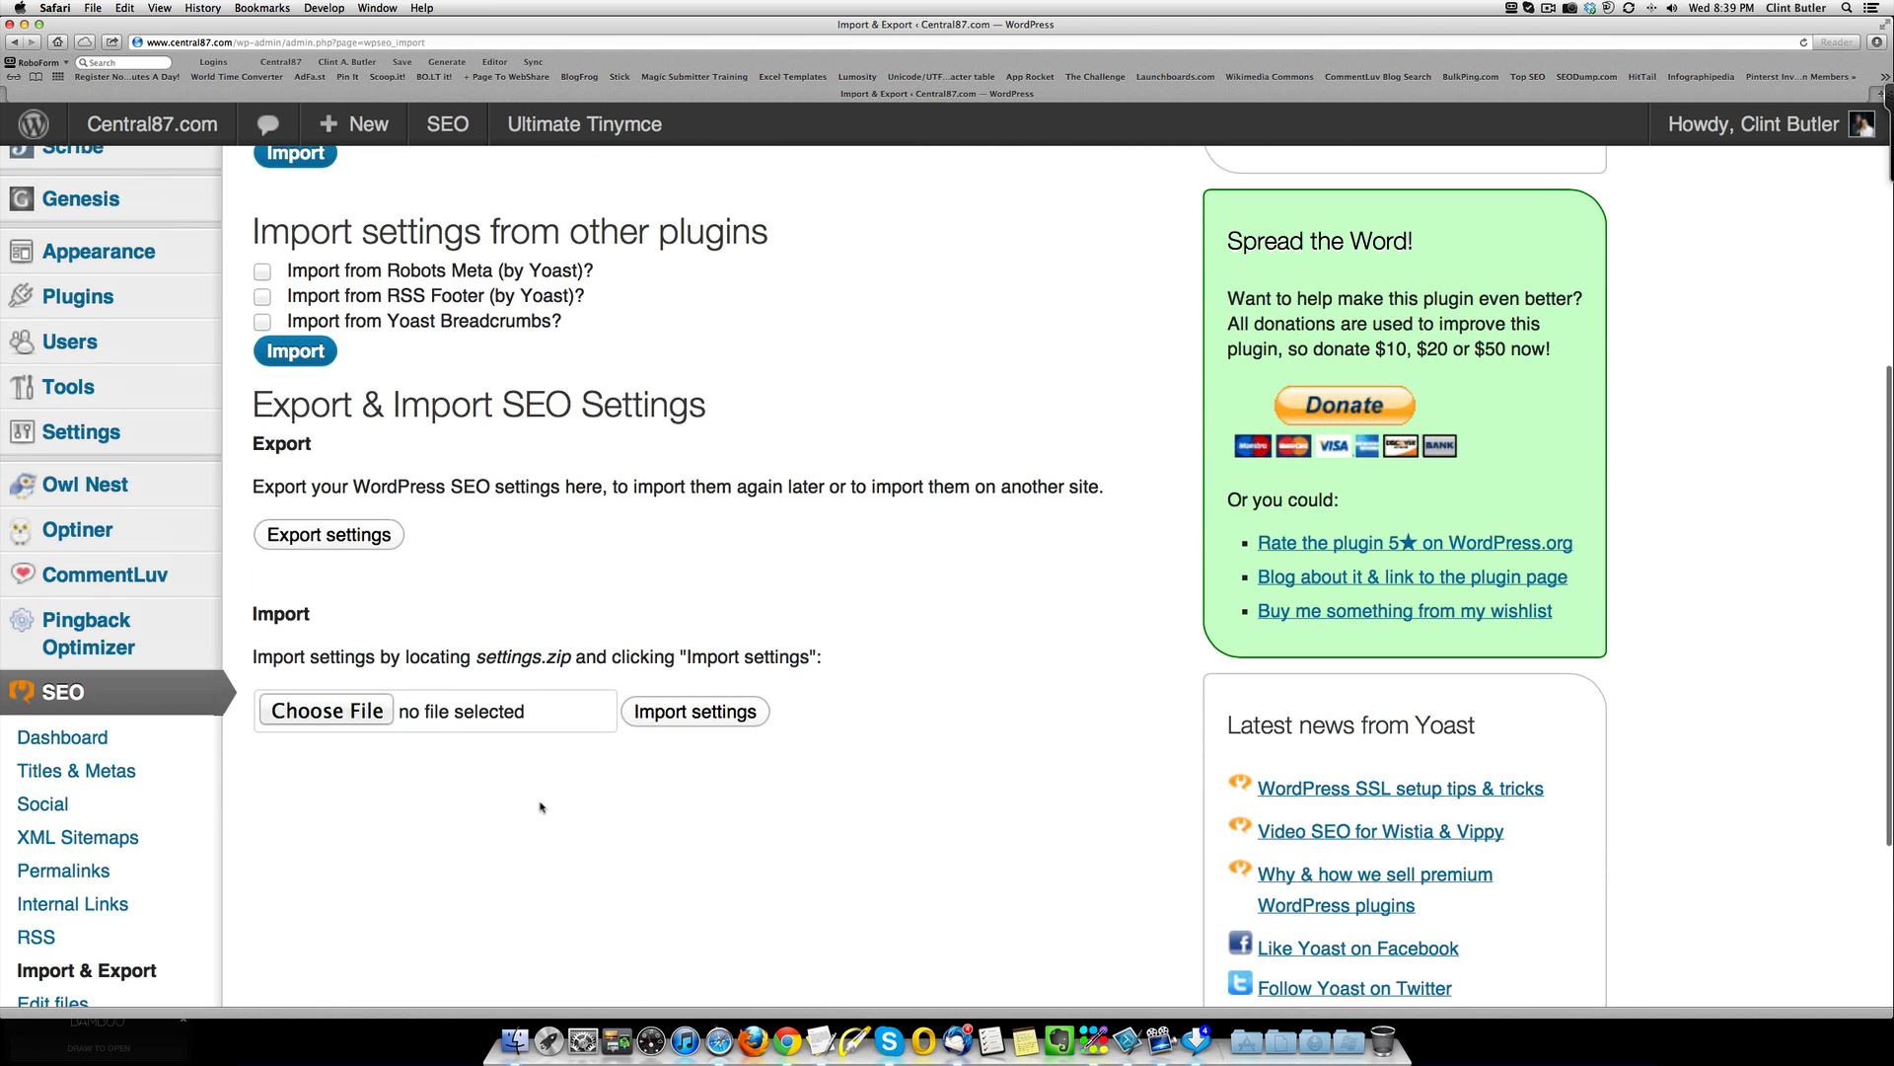
scroll("up", 3)
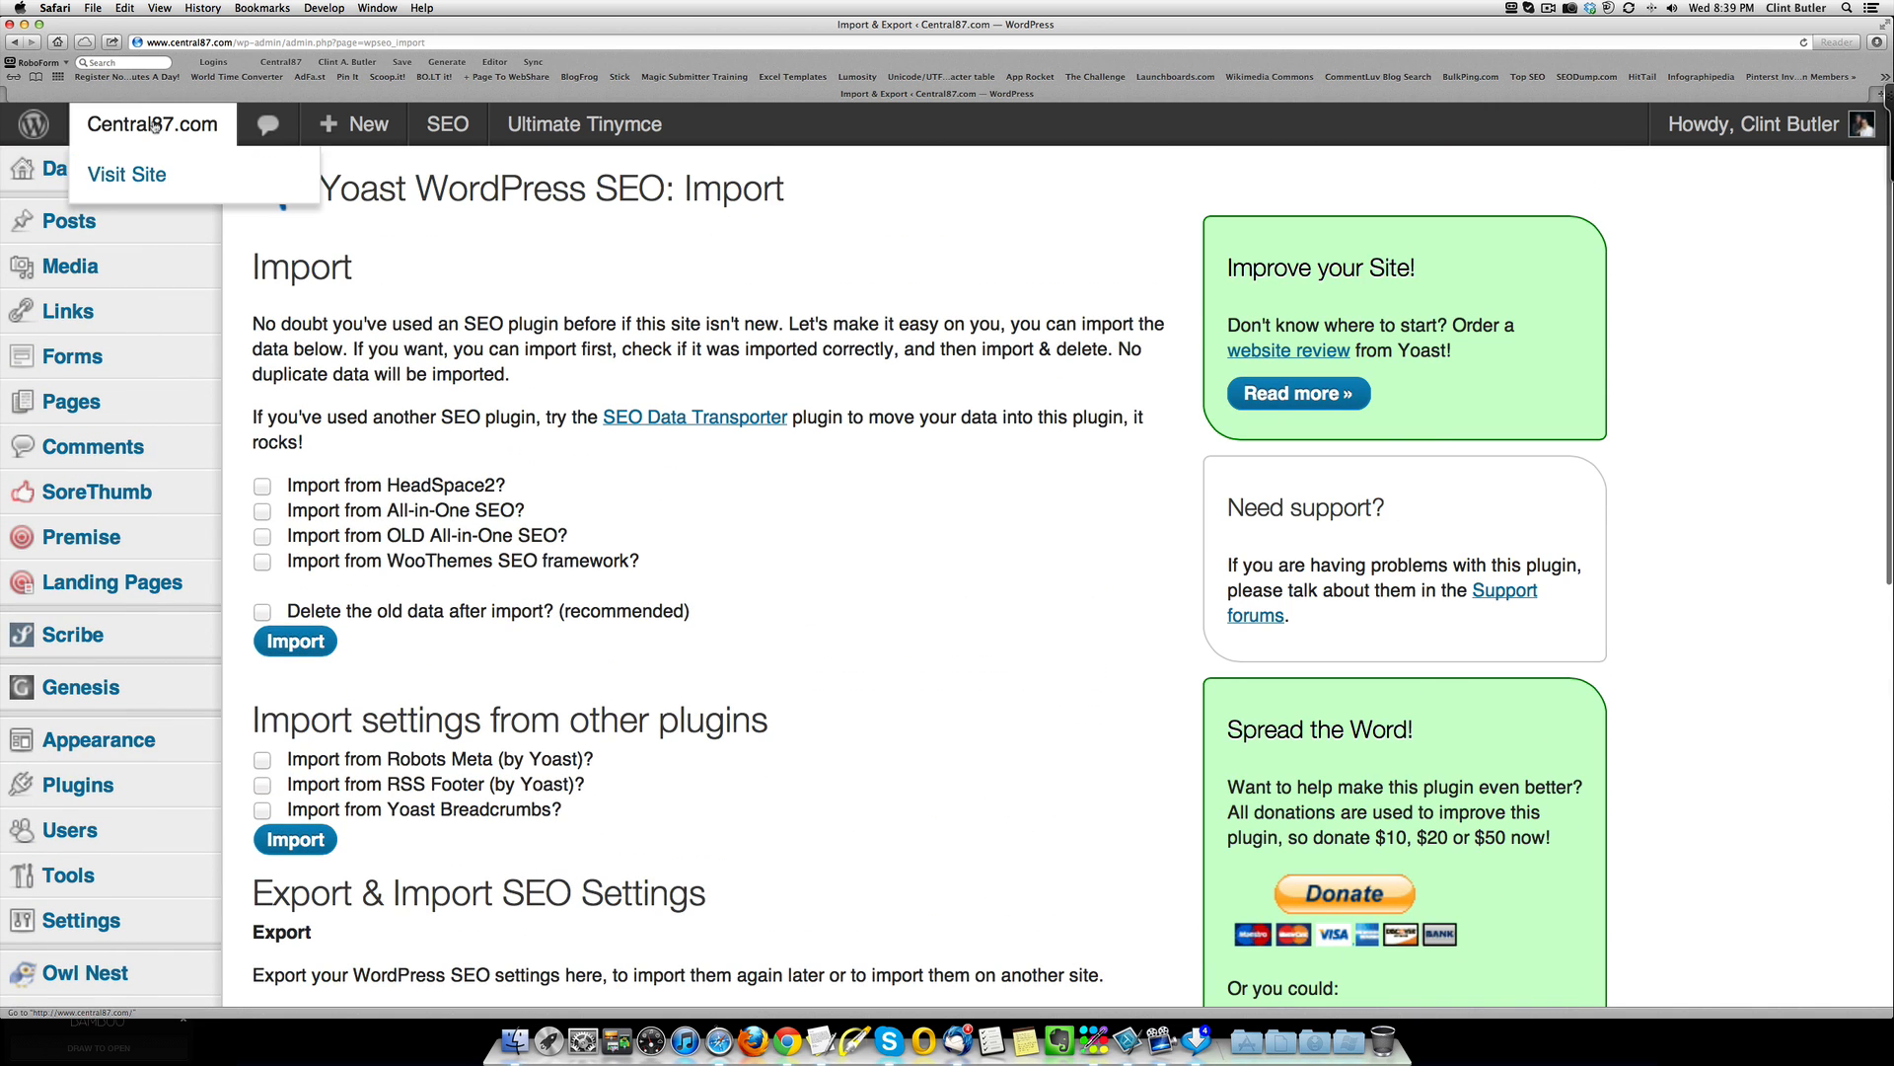
Step: Visit the live Central87.com site and view the 'What Is SEO? Part One' post with its breadcrumbs
left_click(126, 174)
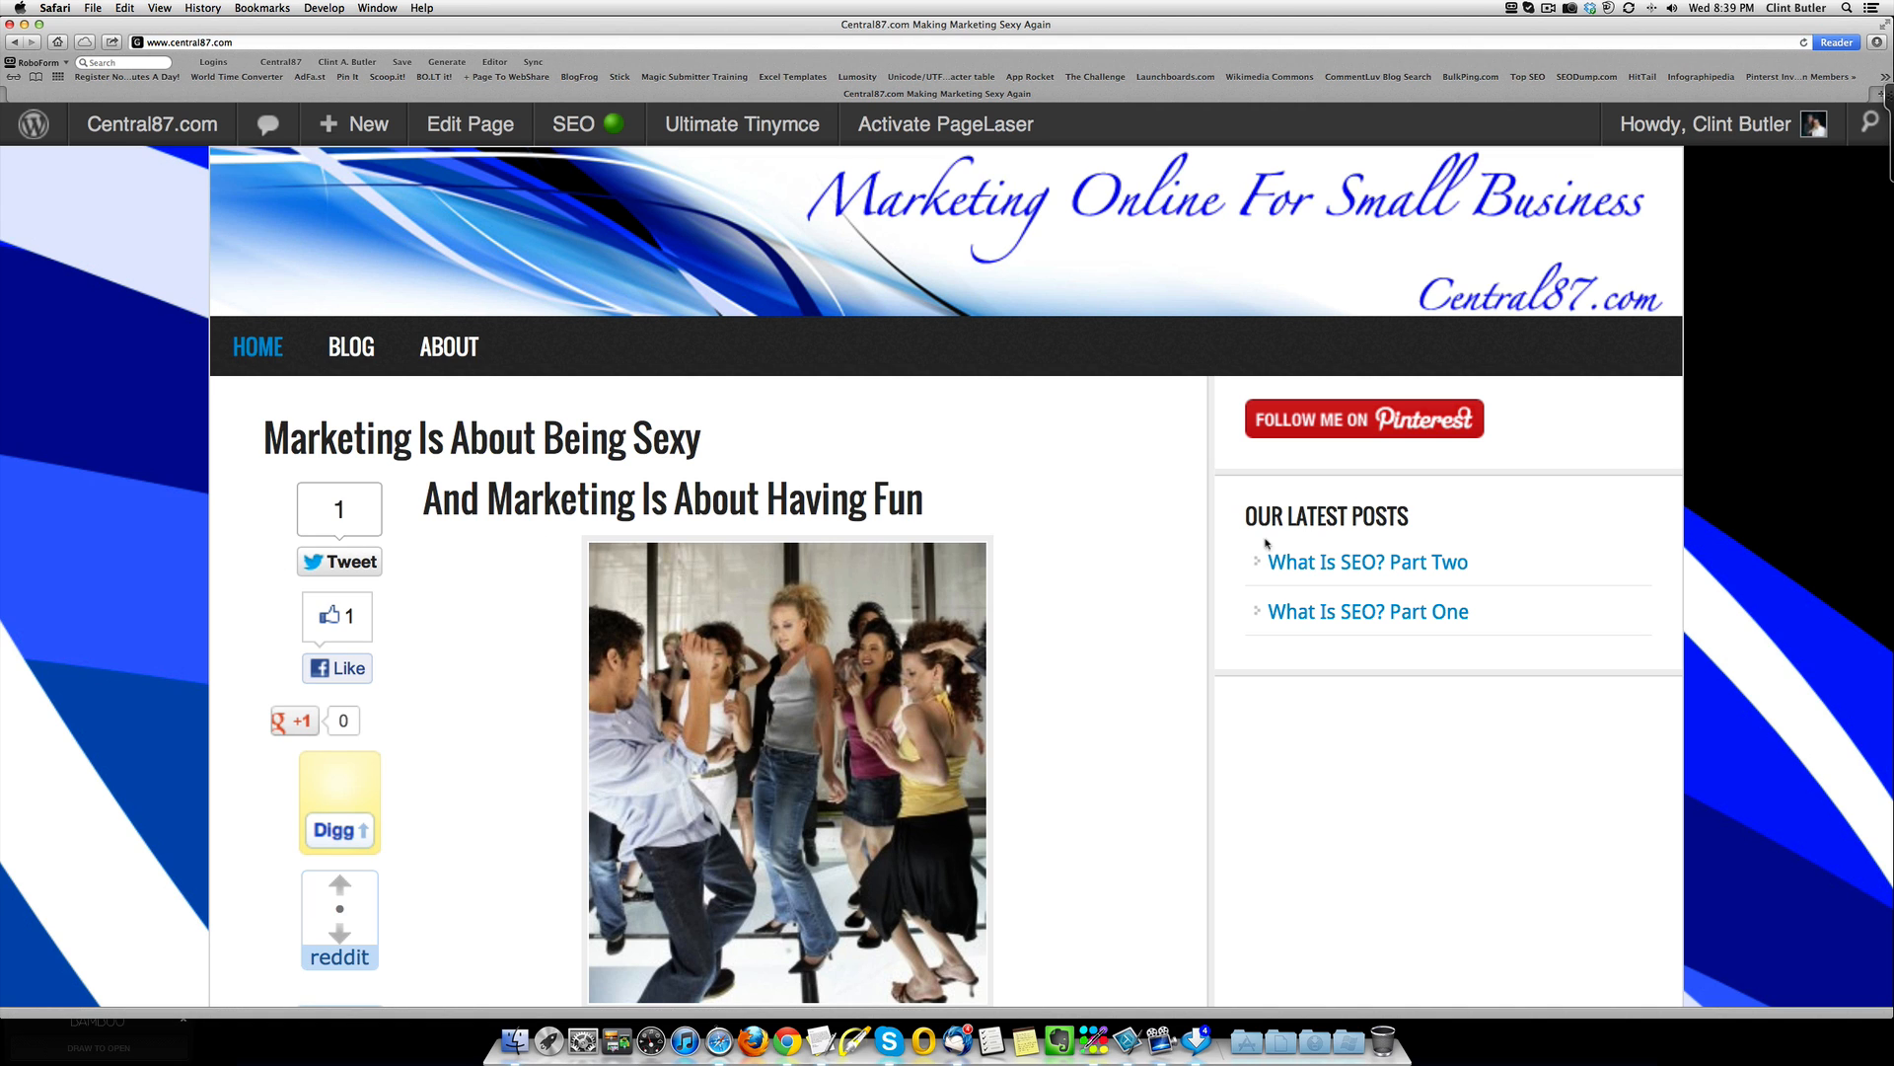
left_click(1365, 609)
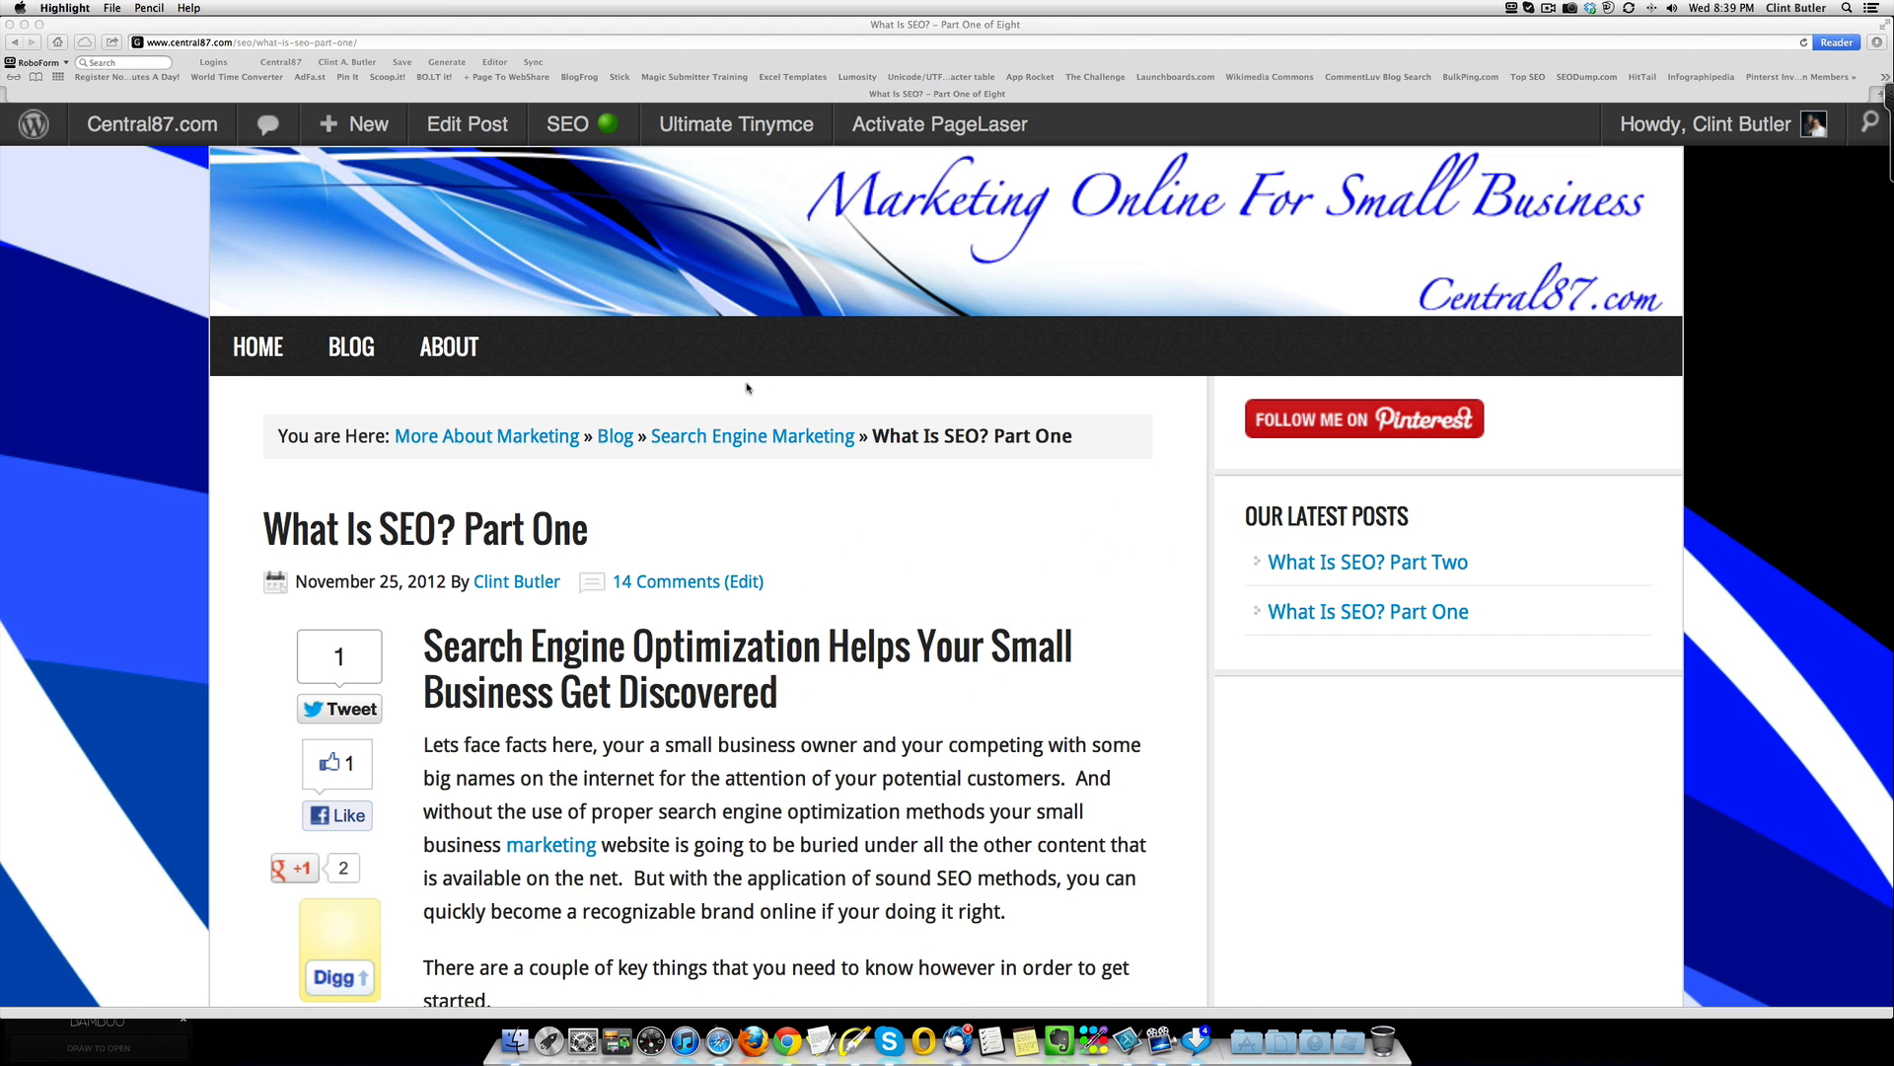
mouse_move(418, 471)
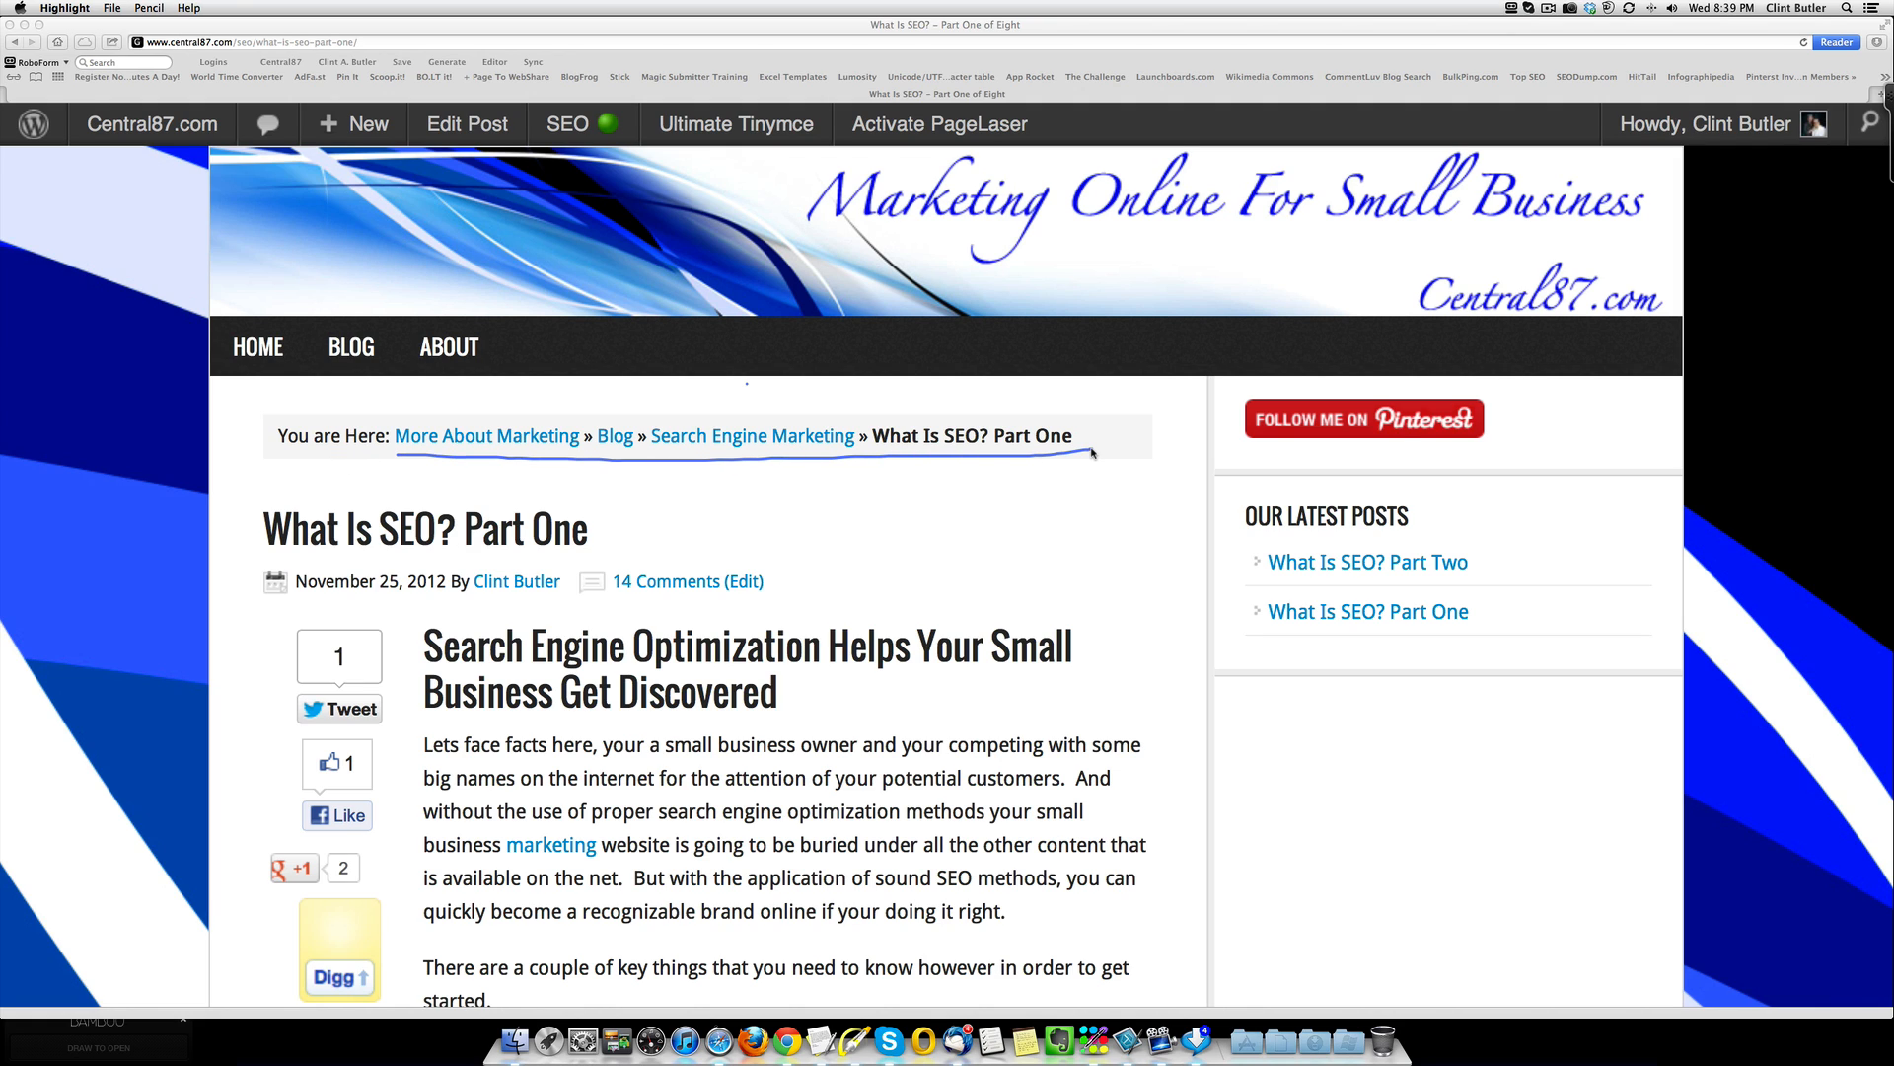
mouse_move(466, 401)
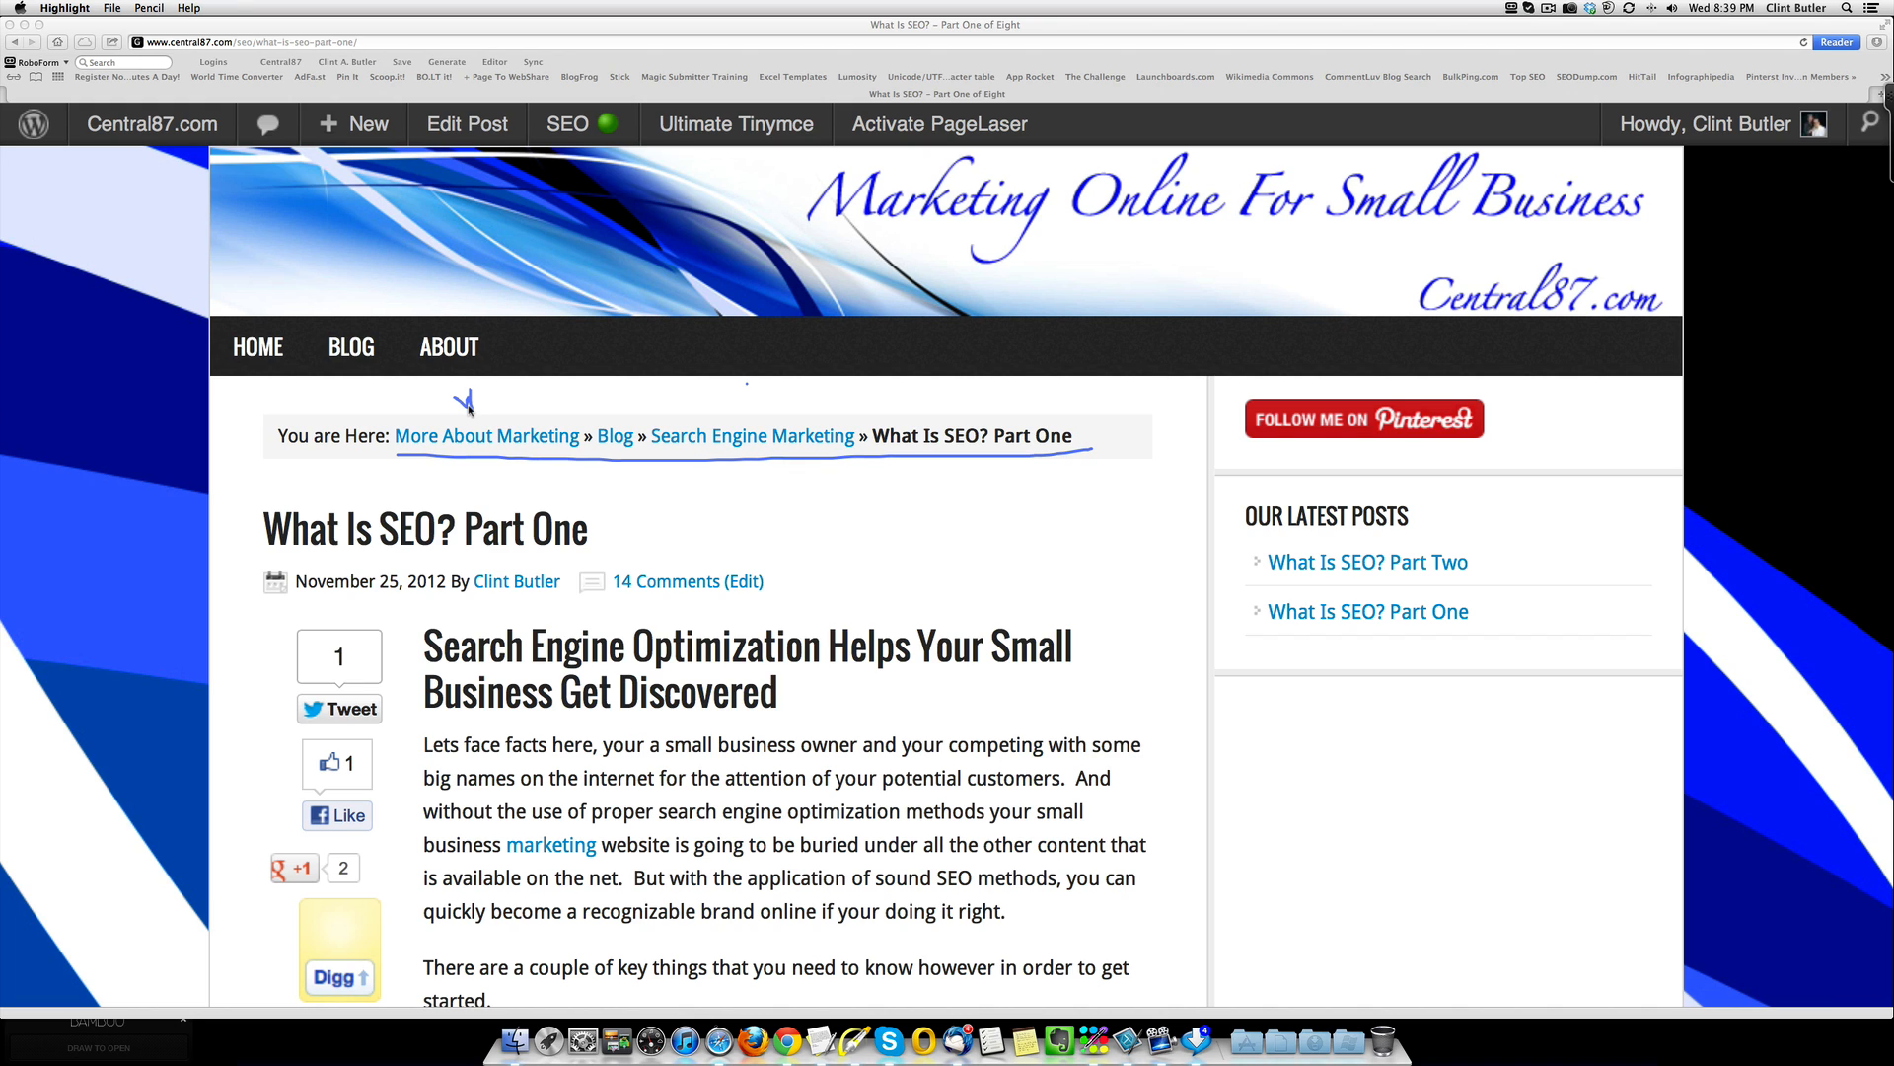
mouse_move(616, 410)
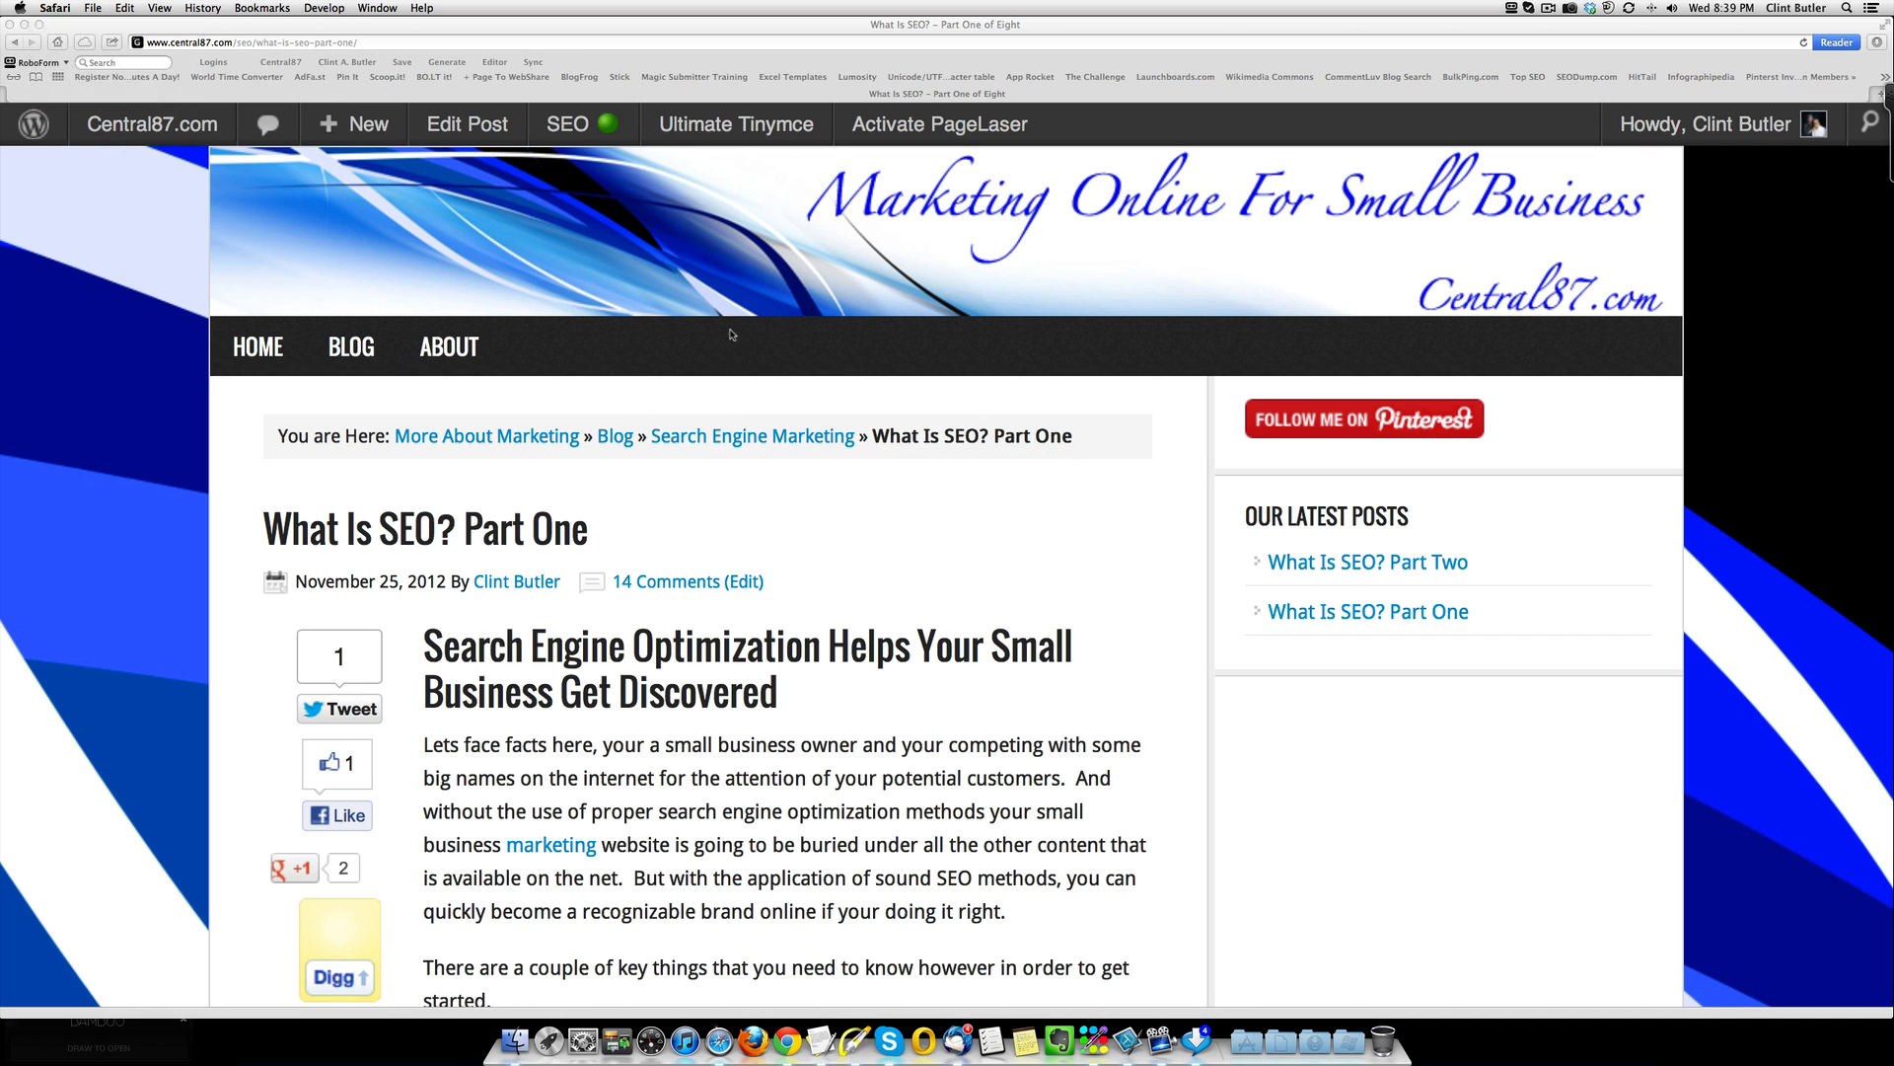
Step: Follow the Search Engine Marketing breadcrumb and browse that category's listing
left_click(752, 434)
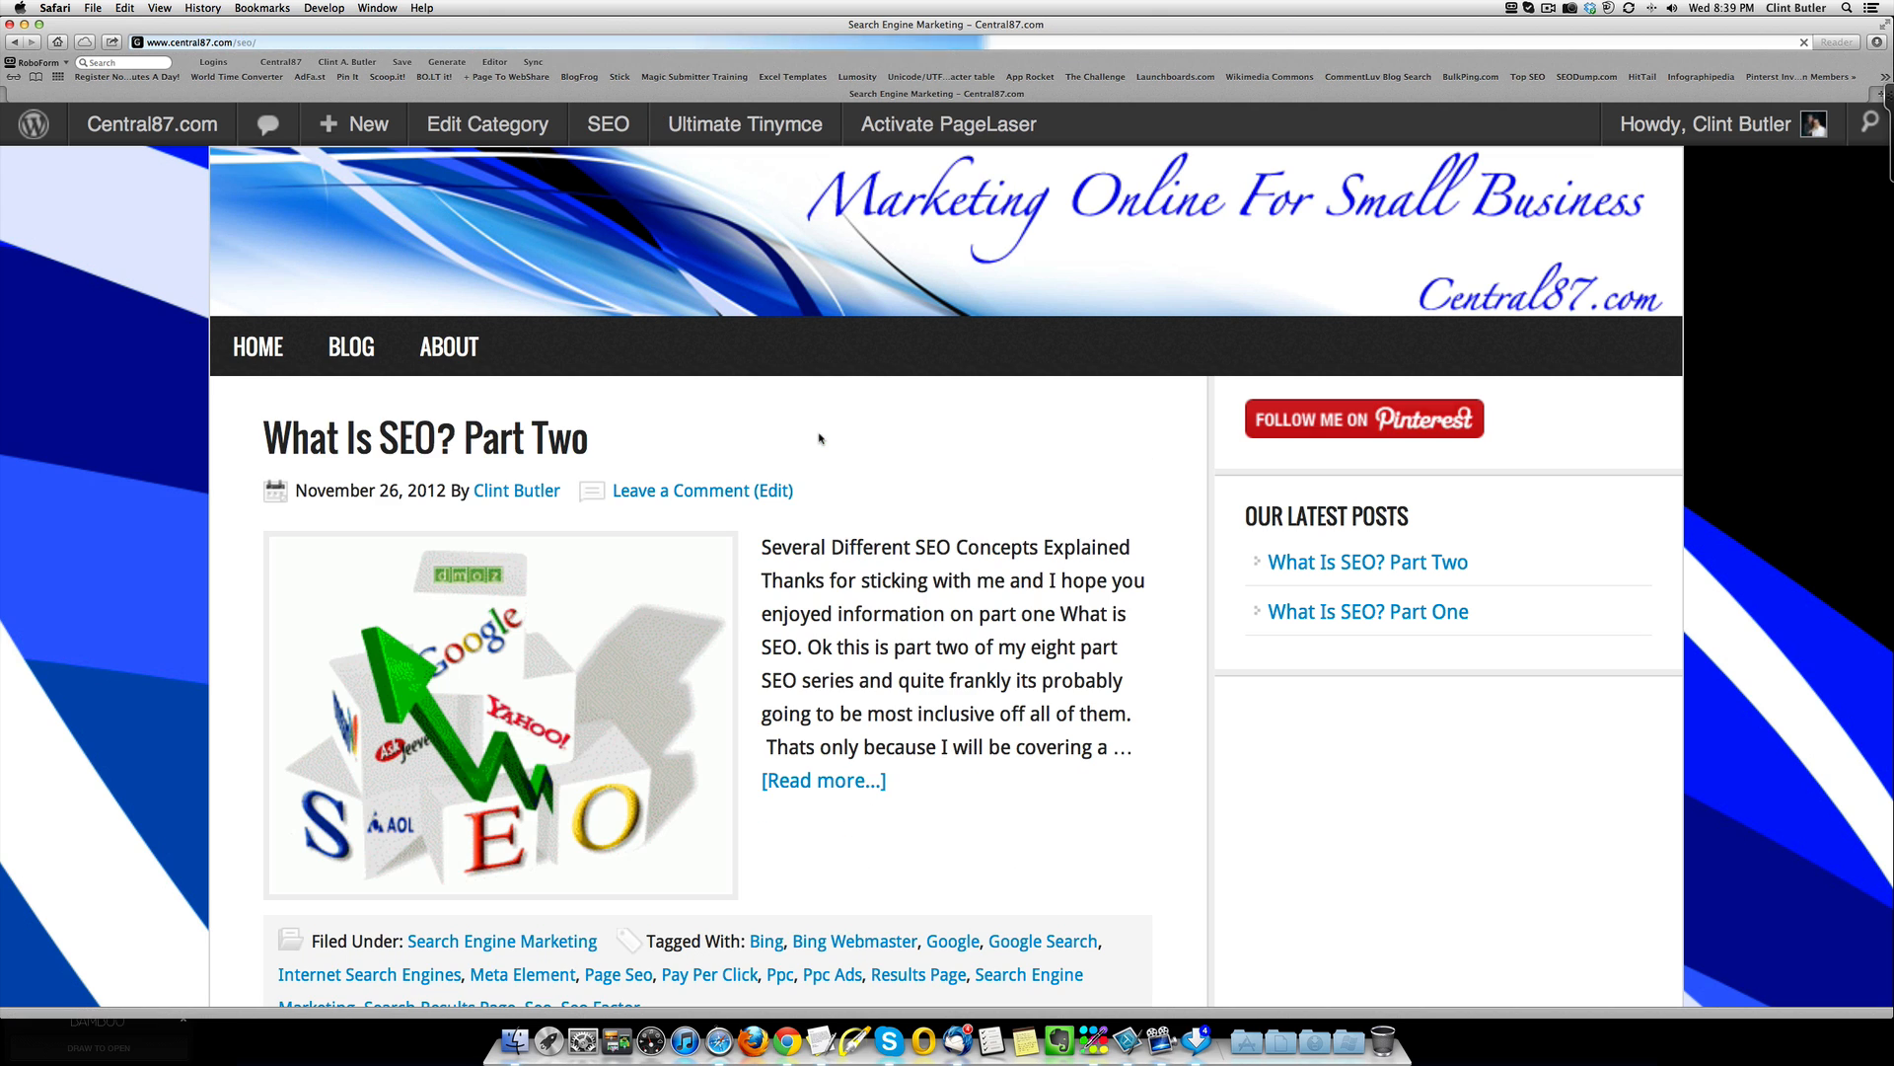
scroll("down", 3)
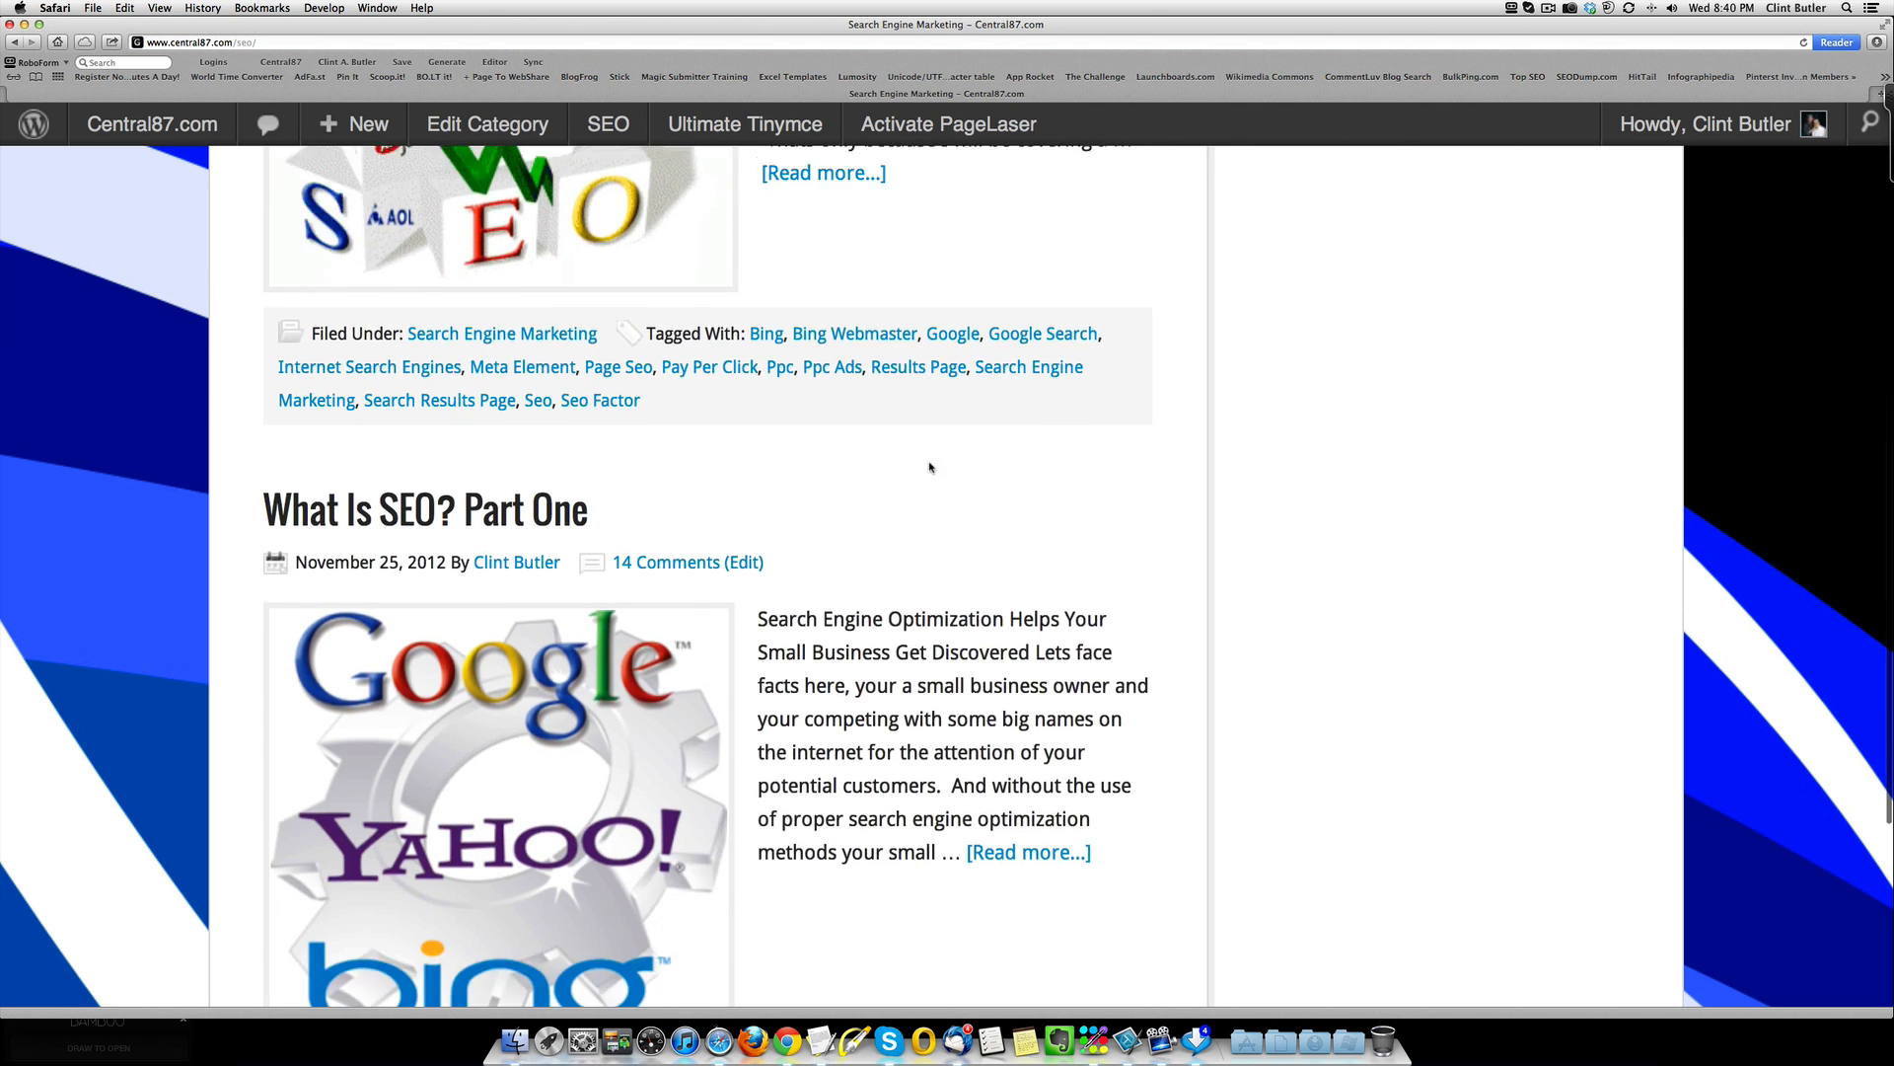
scroll("up", 3)
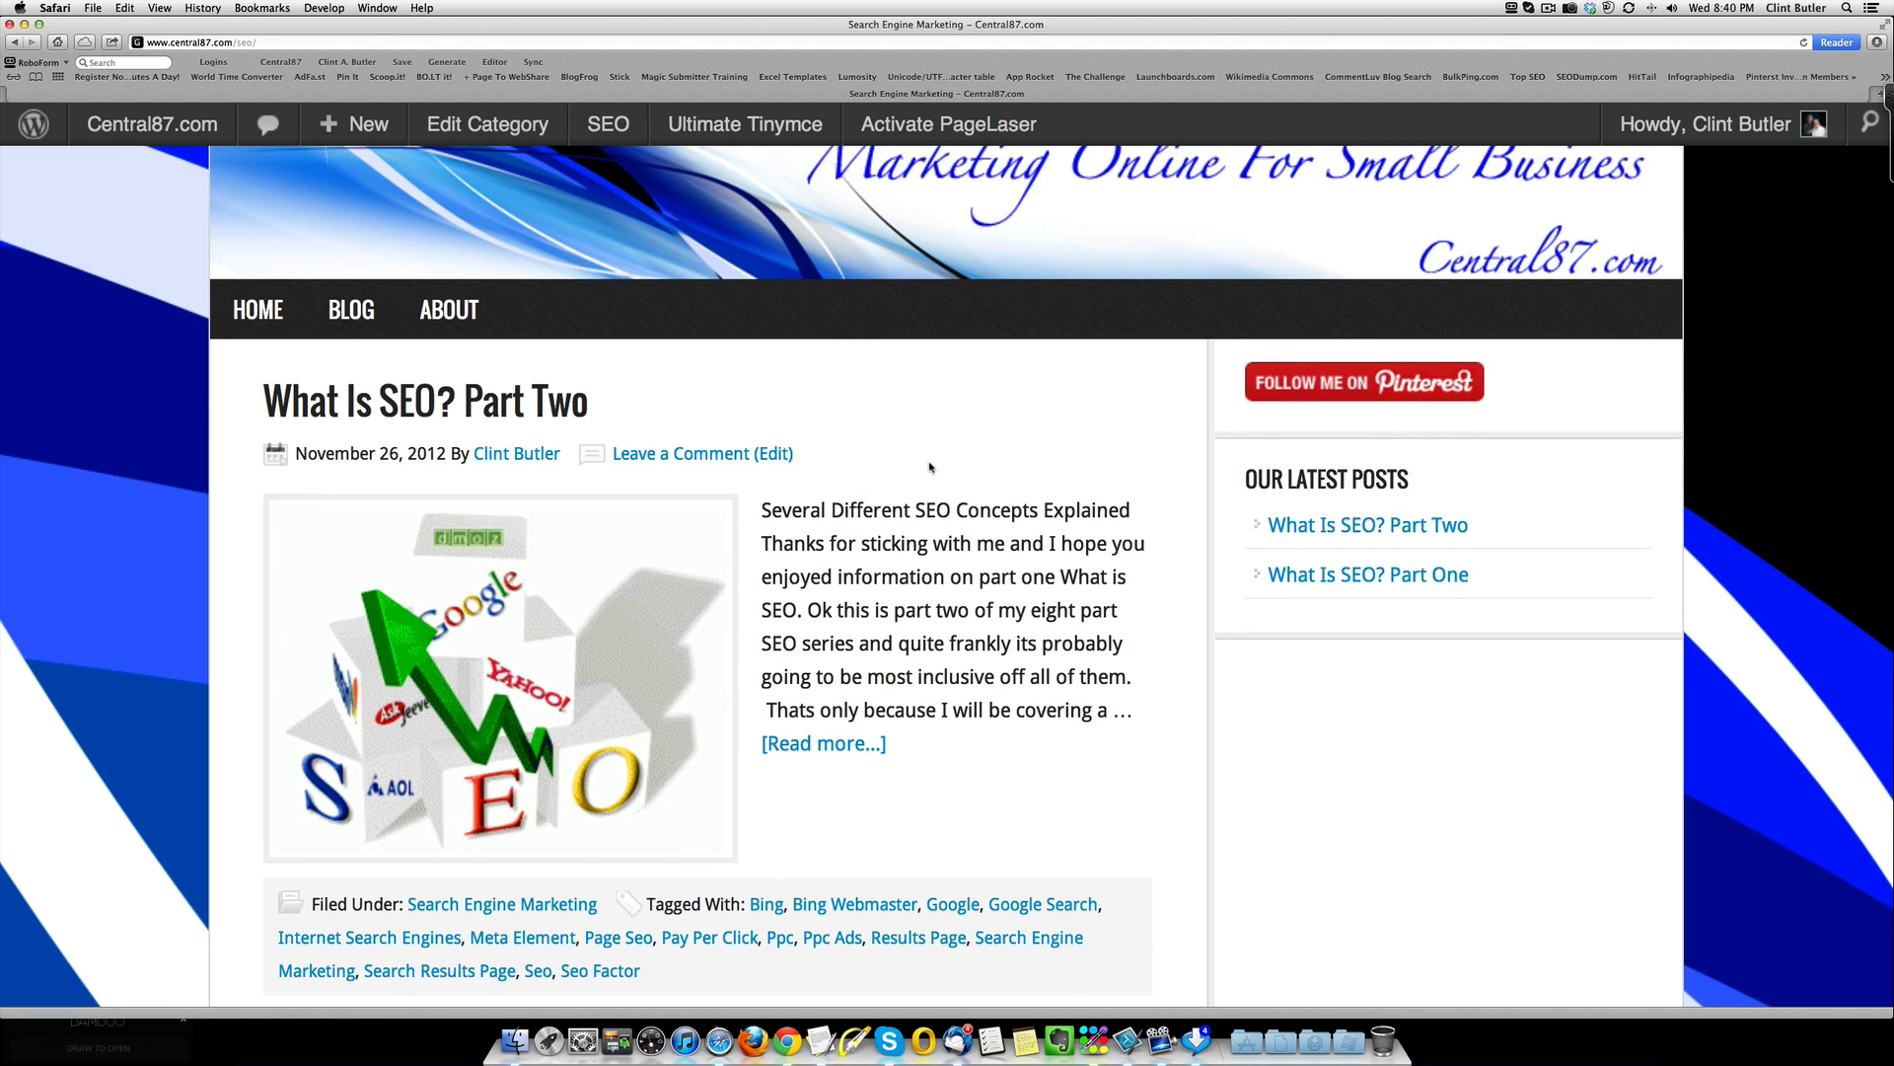
scroll("down", 3)
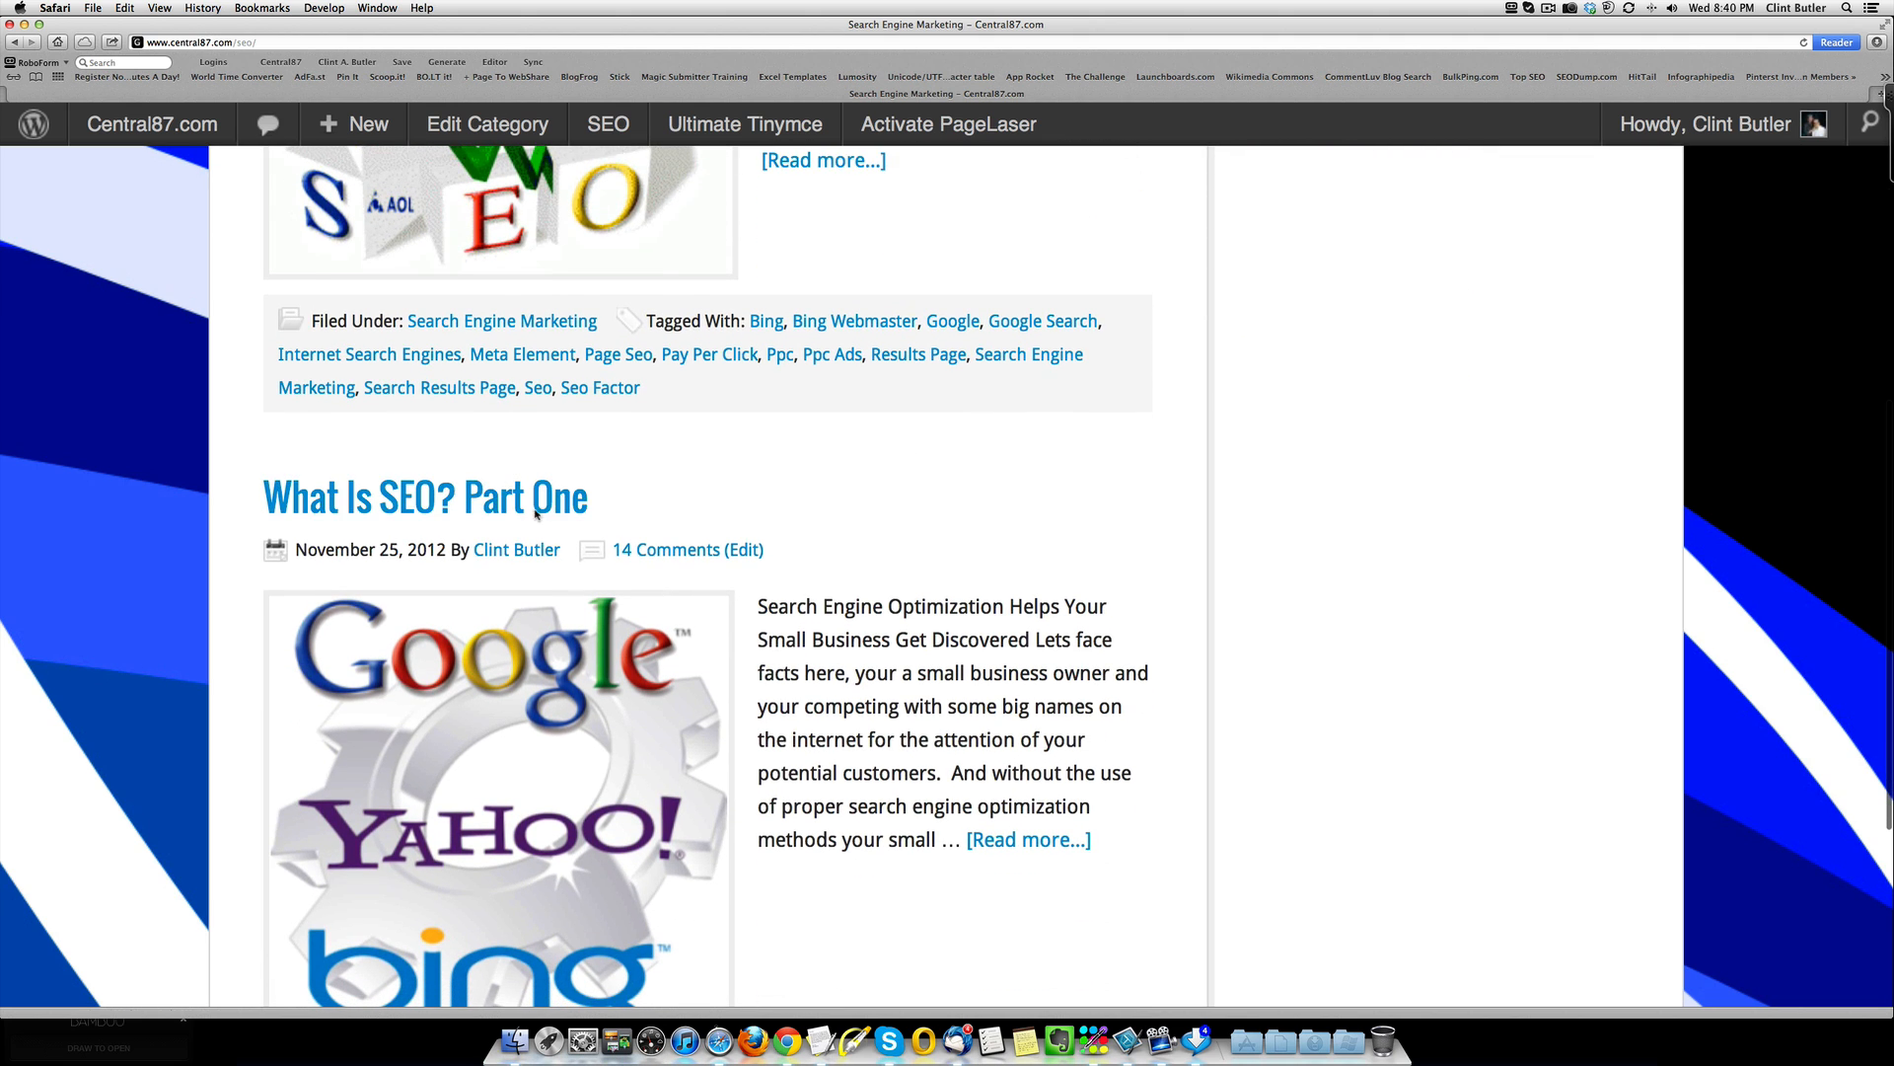
Step: Go to the Blog page from the navigation and browse its post listing
left_click(424, 497)
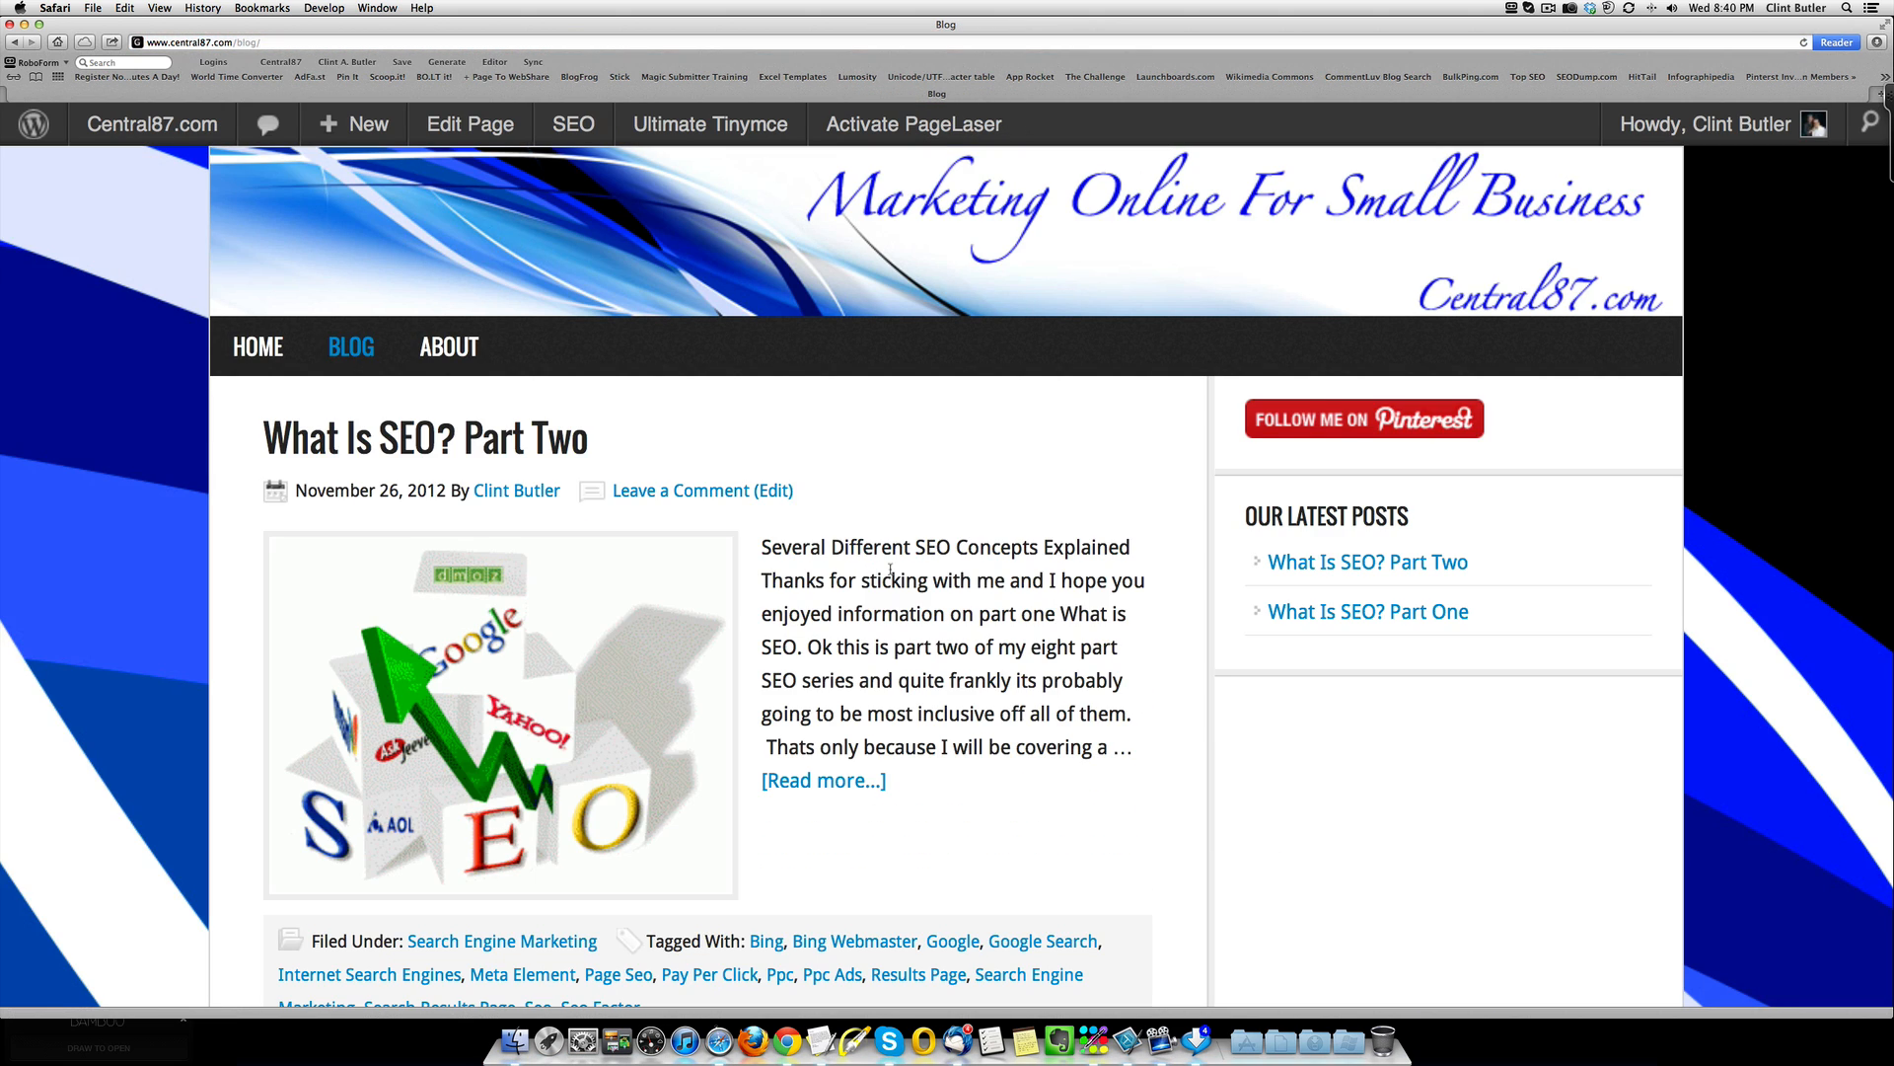
scroll("down", 3)
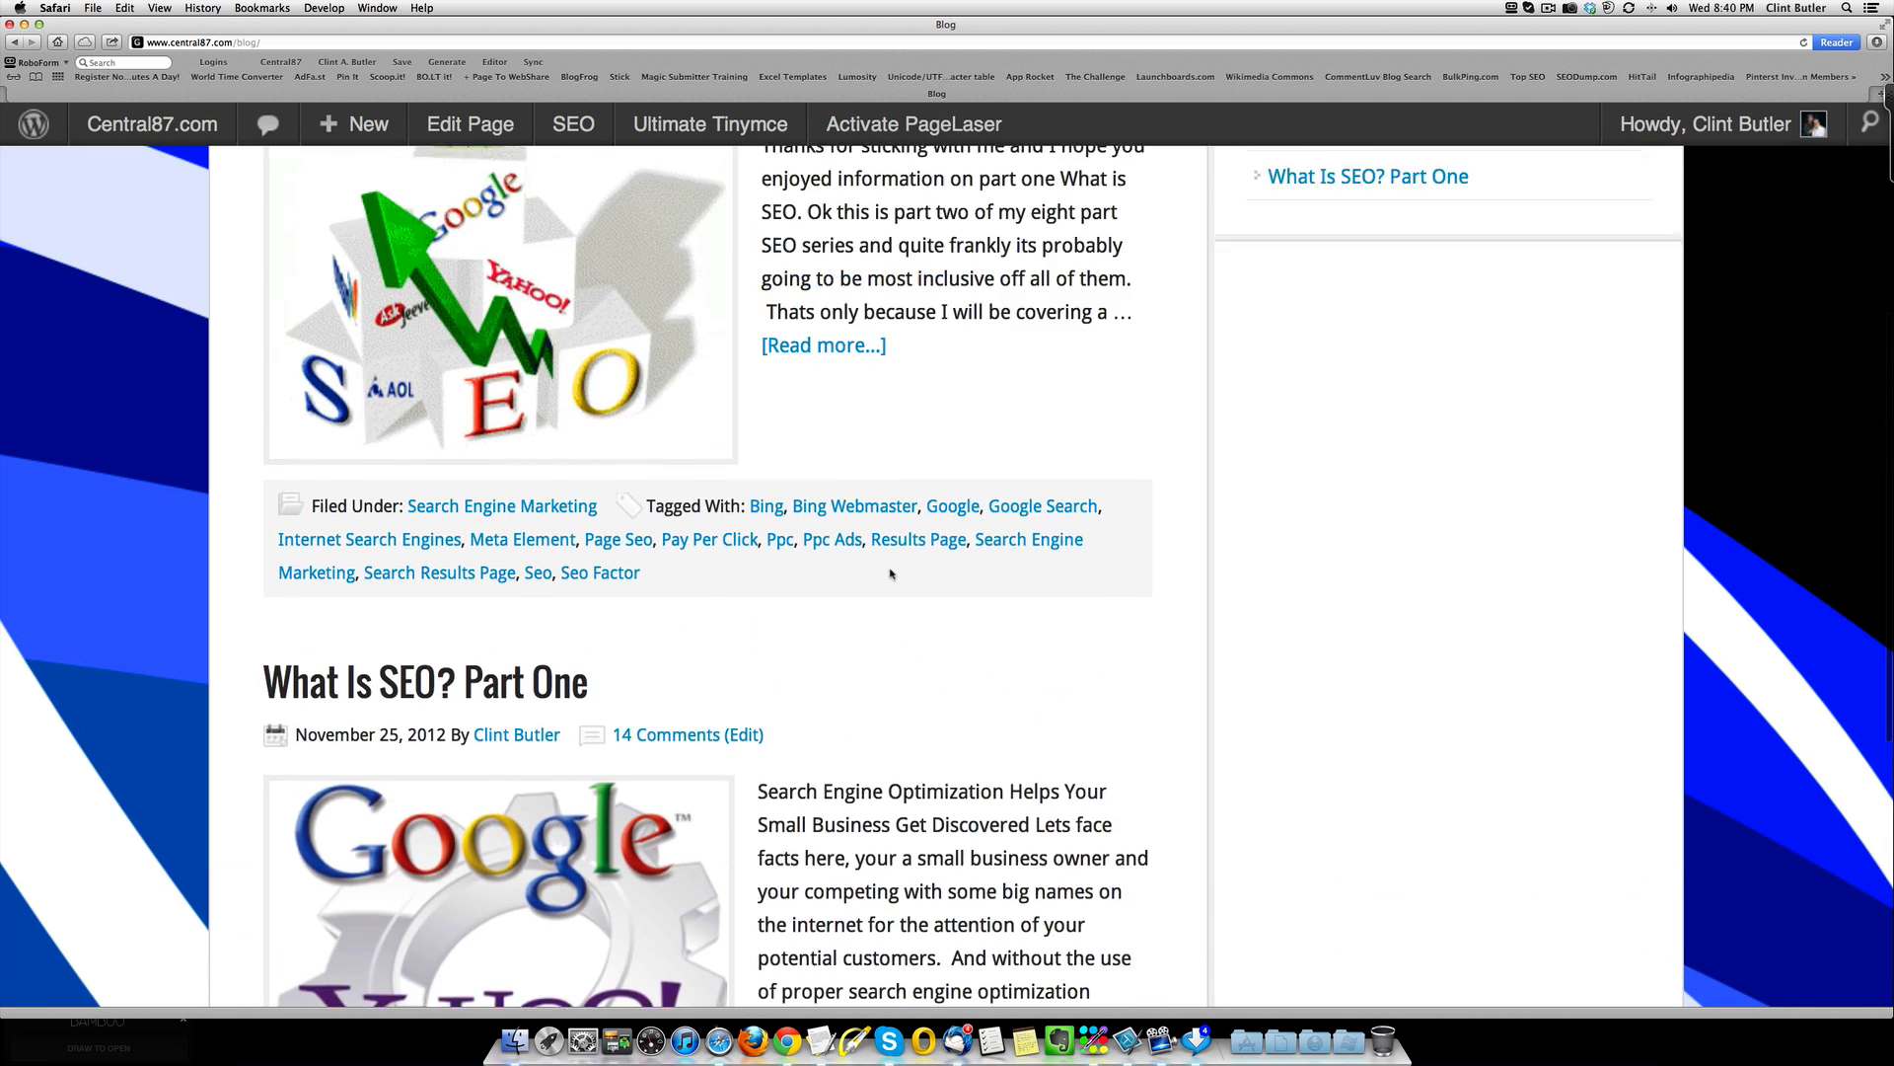
scroll("up", 3)
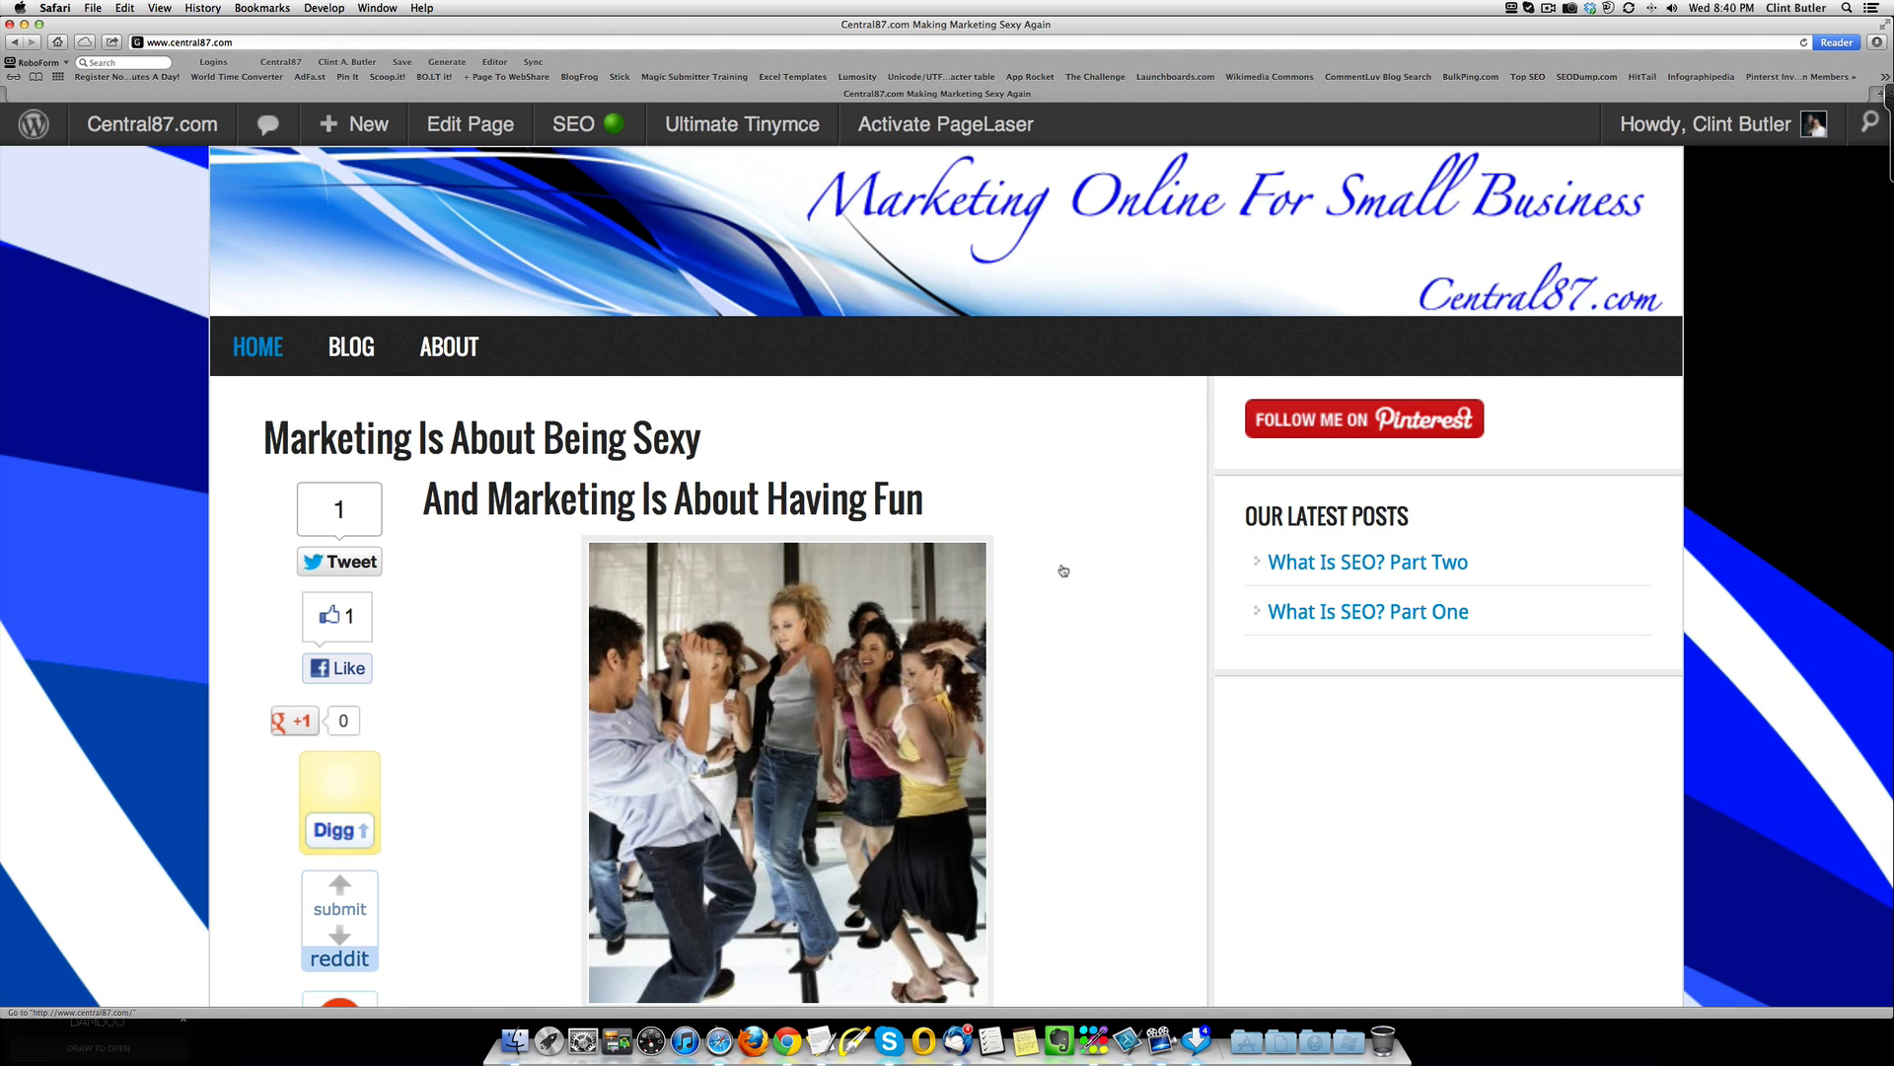
scroll("down", 3)
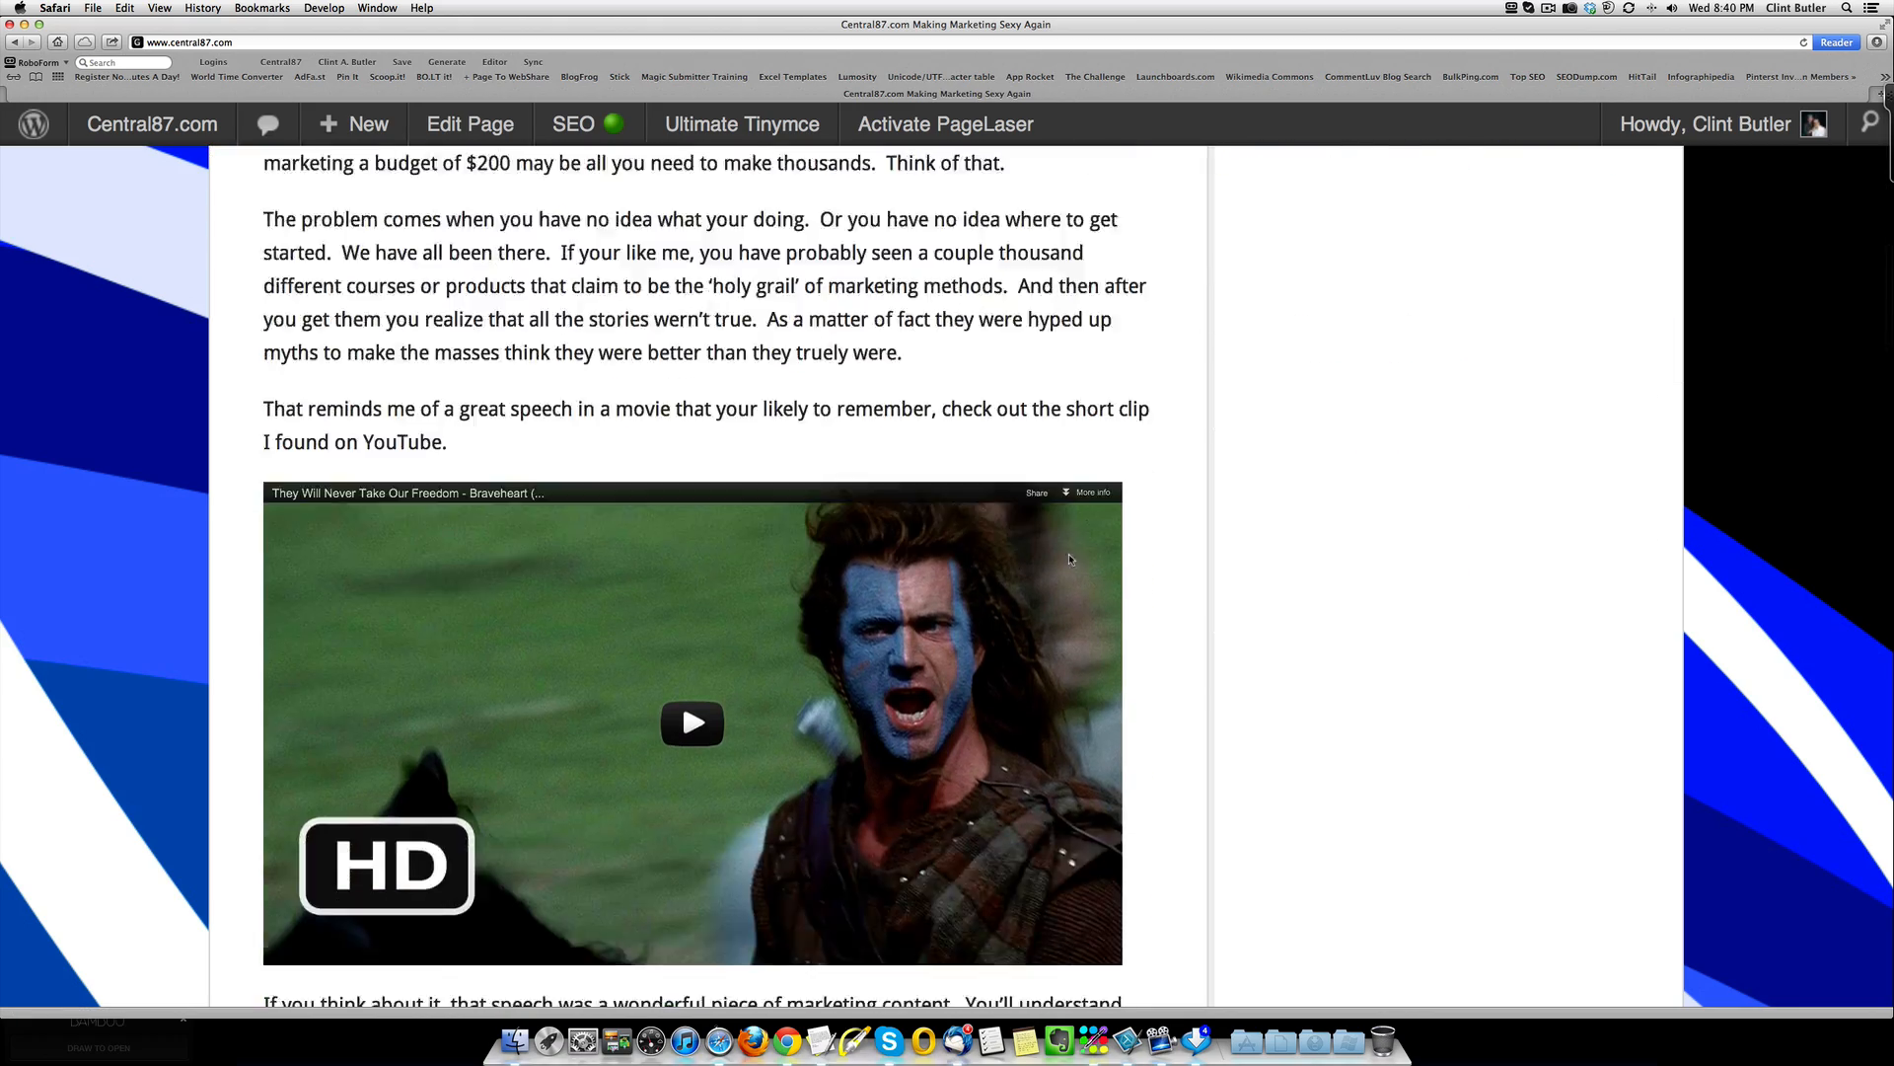
scroll("up", 3)
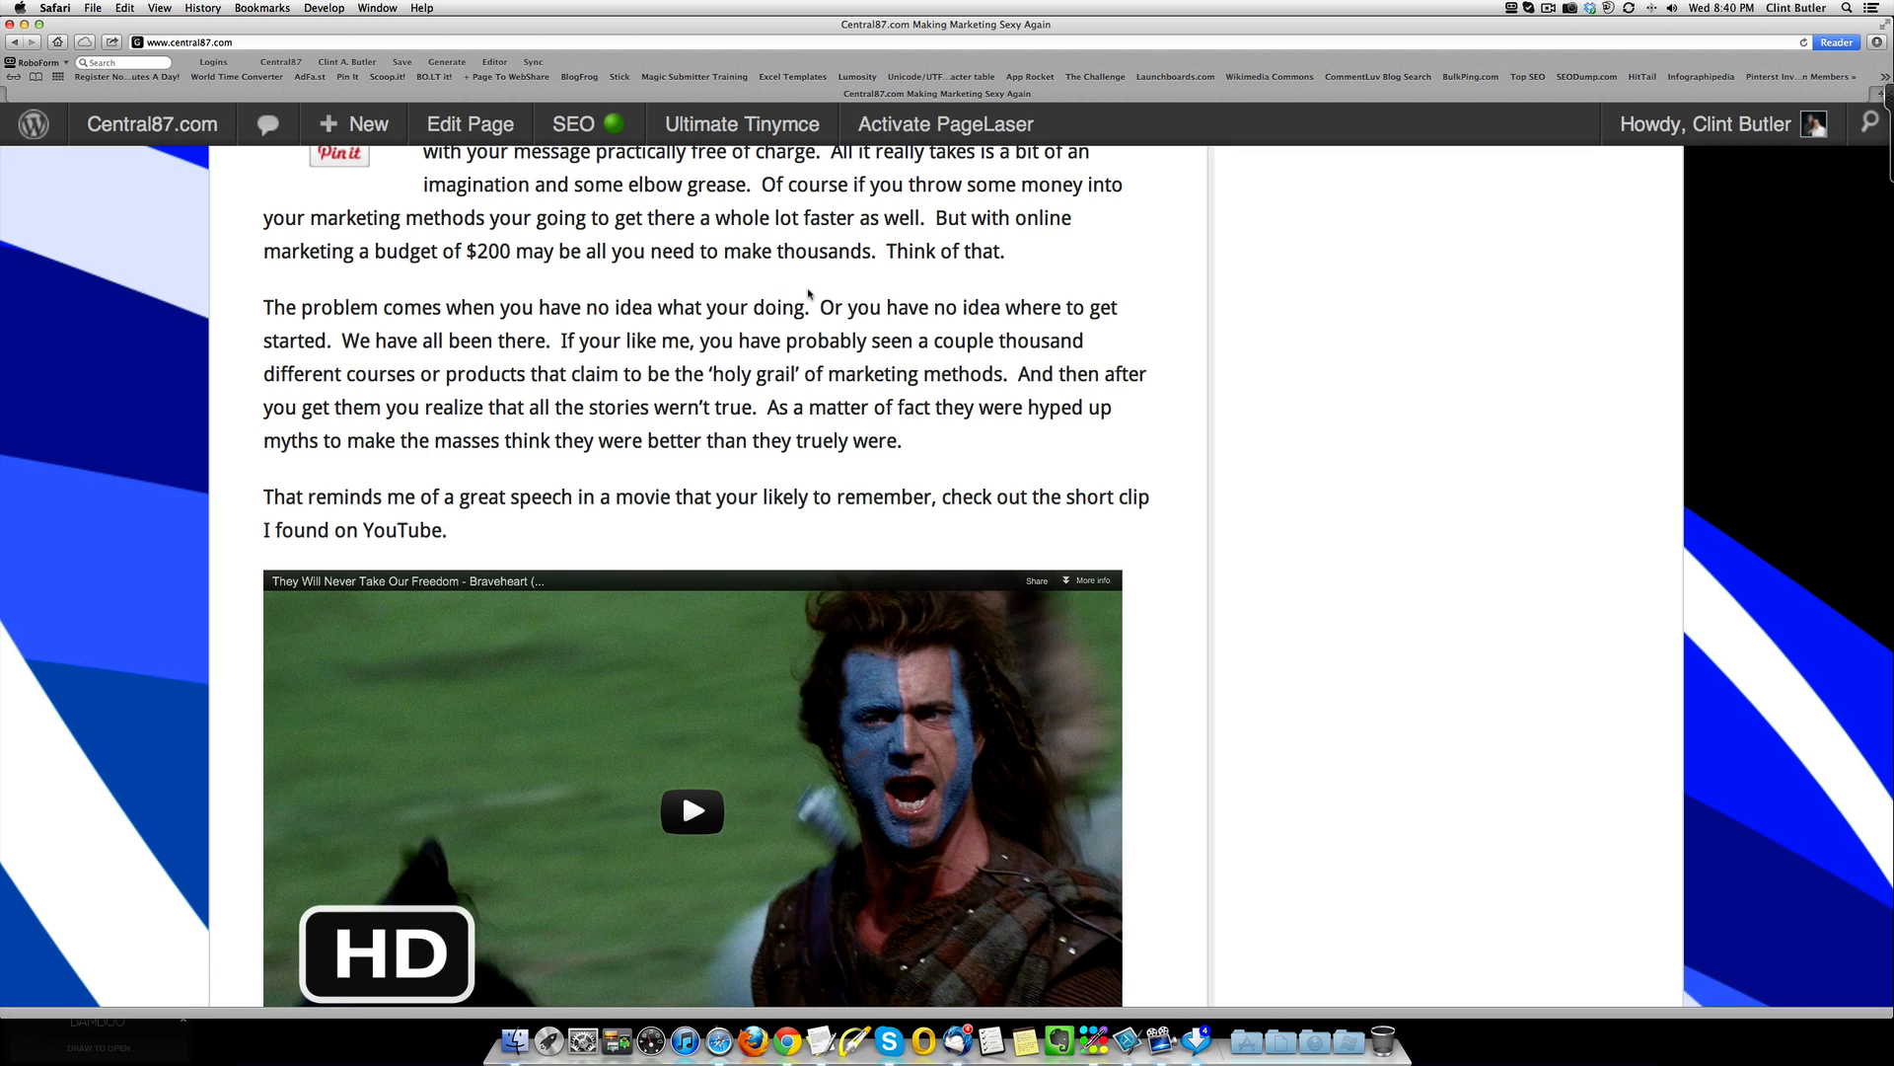
mouse_move(827, 299)
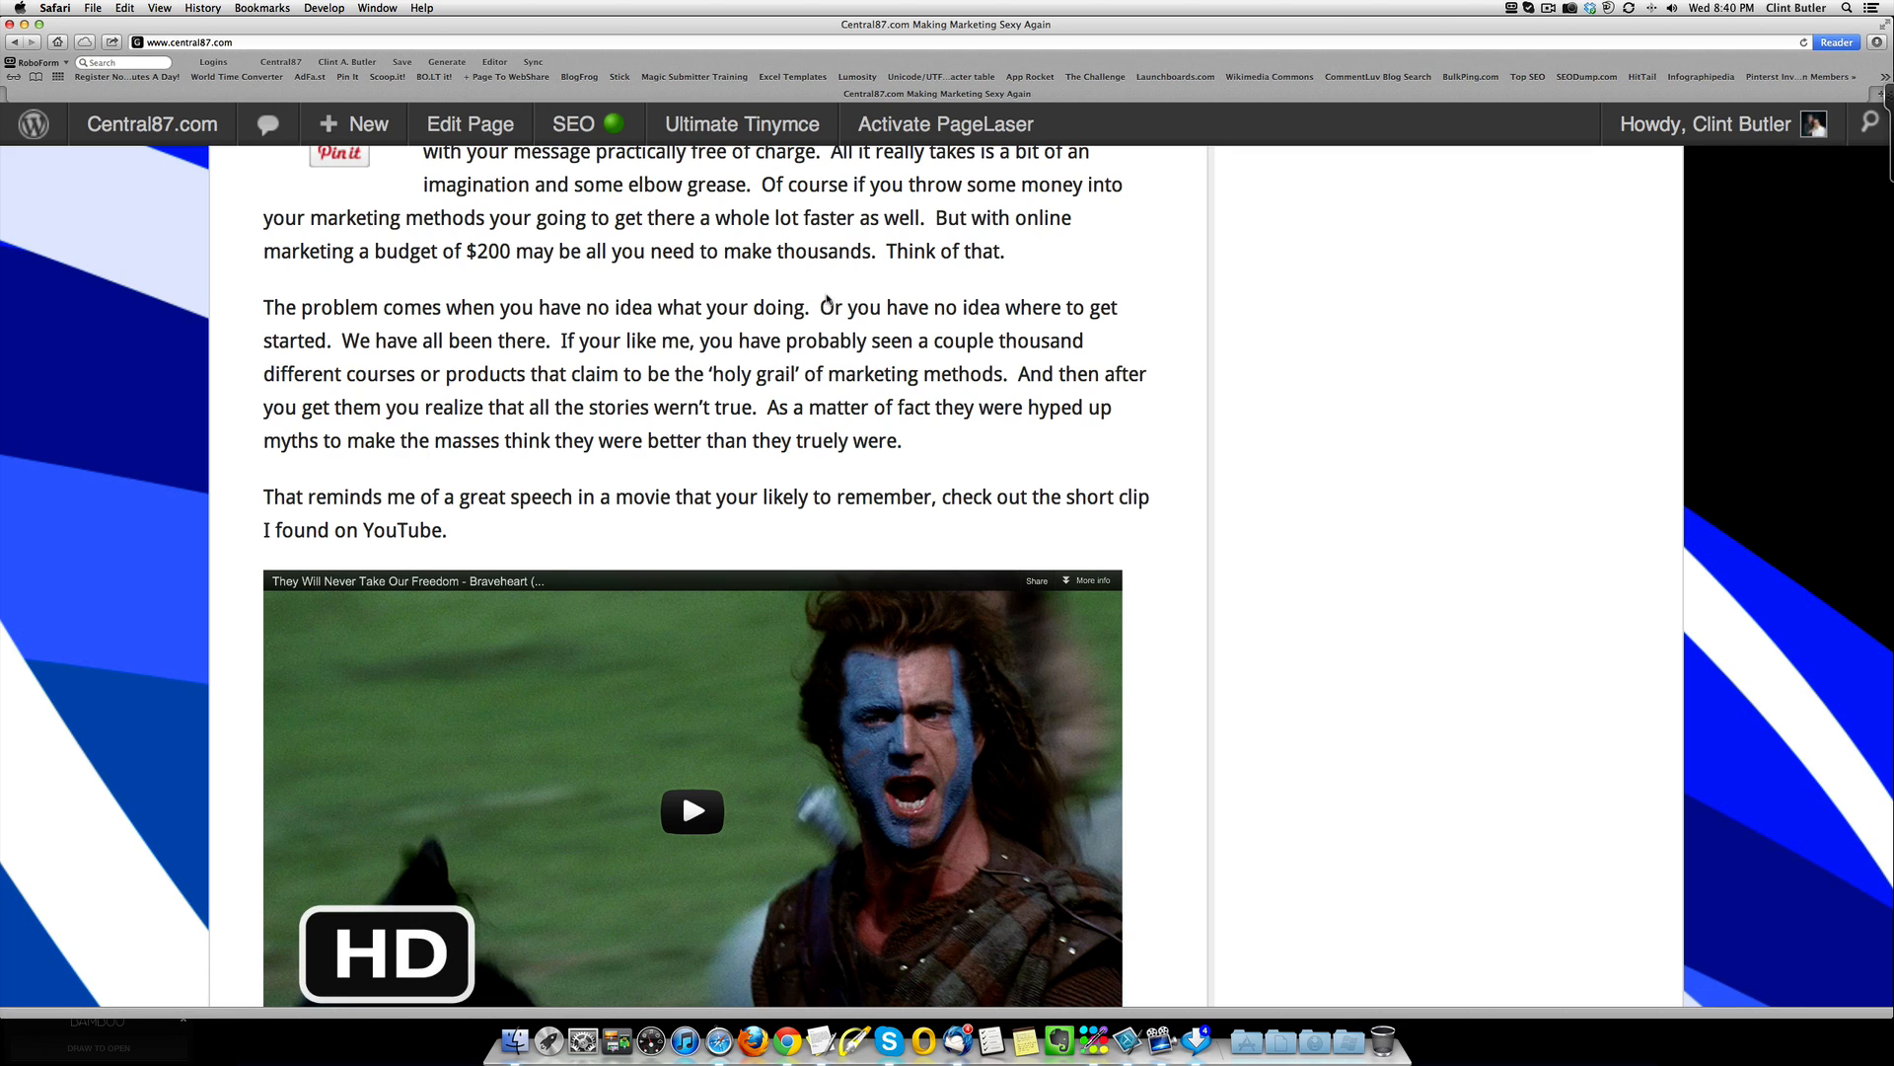
mouse_move(1608, 278)
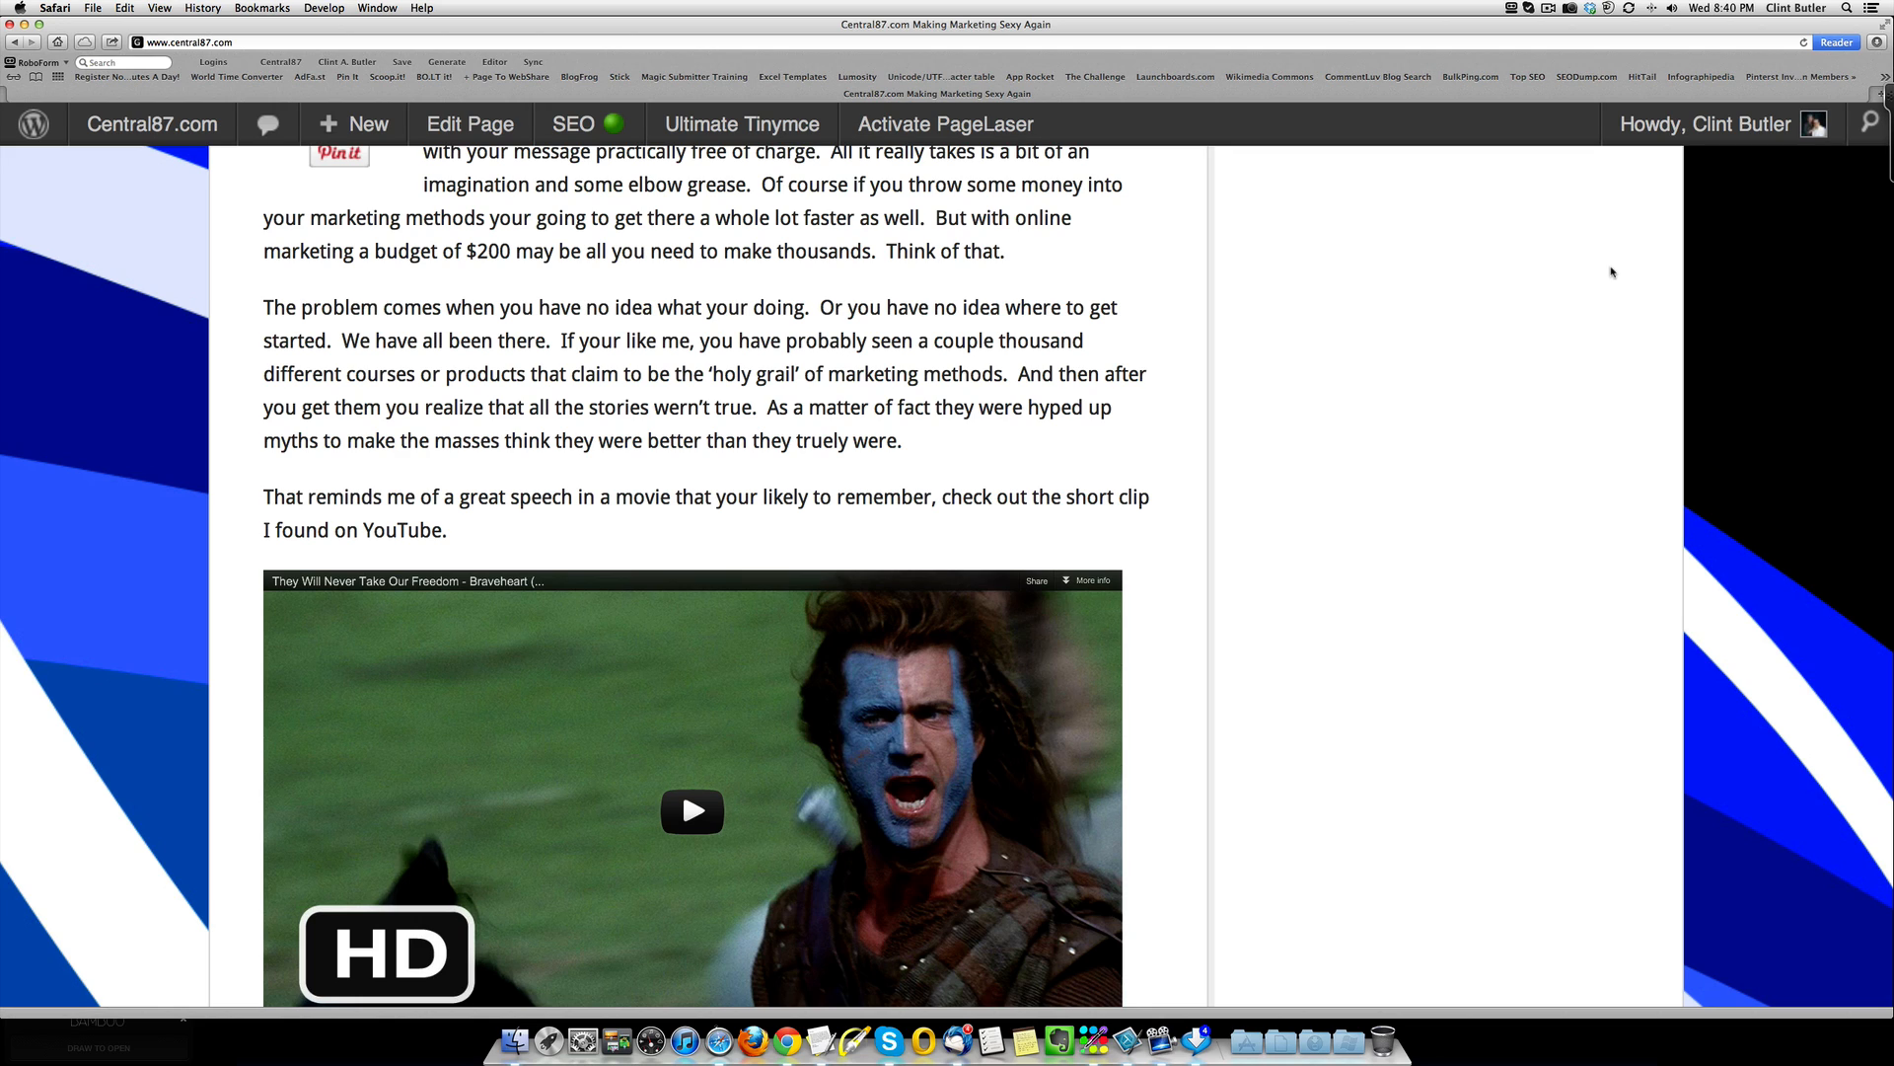
mouse_move(1545, 16)
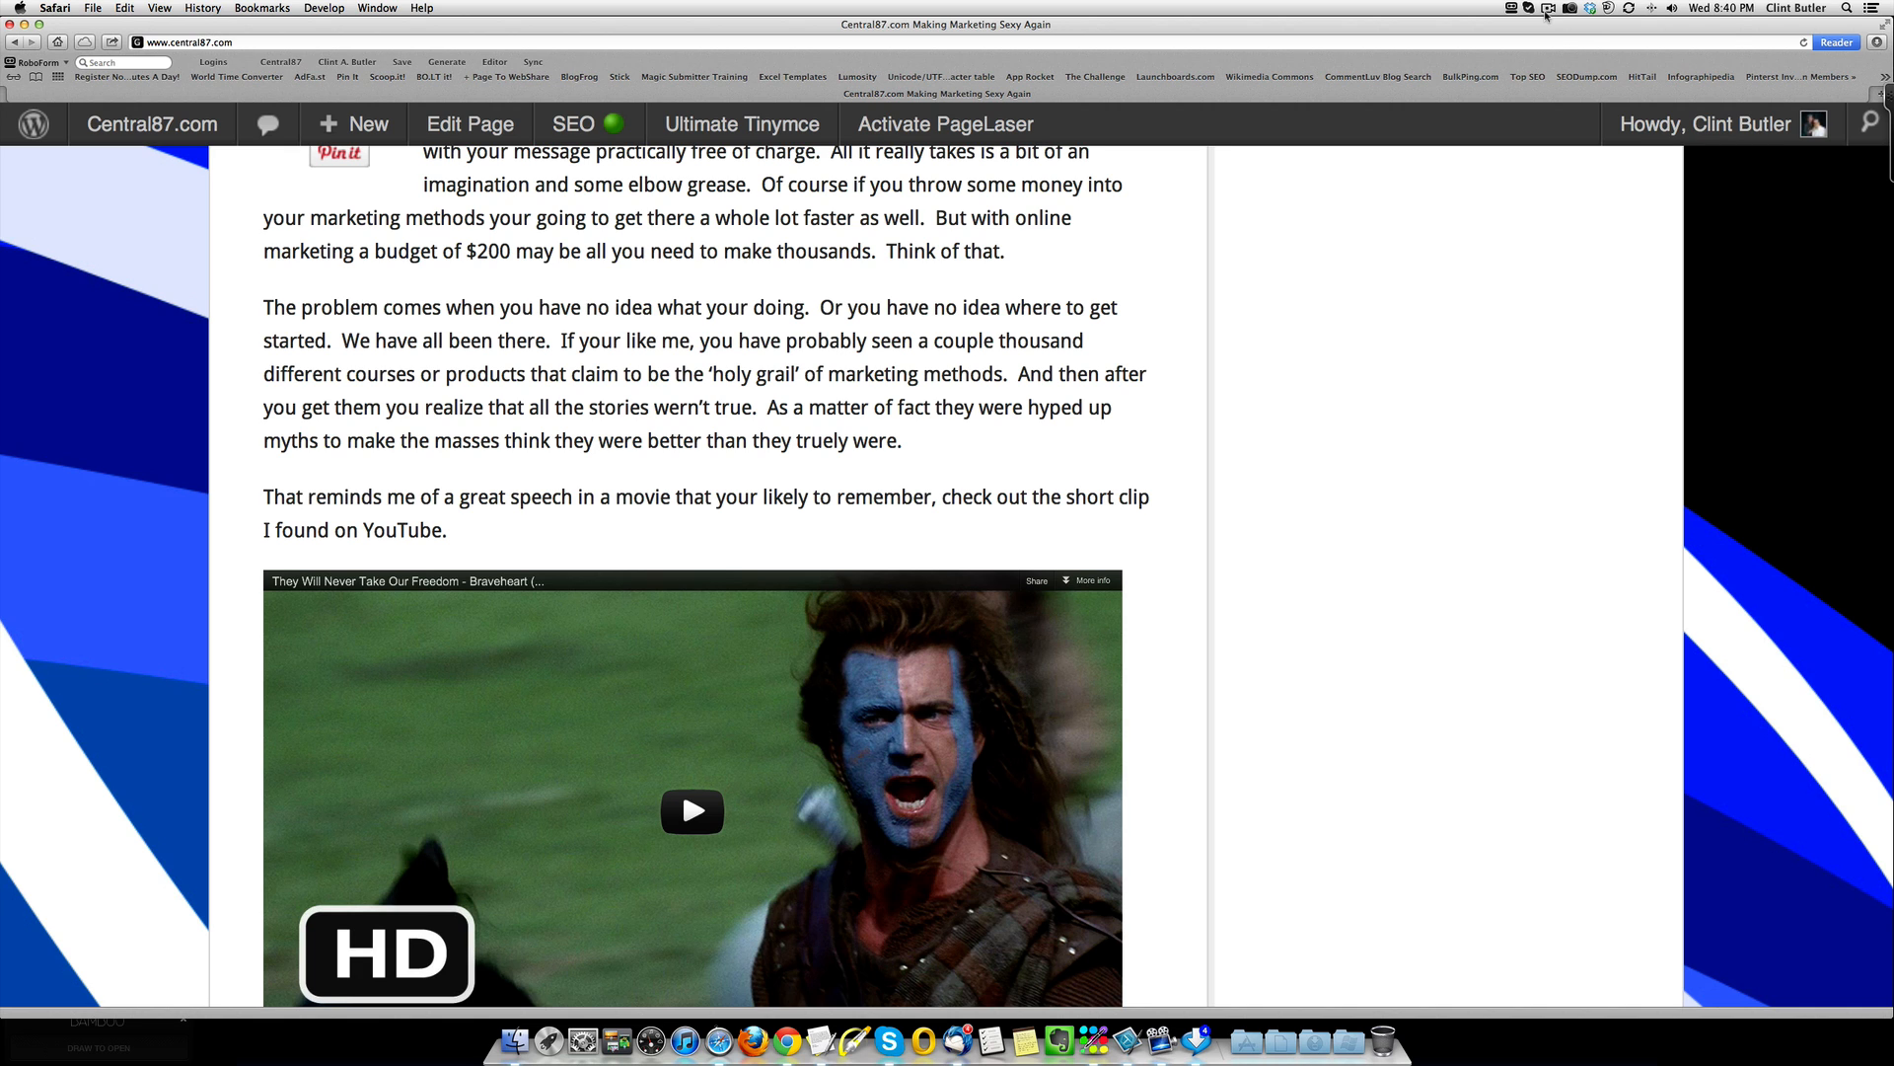
left_click(1545, 8)
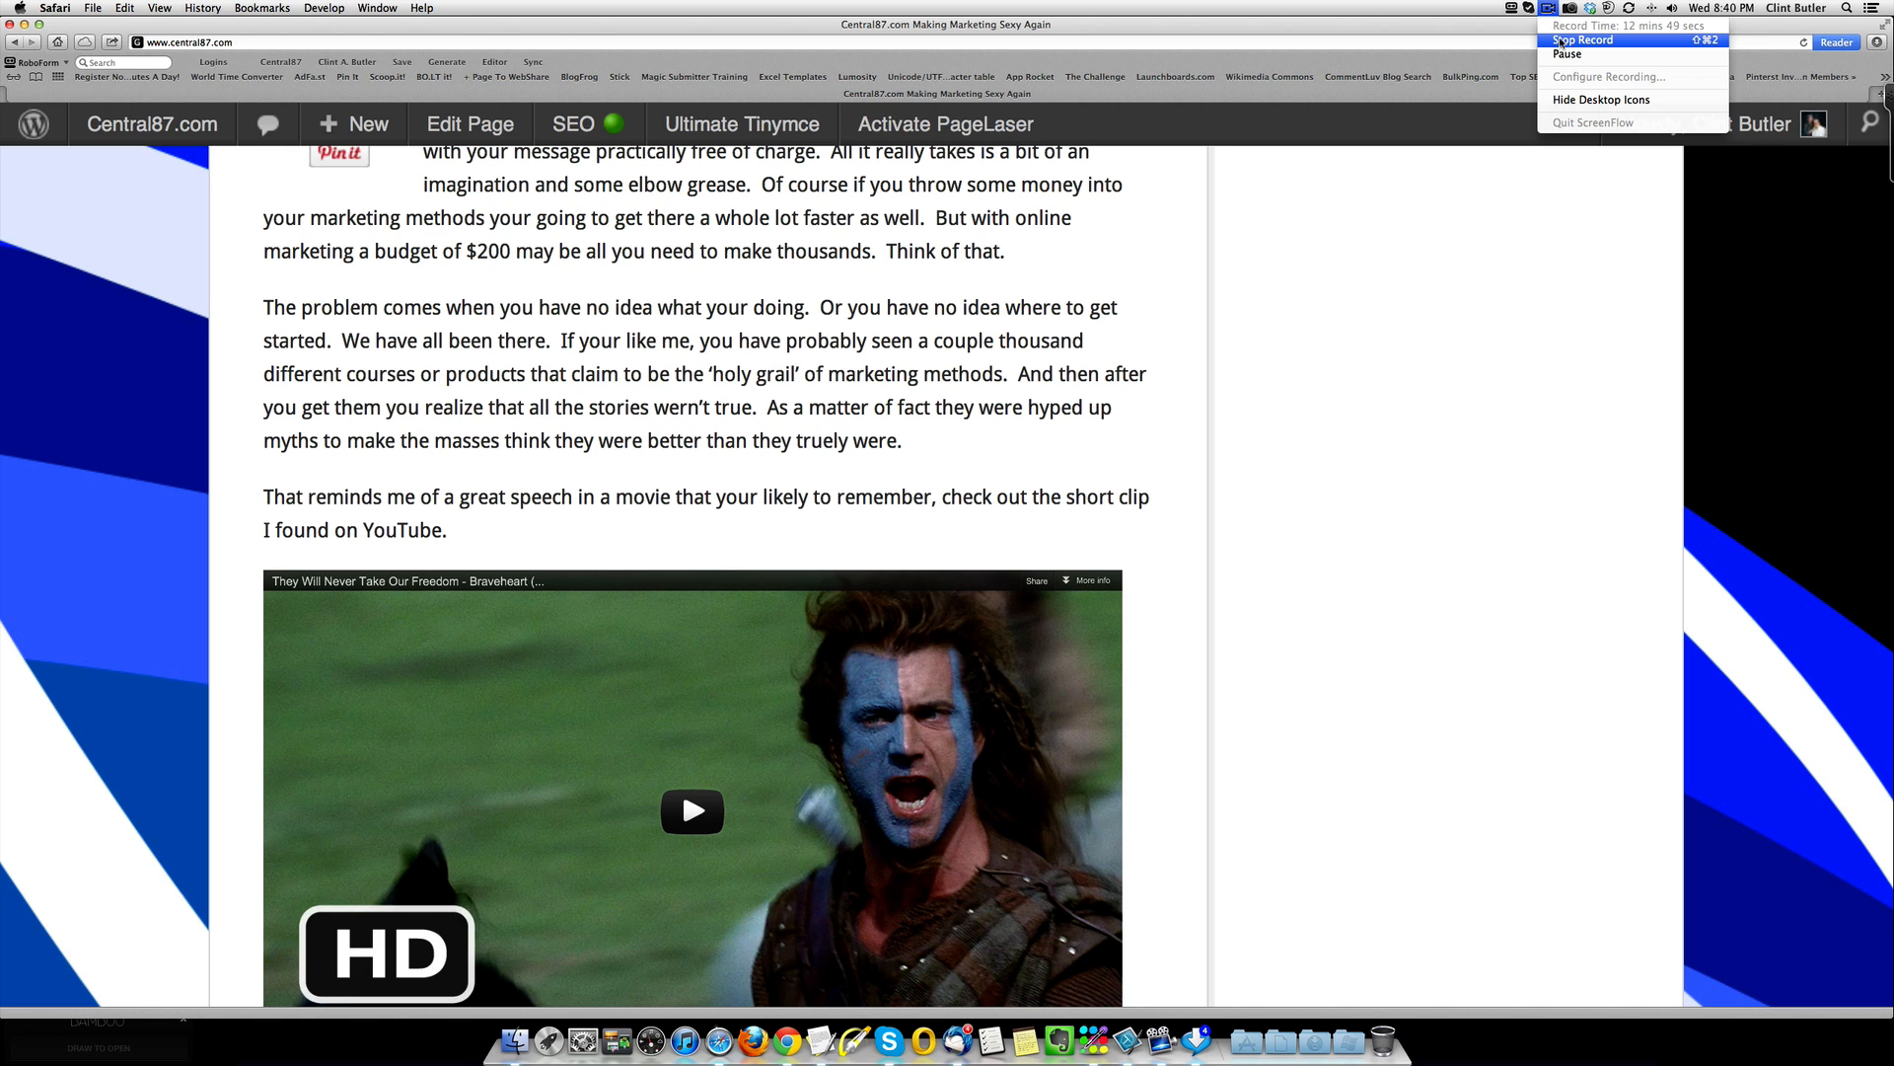